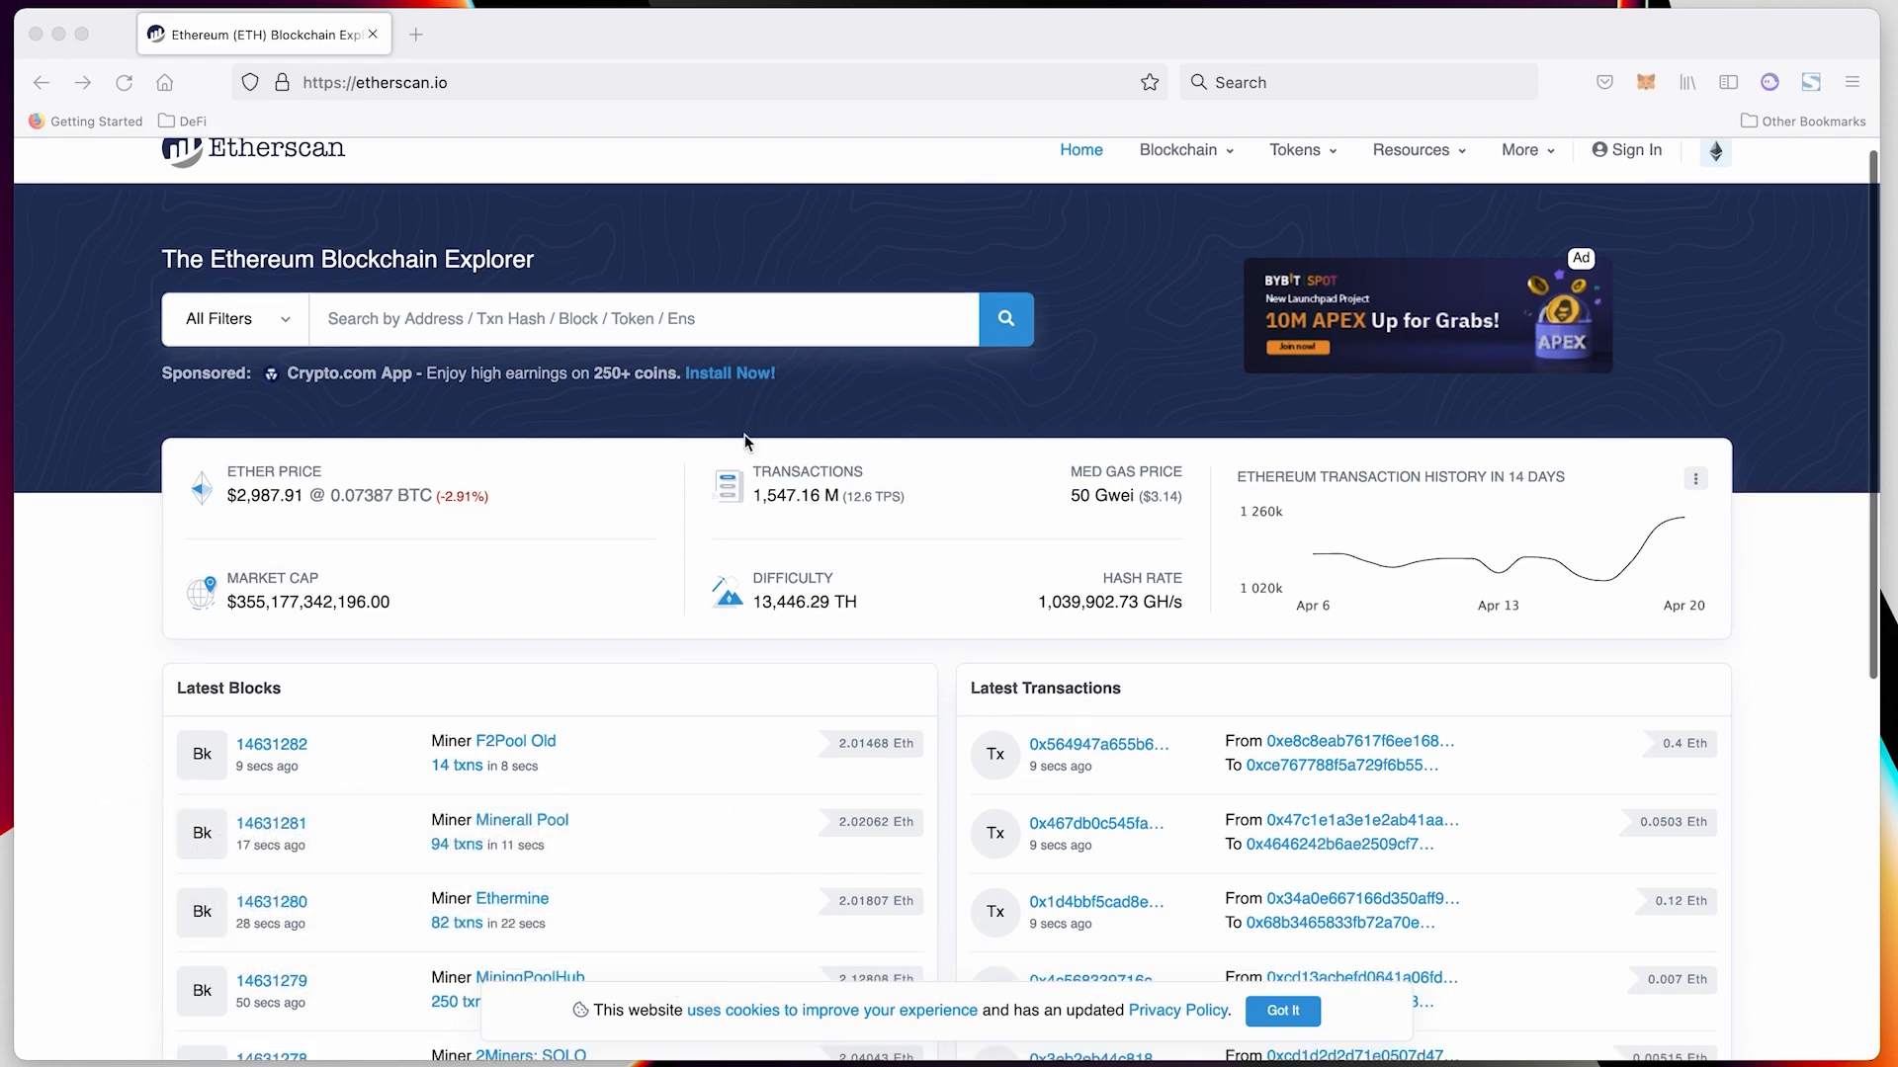
Search Etherscan for the ENS name 'vitalik.eth'
scroll(down, 3)
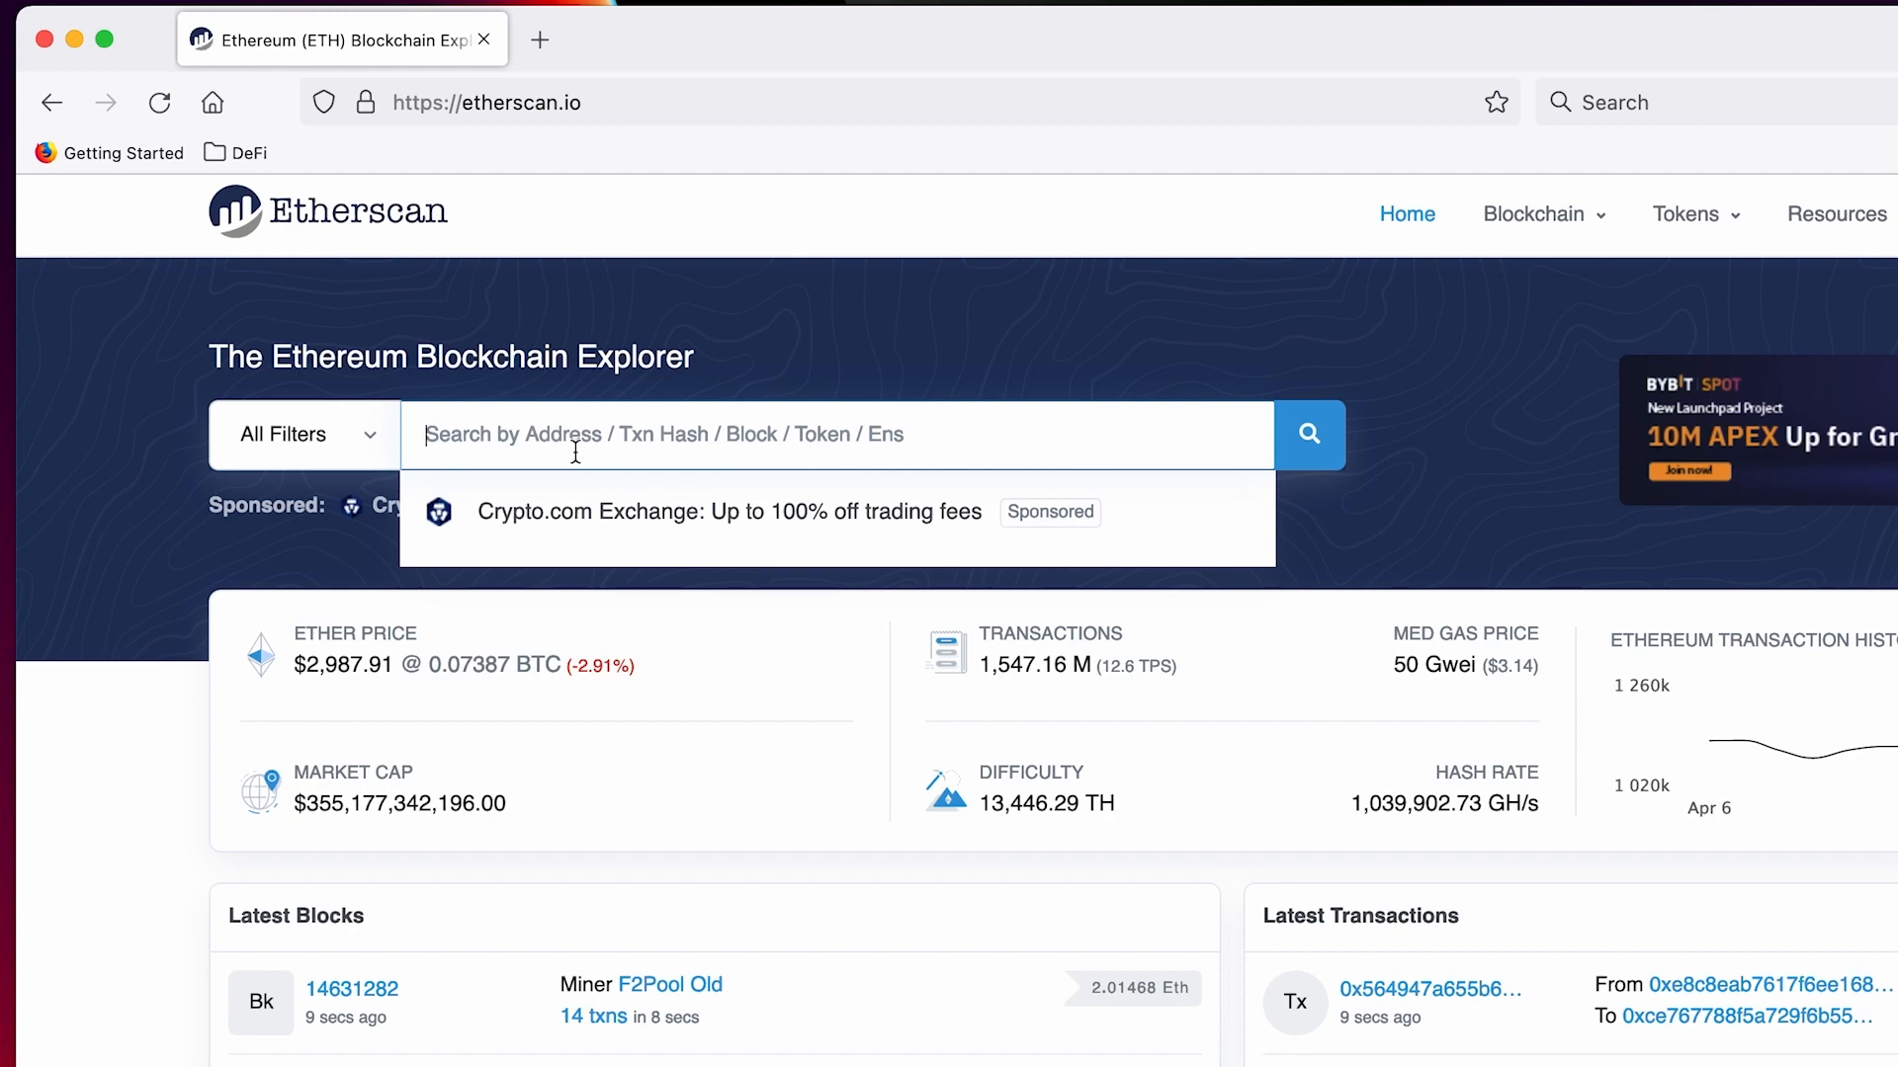
text(vita)
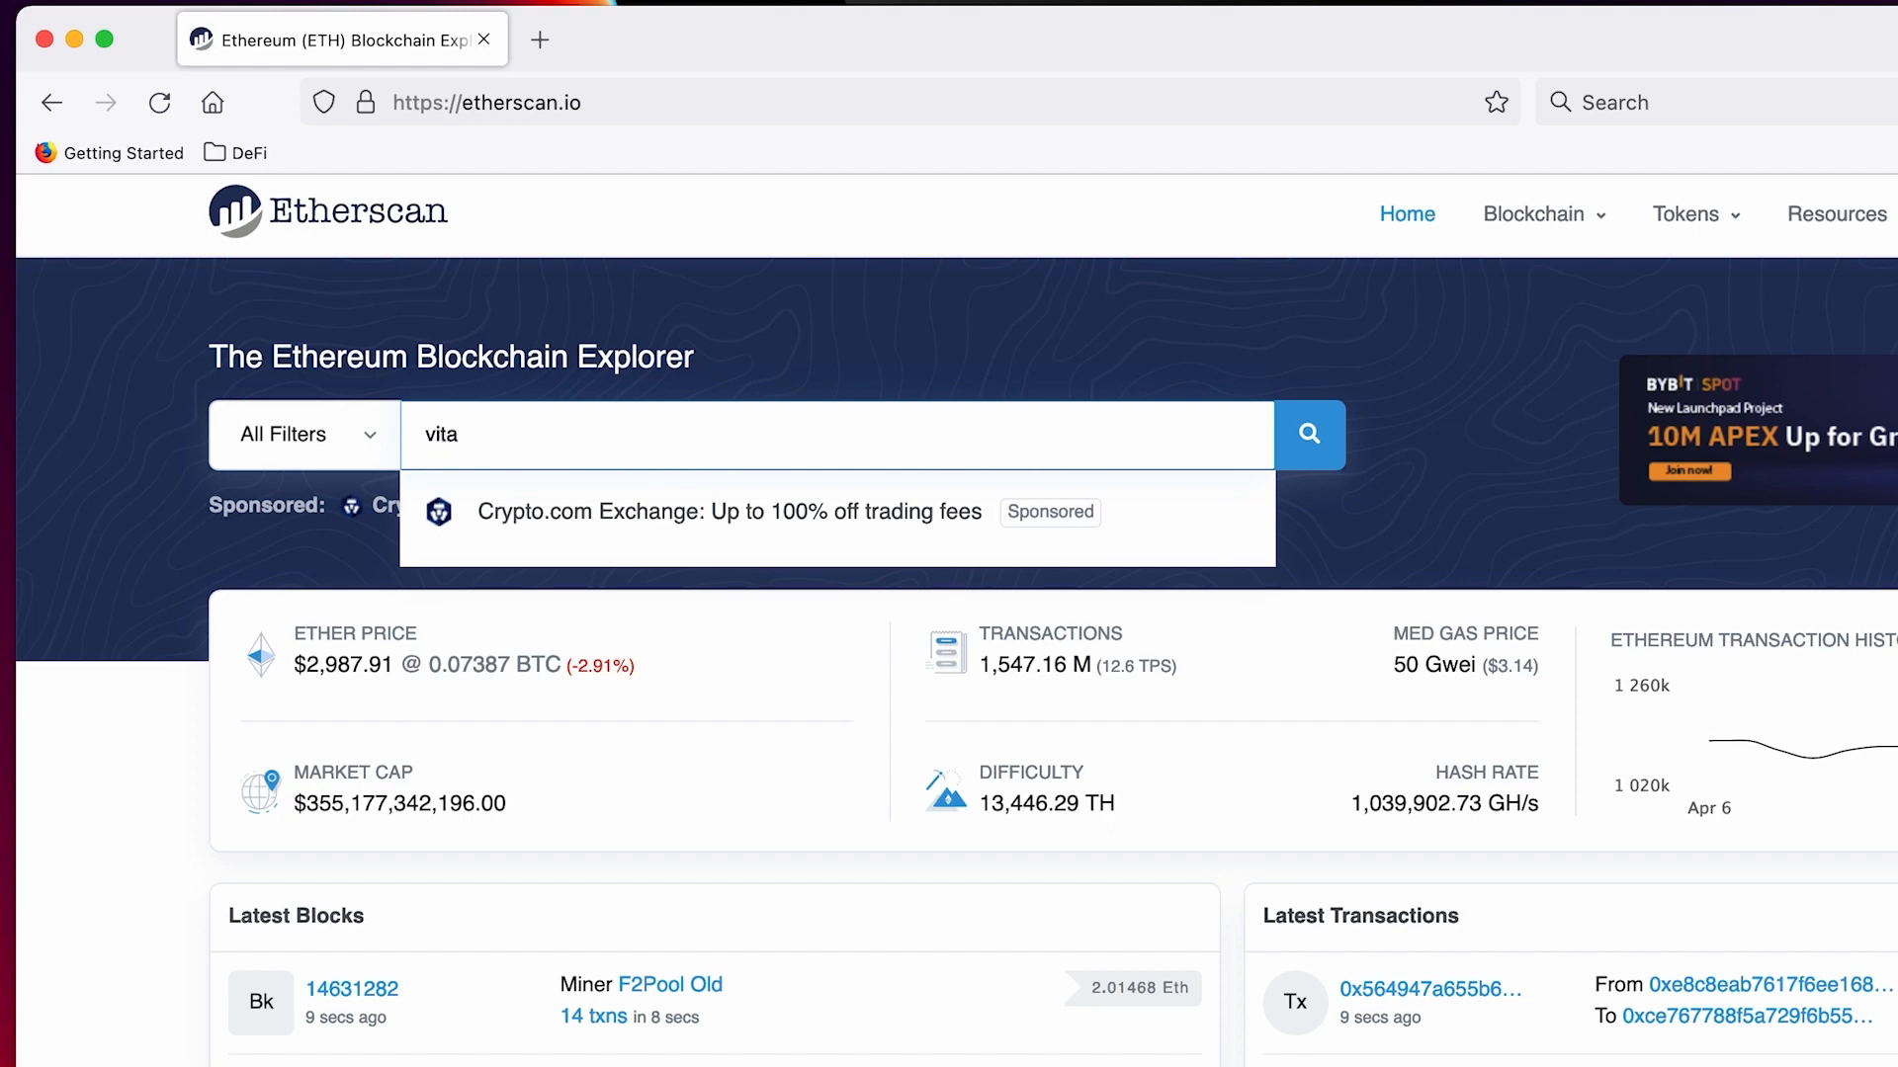
text(lik)
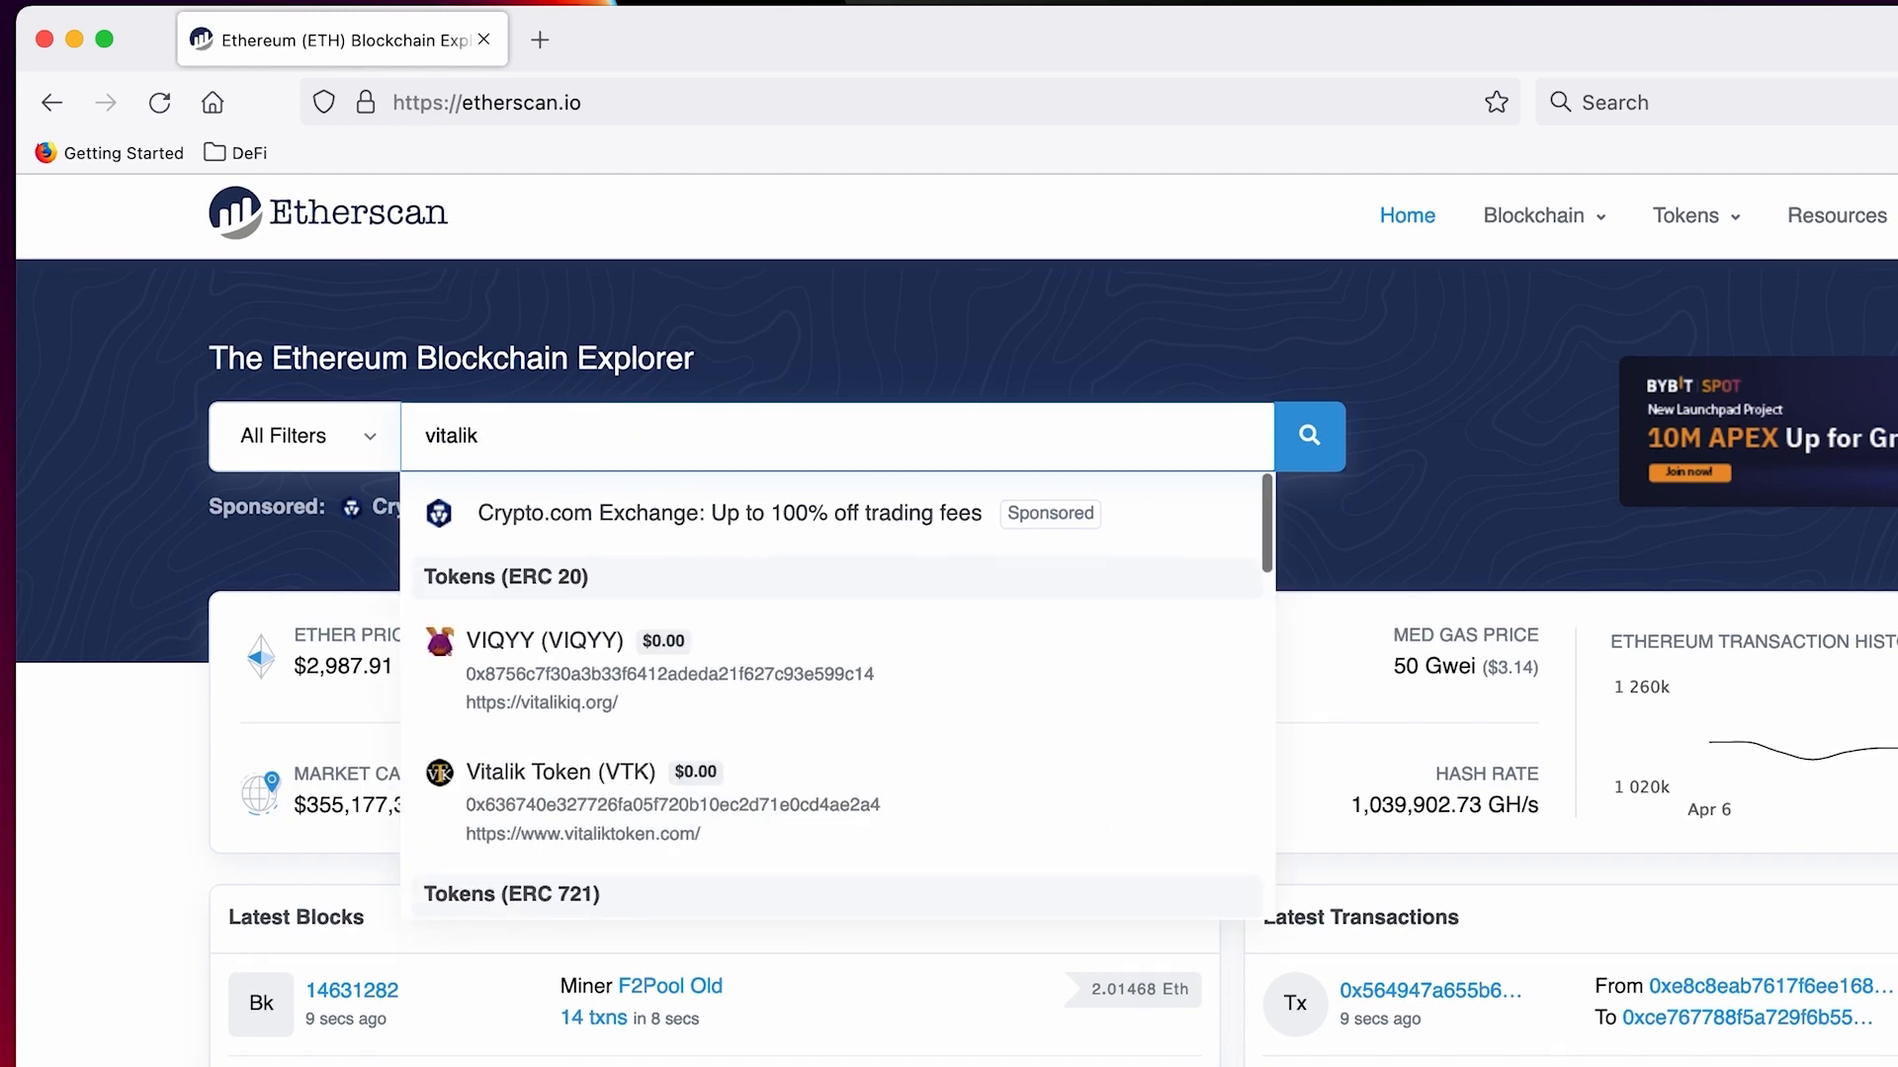
text(.e)
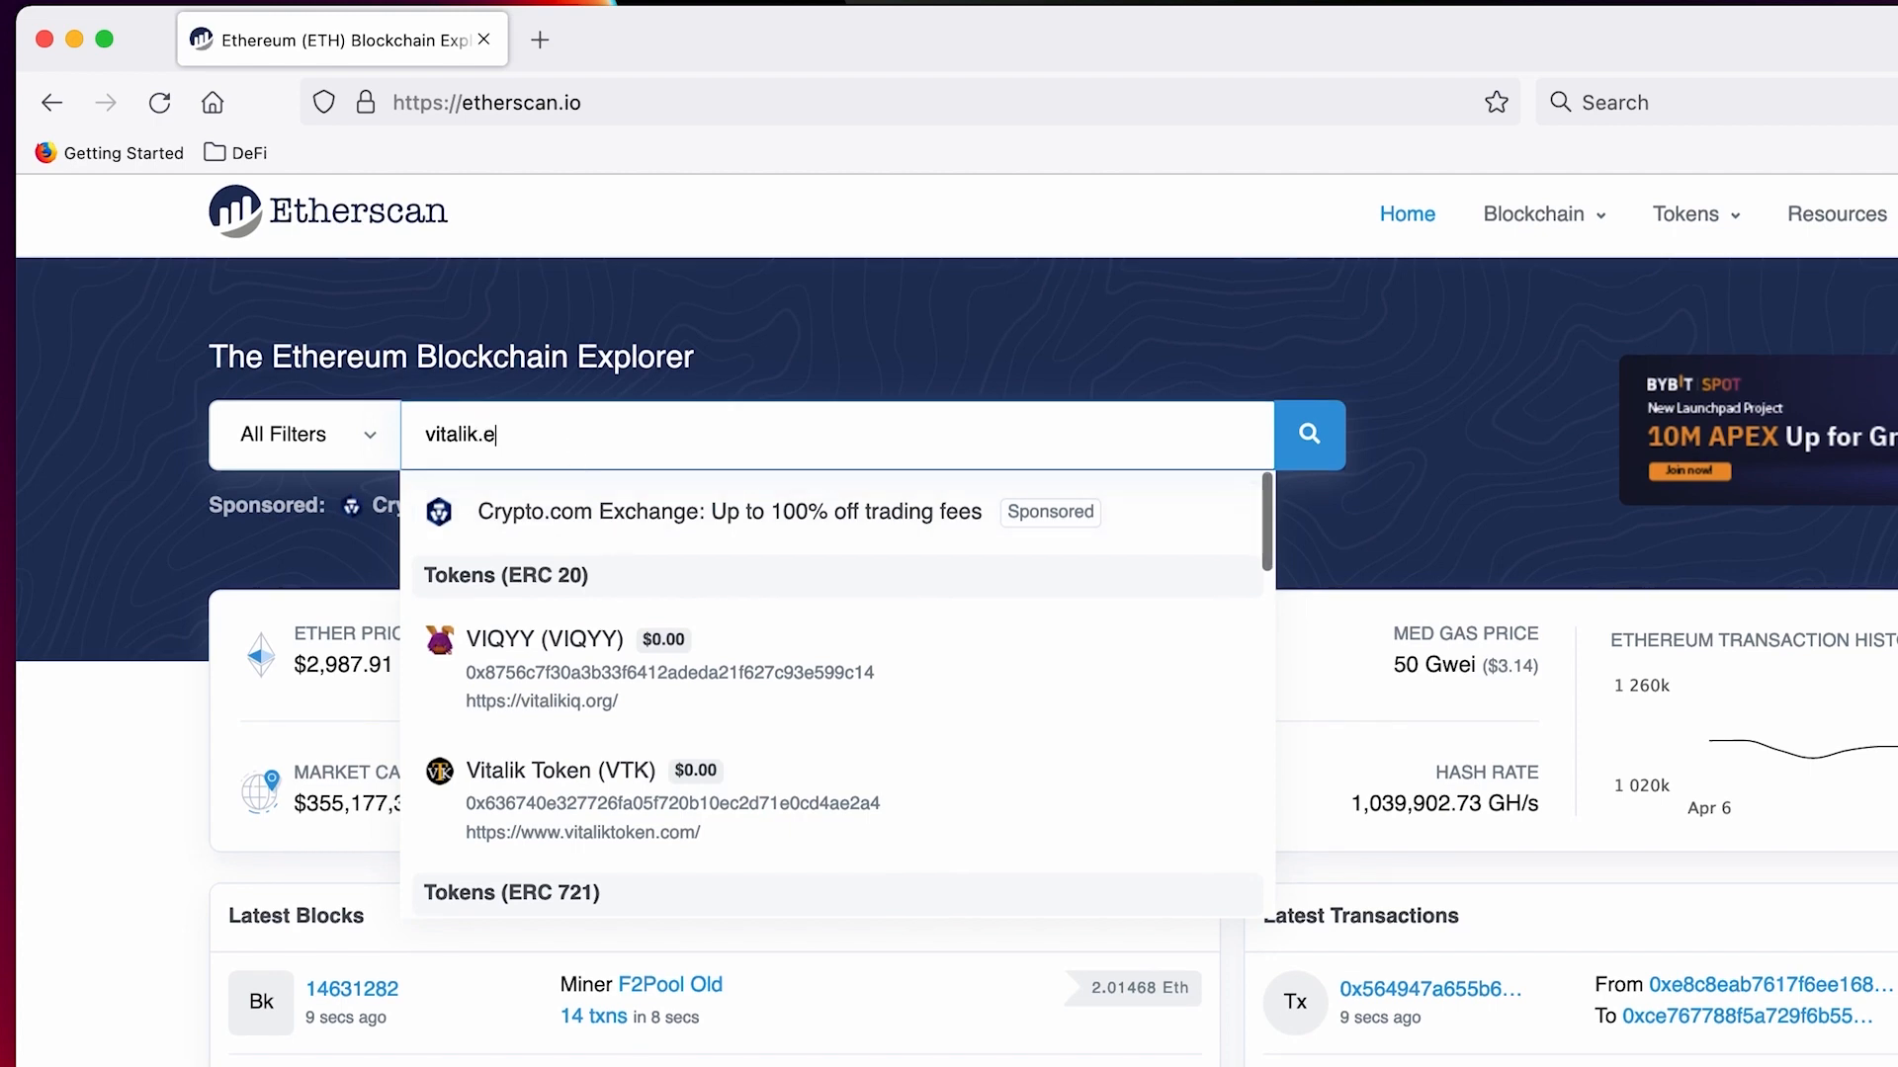
click(1309, 435)
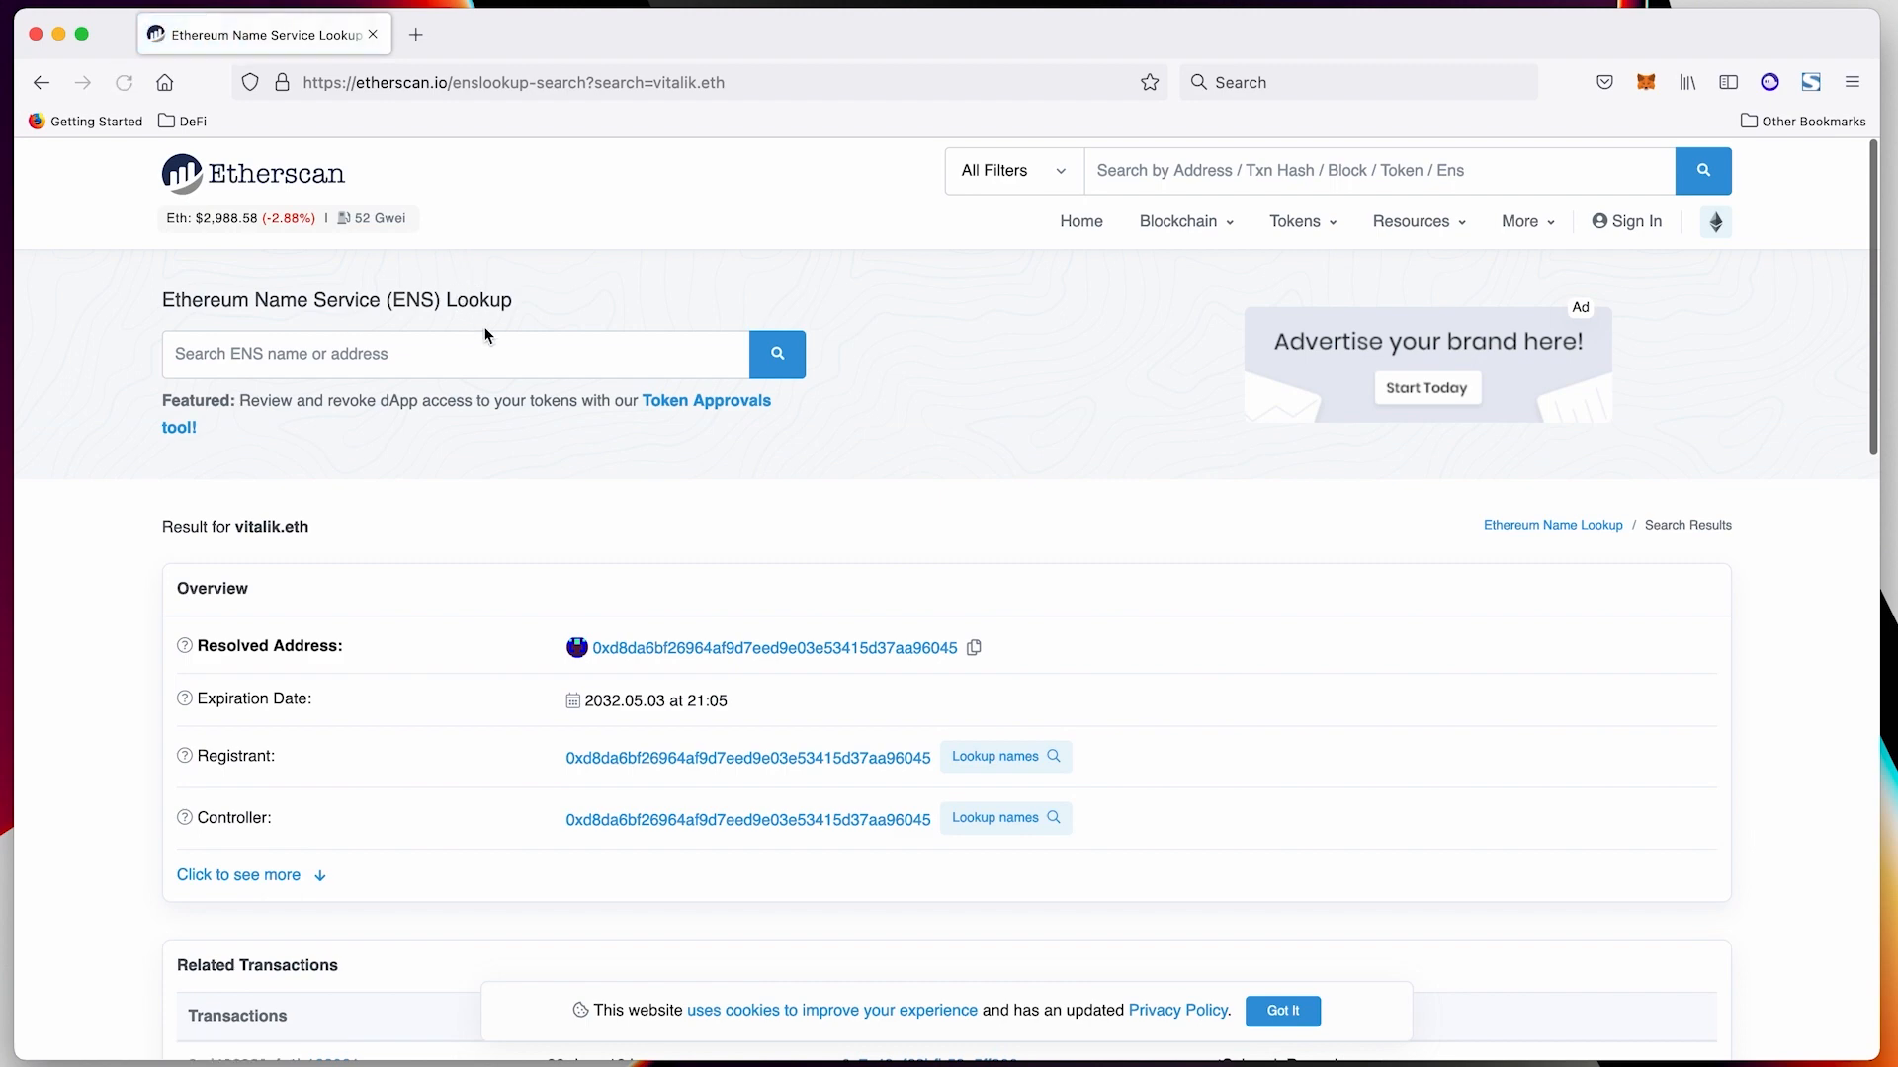
Open vitalik.eth's resolved address page and expand its Token holdings dropdown
scroll(down, 3)
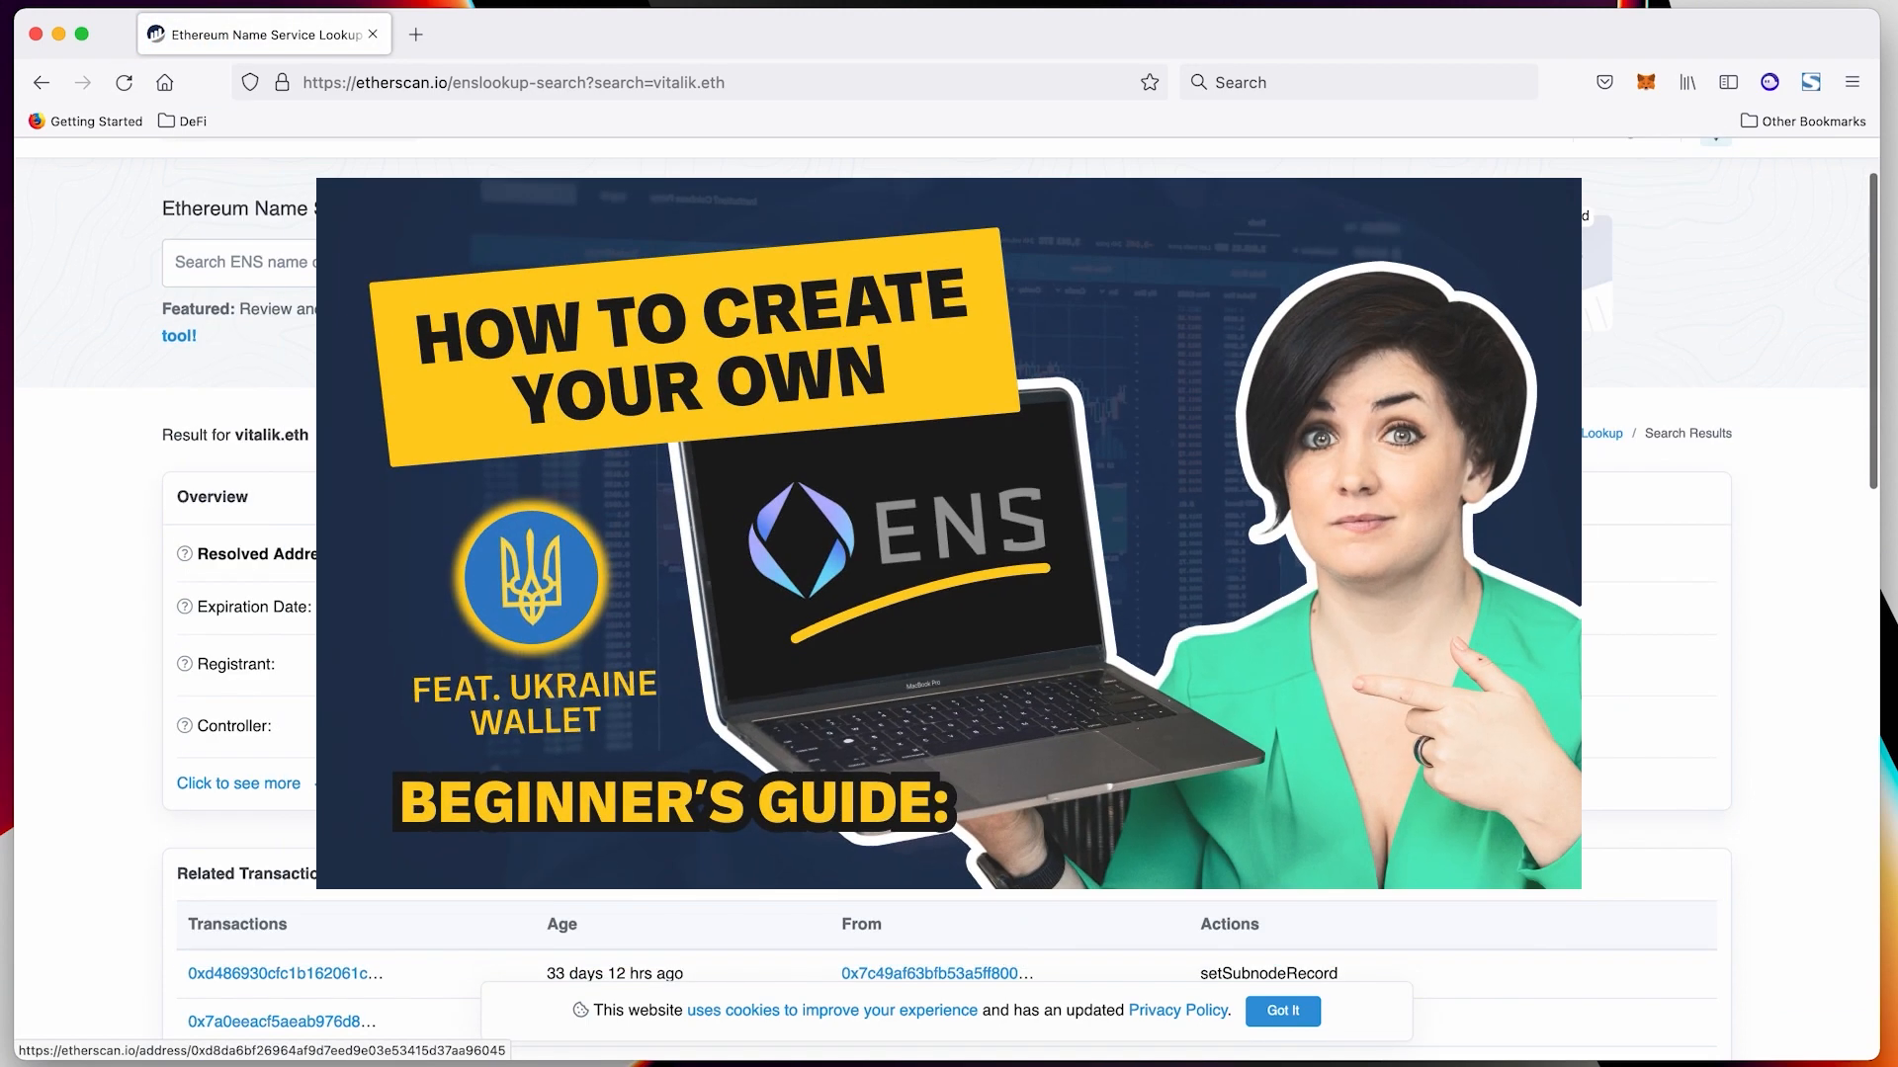
click(254, 972)
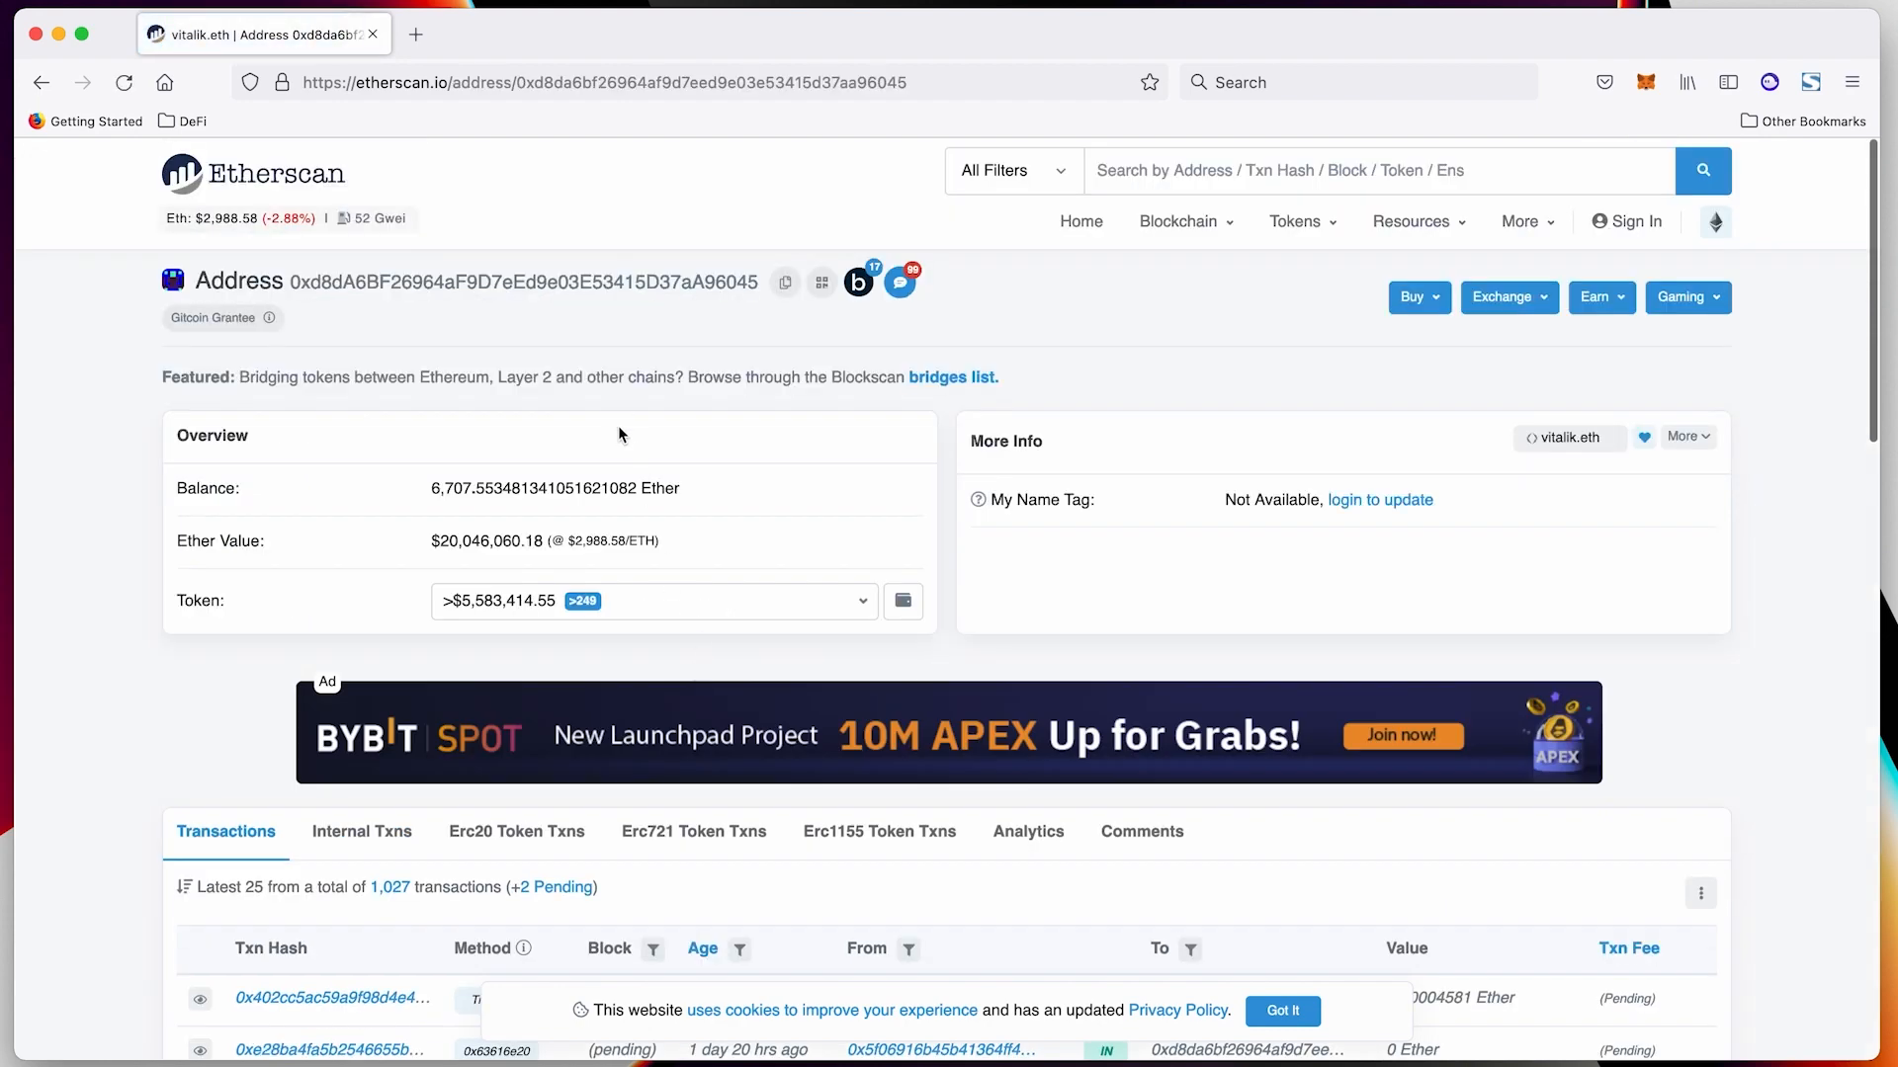
scroll(down, 3)
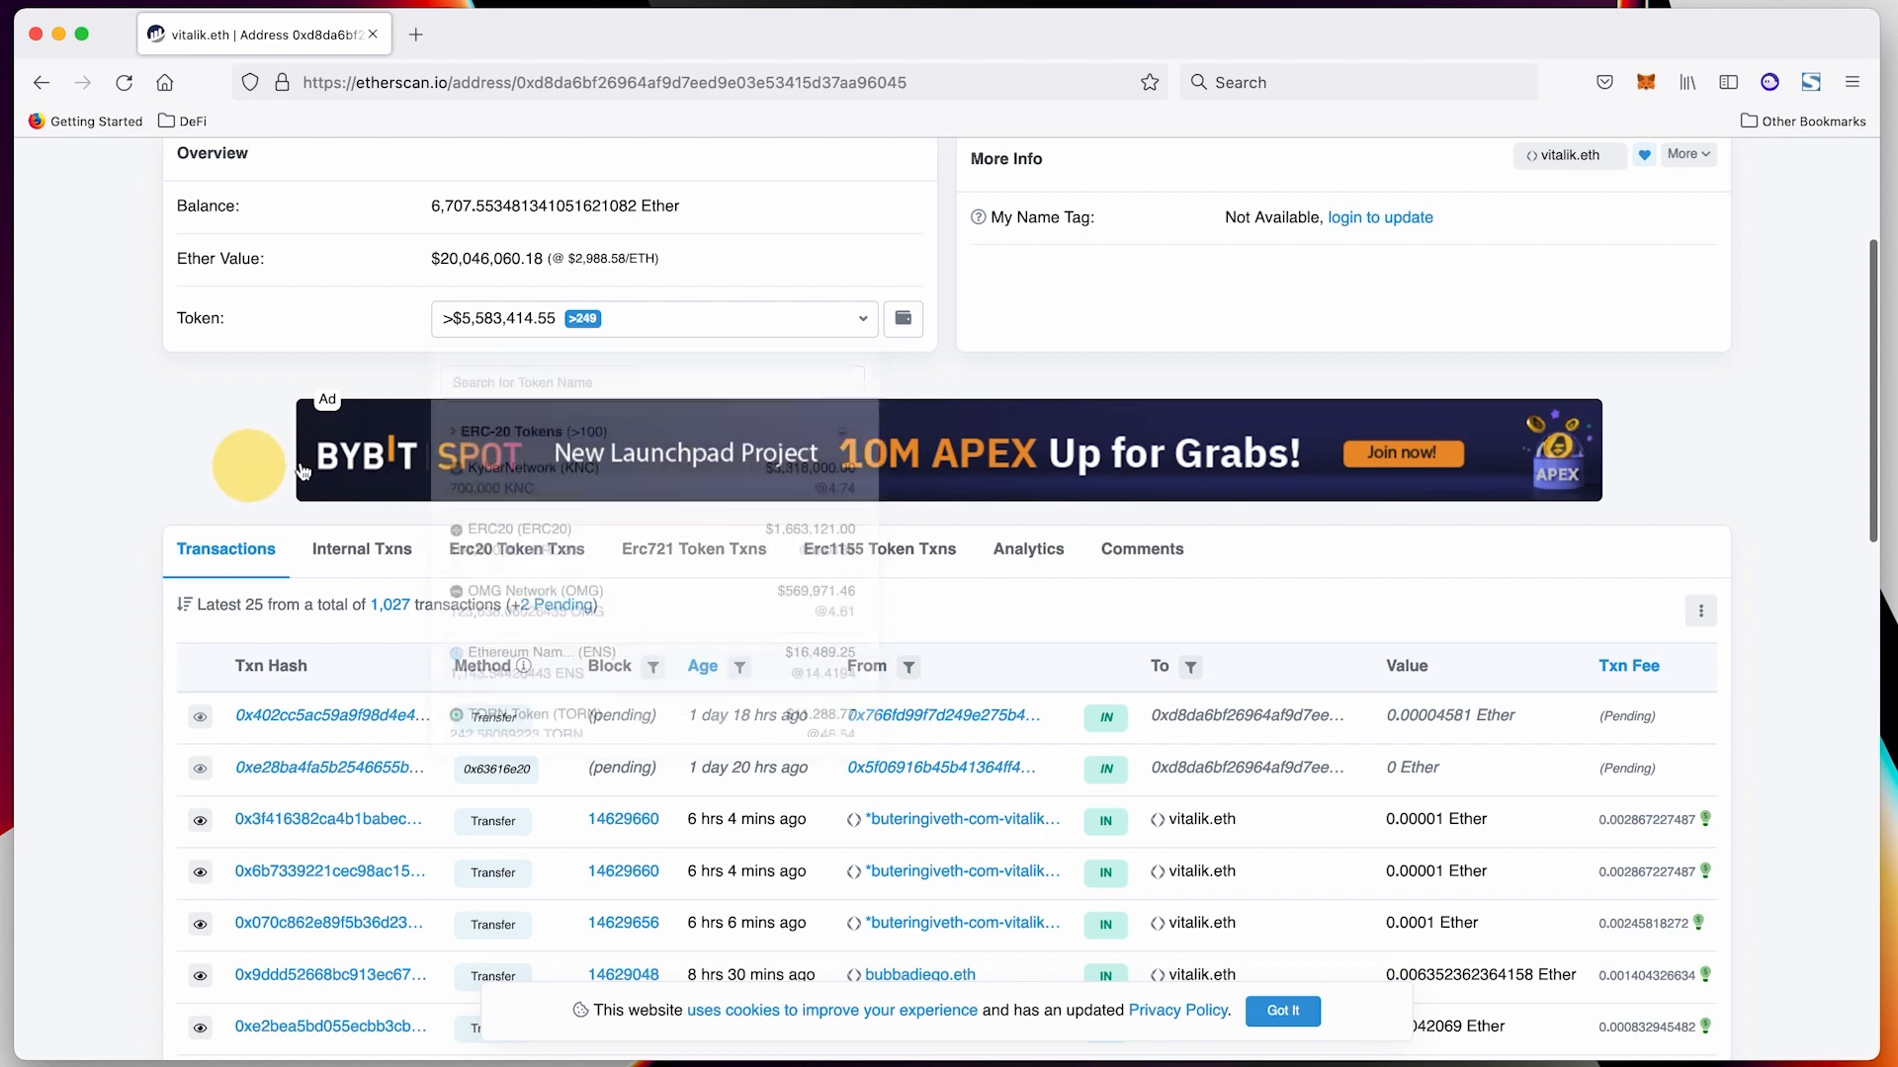
scroll(up, 3)
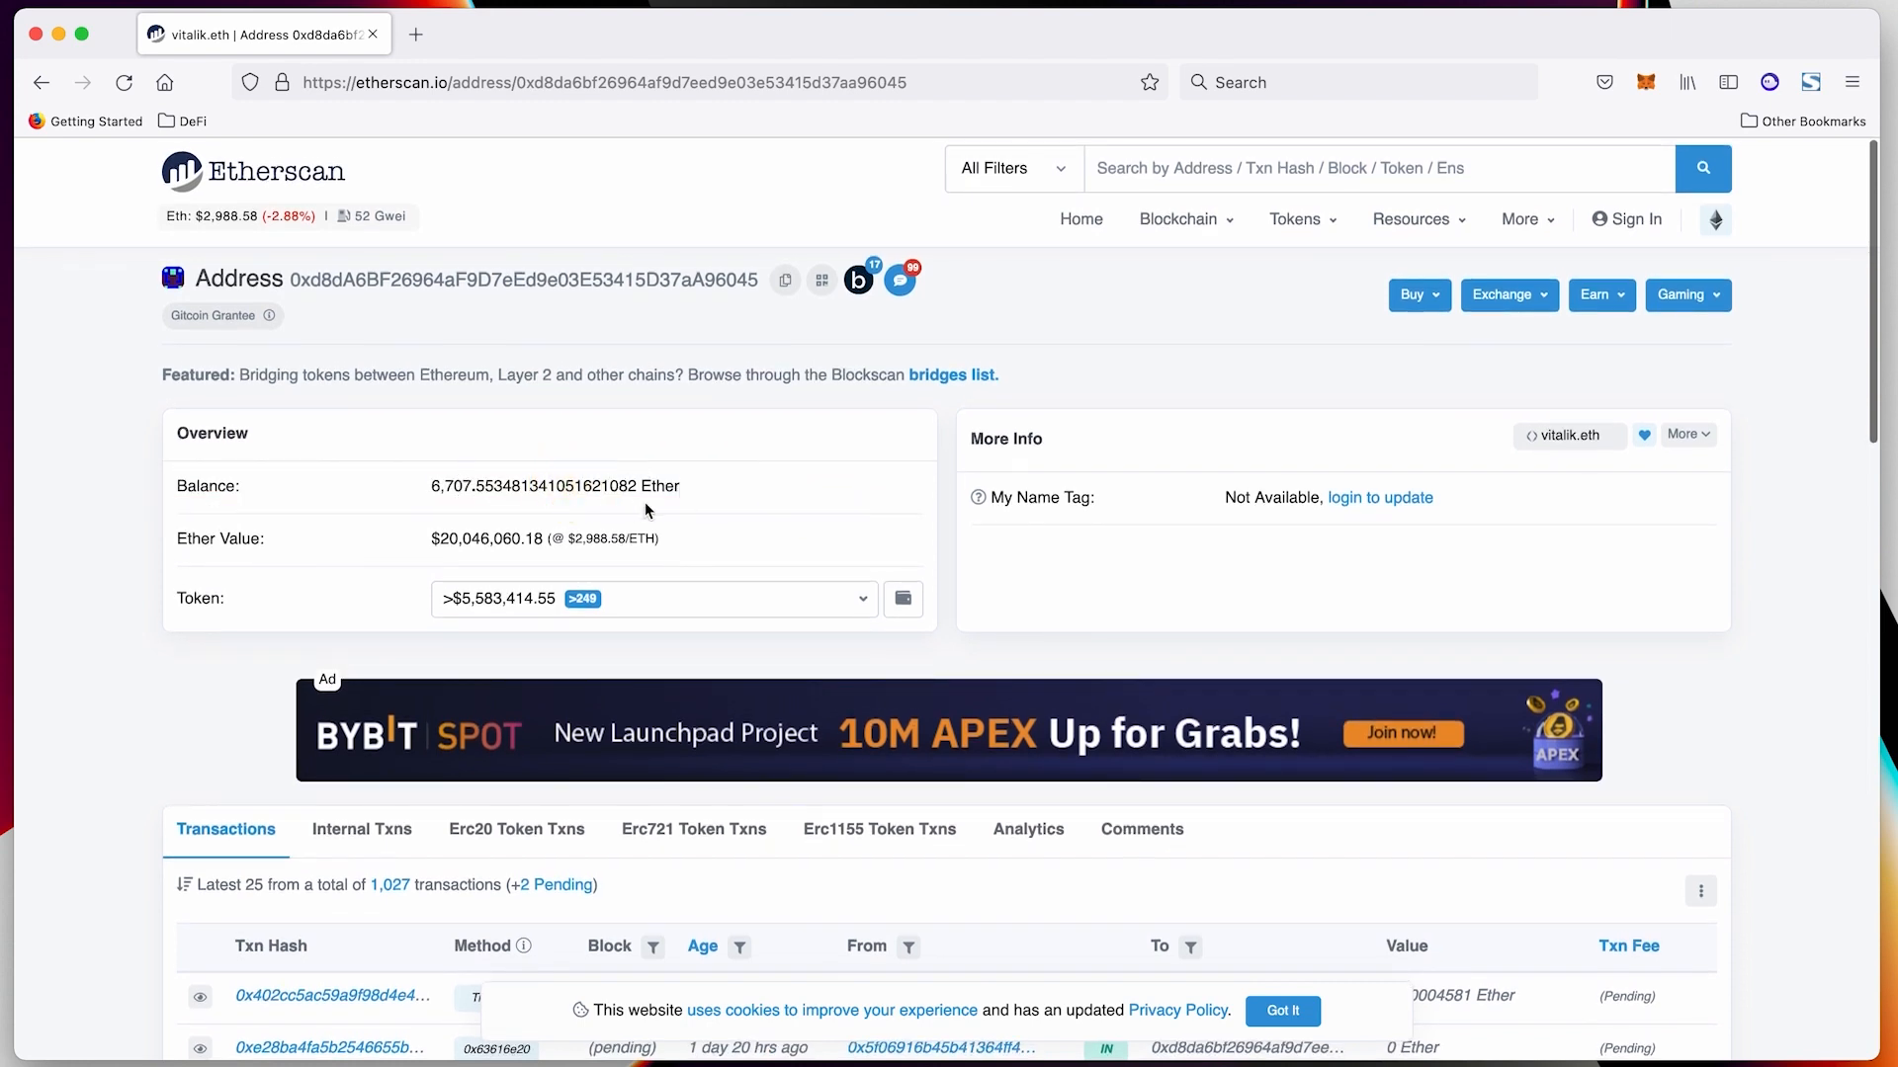
mouse_move(606, 581)
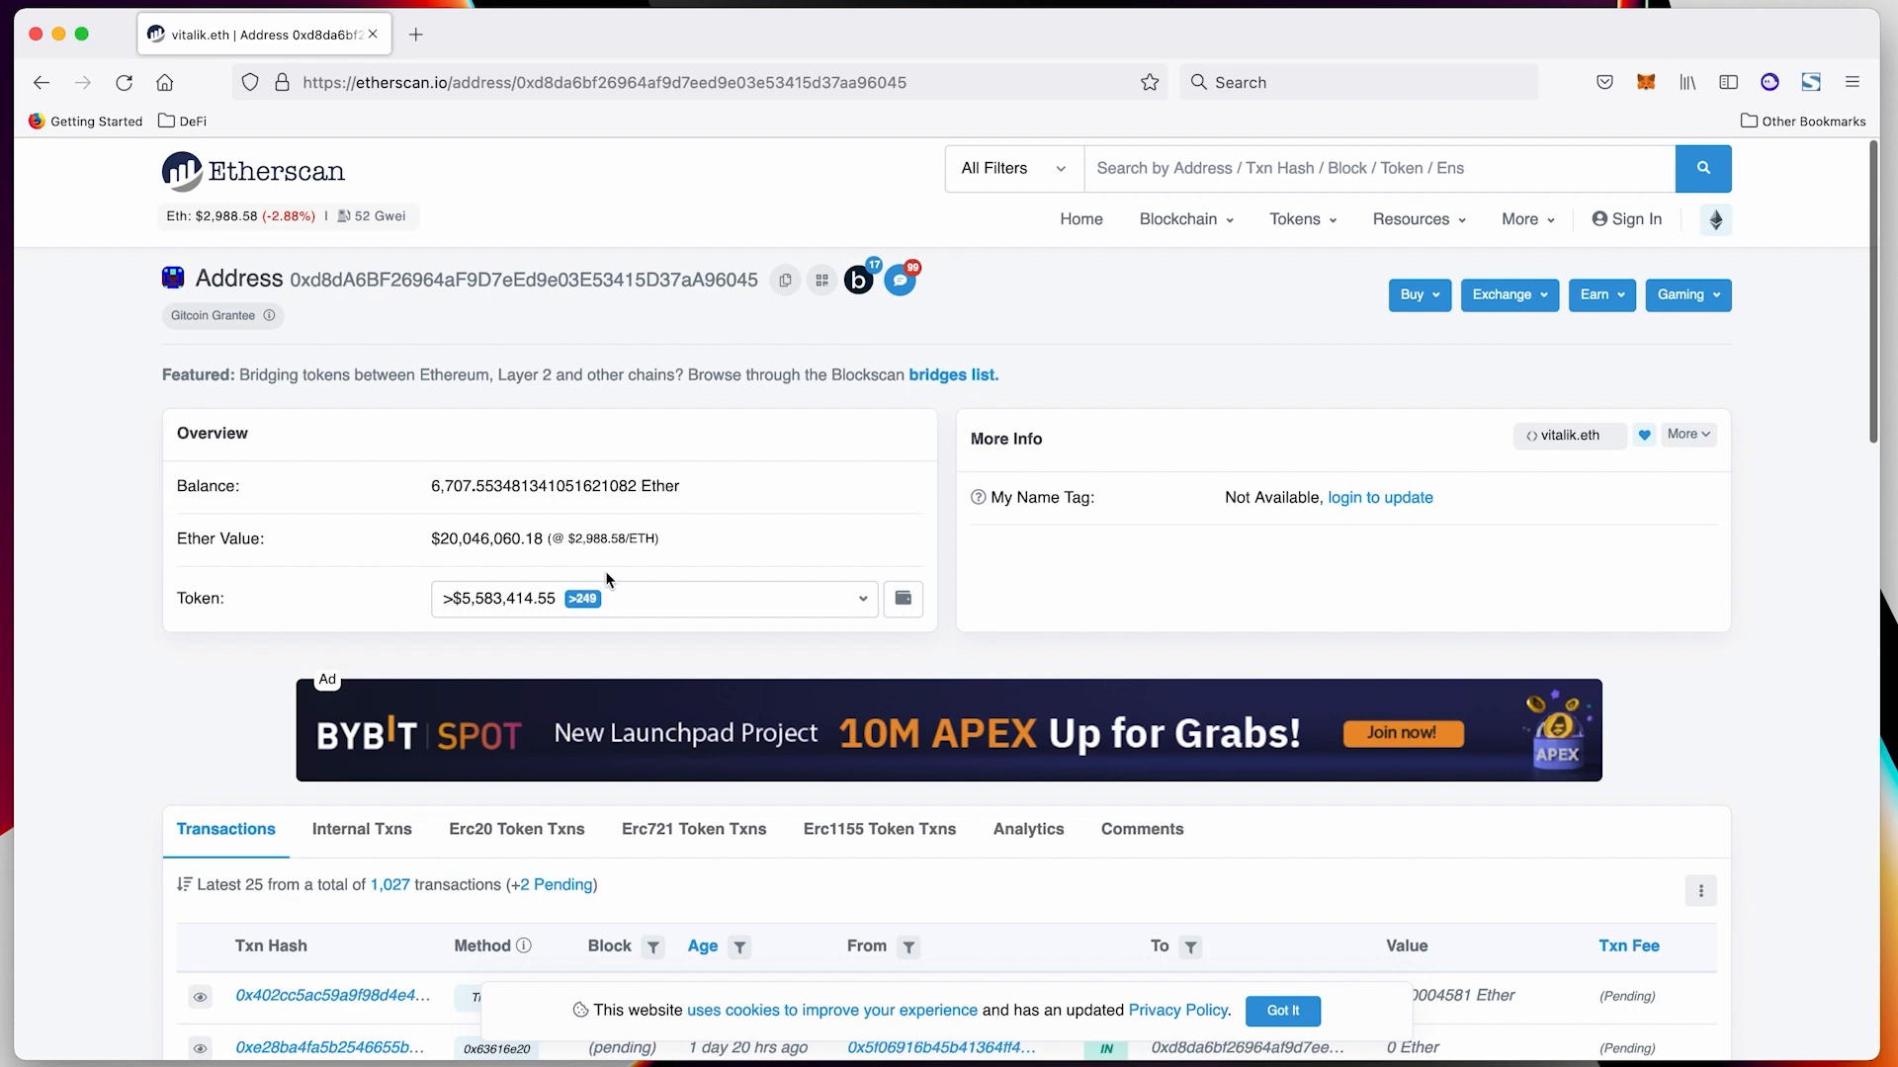
click(862, 598)
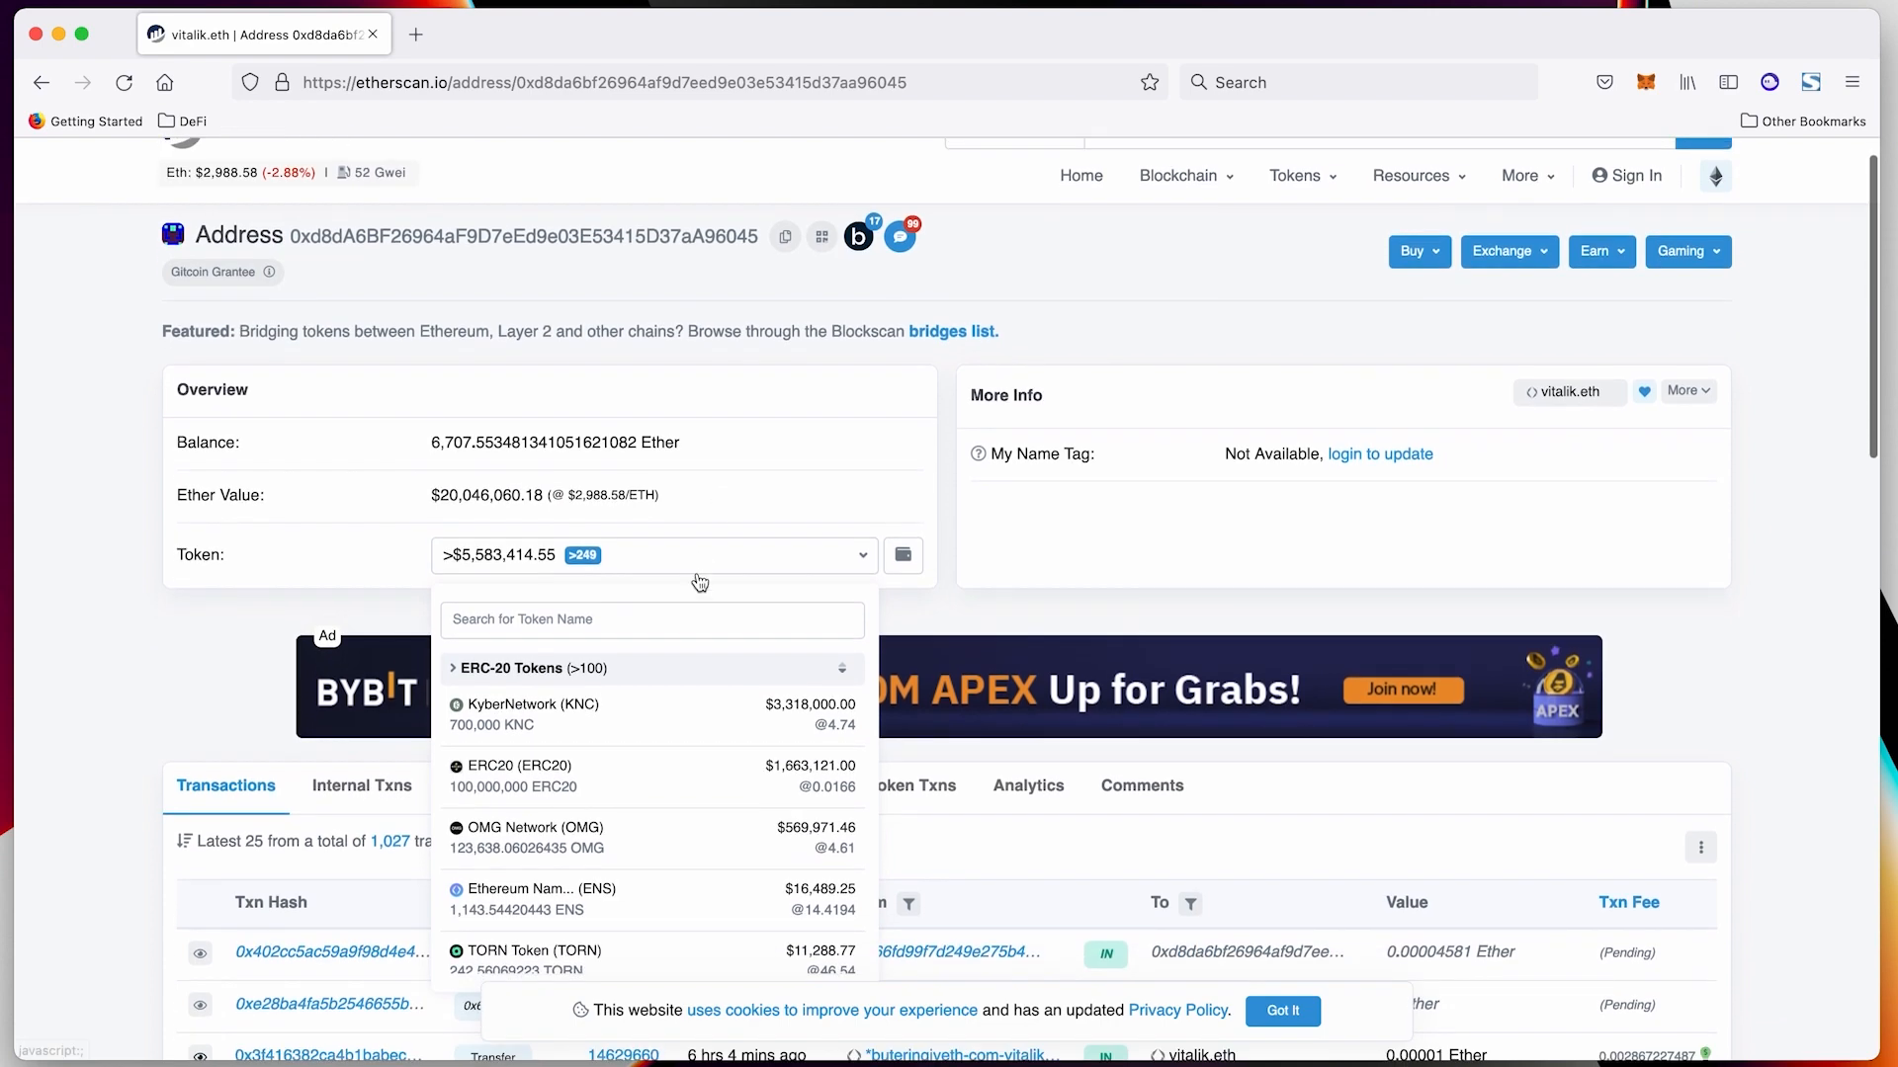
mouse_move(611, 544)
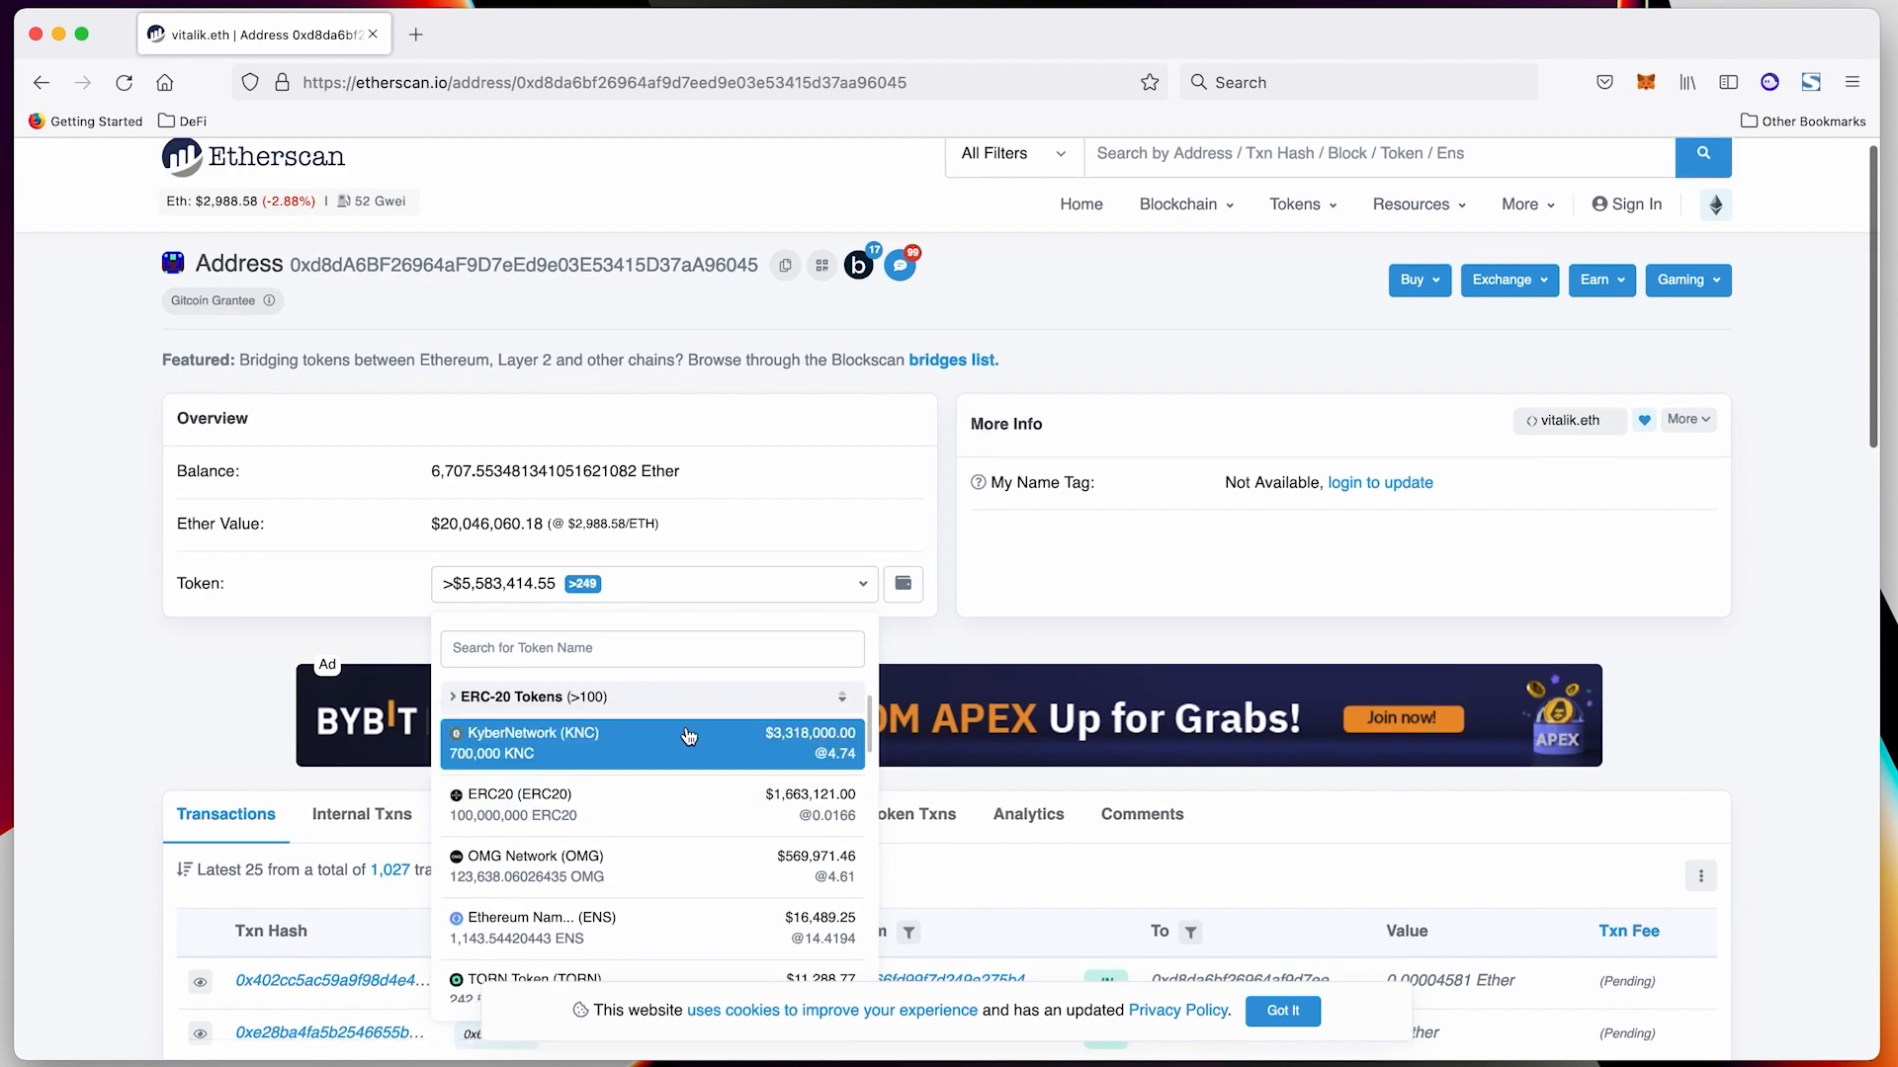
mouse_move(650, 594)
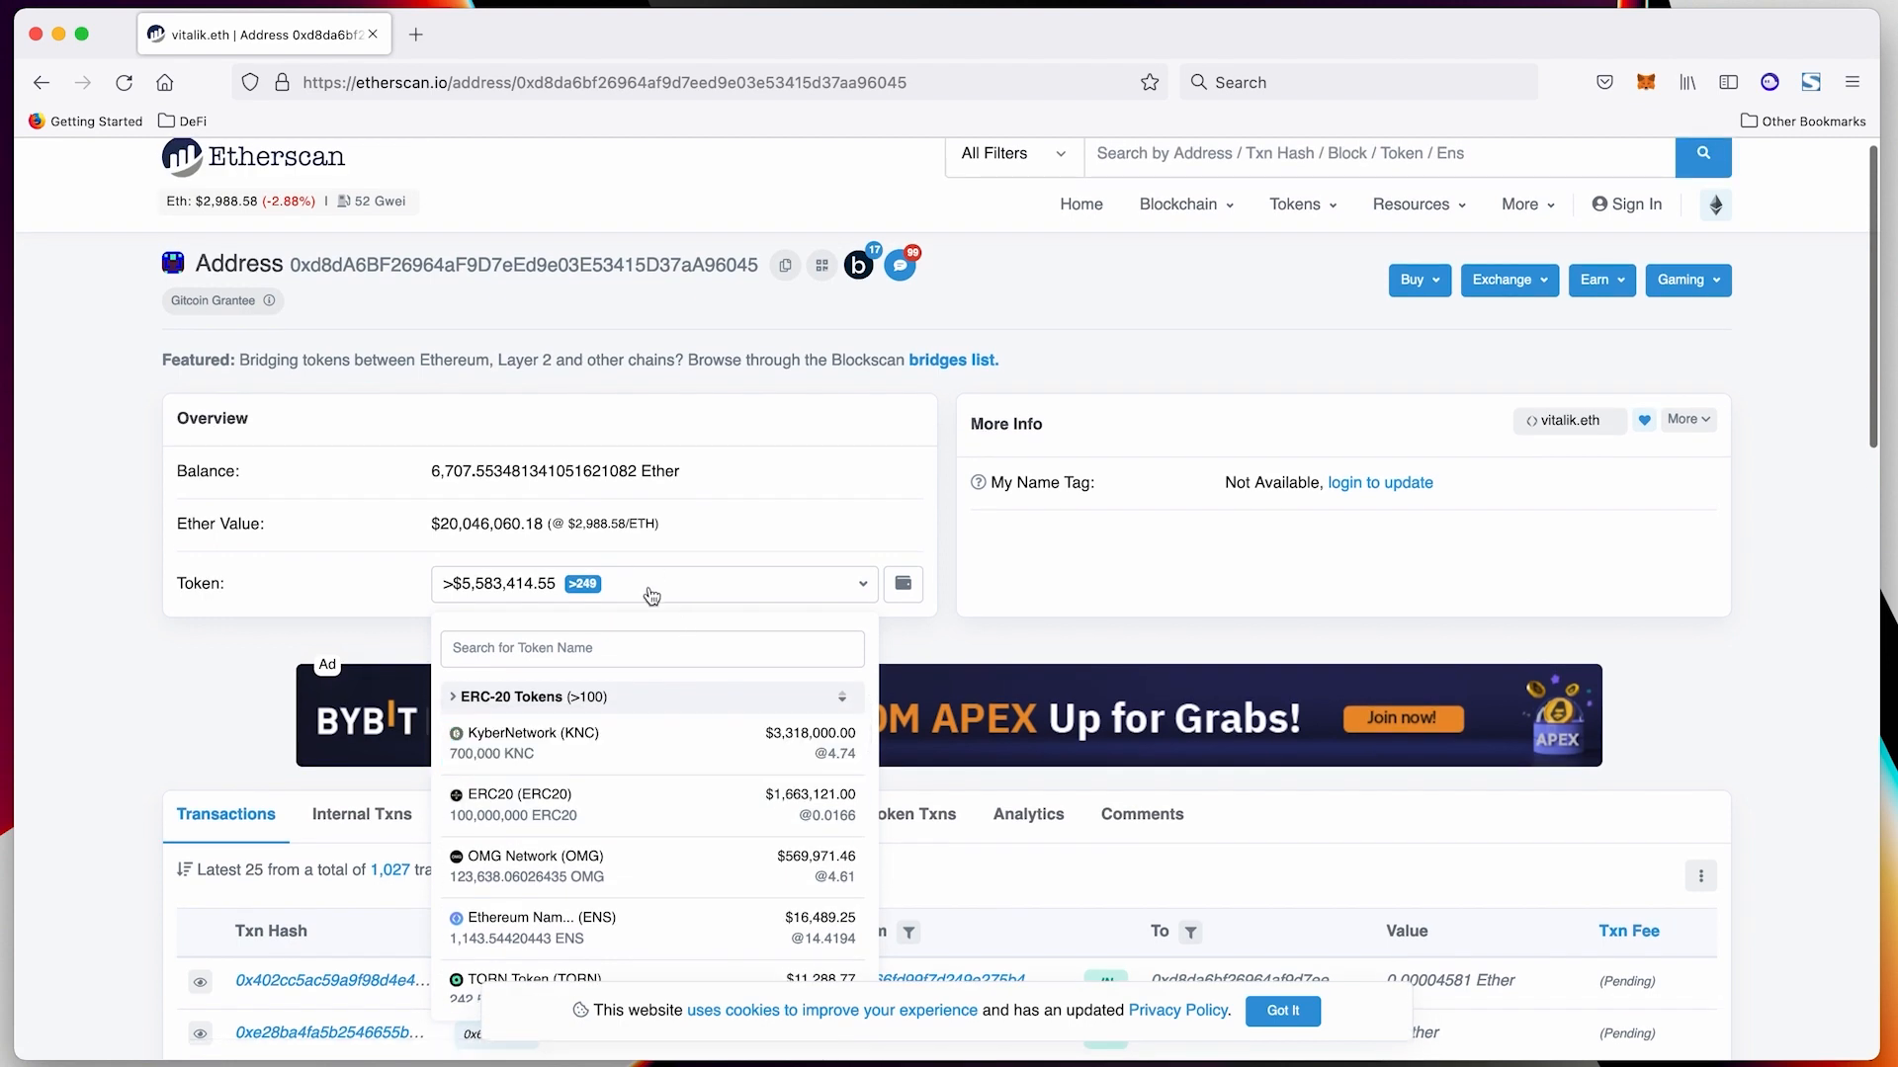
mouse_move(637, 569)
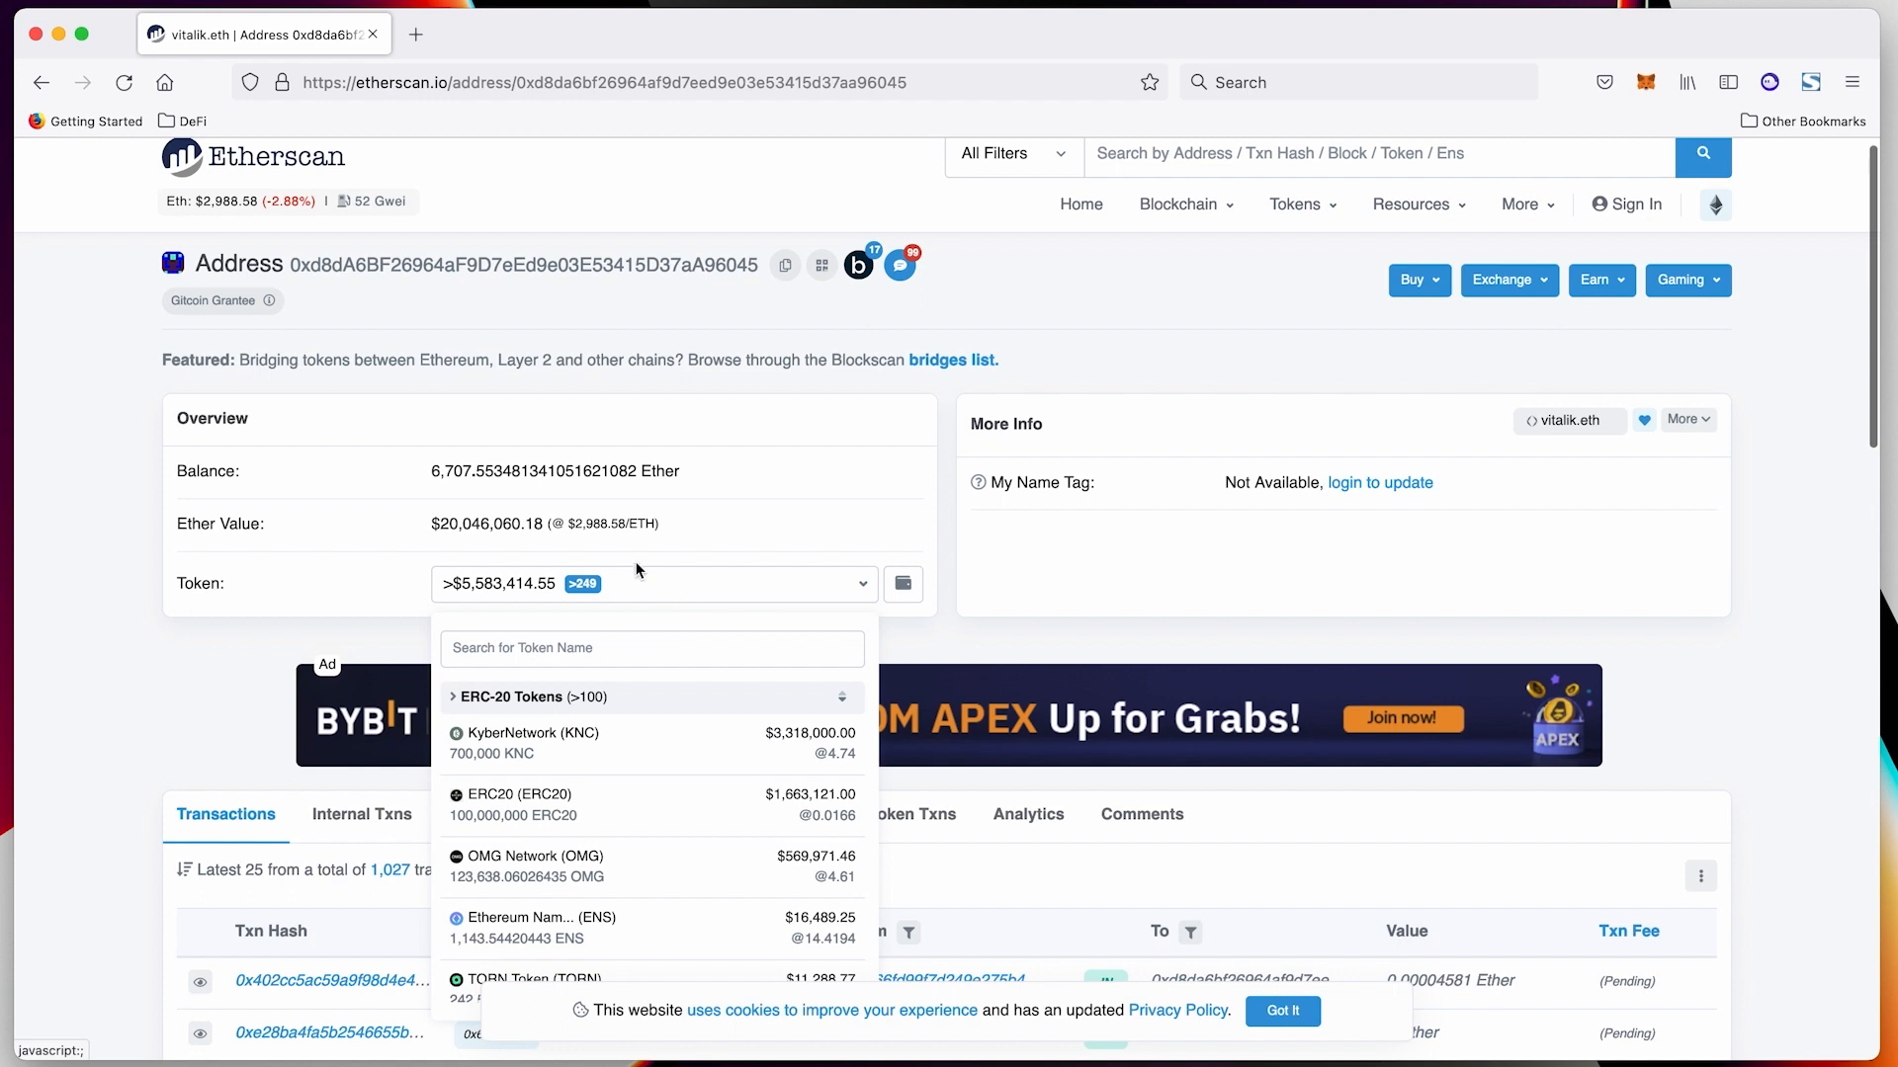
Scroll to the ENS Transfers table listing the single Claim Tokens transfer of about 1,143 ENS
scroll(down, 3)
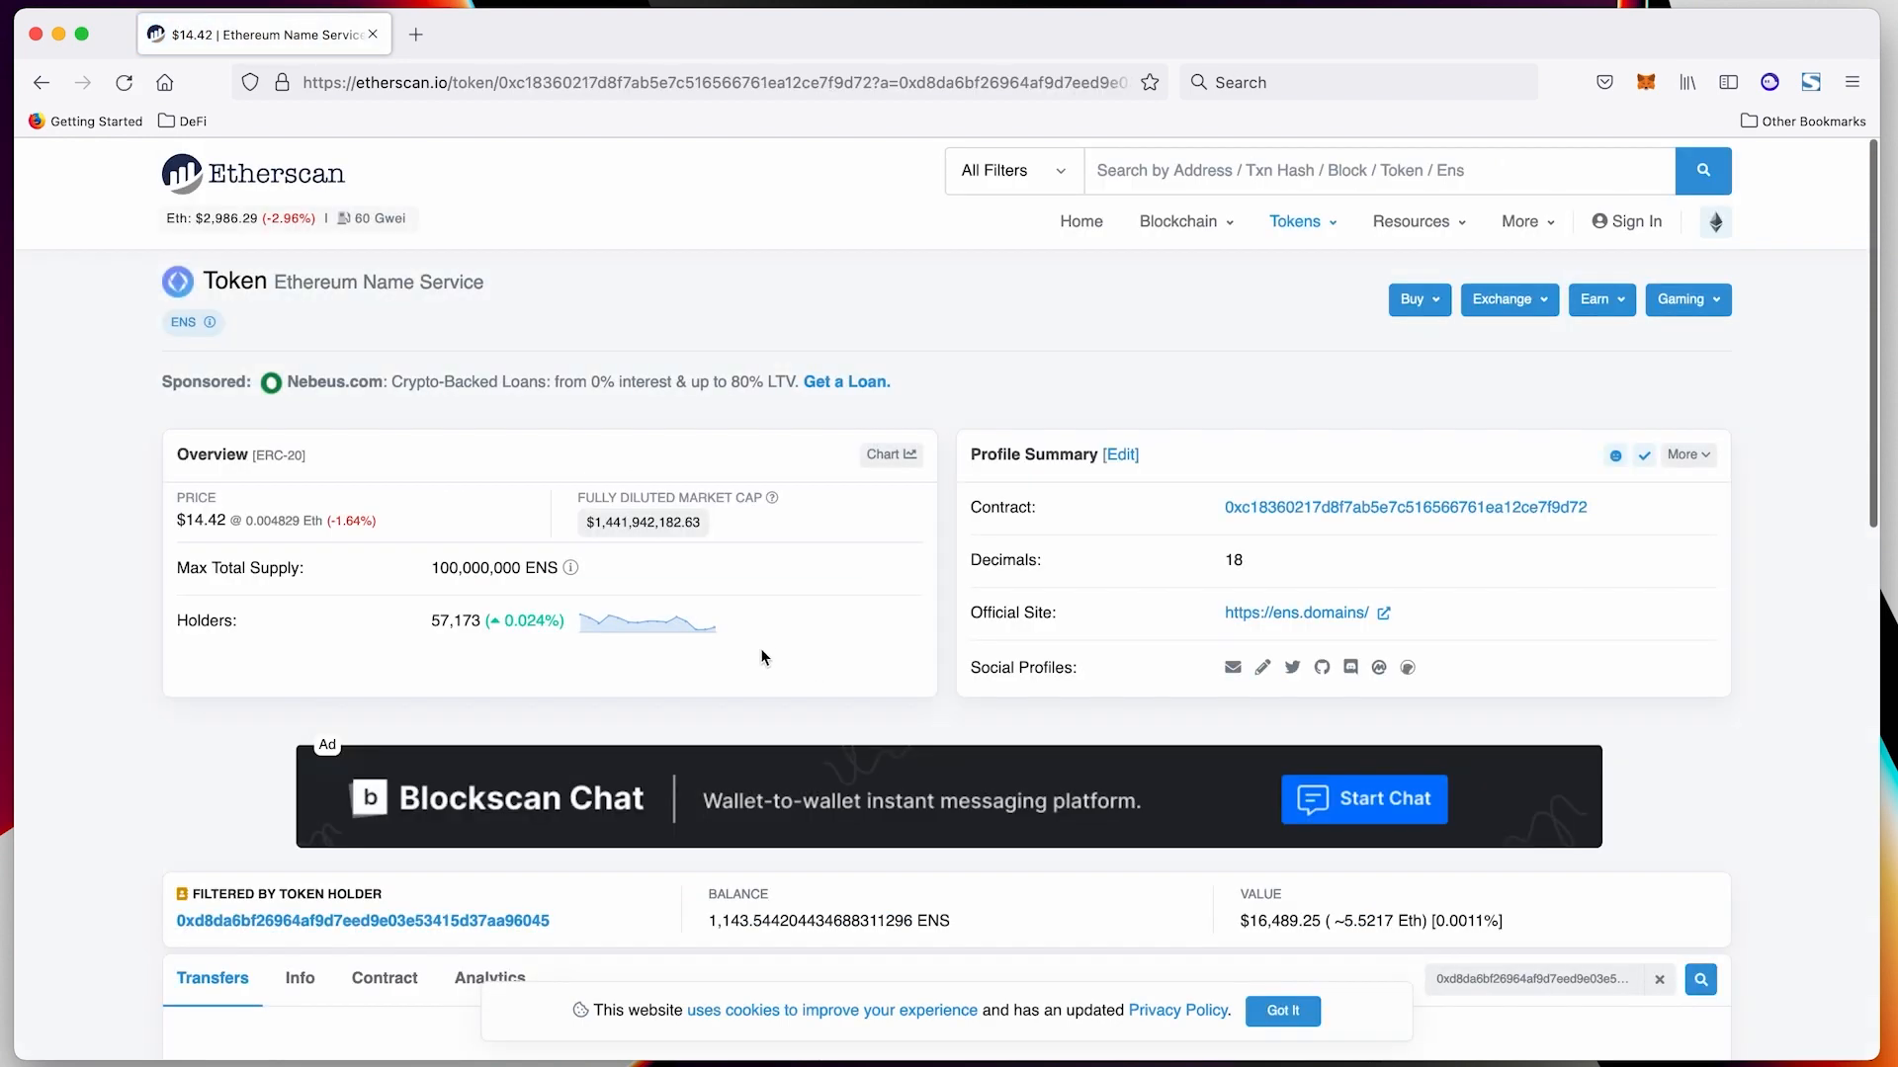
scroll(down, 3)
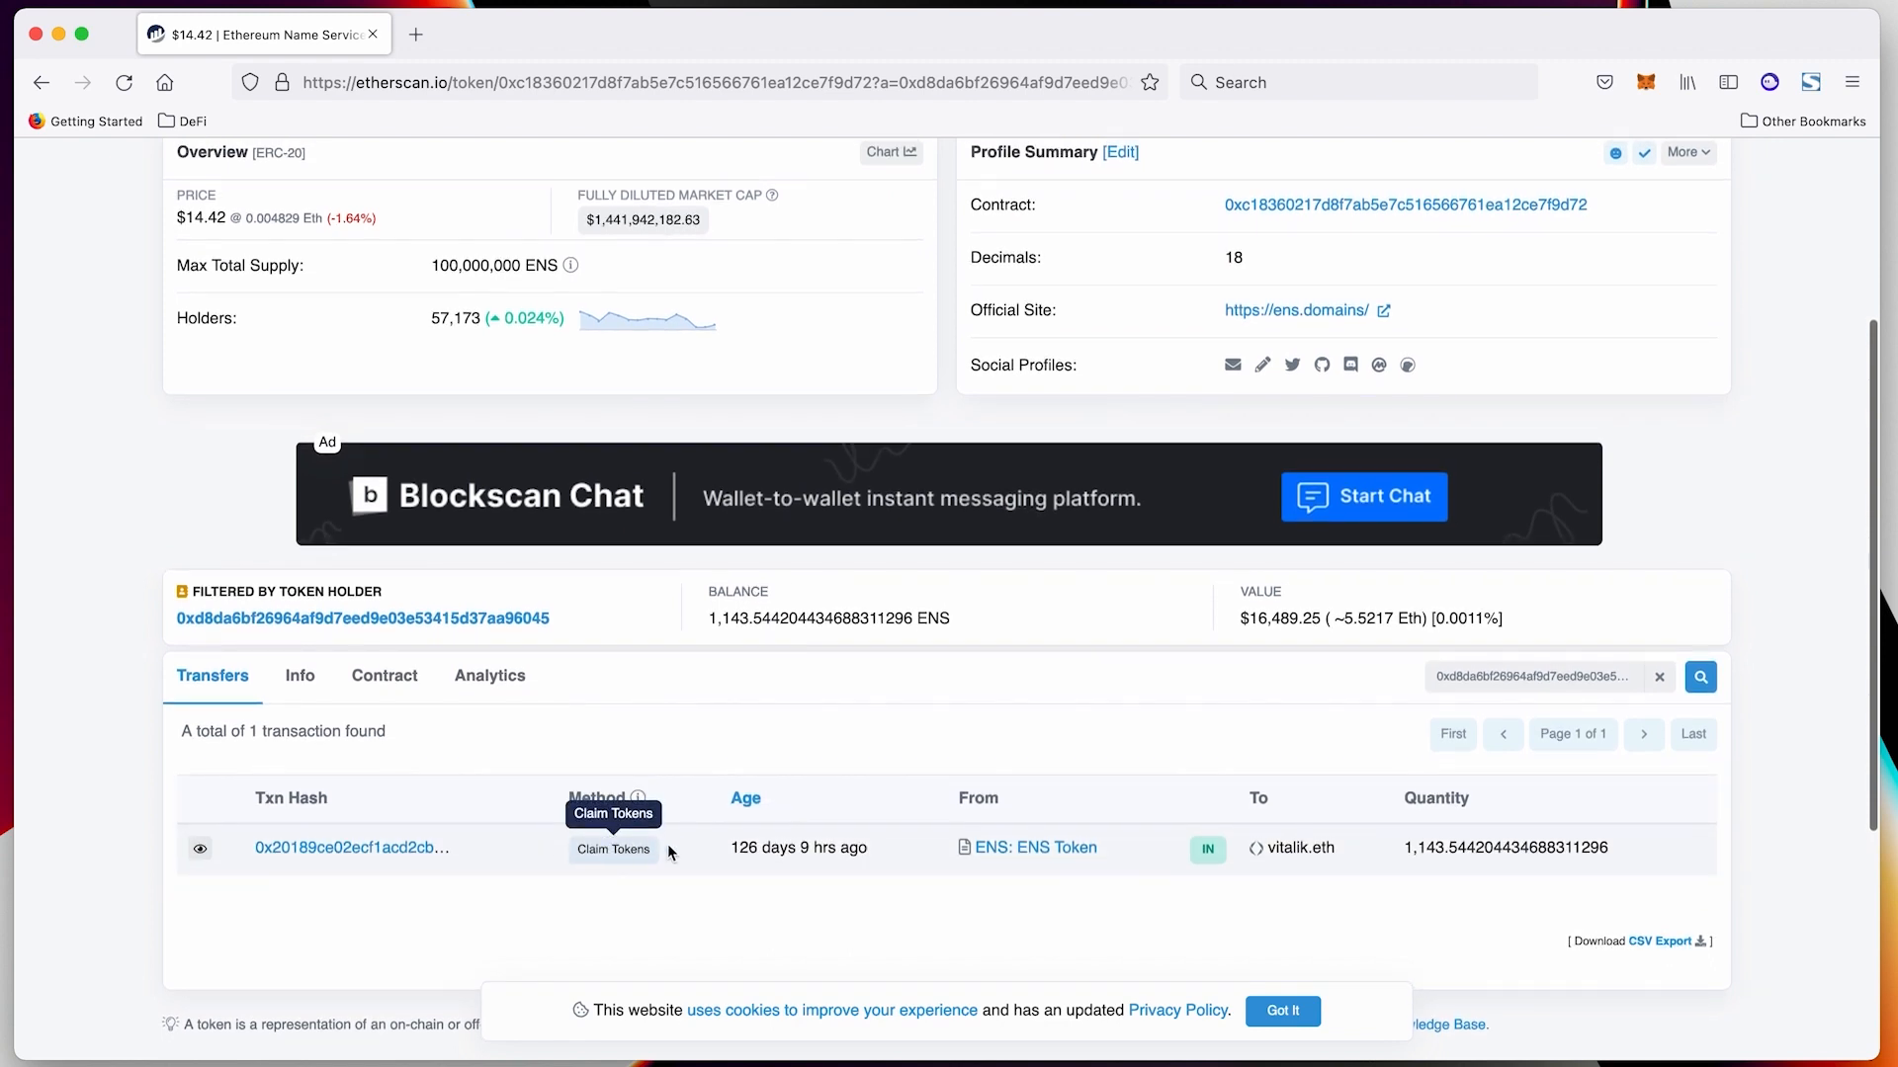
mouse_move(798, 847)
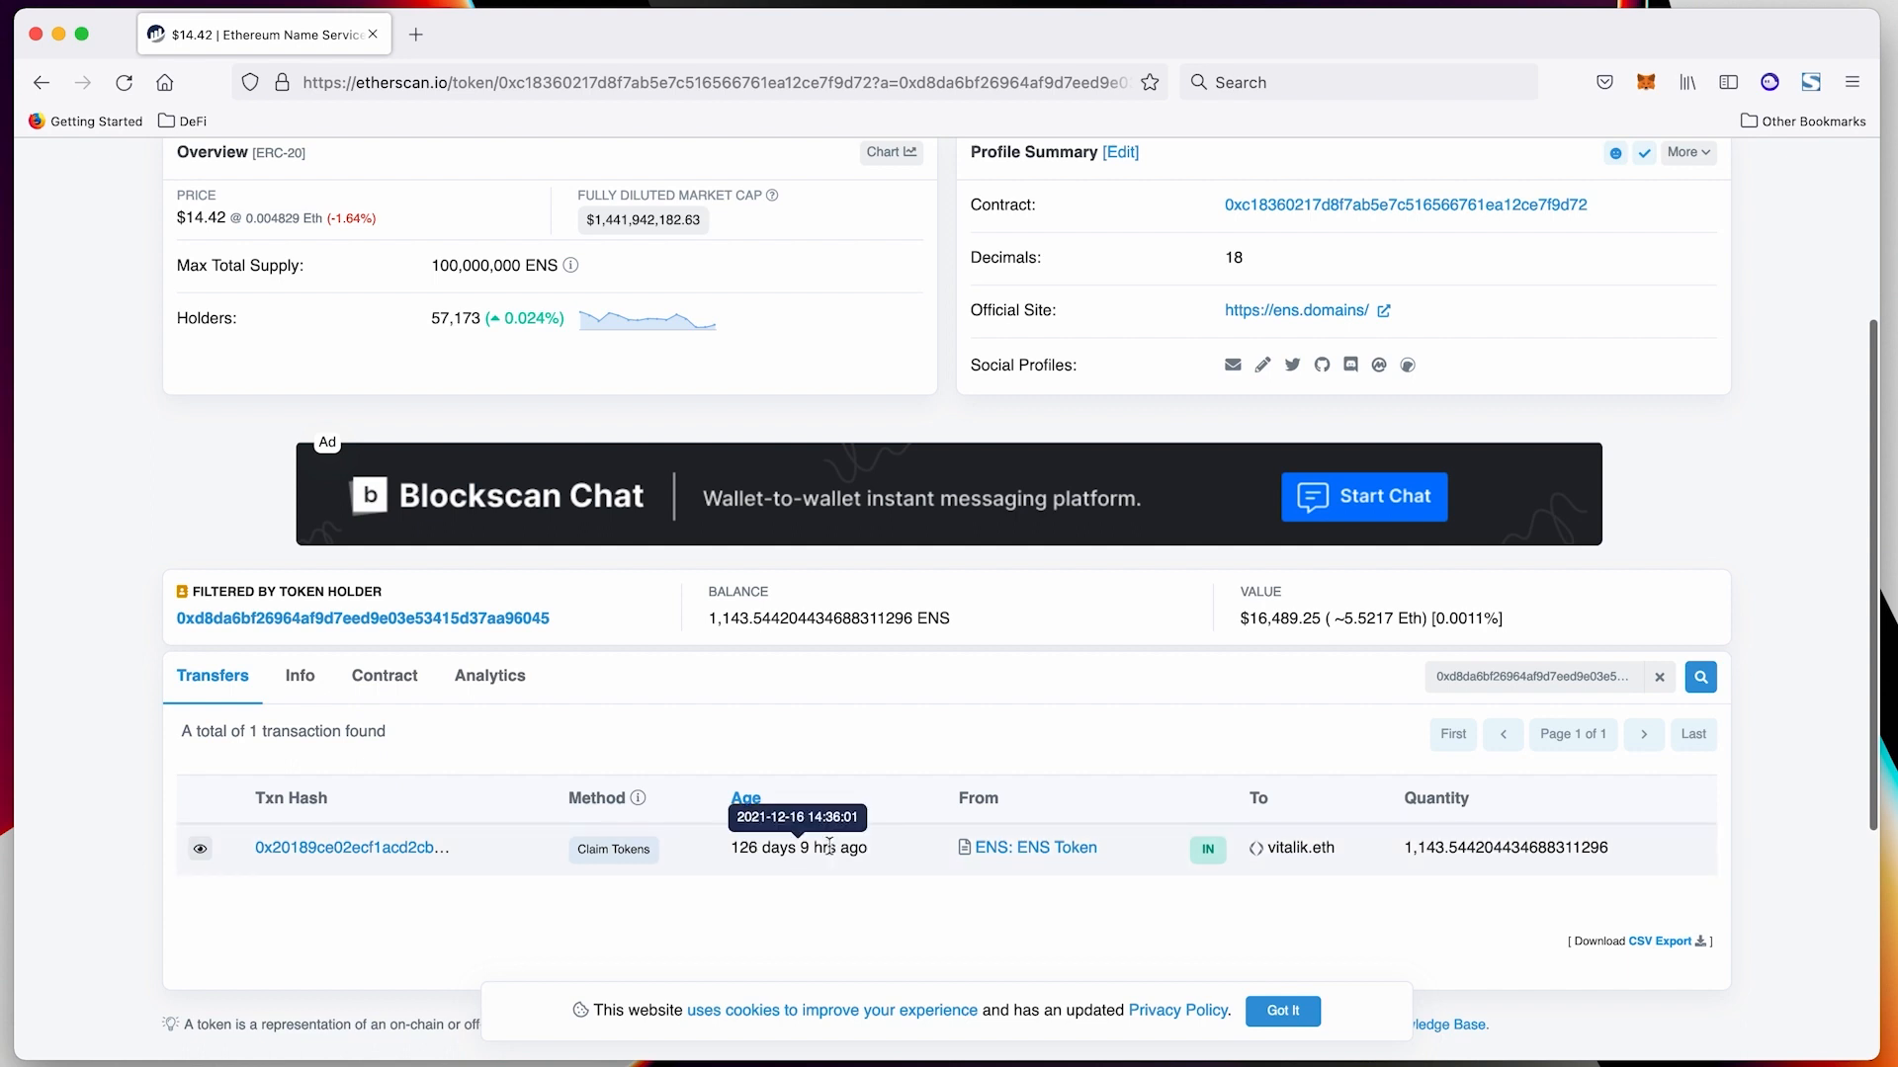
mouse_move(902, 878)
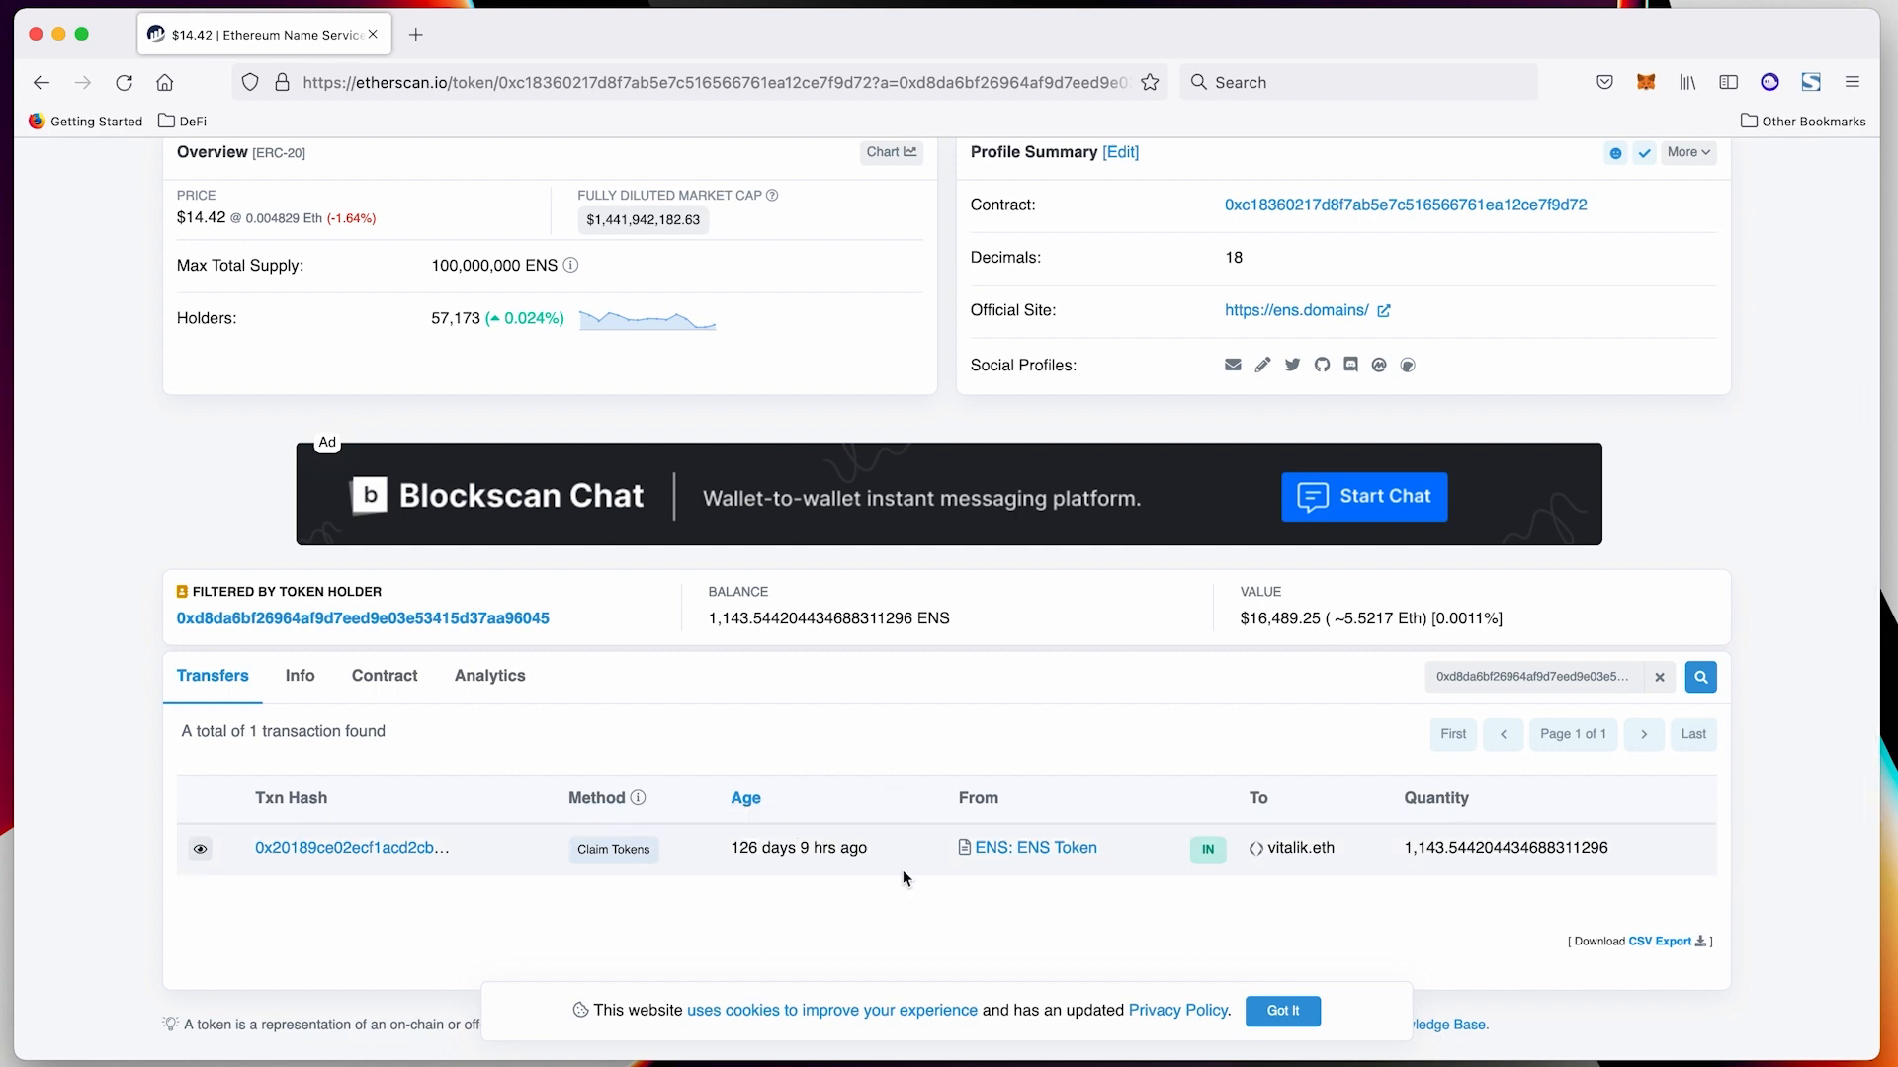
mouse_move(493, 843)
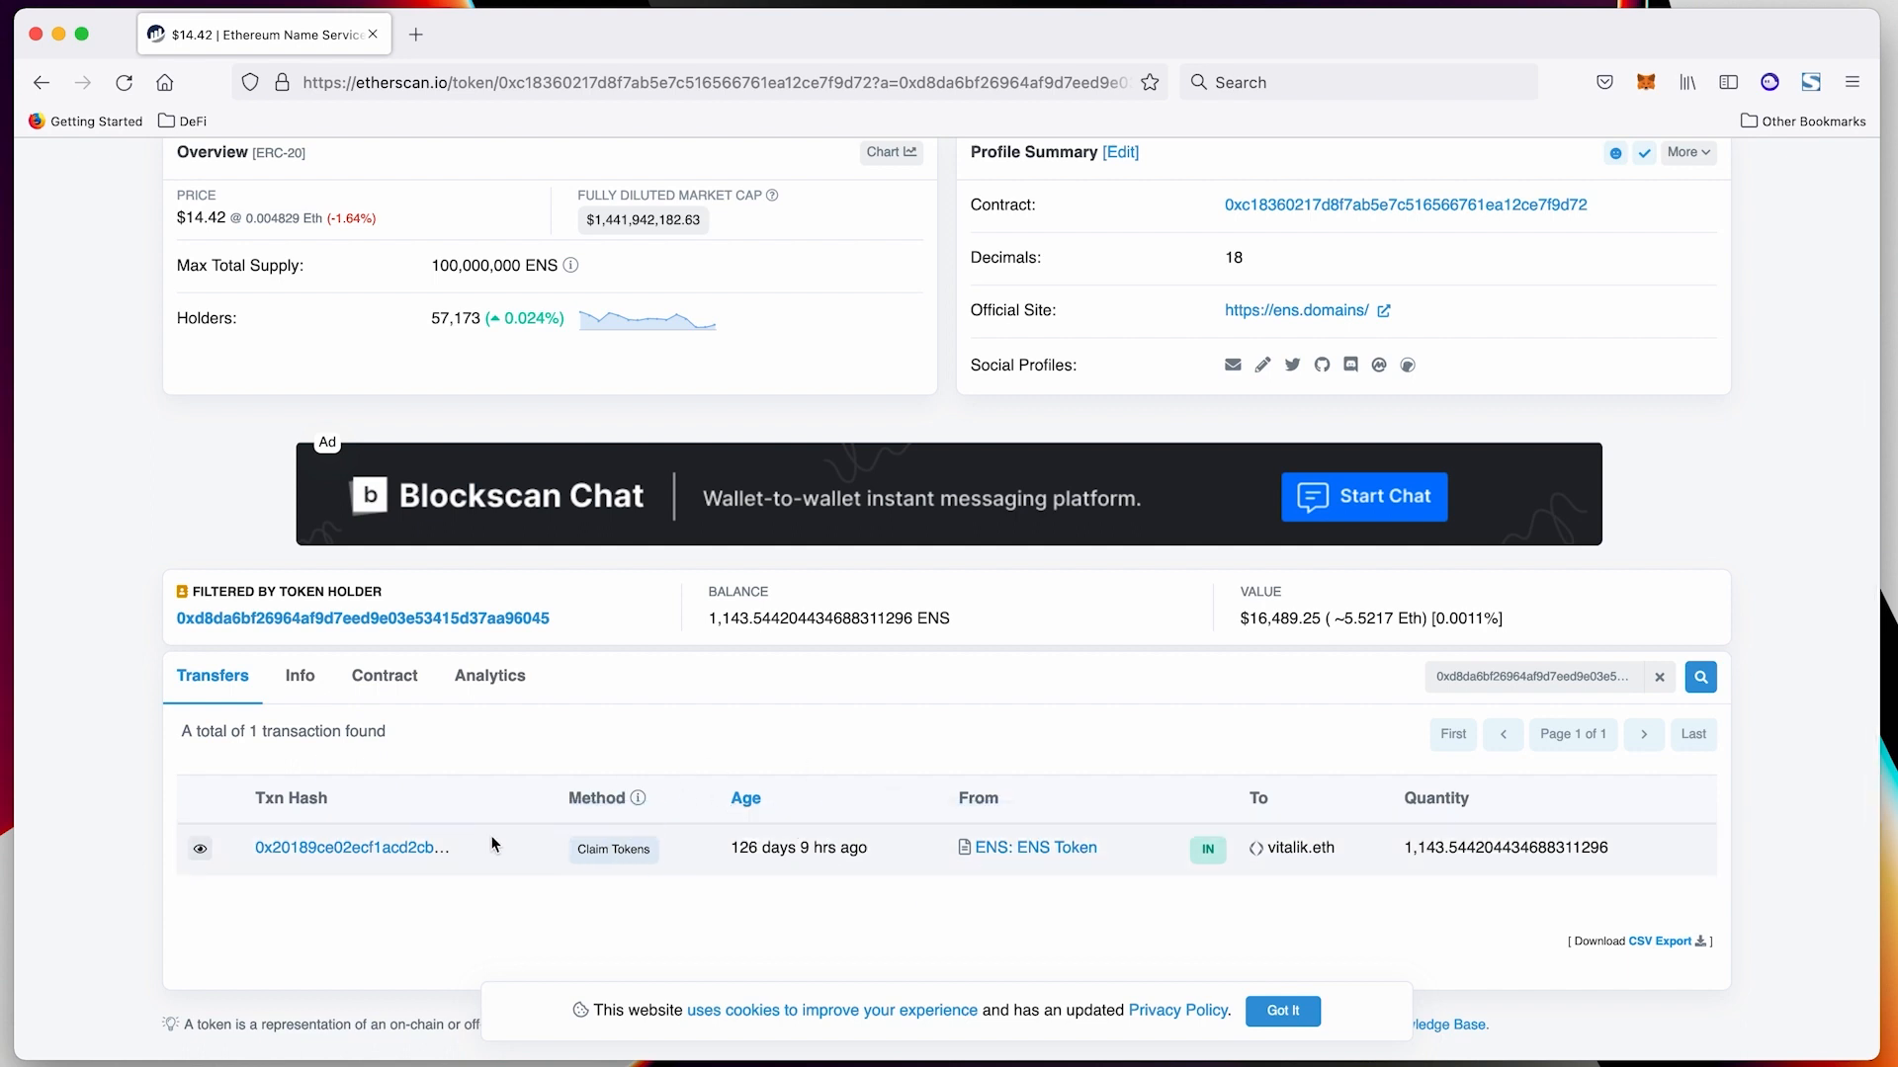
Open the Claim Tokens transaction and review its block 13816746, fee and 1,143 ENS transfer
click(351, 847)
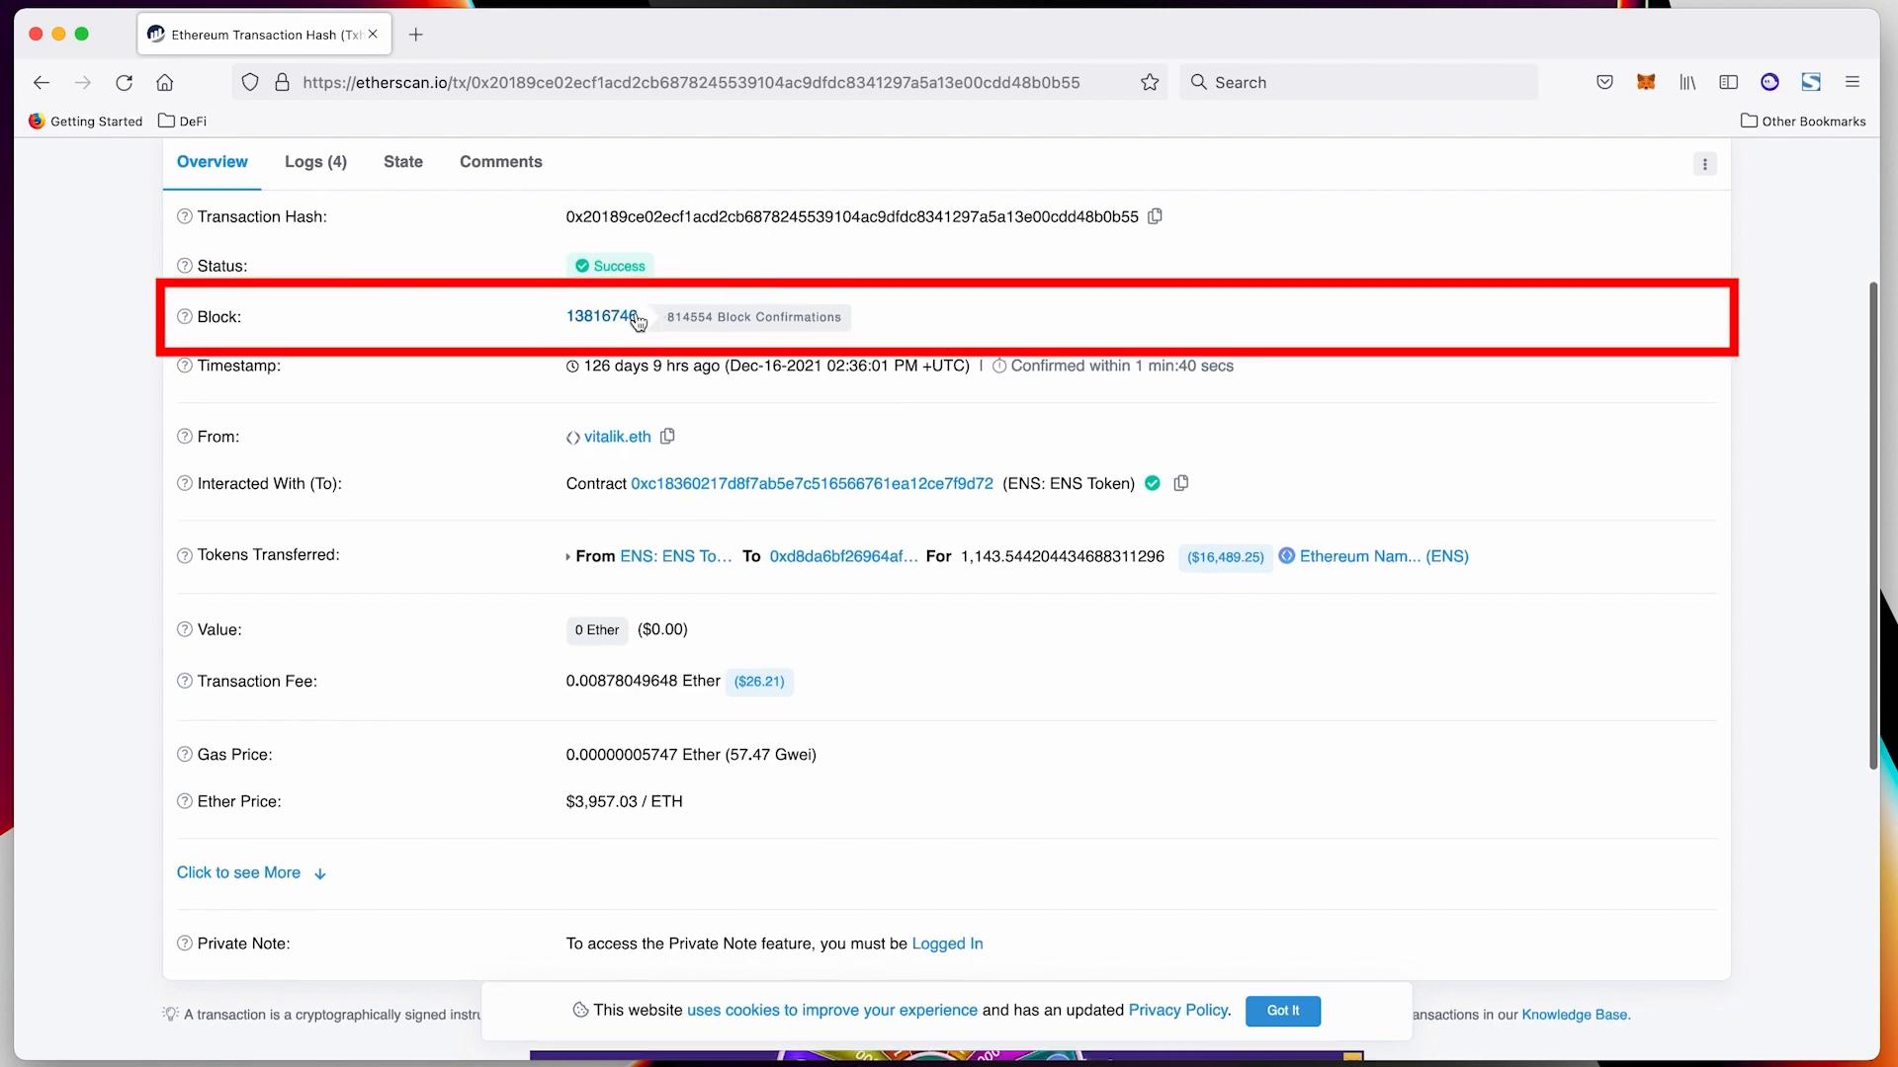
scroll(down, 3)
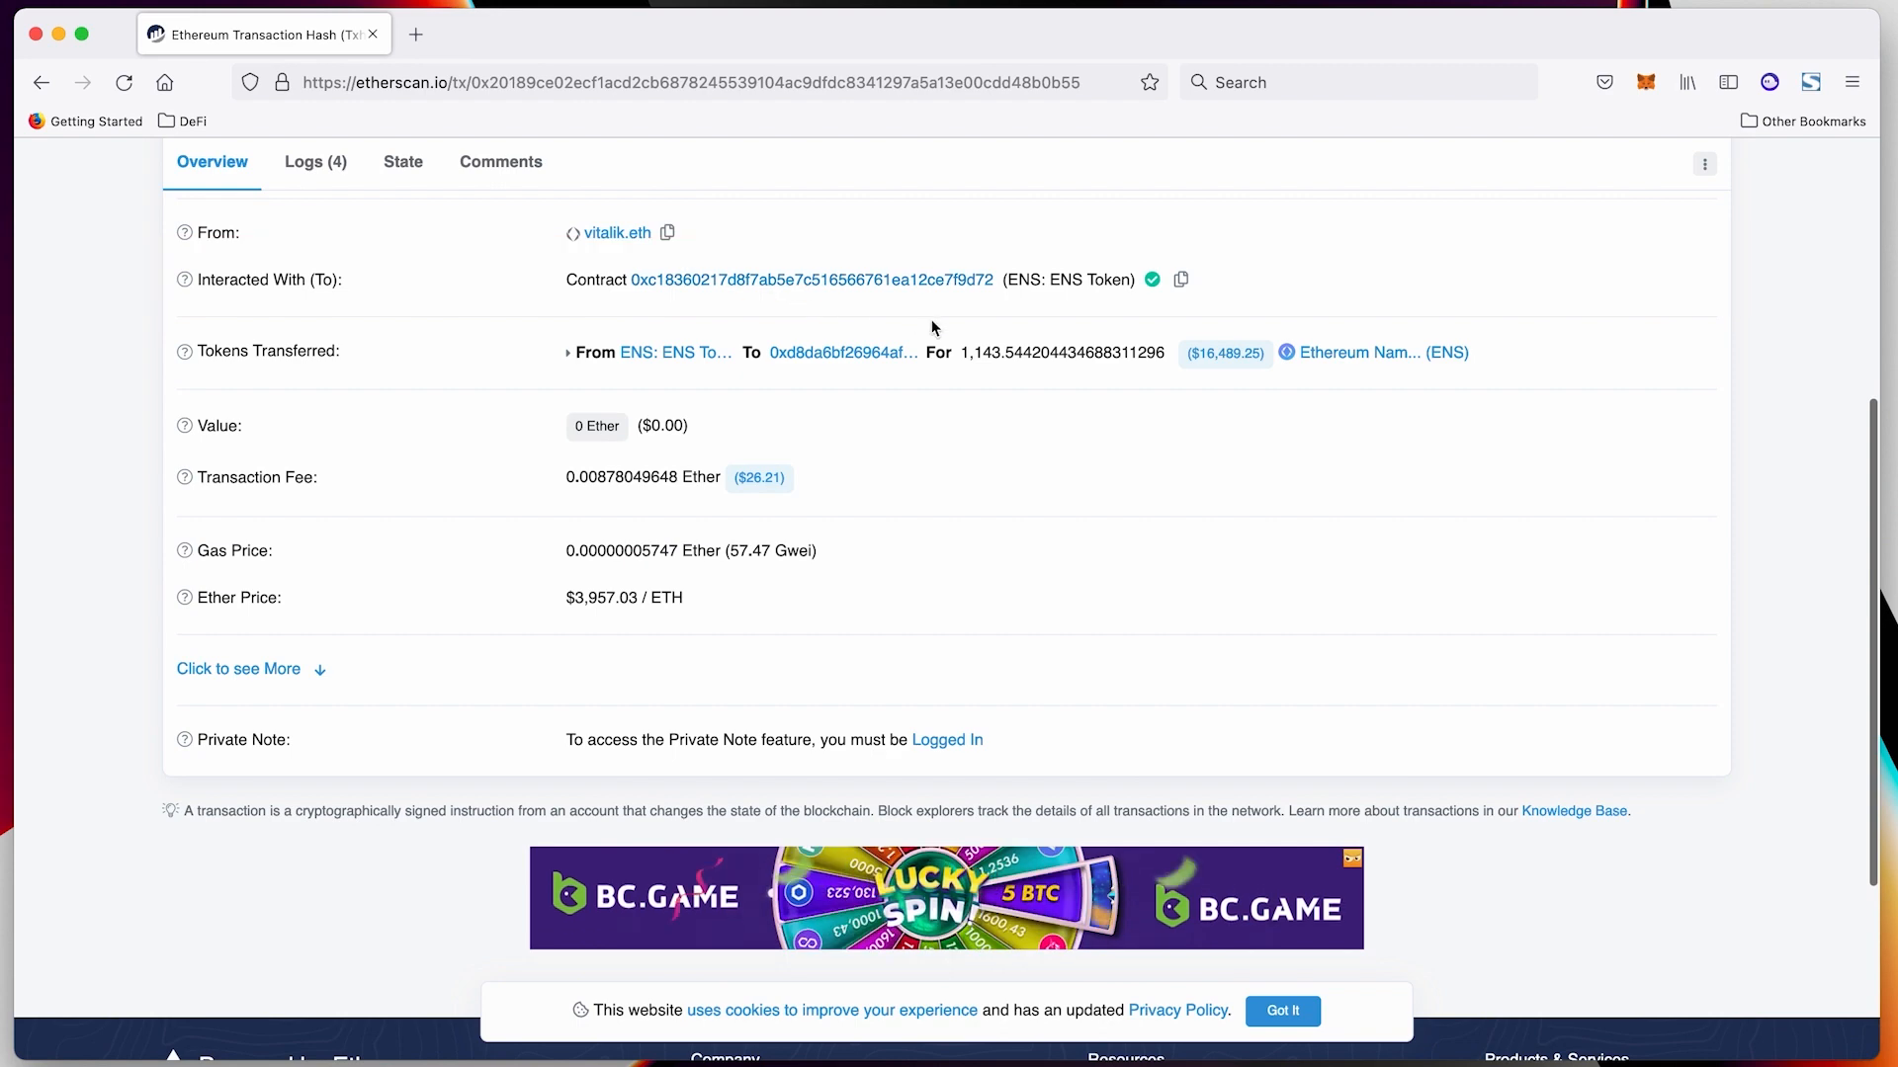
scroll(down, 3)
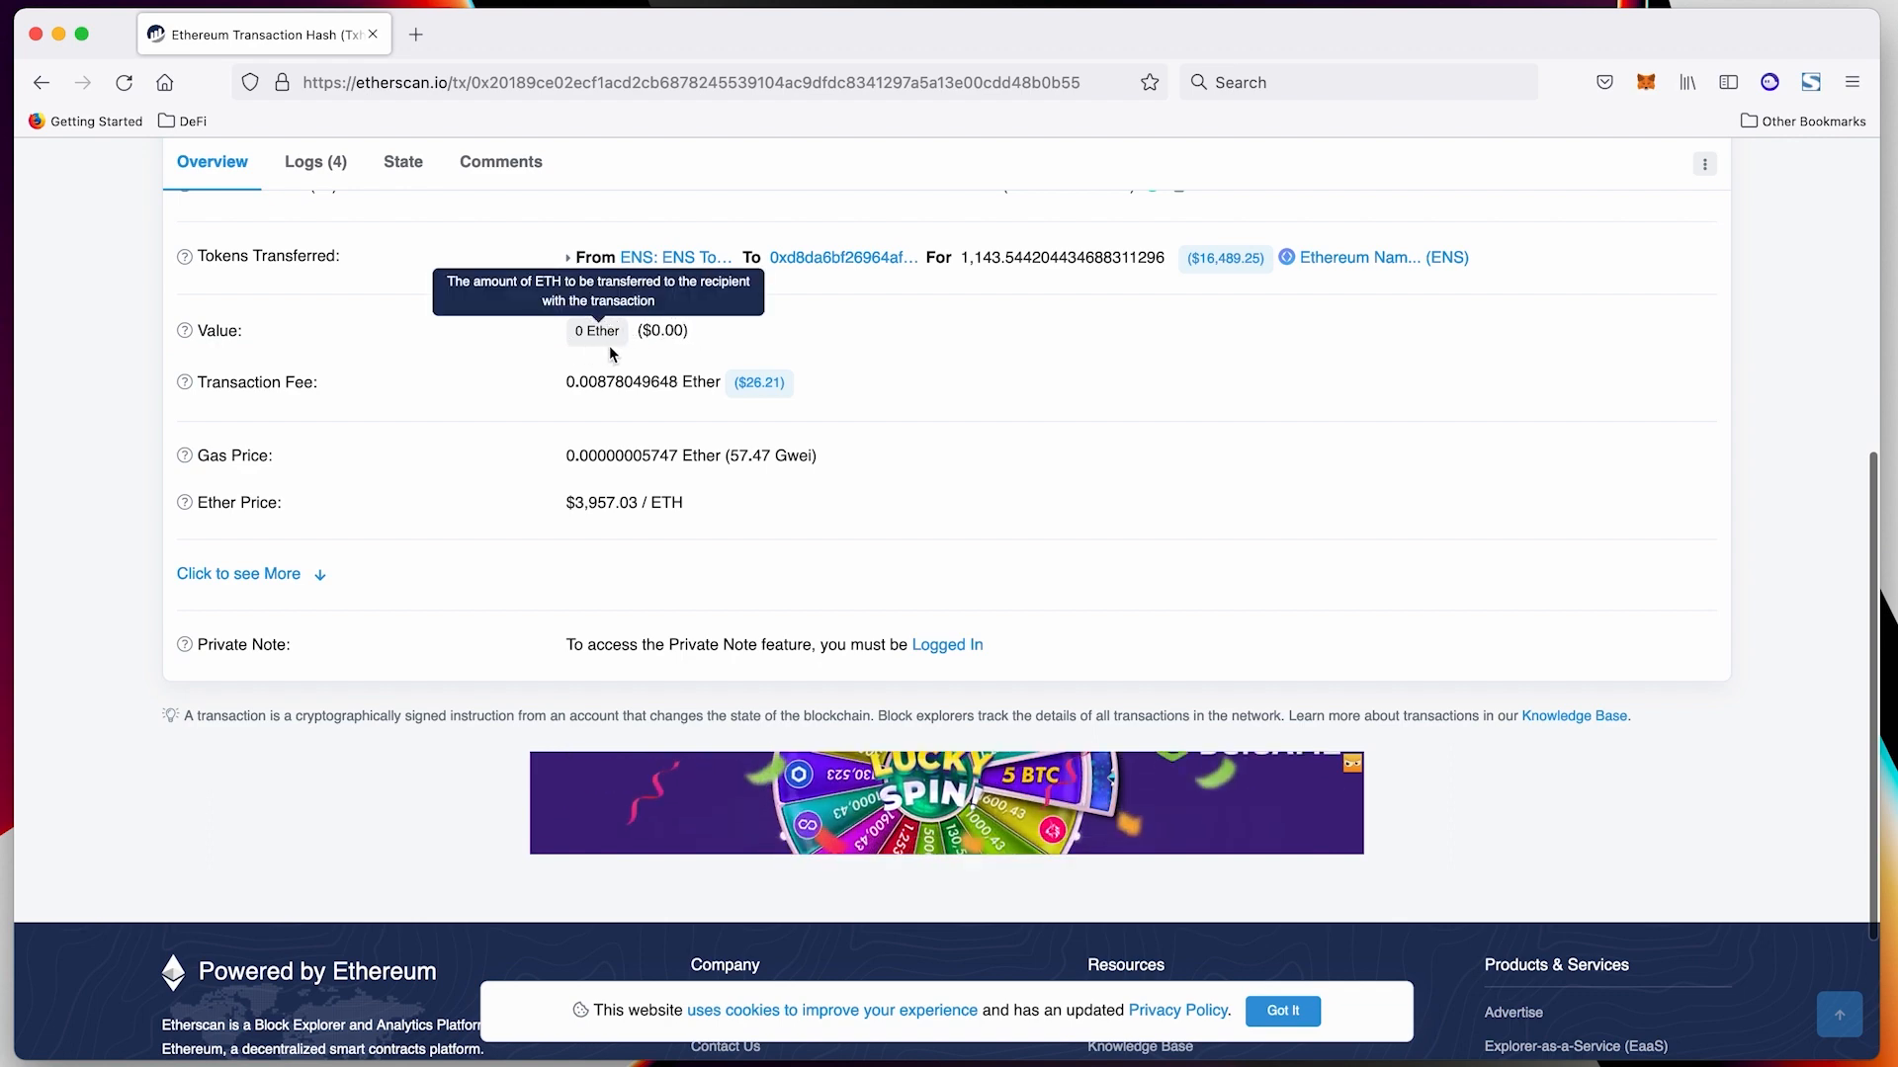
scroll(down, 3)
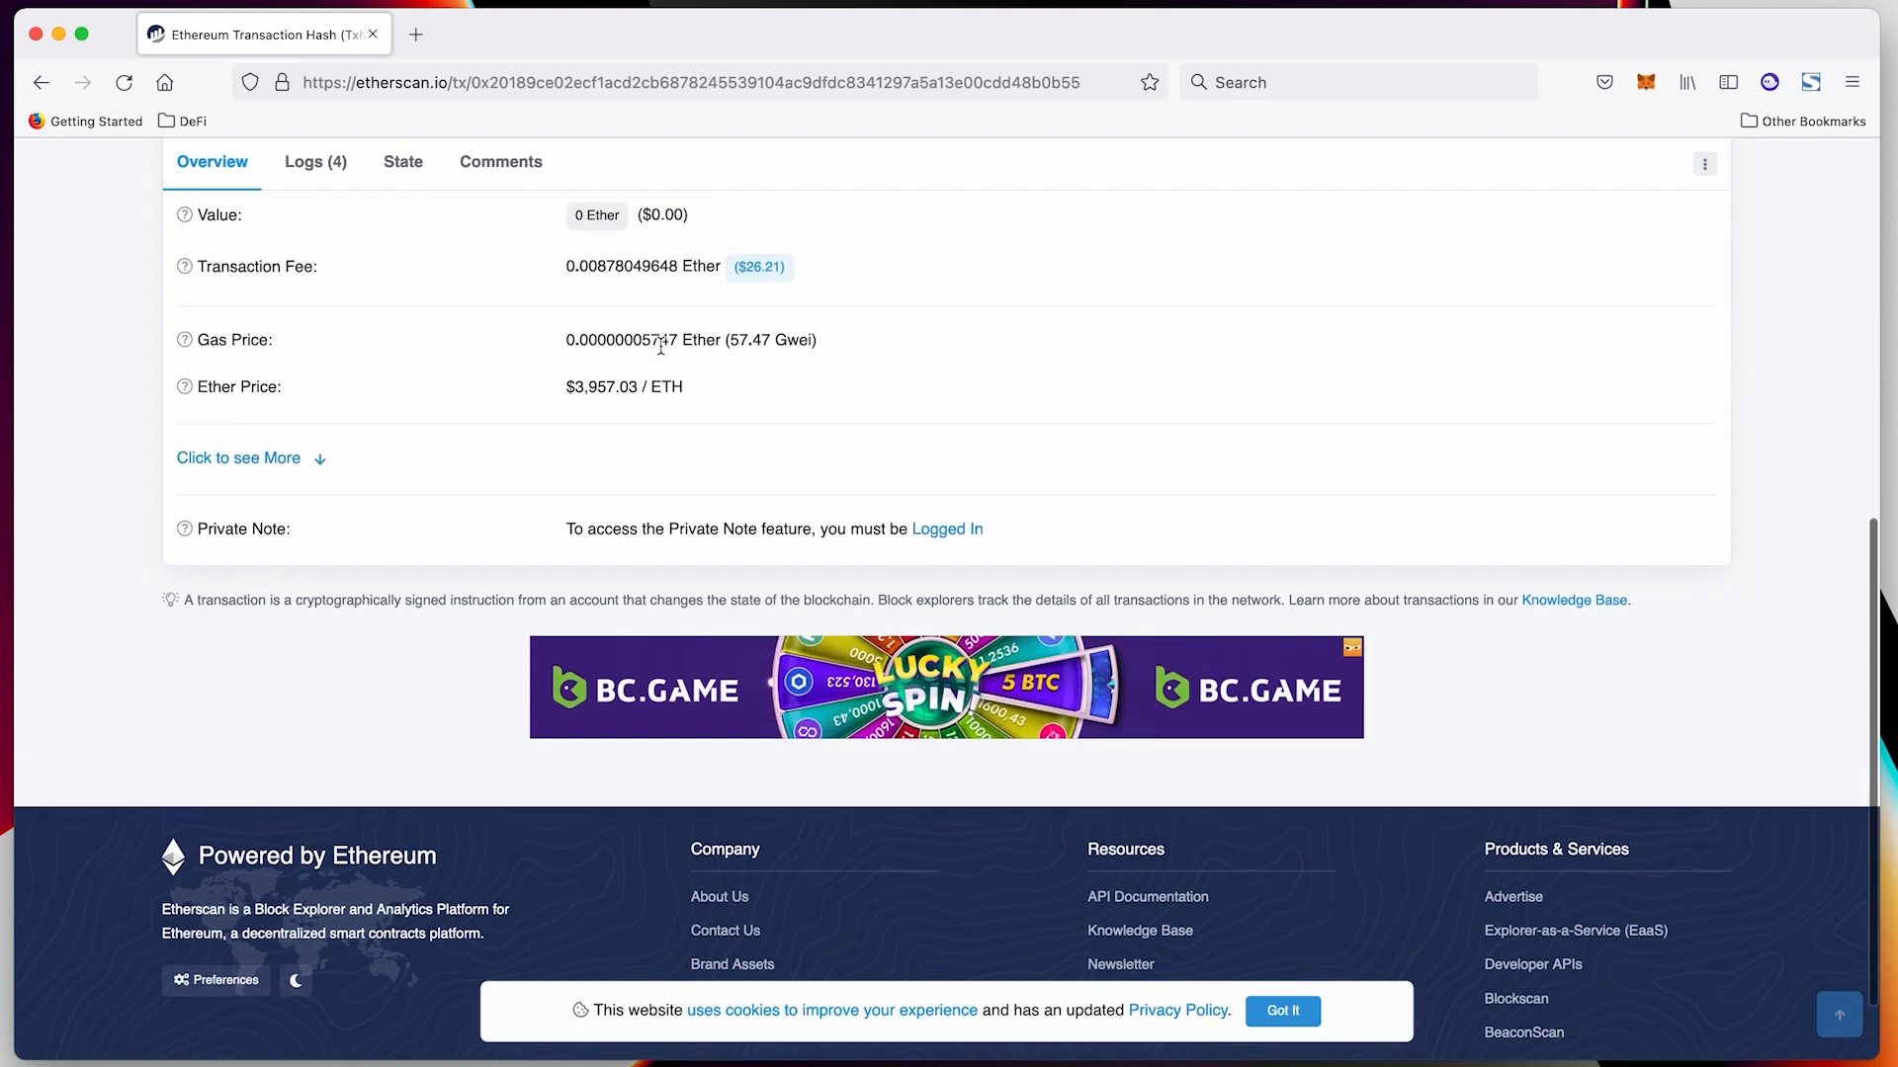
scroll(up, 3)
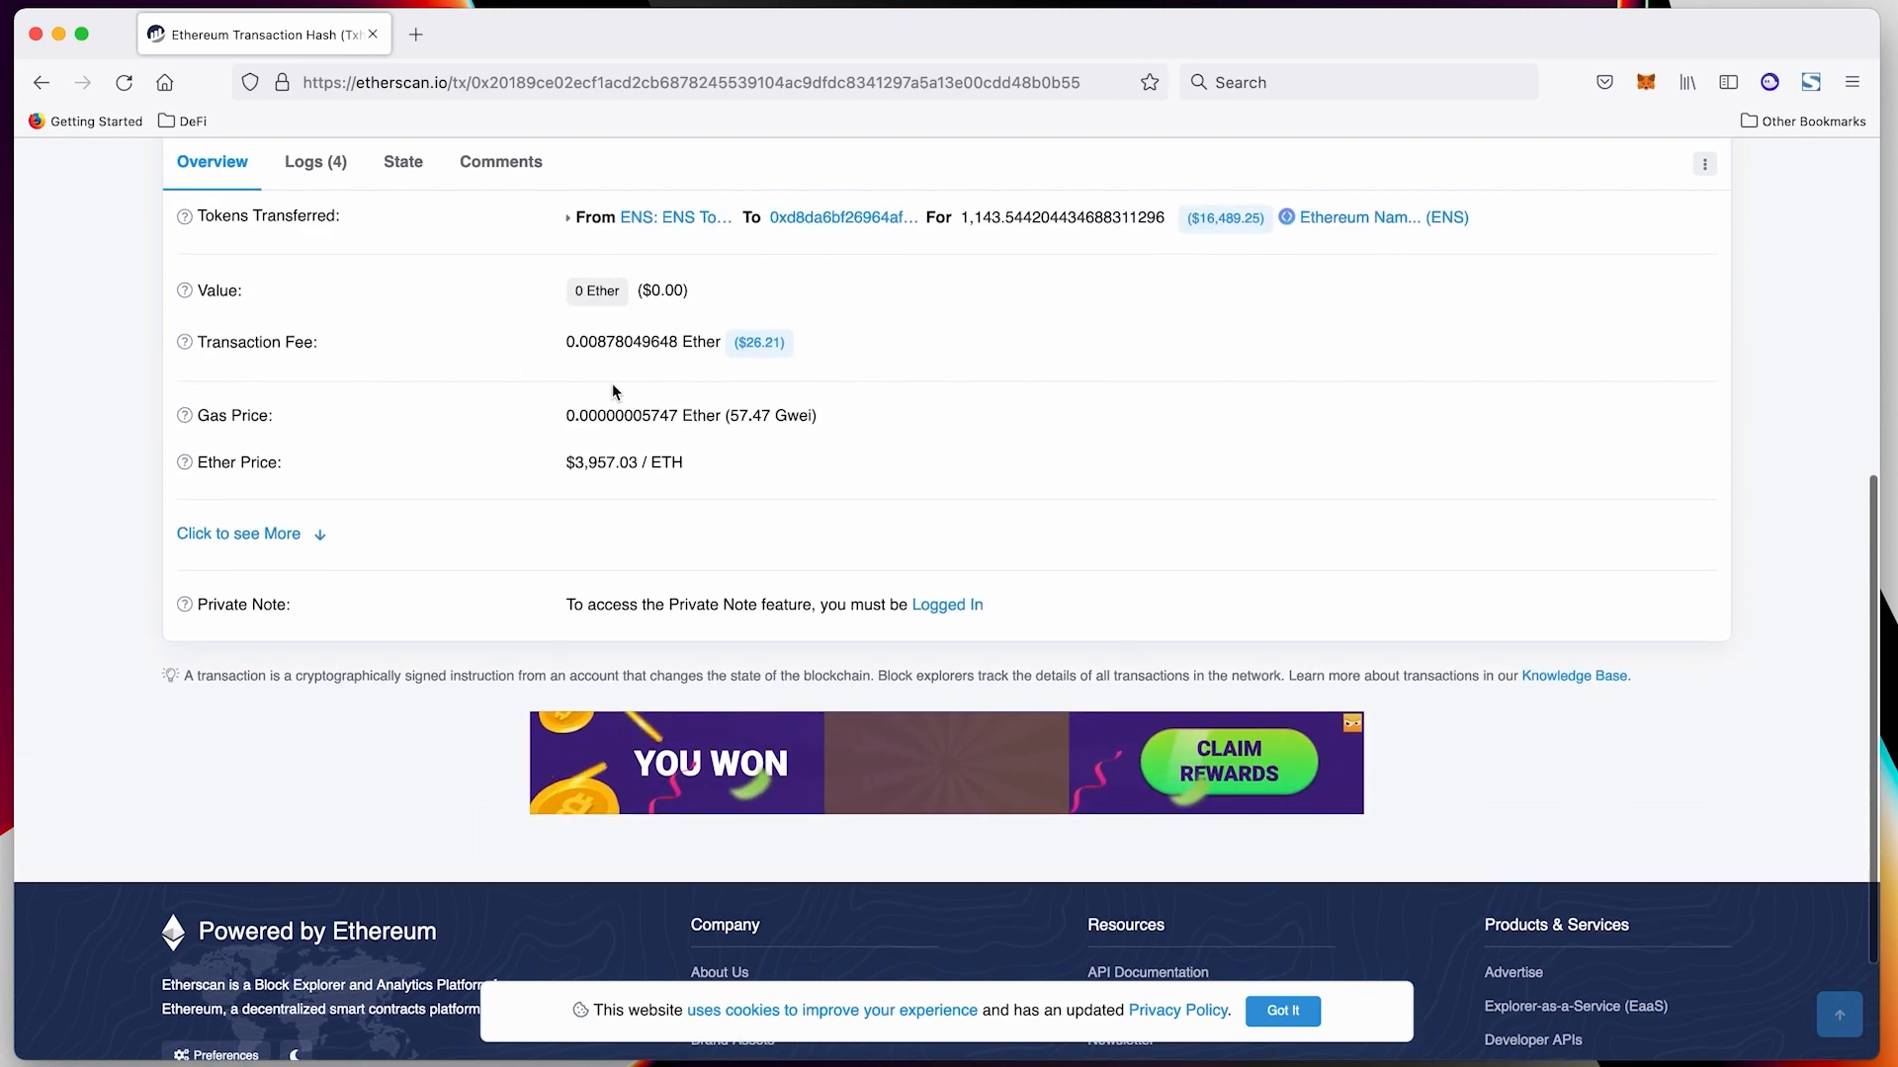
scroll(up, 3)
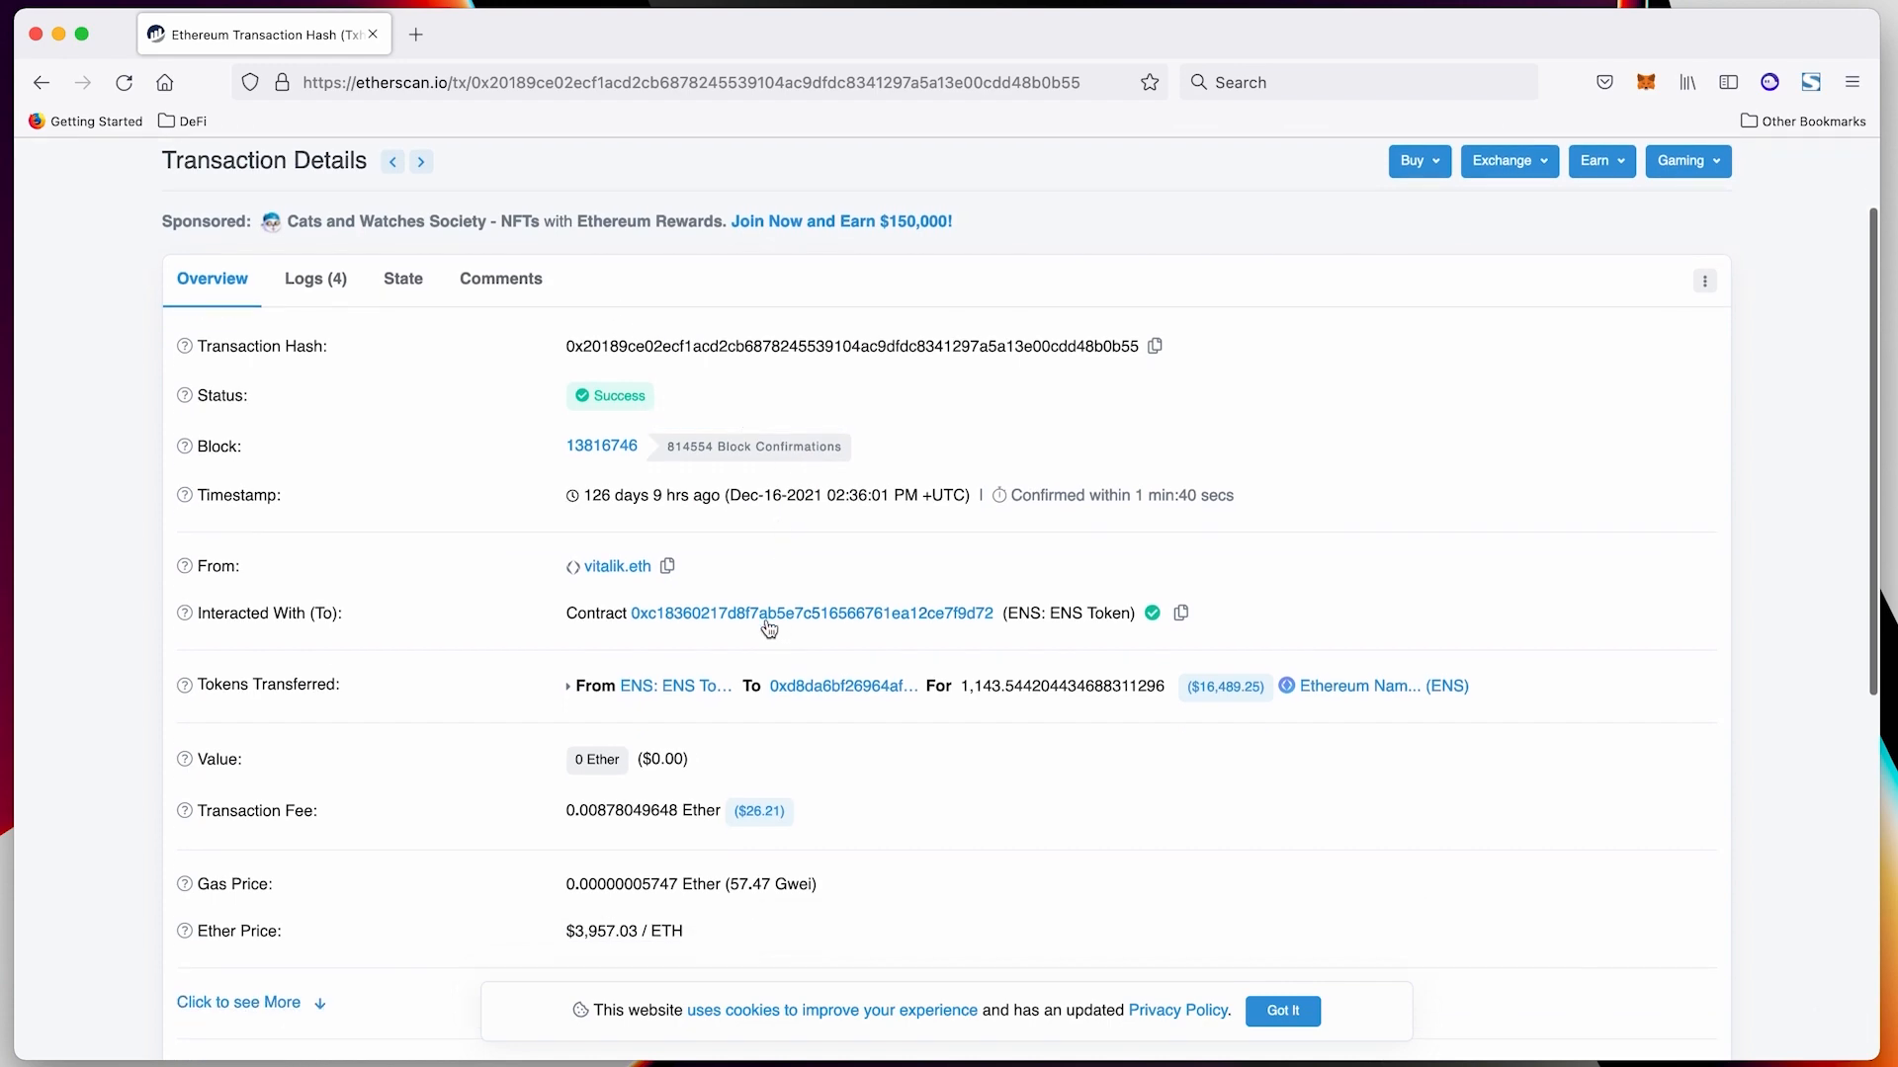
Visit the ENS Token contract page, then return to the holder-filtered ENS token page
click(811, 613)
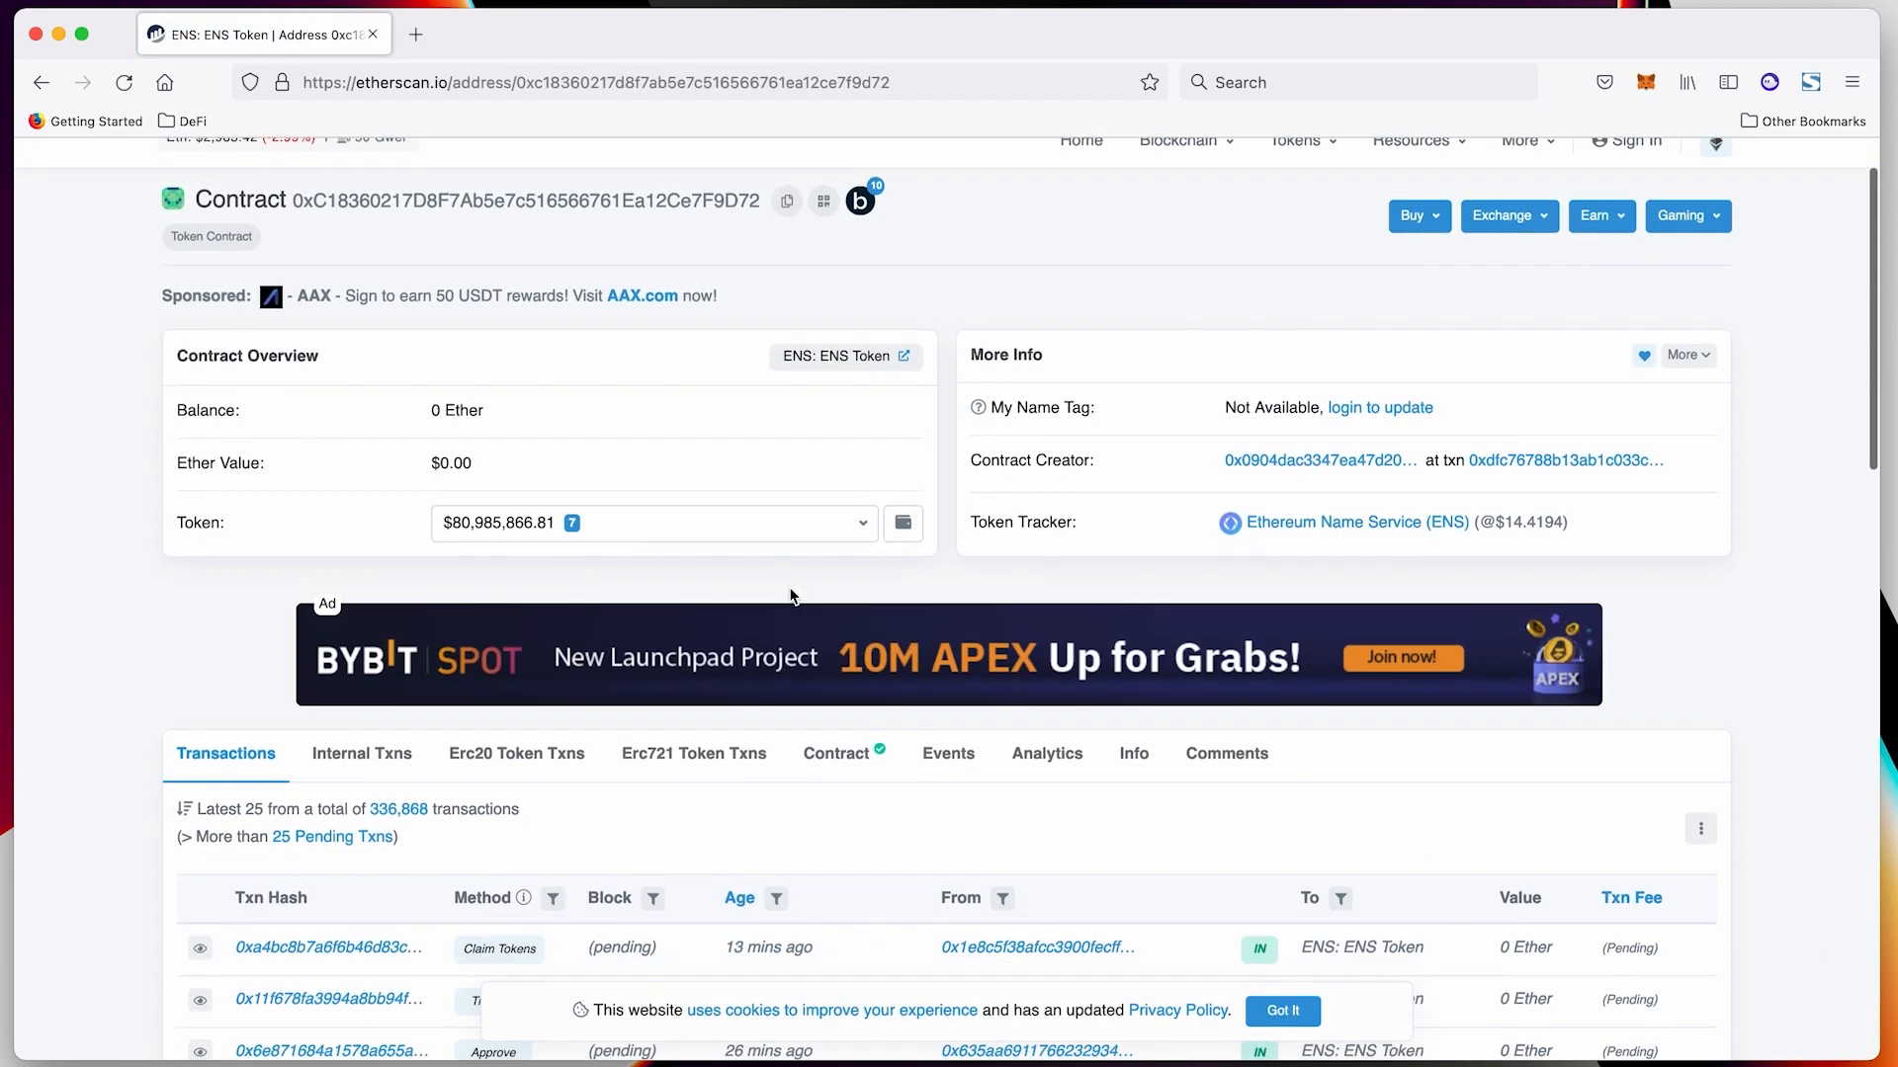
mouse_move(819, 408)
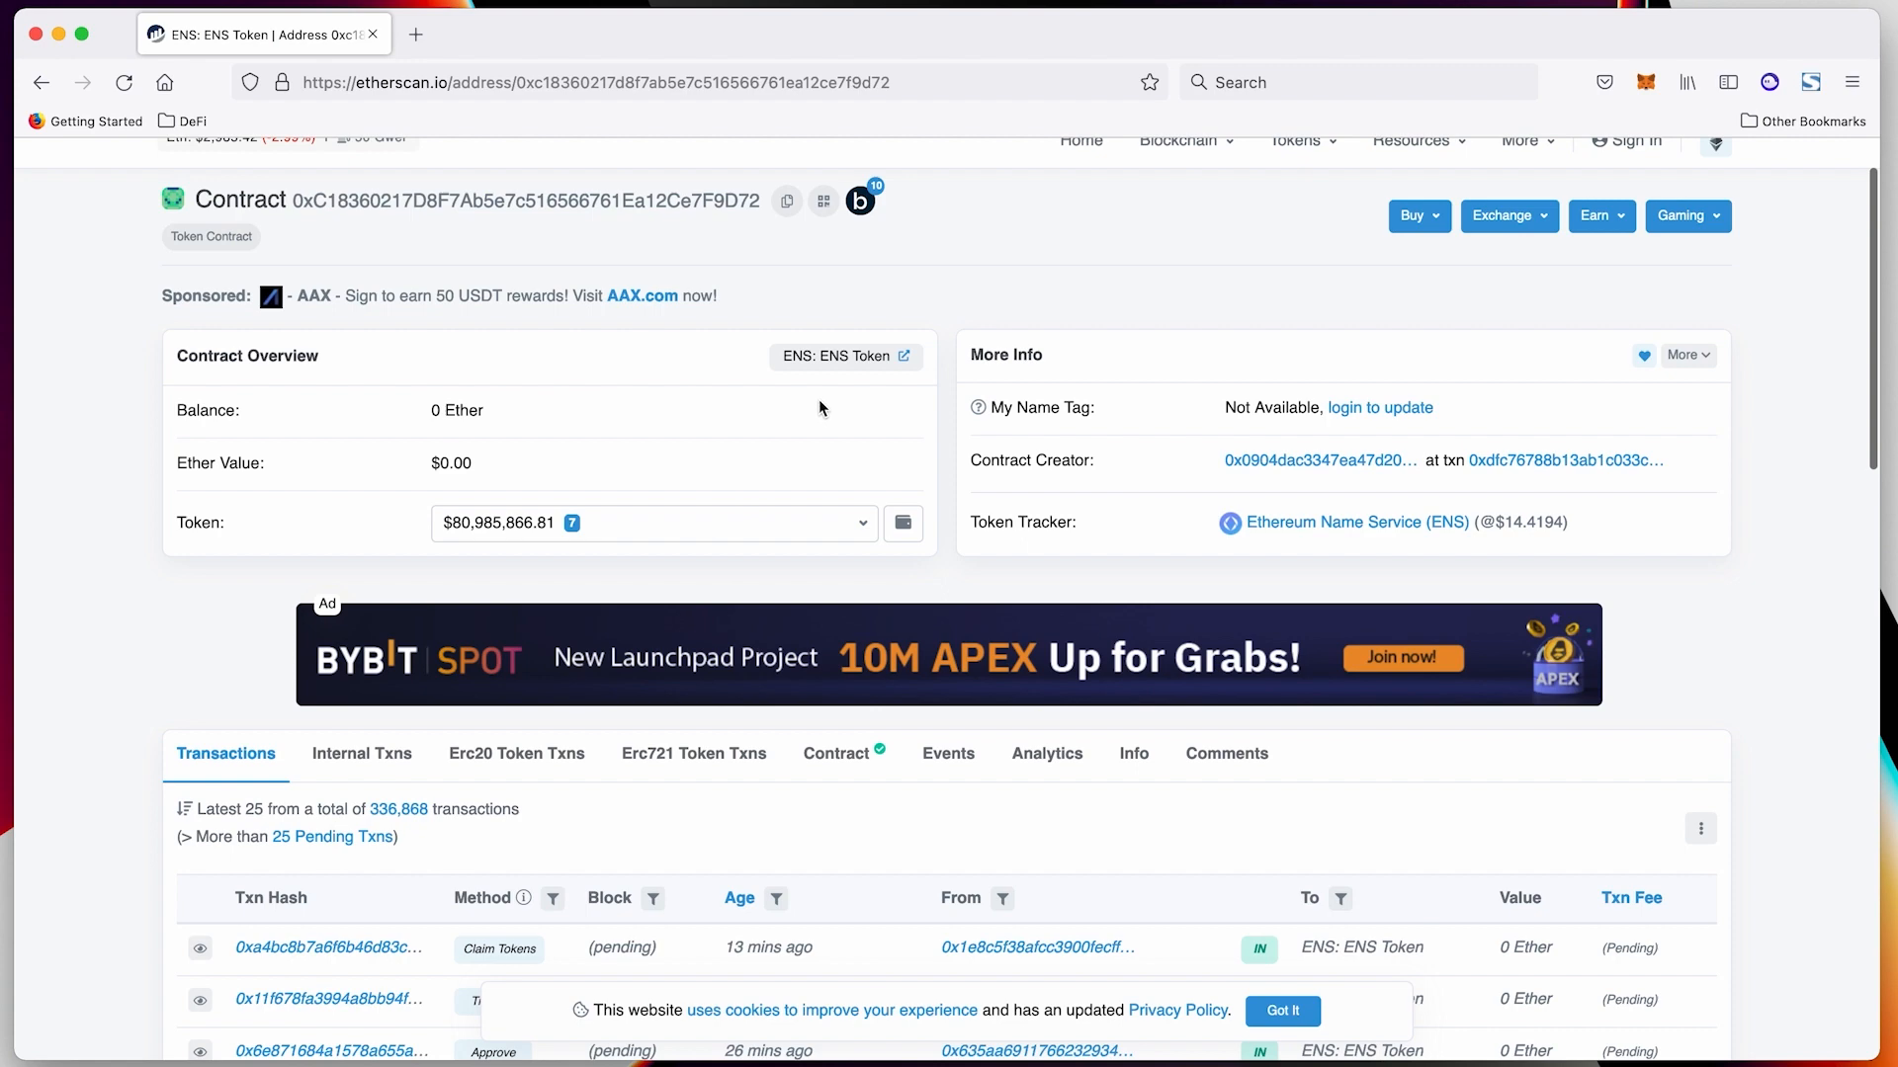
scroll(down, 3)
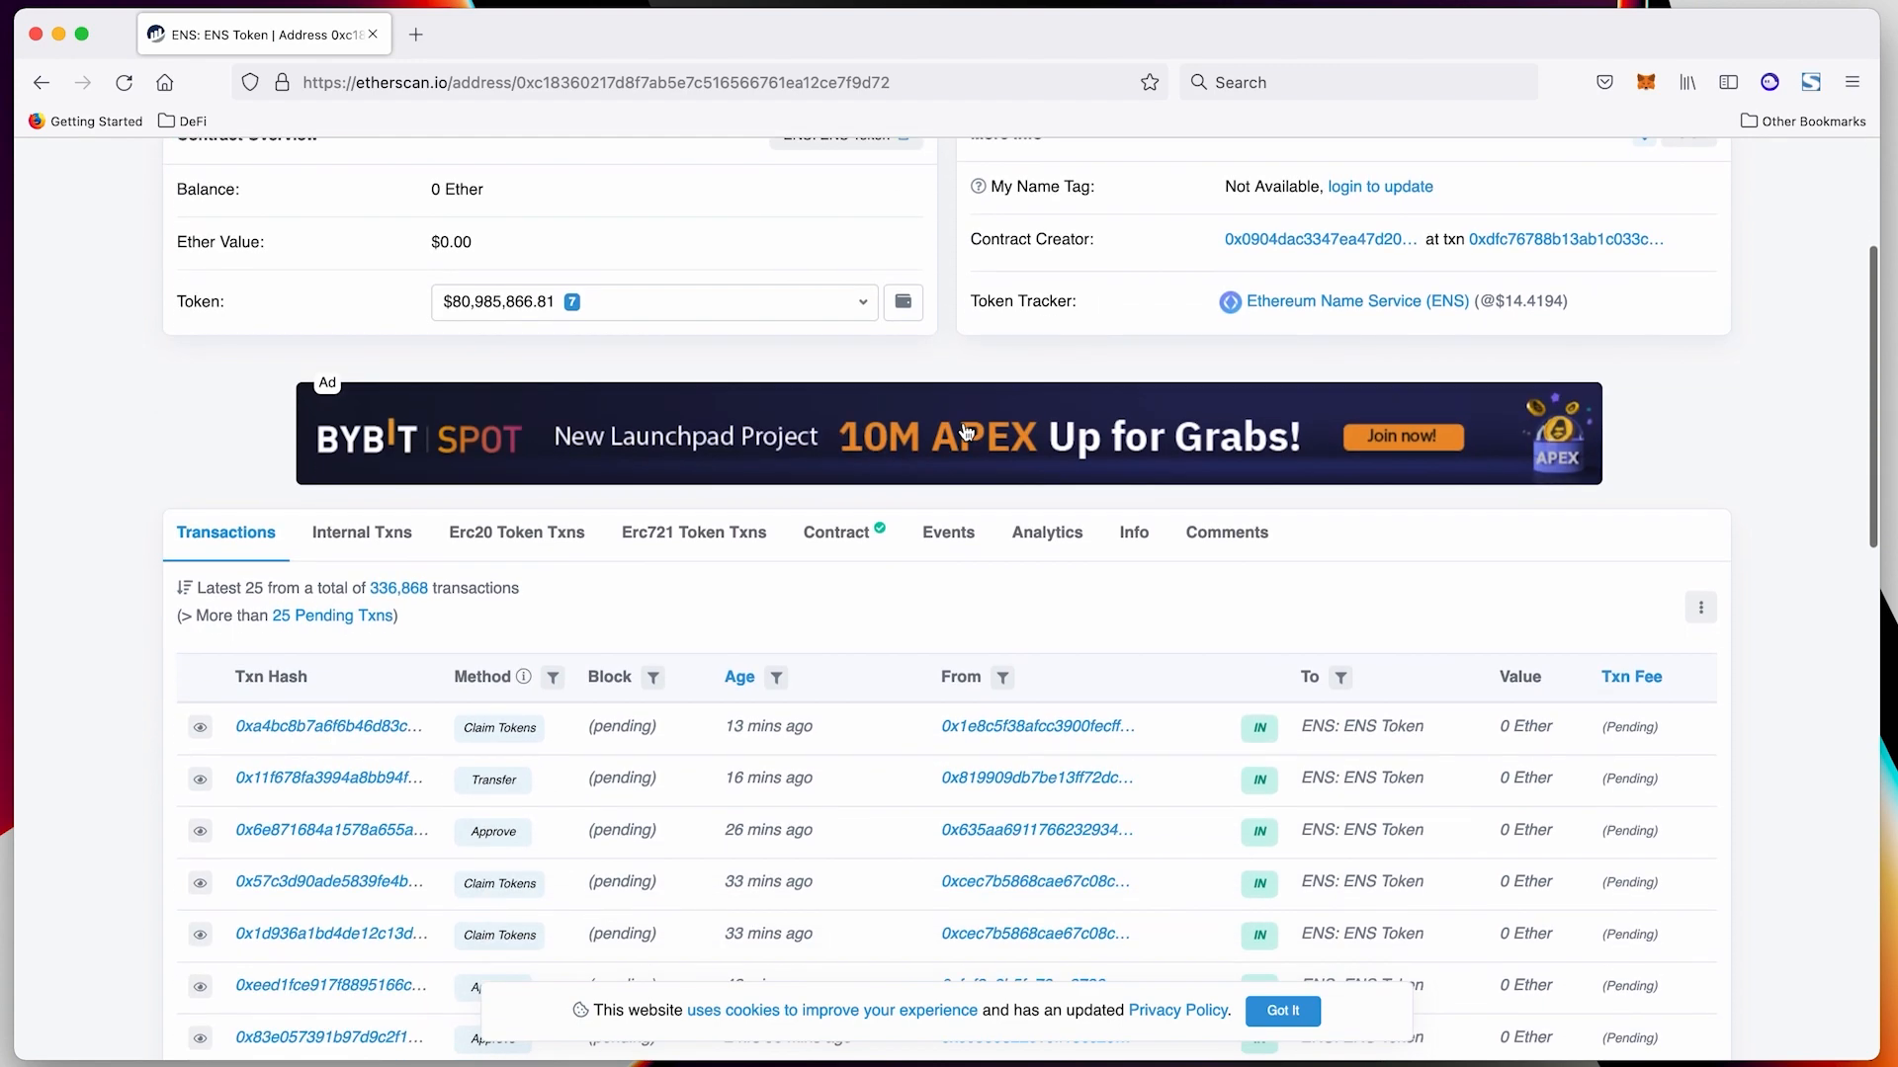
scroll(up, 3)
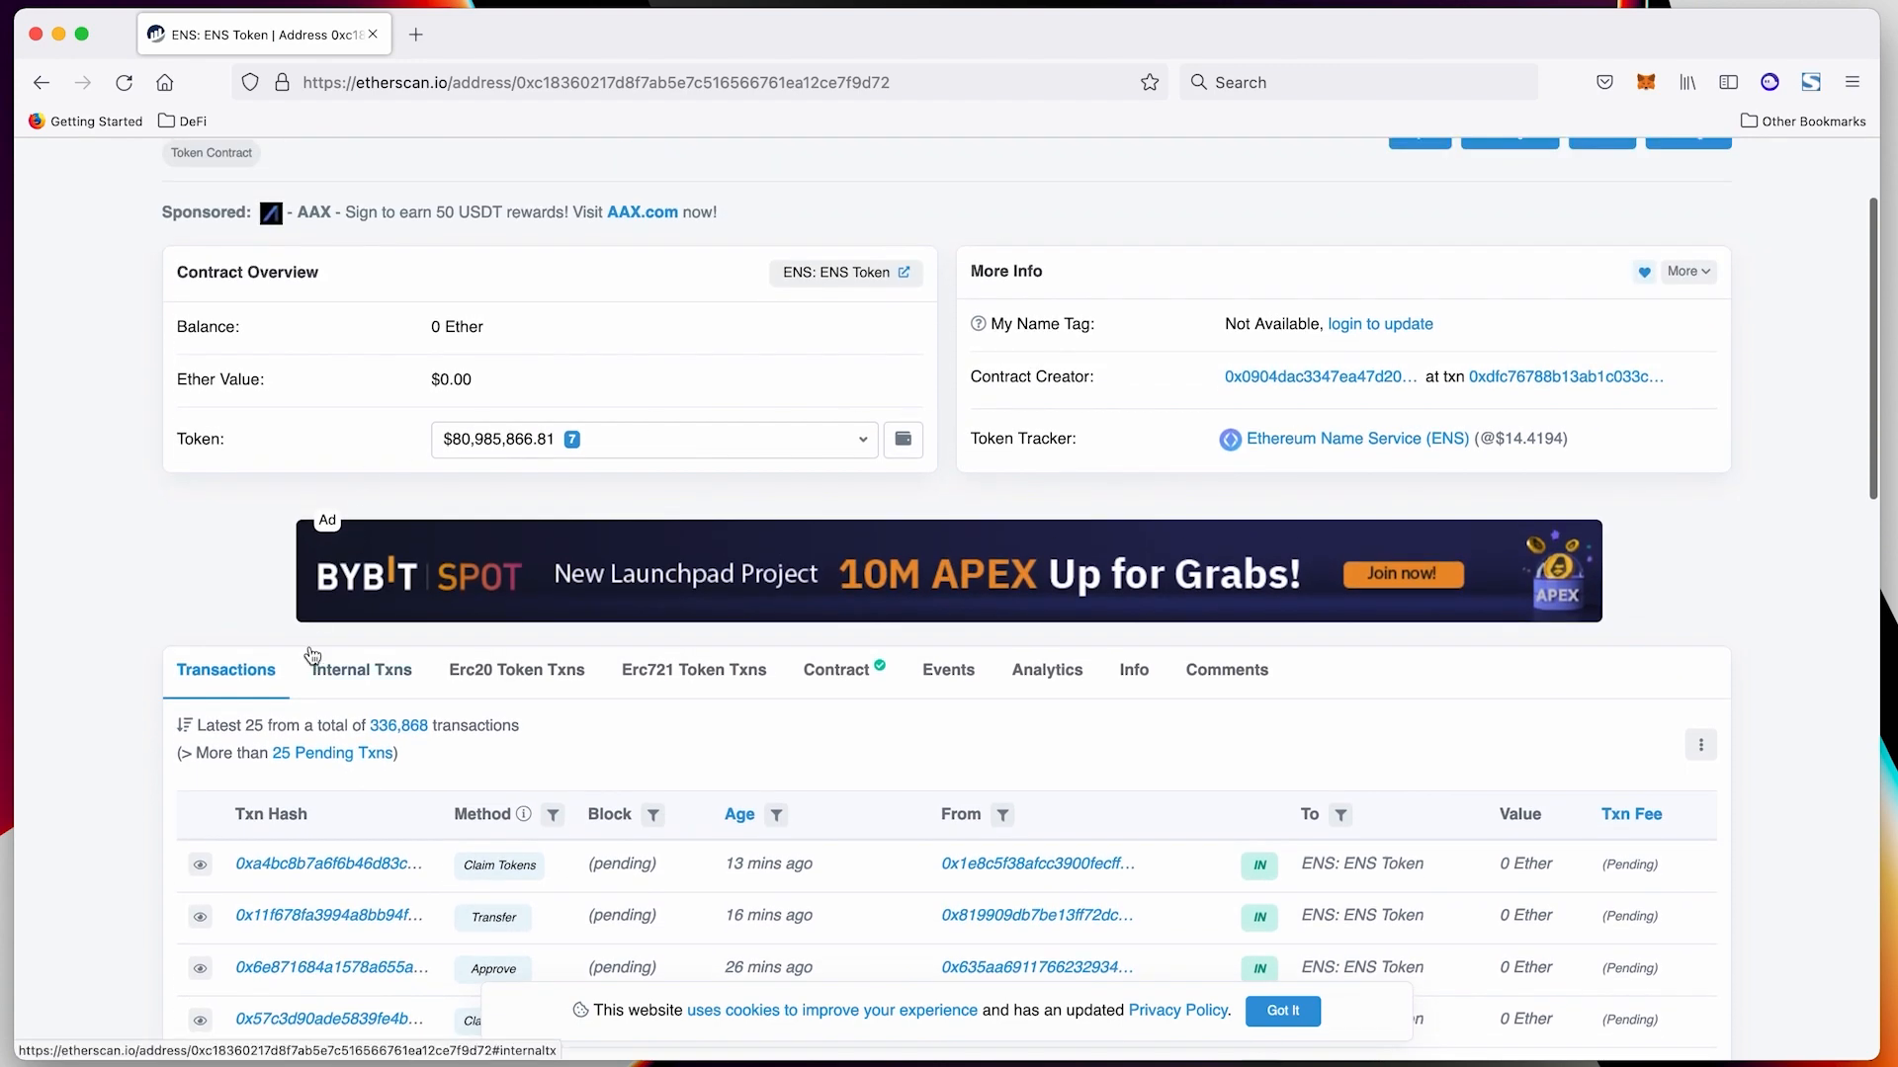
scroll(up, 3)
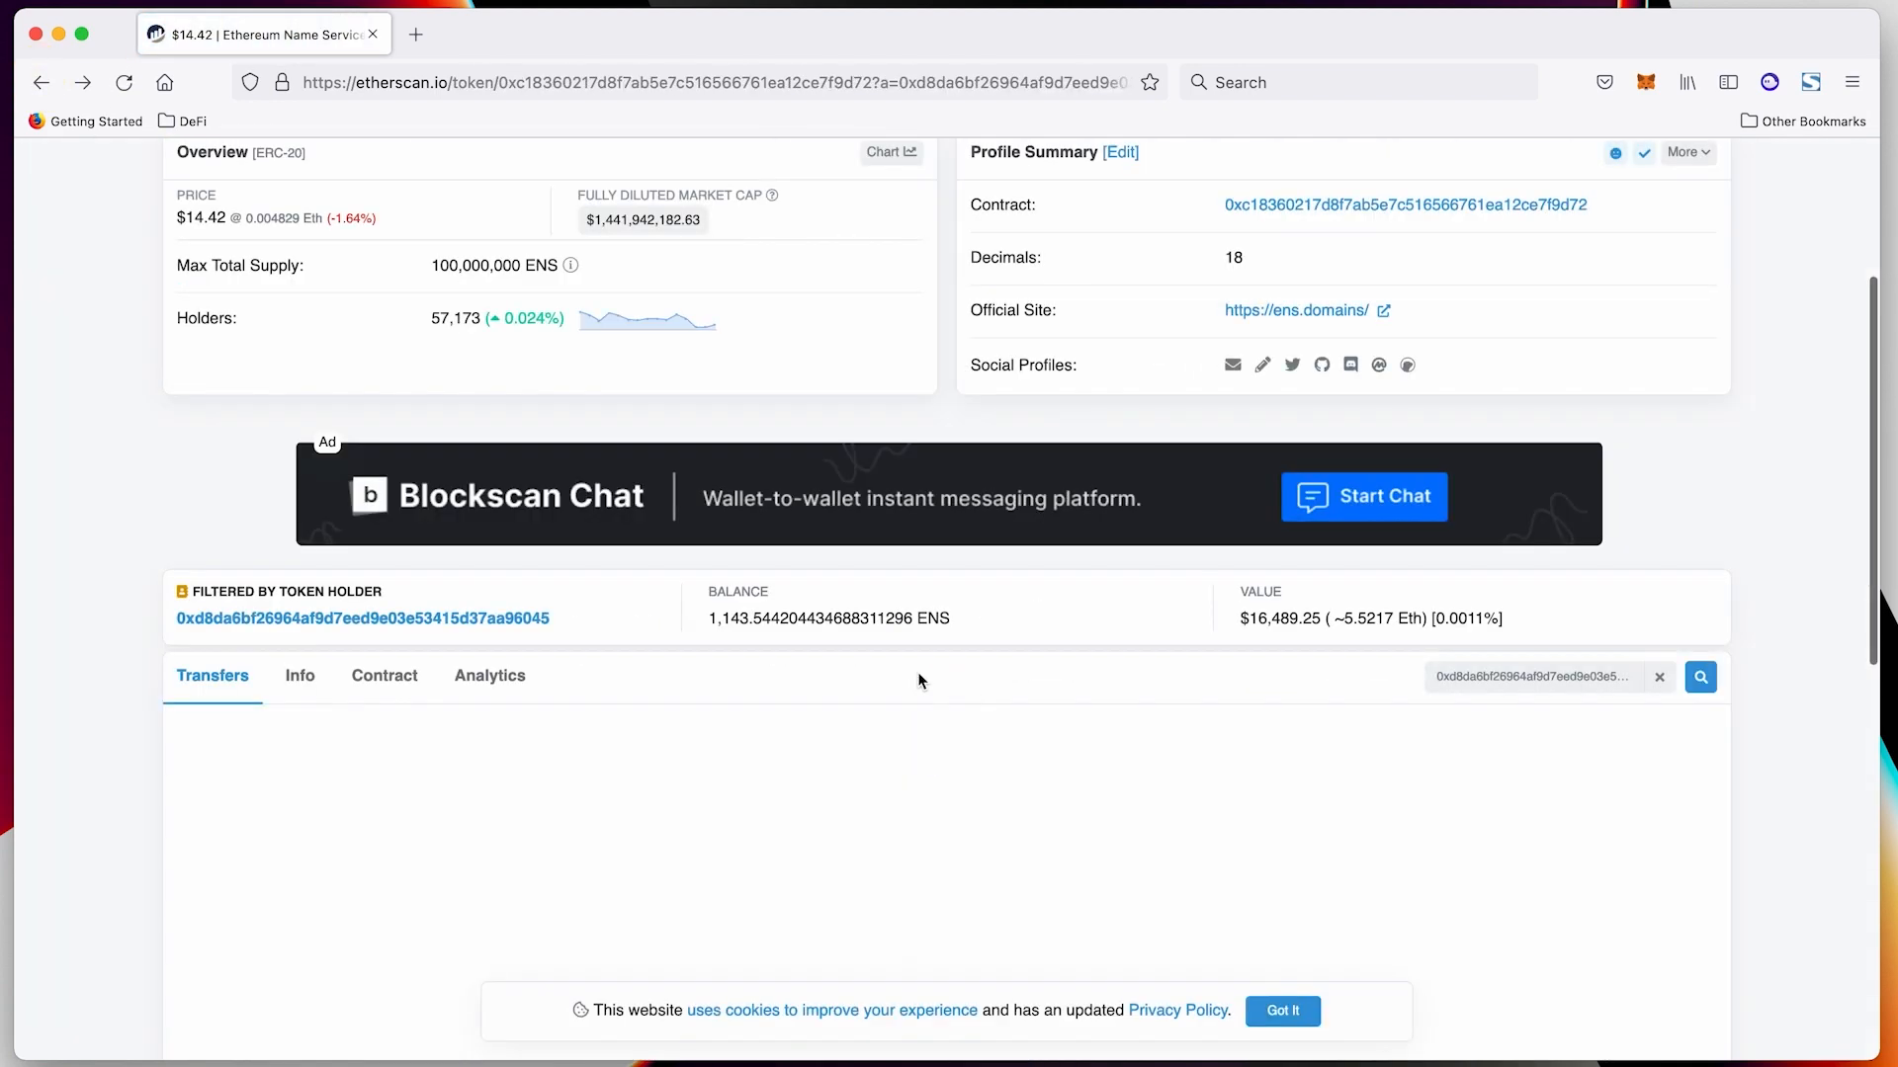
scroll(up, 3)
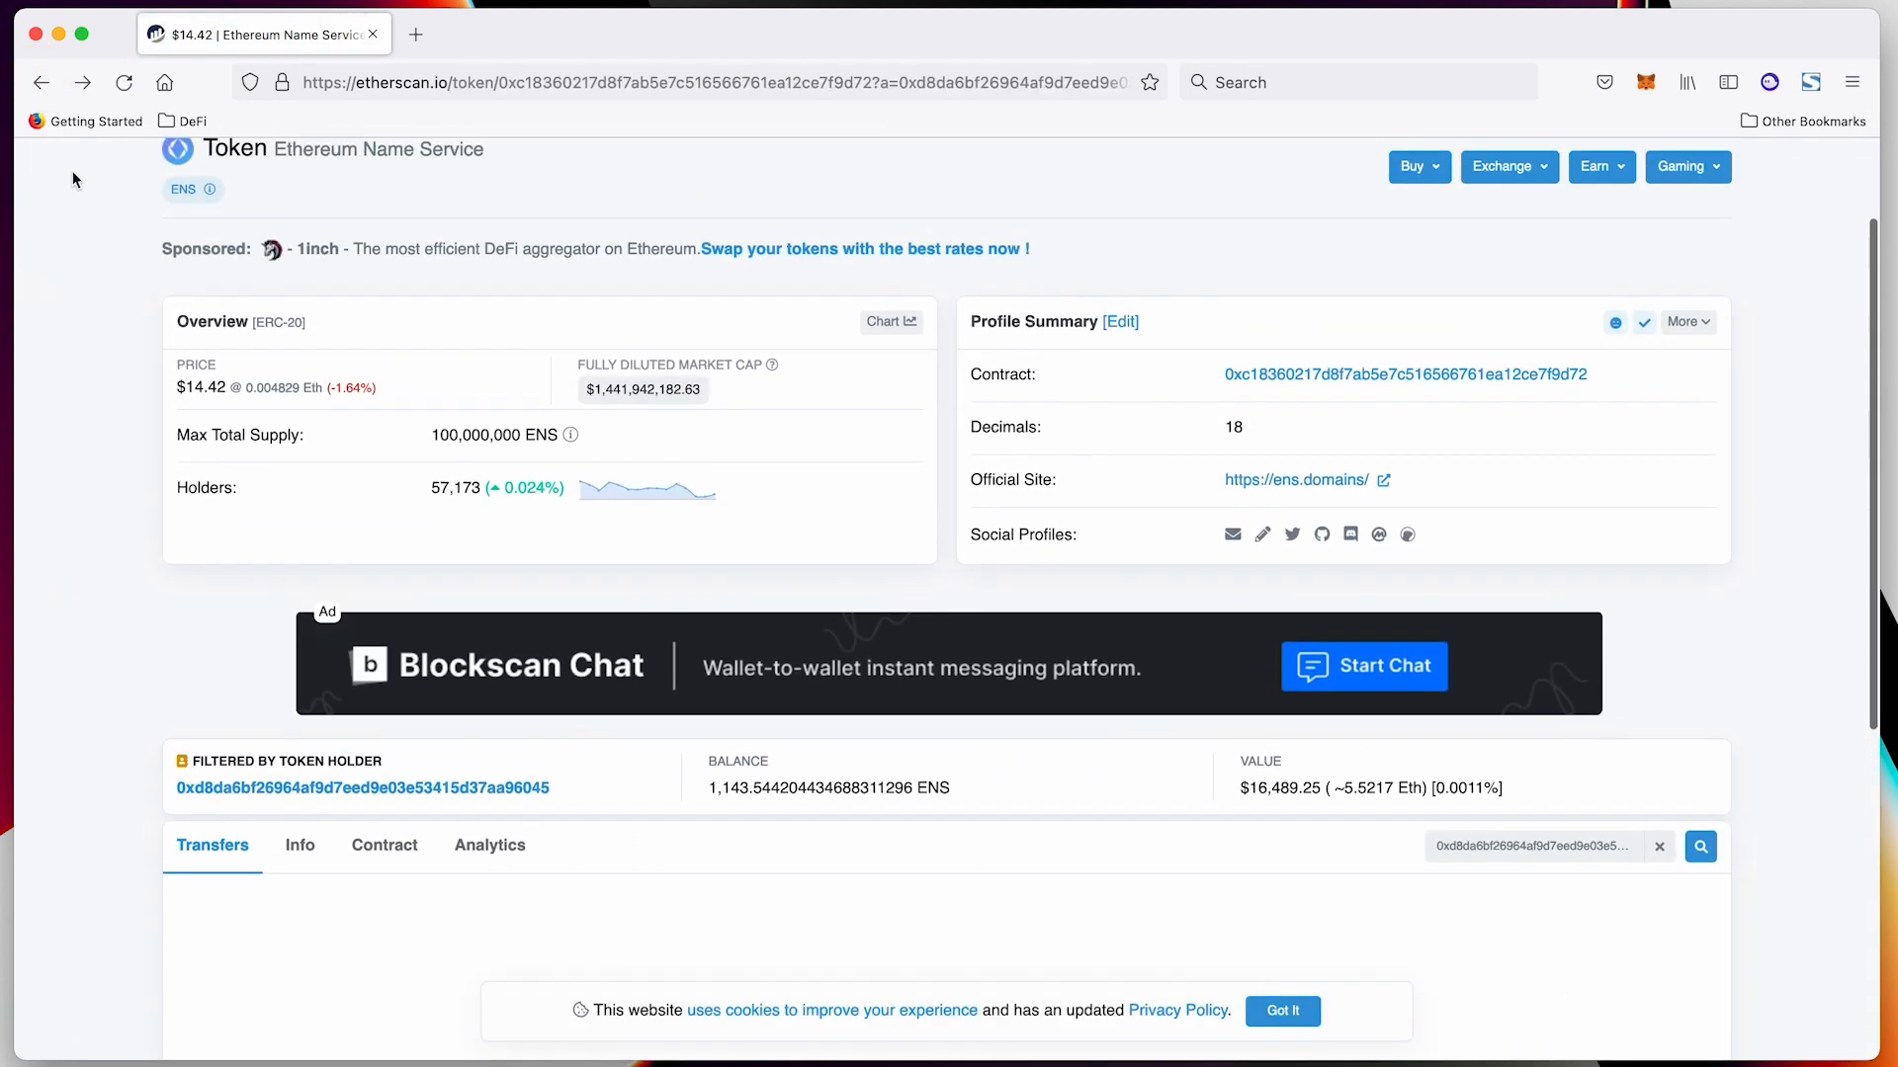
Open vitalik.eth's address page, browse its transactions, and display the Internal Txns list
click(360, 787)
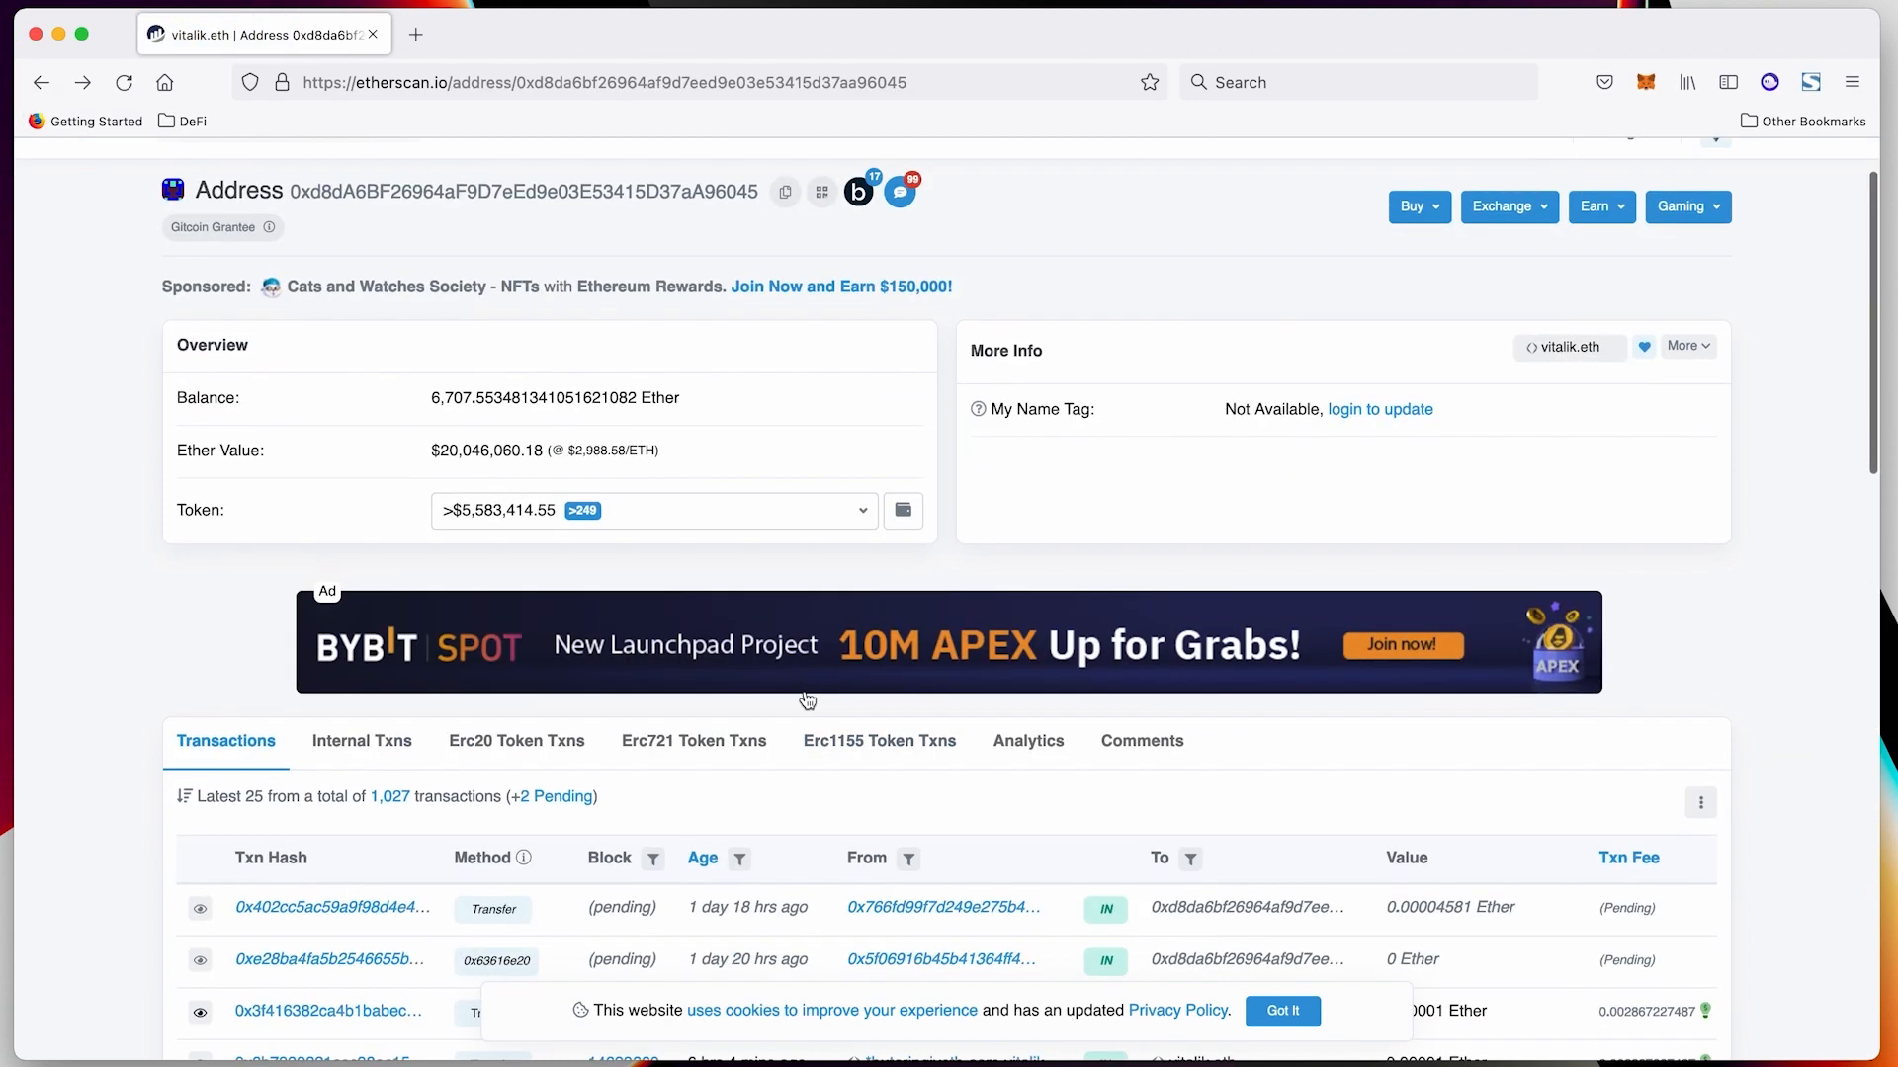
scroll(down, 3)
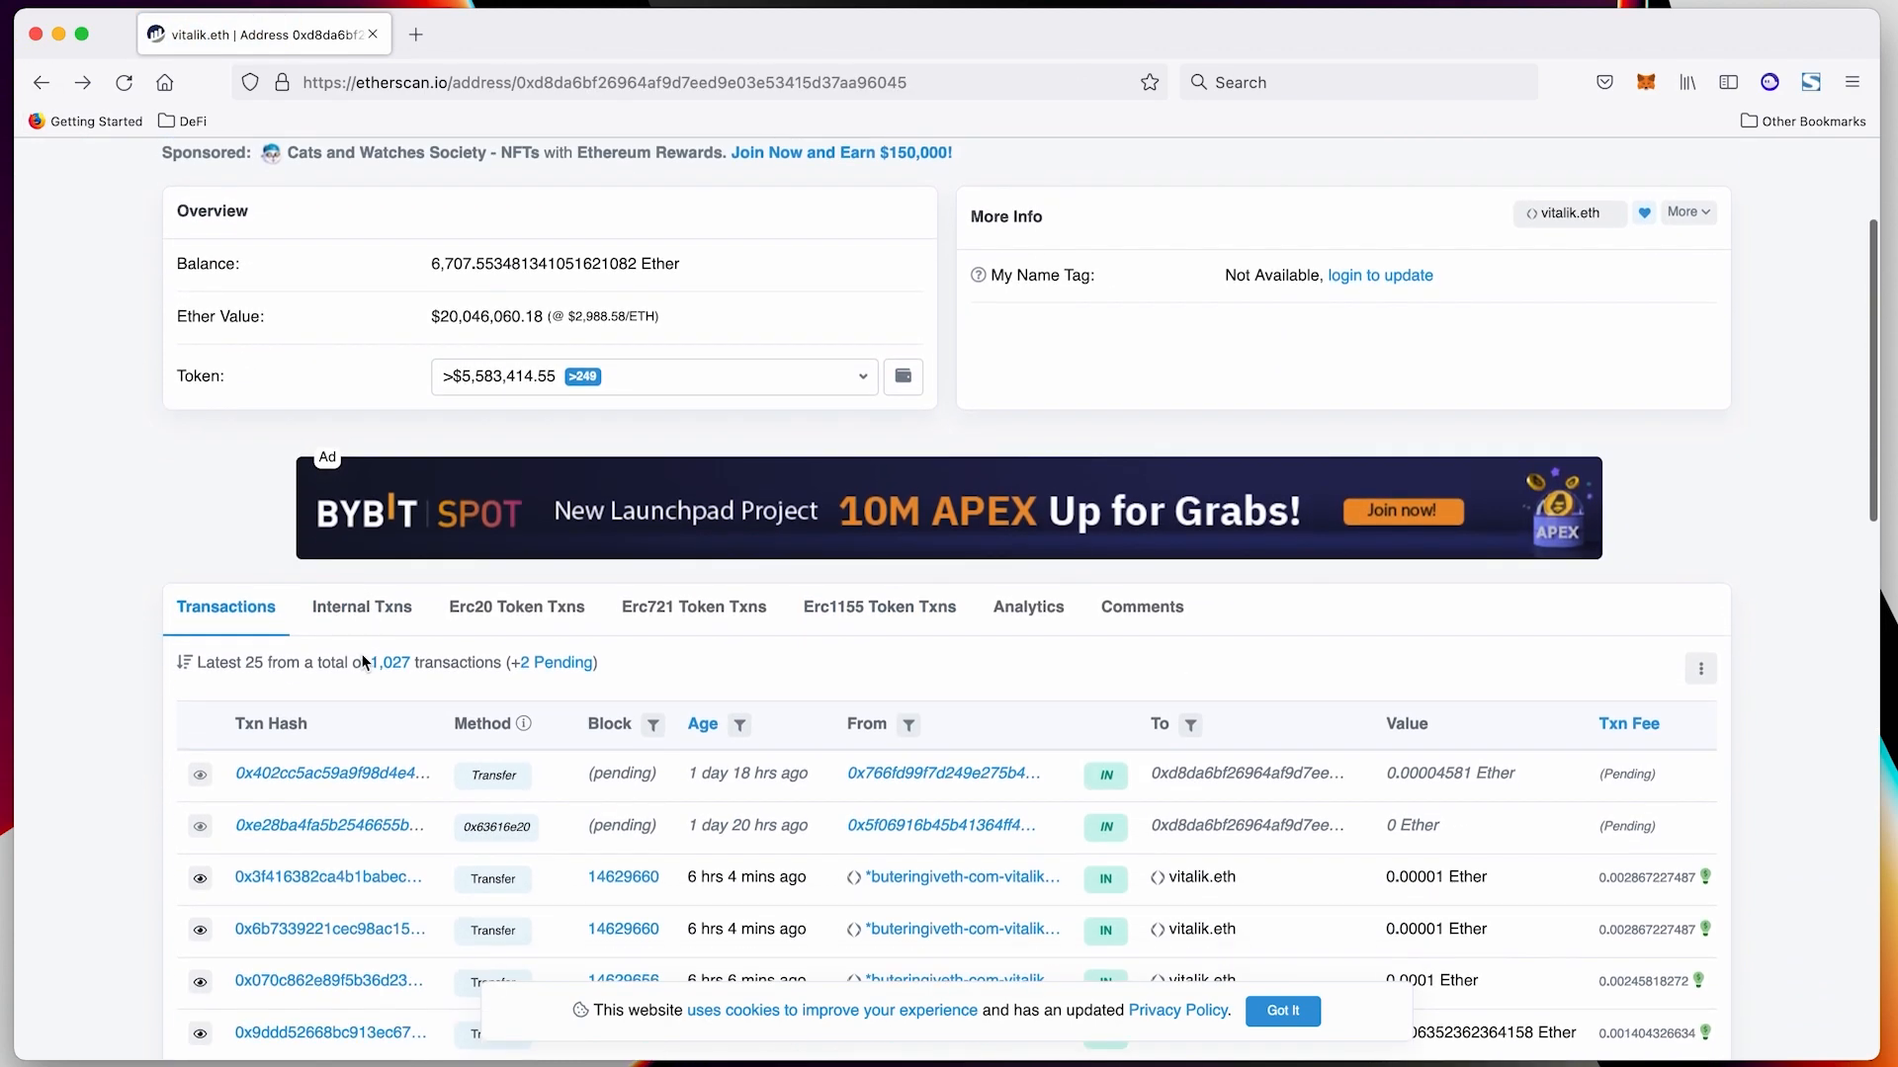
scroll(down, 3)
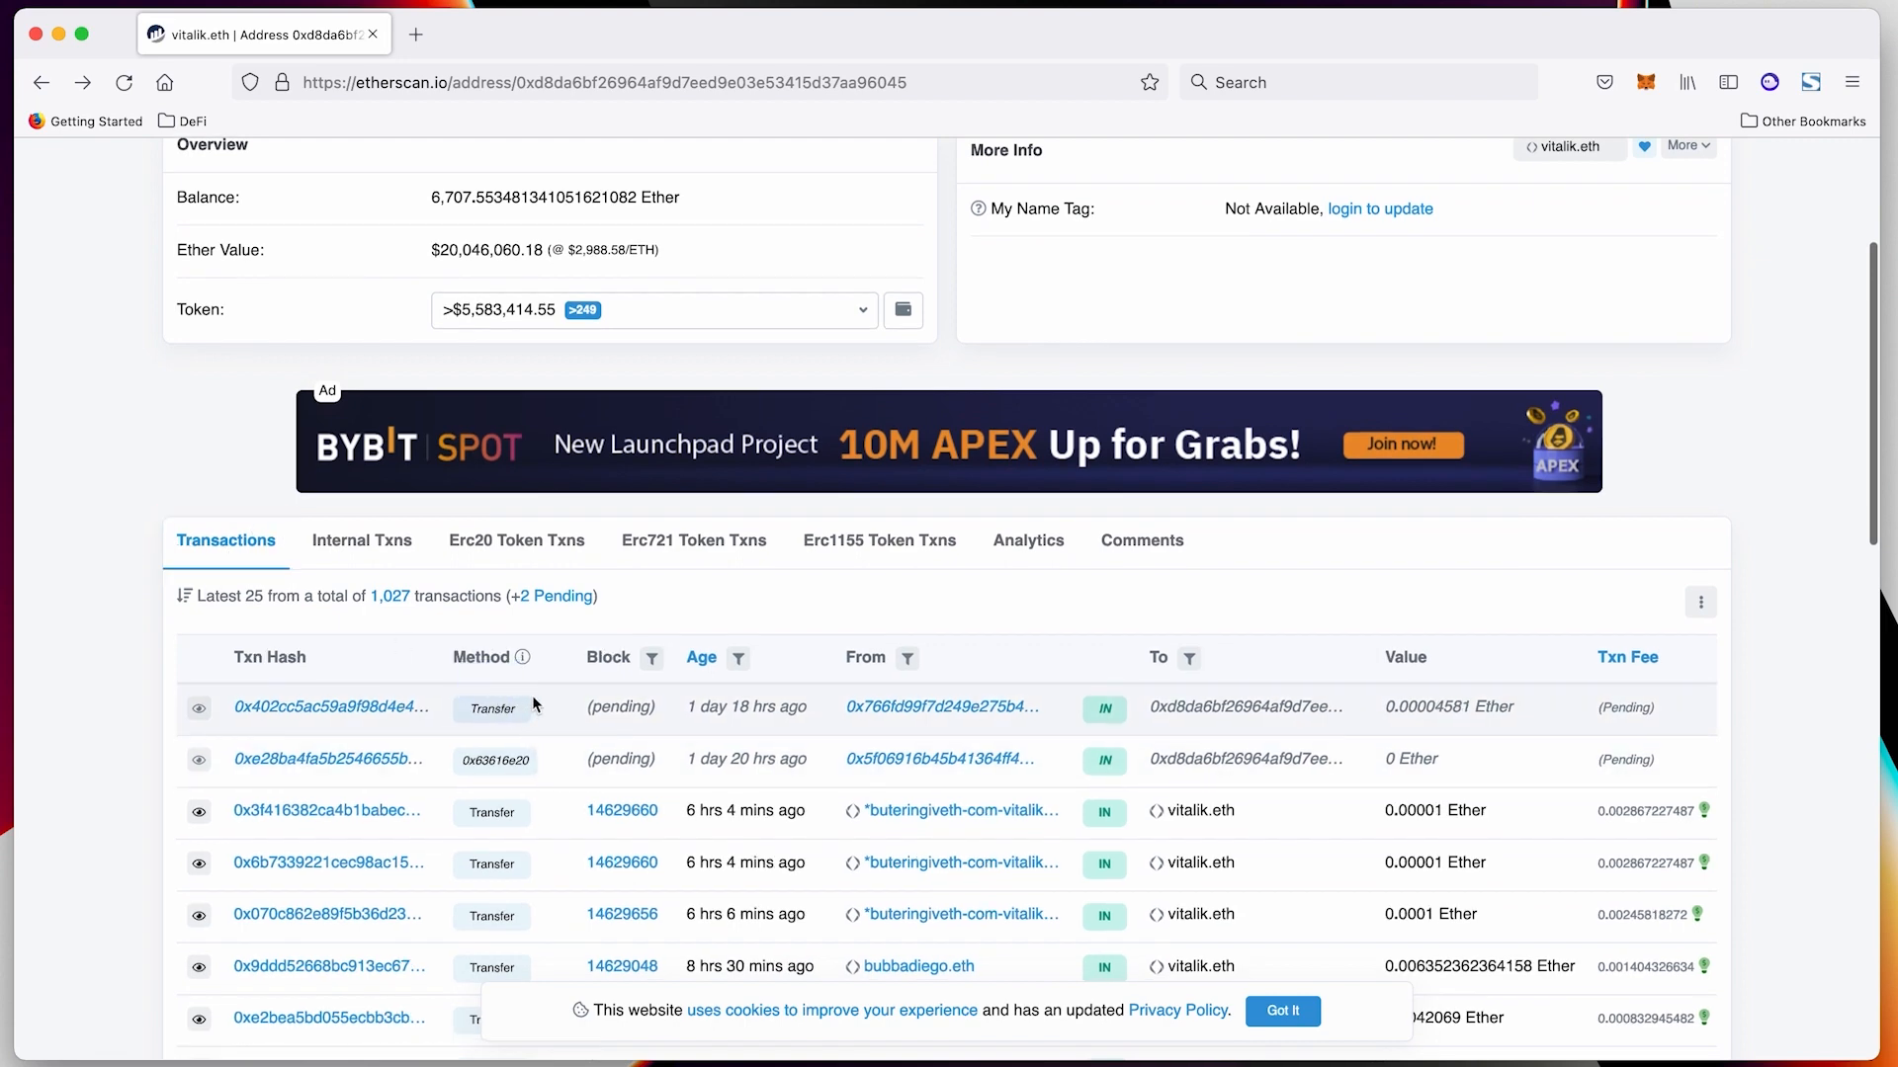
scroll(down, 3)
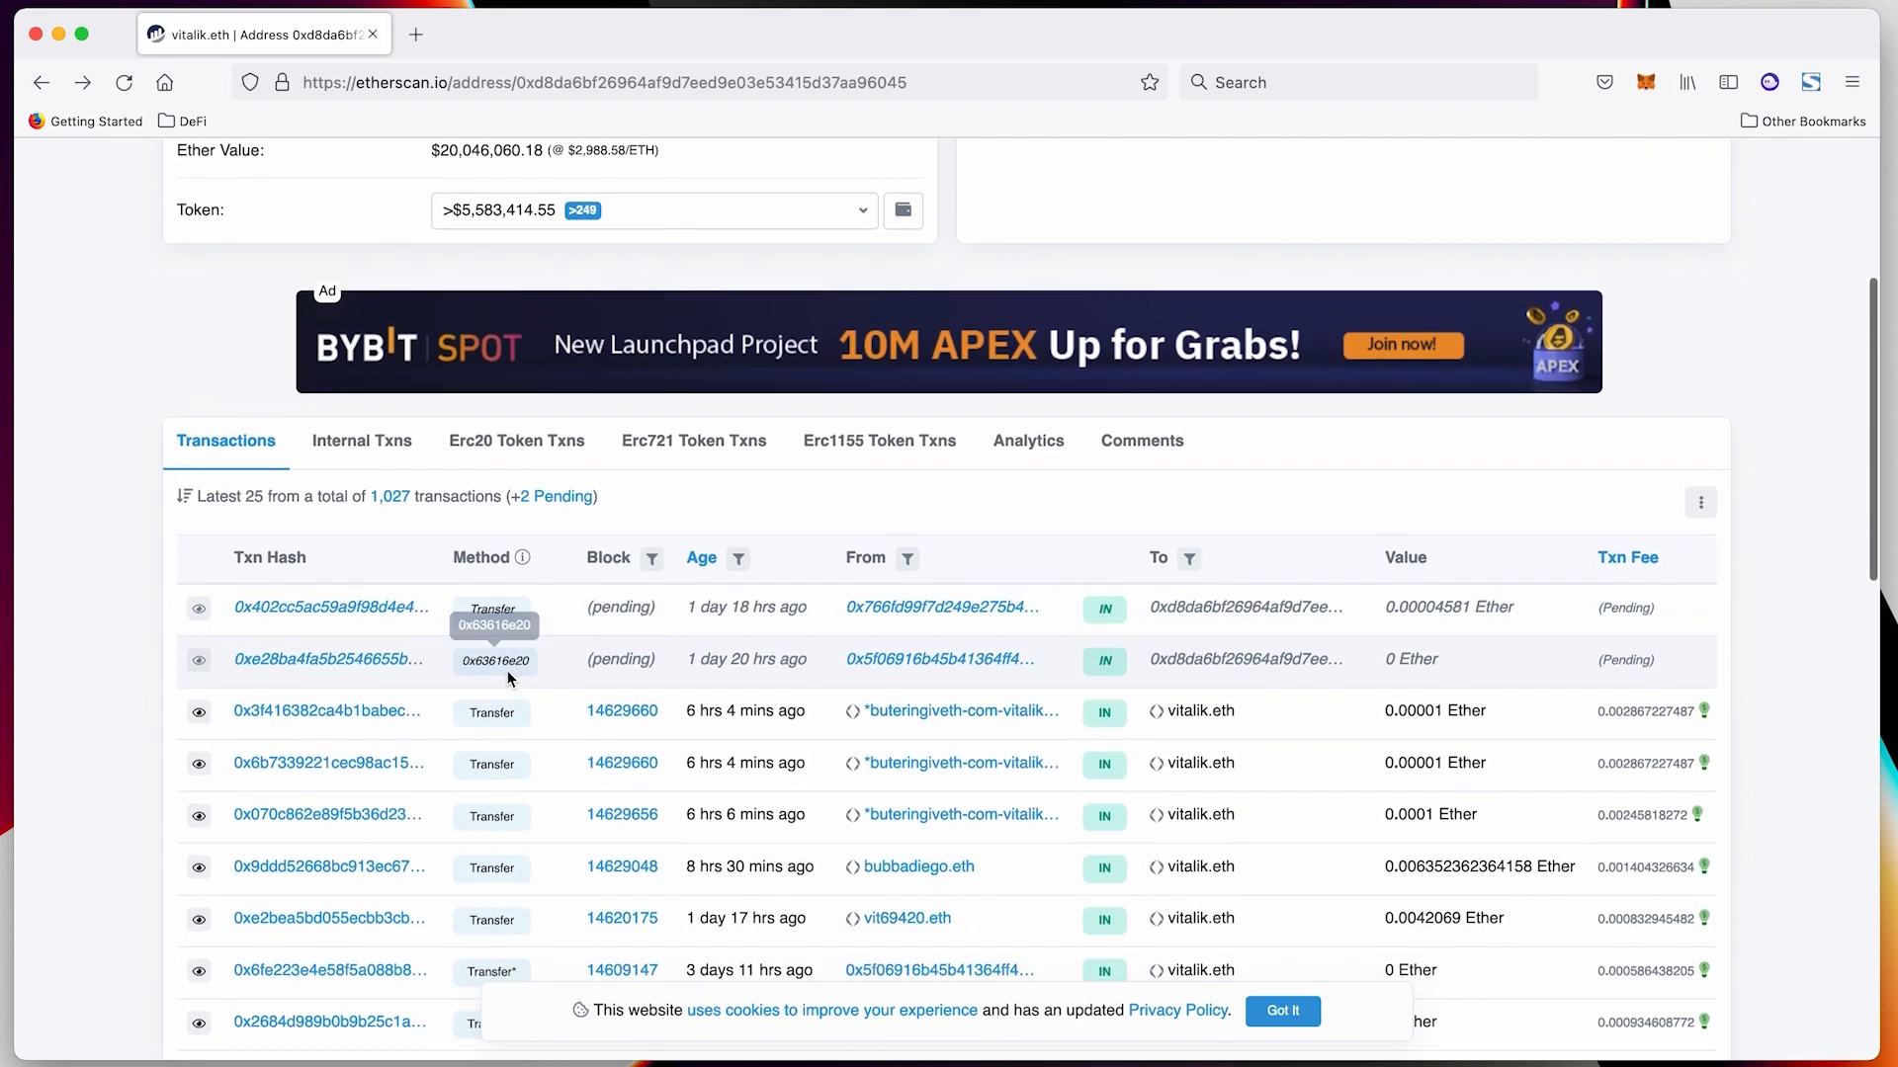
mouse_move(524, 553)
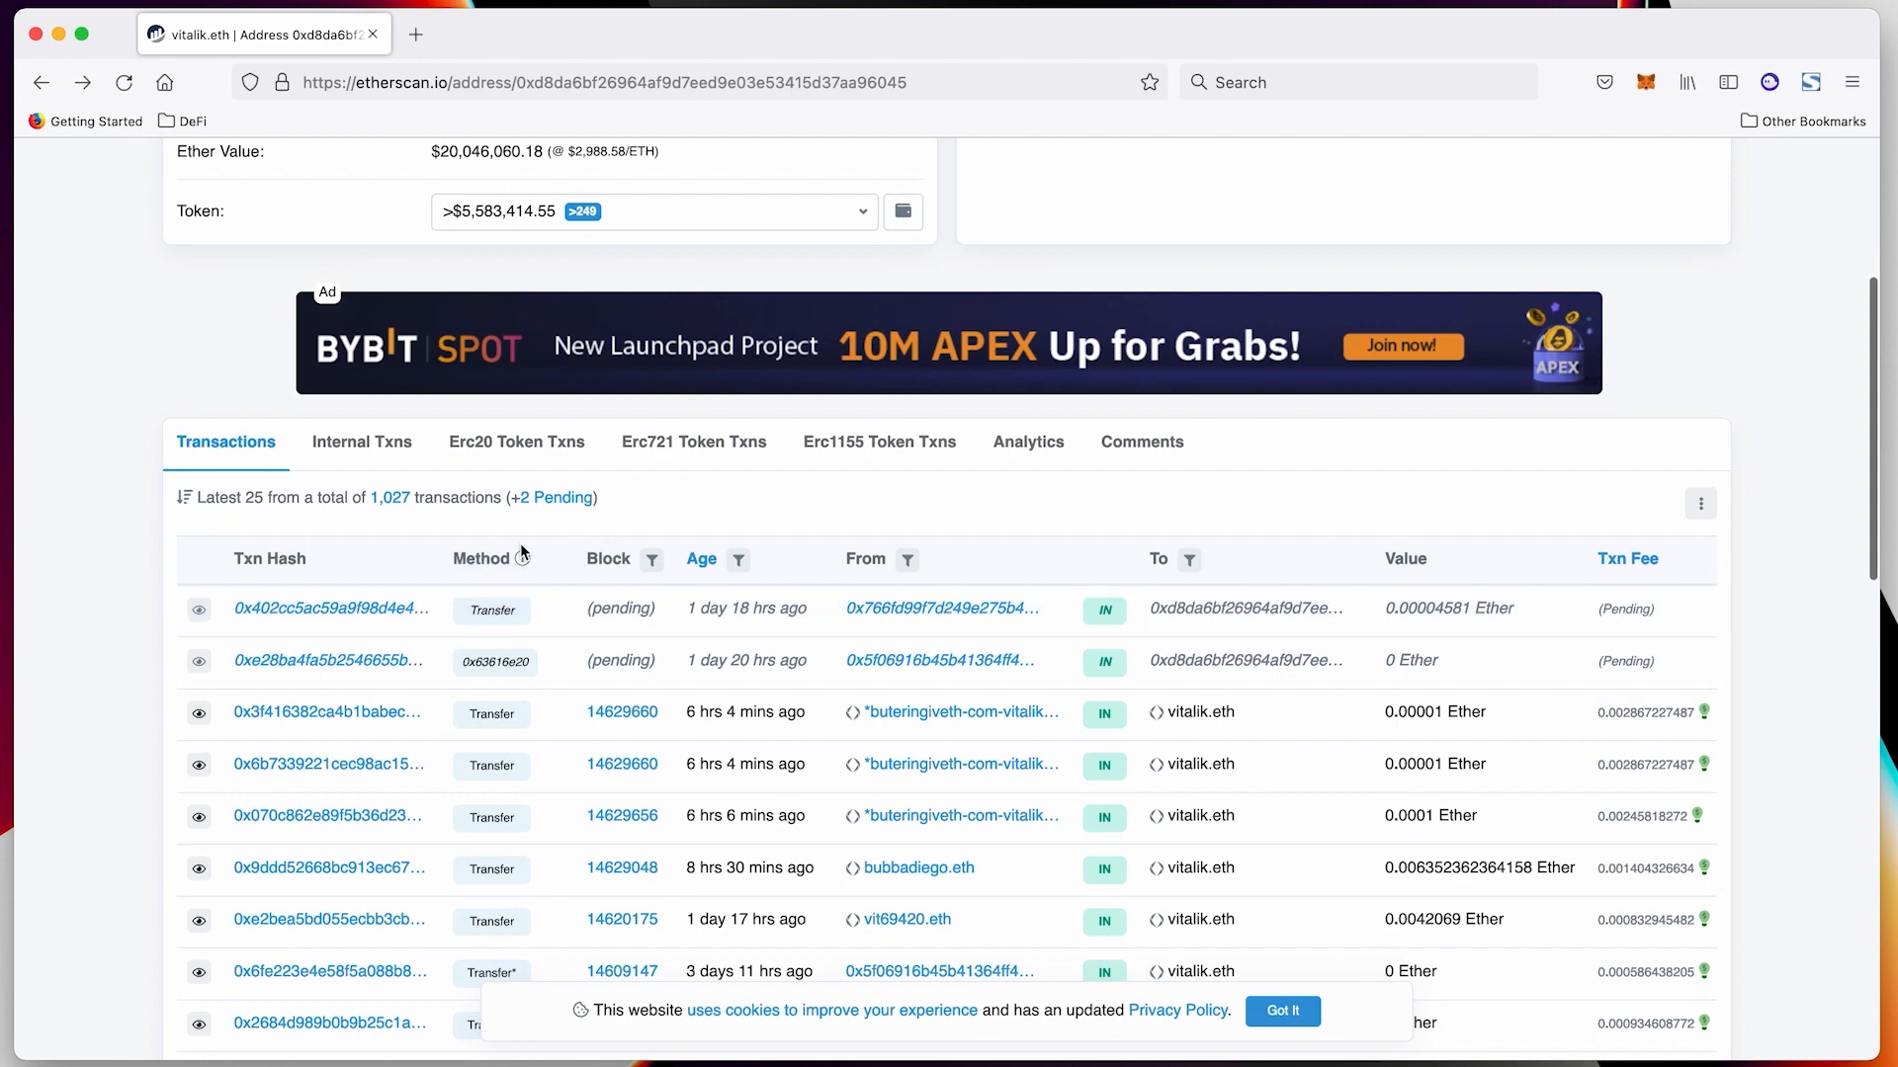
mouse_move(577, 641)
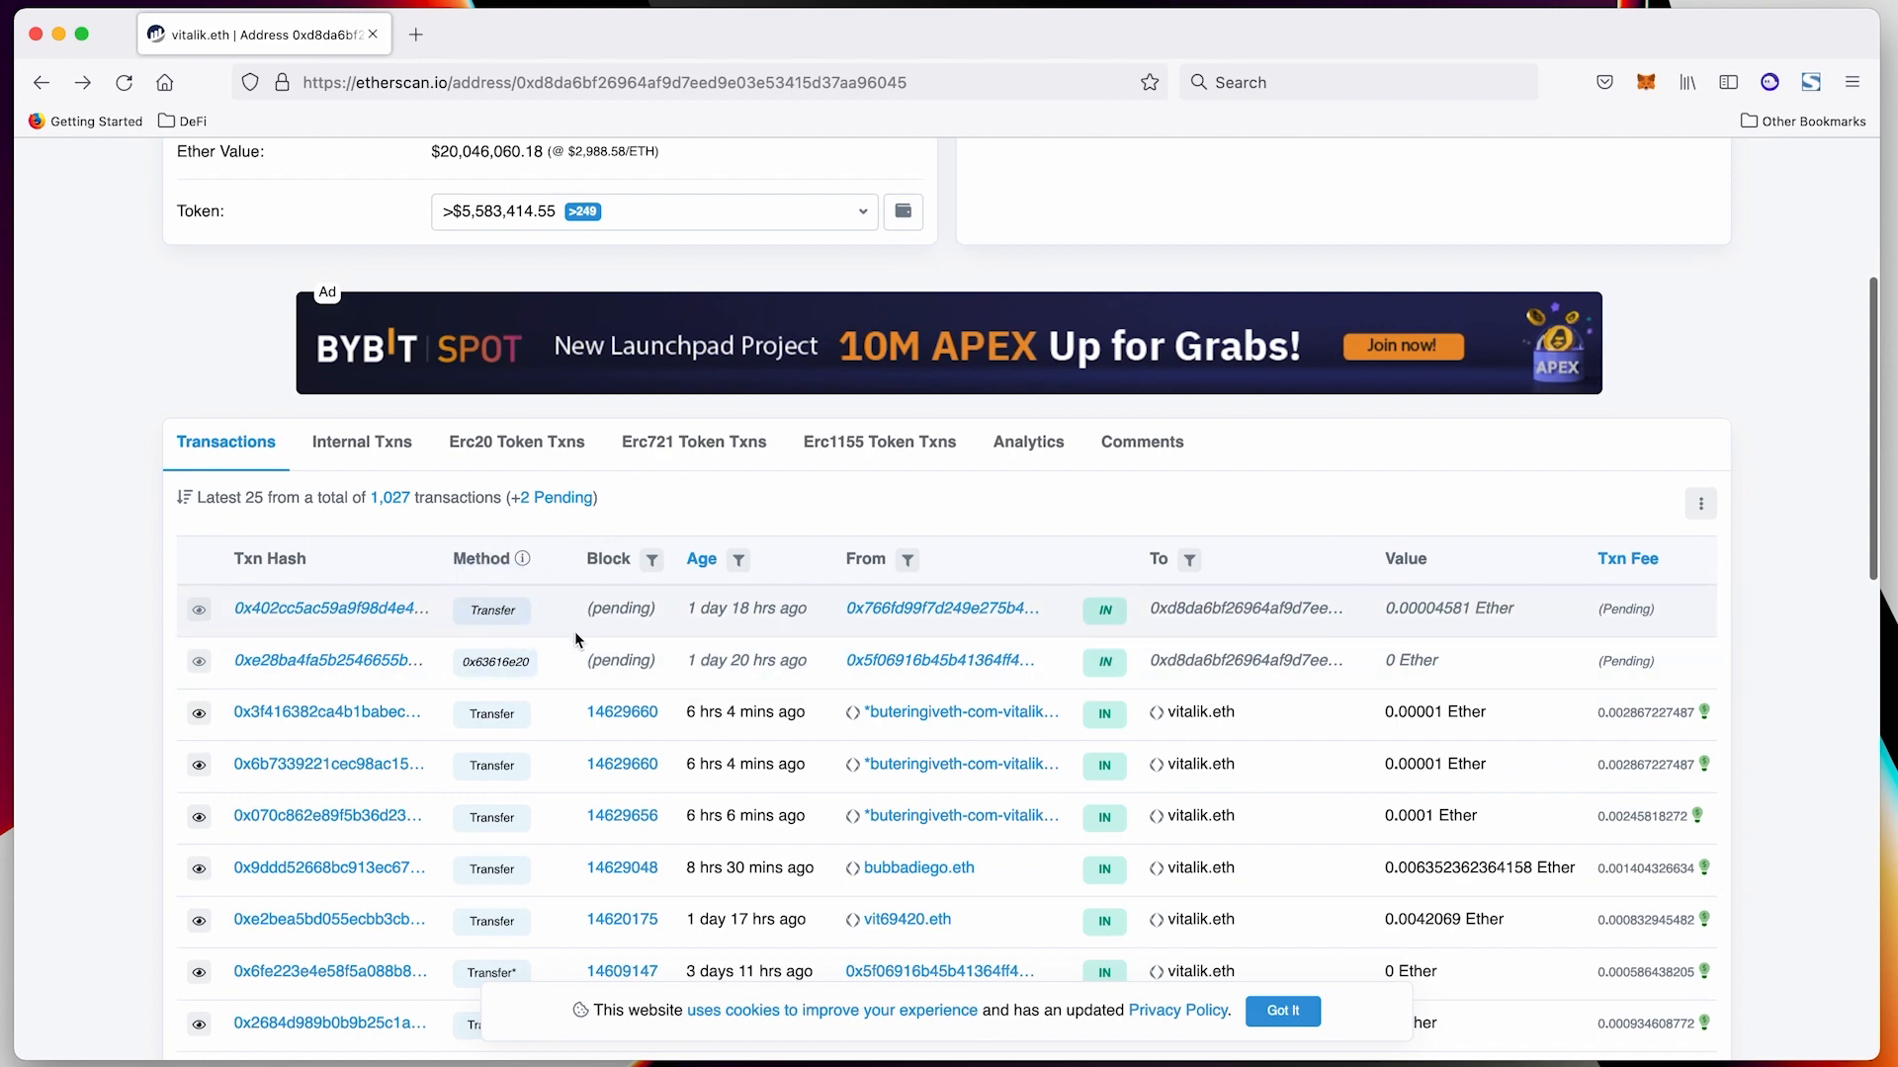
scroll(down, 3)
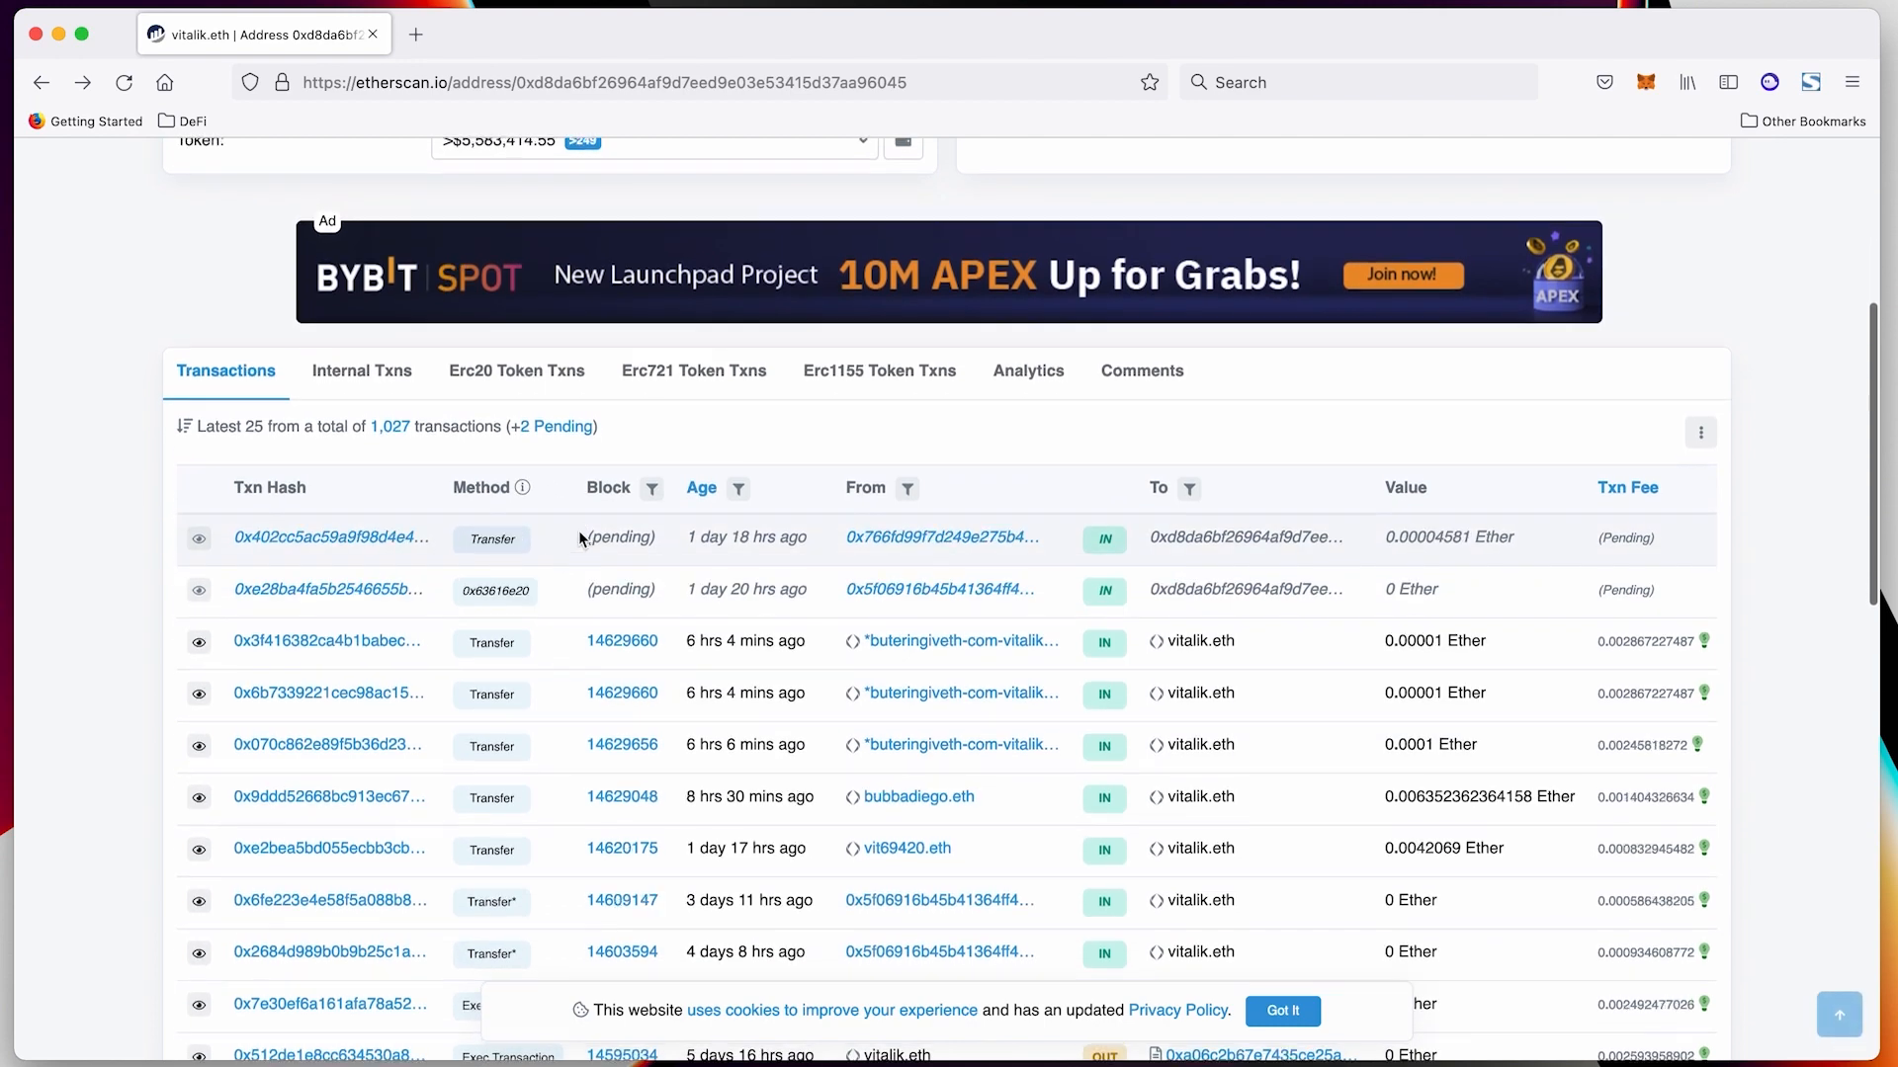
scroll(up, 3)
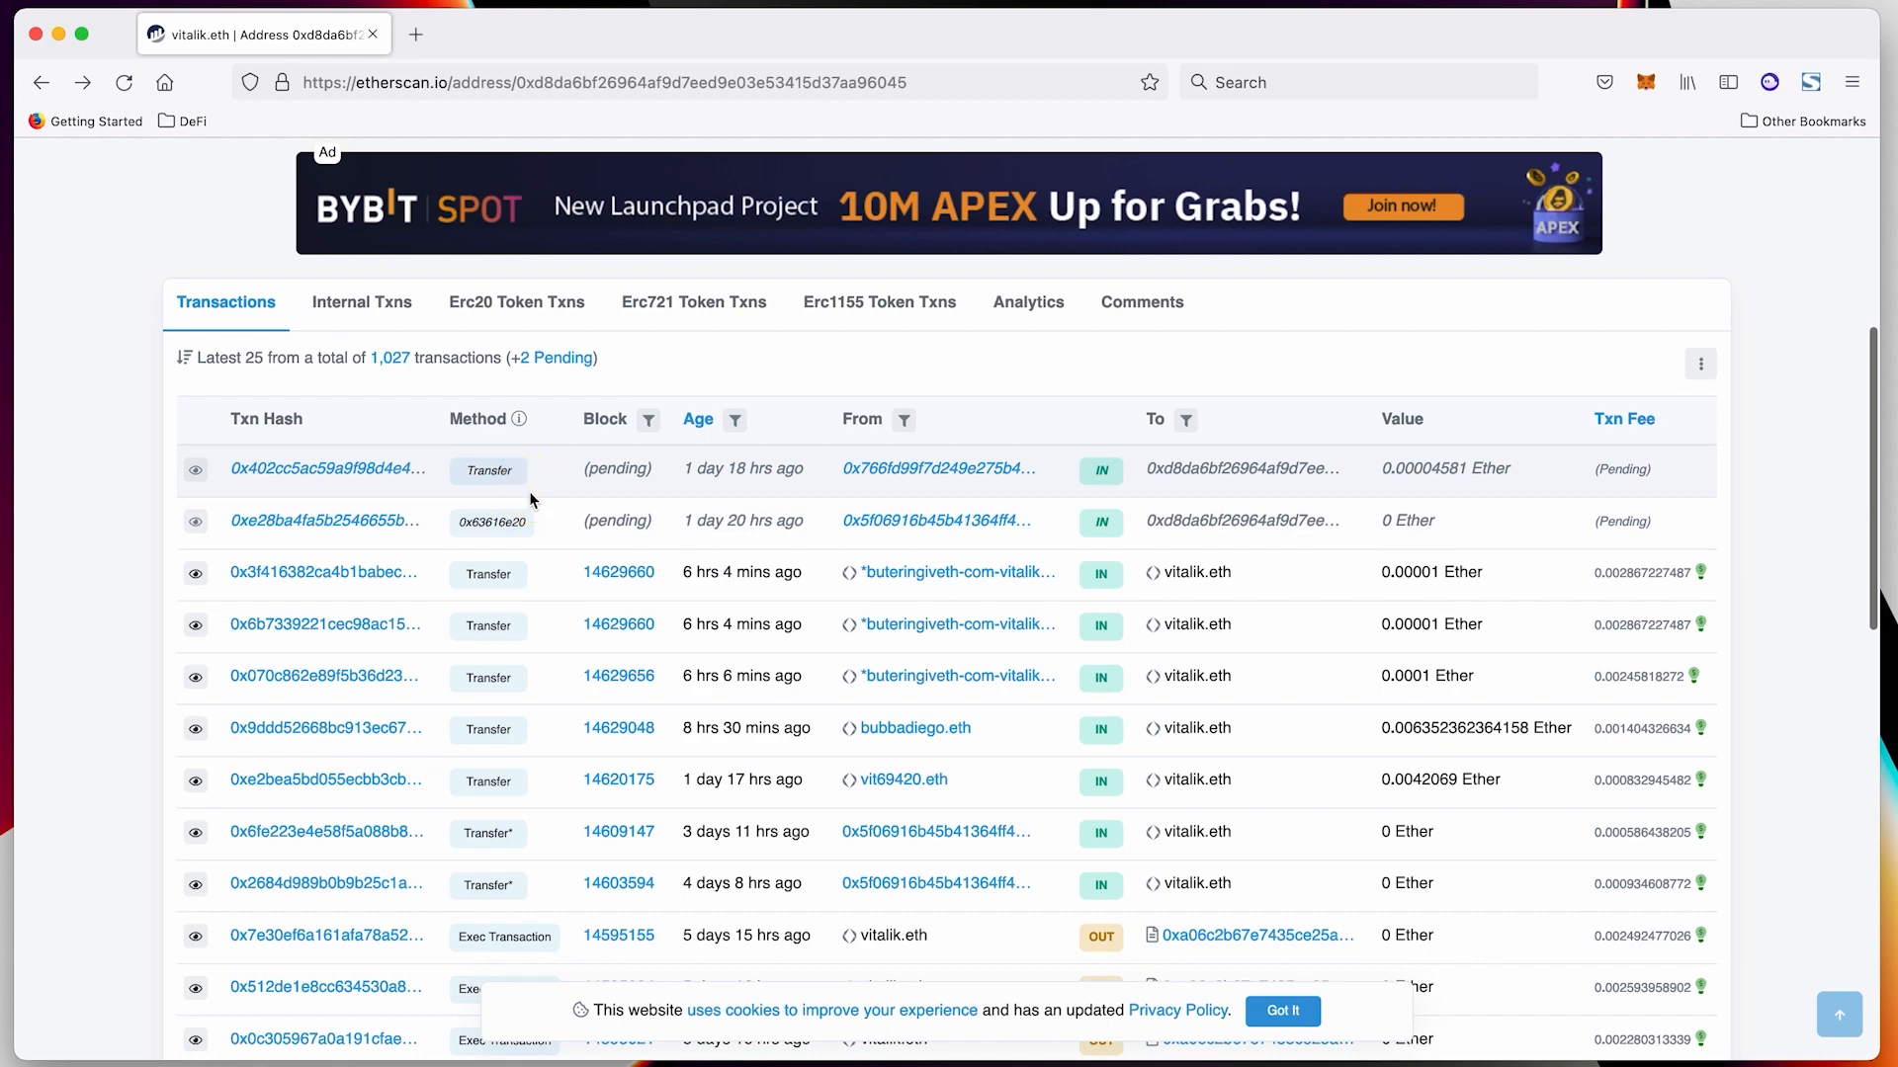
scroll(down, 3)
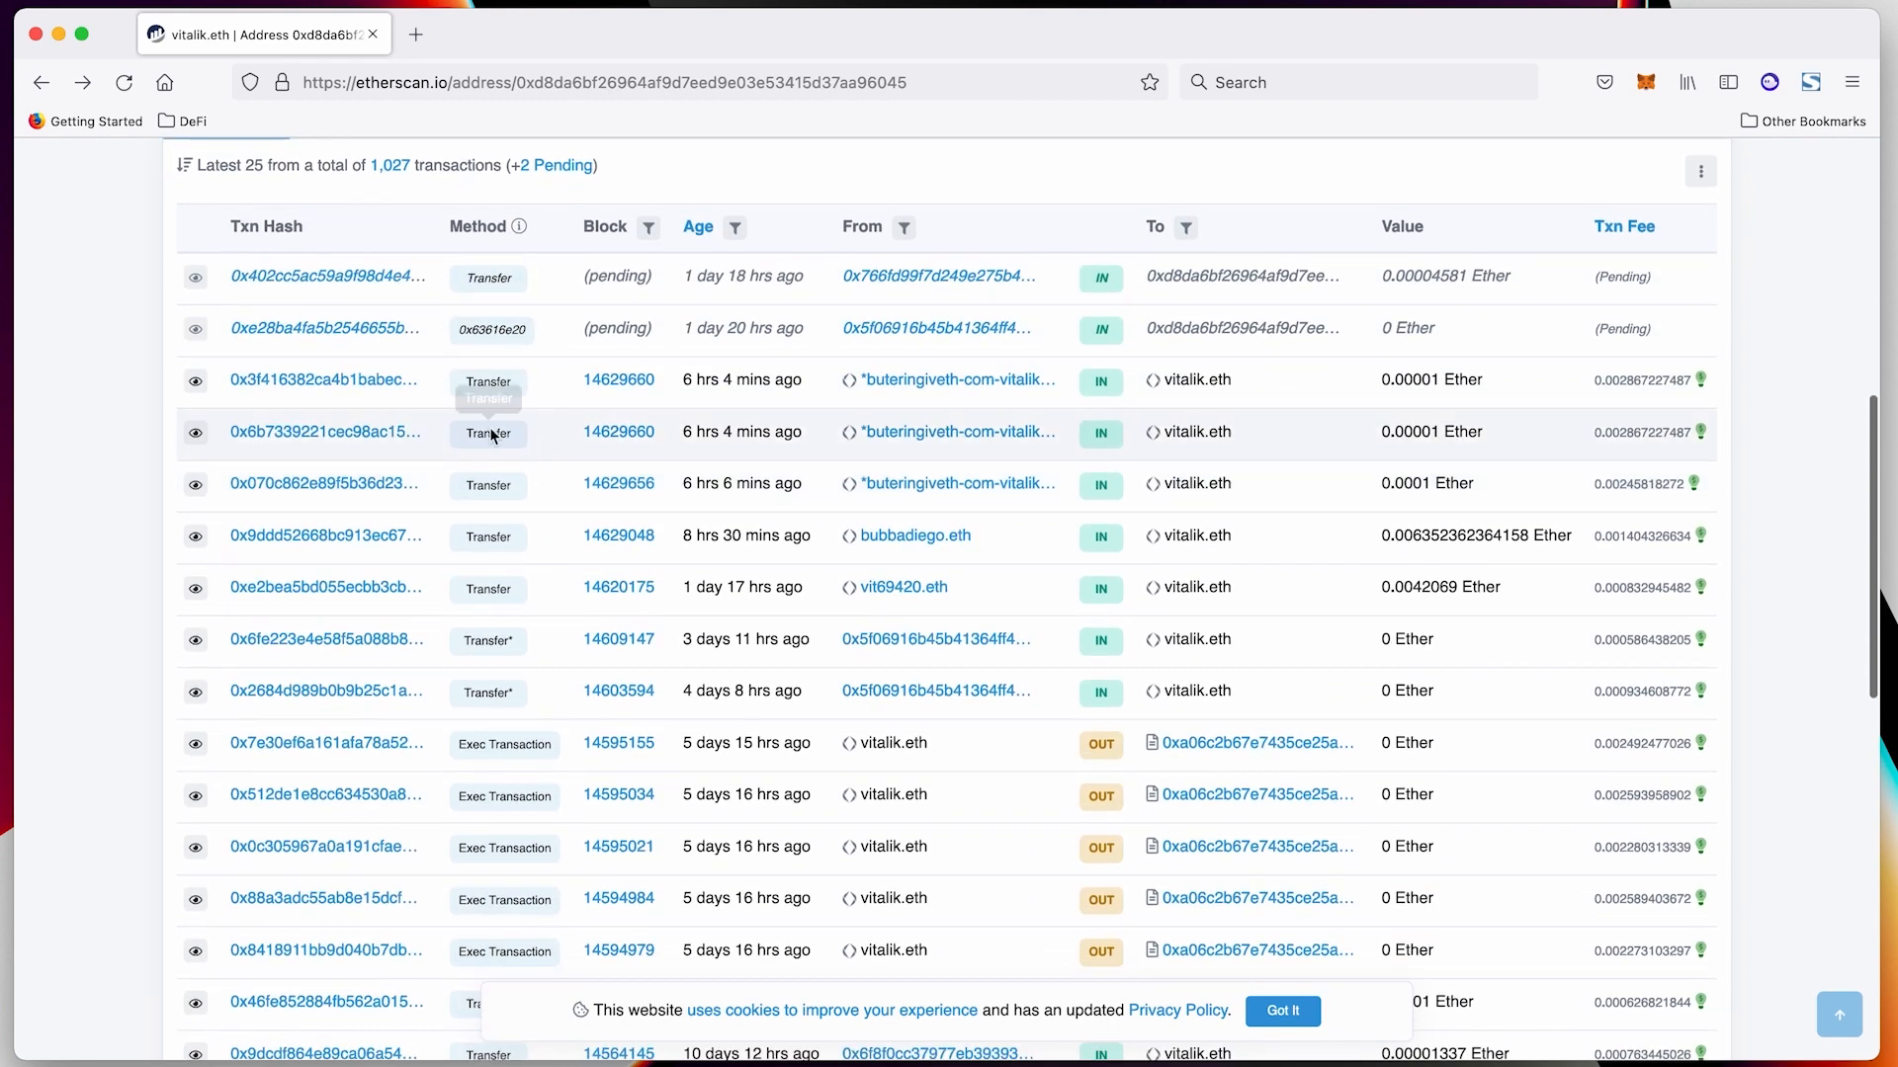
scroll(down, 3)
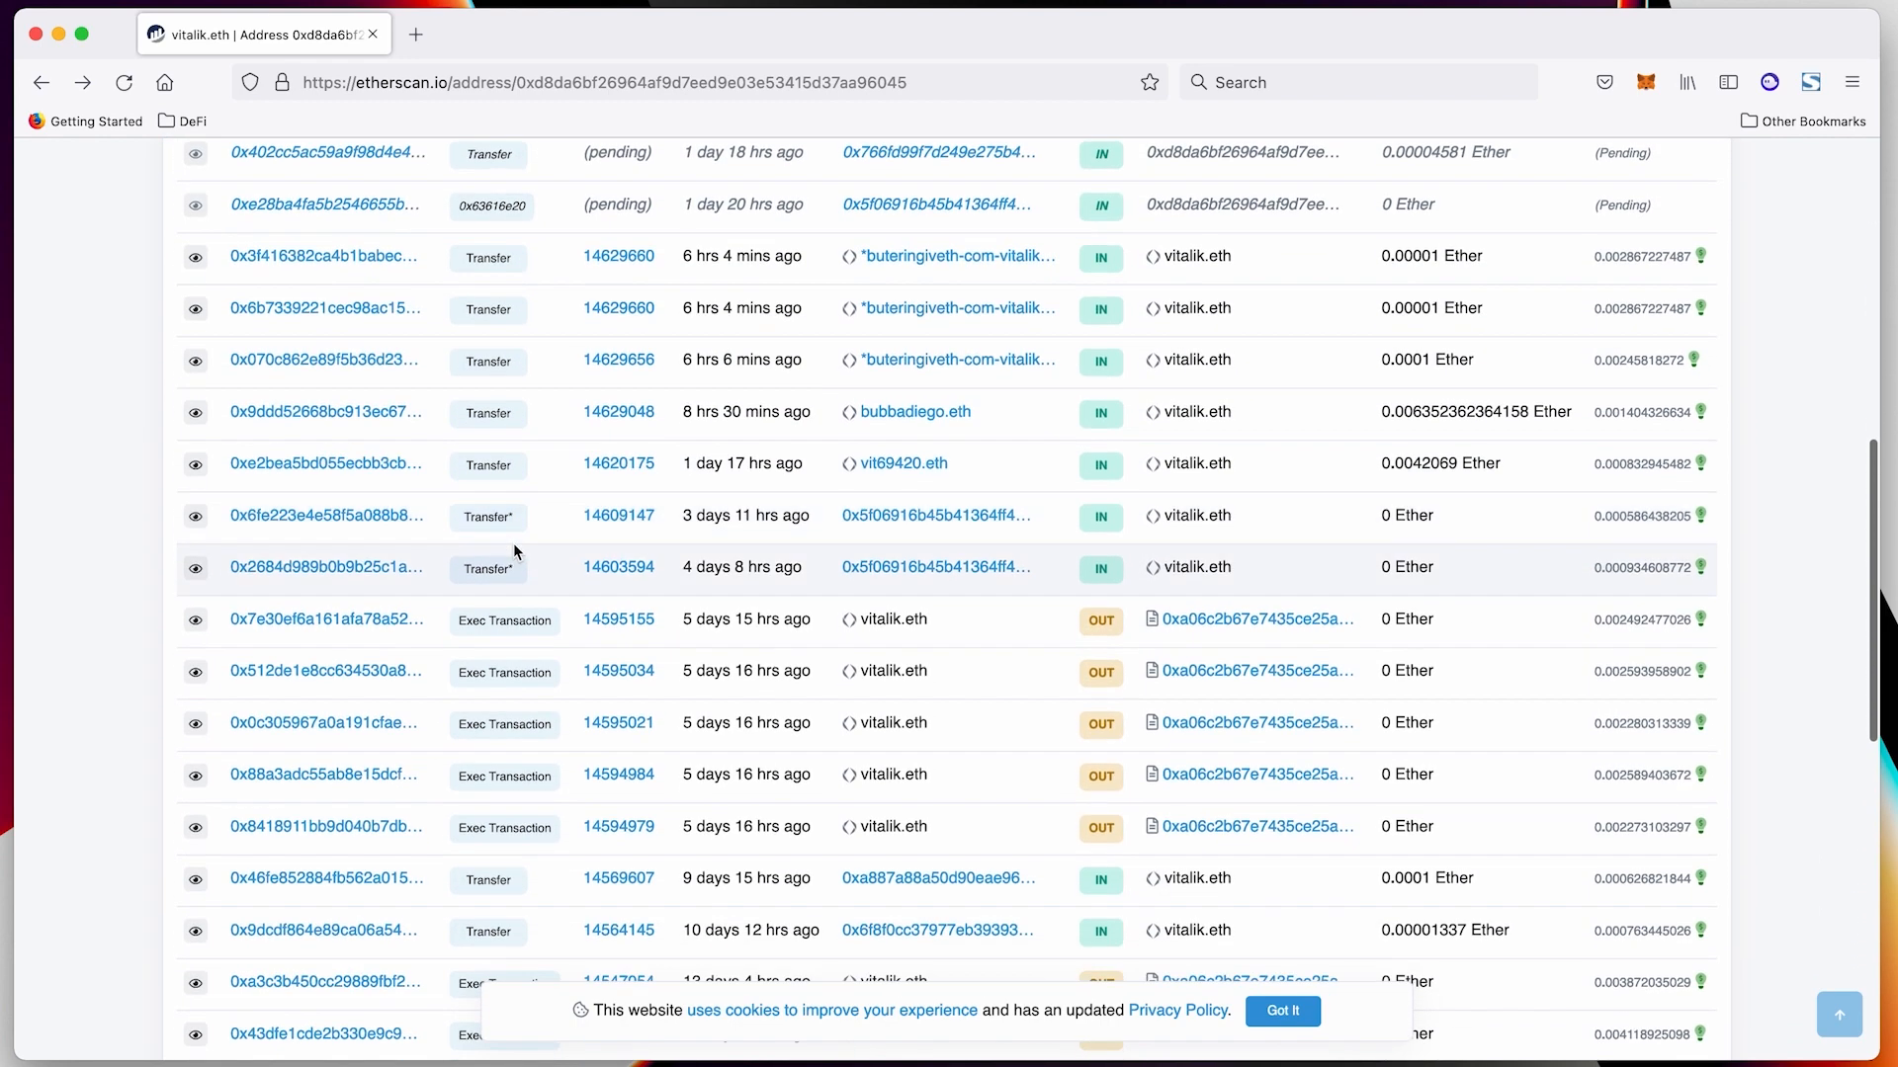
mouse_move(1218, 408)
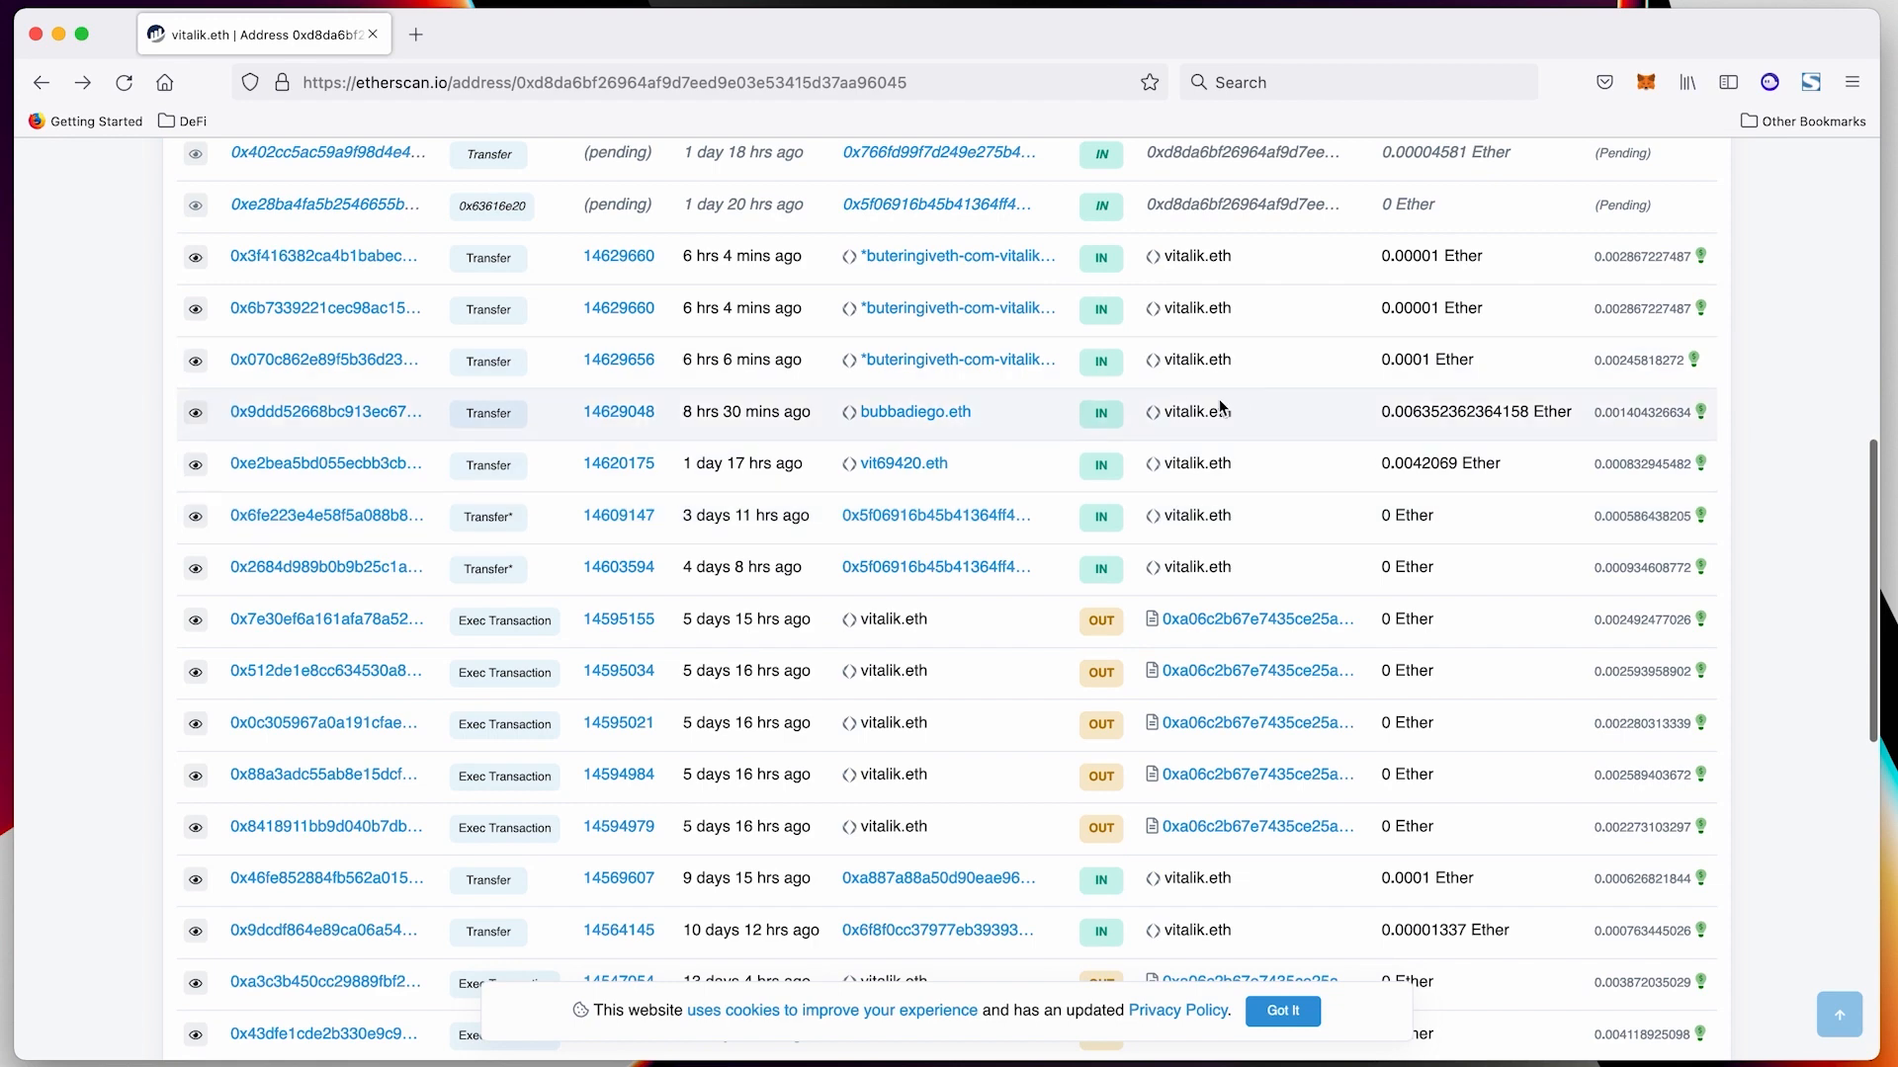
scroll(up, 3)
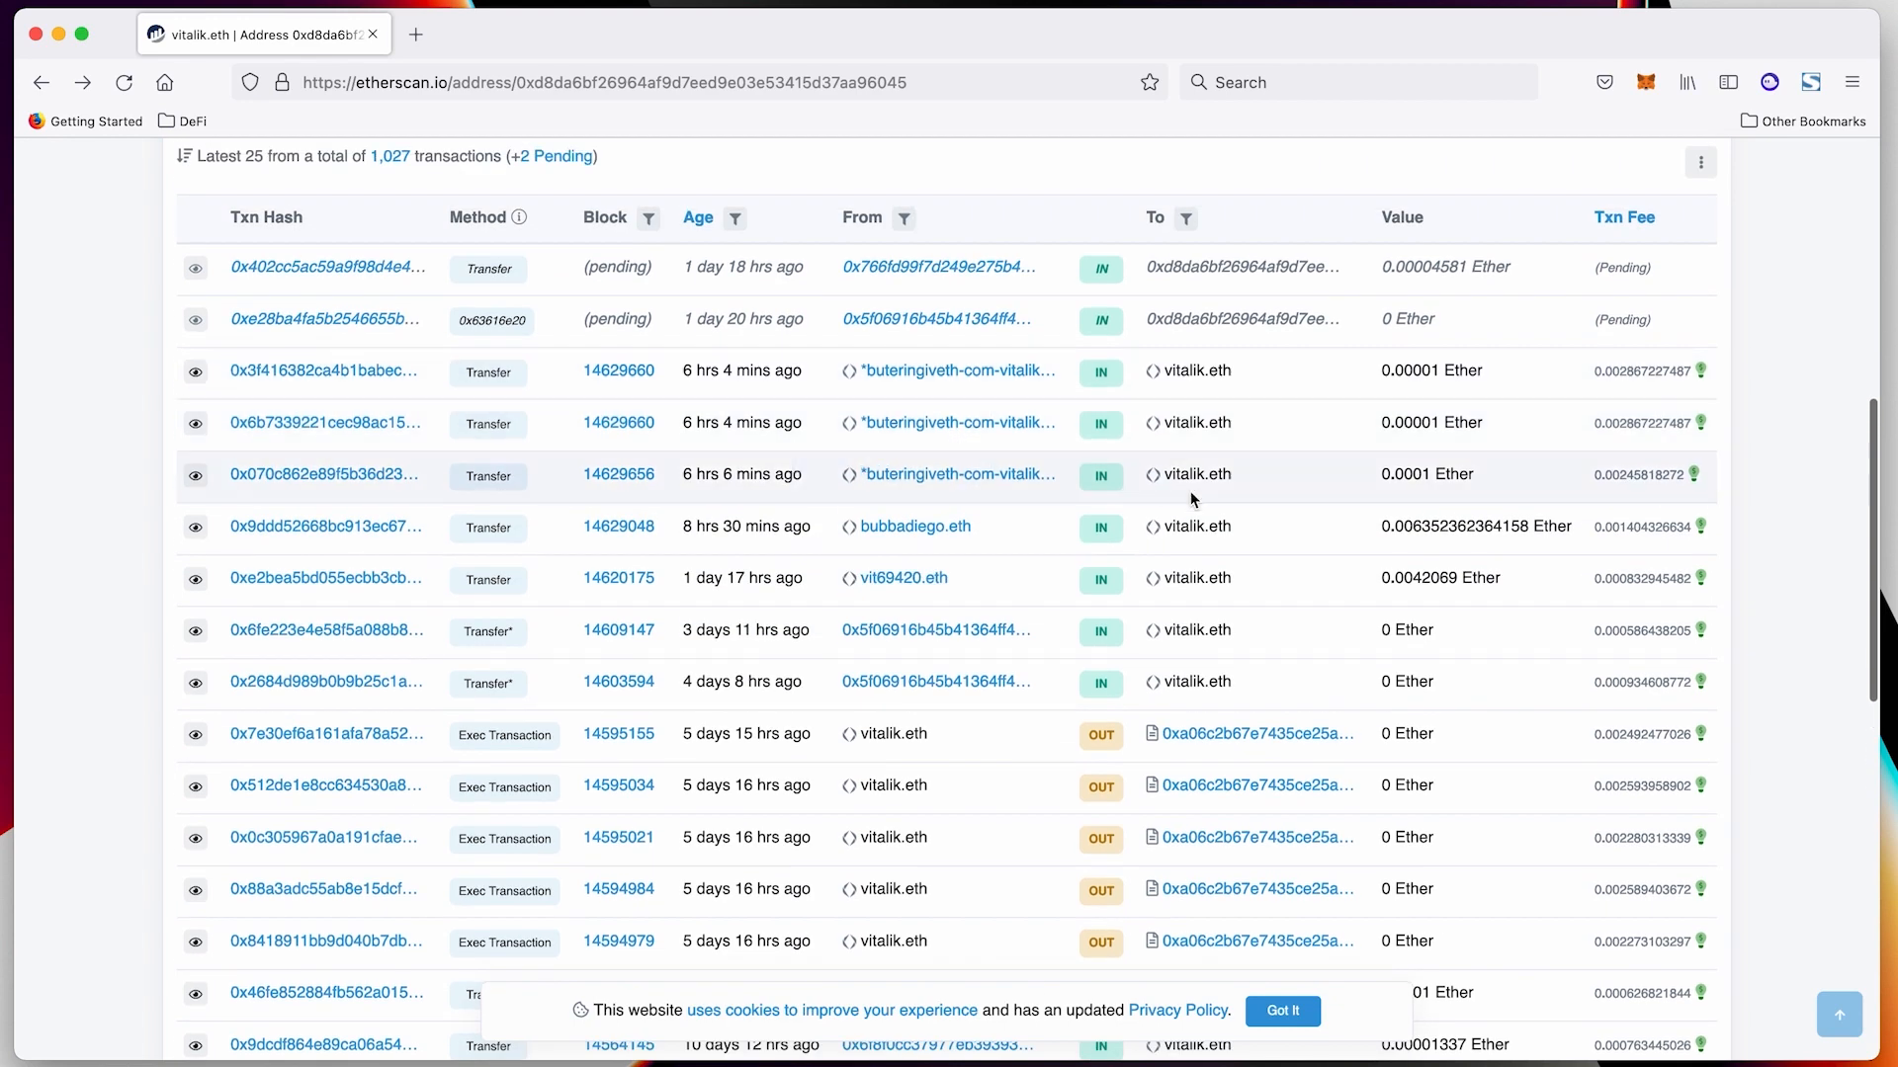
mouse_move(1195, 417)
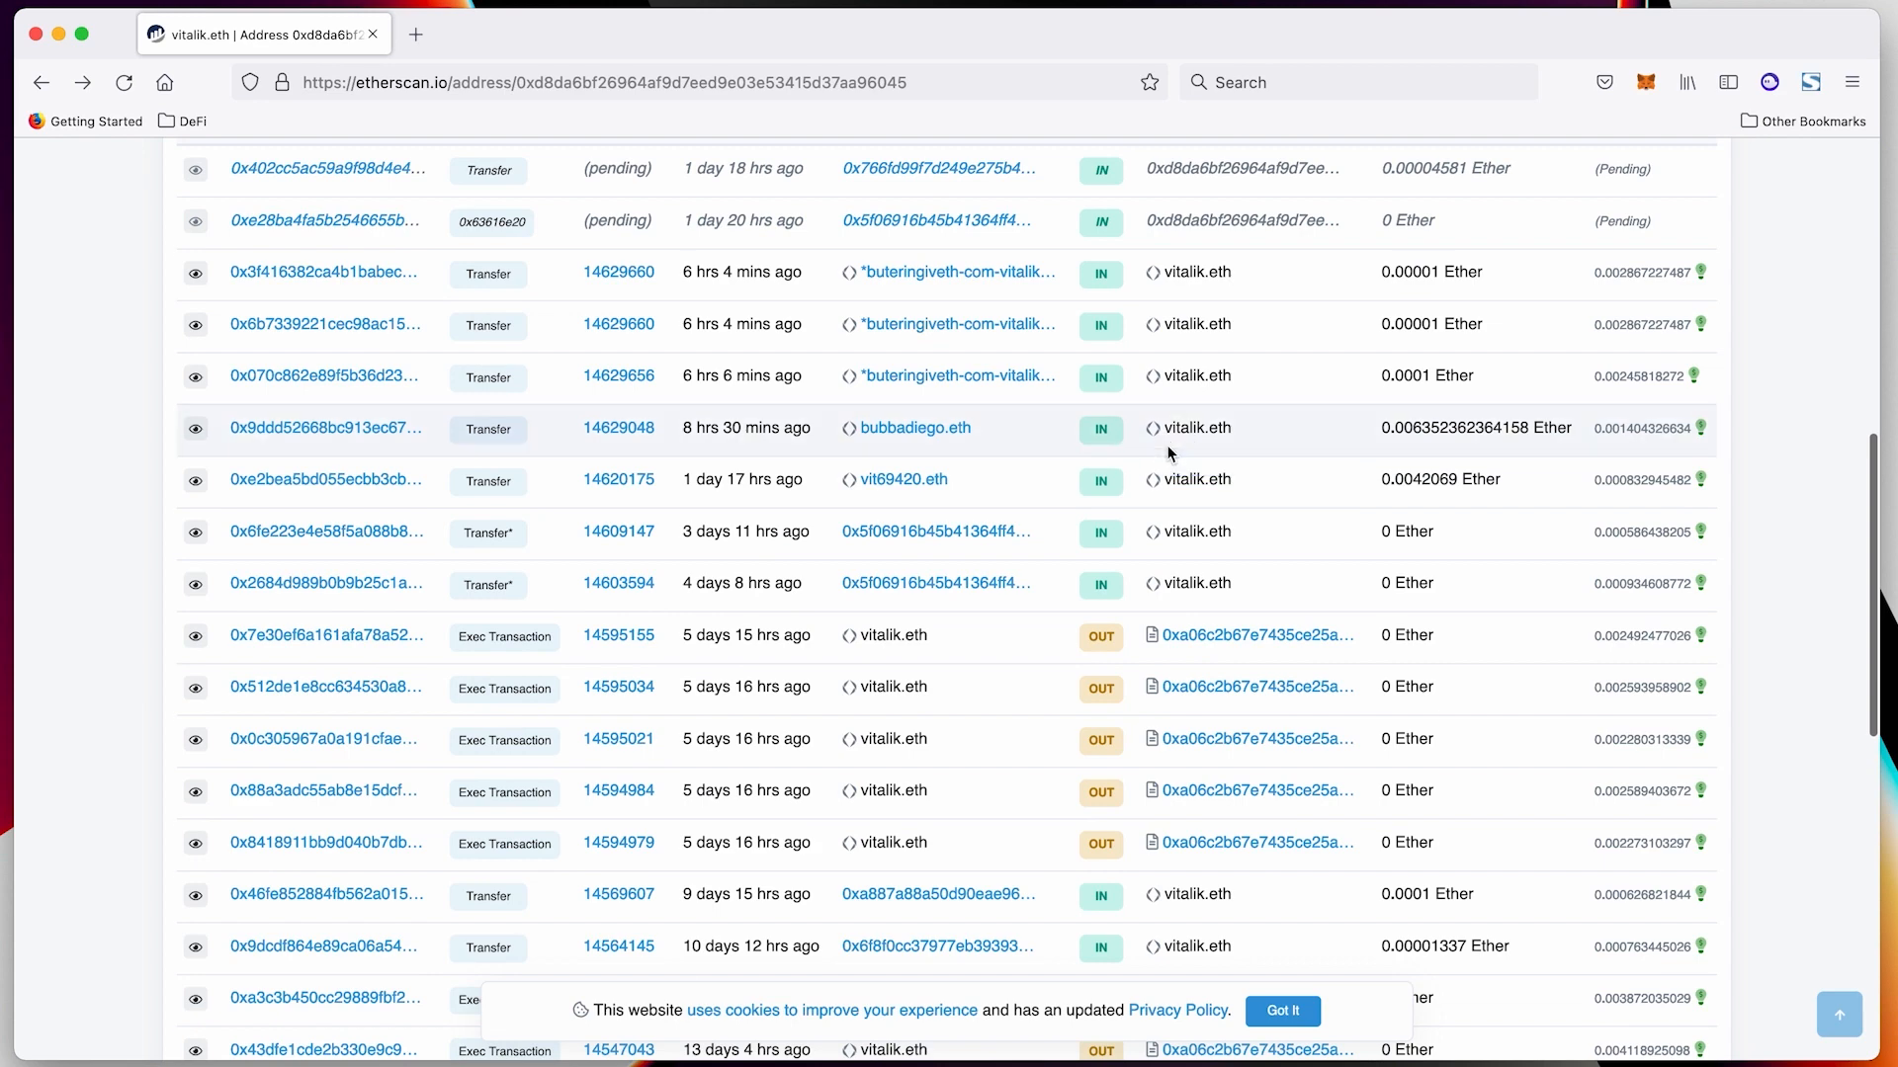
scroll(up, 3)
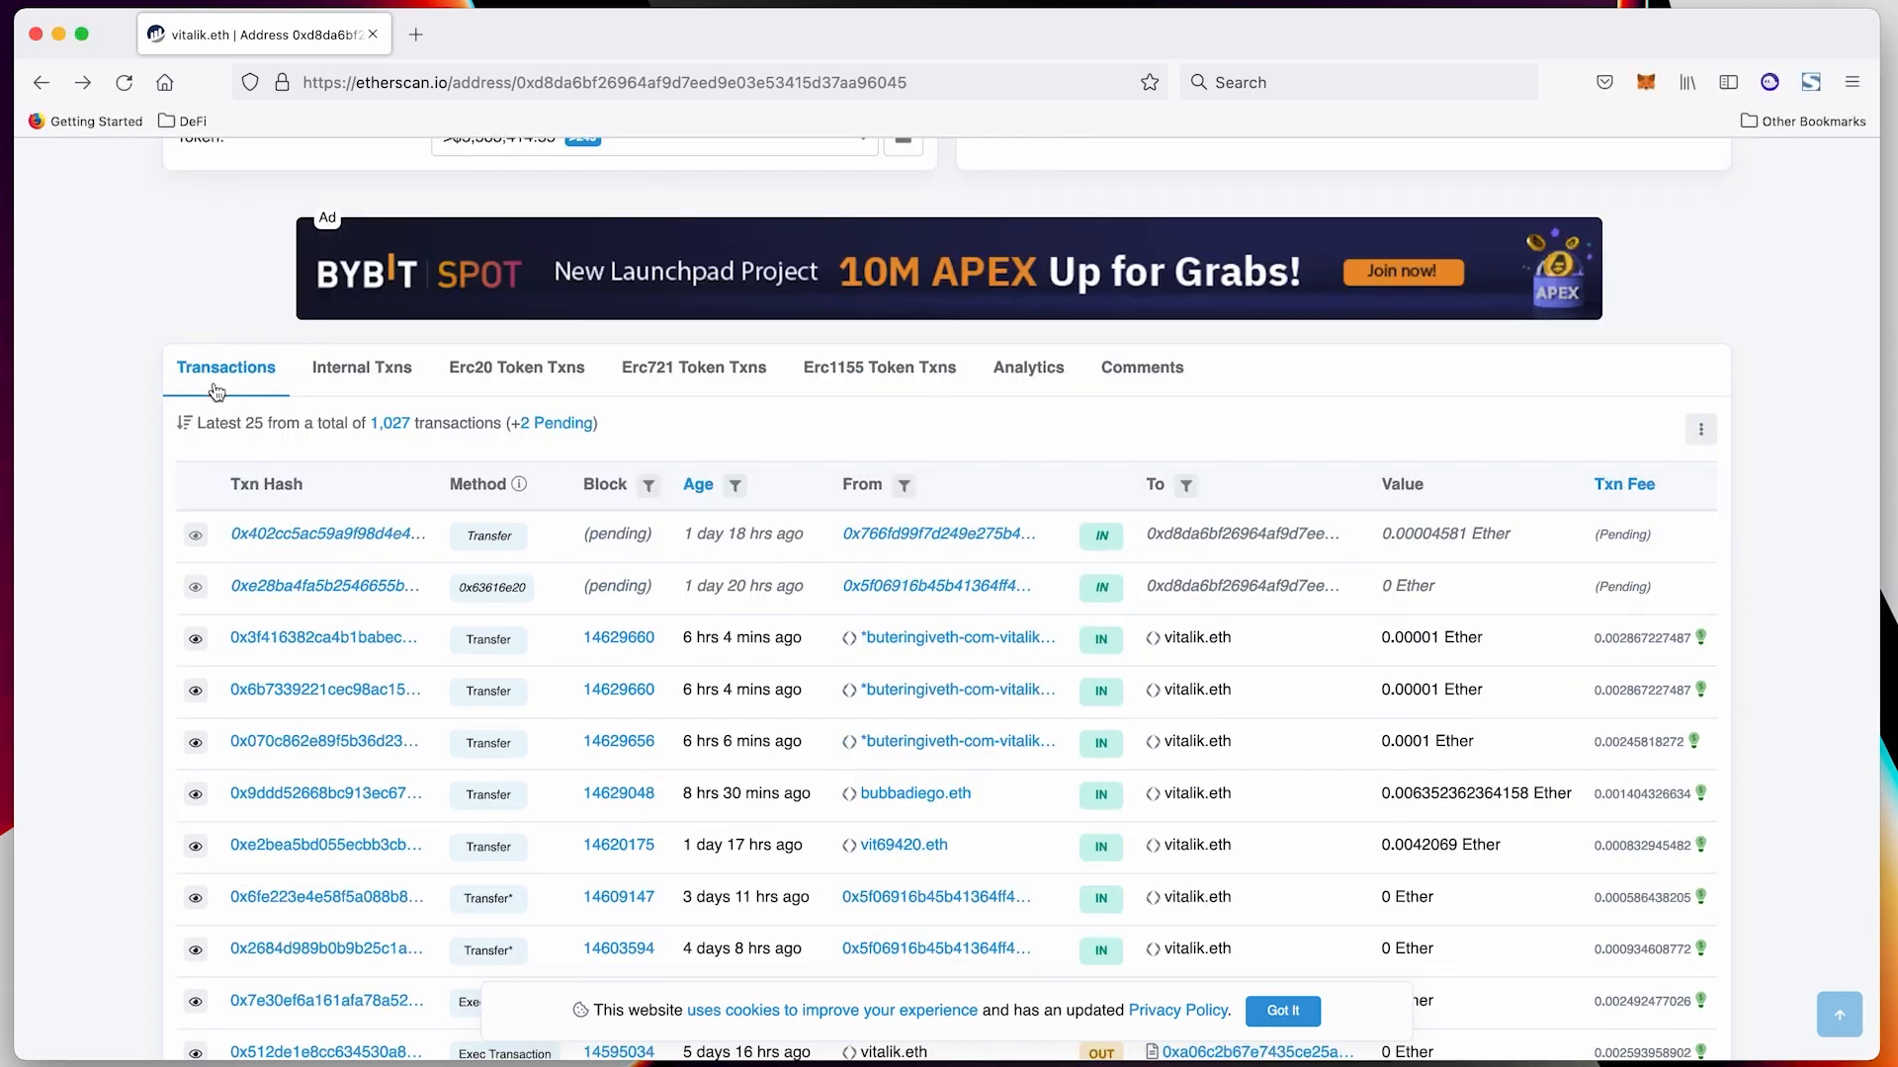
scroll(up, 3)
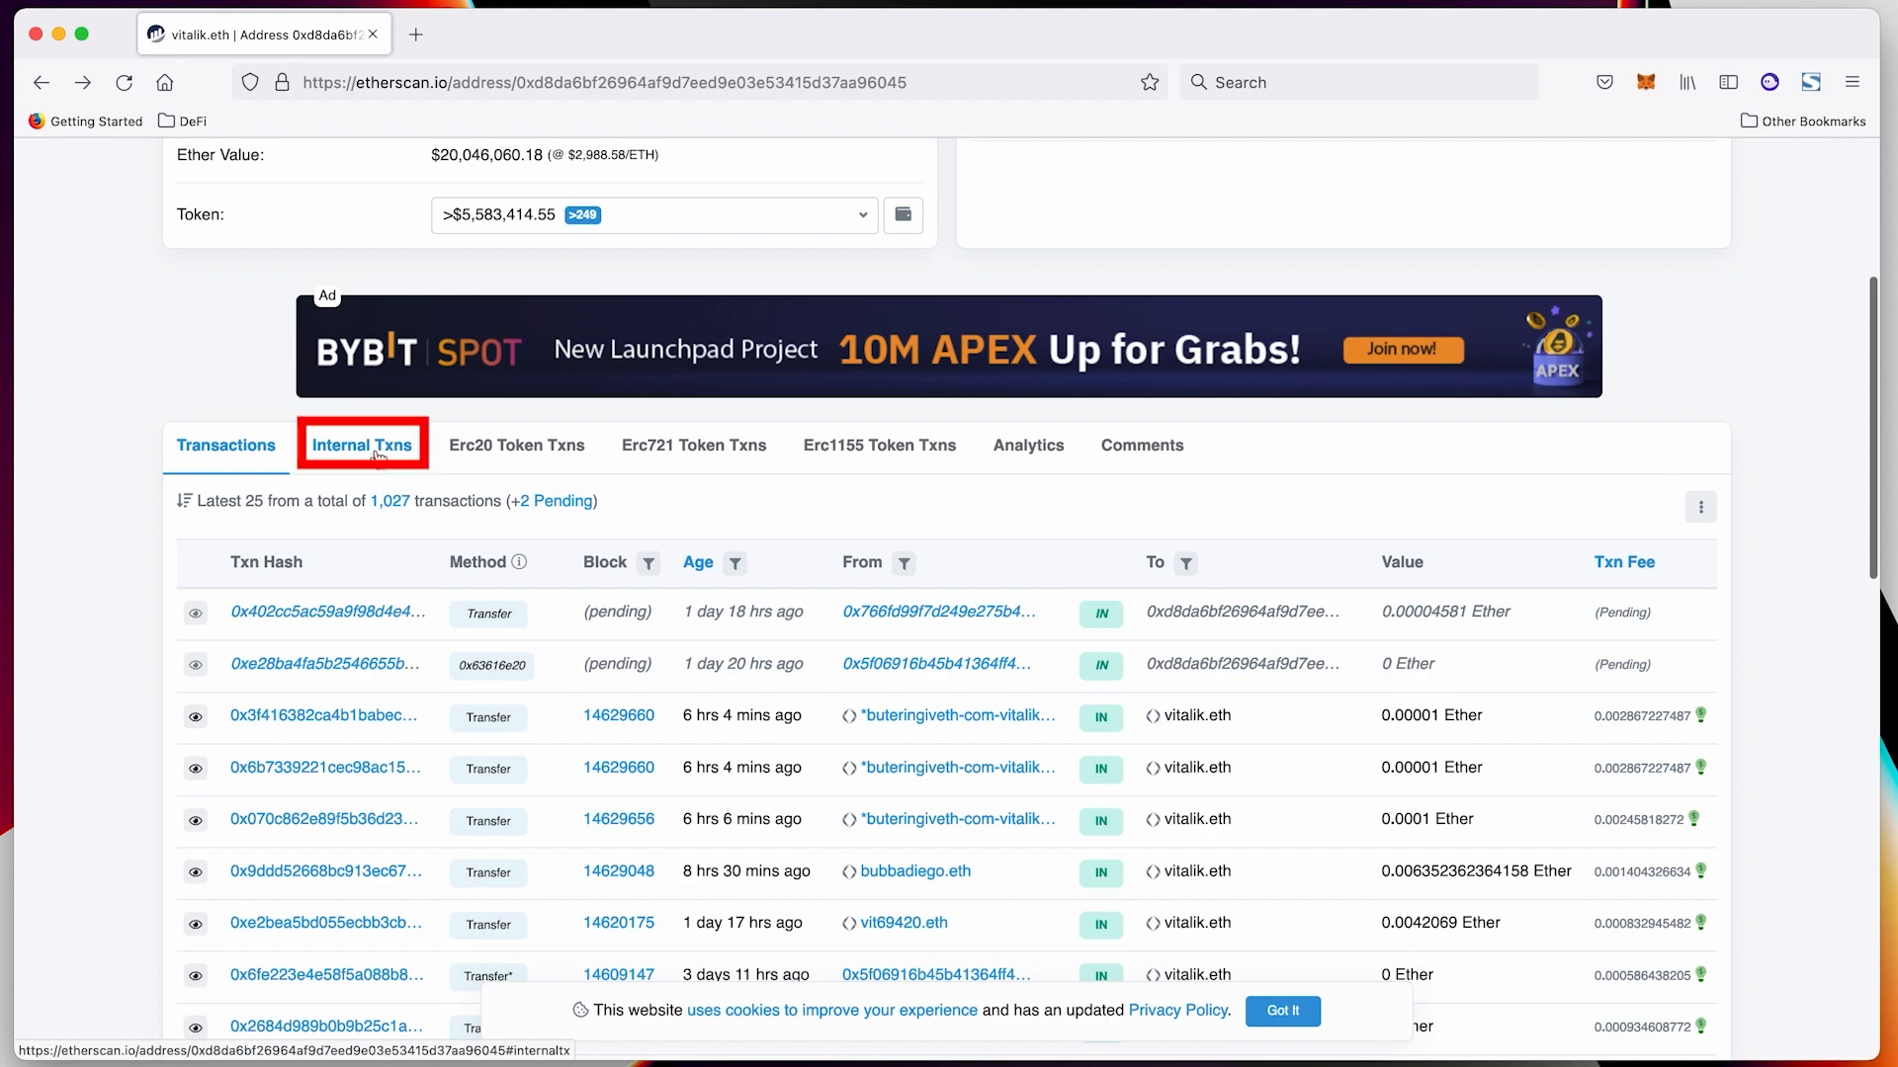
mouse_move(362, 444)
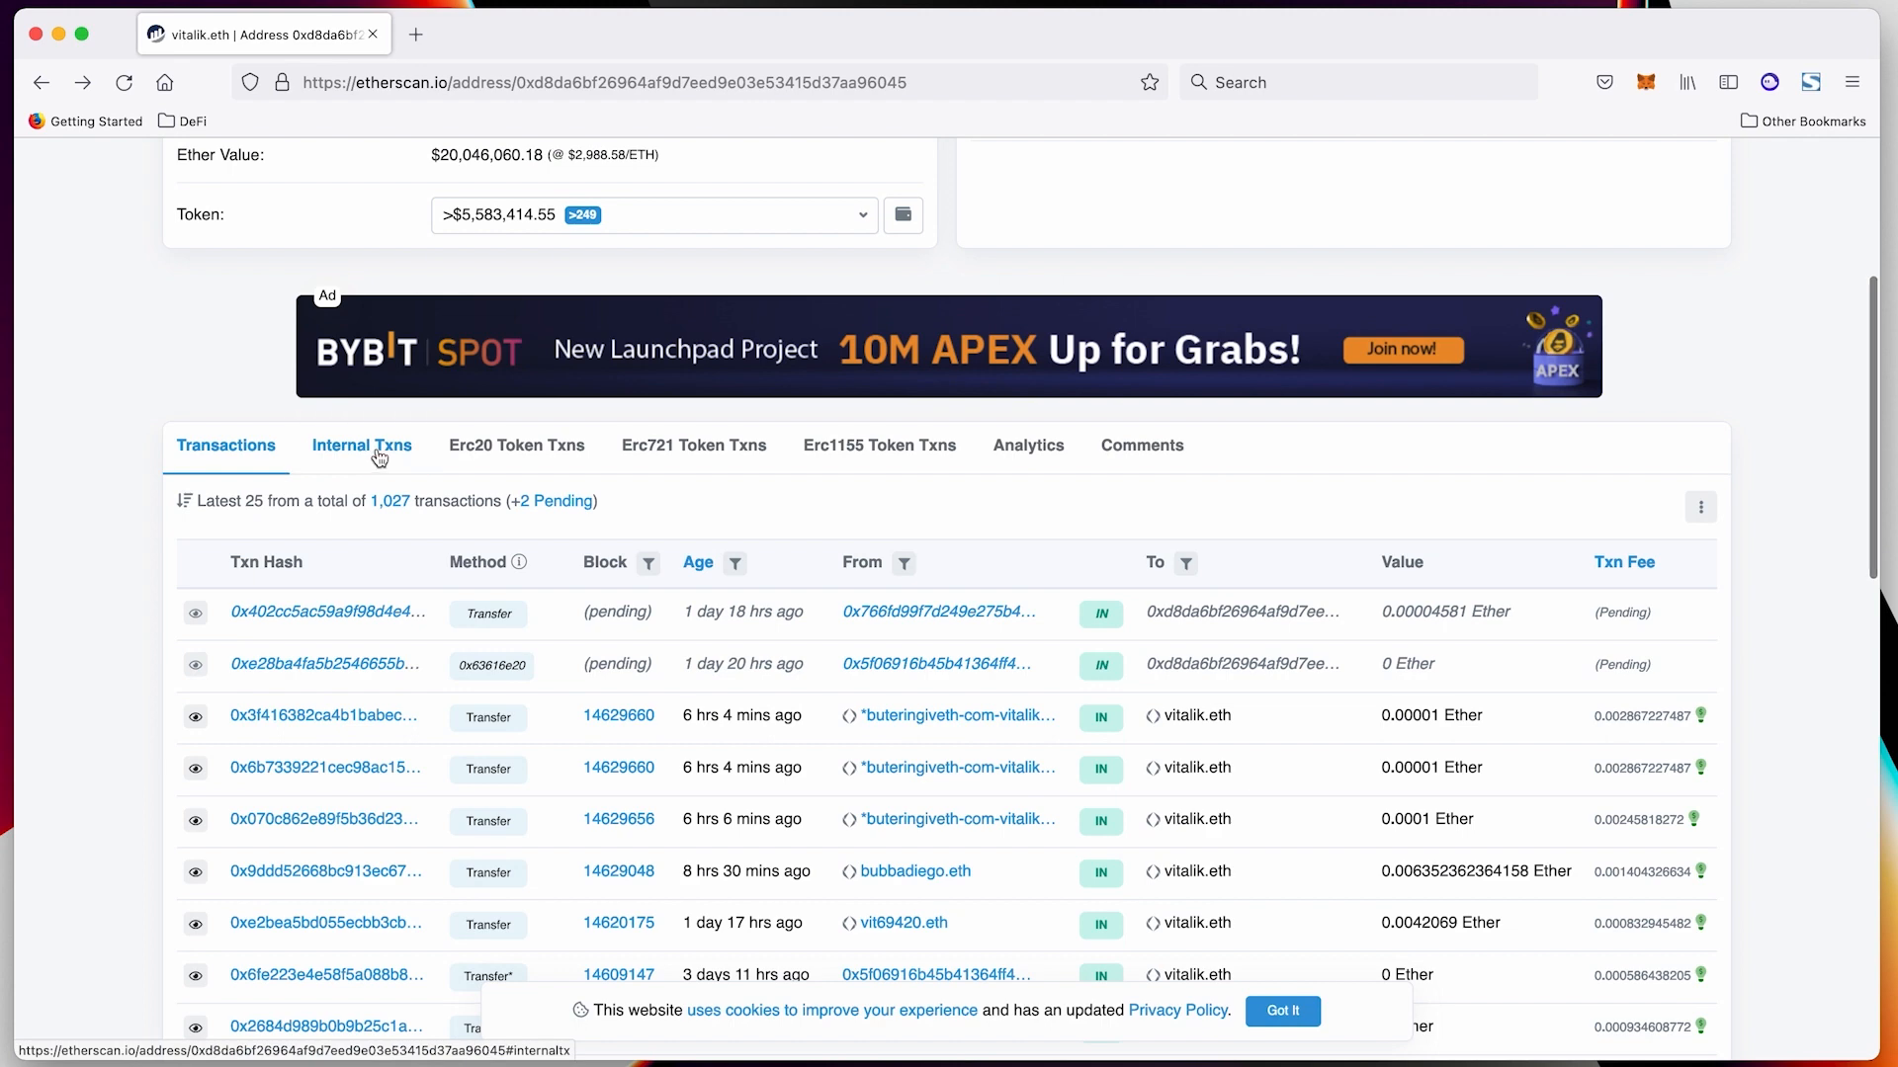
click(361, 446)
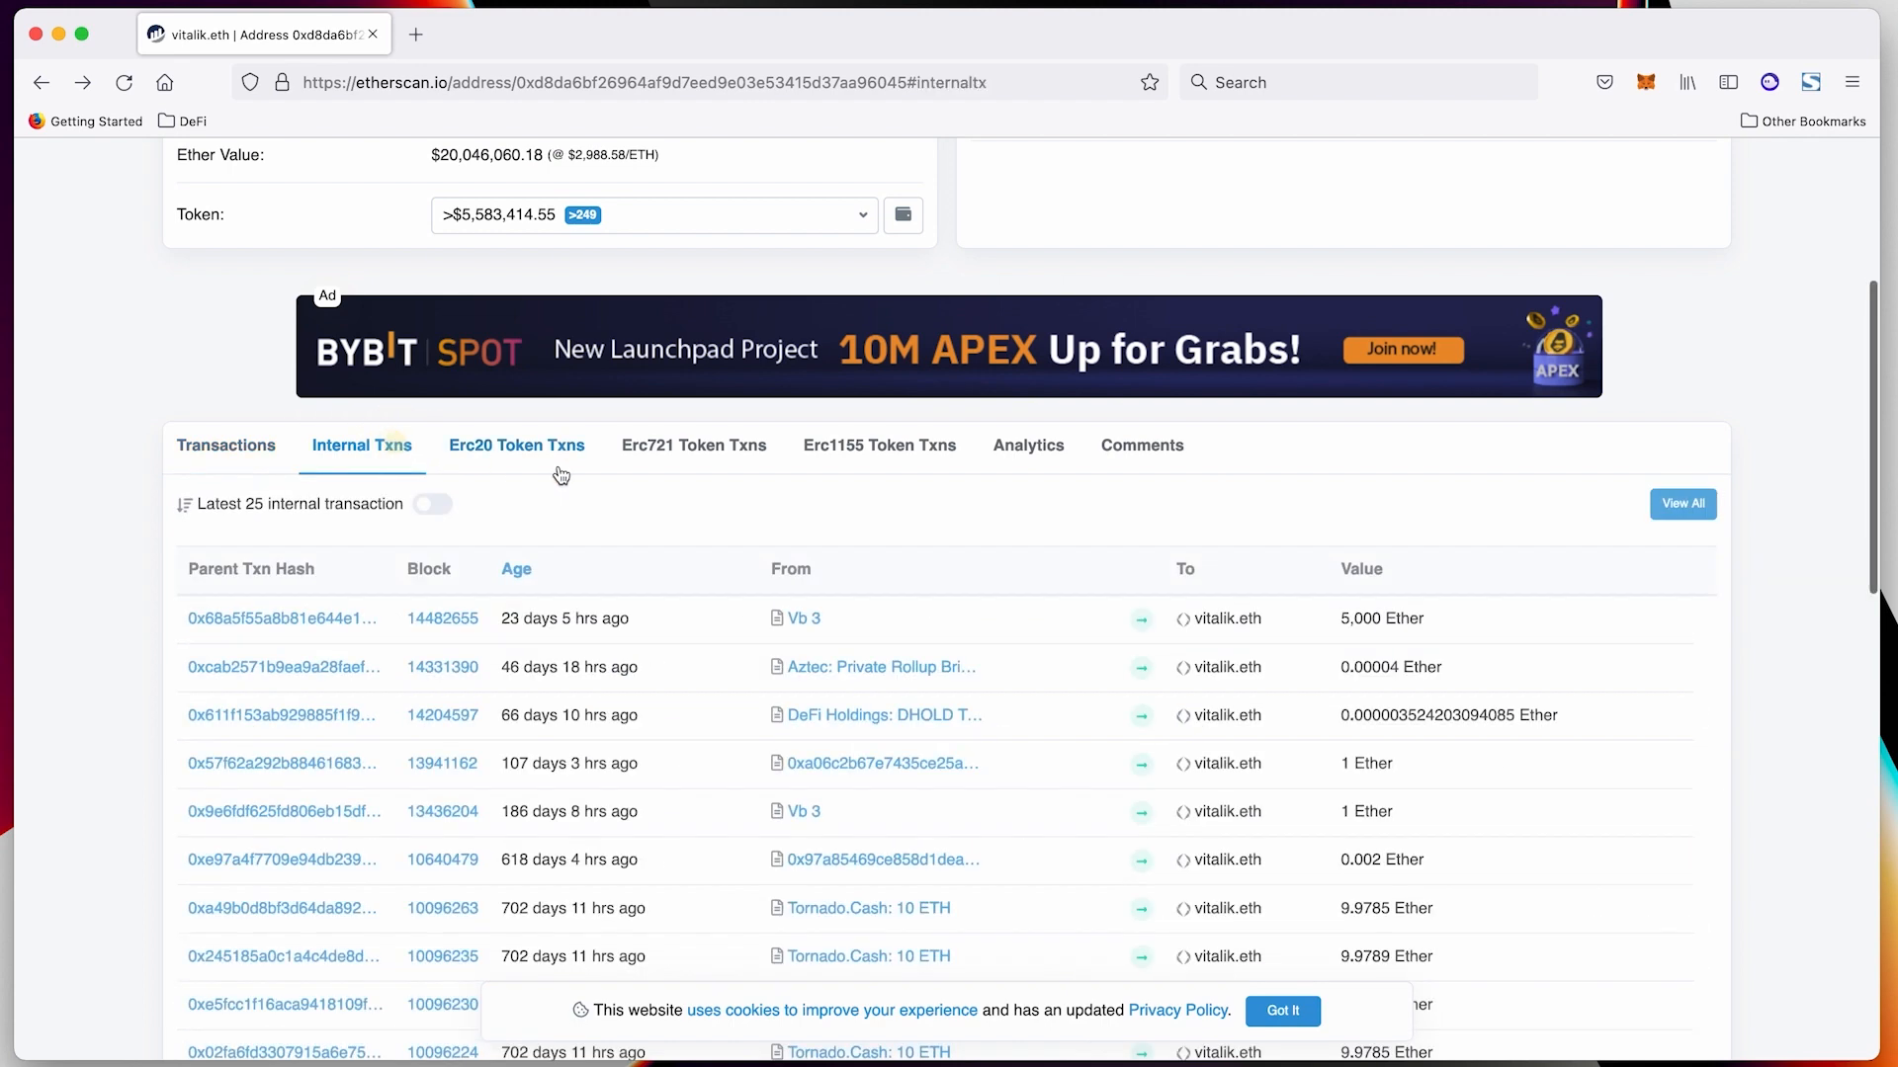
mouse_move(517, 444)
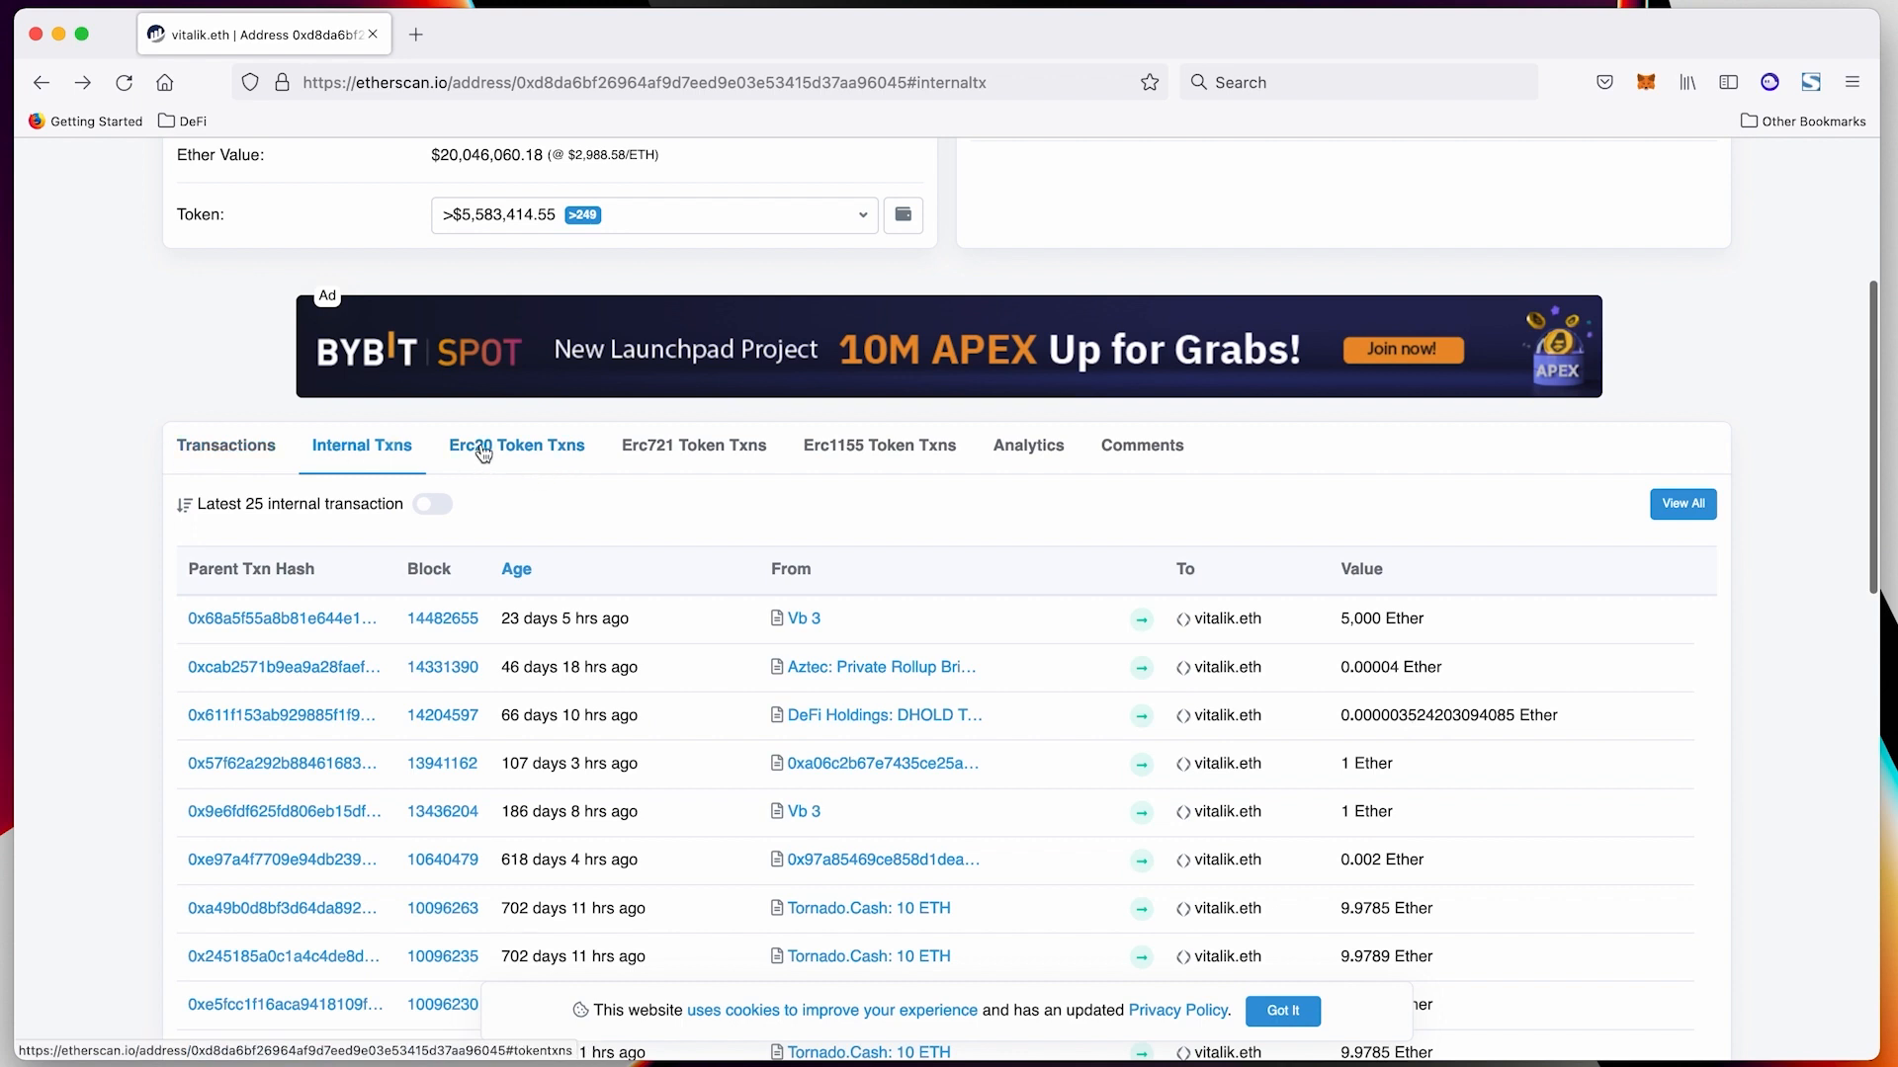
List vitalik.eth's ERC-20 token transfers and expand its token holdings list
click(517, 444)
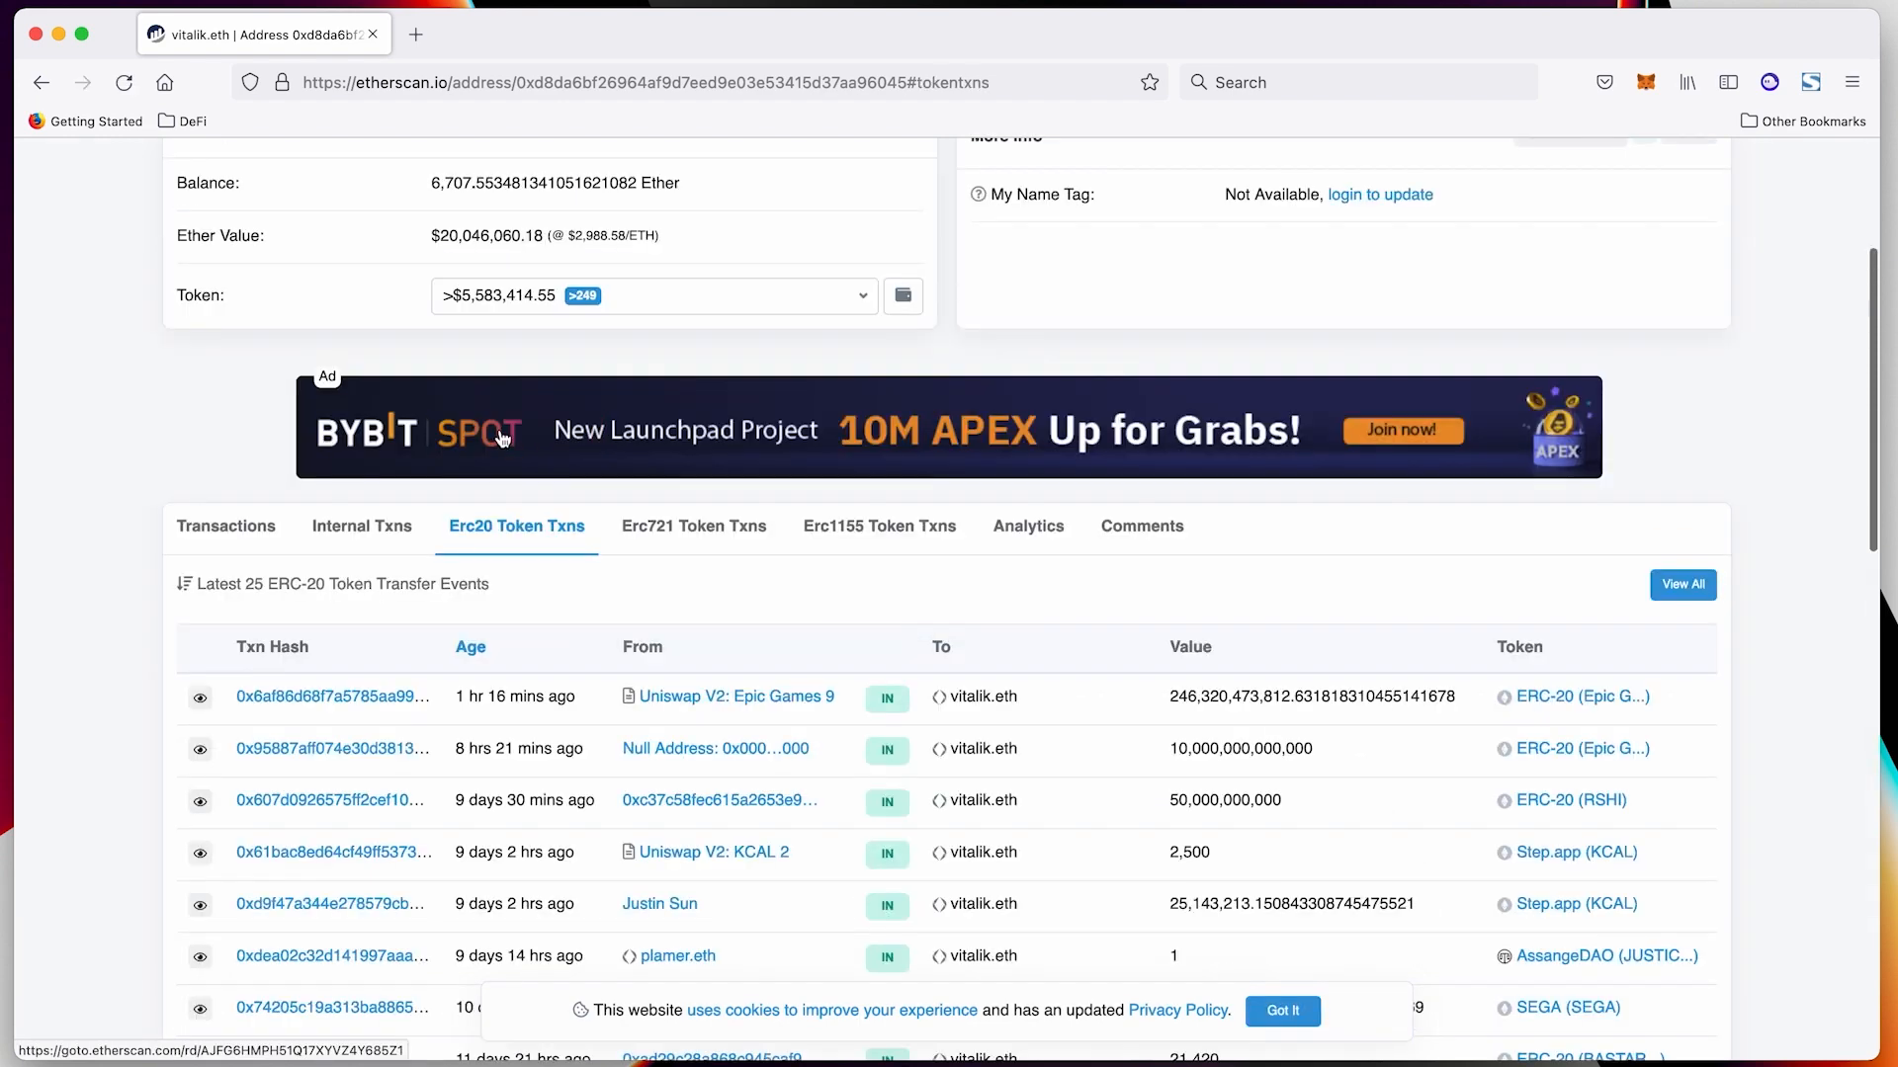
scroll(down, 3)
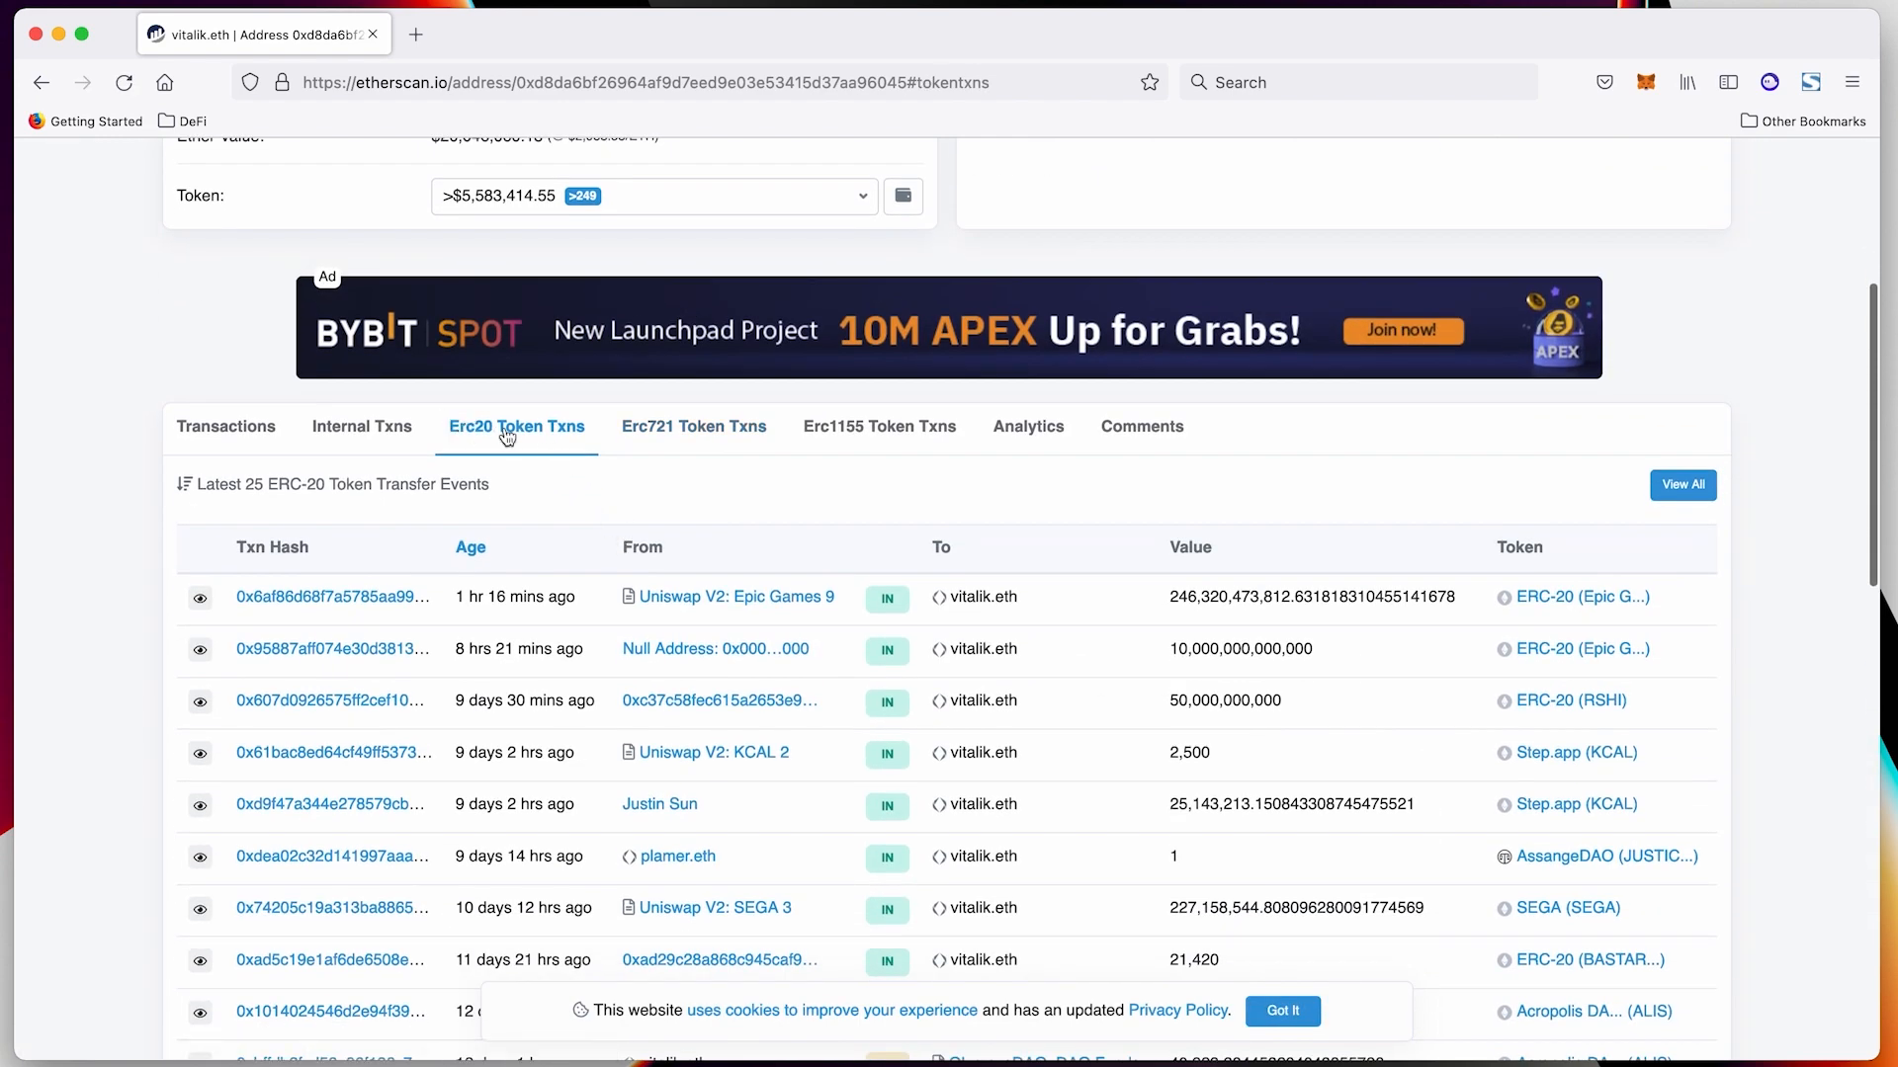
click(861, 195)
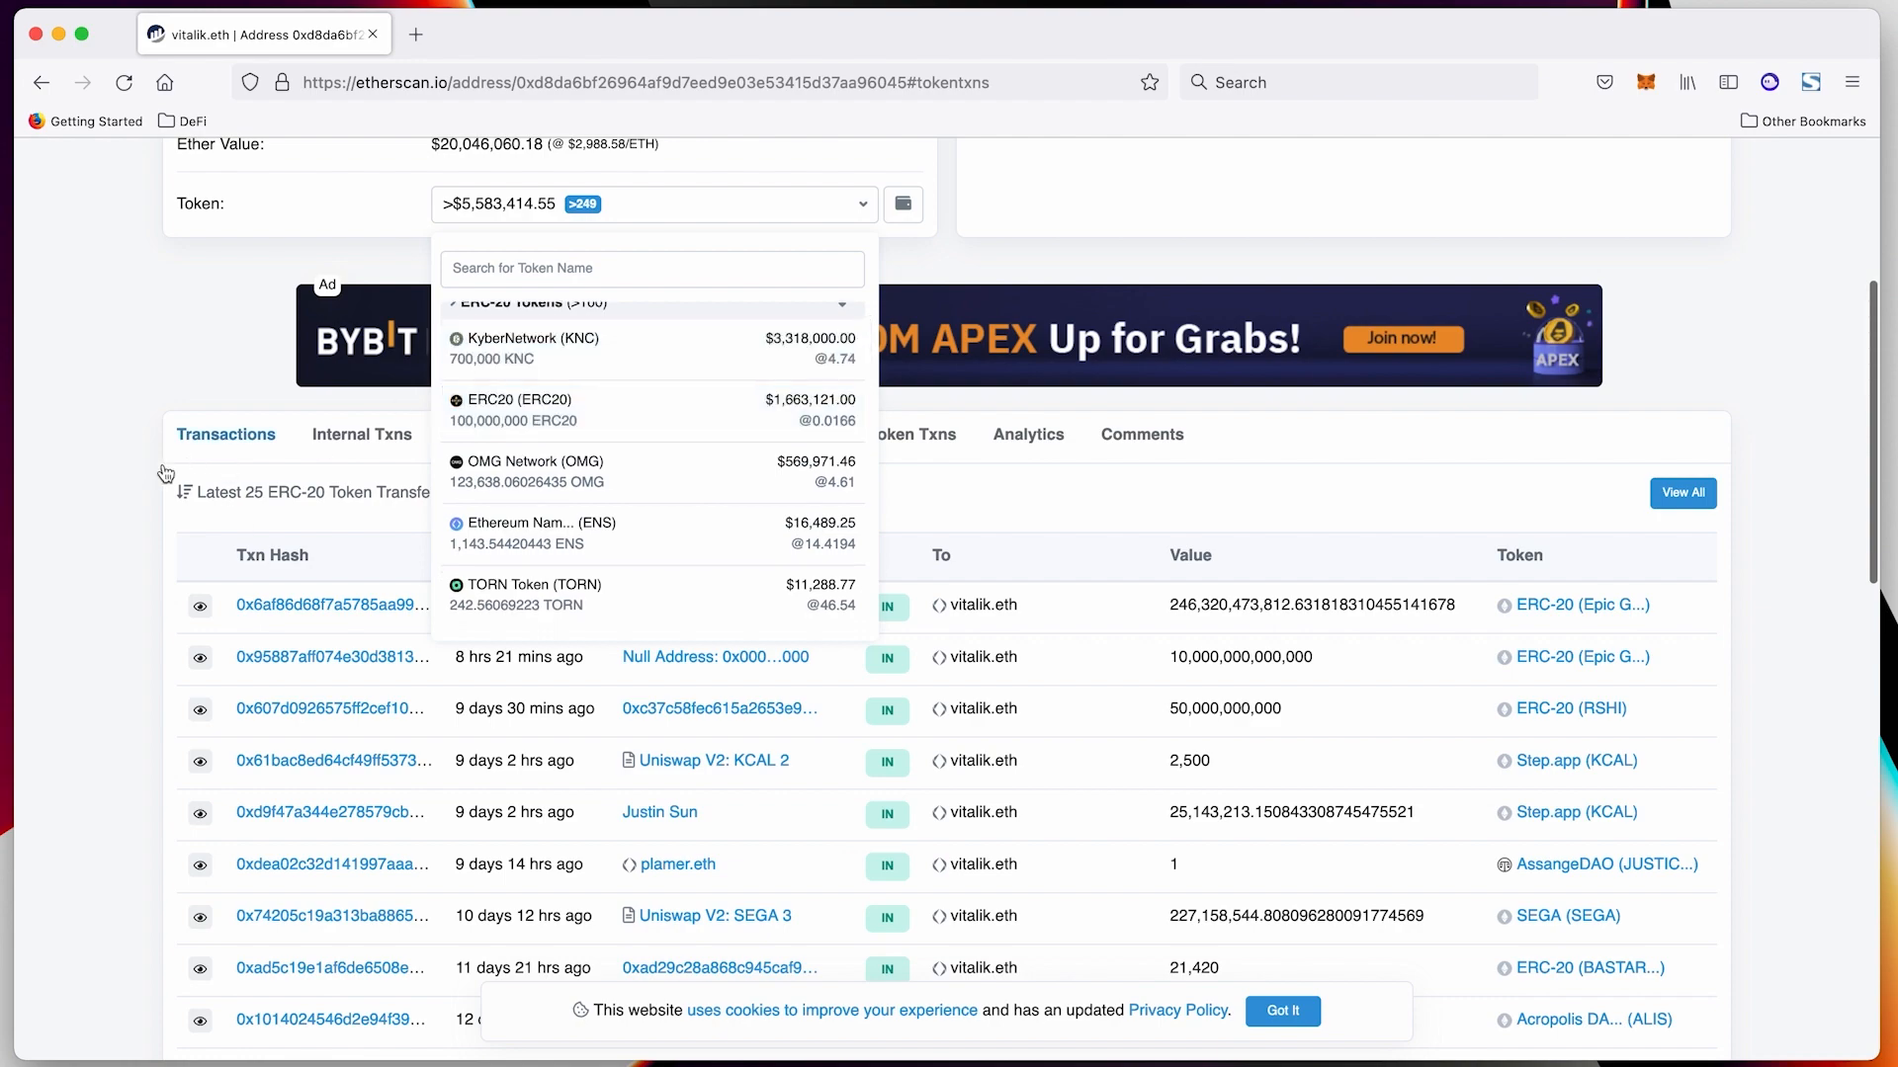
scroll(down, 3)
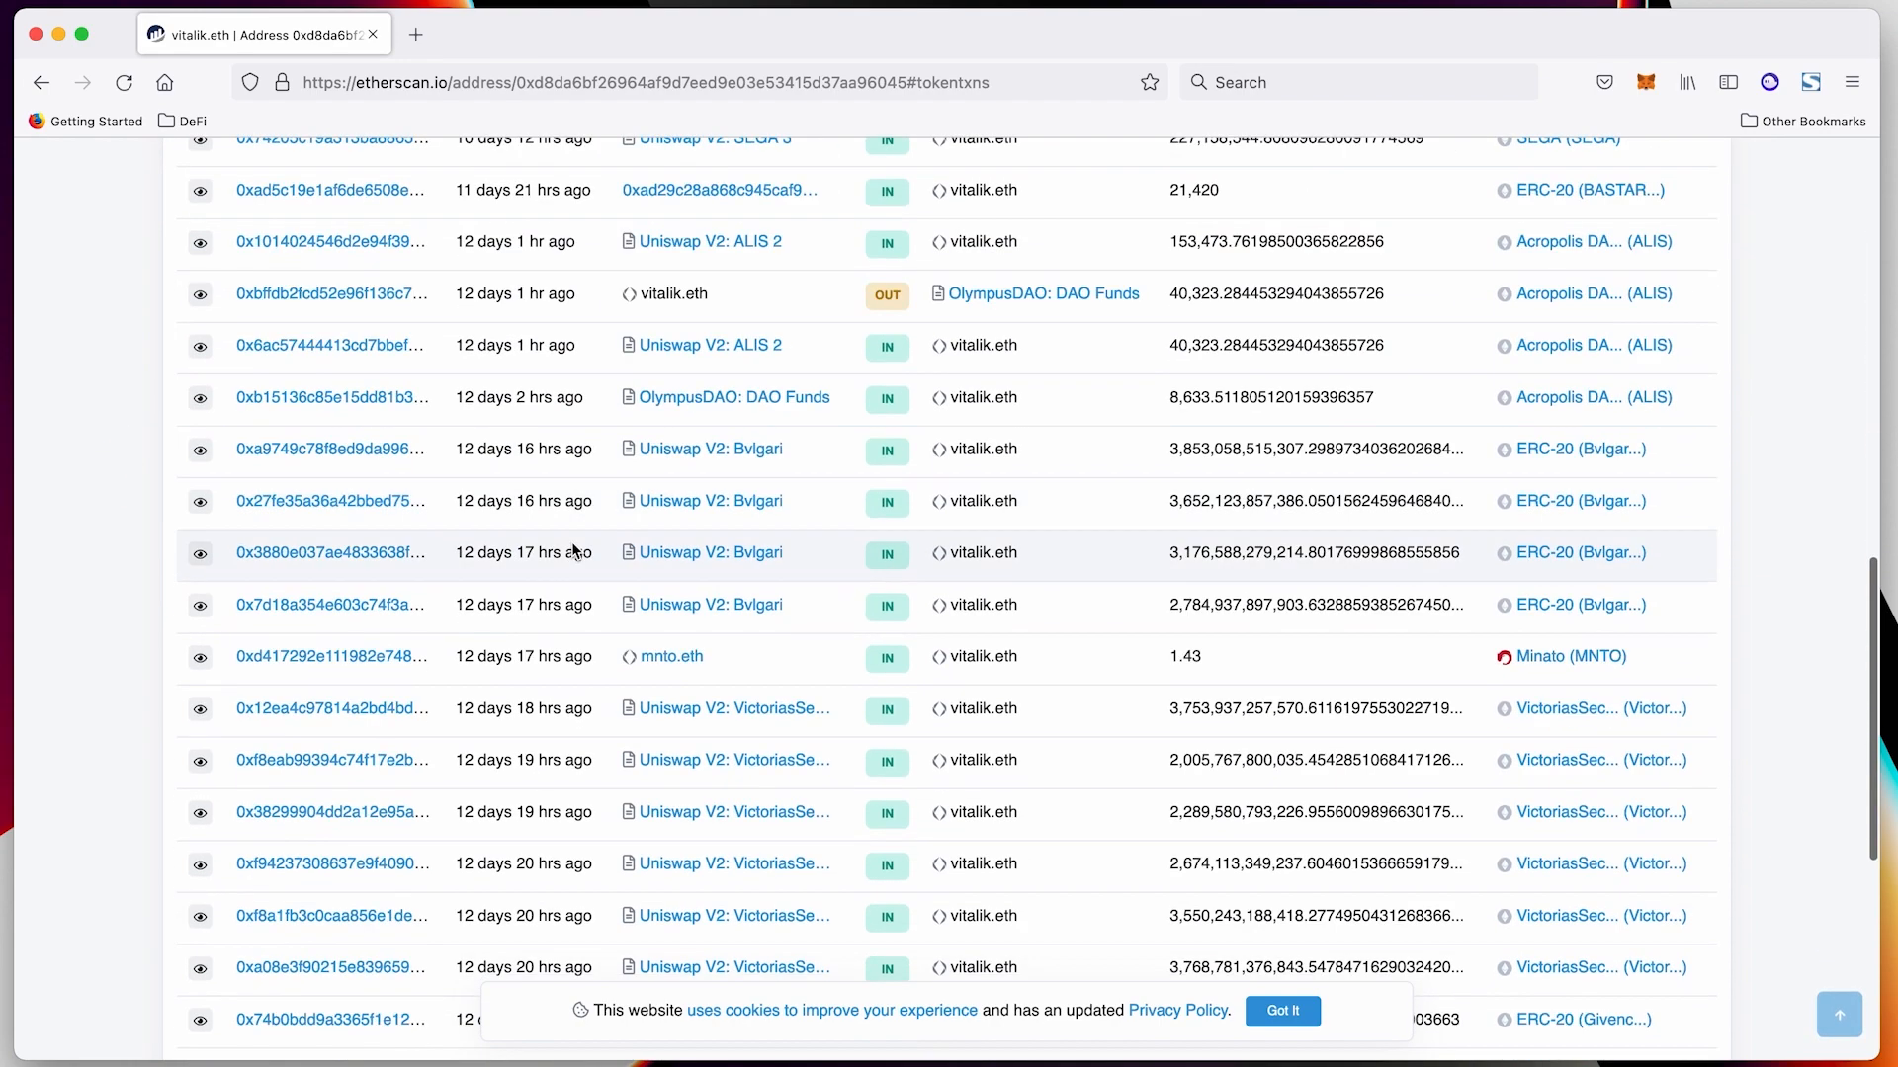
Open a VictoriasSecret token transfer transaction and scroll through its details
click(333, 708)
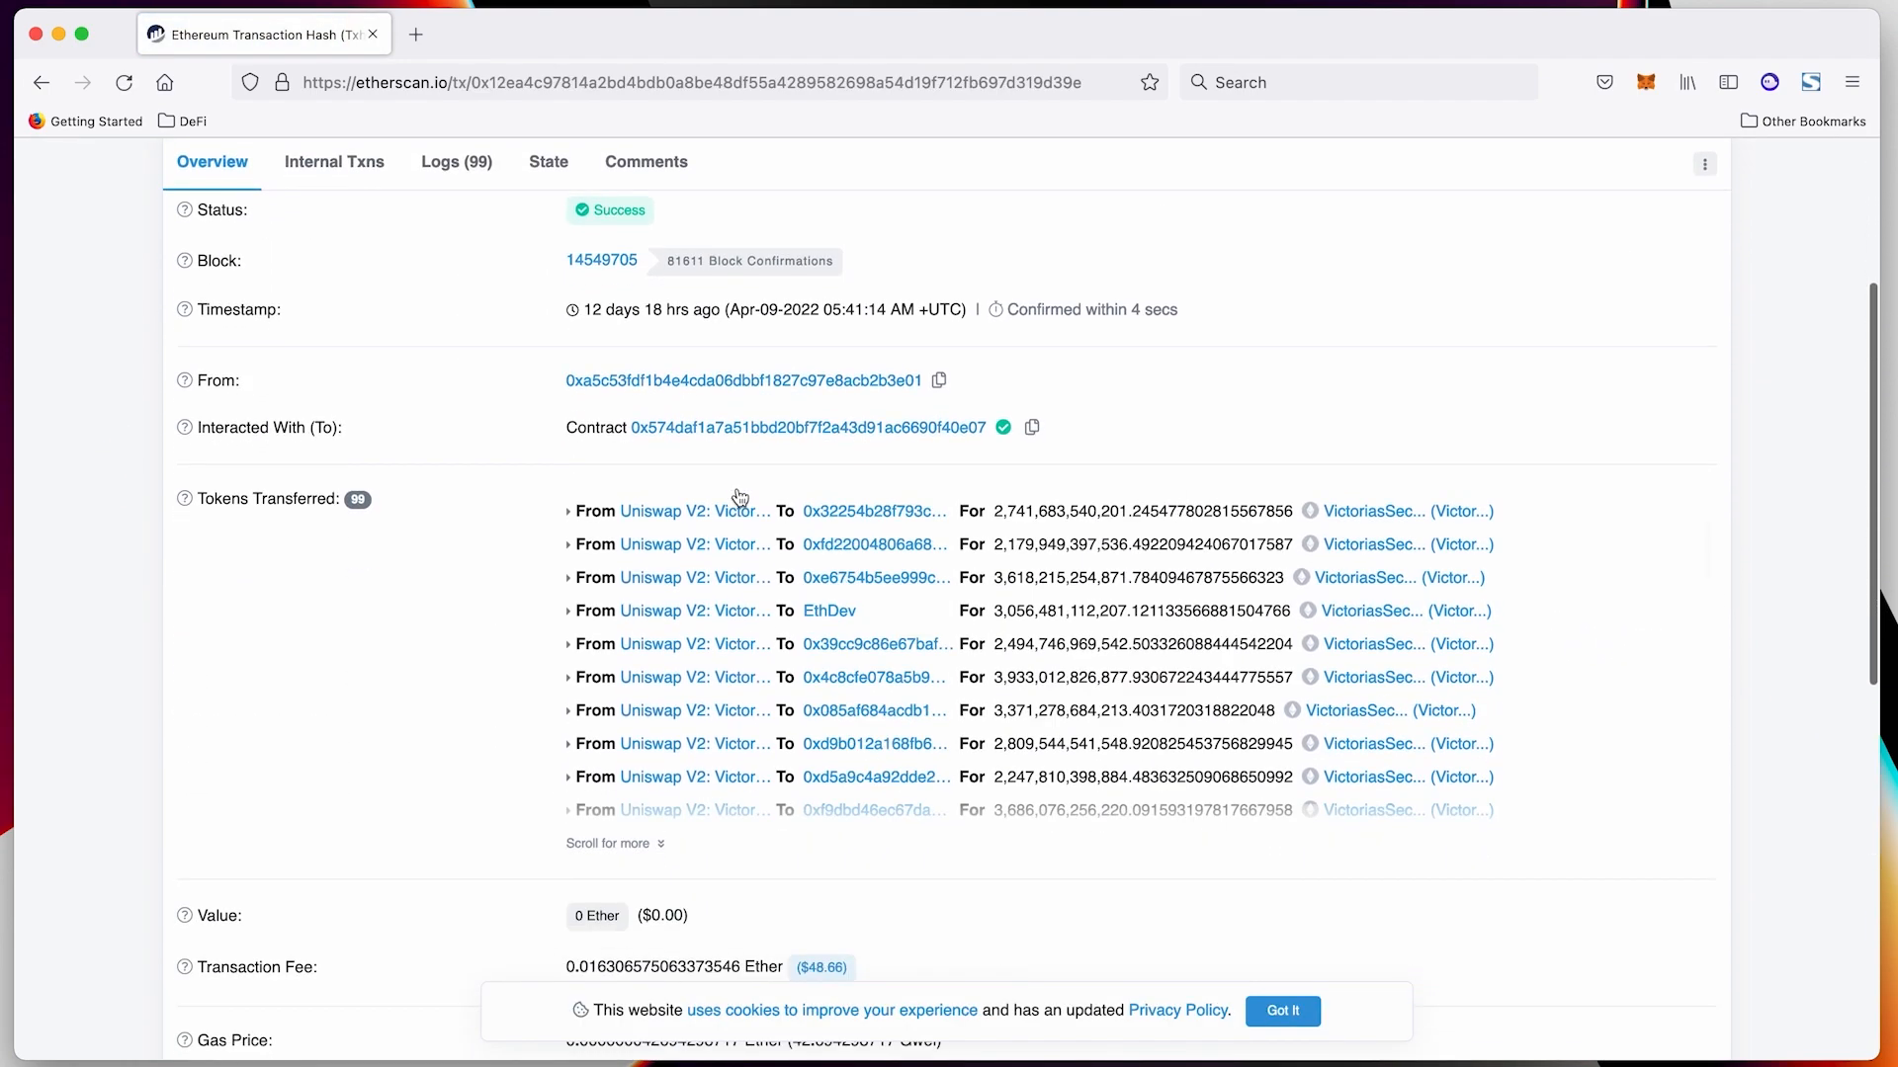
scroll(down, 3)
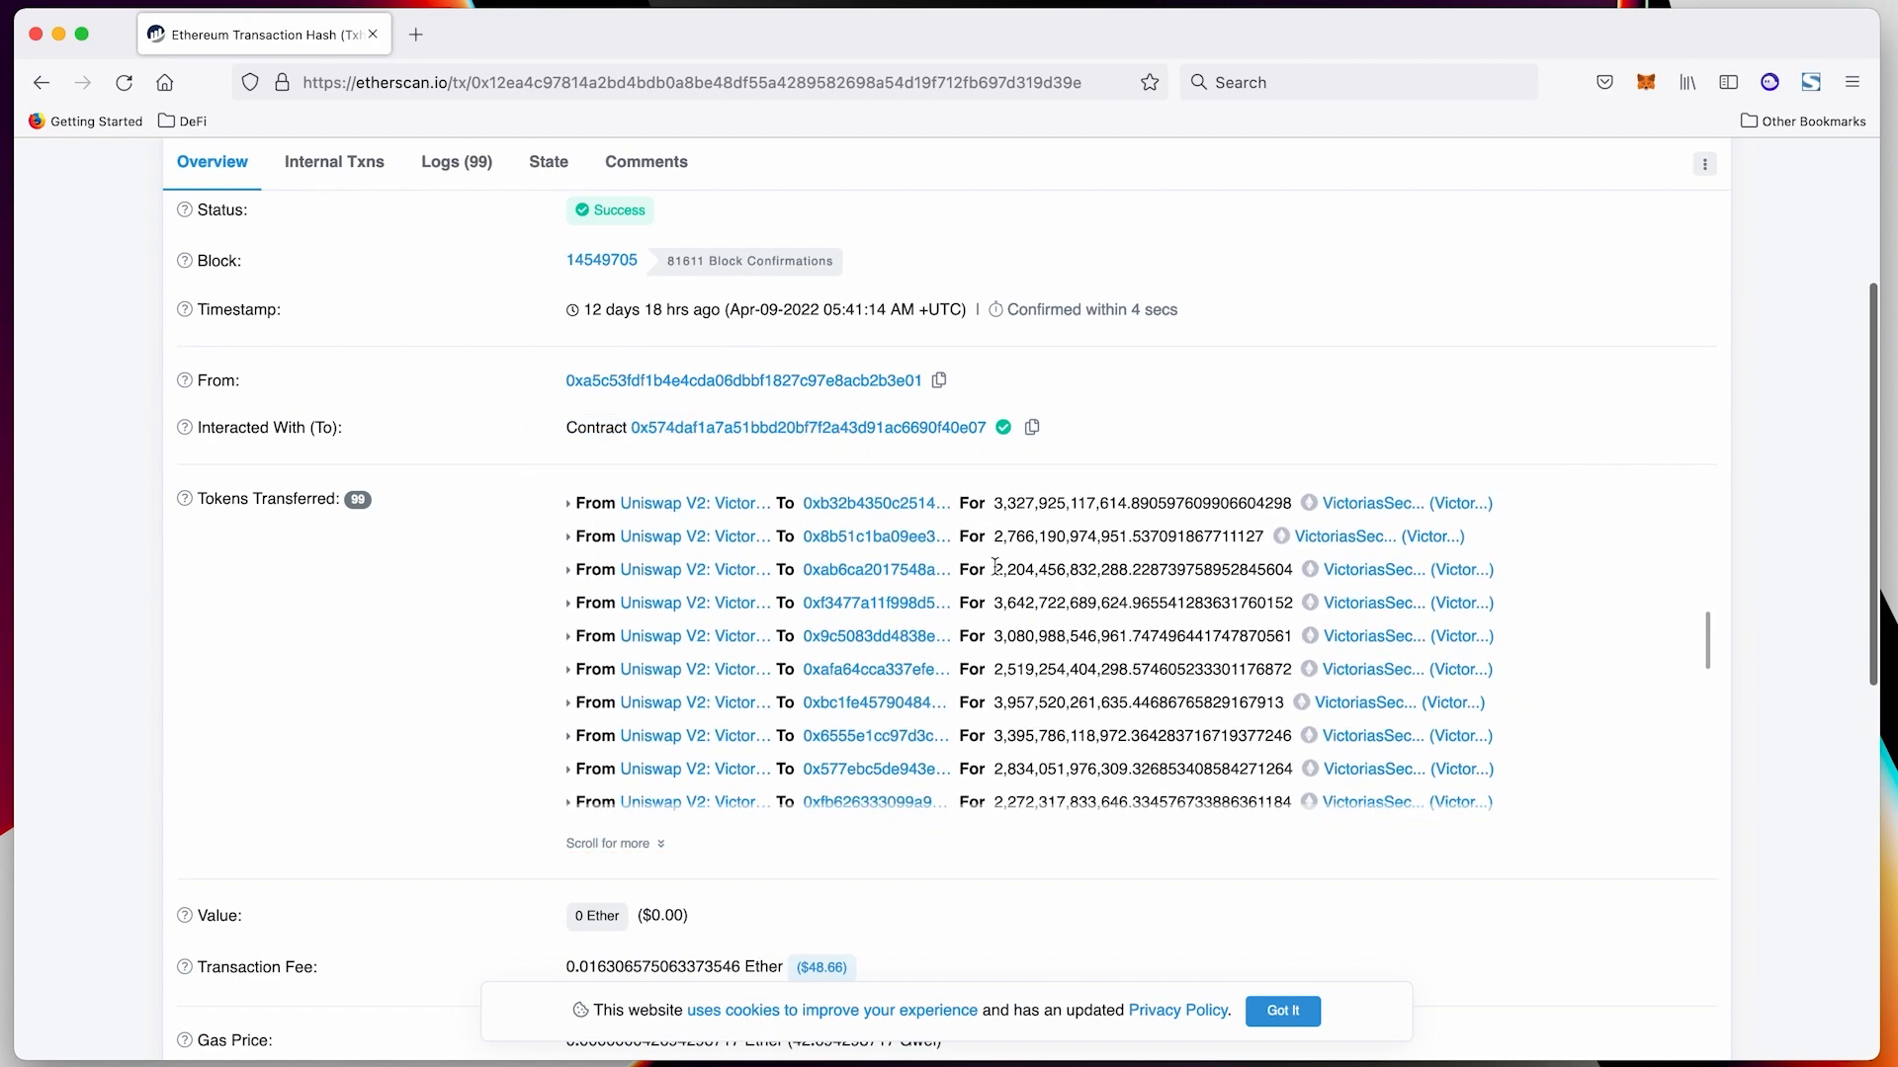
mouse_move(1447, 603)
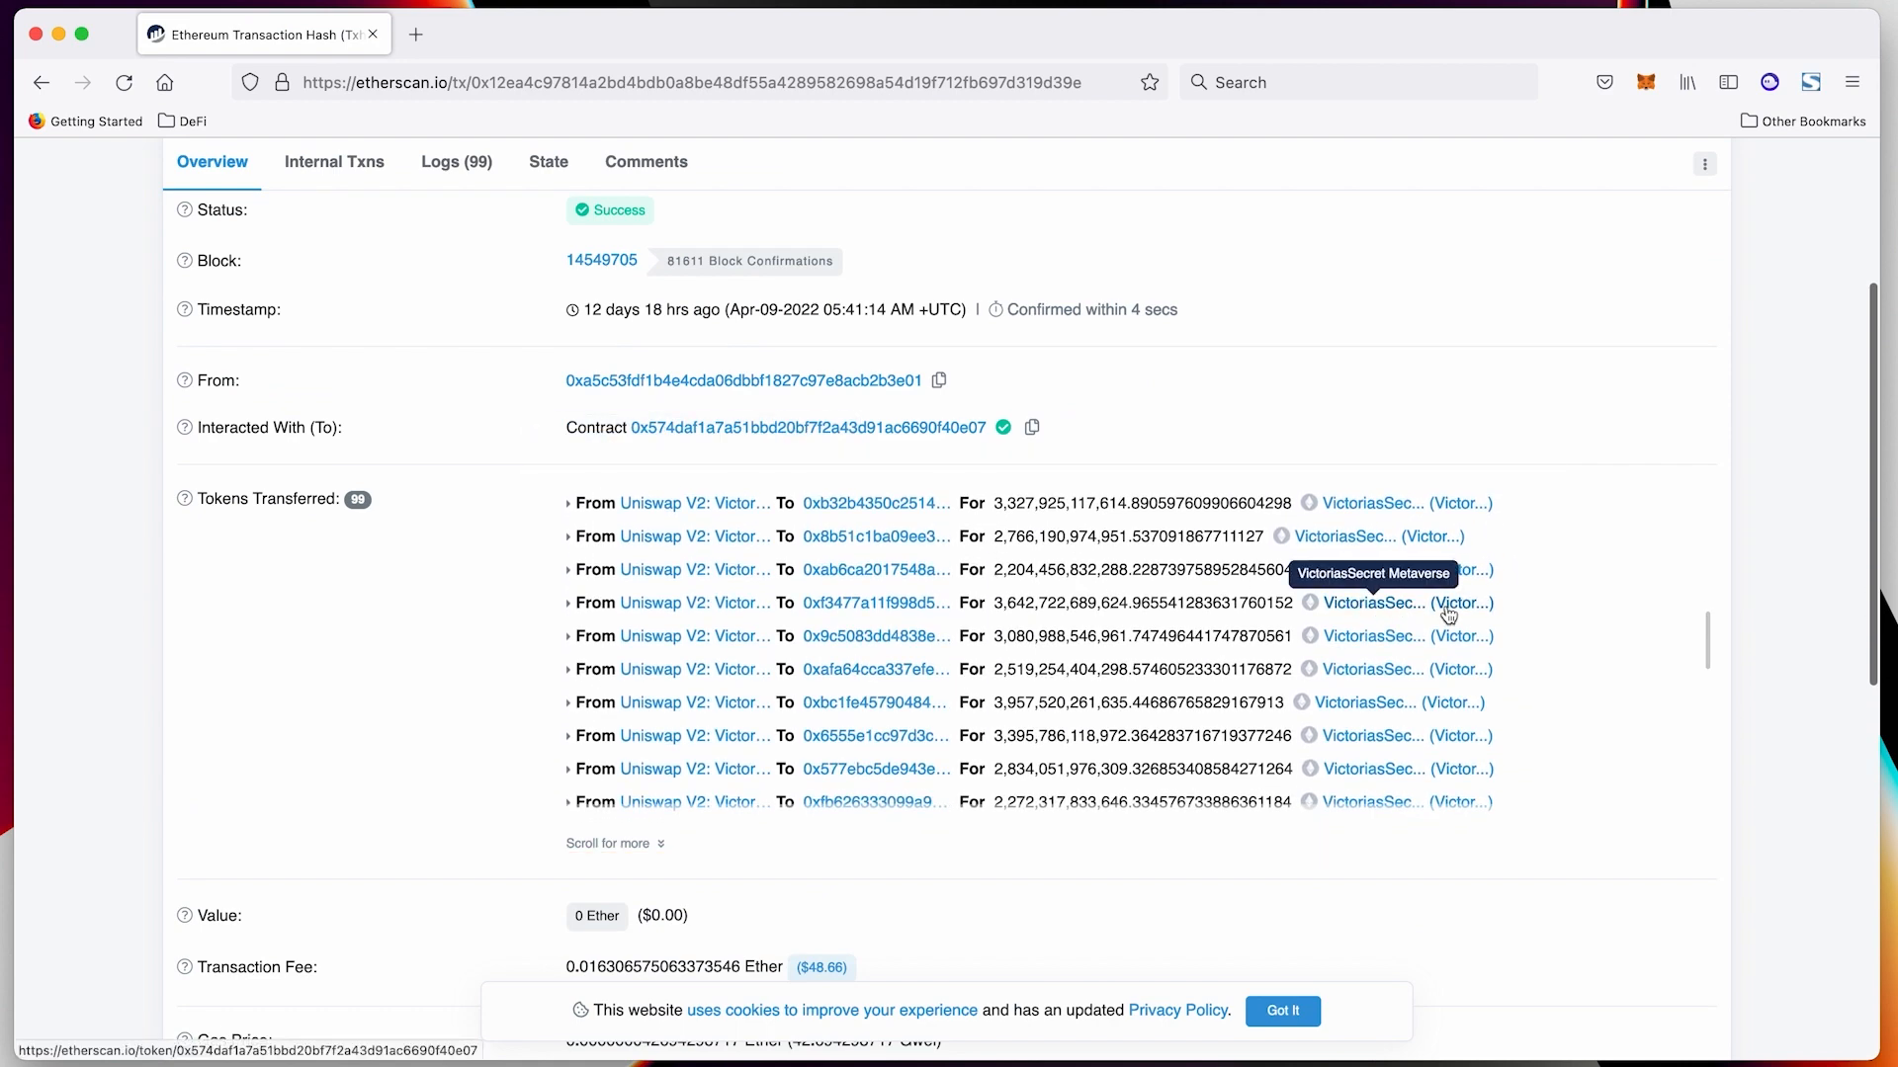
scroll(down, 3)
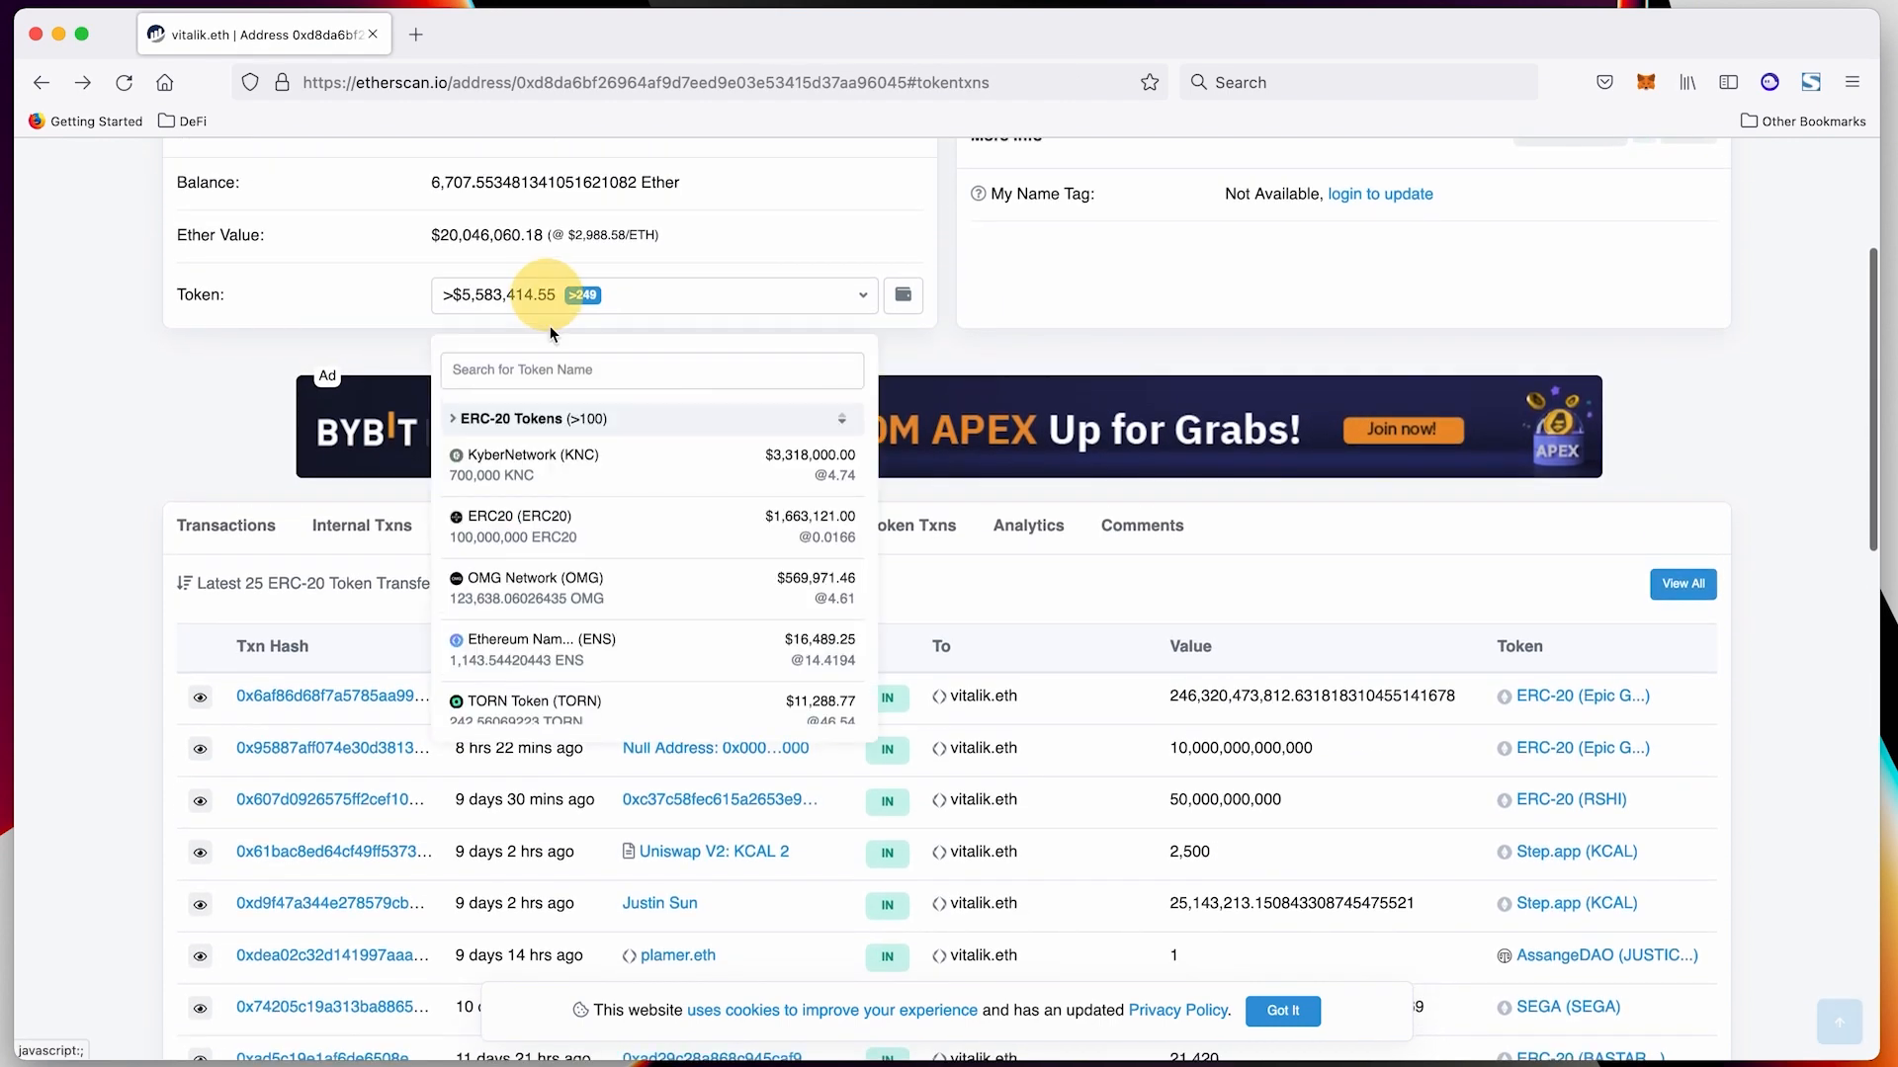
mouse_move(634, 629)
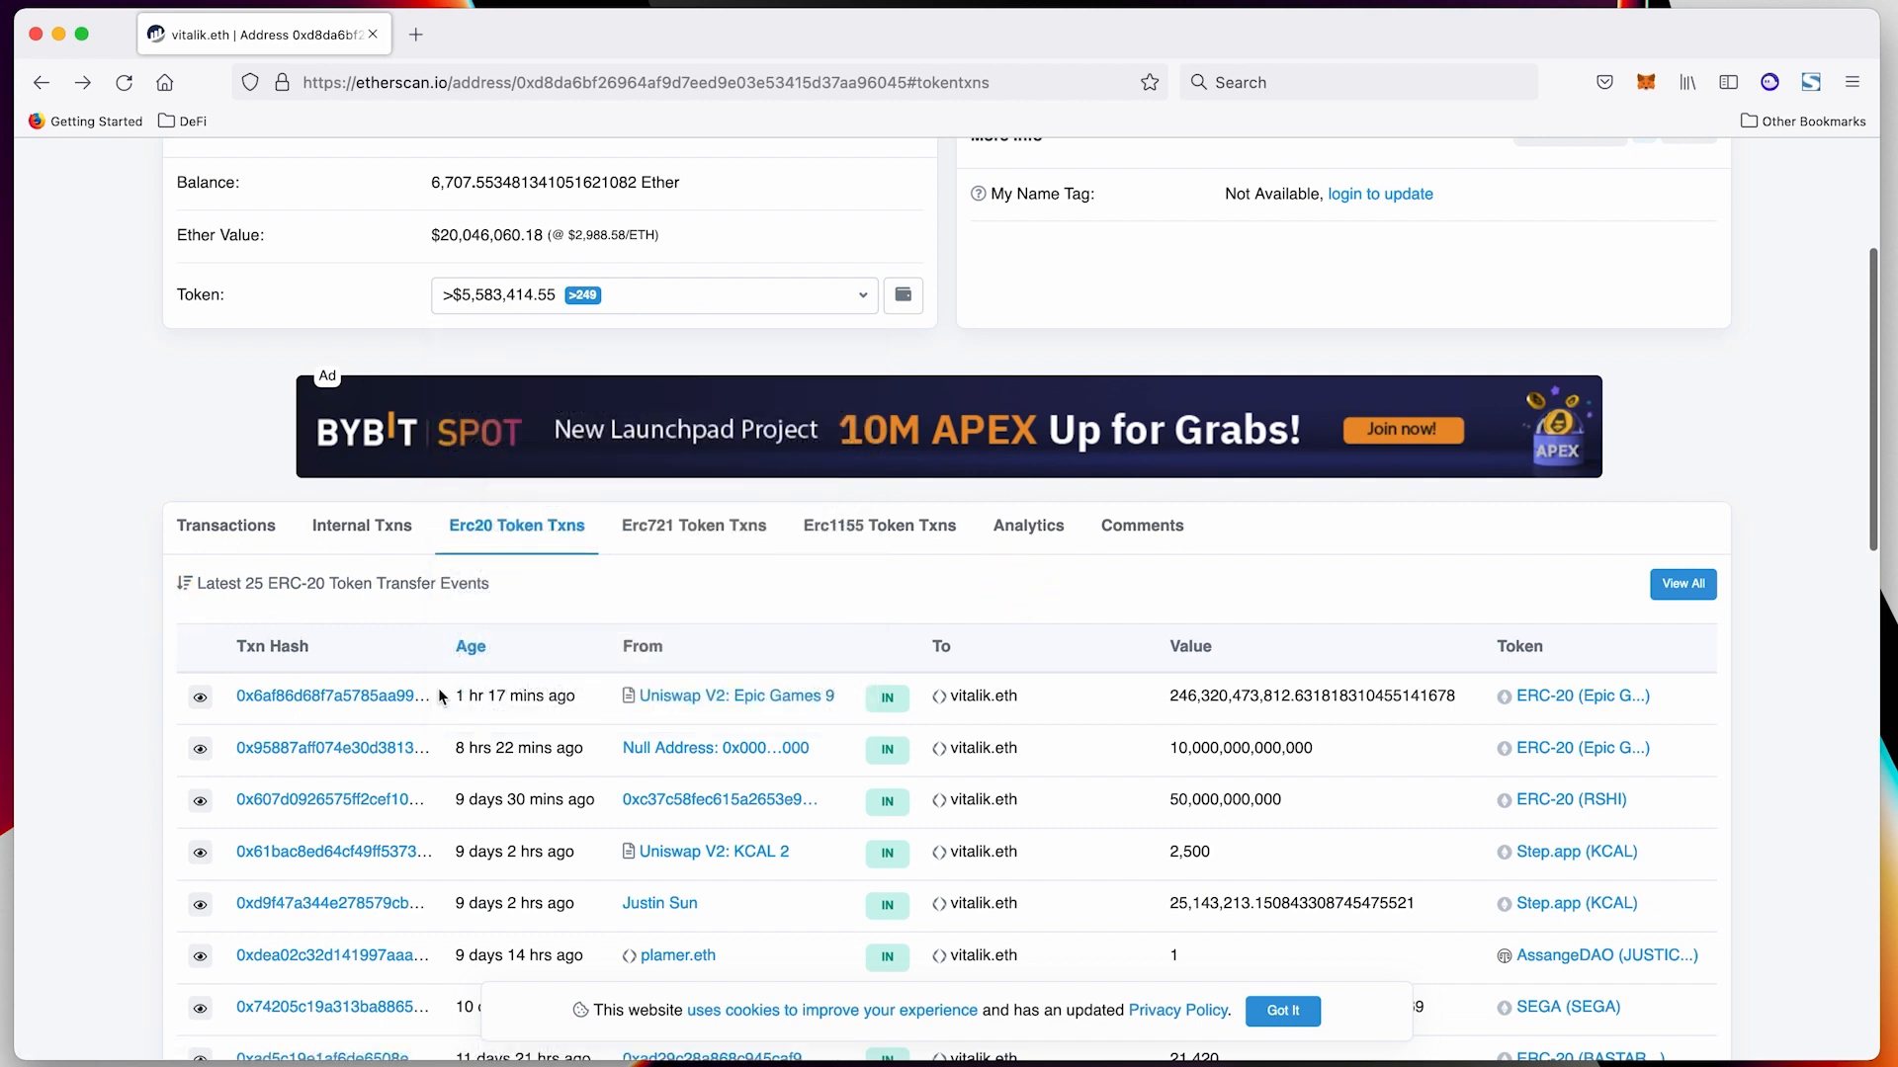
mouse_move(491, 524)
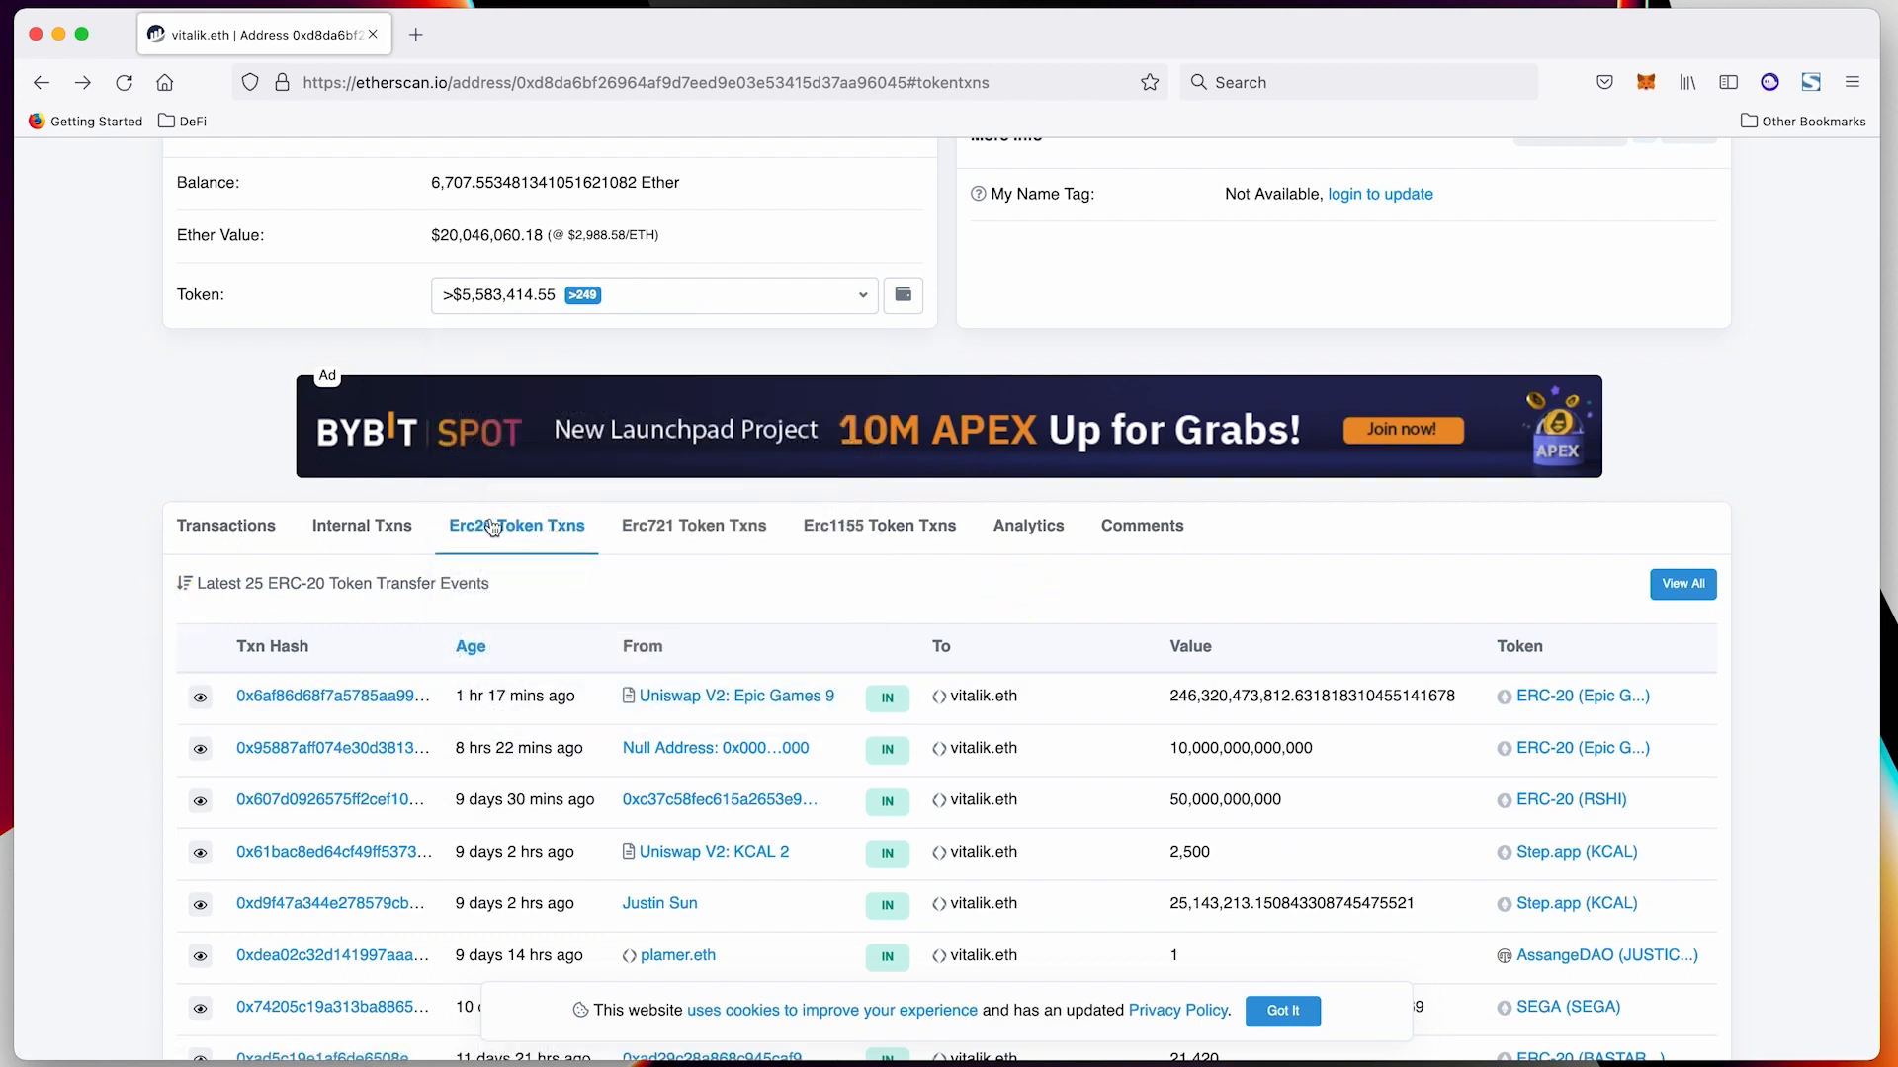
Show vitalik.eth's ERC-721 NFT transfers
click(694, 525)
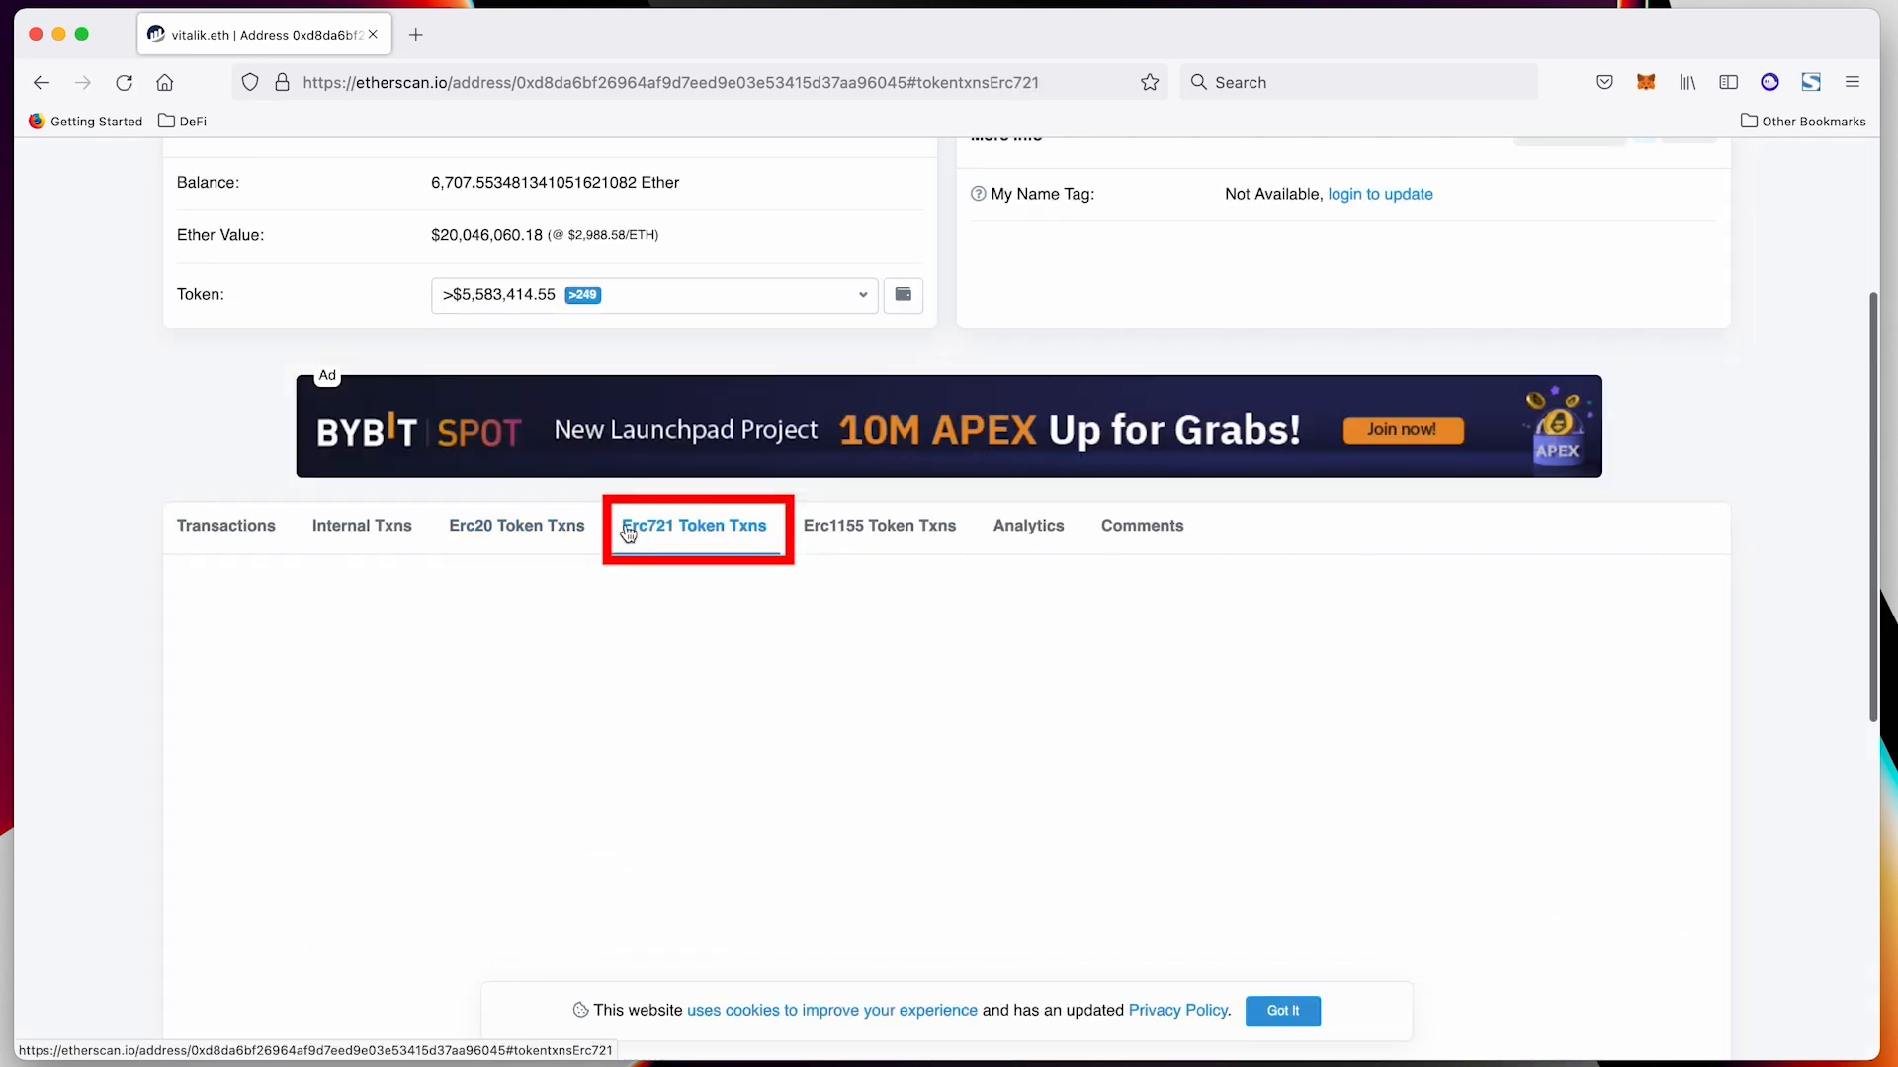
click(694, 524)
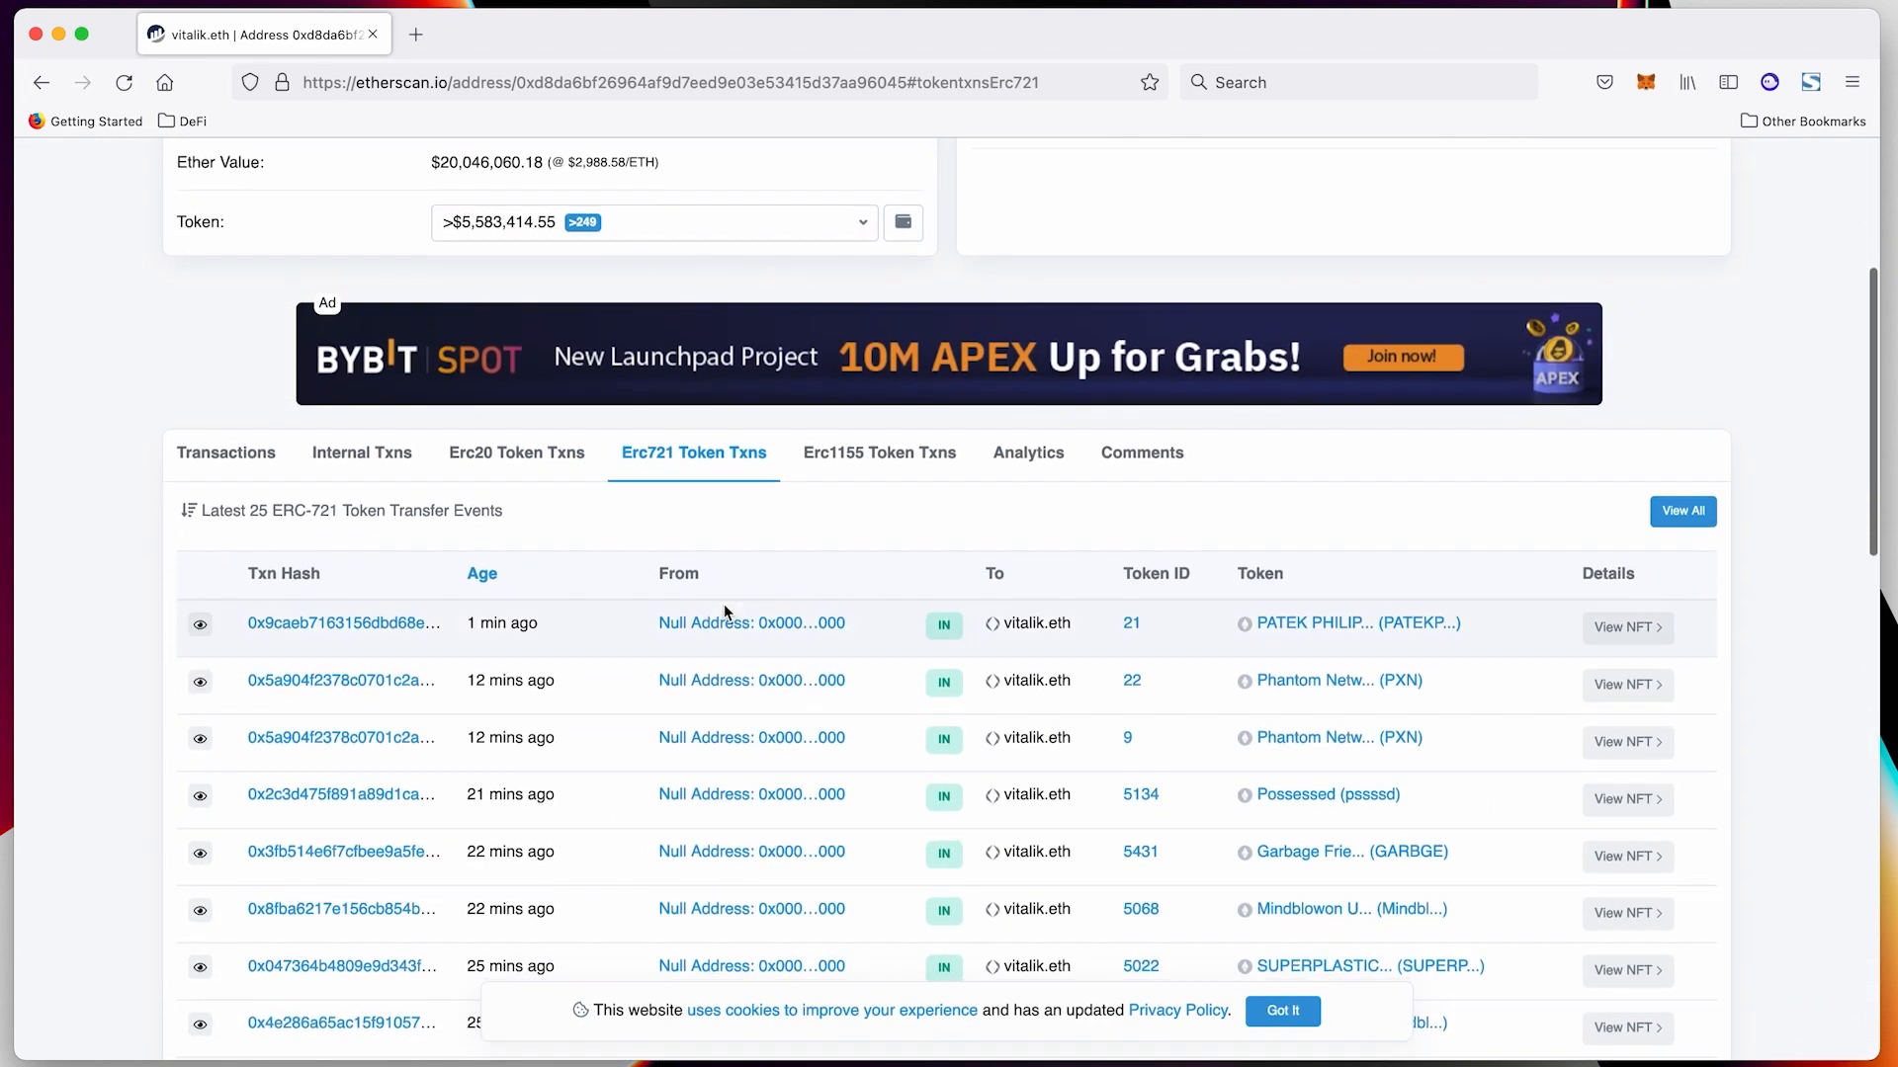
scroll(up, 3)
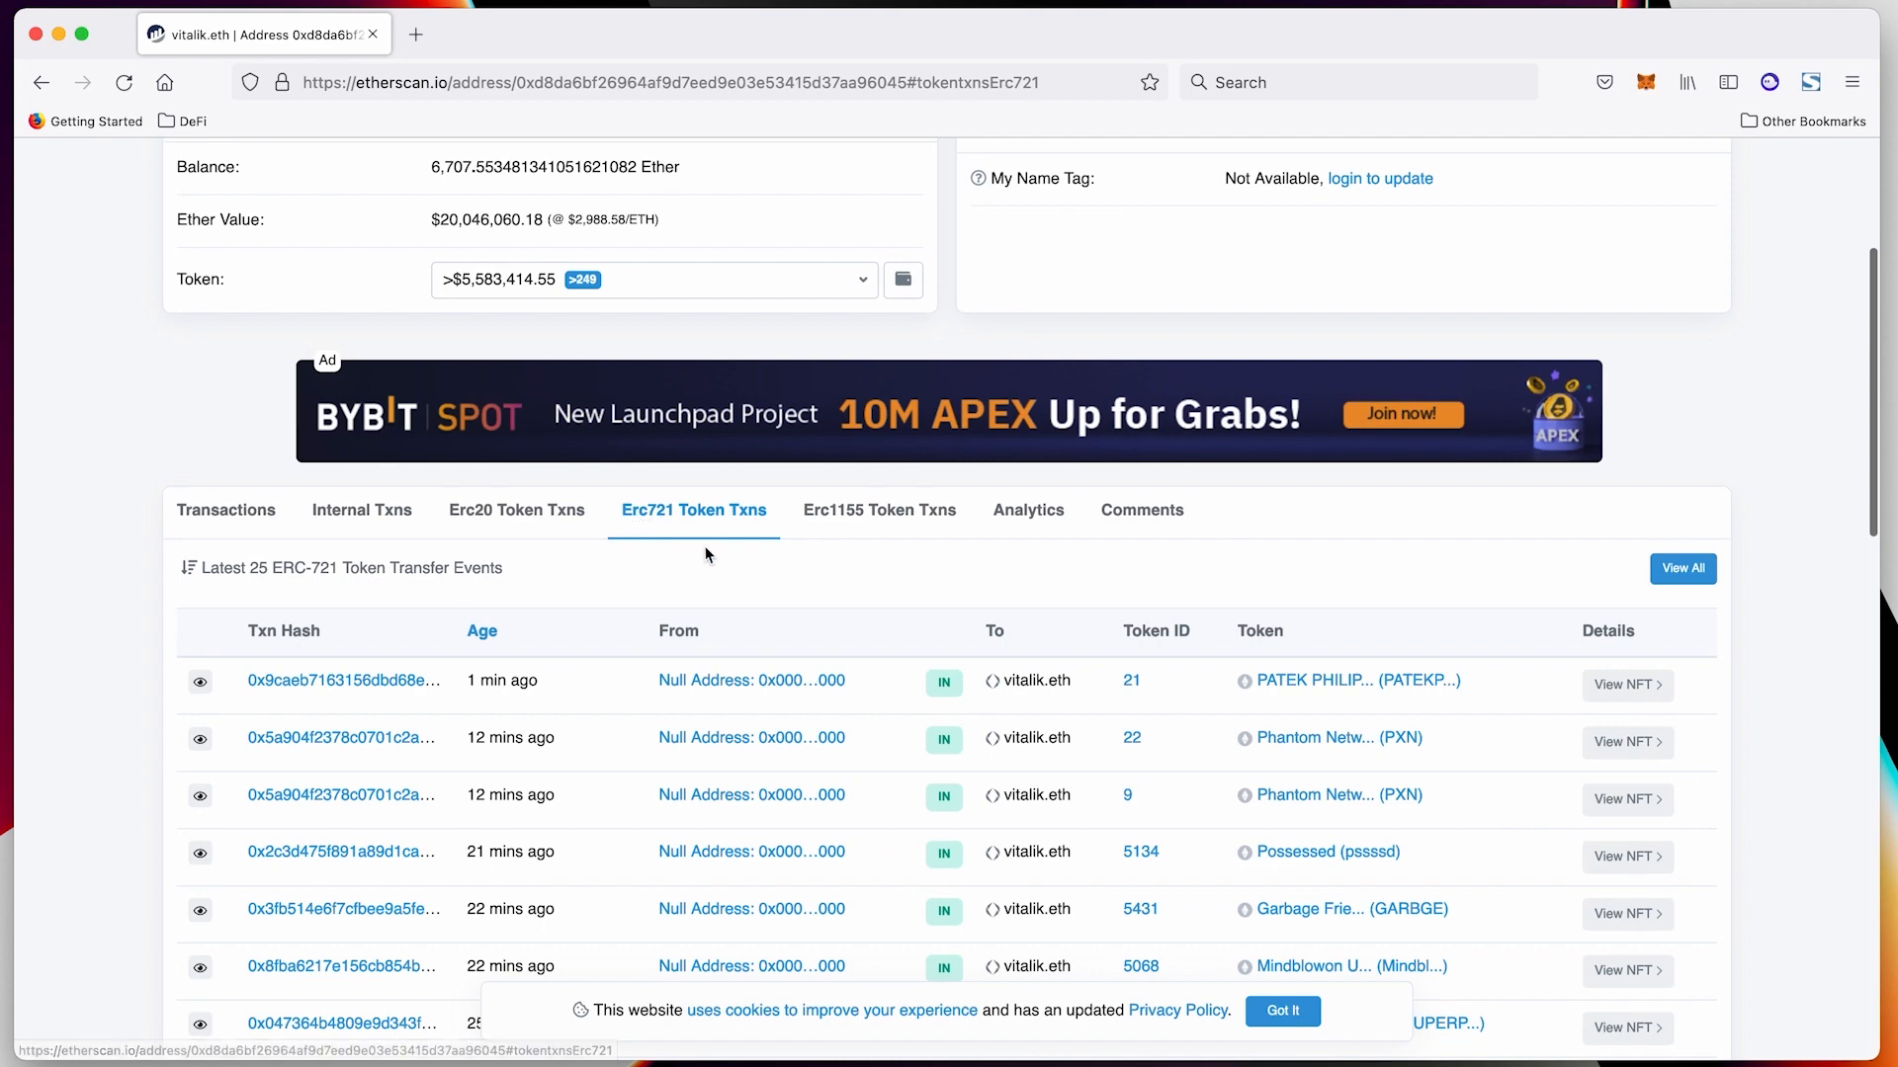
Browse and close the token holdings list, then list the ERC-1155 token transfers
click(861, 280)
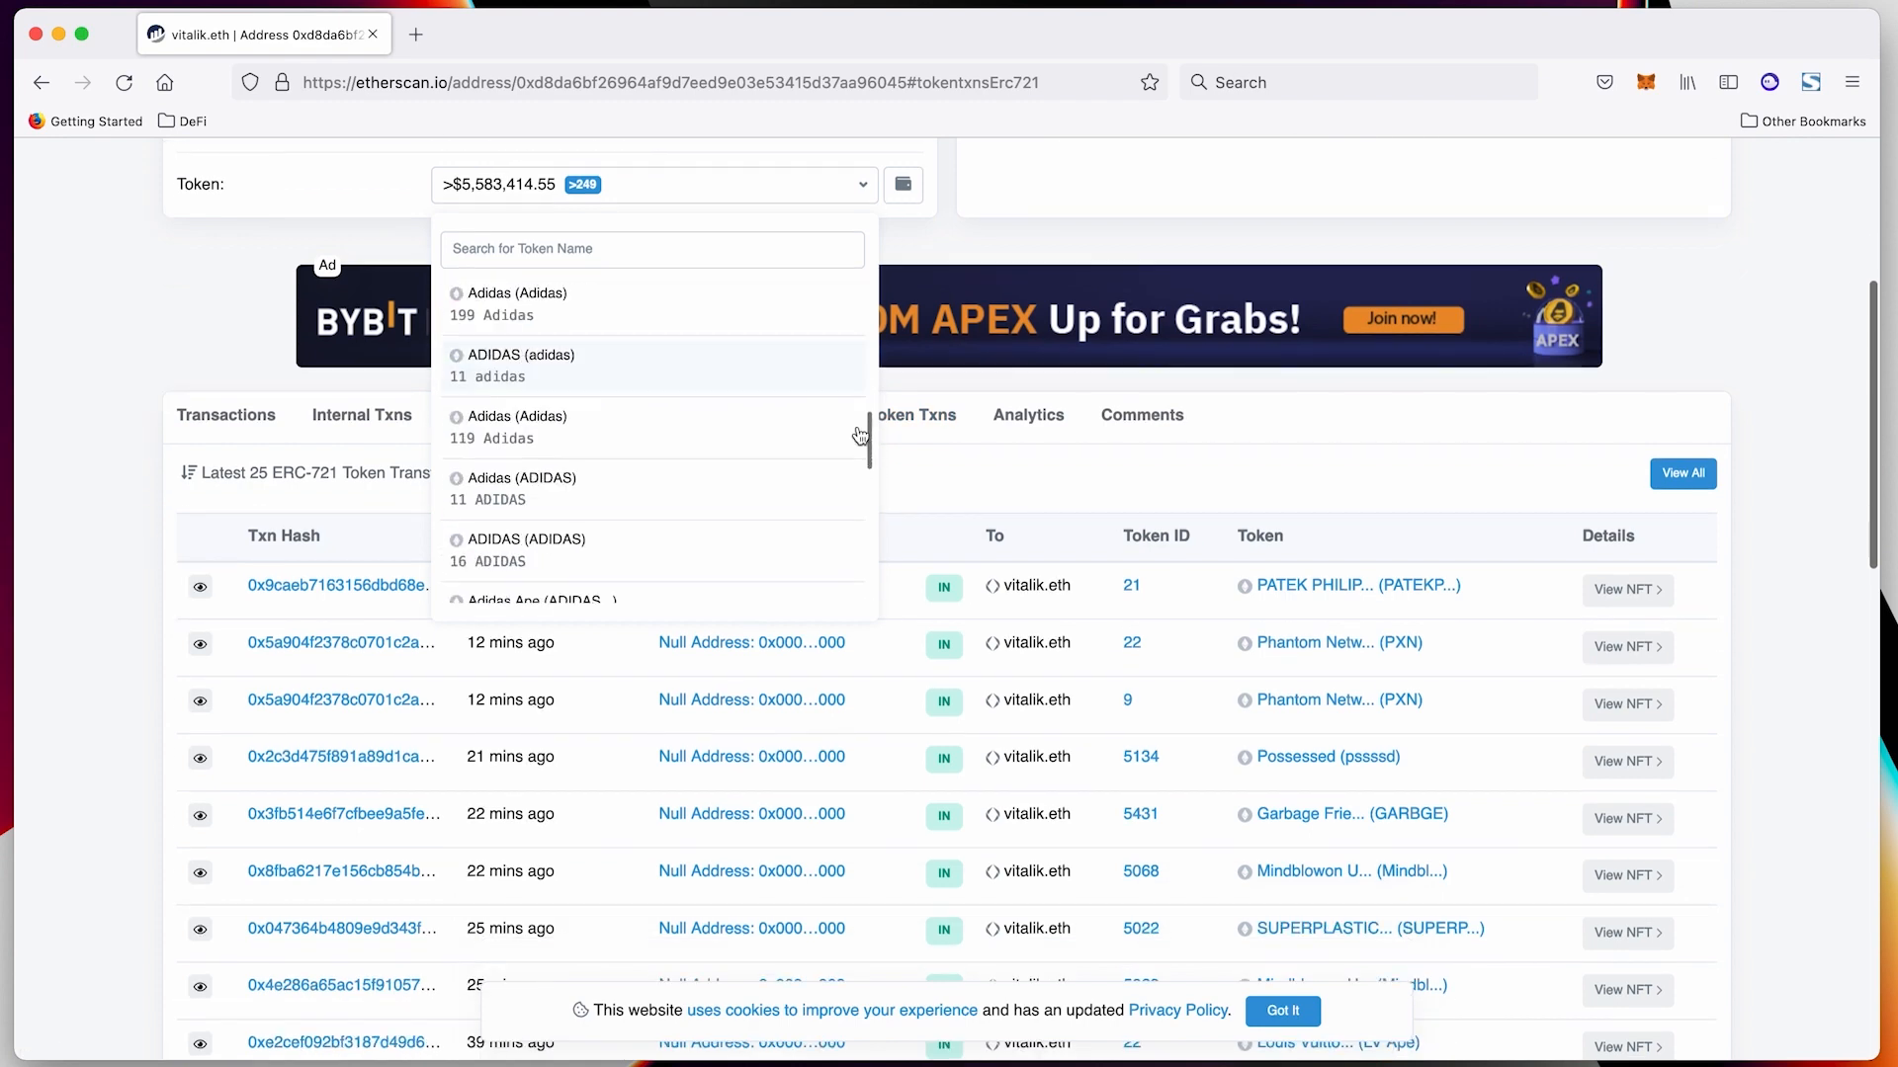
scroll(down, 3)
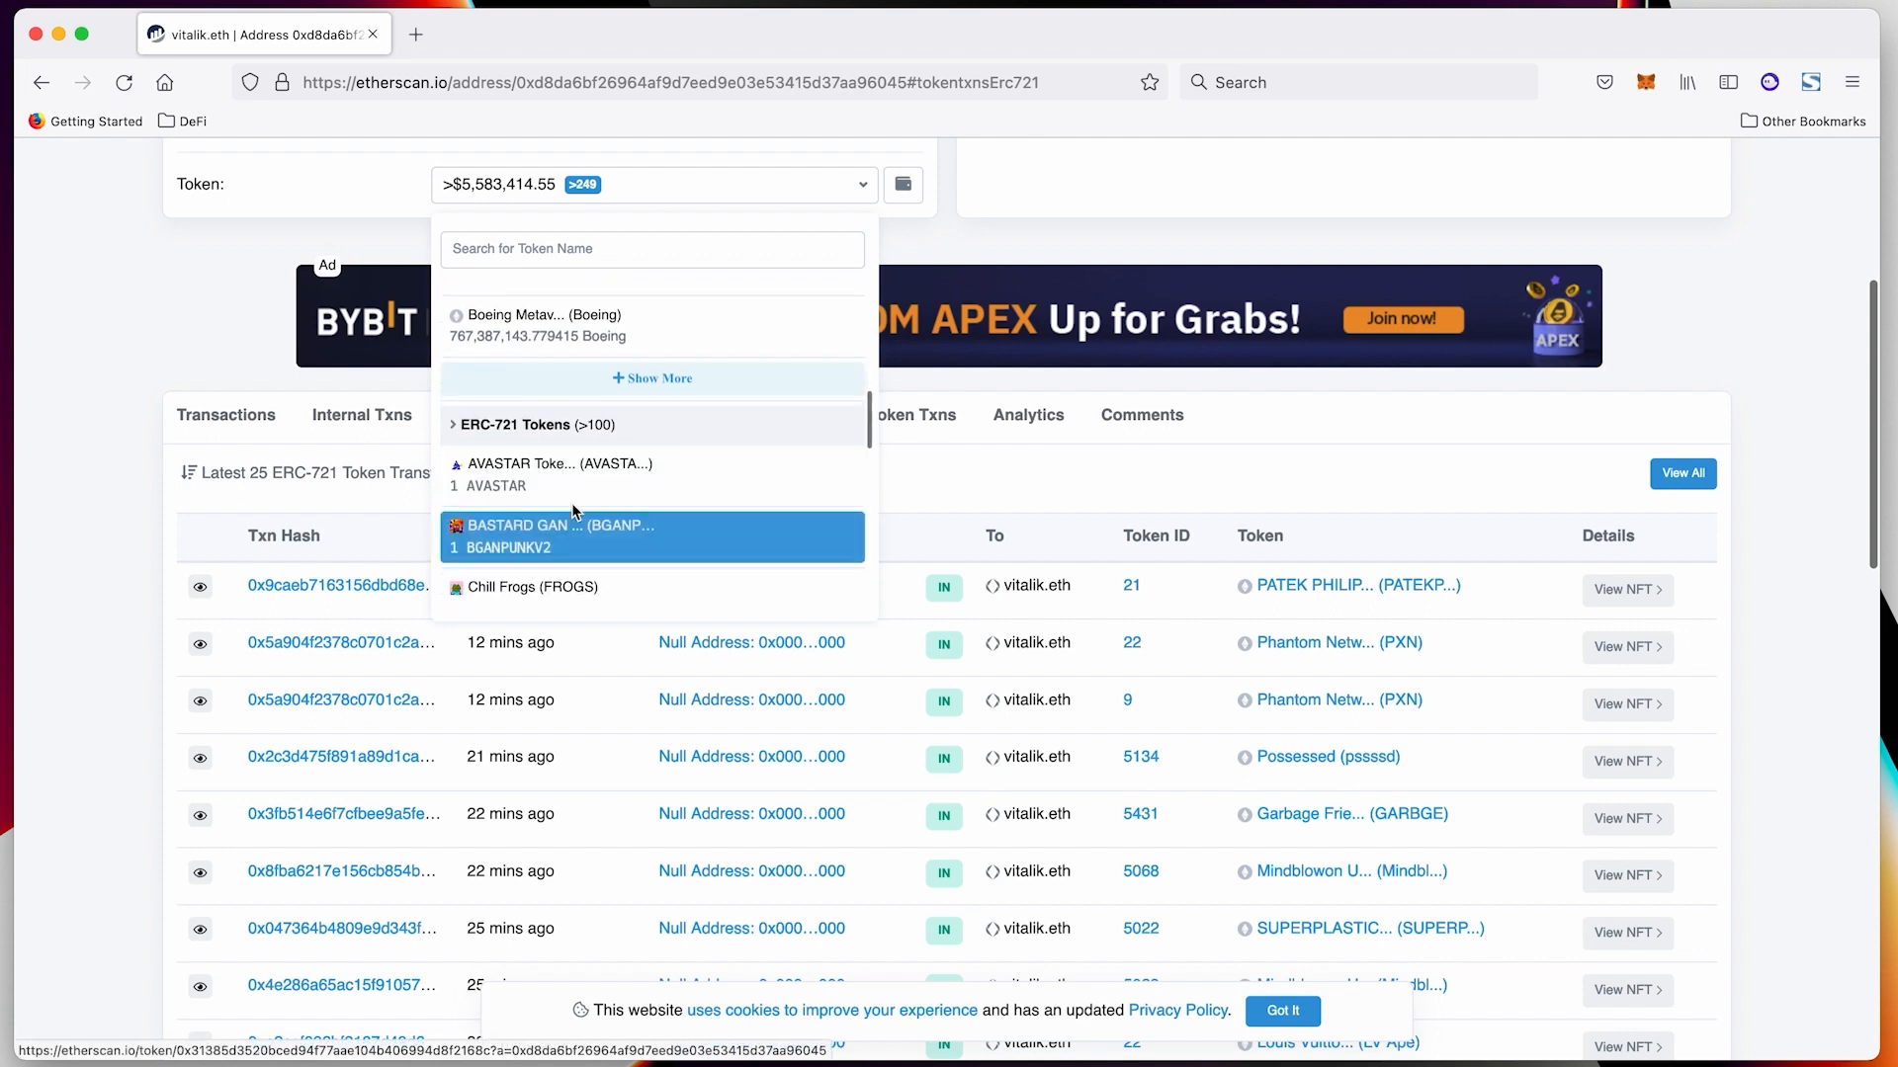
scroll(down, 3)
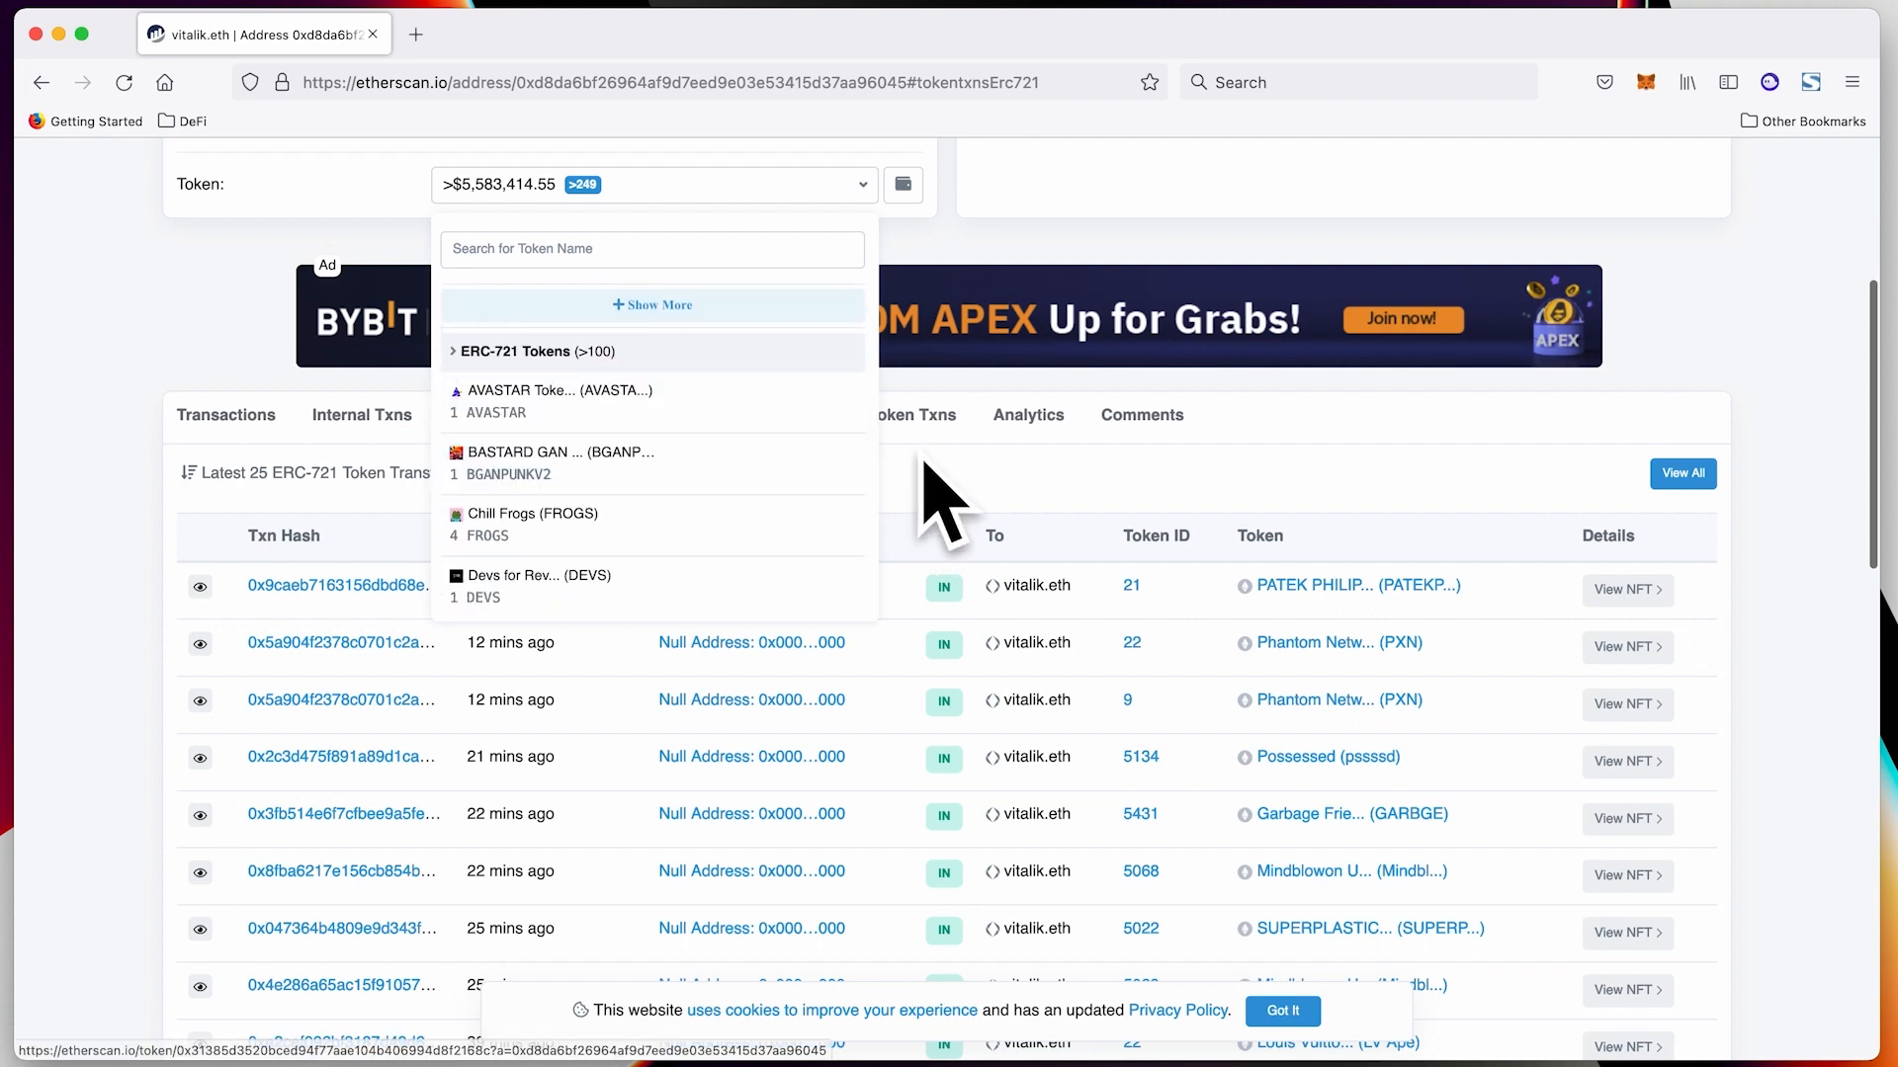
click(693, 415)
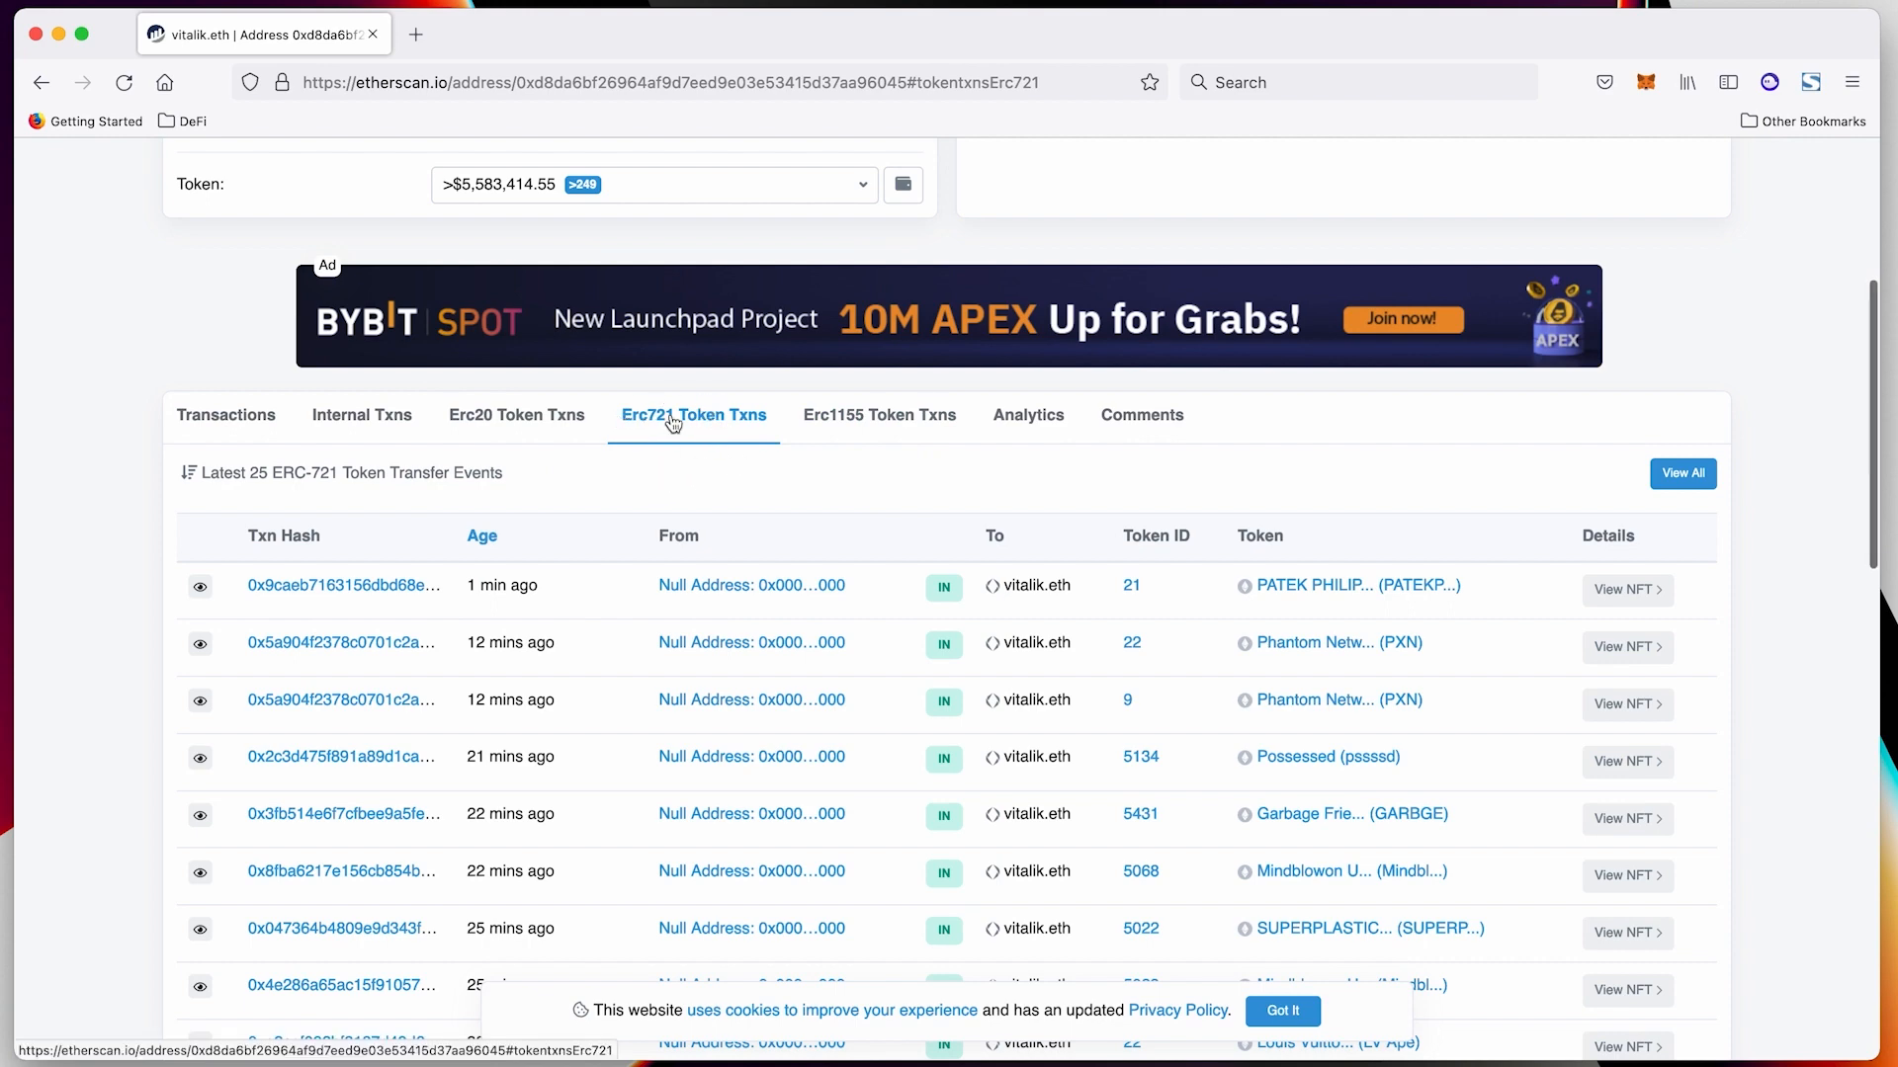
mouse_move(750, 584)
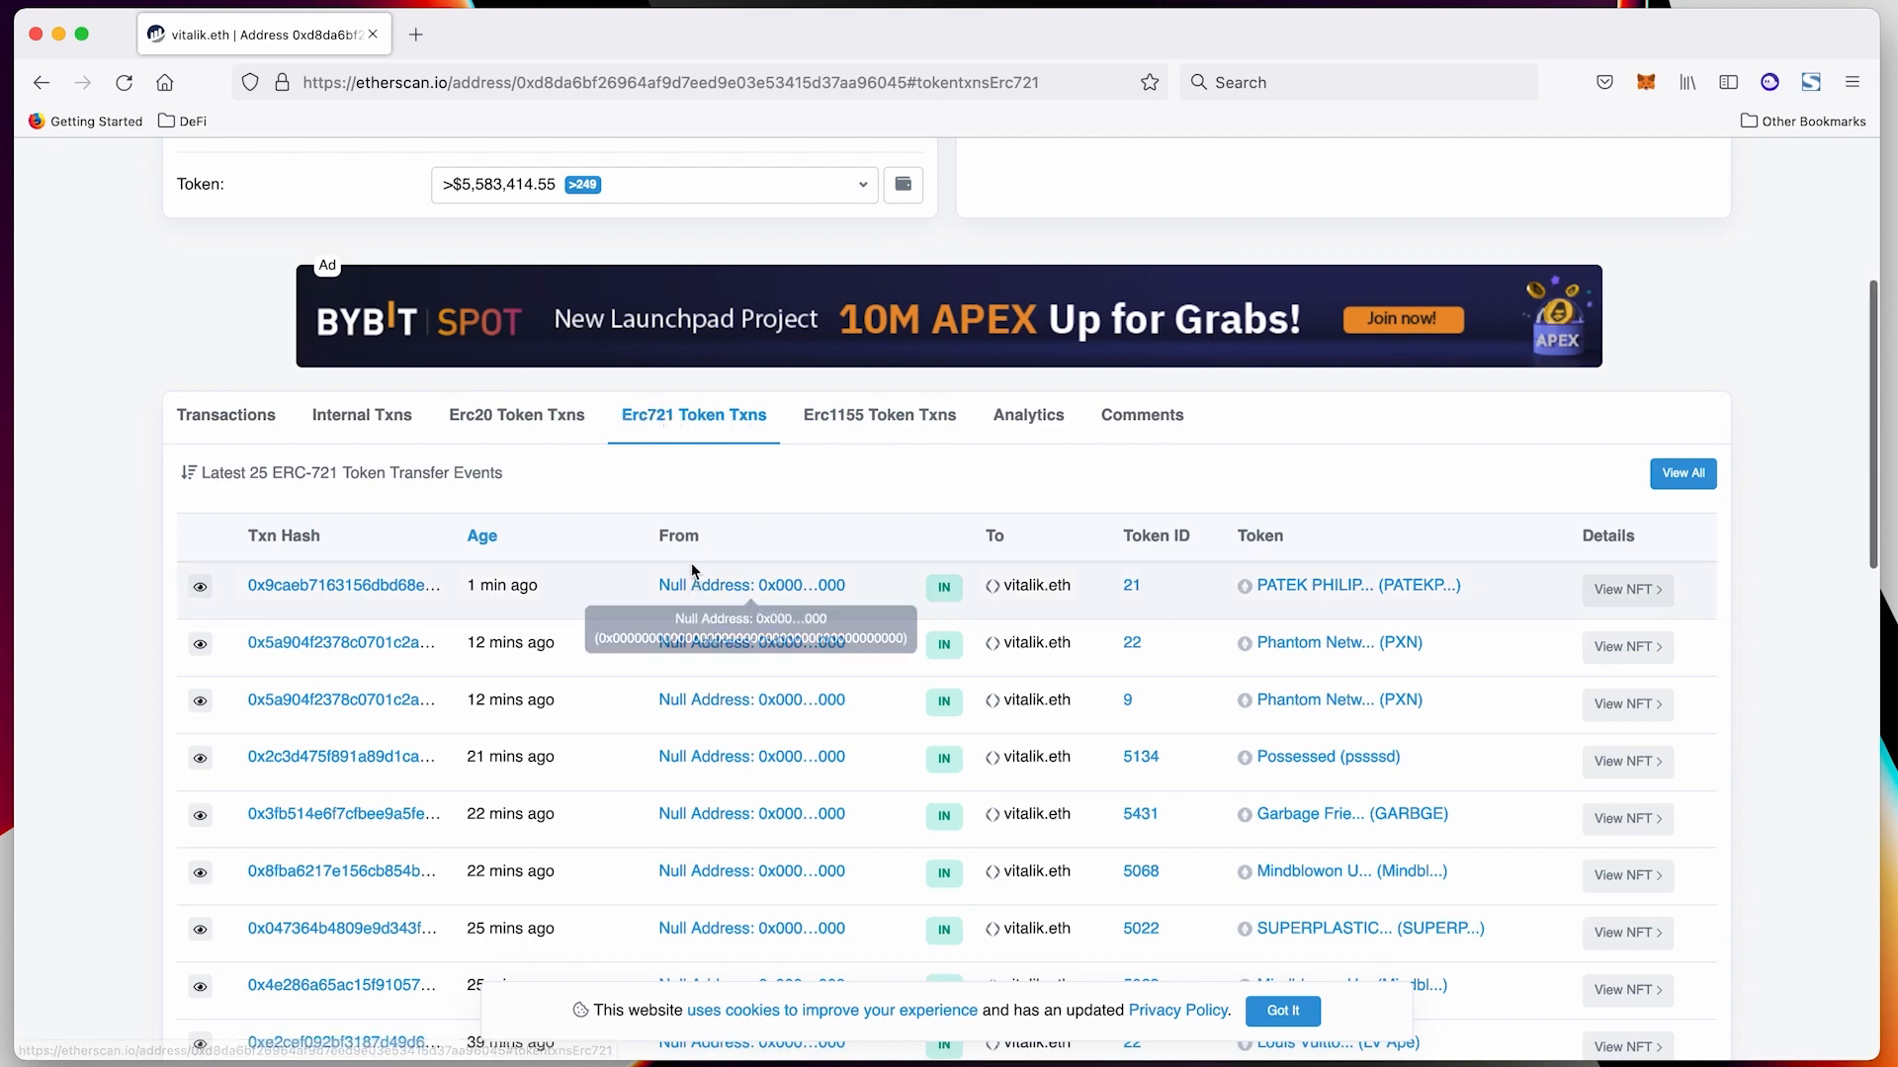
click(879, 416)
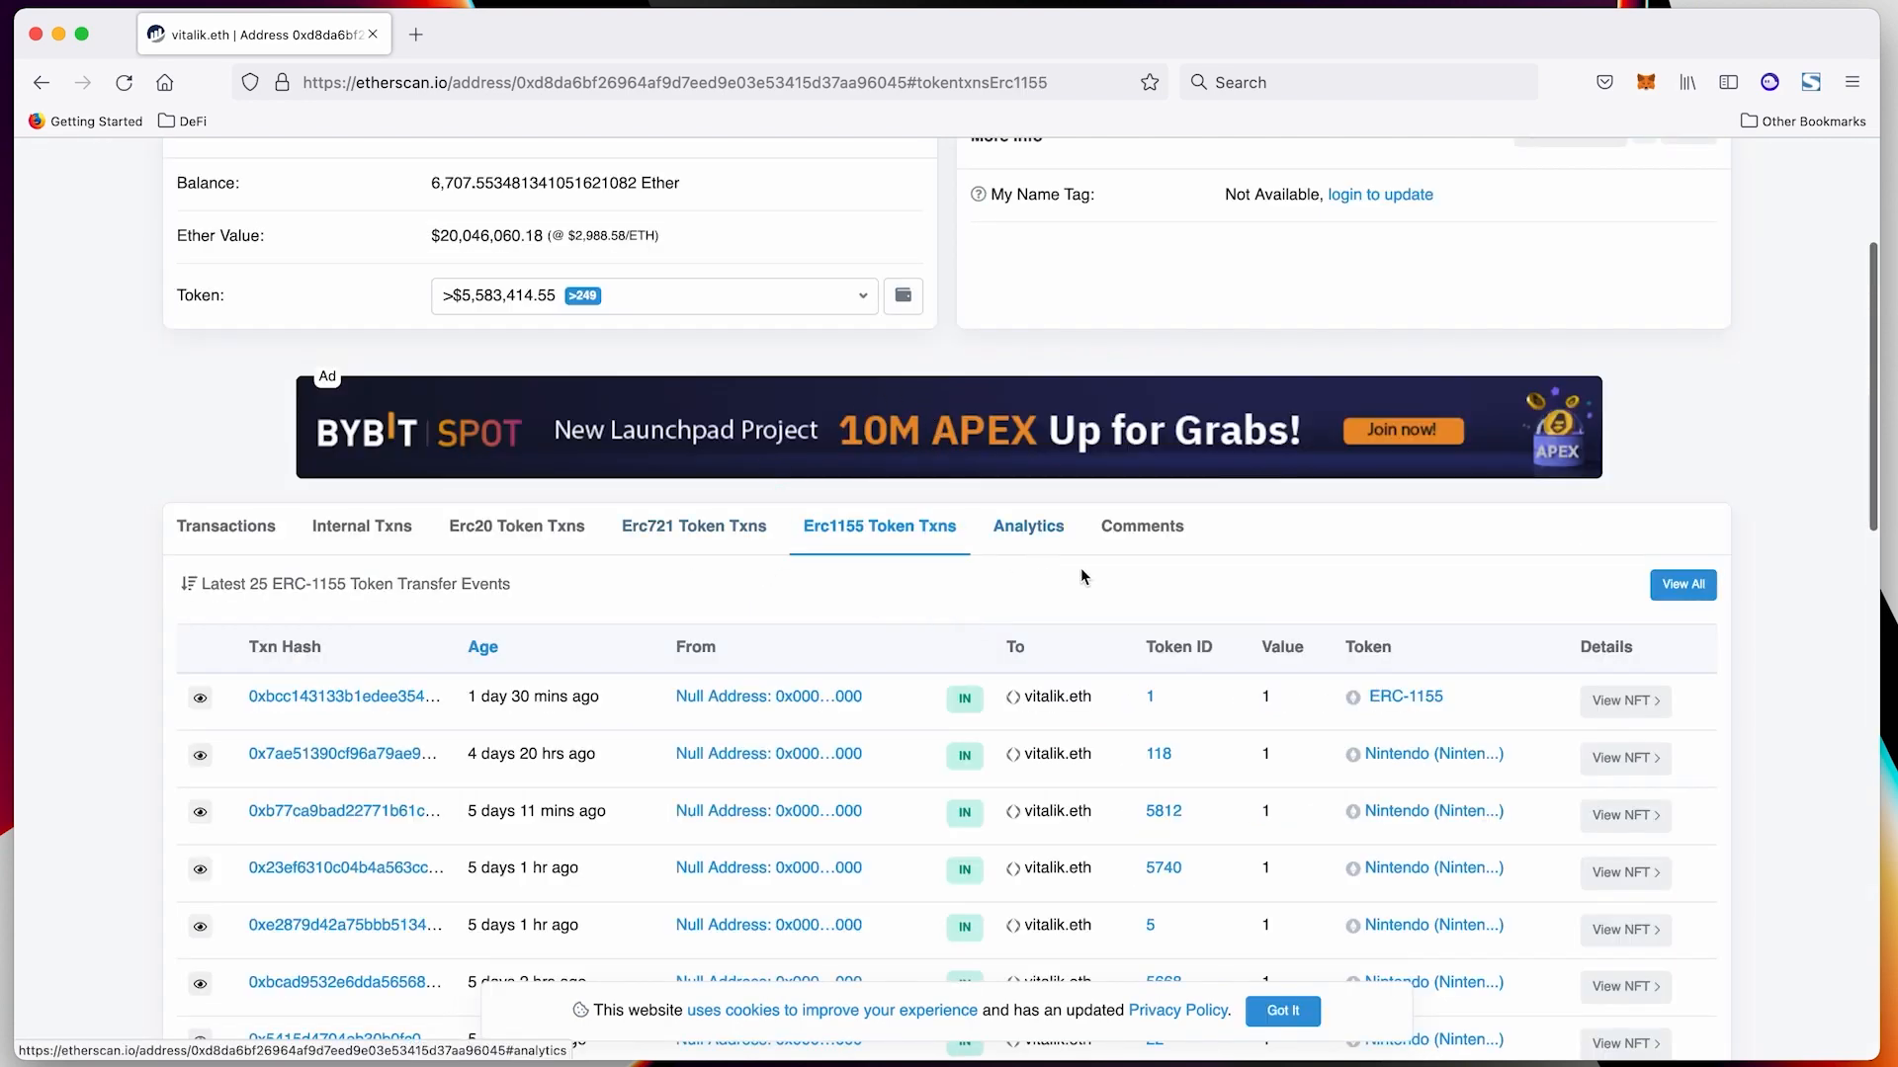
Open the Analytics tab and scroll from the Ether Balance stats to the Transactions chart
click(1028, 524)
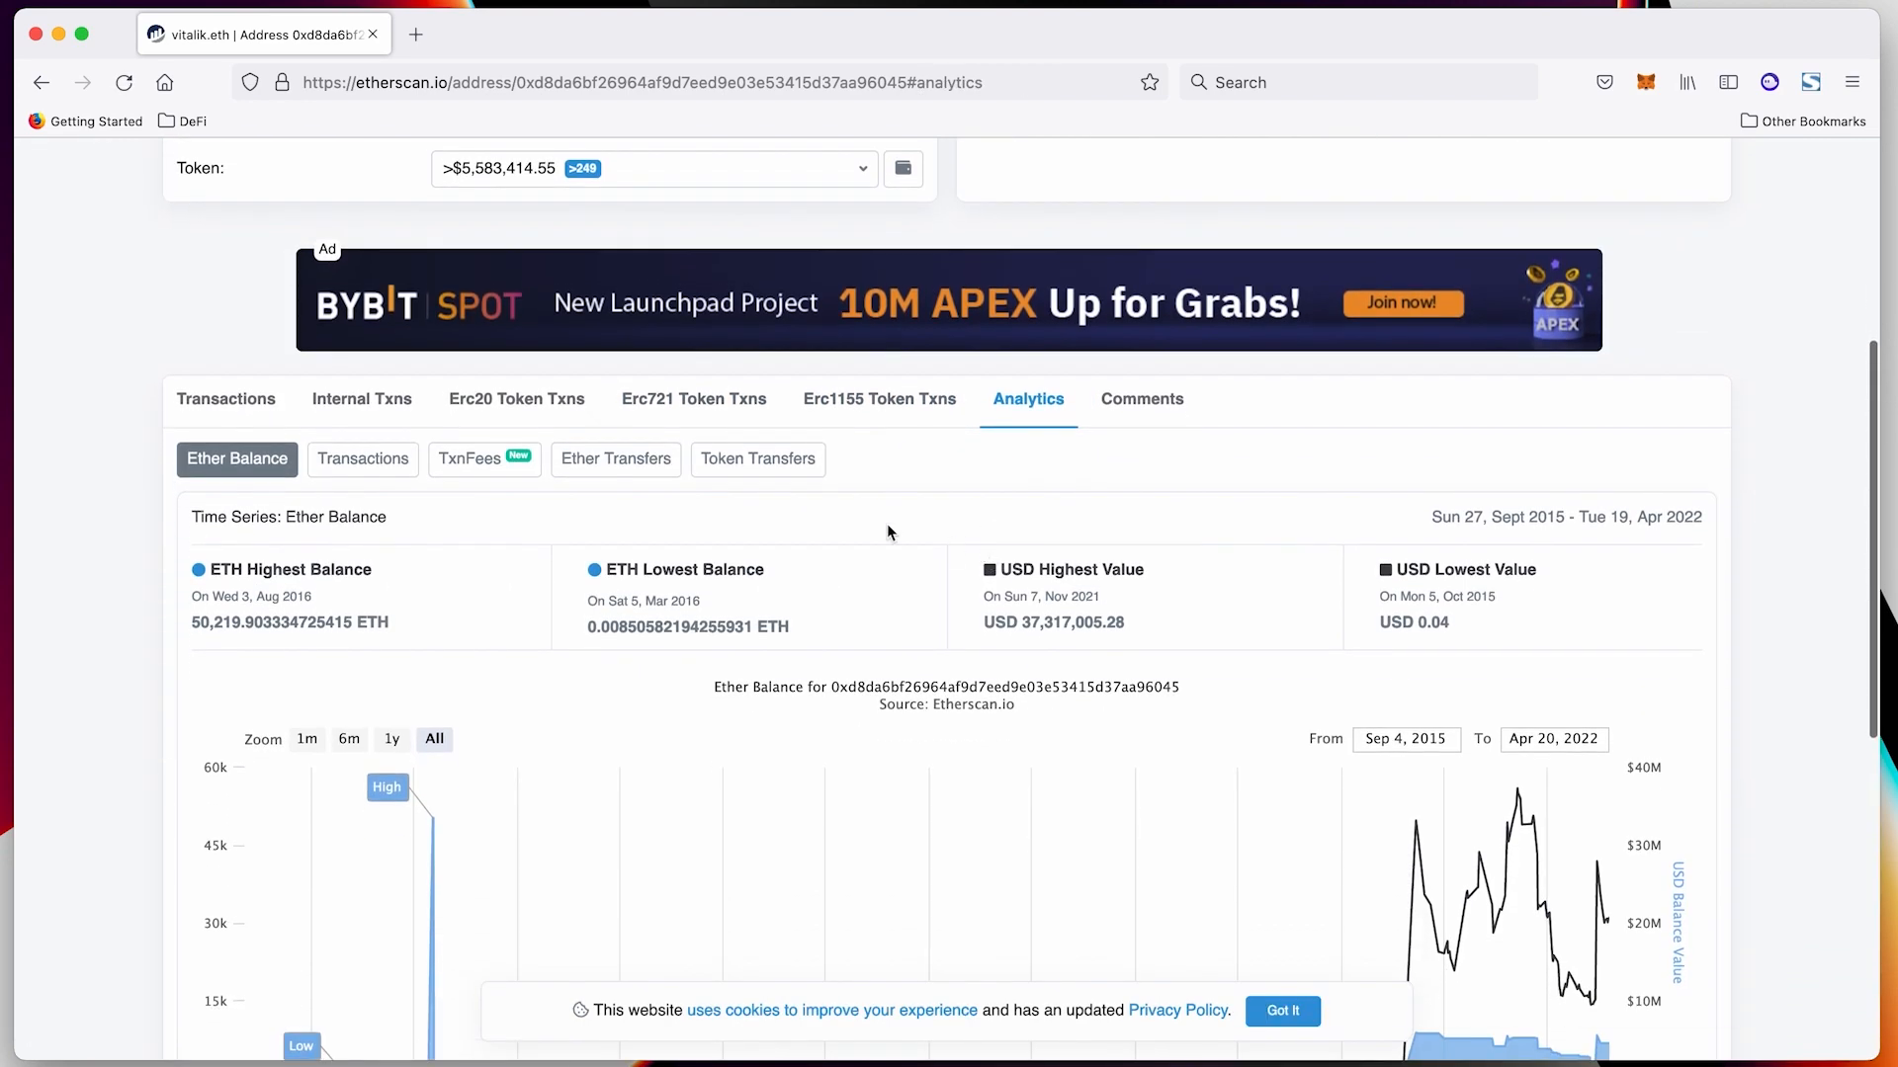
scroll(down, 3)
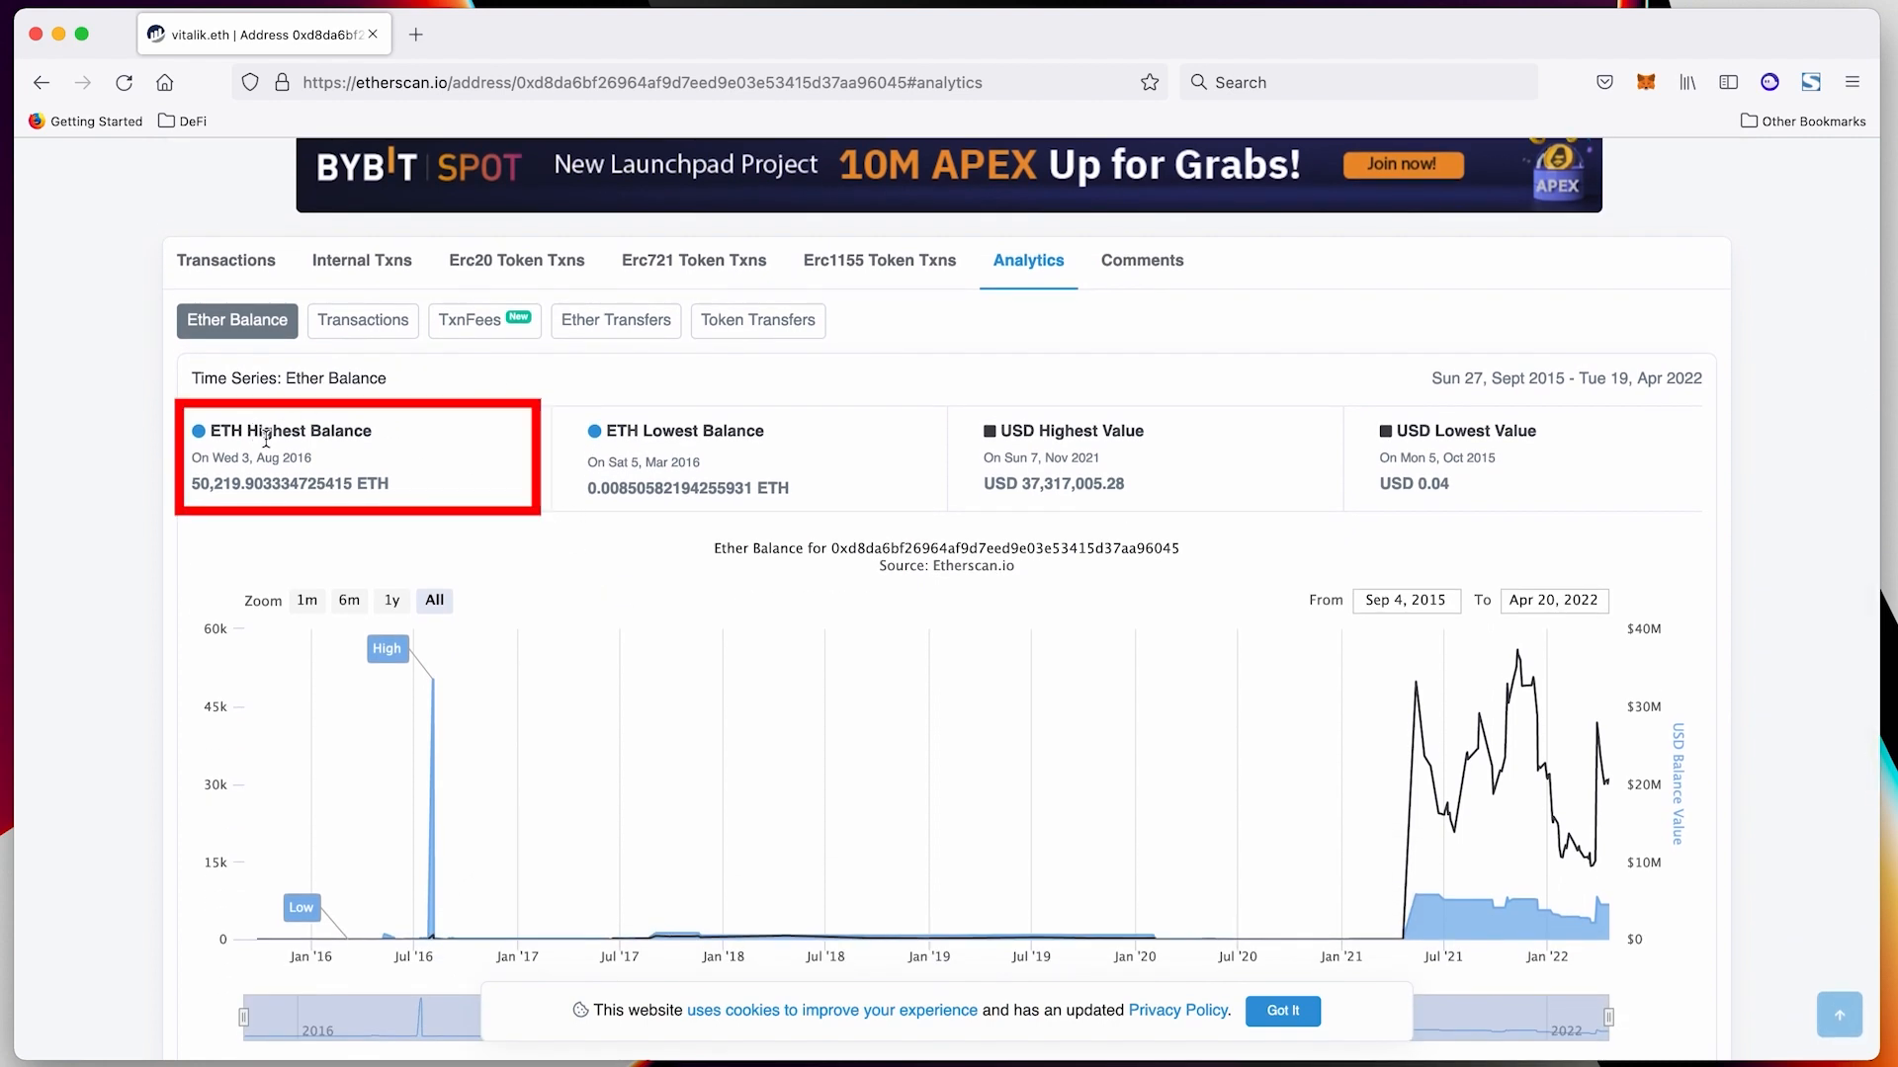
scroll(down, 3)
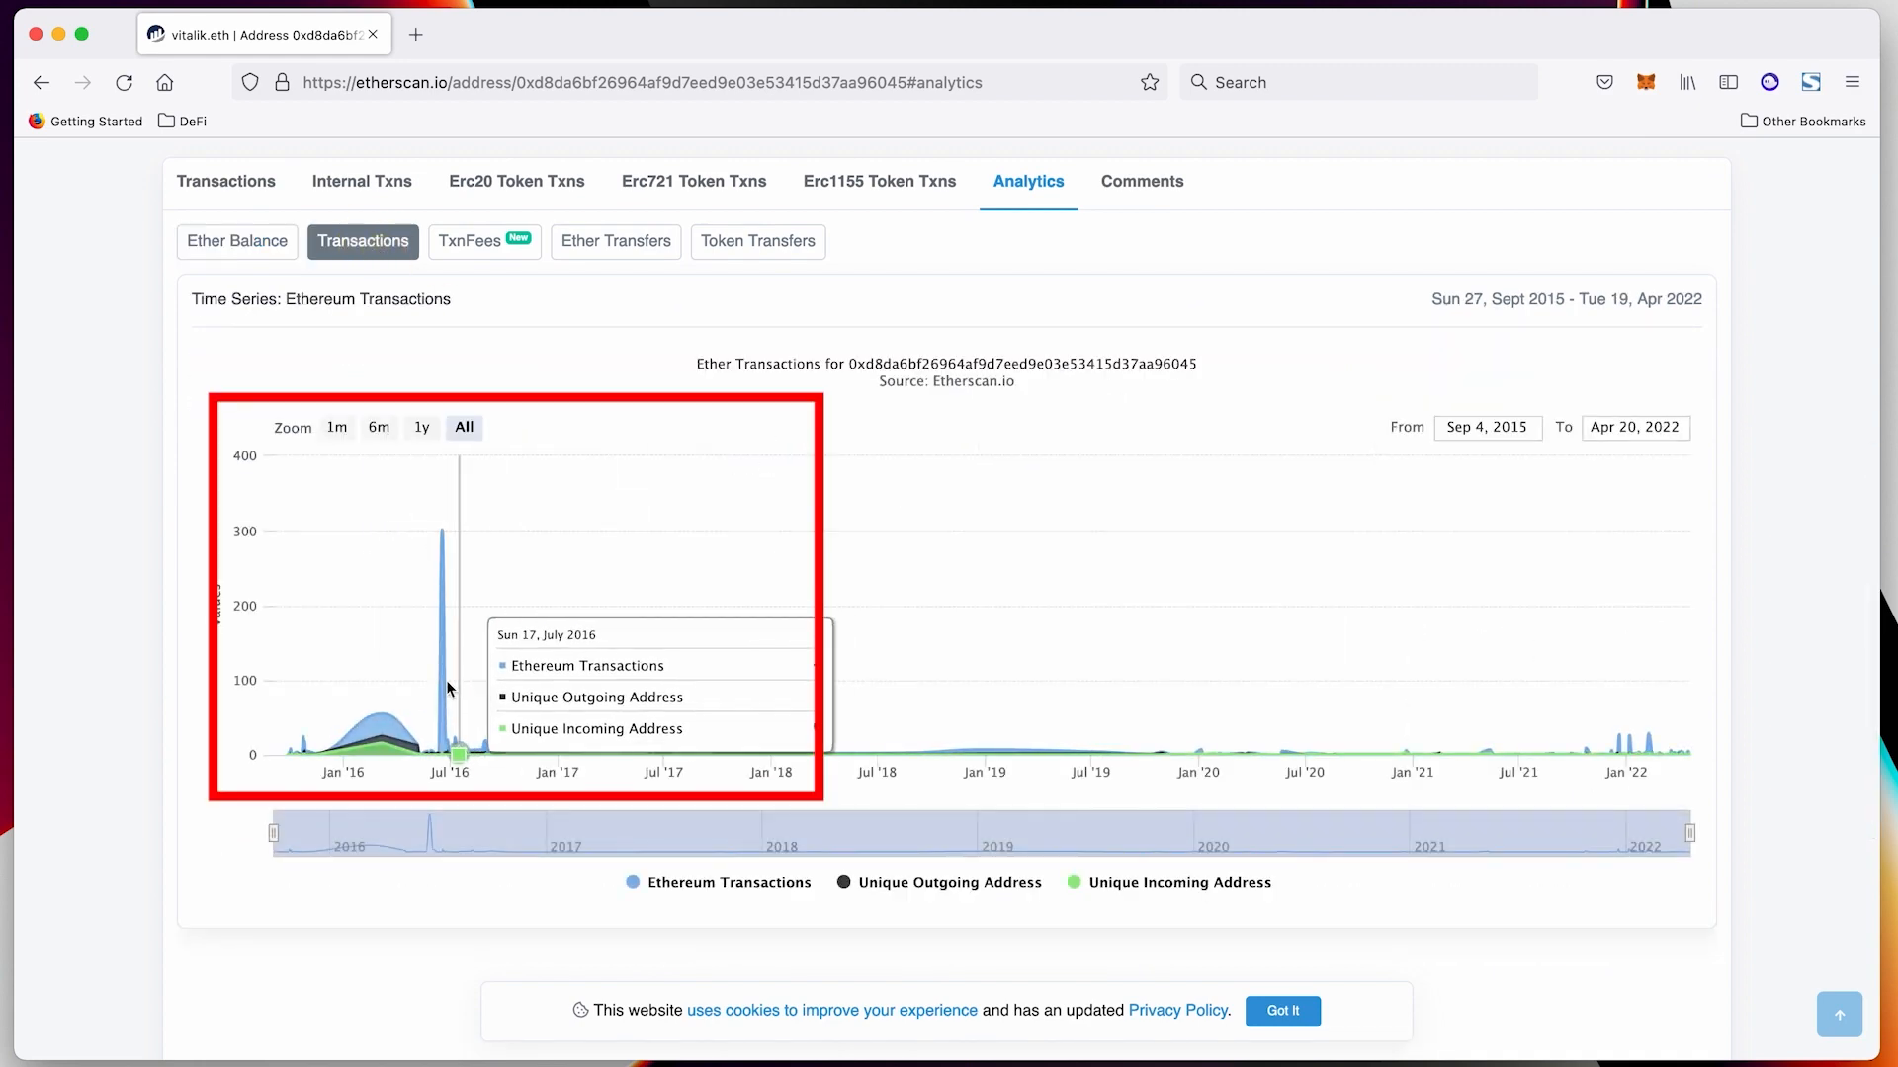
Switch the analytics chart through TxnFees and Ether Transfers to Token Transfers
click(476, 241)
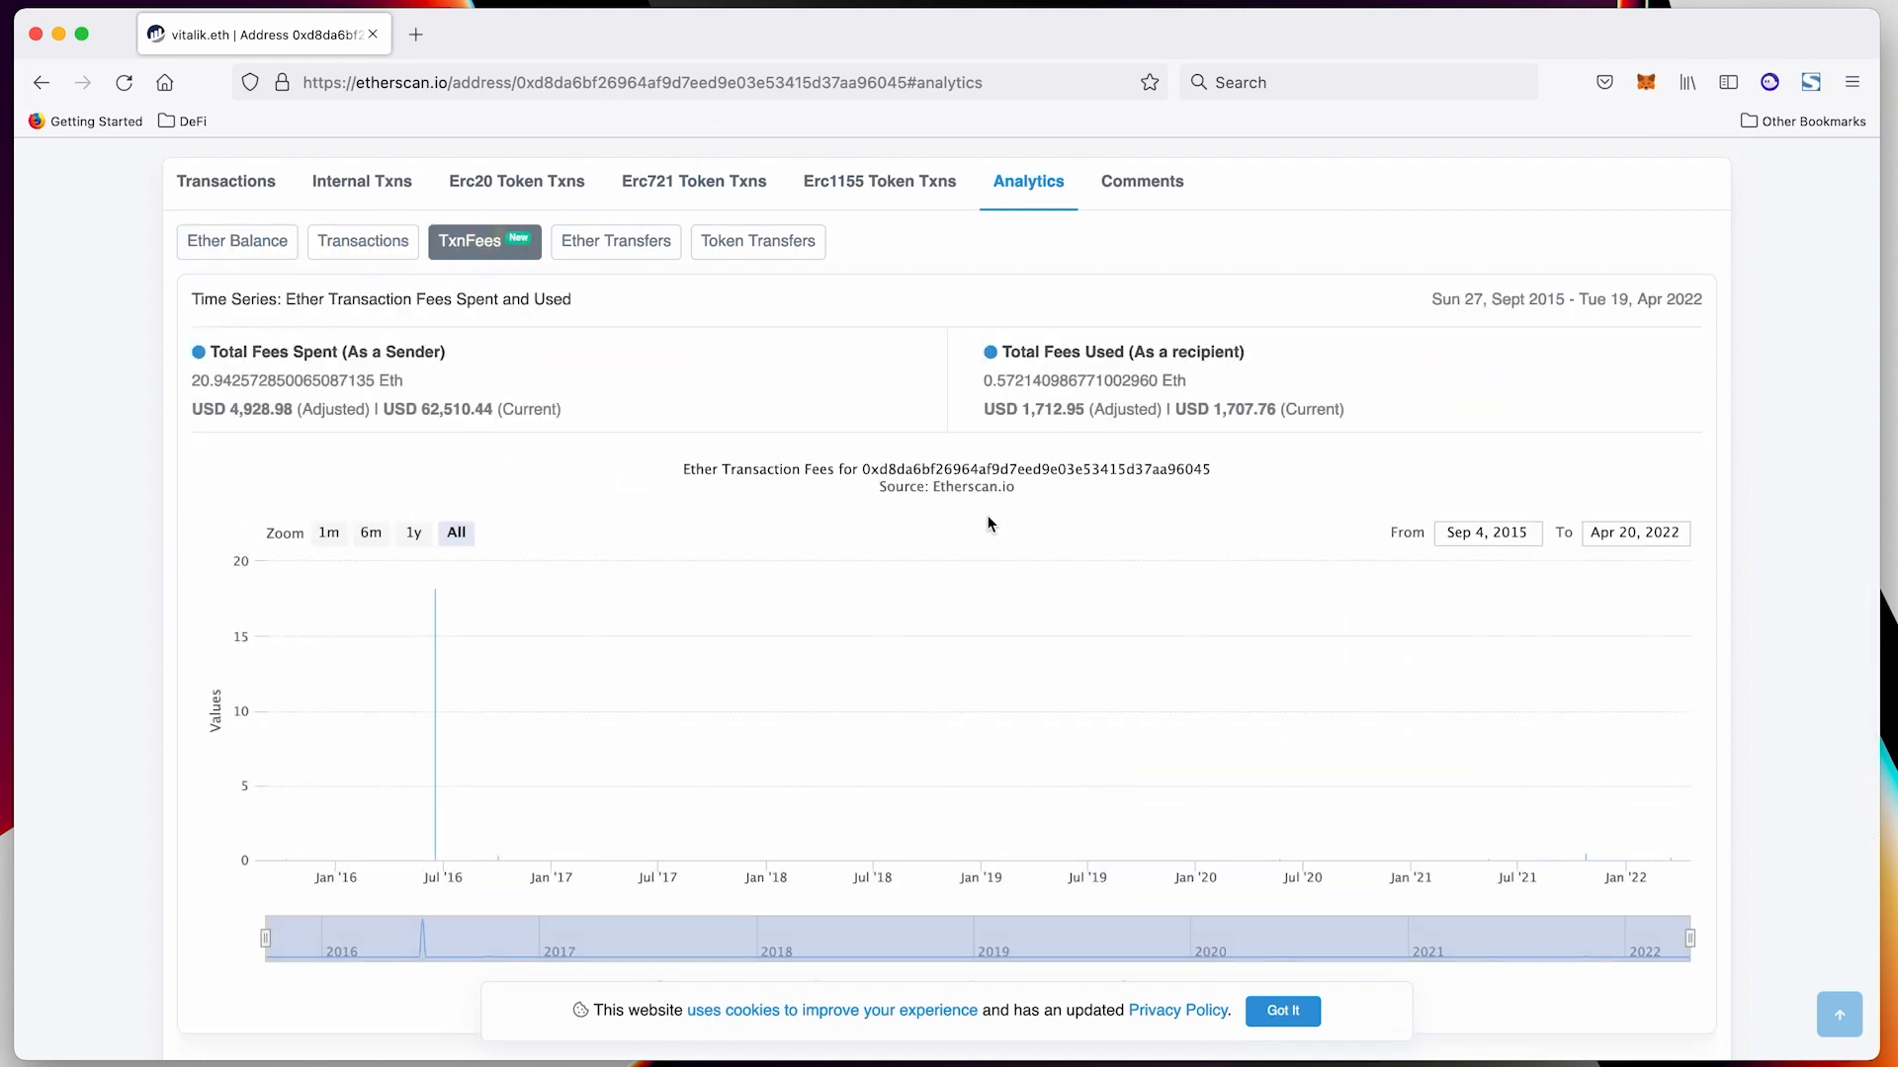
scroll(down, 3)
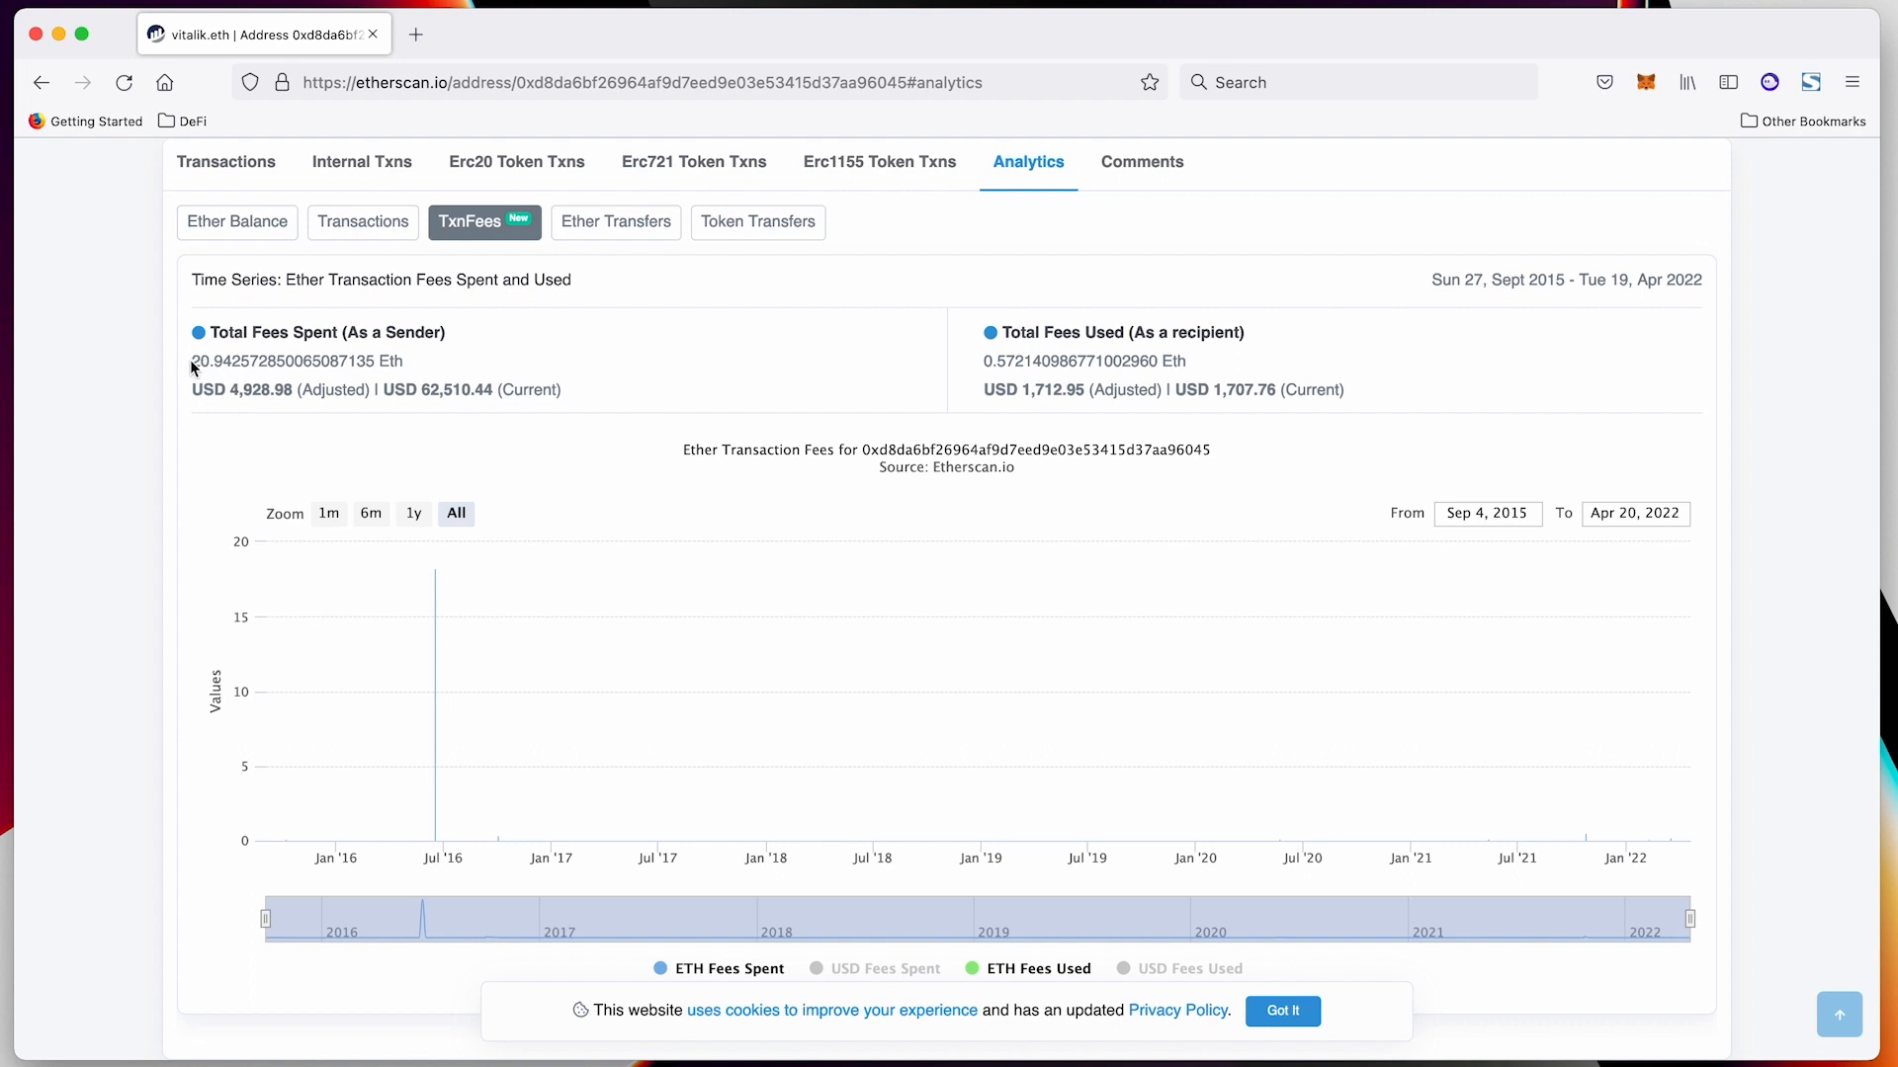
mouse_move(437, 373)
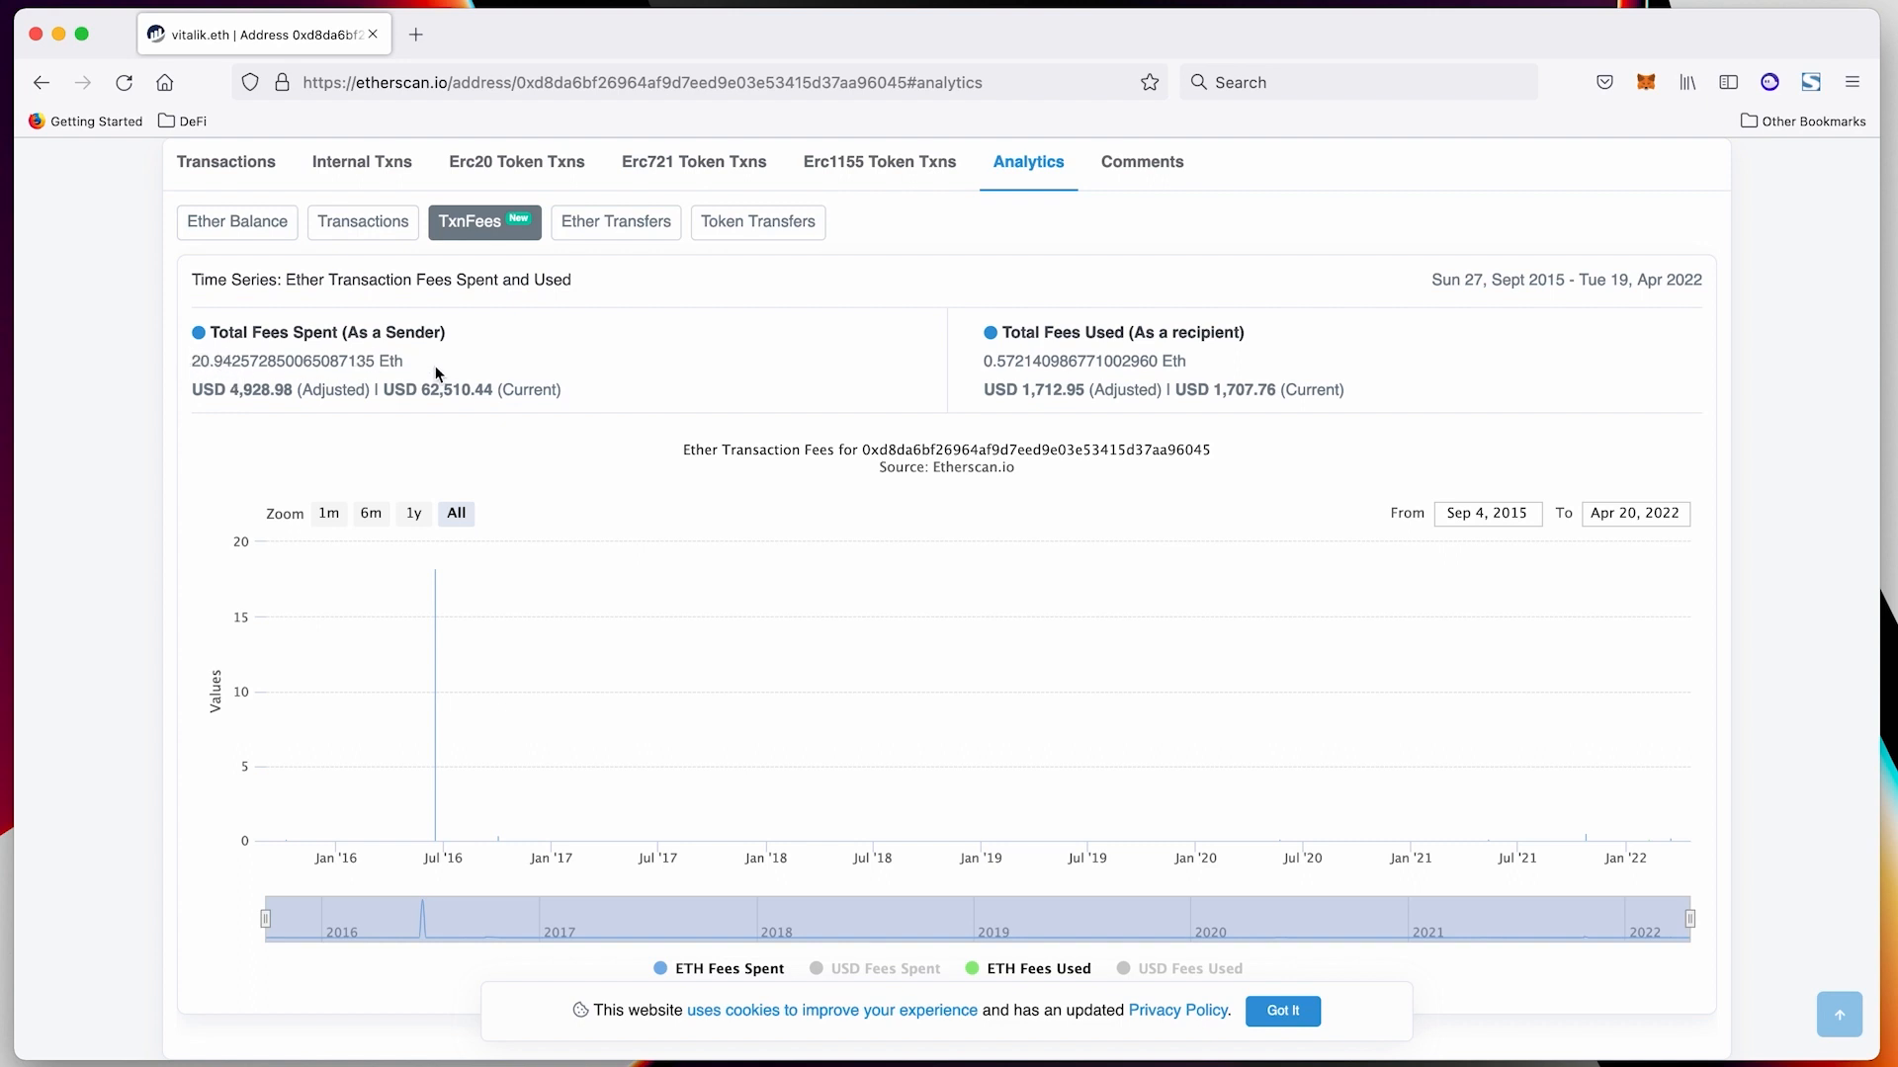
scroll(down, 3)
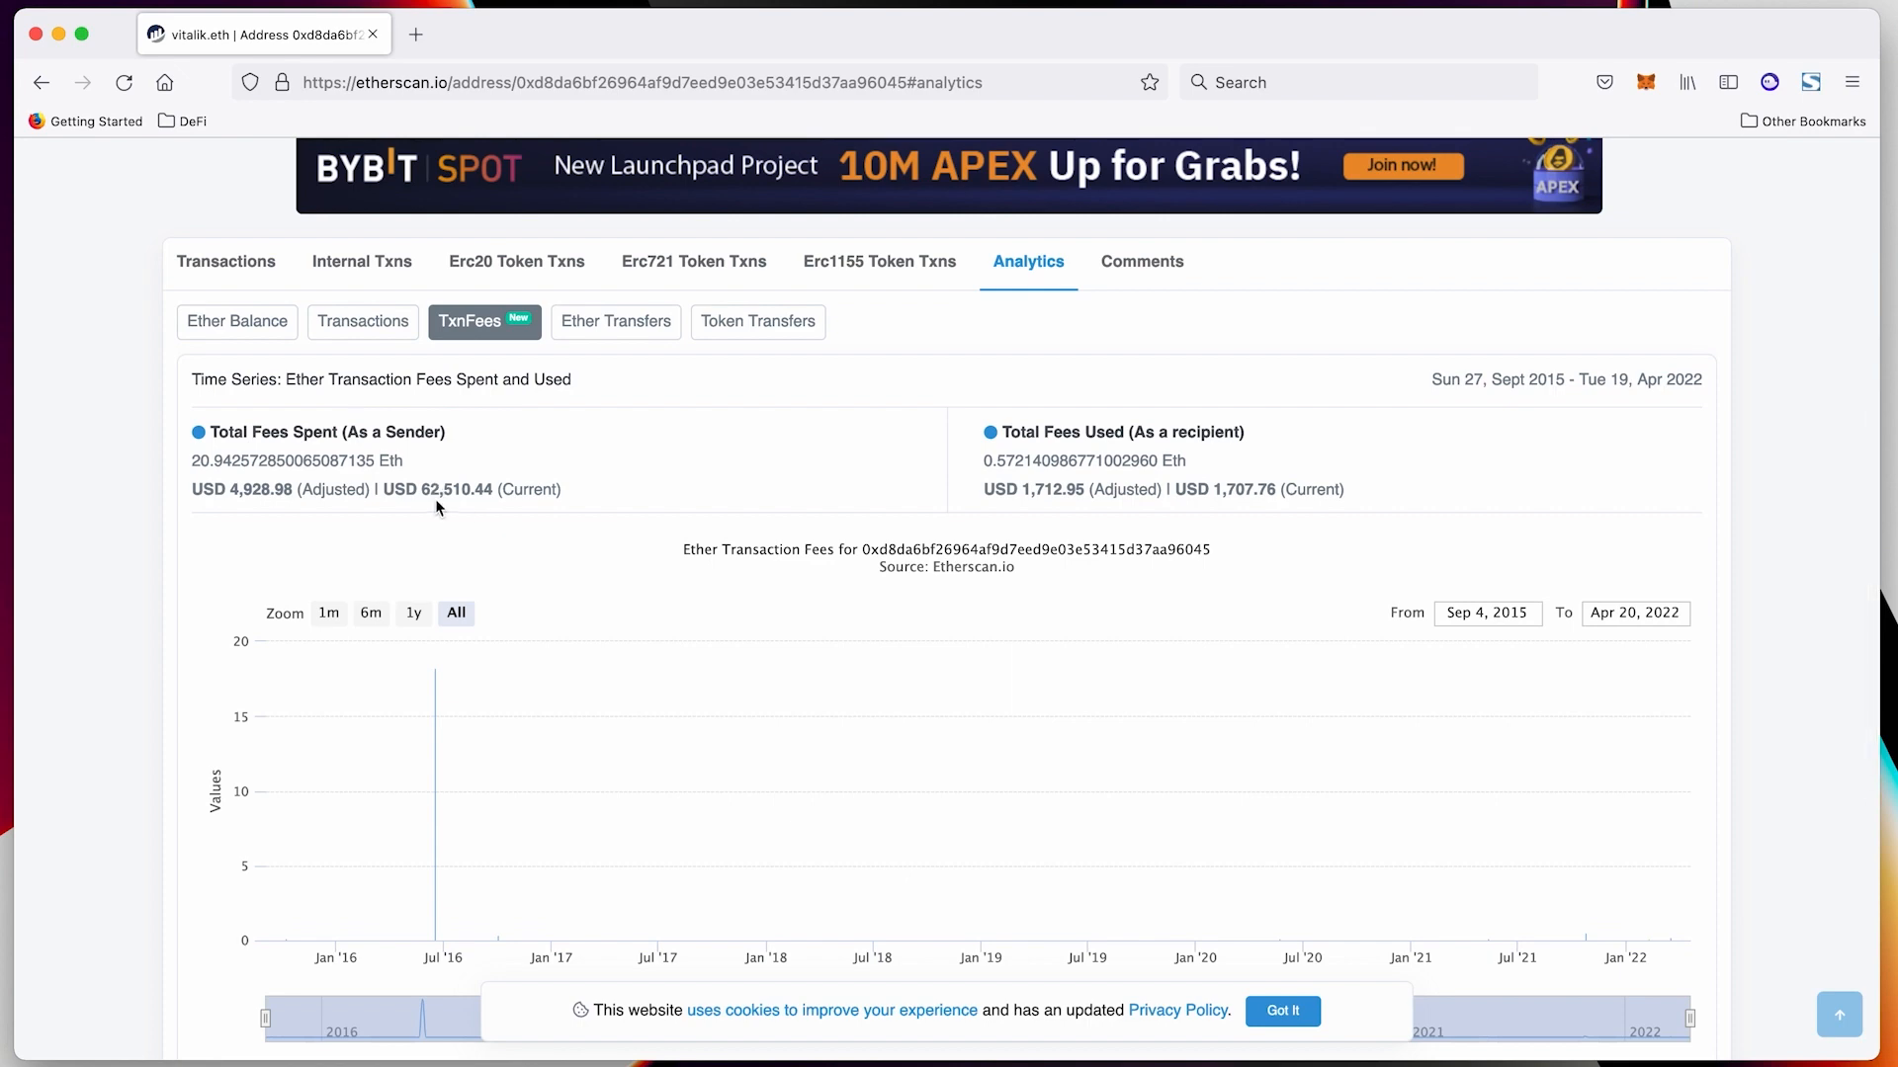
mouse_move(665, 352)
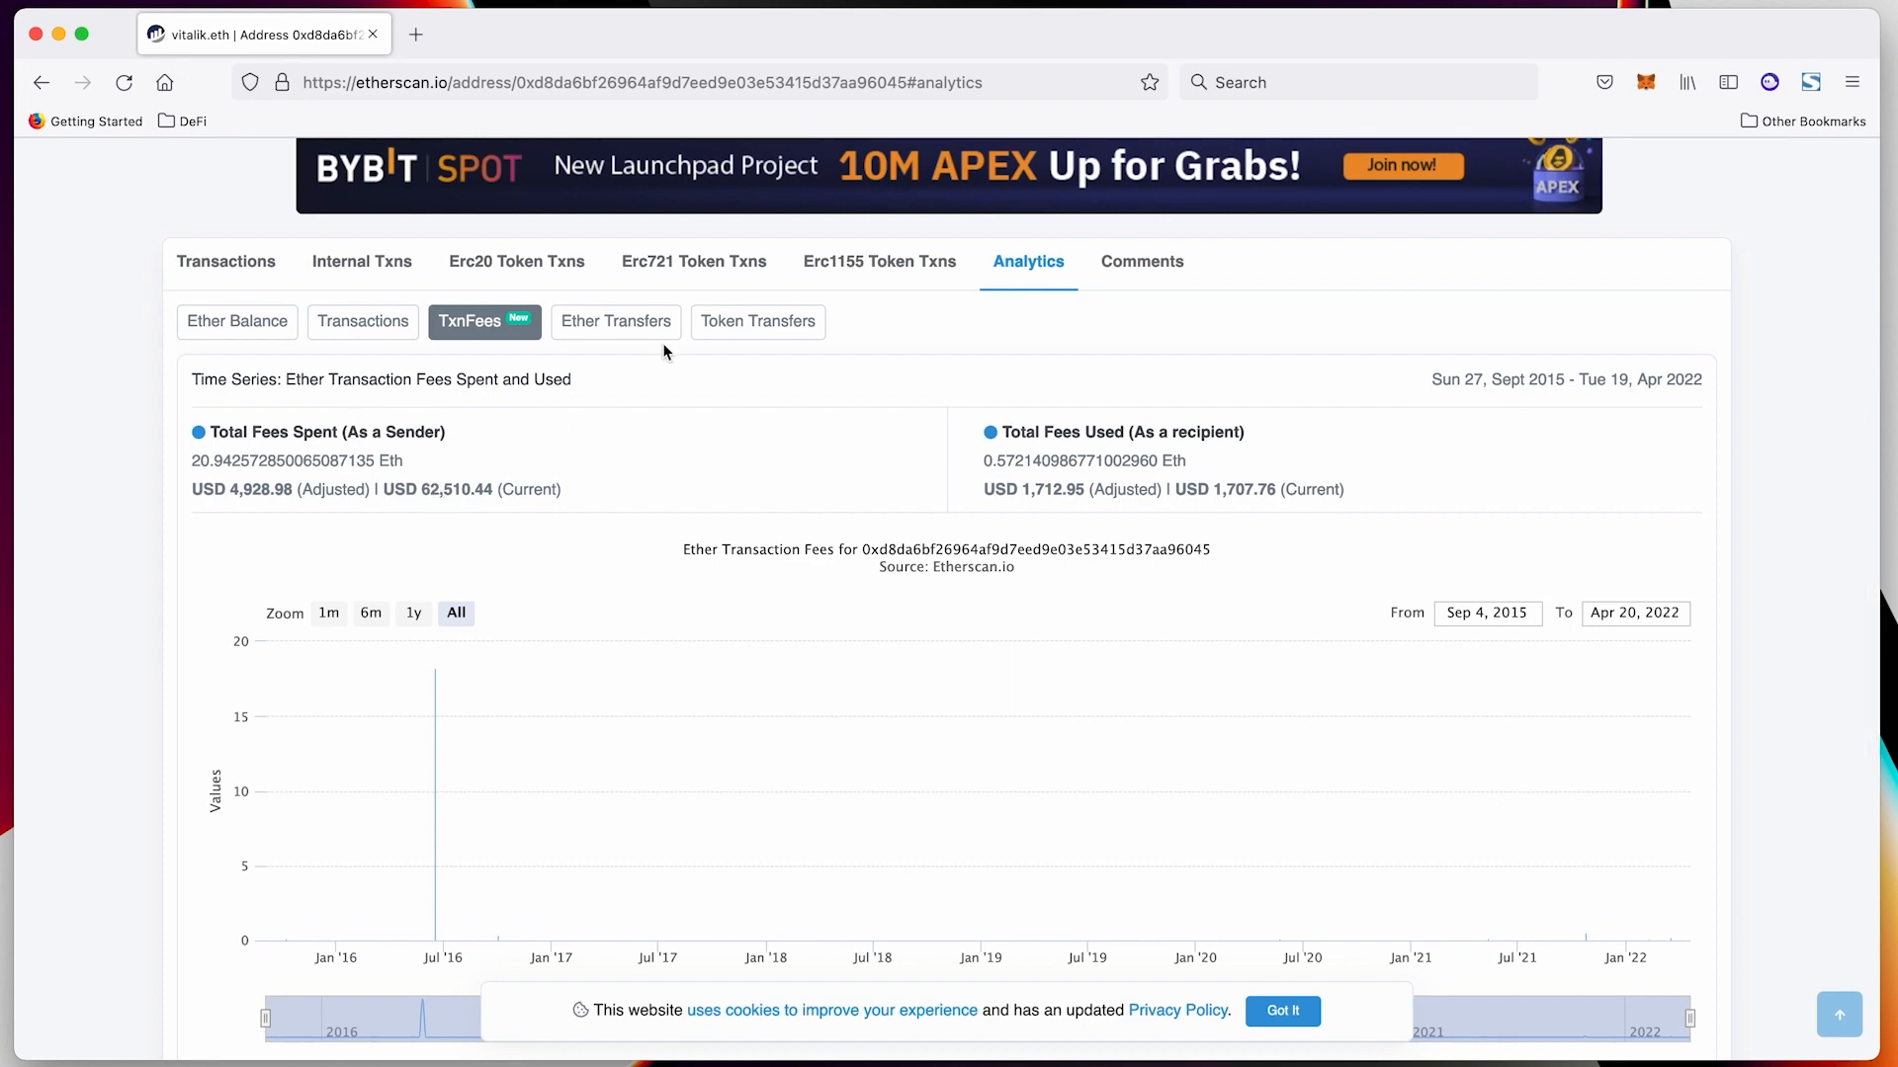
click(614, 321)
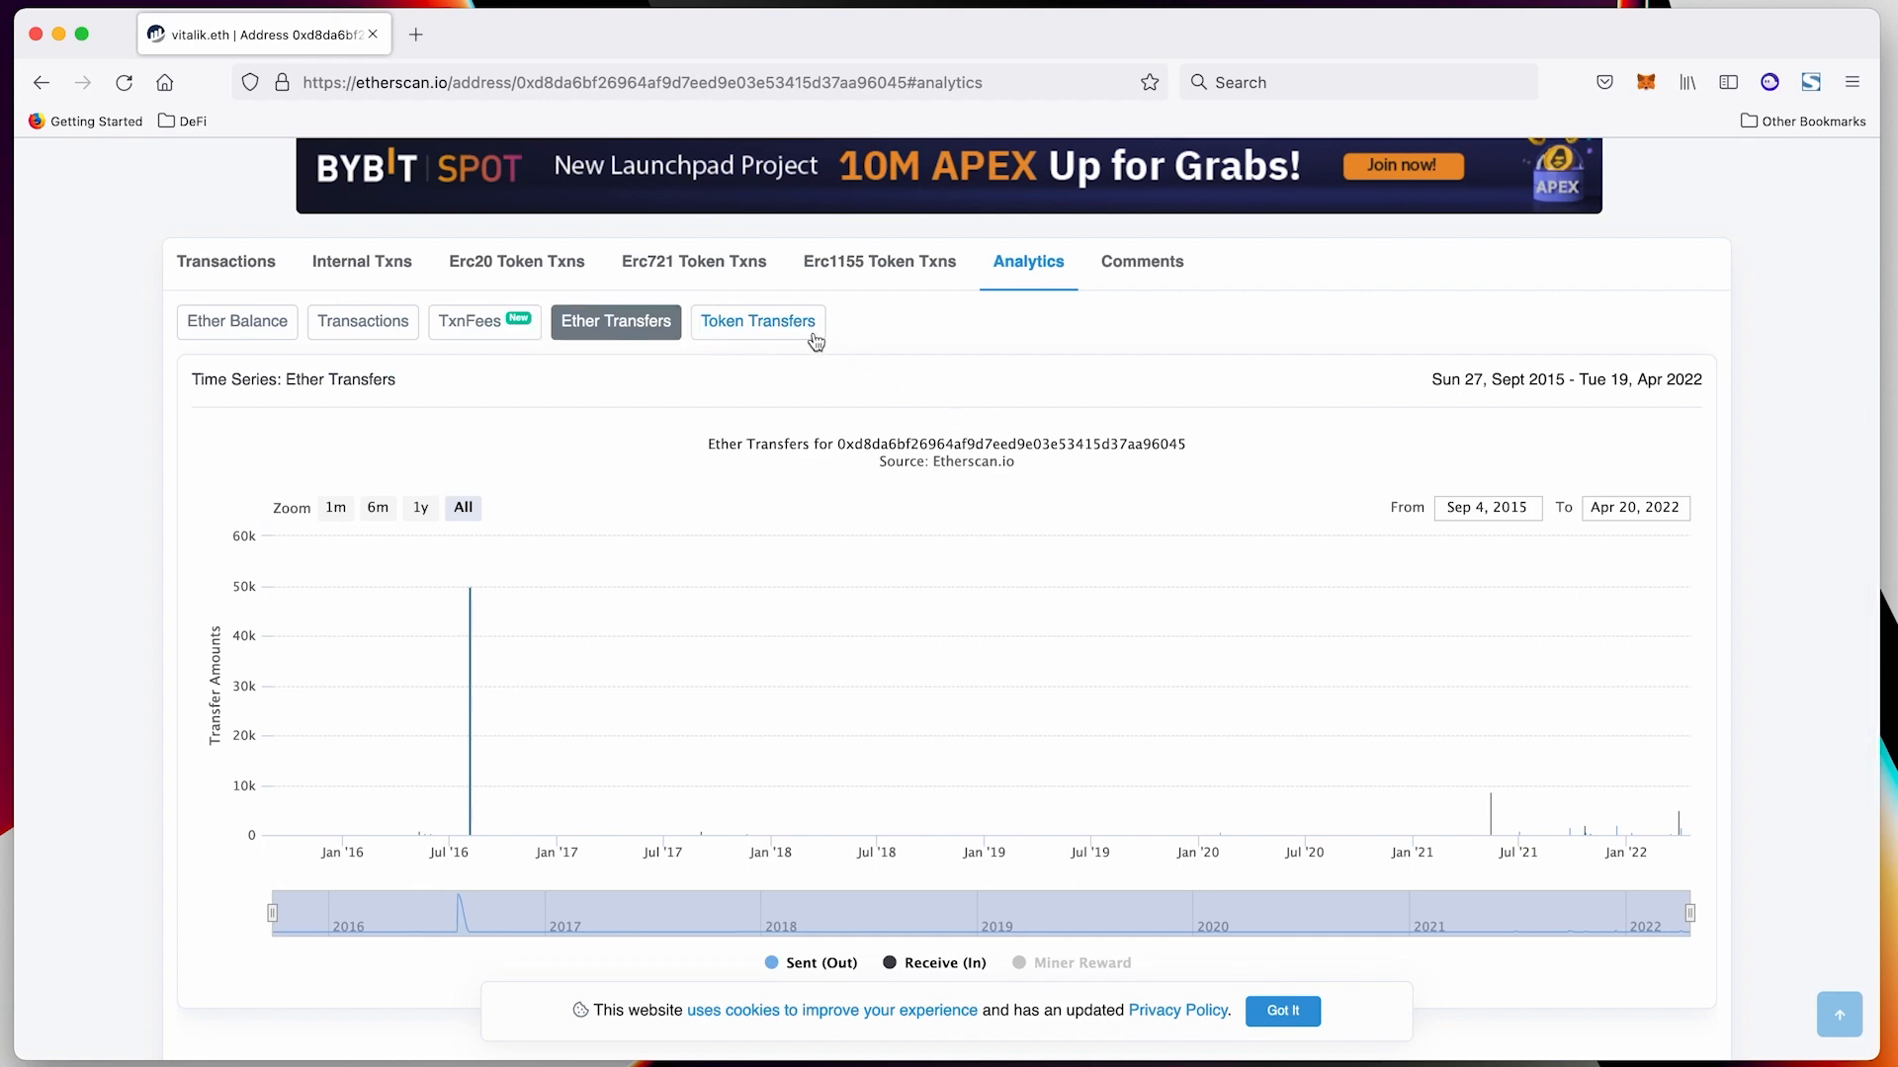
click(758, 320)
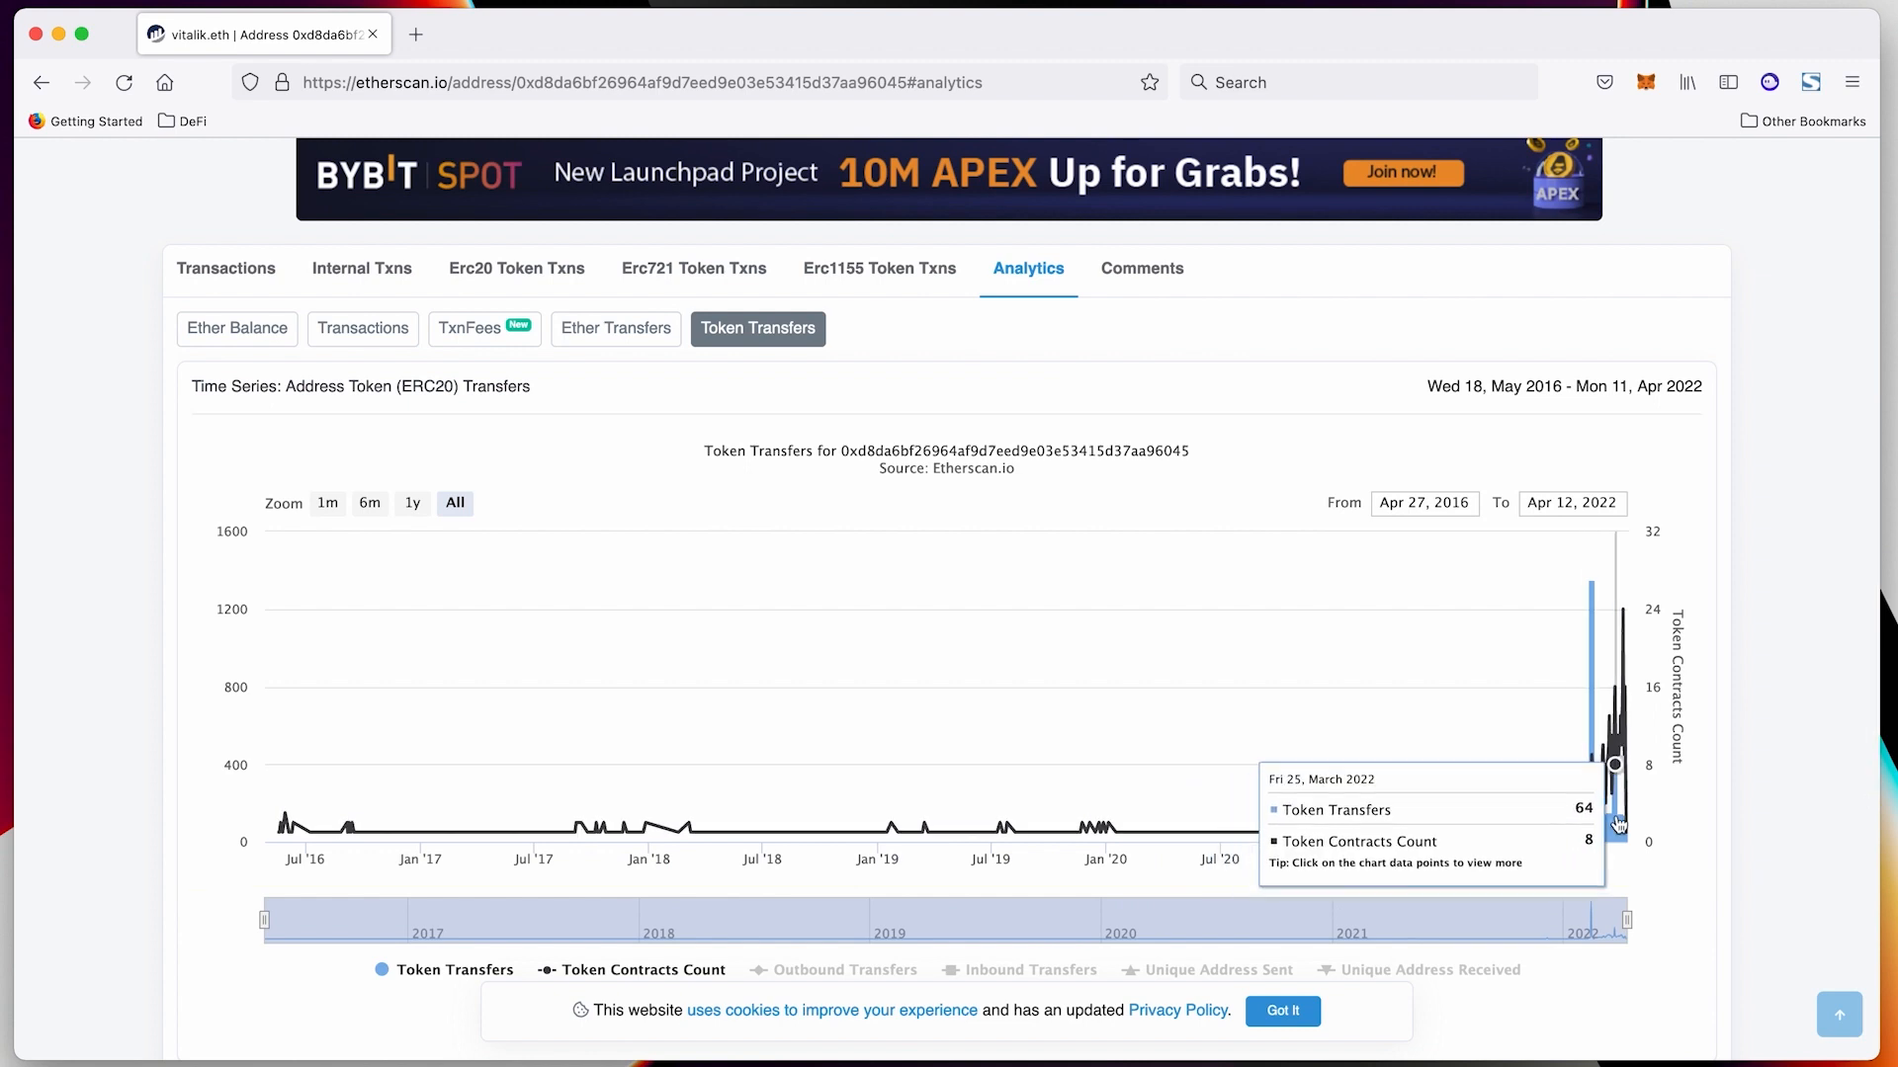
mouse_move(1589, 766)
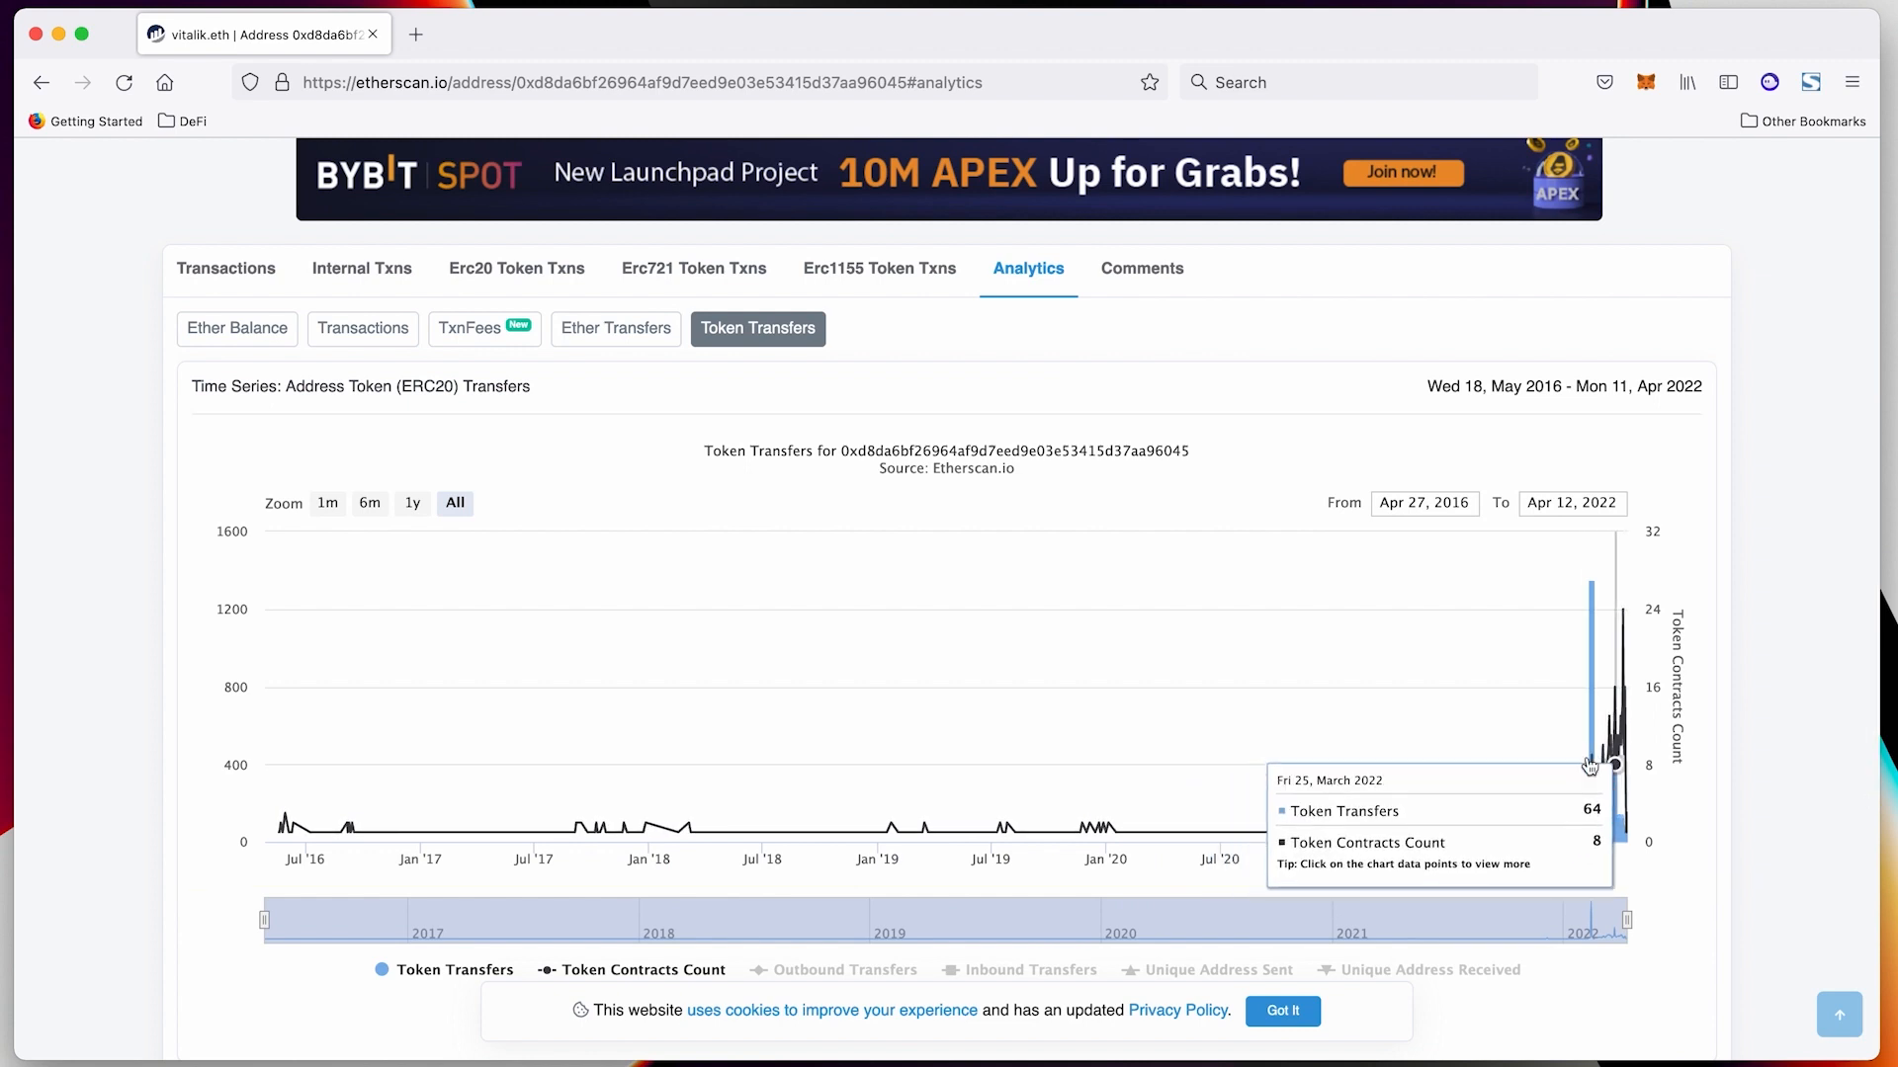
Scroll back to the top of the address page and switch to zachxbt's Twitter profile
scroll(up, 3)
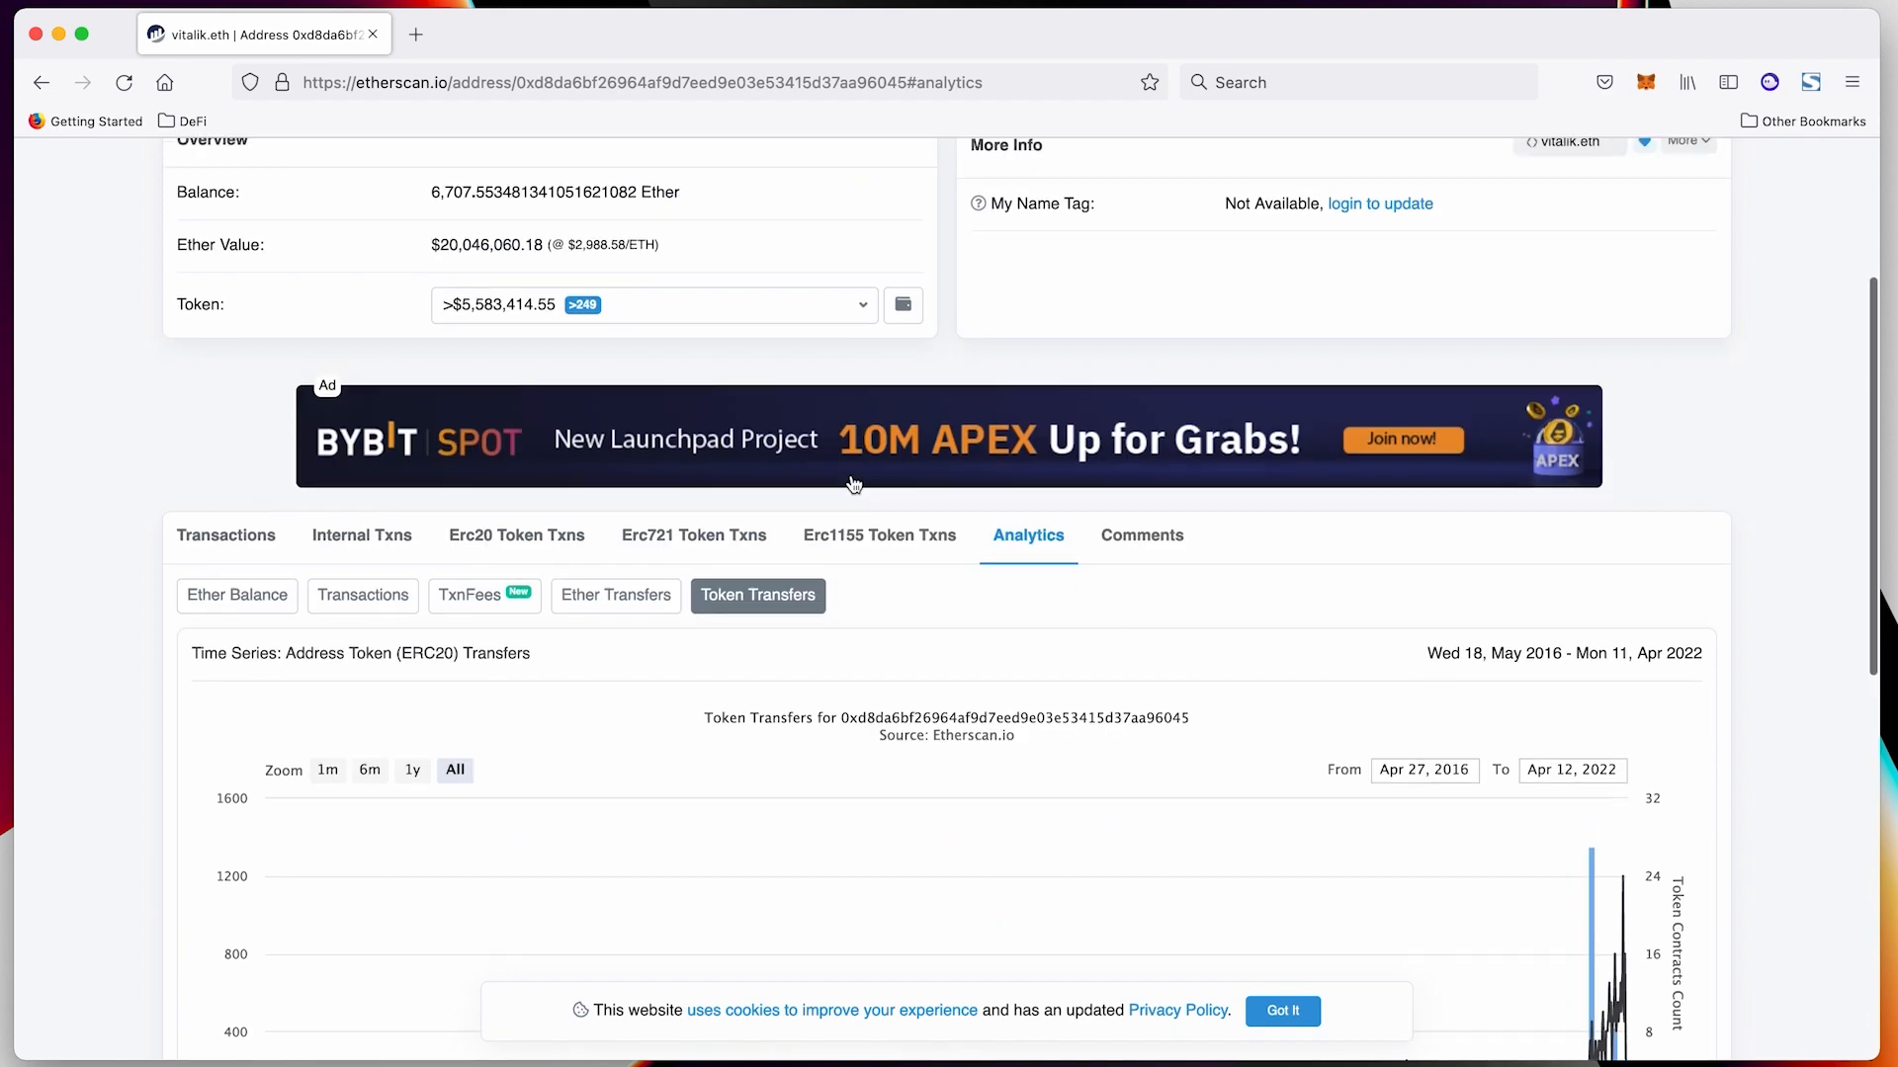
scroll(up, 3)
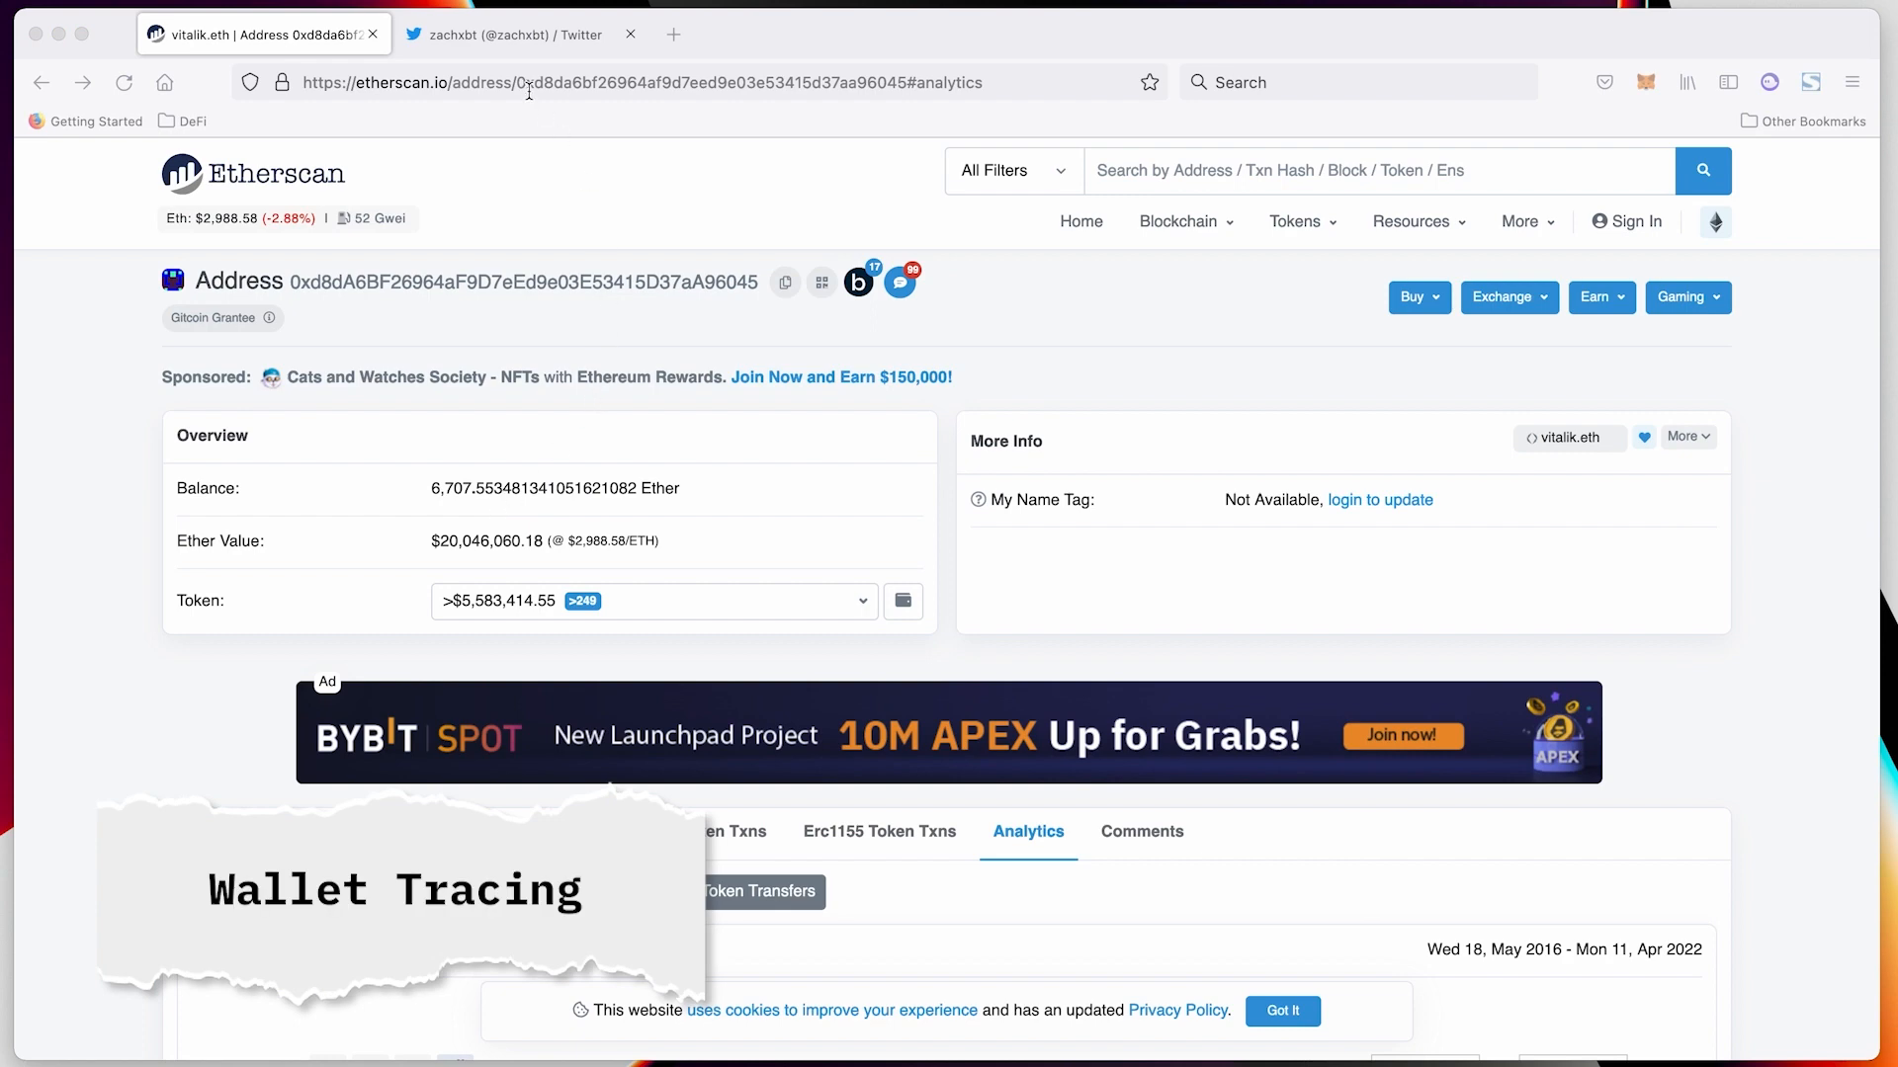
click(521, 33)
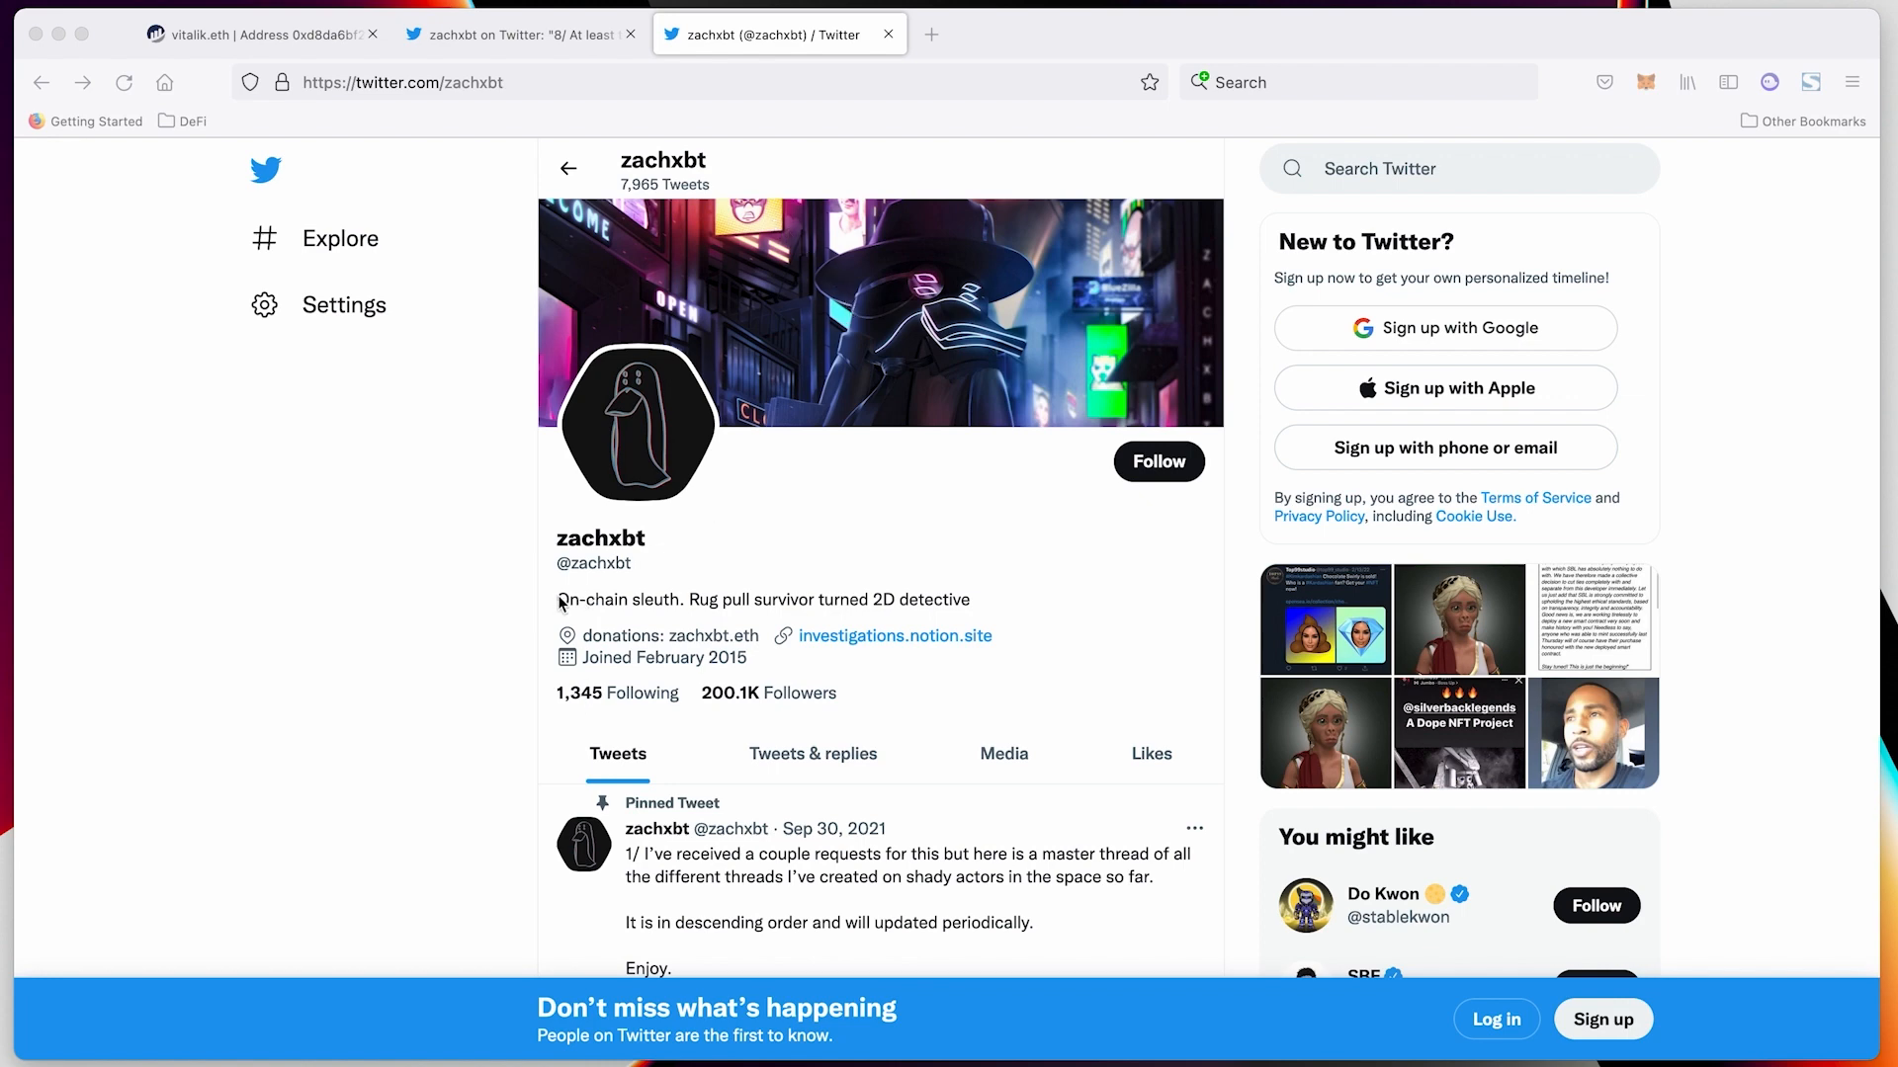
scroll(down, 3)
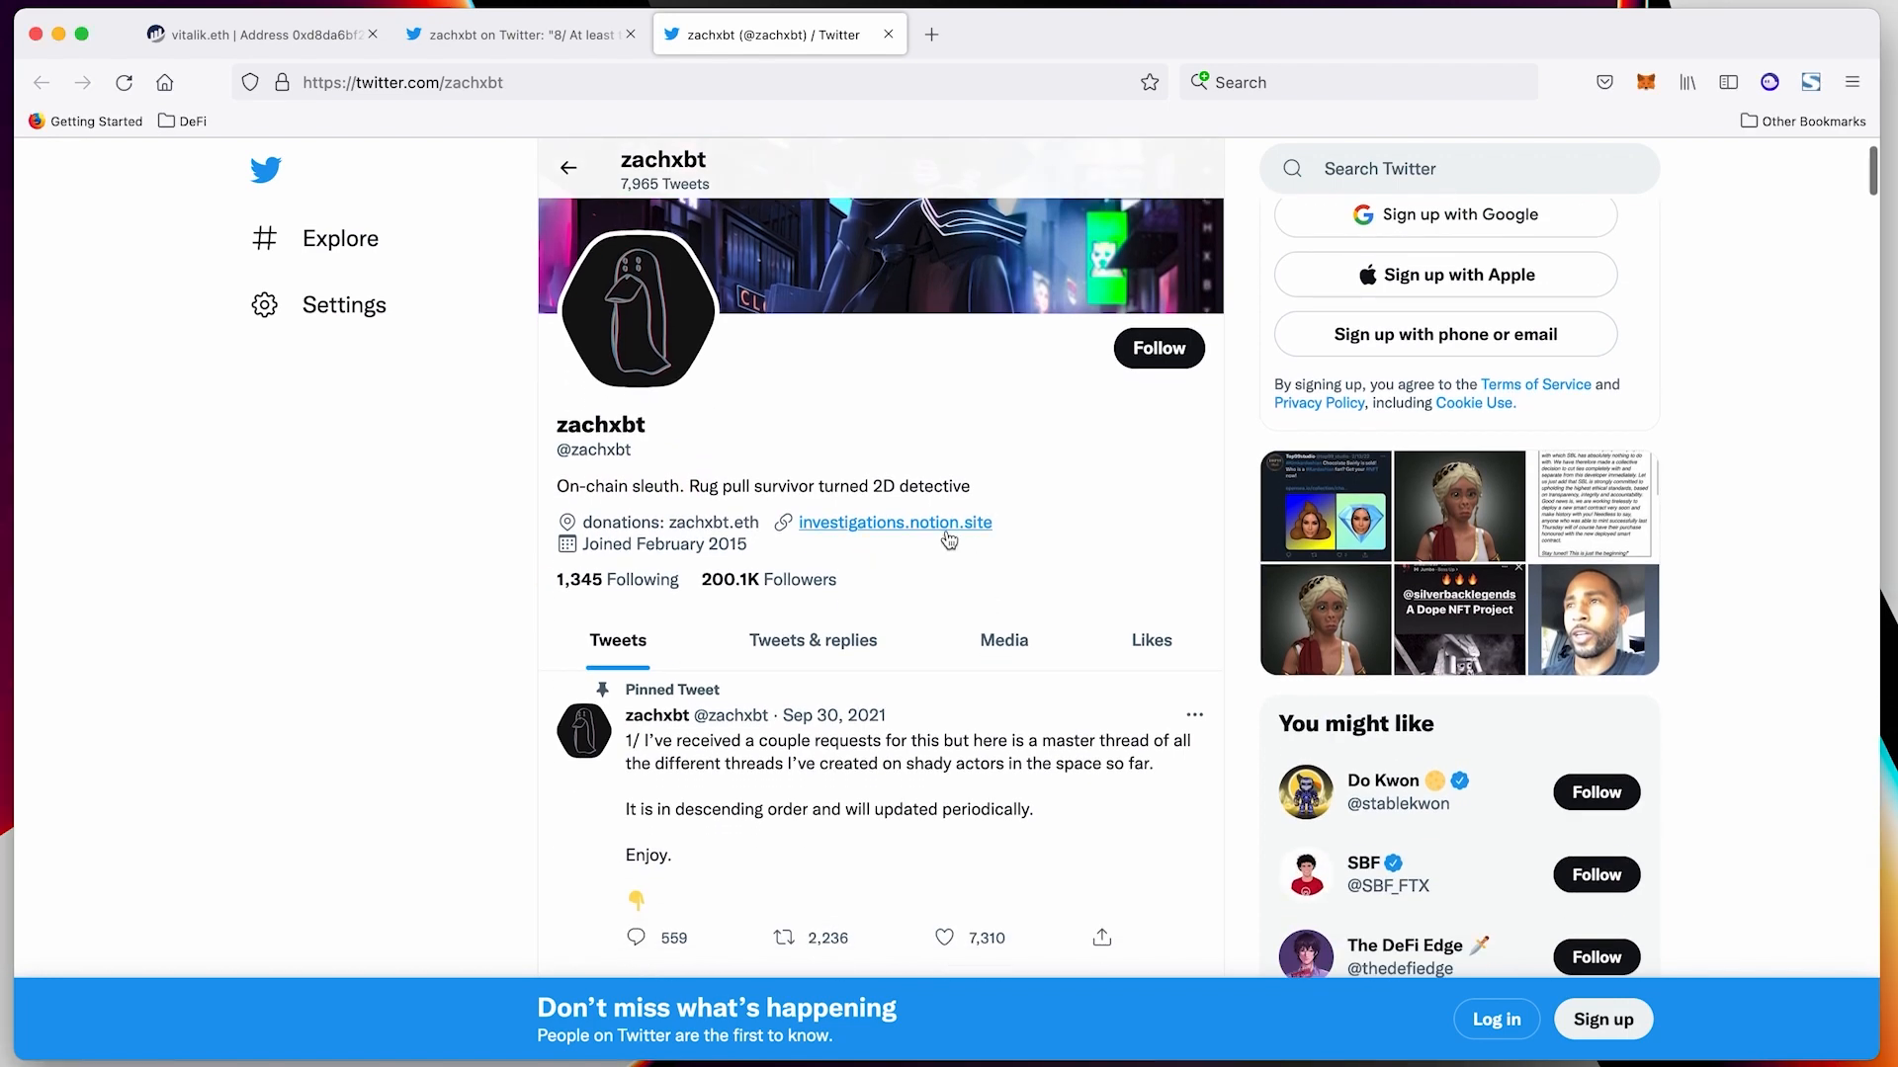
scroll(down, 3)
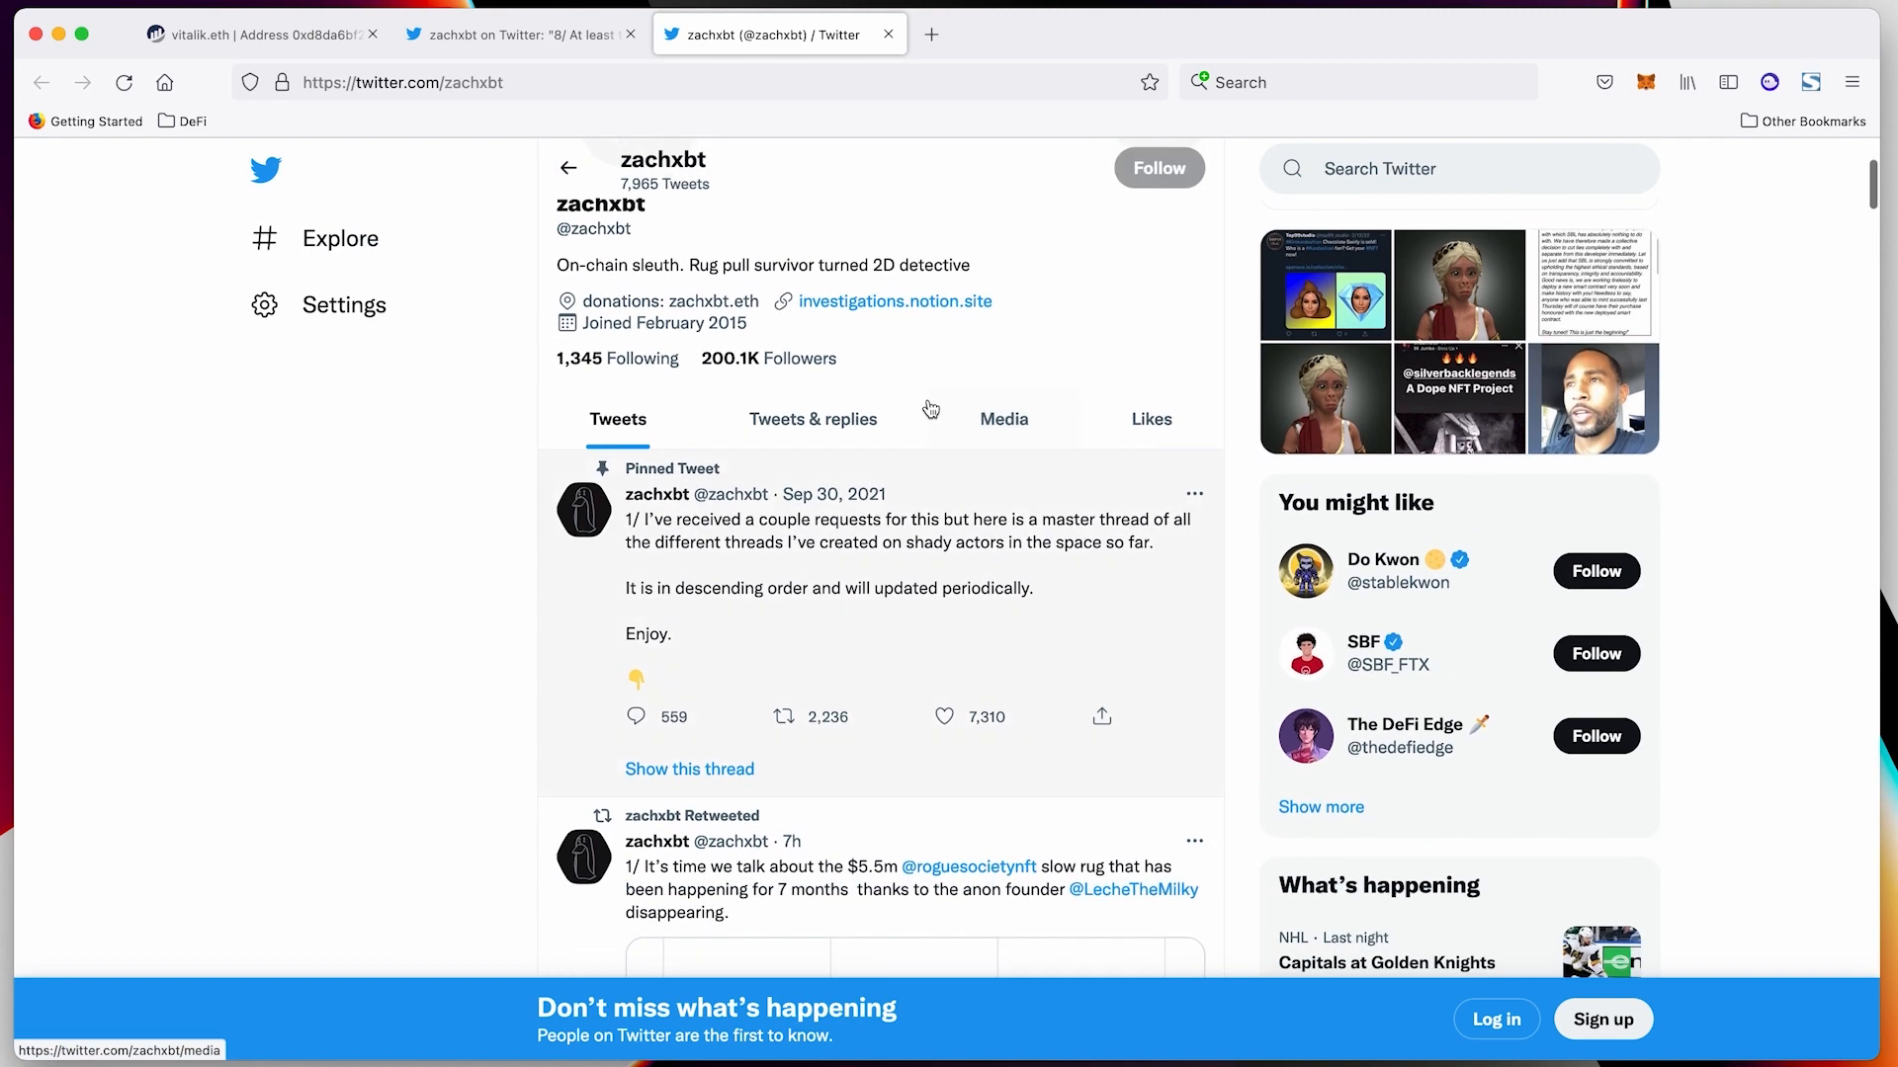
scroll(down, 3)
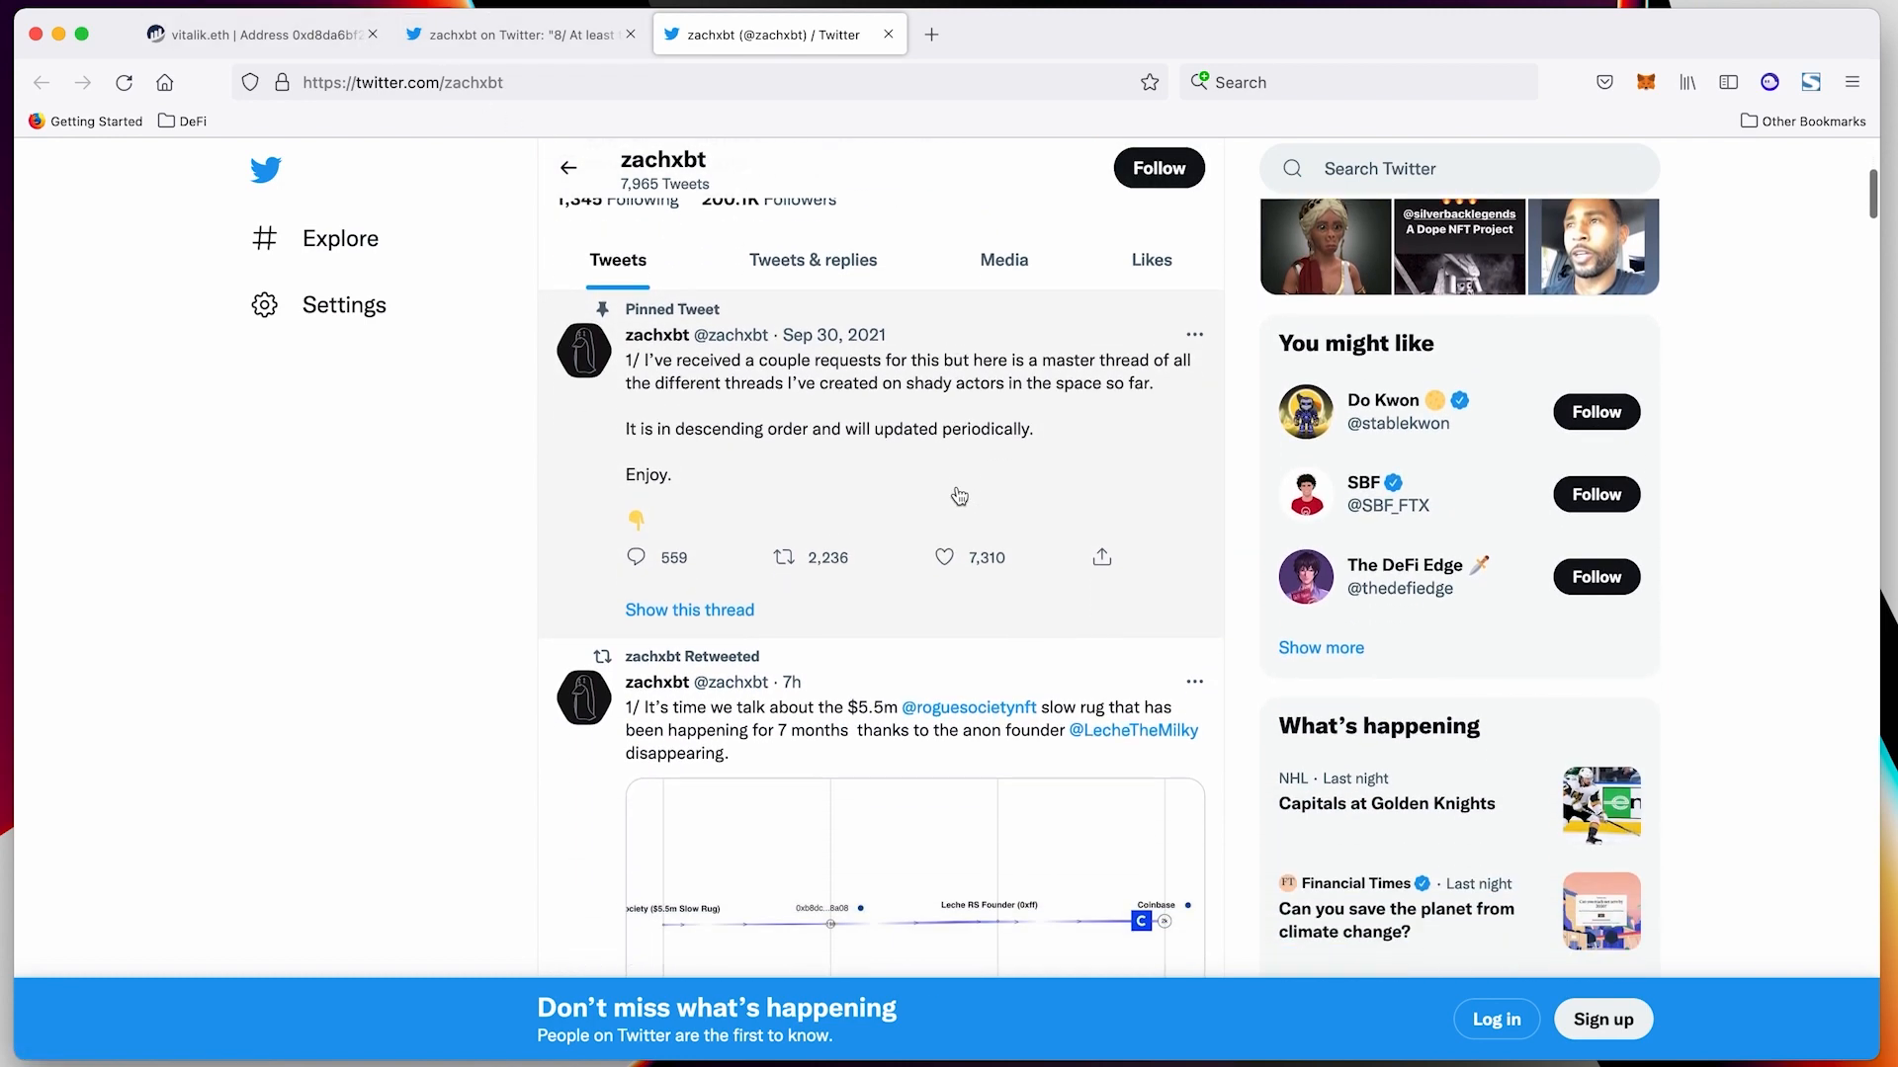
scroll(down, 3)
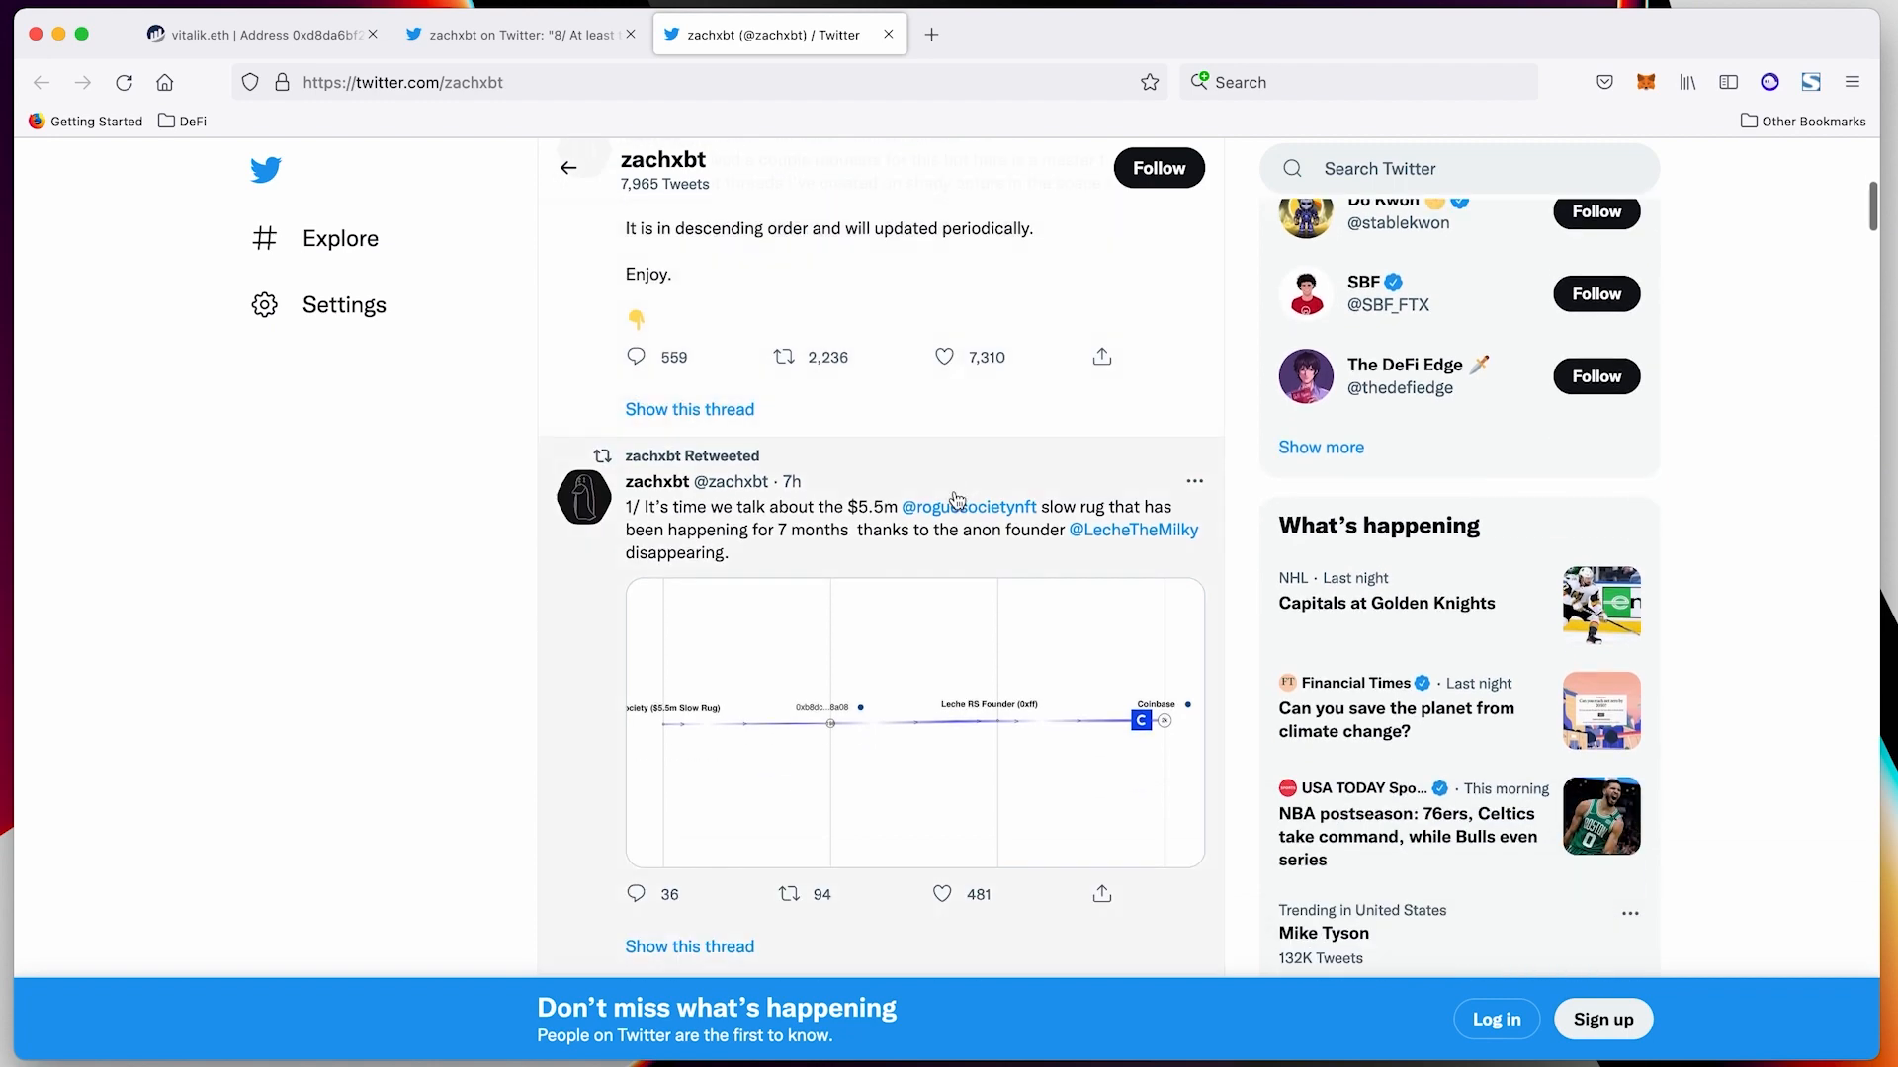
Enlarge the Rogue Society fund-flow graph, then bring up the Rich Bulls Club Binance cash-out diagram
click(911, 721)
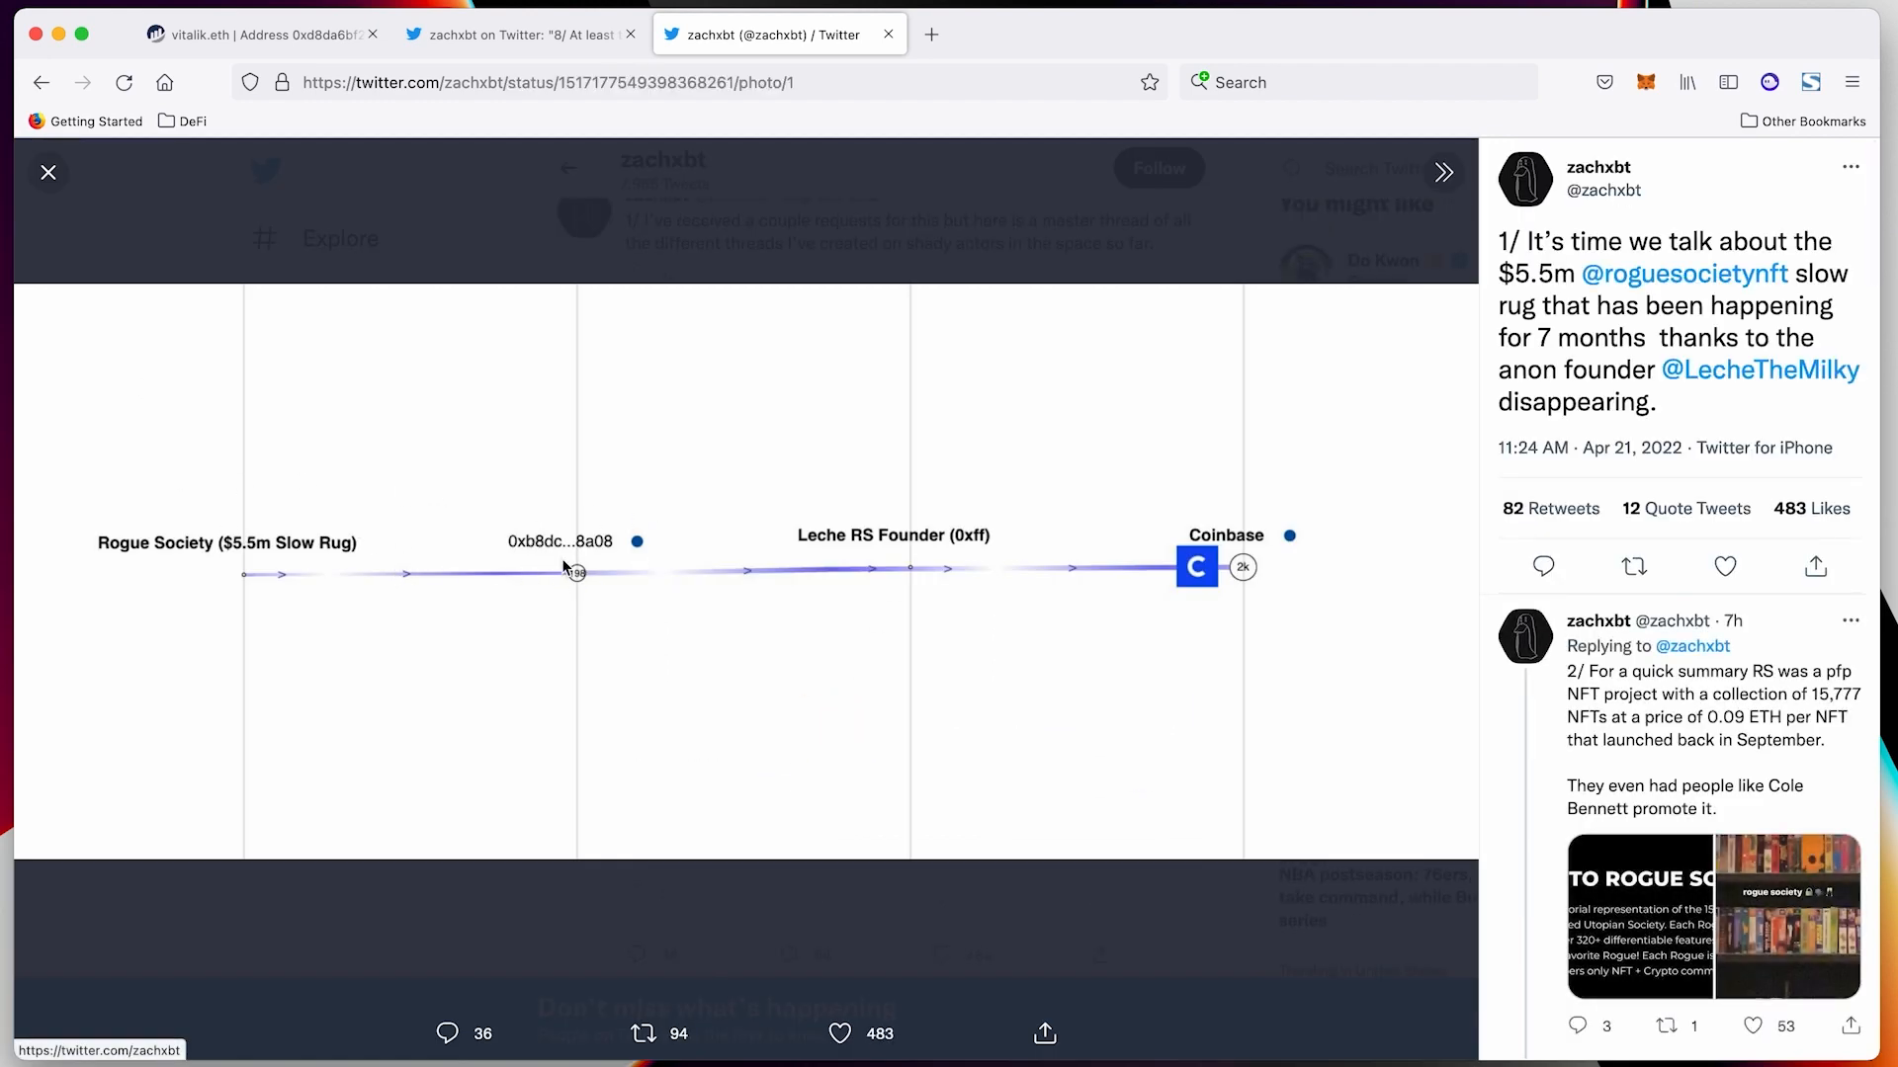
mouse_move(218, 548)
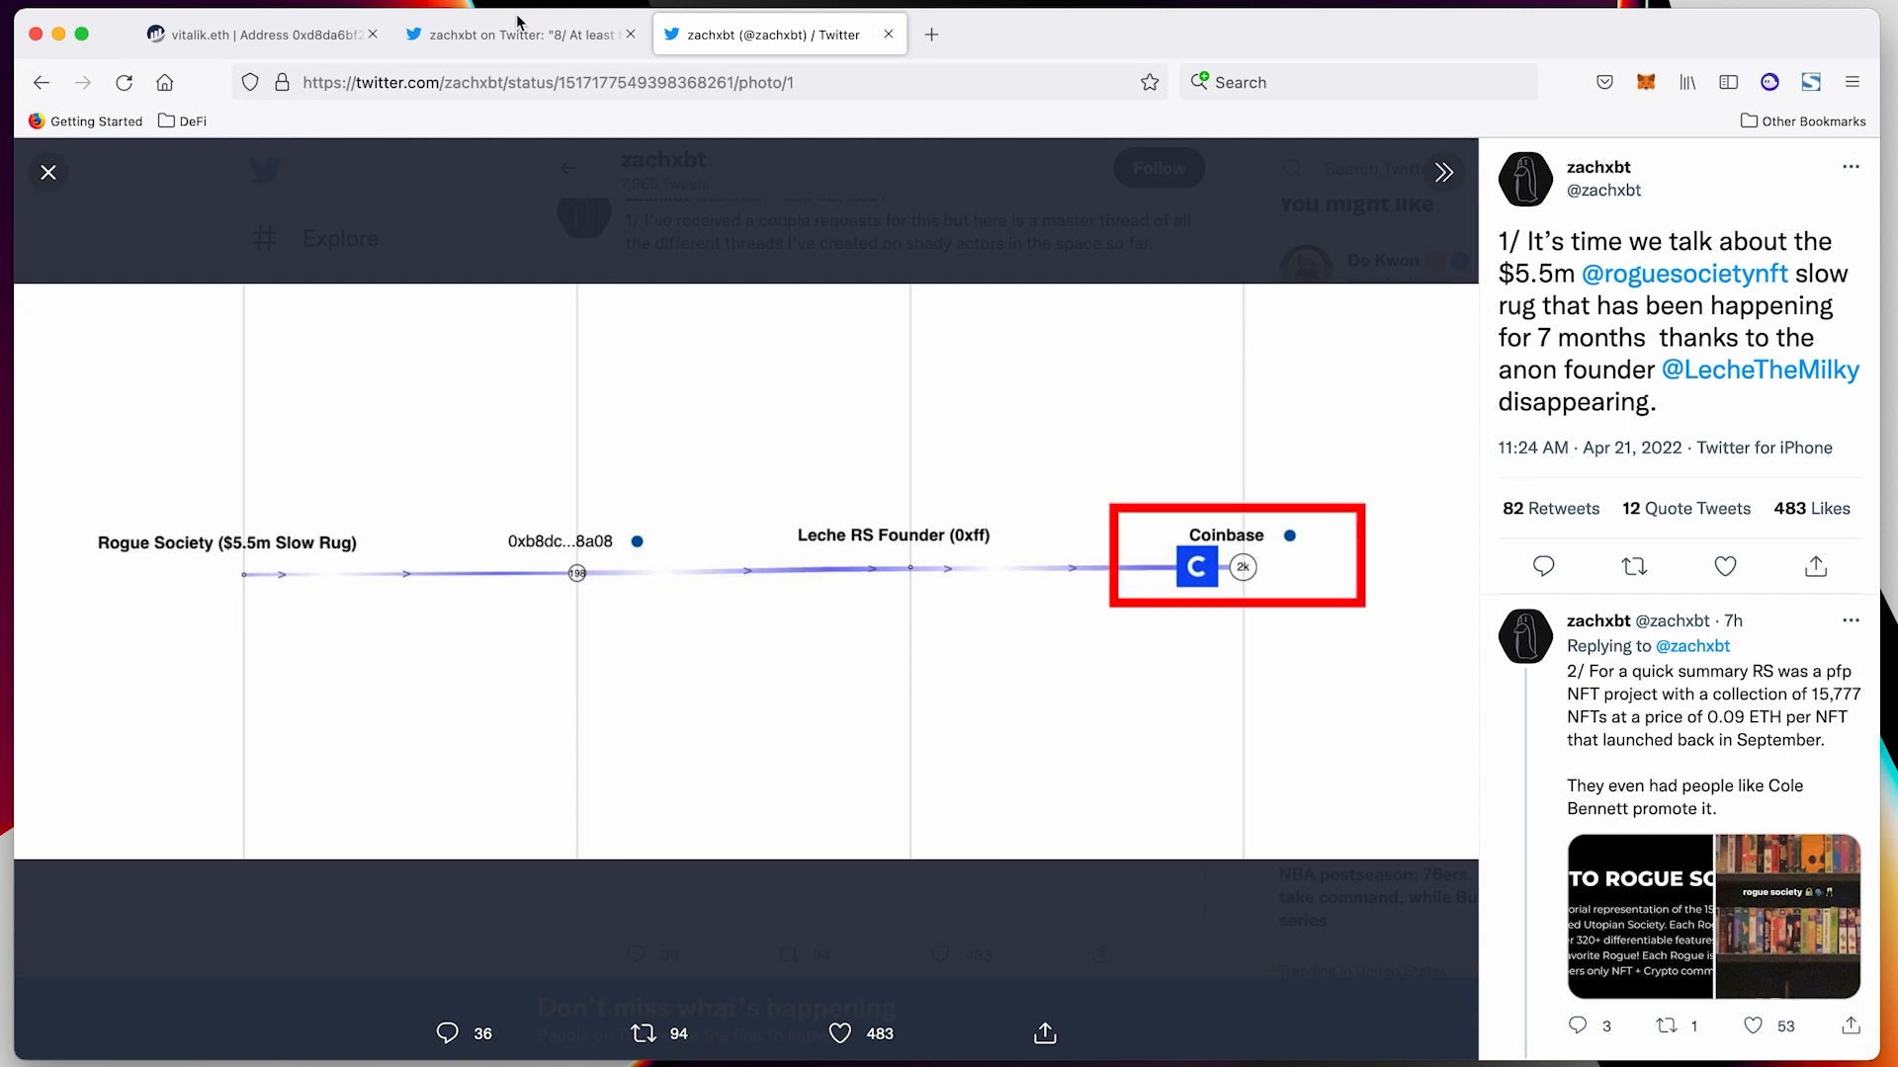
click(521, 34)
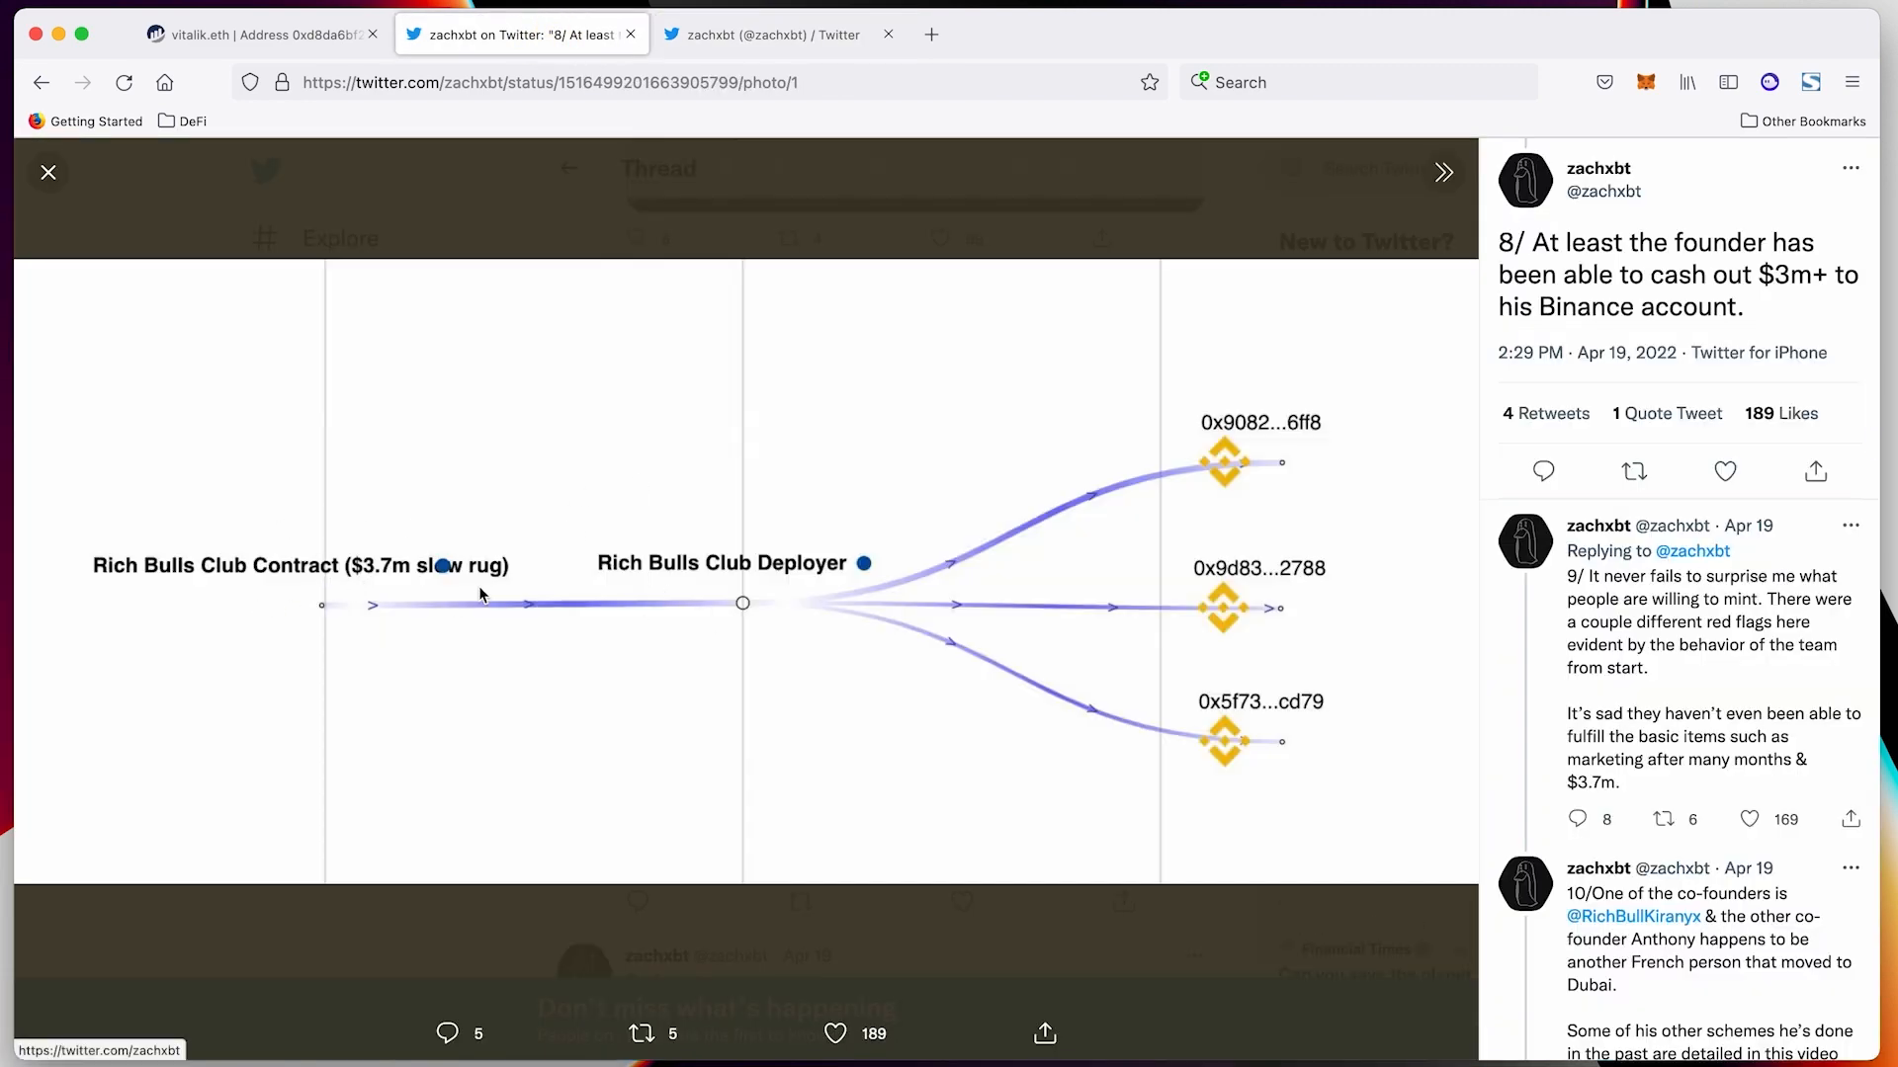
mouse_move(333, 554)
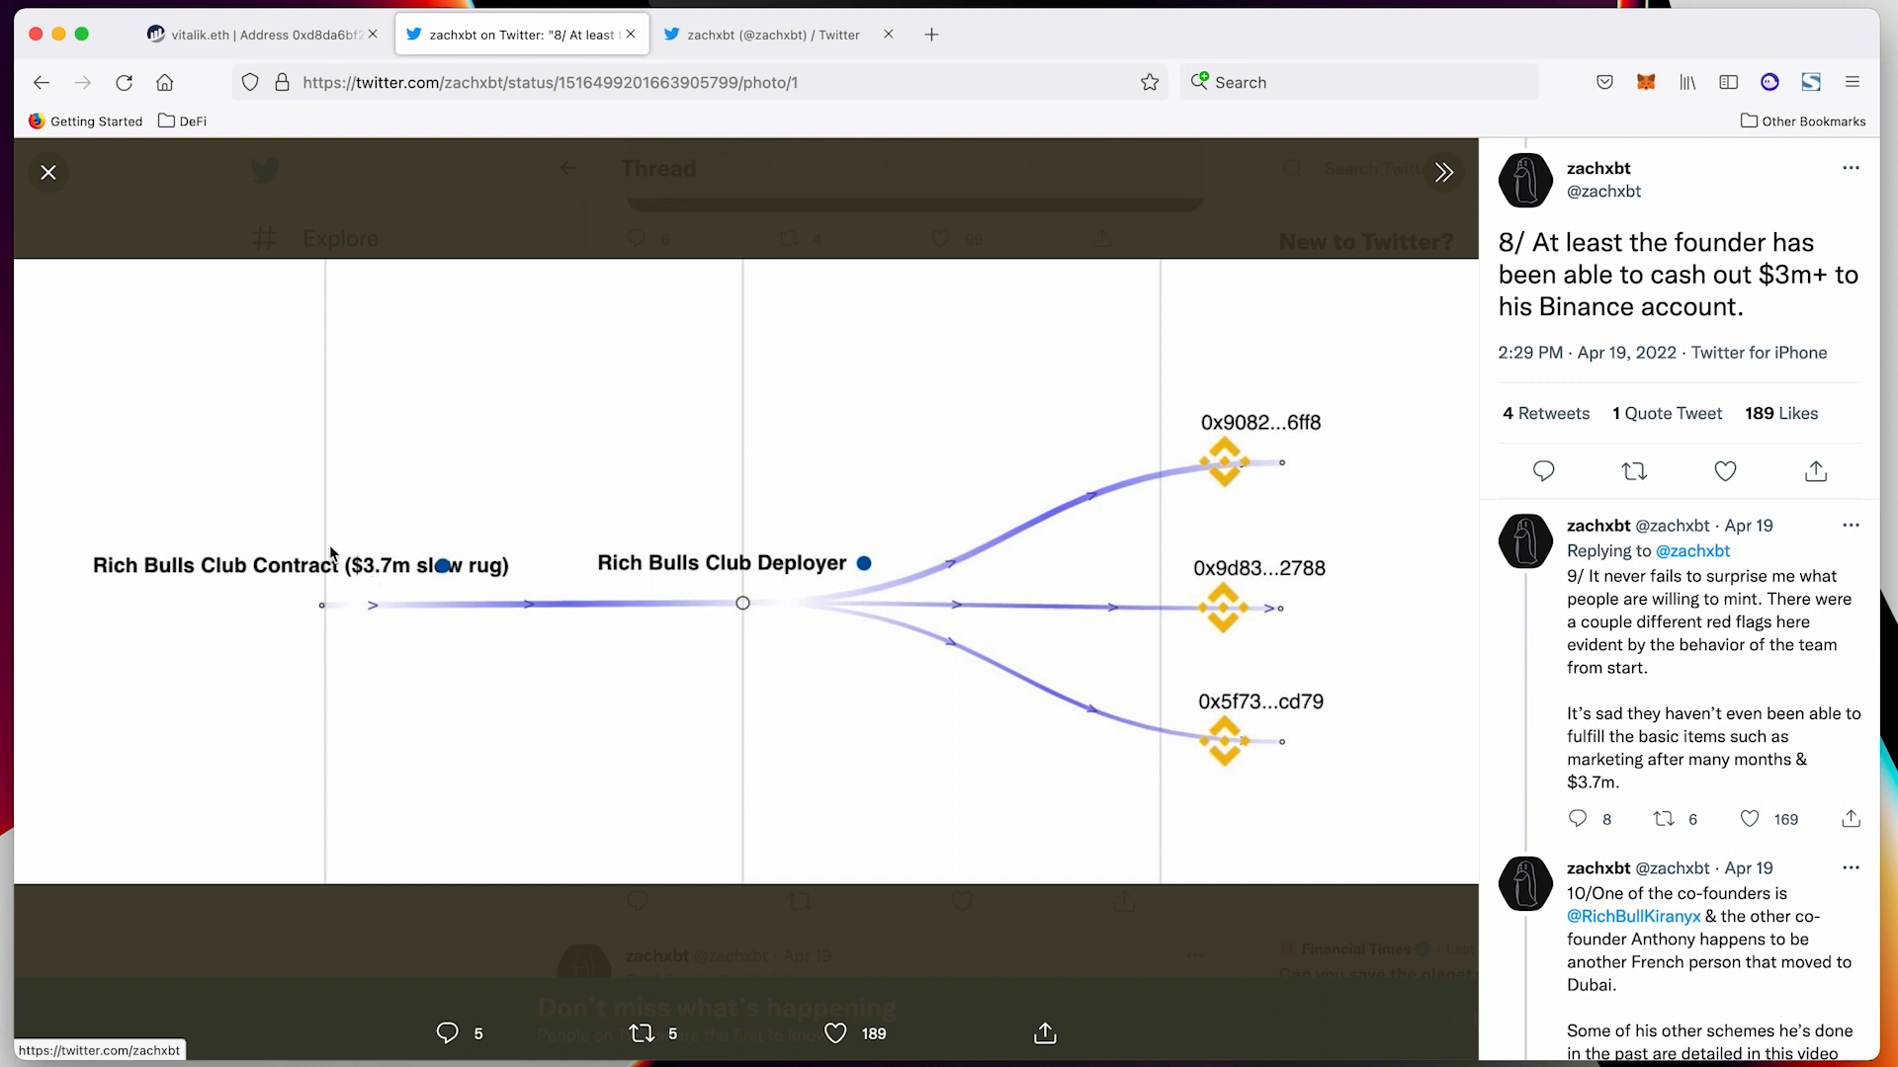
mouse_move(454, 643)
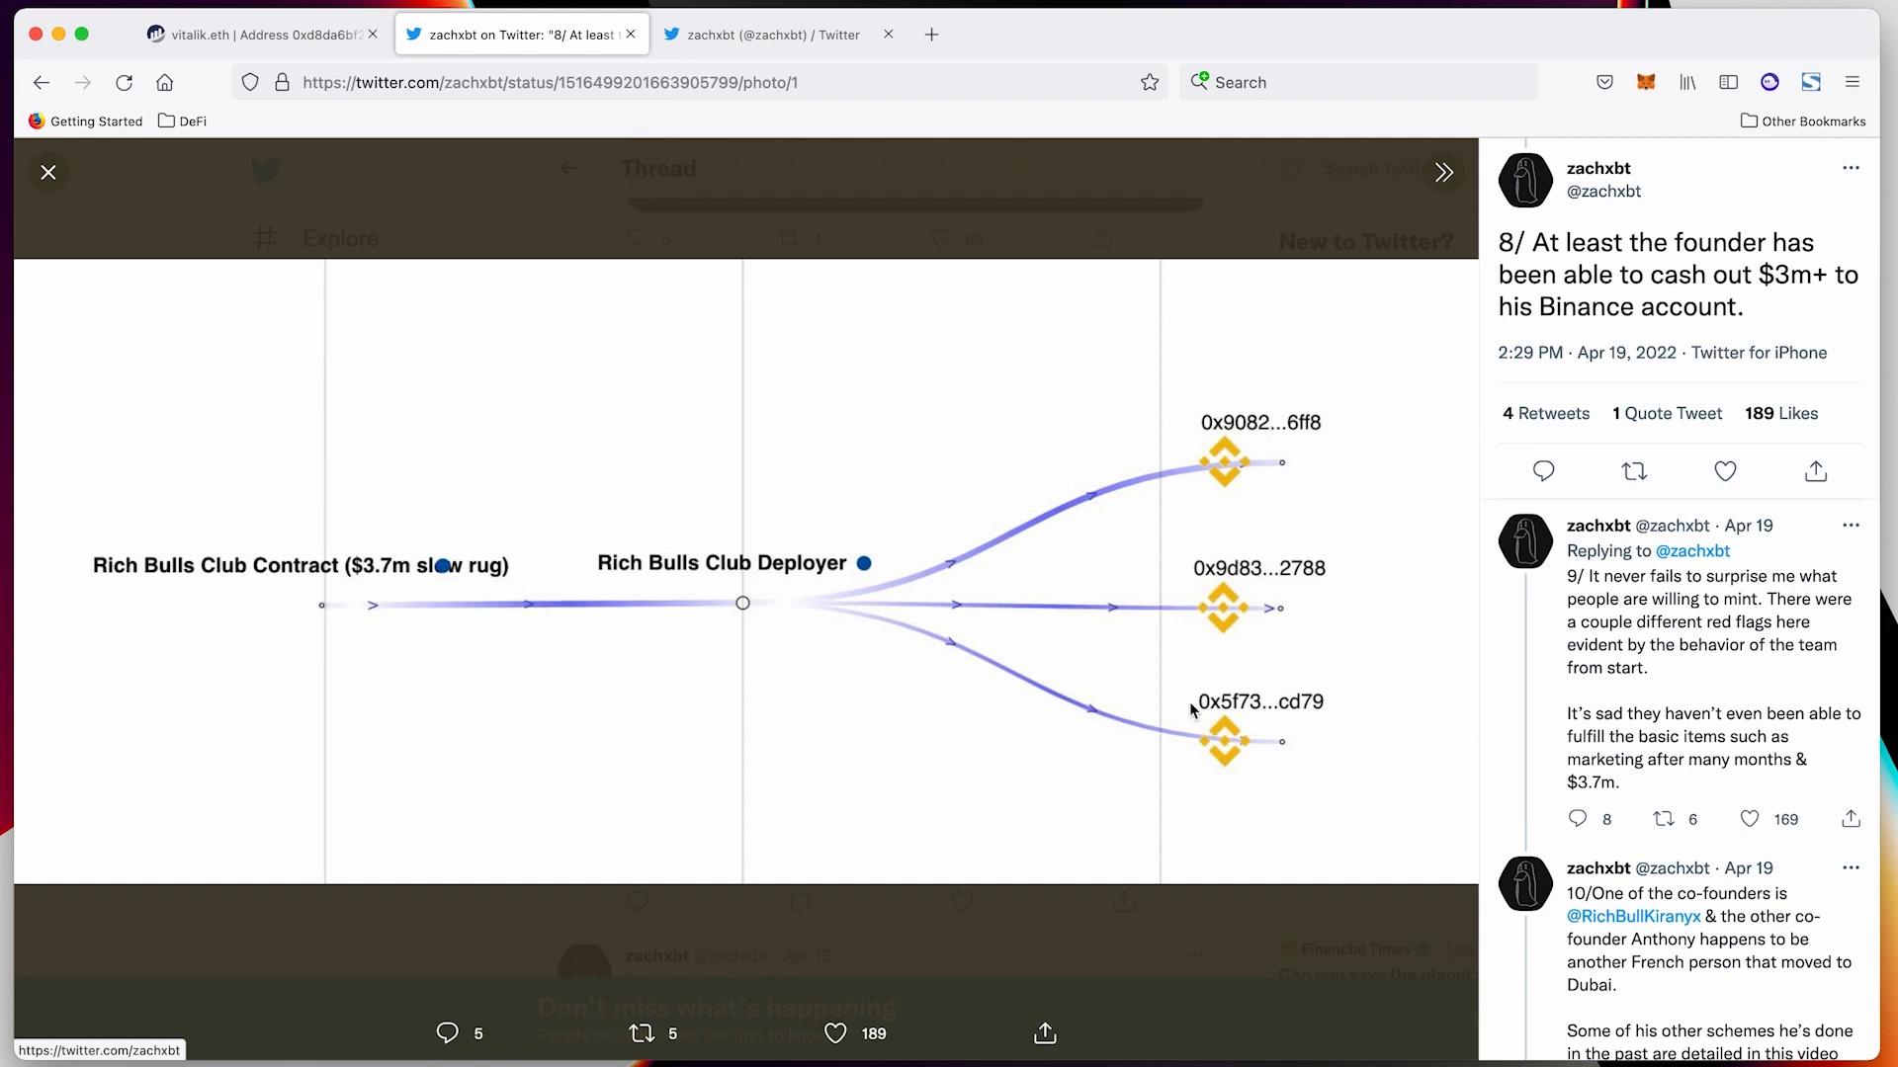
Close the image and review address 0x08502659…1d28: 16.67 ETH balance and 13,737 transactions
click(49, 172)
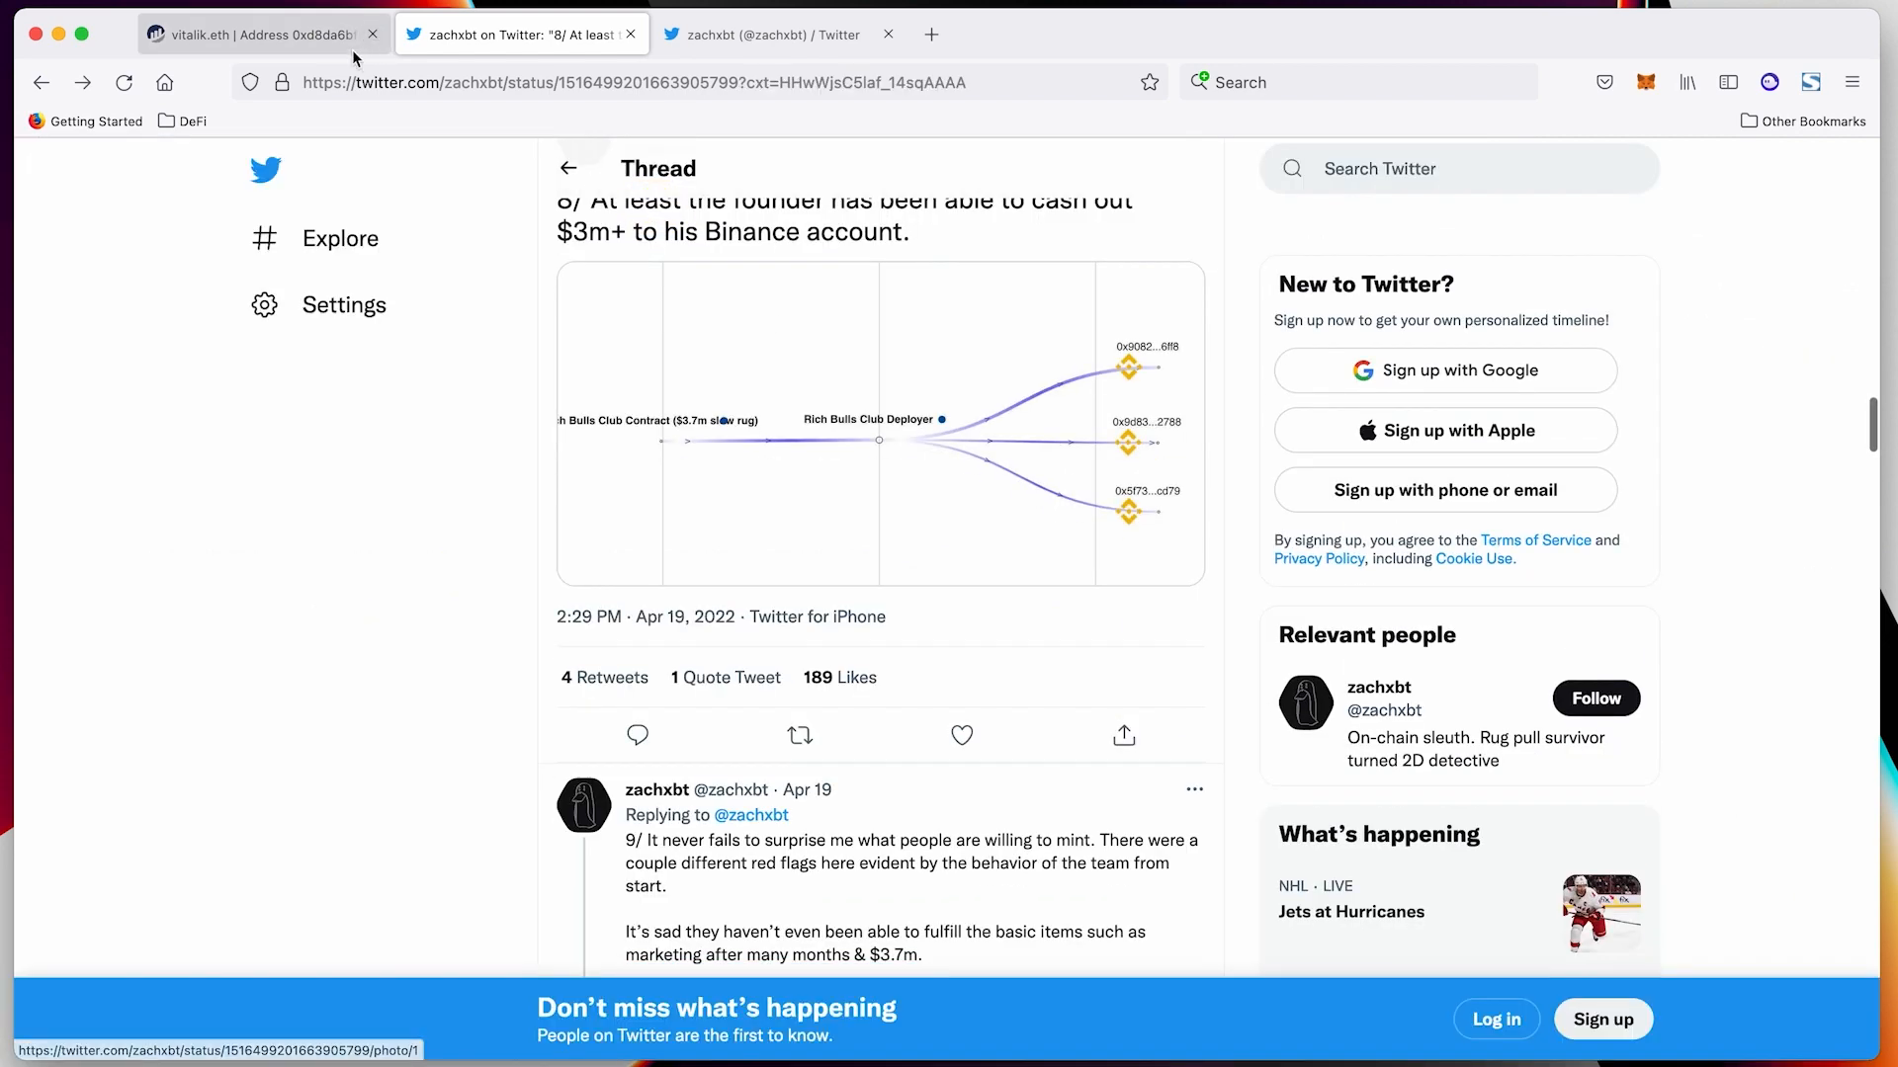
click(254, 34)
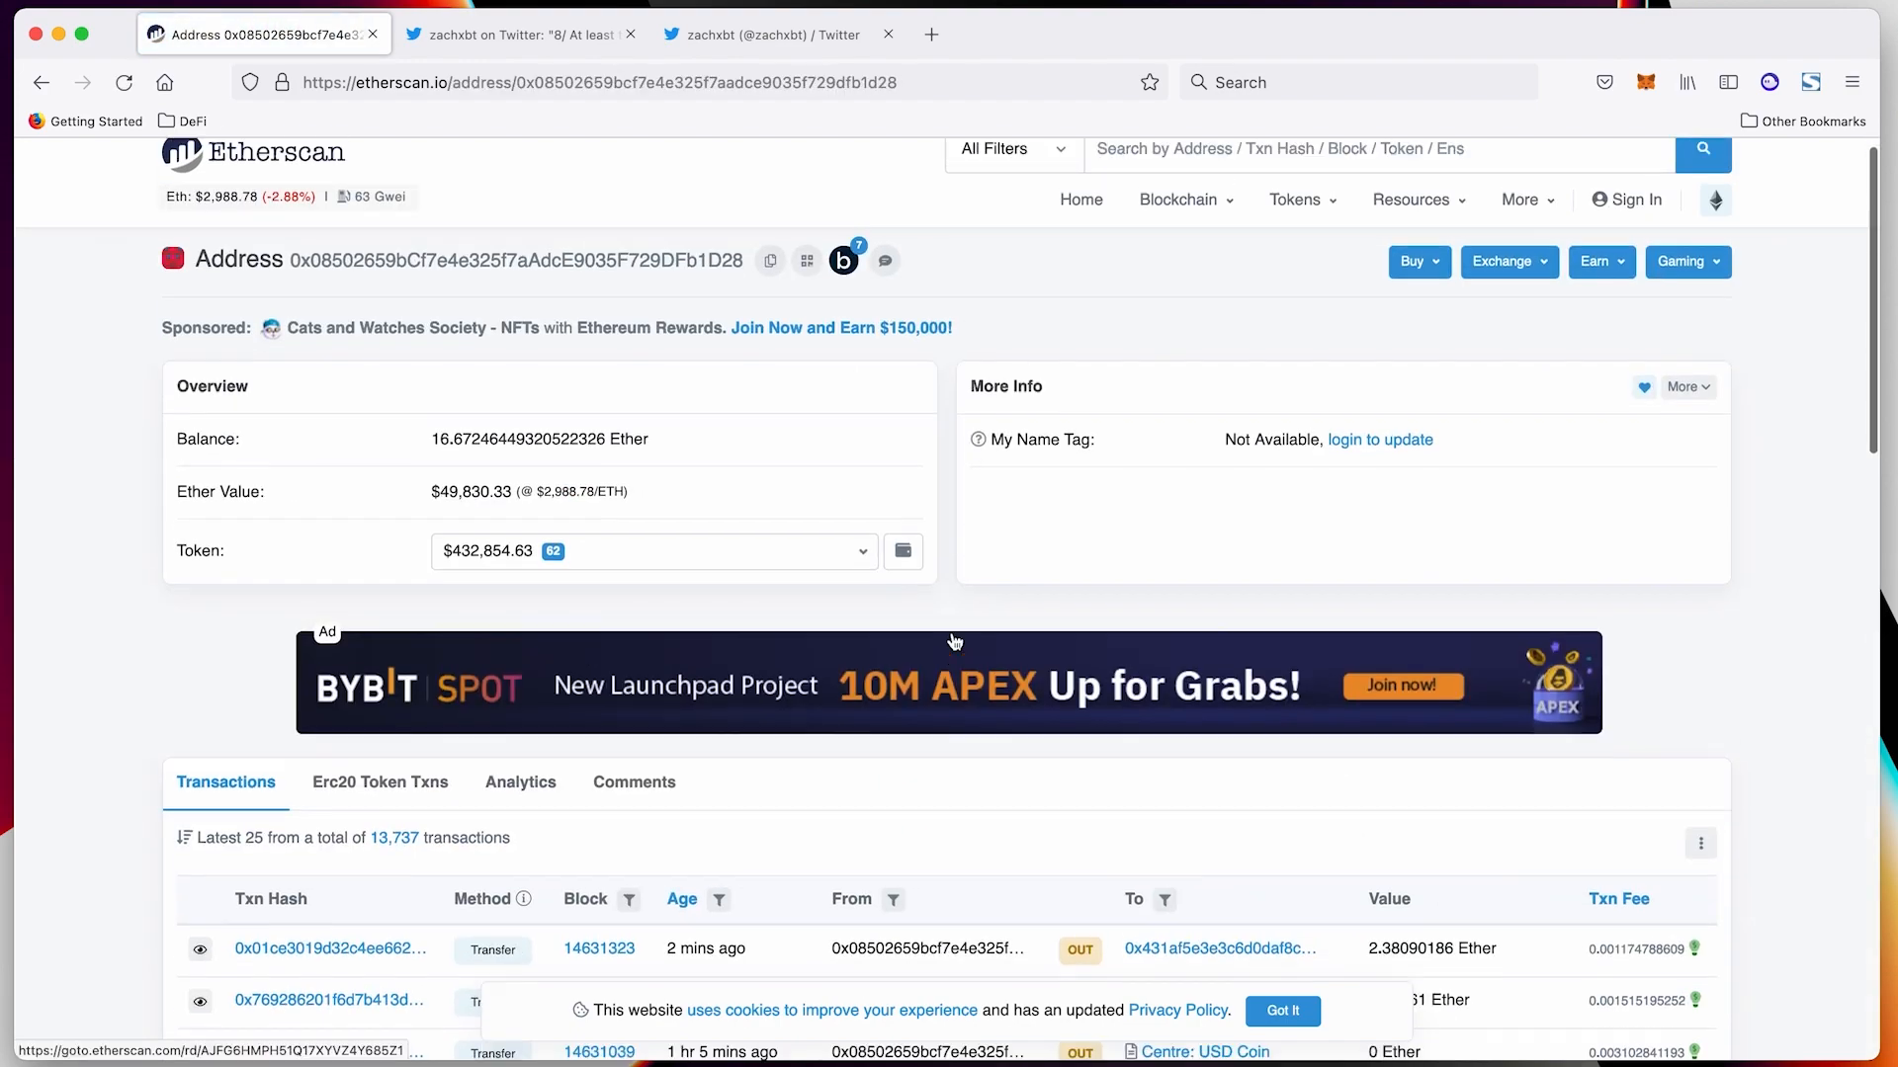
scroll(down, 3)
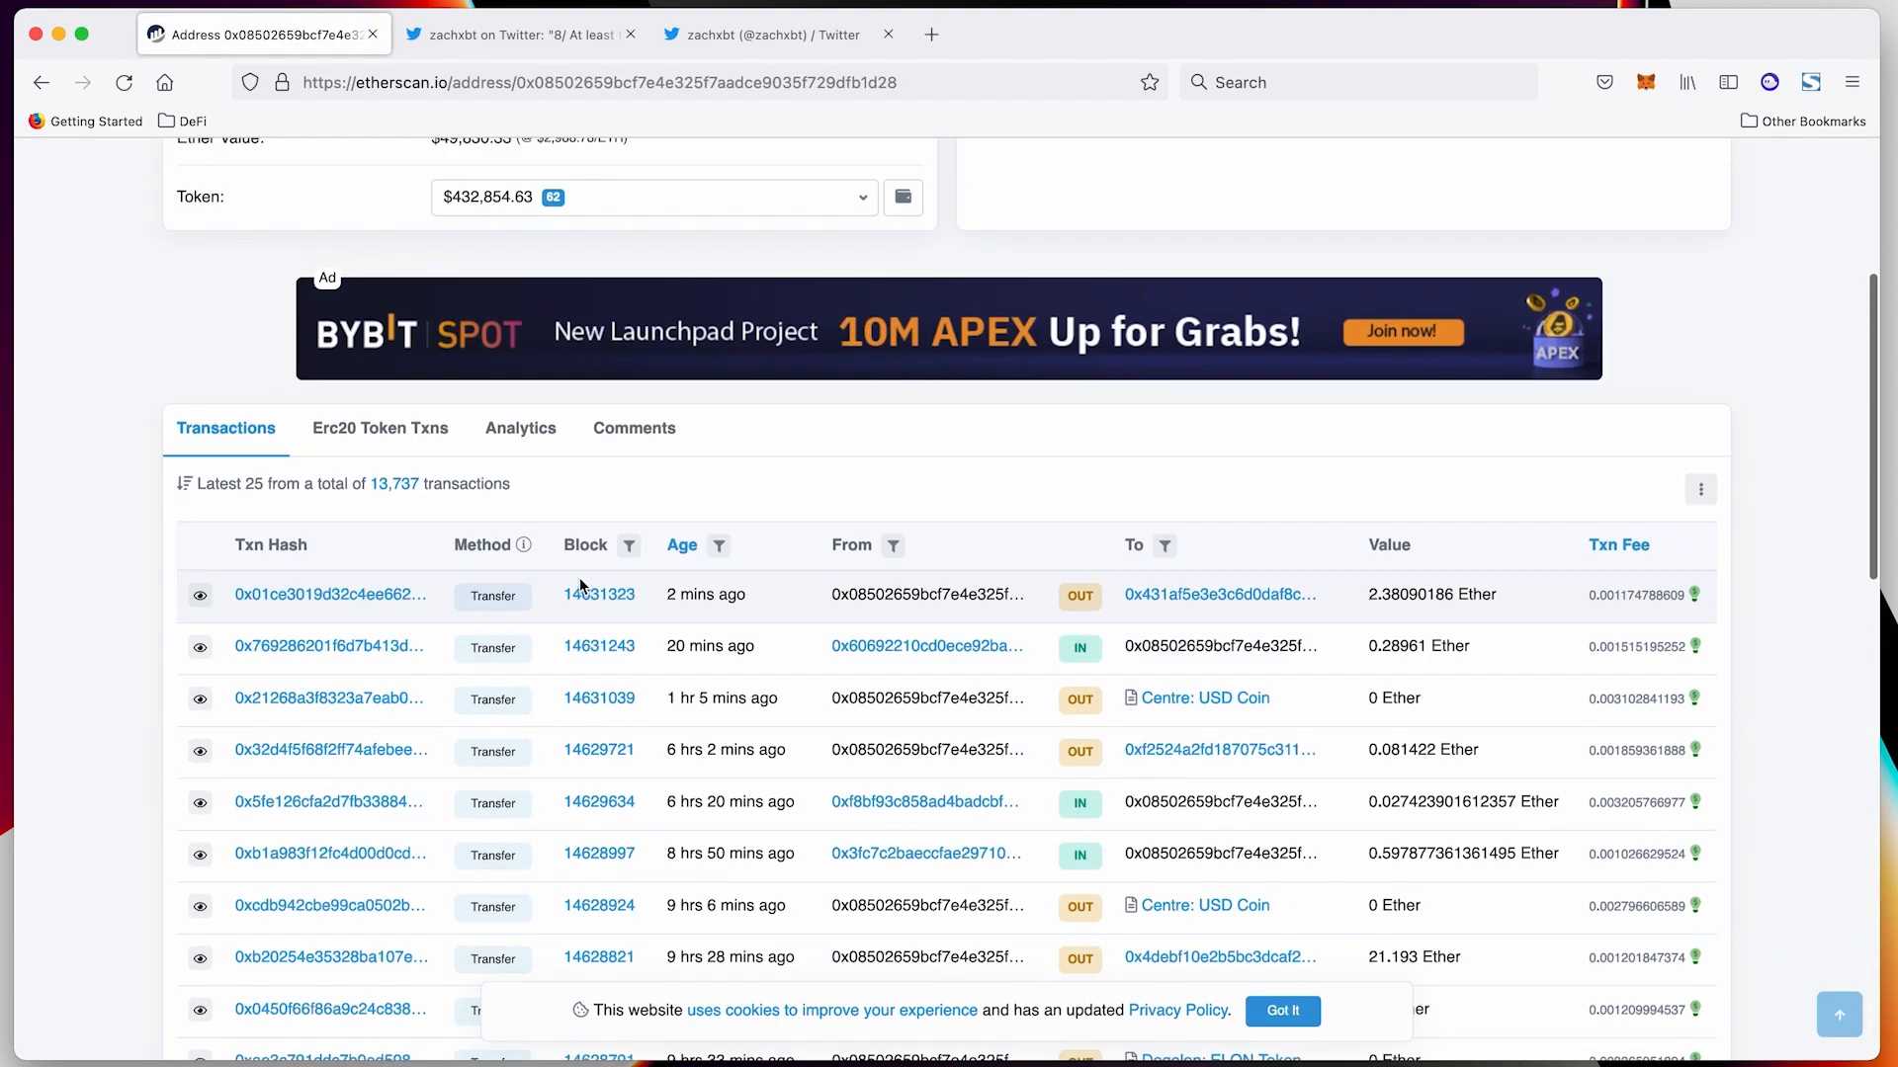
scroll(up, 3)
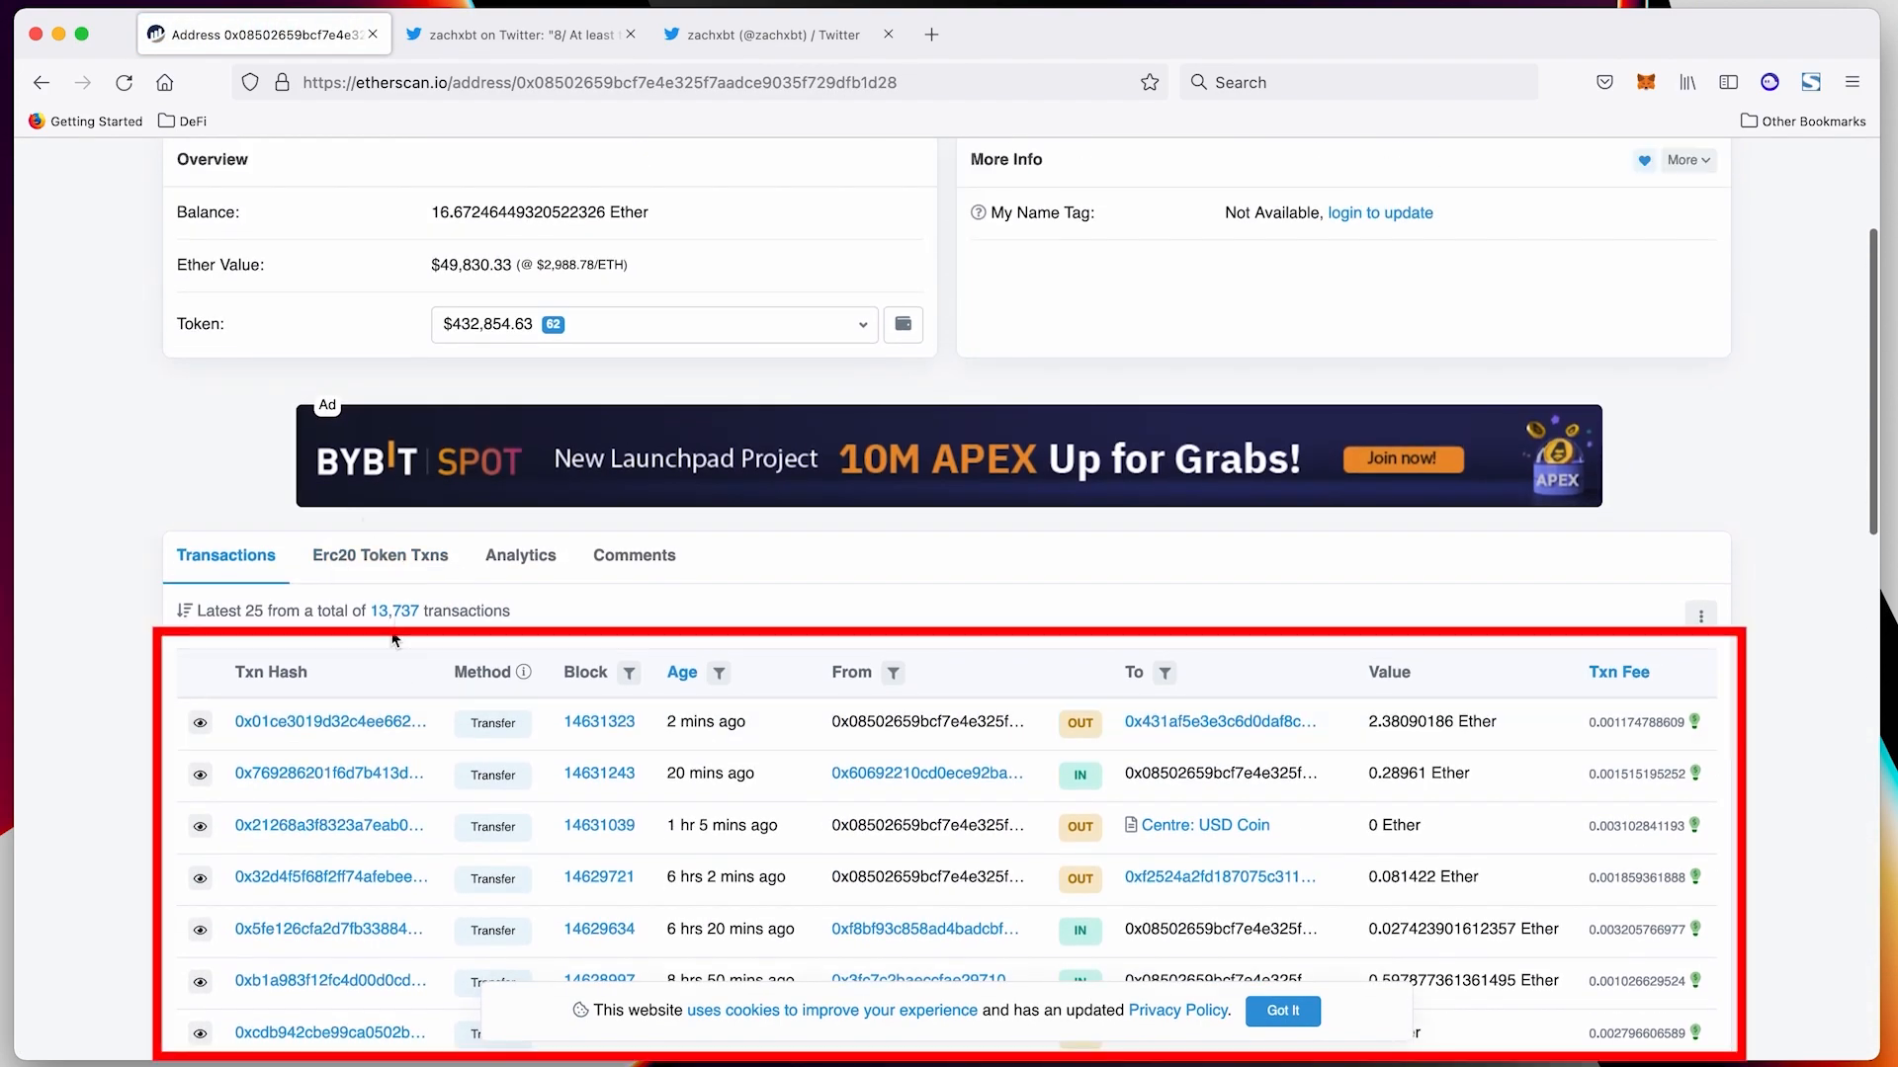
scroll(up, 3)
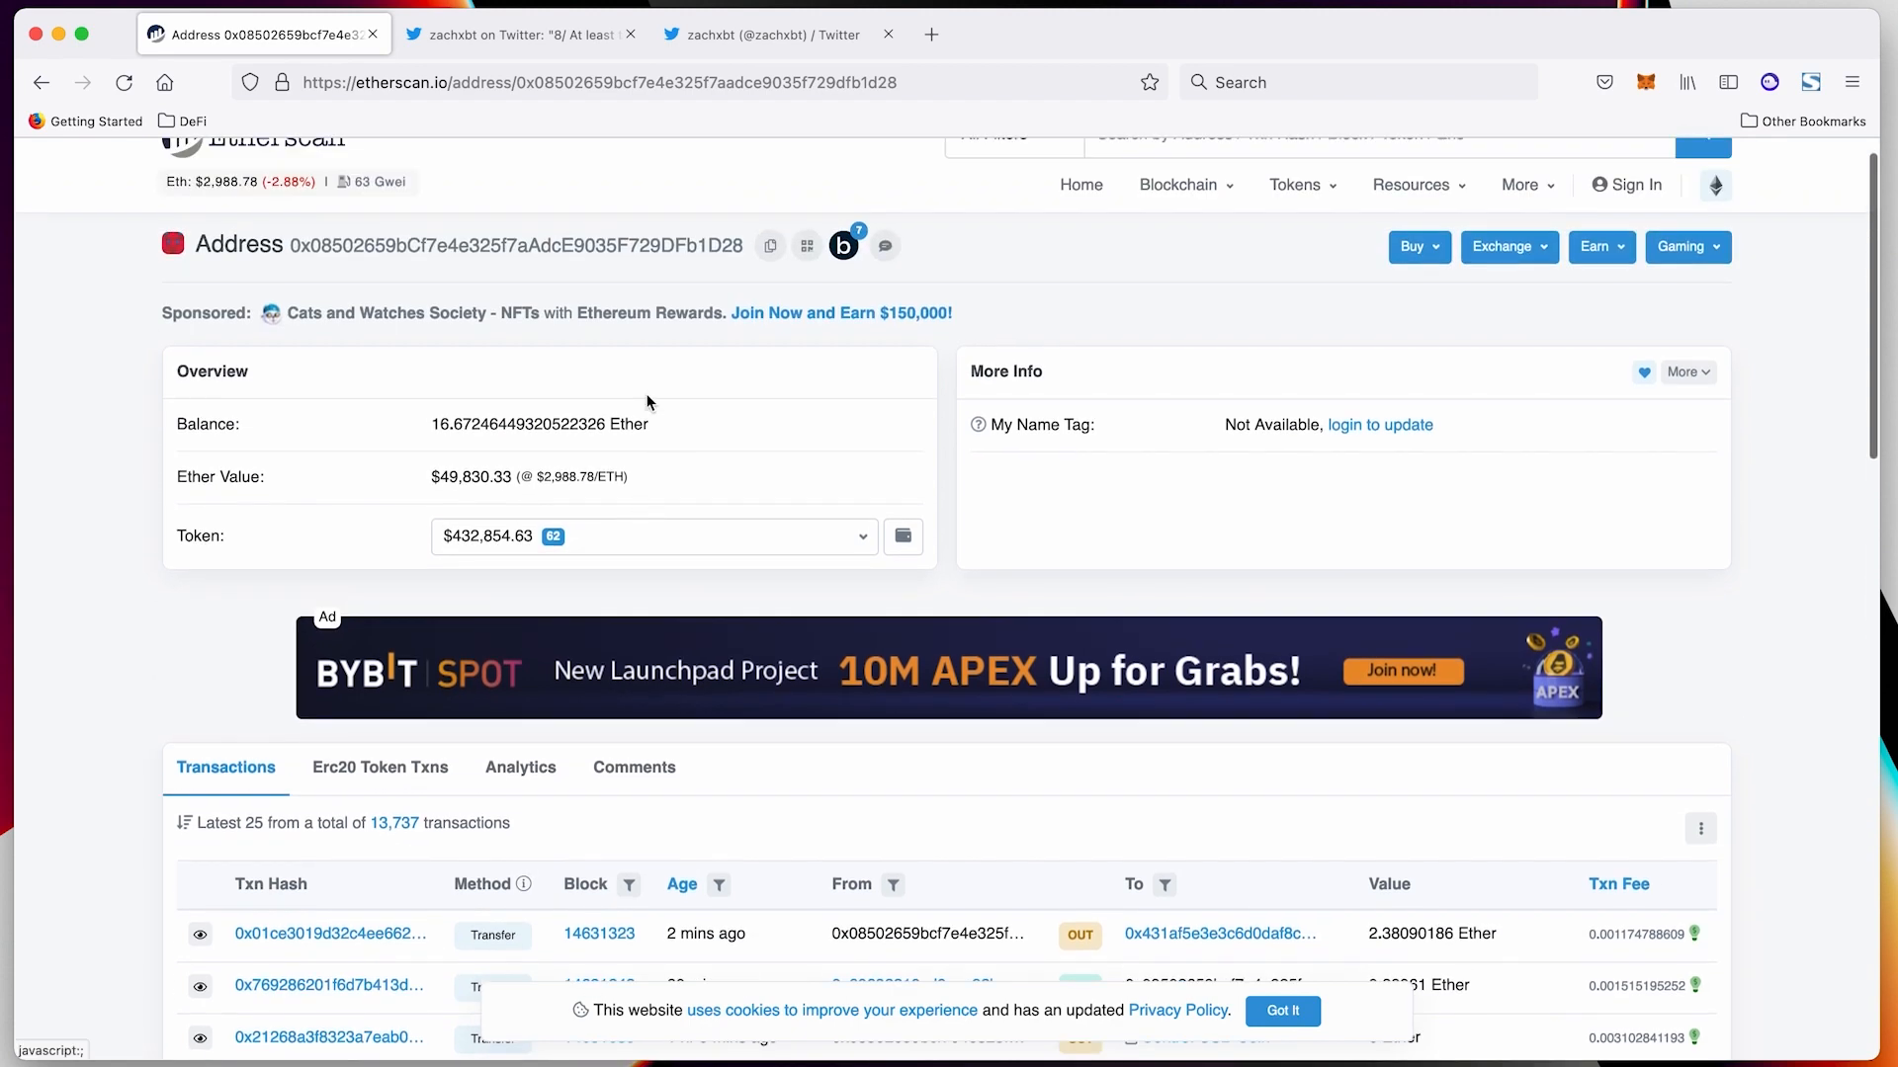
mouse_move(775, 508)
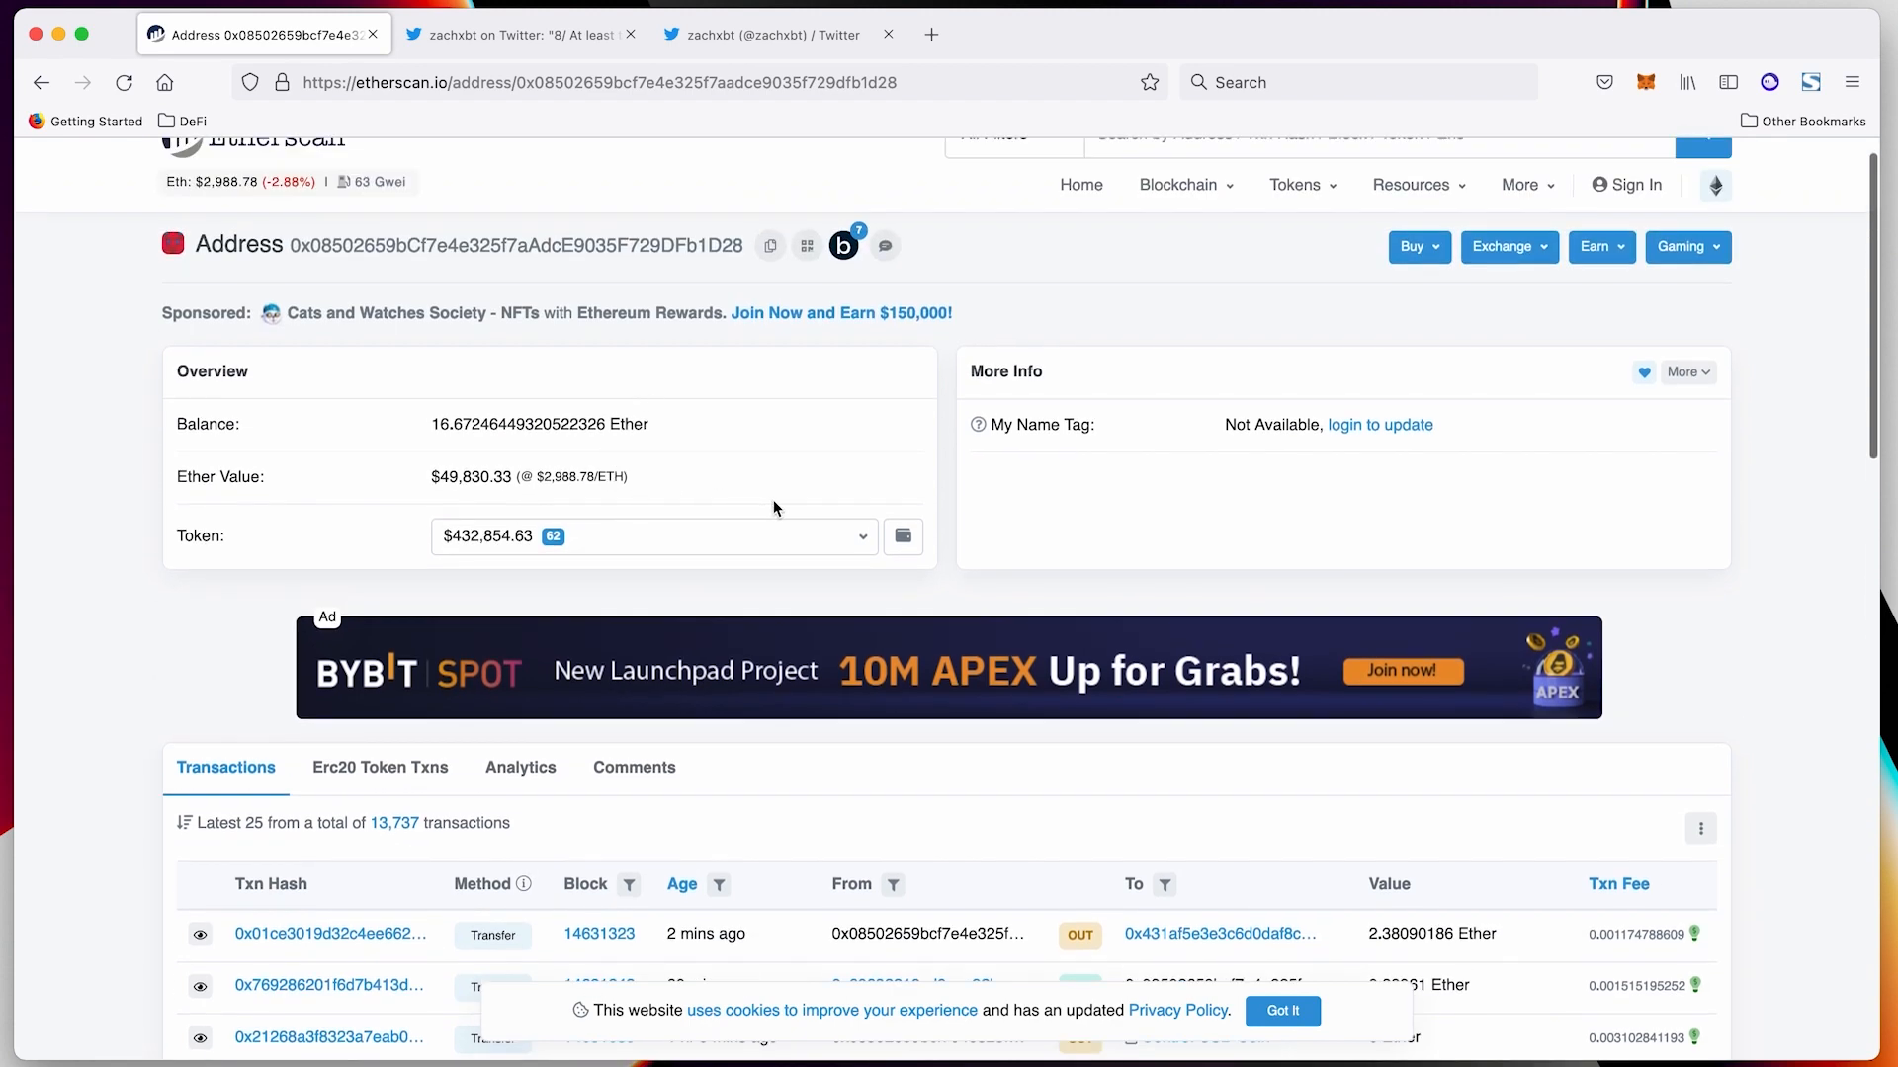
scroll(down, 3)
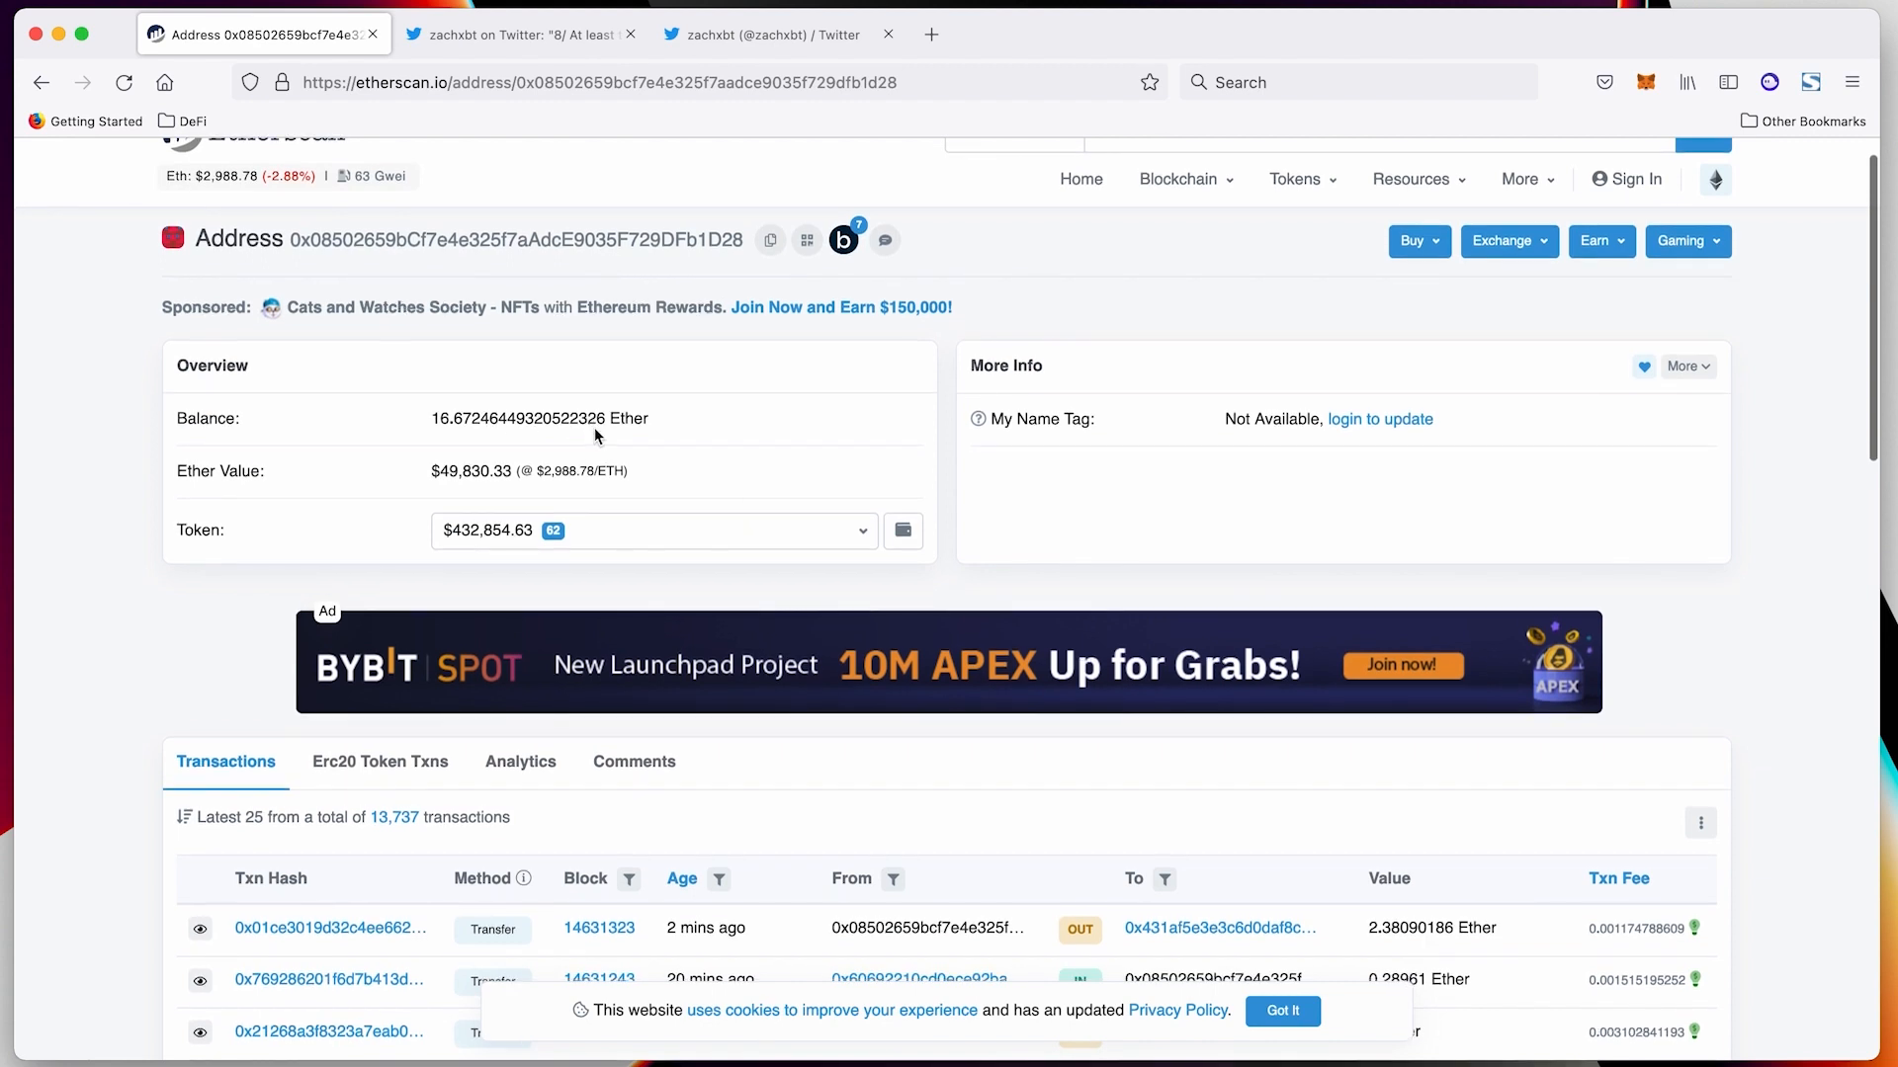
mouse_move(641, 484)
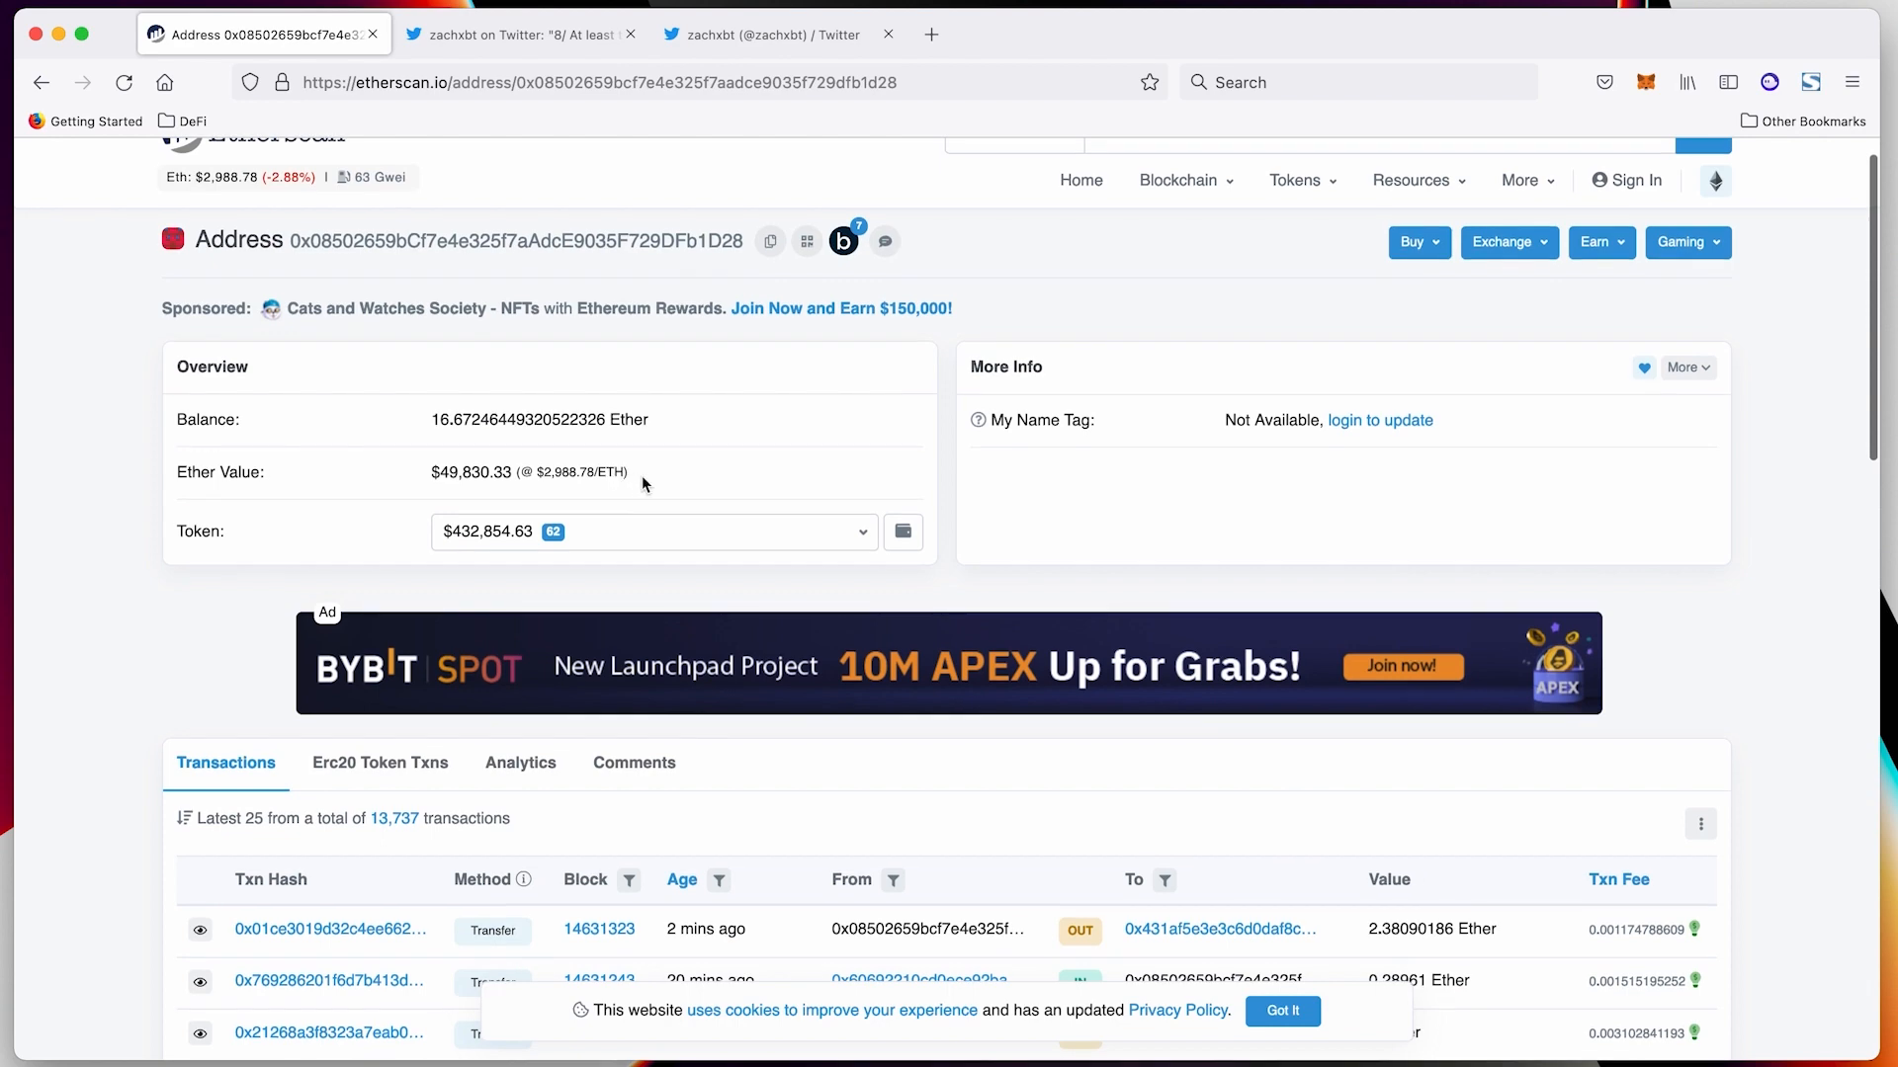
scroll(down, 3)
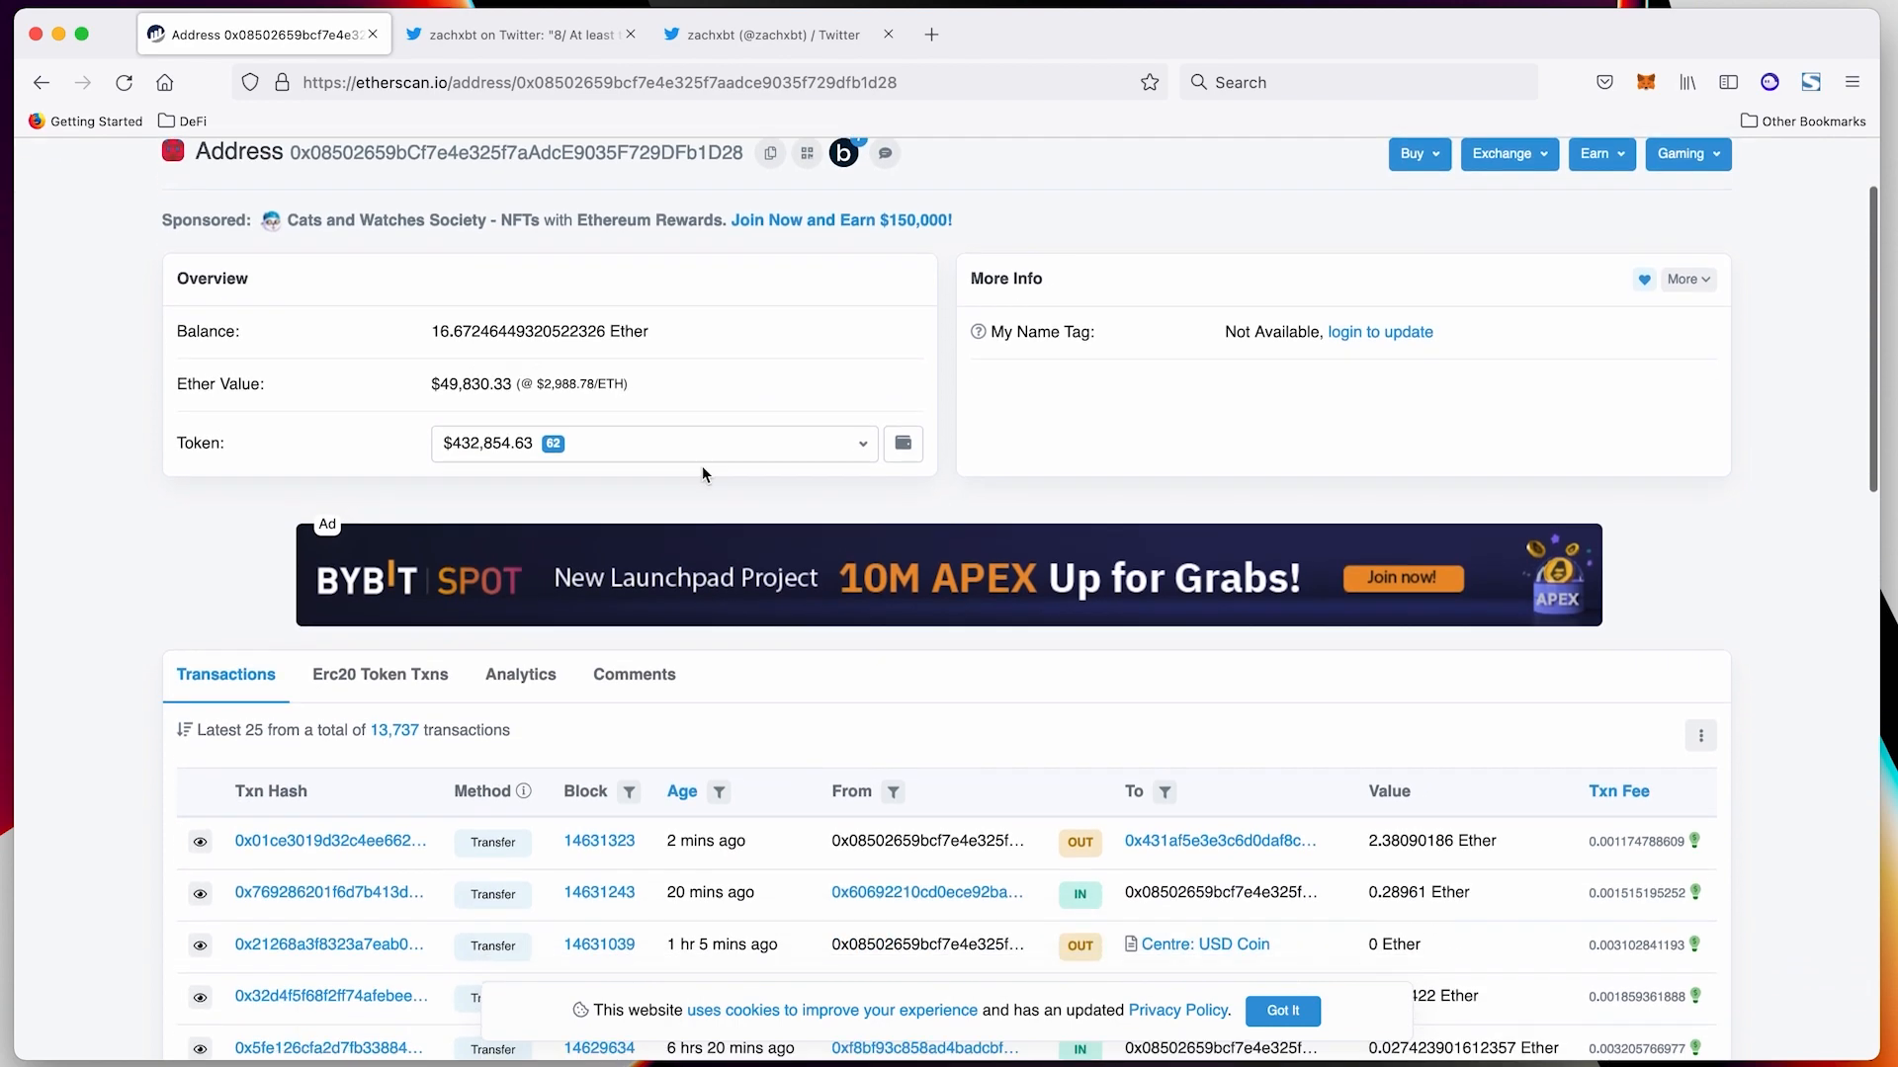
scroll(down, 3)
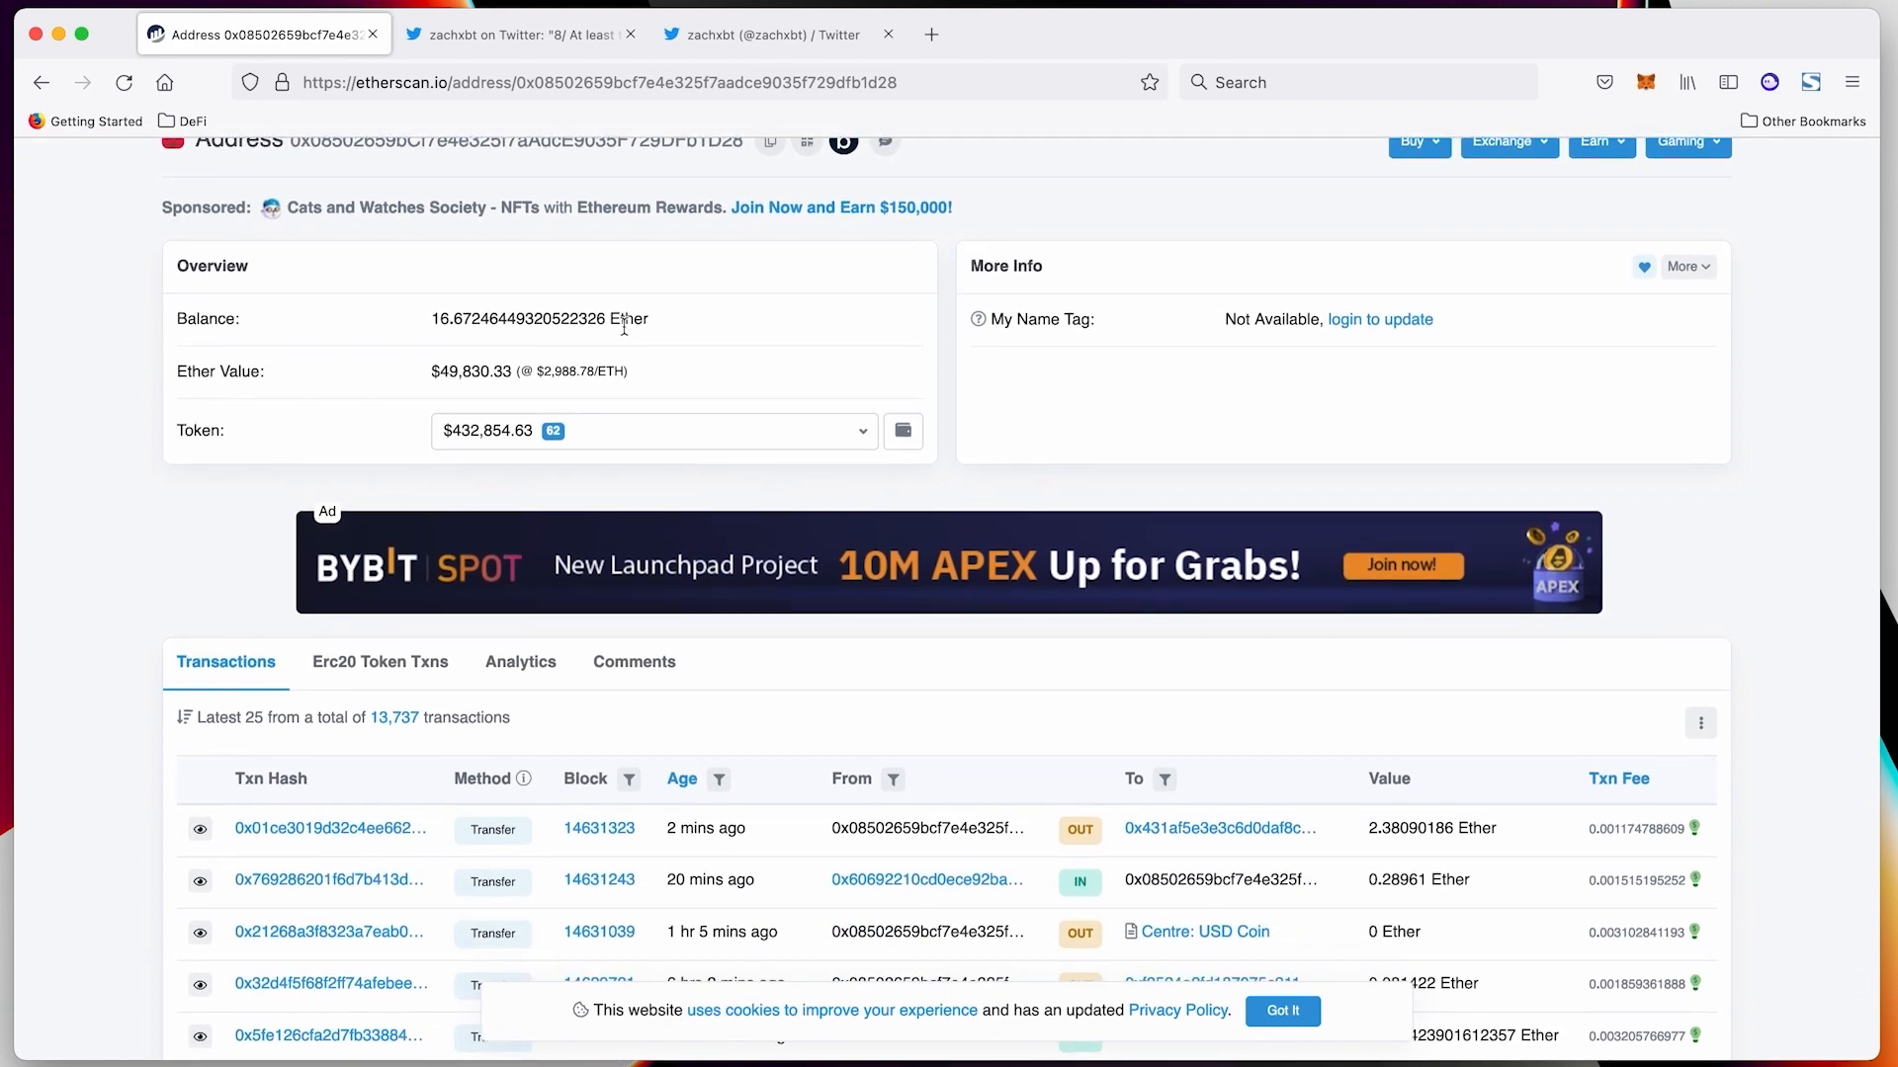
scroll(up, 3)
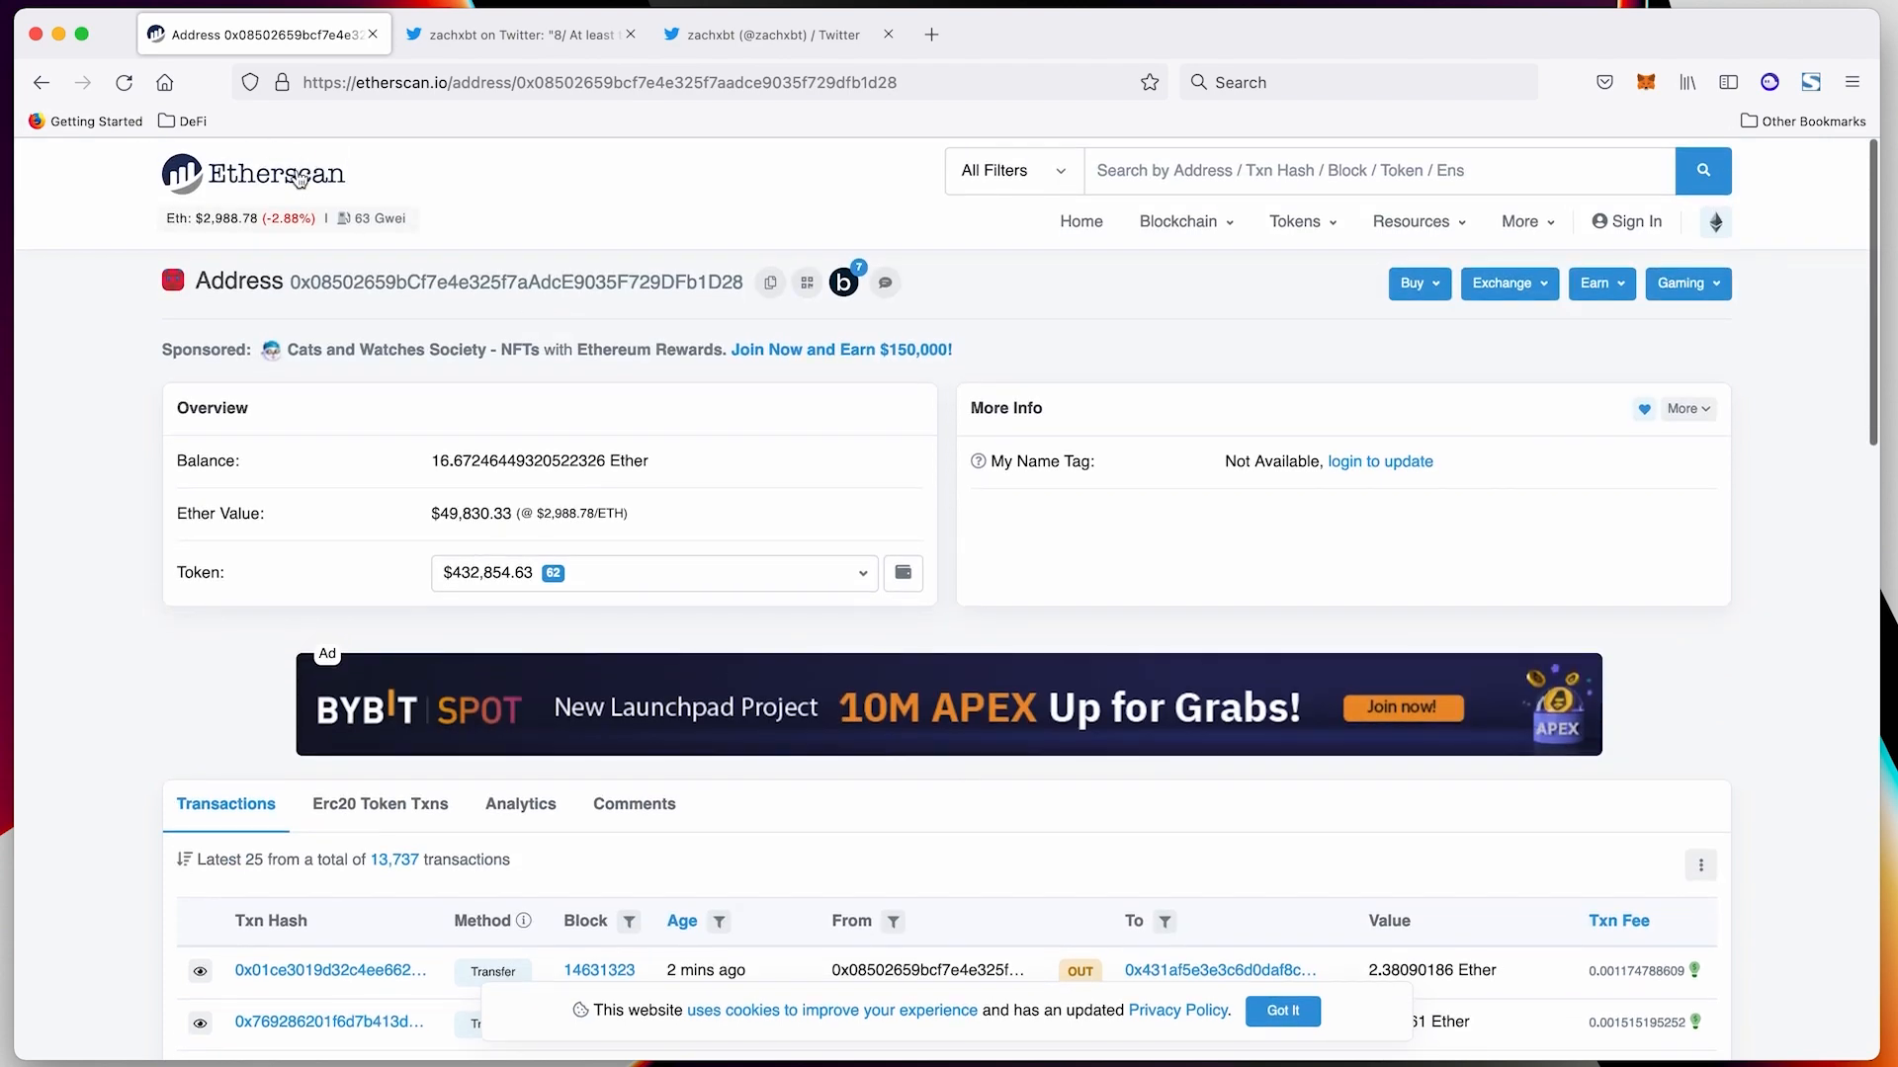
Search 'co' from the Etherscan home page and open the Convex Finance CVX Token contract page
click(253, 169)
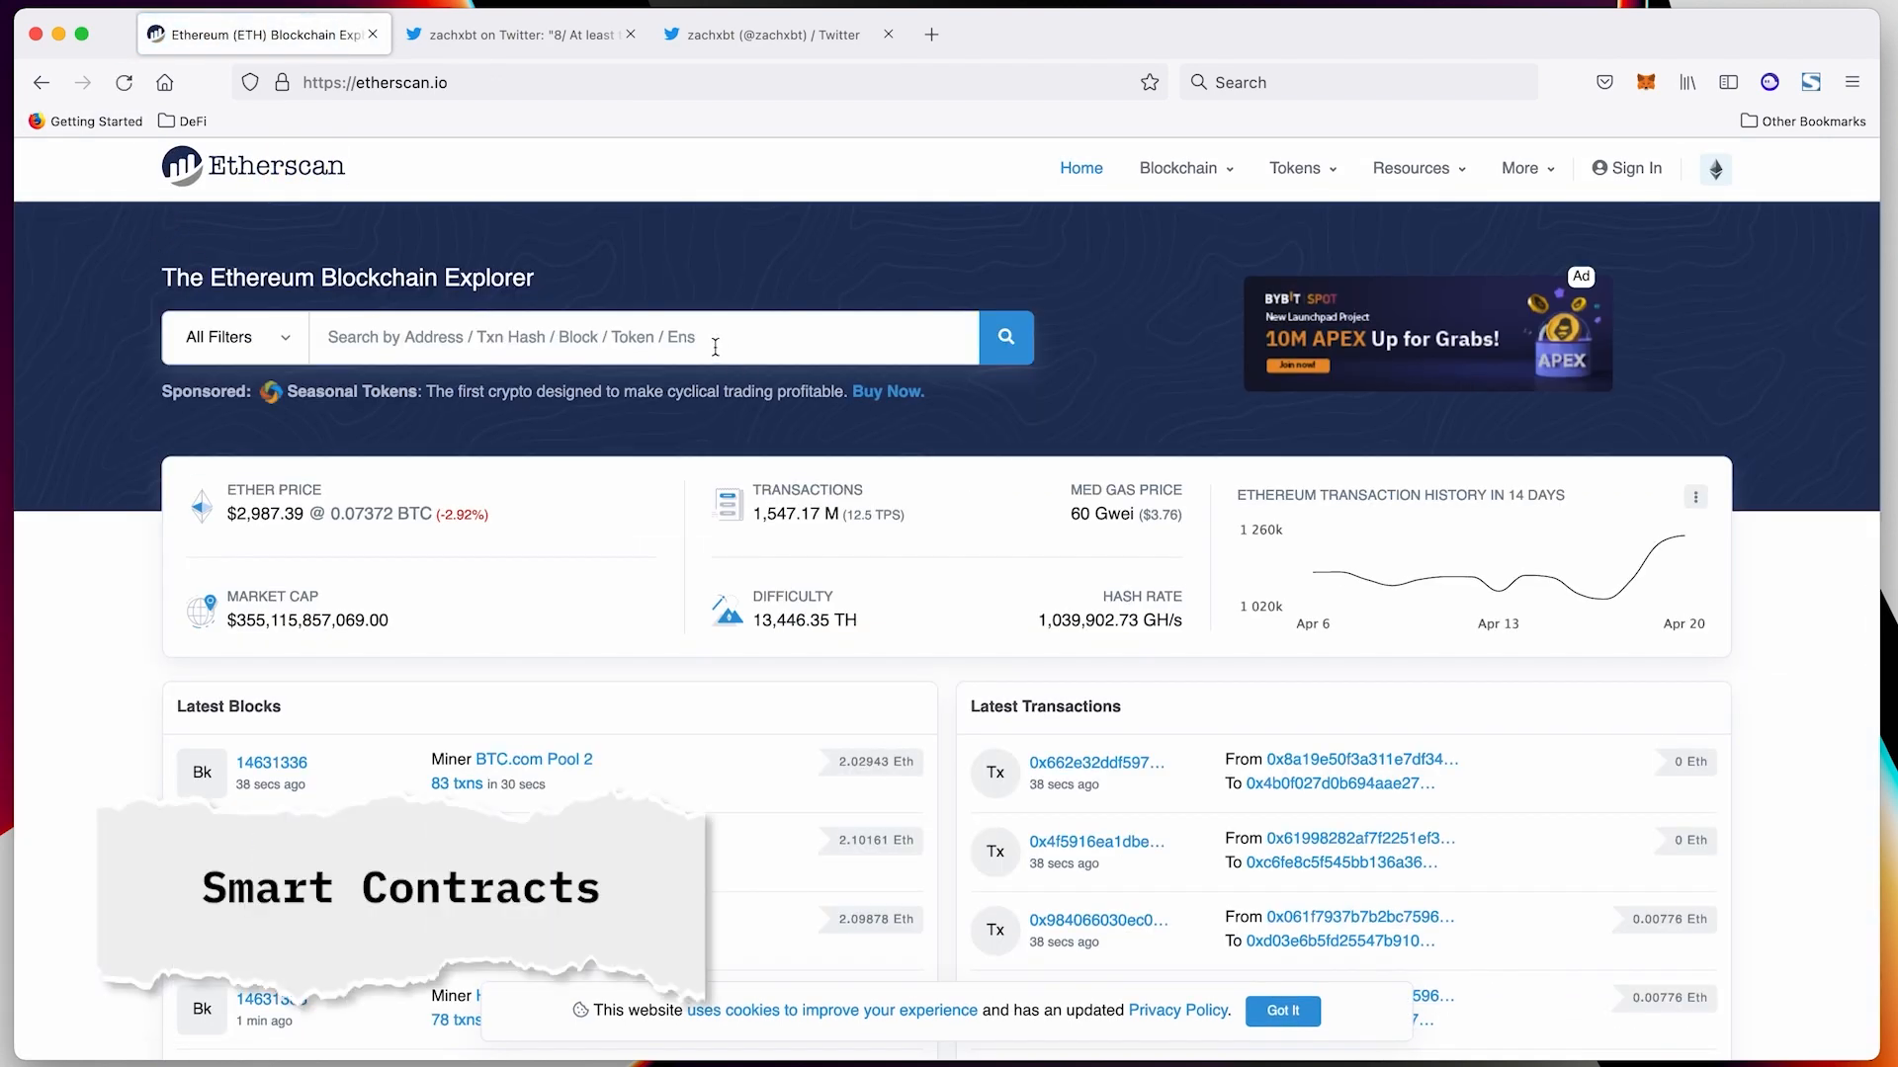
text(co)
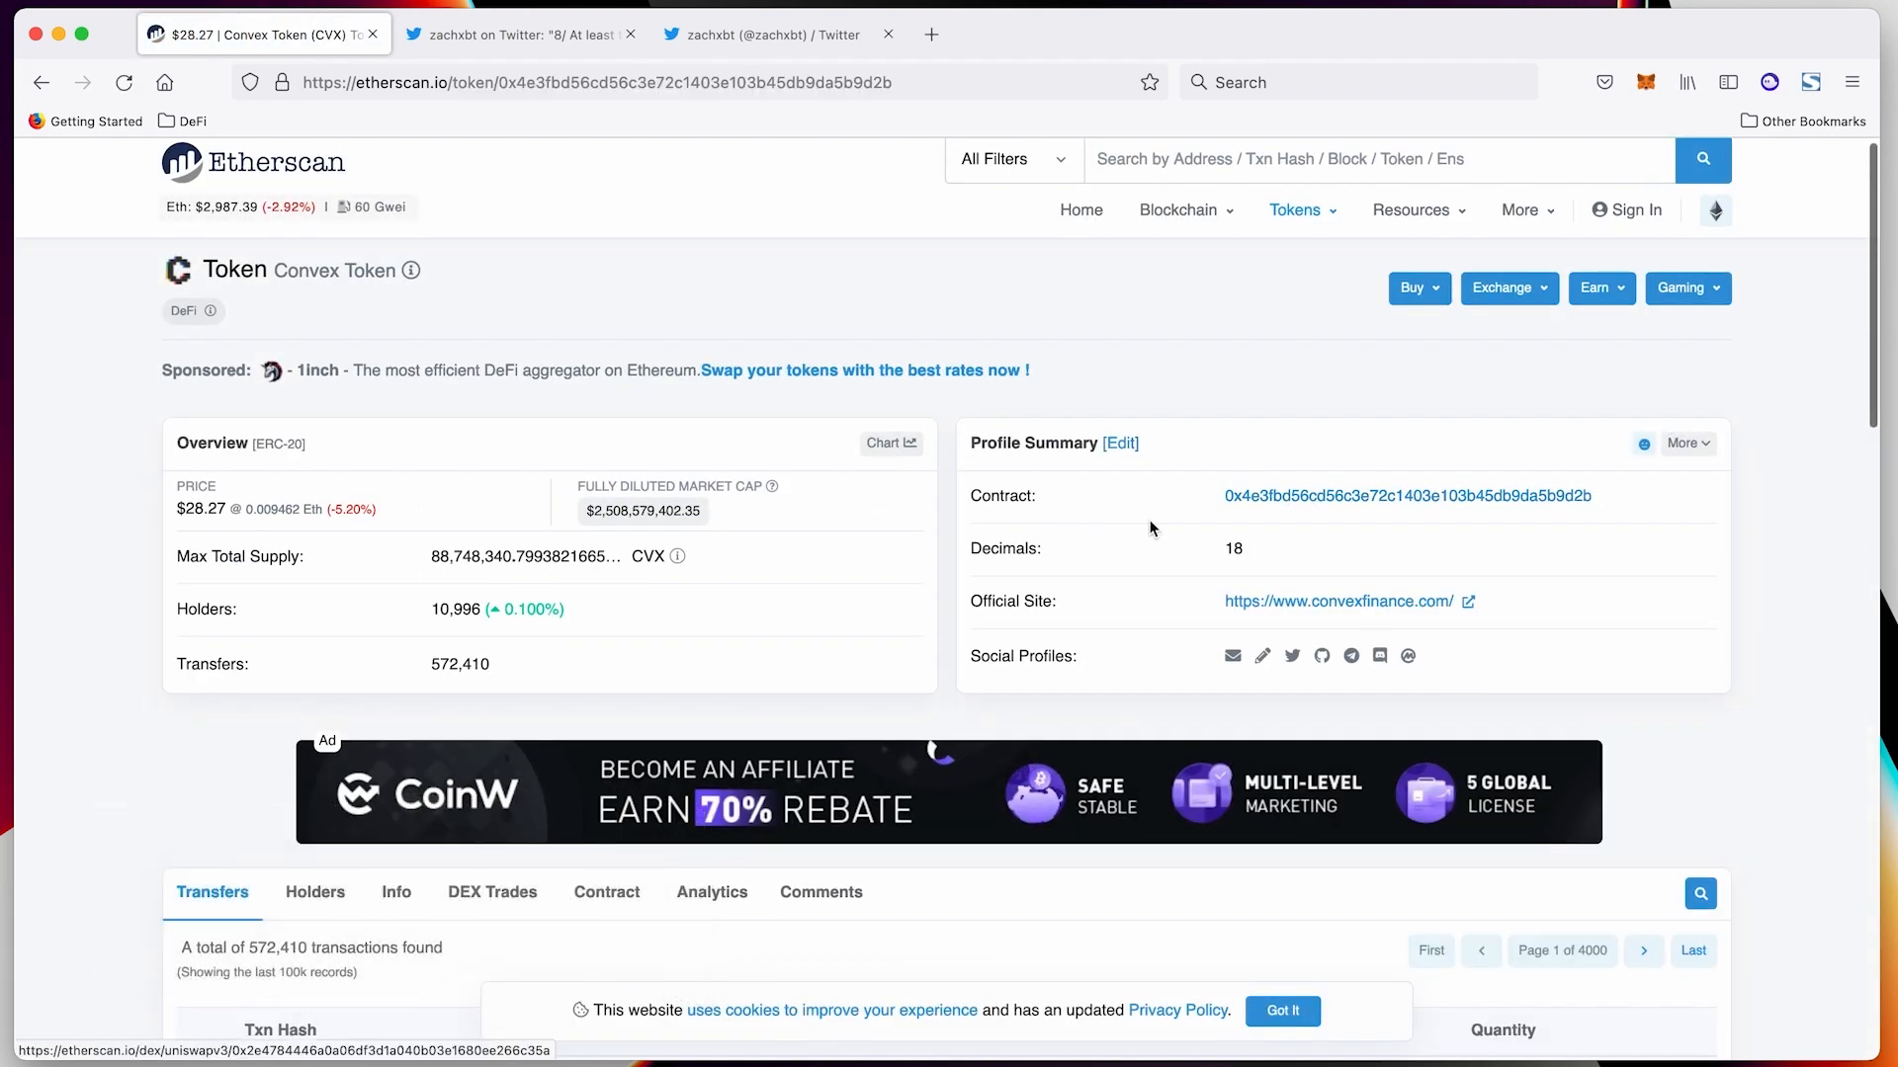
mouse_move(222, 229)
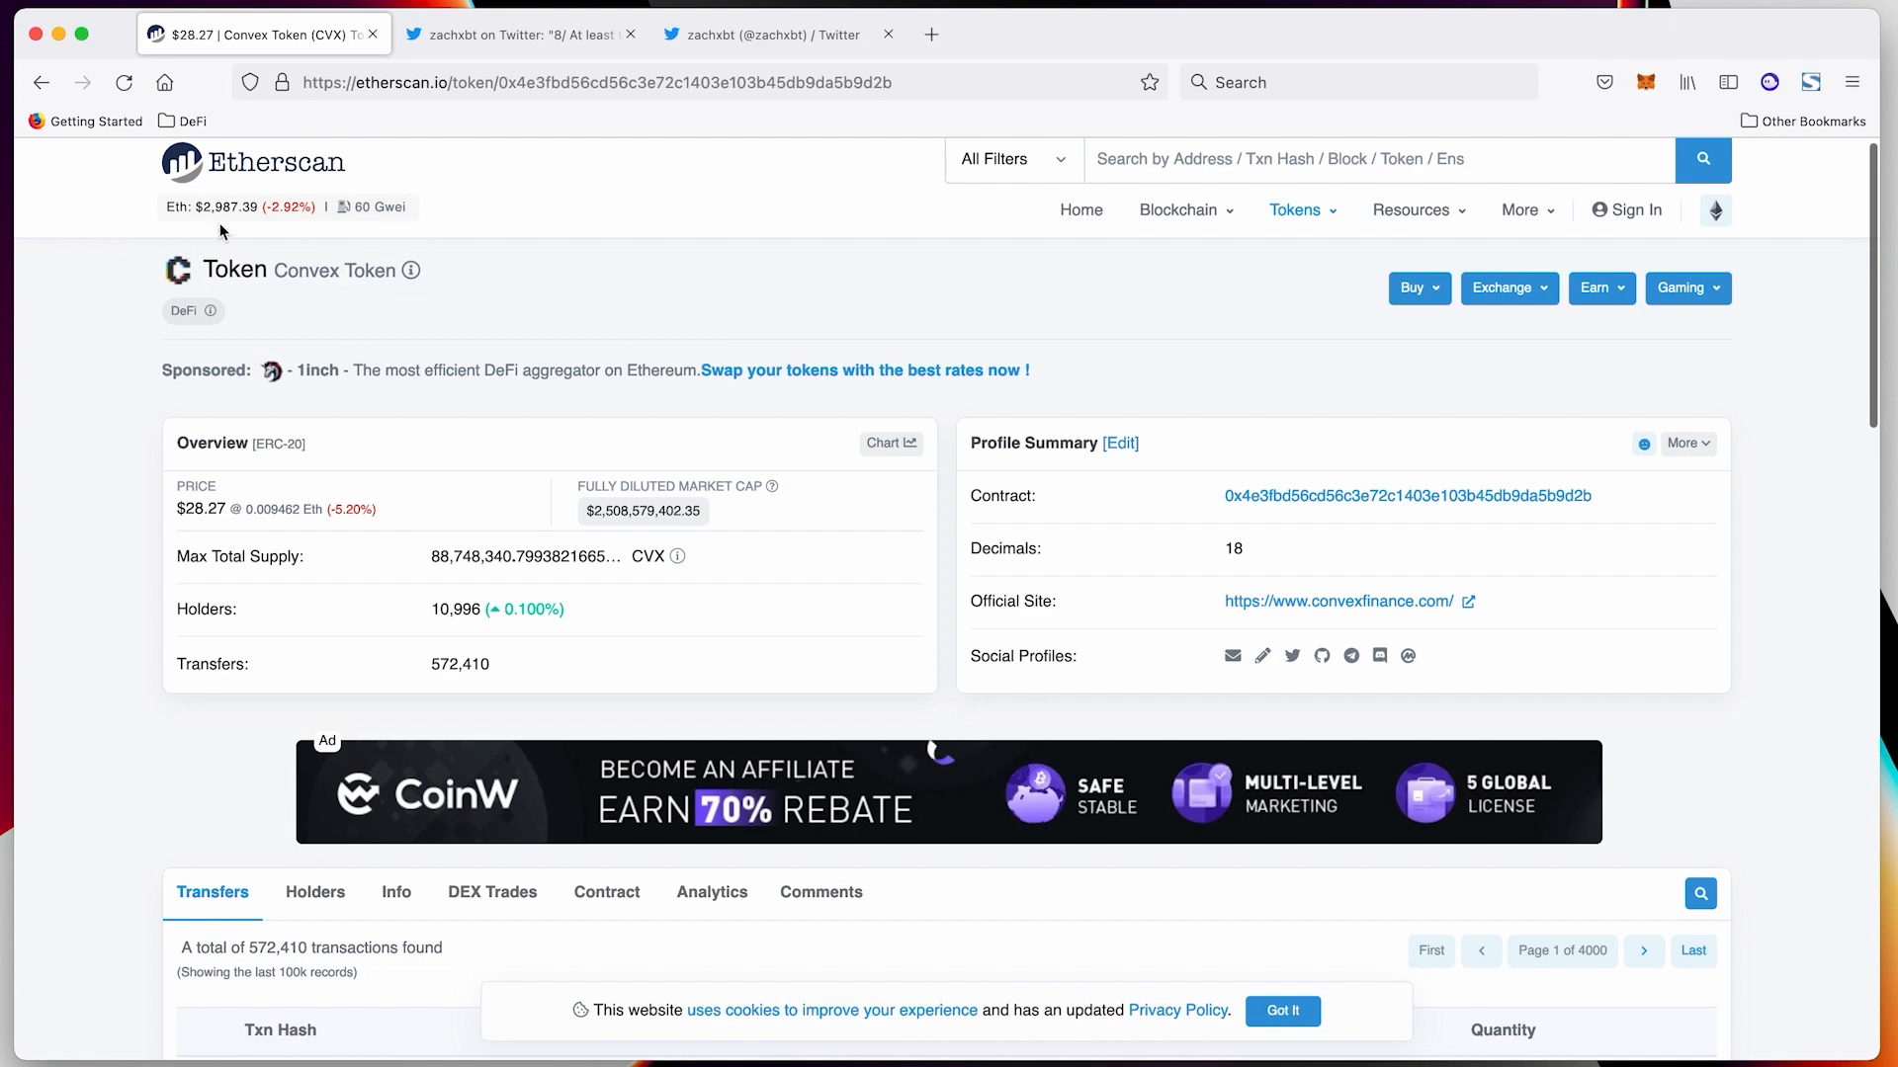
click(1409, 495)
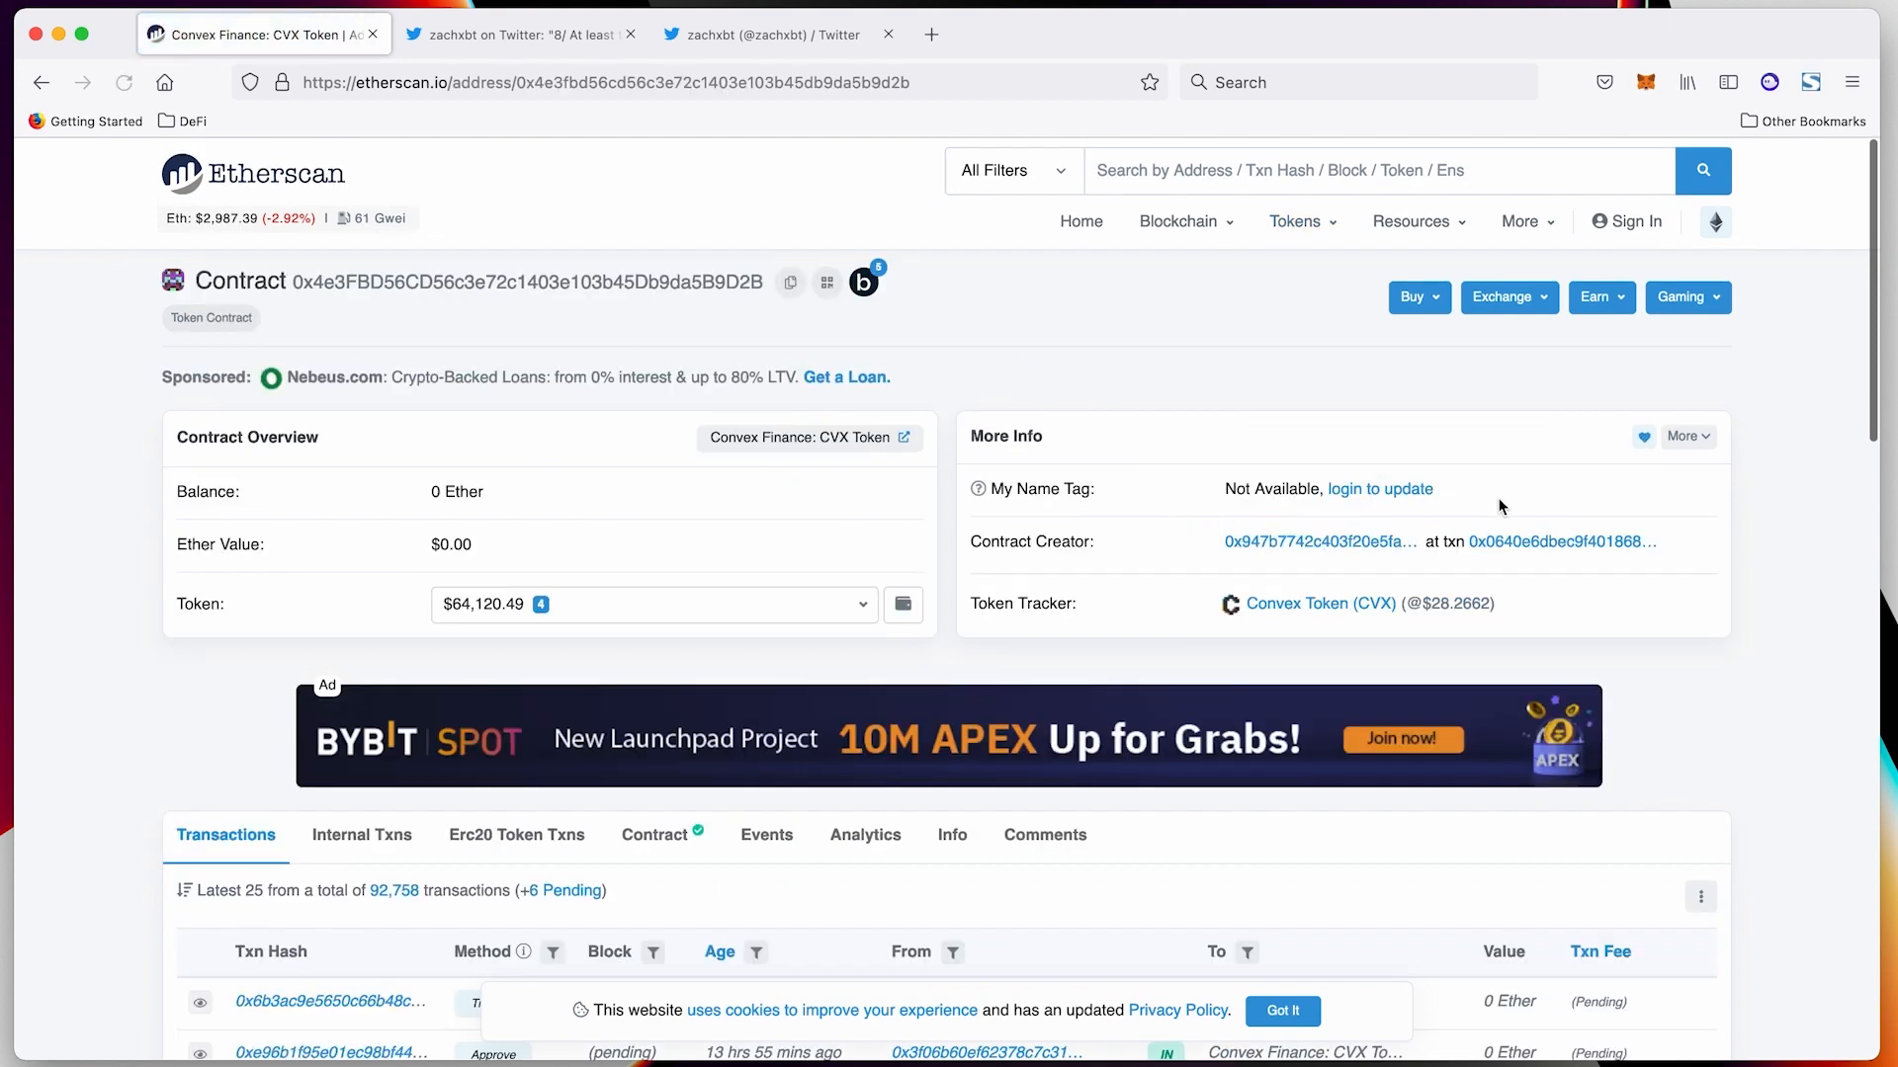
scroll(down, 3)
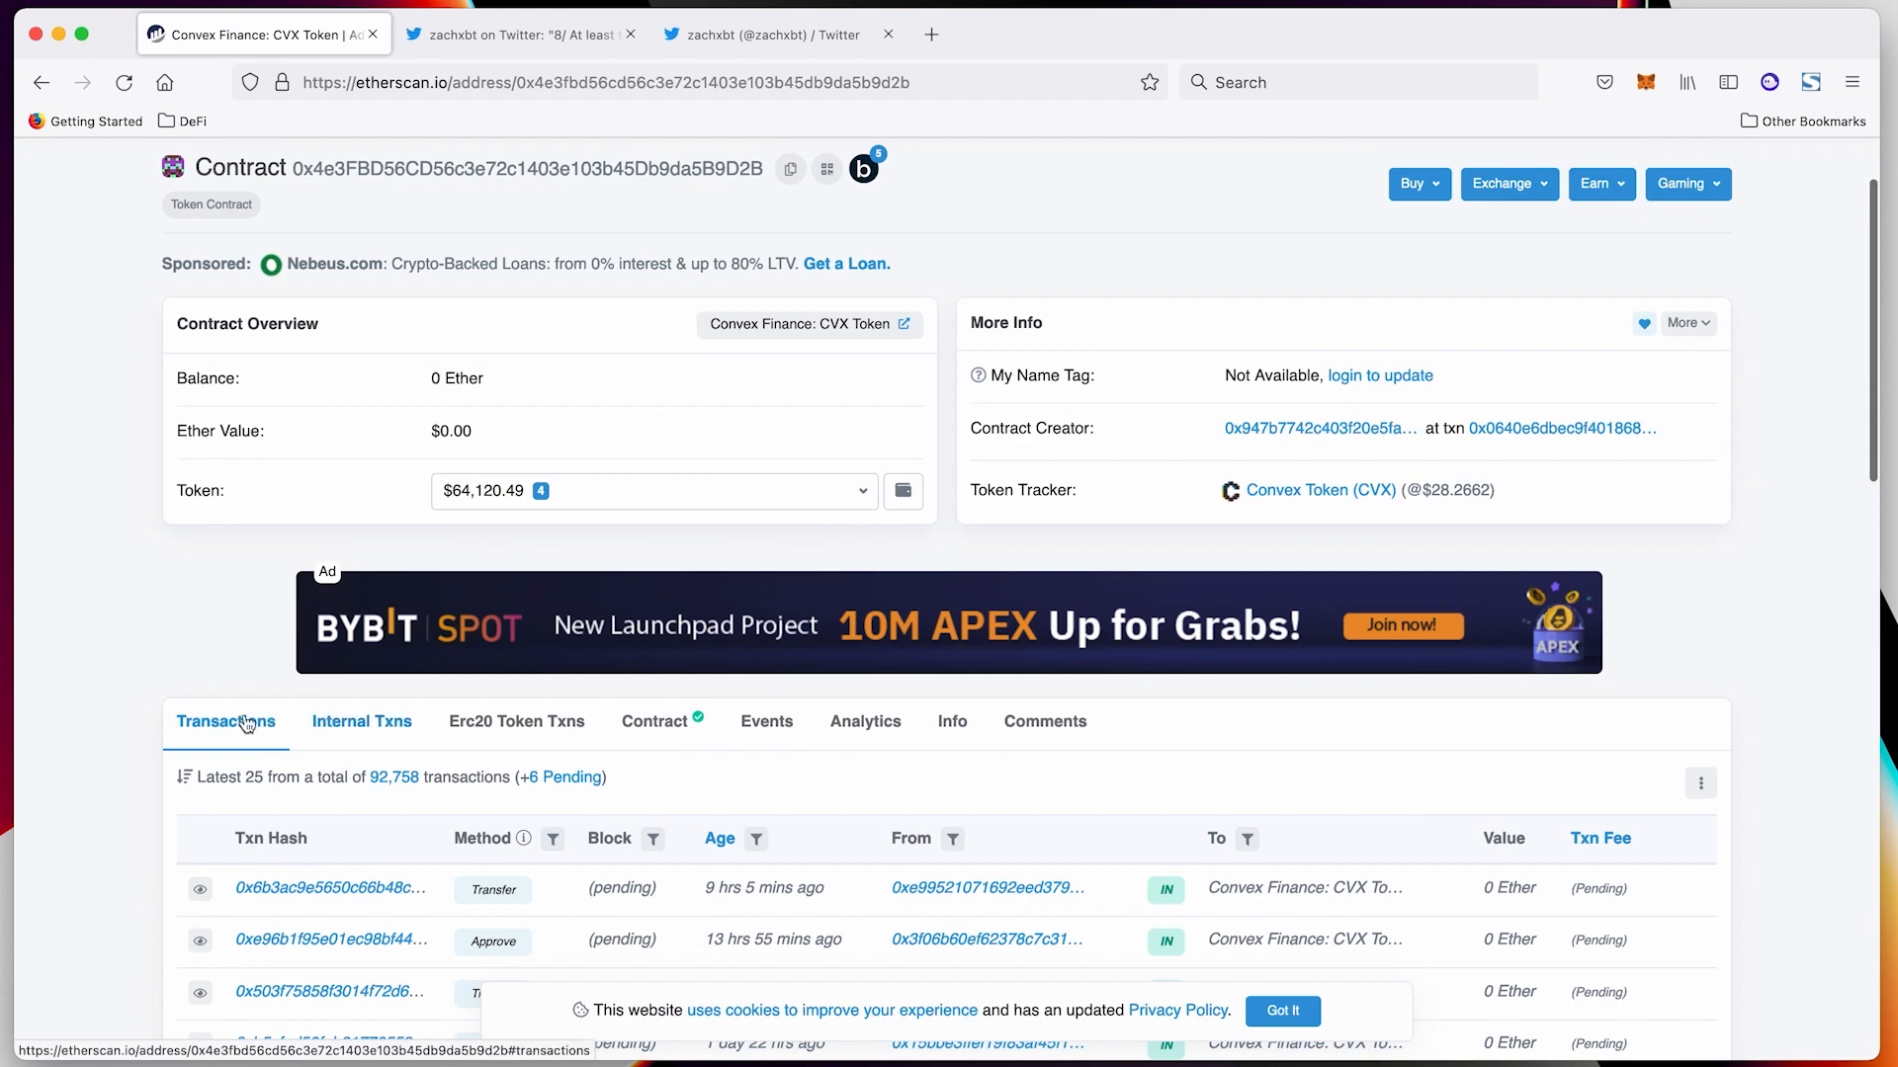
scroll(up, 3)
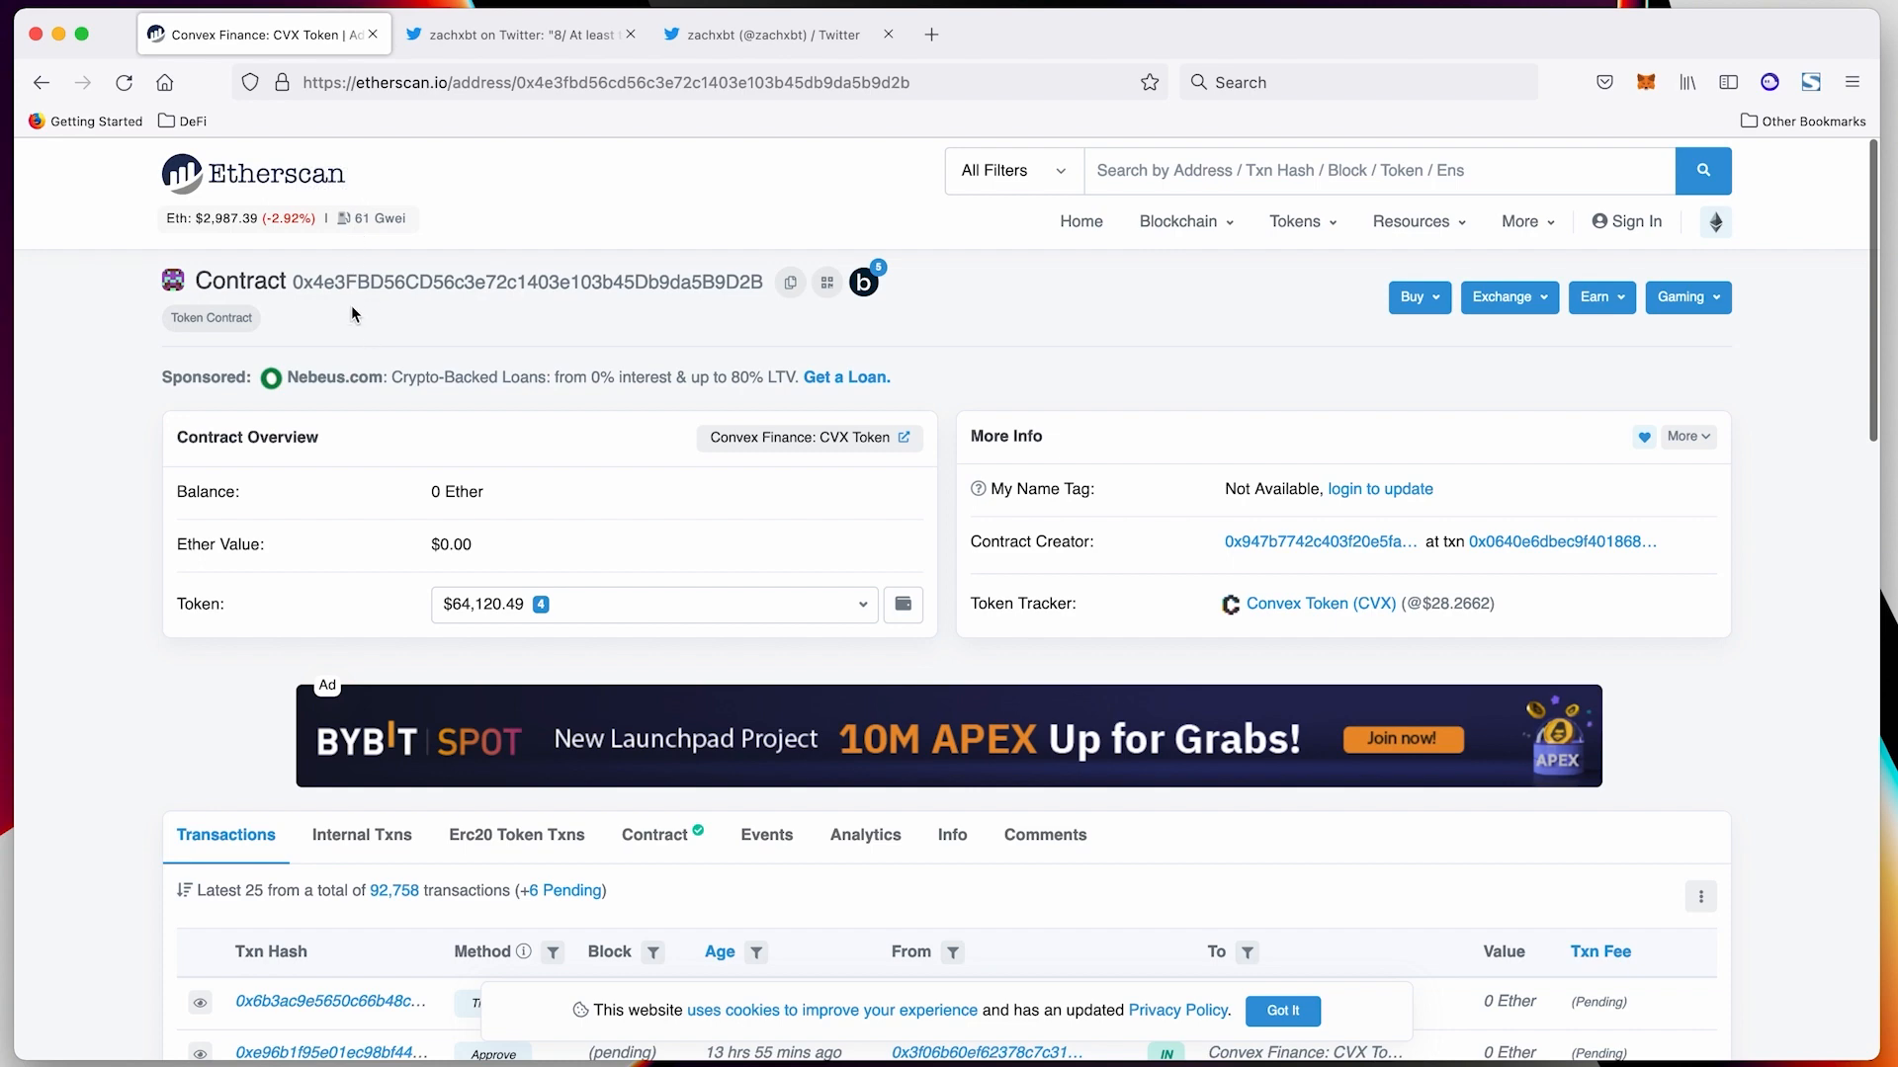
scroll(down, 3)
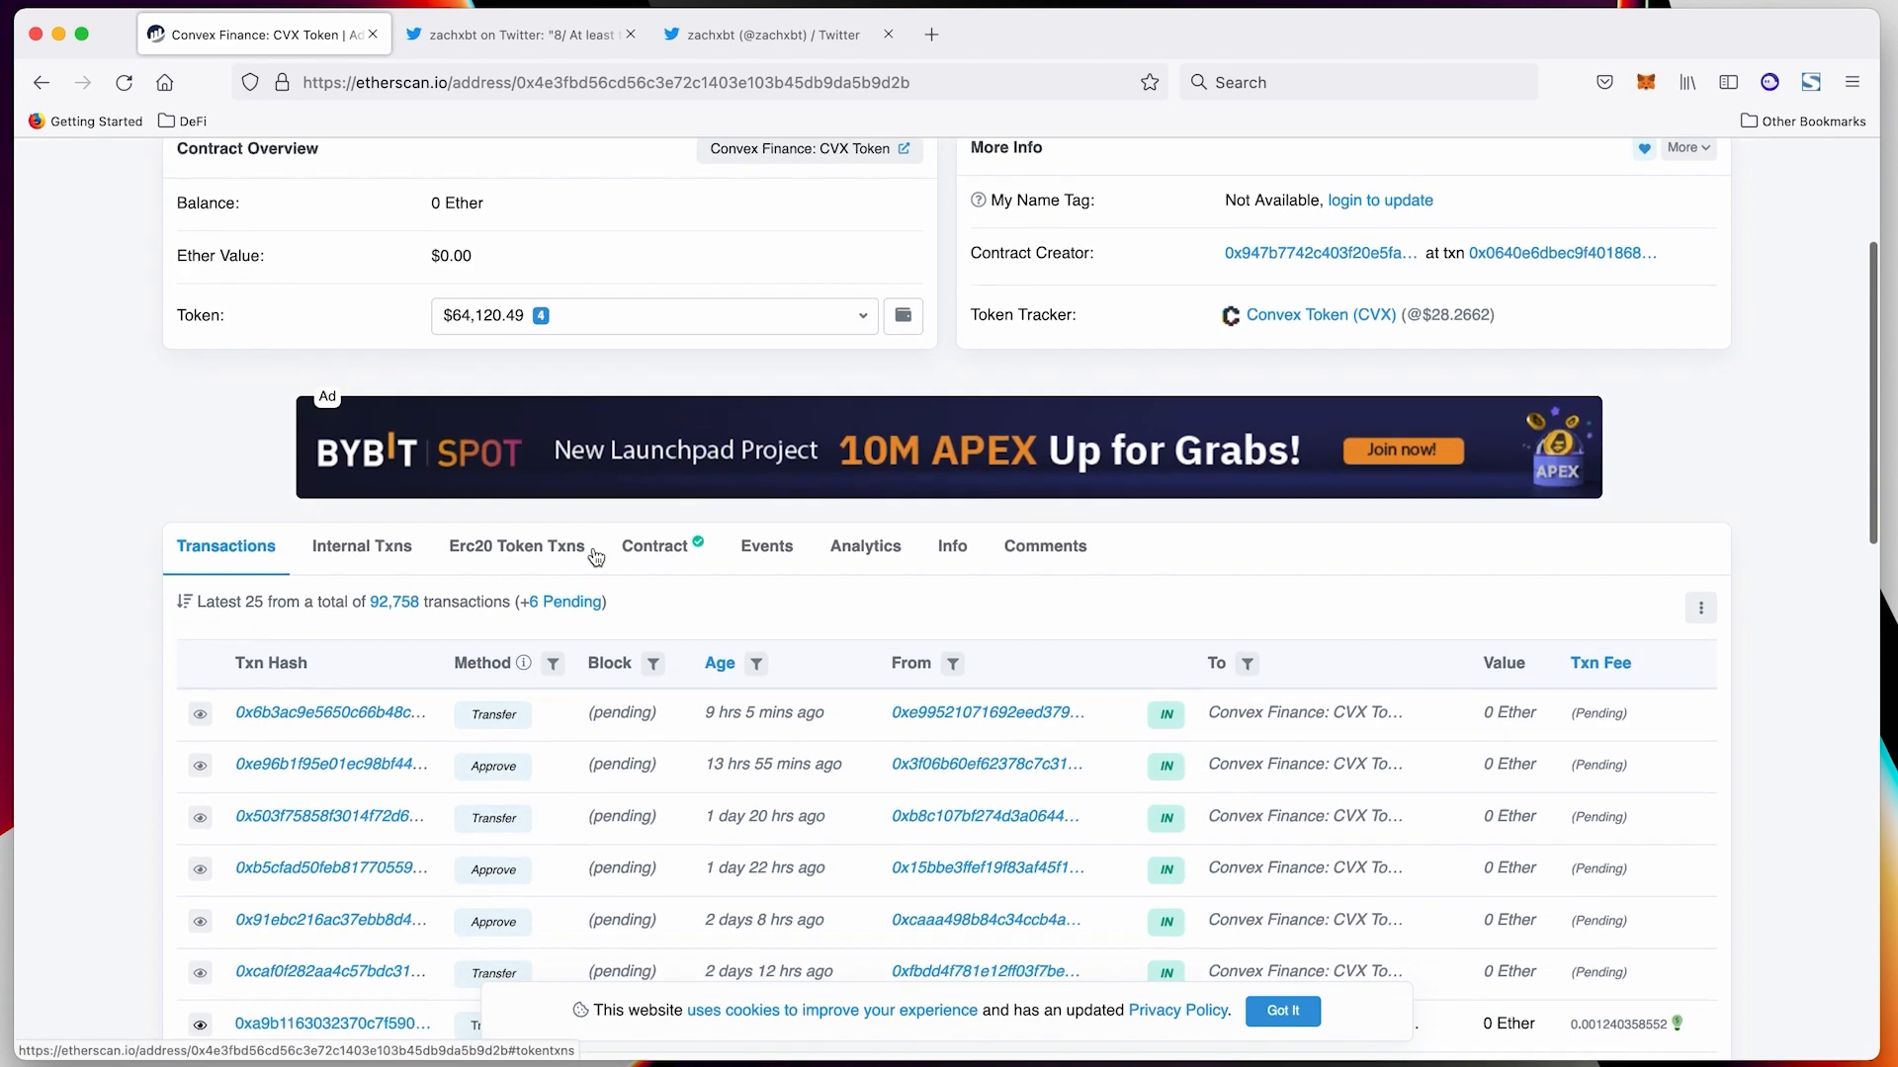
Scroll through the verified ConvexToken source code compiled with Solidity v0.6.12
click(653, 546)
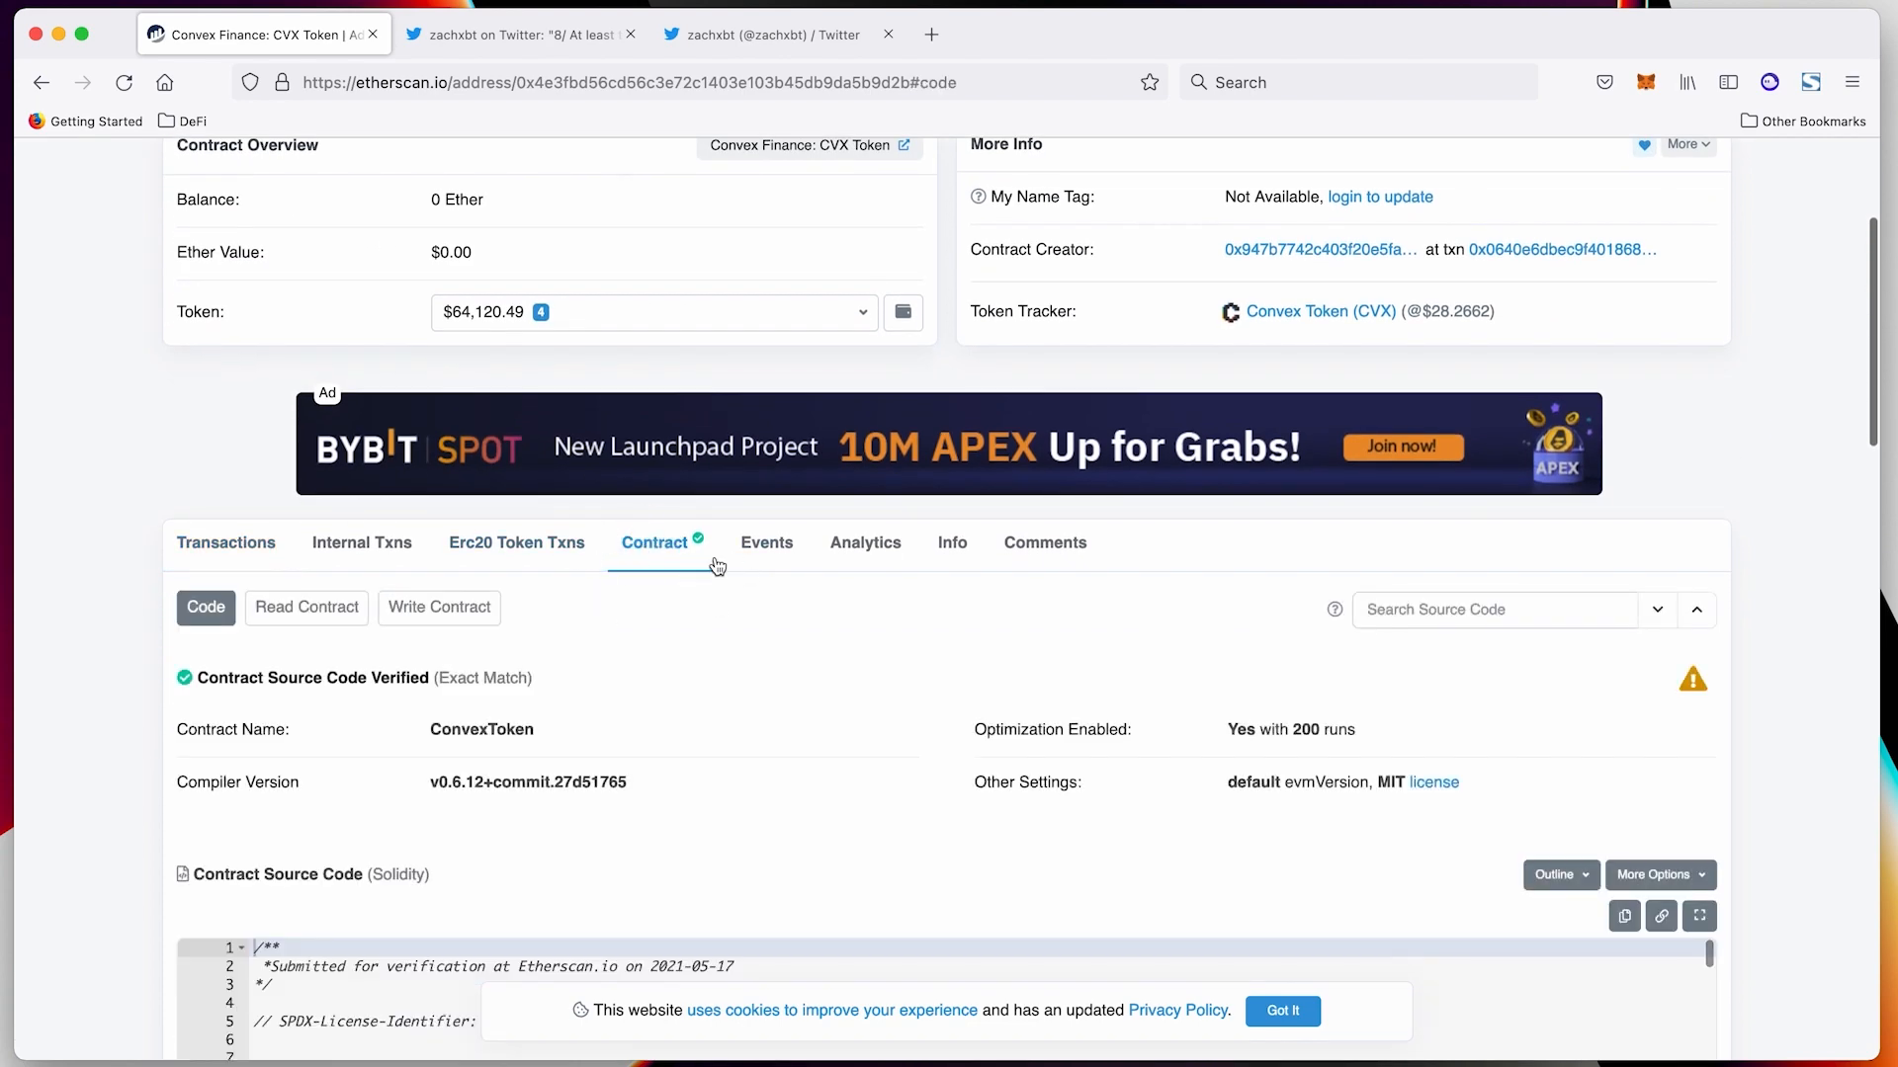
scroll(down, 3)
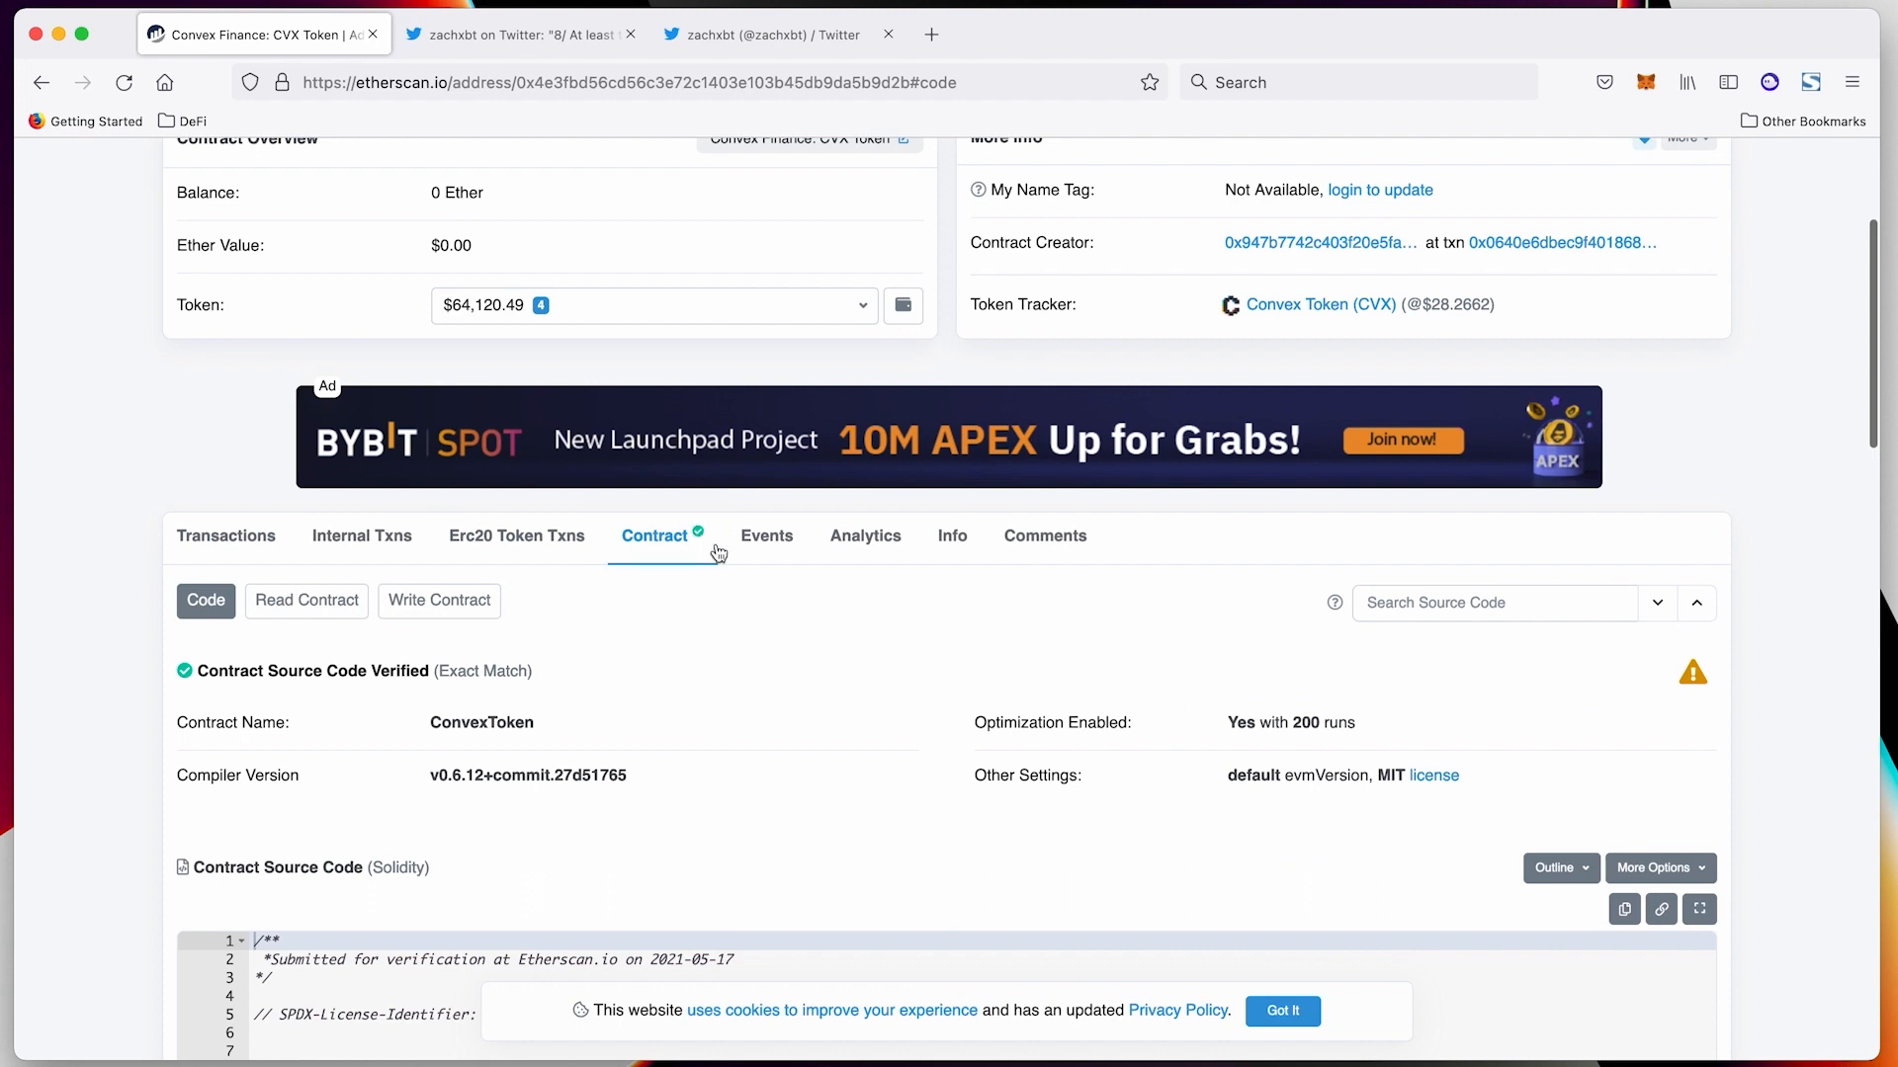
scroll(down, 3)
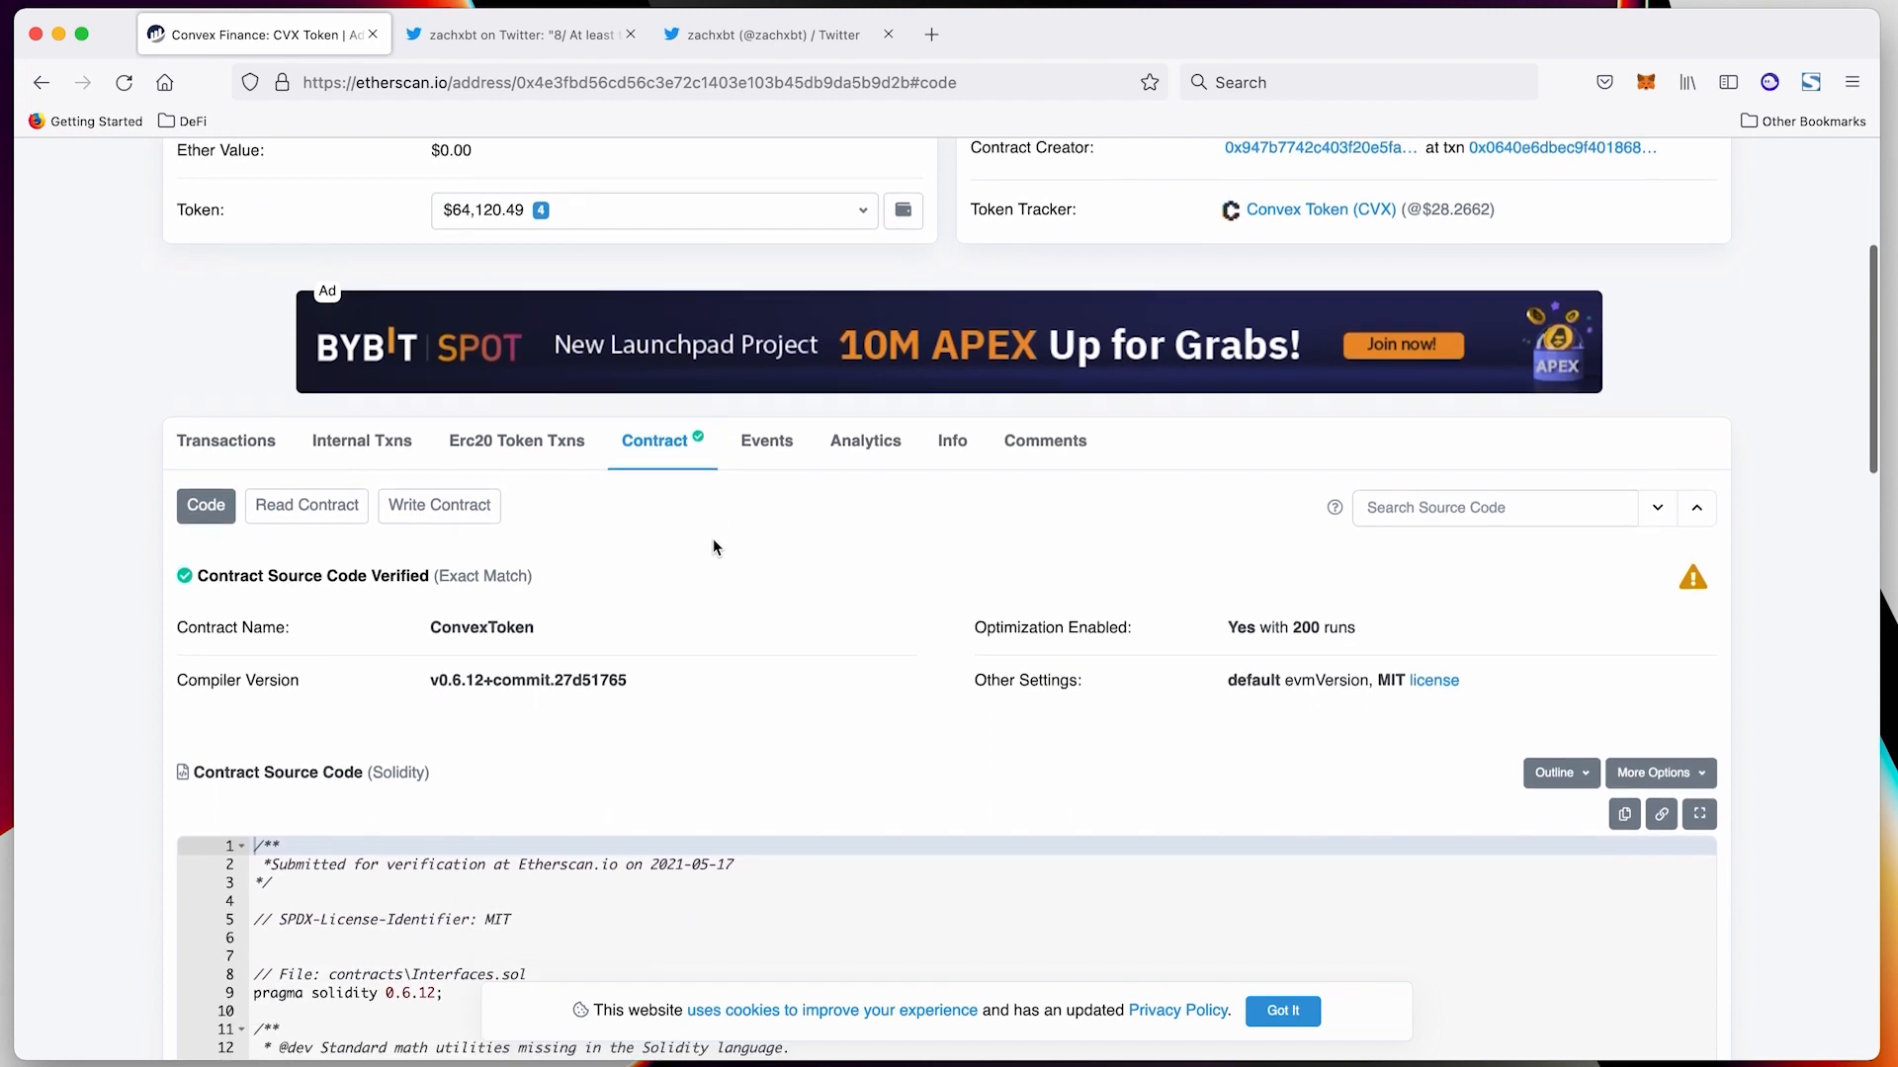
scroll(down, 3)
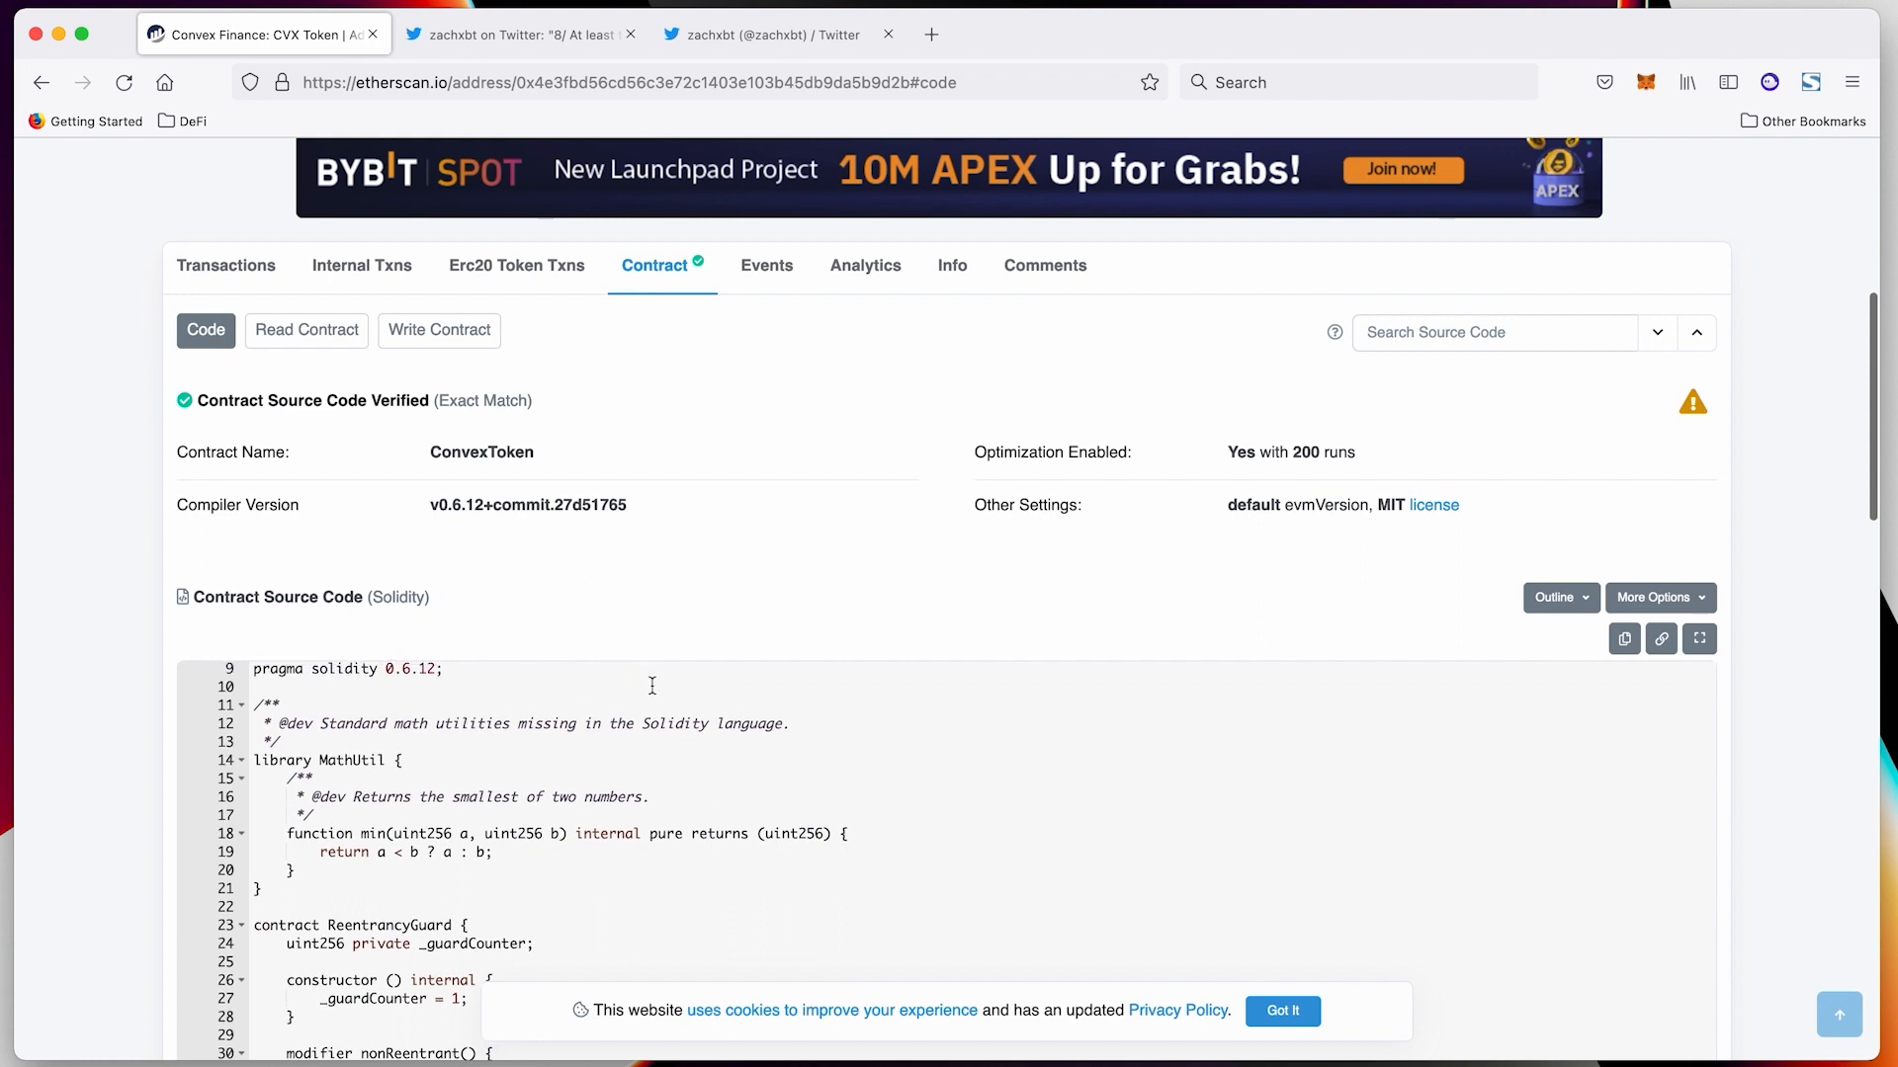
mouse_move(533, 706)
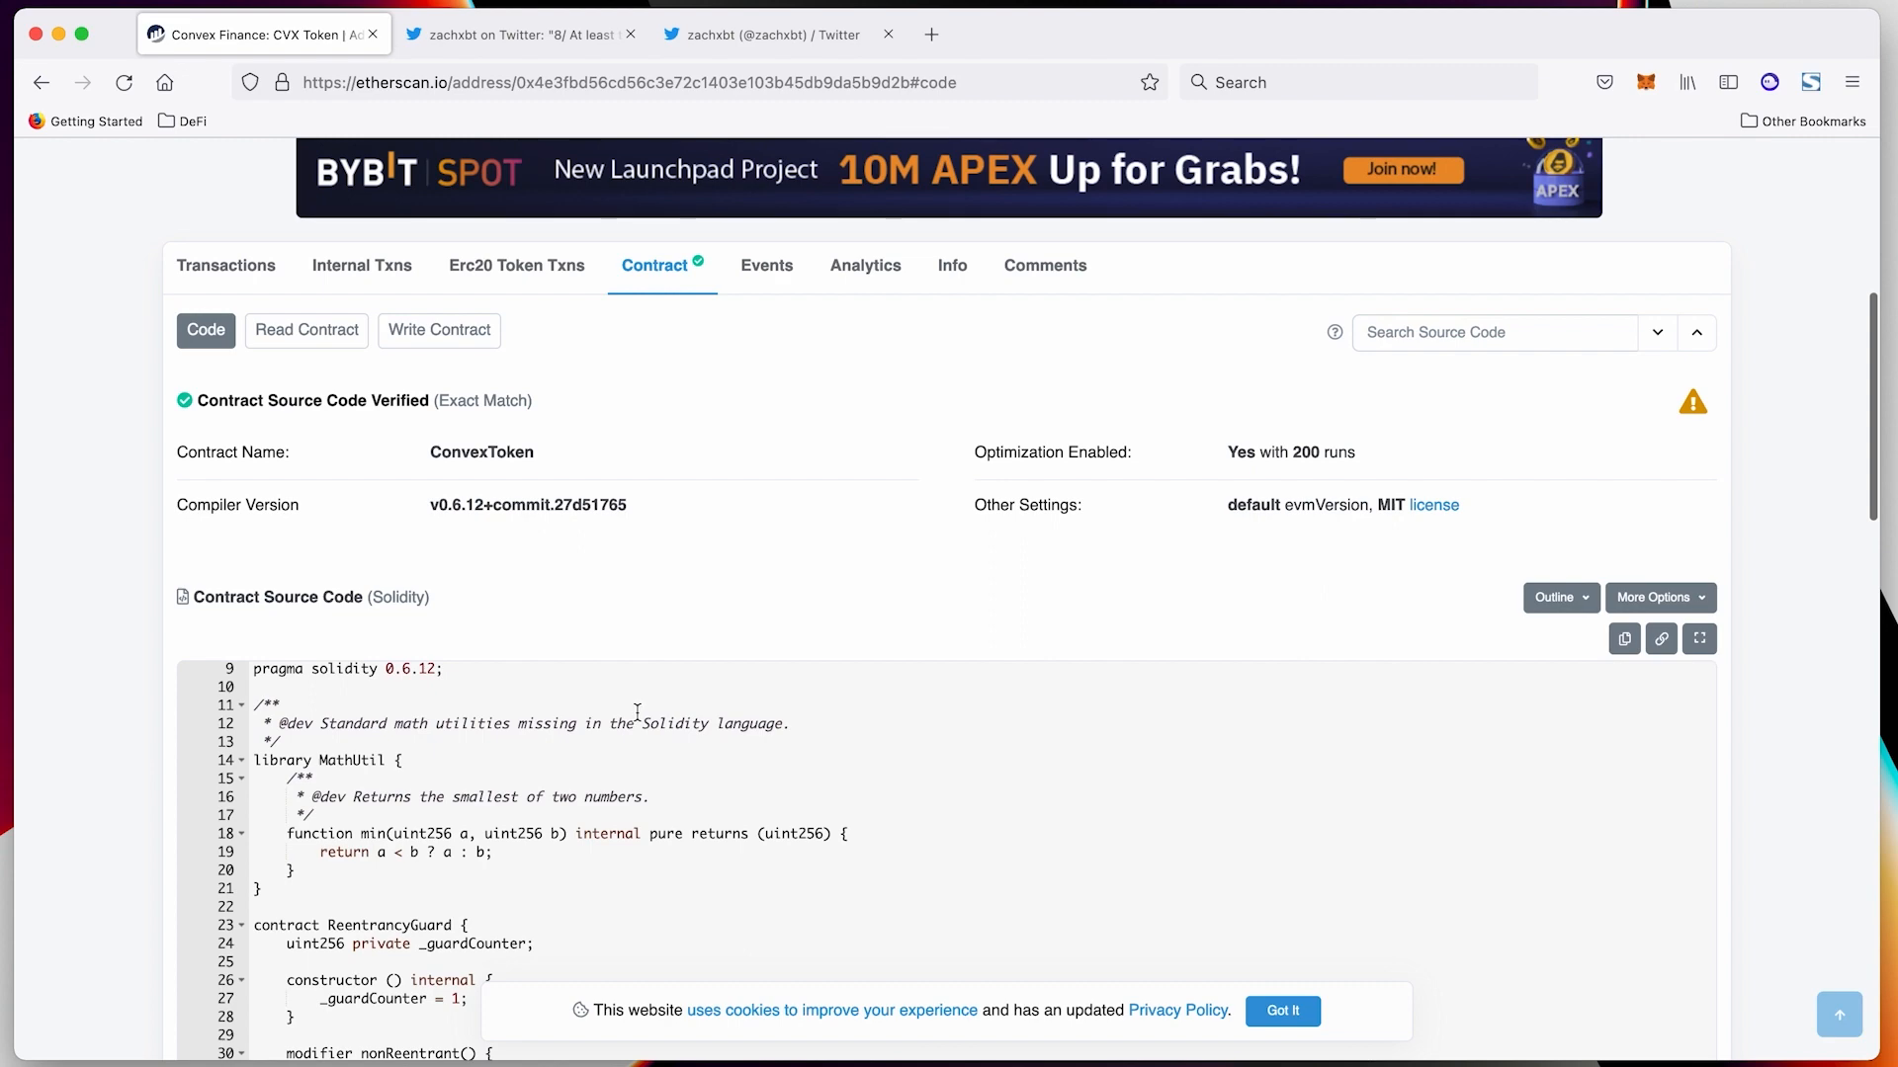
scroll(down, 3)
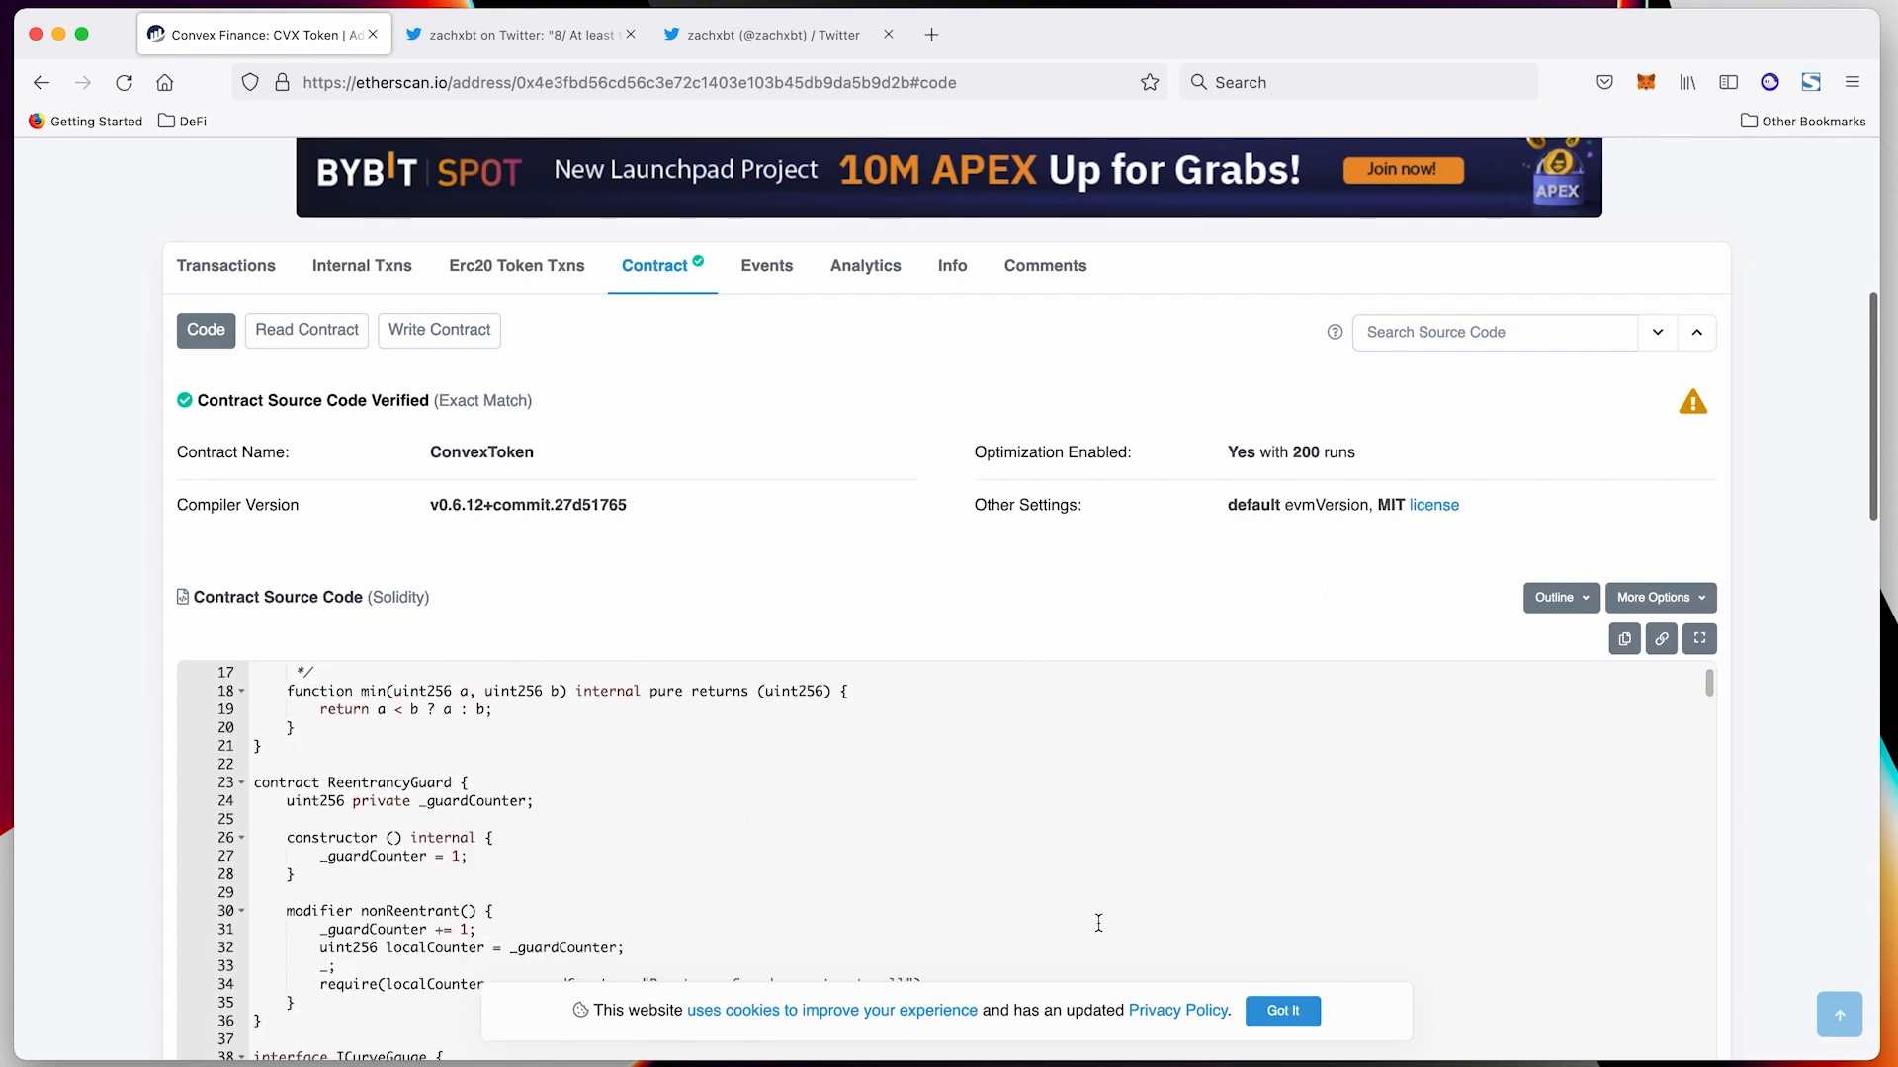
scroll(down, 3)
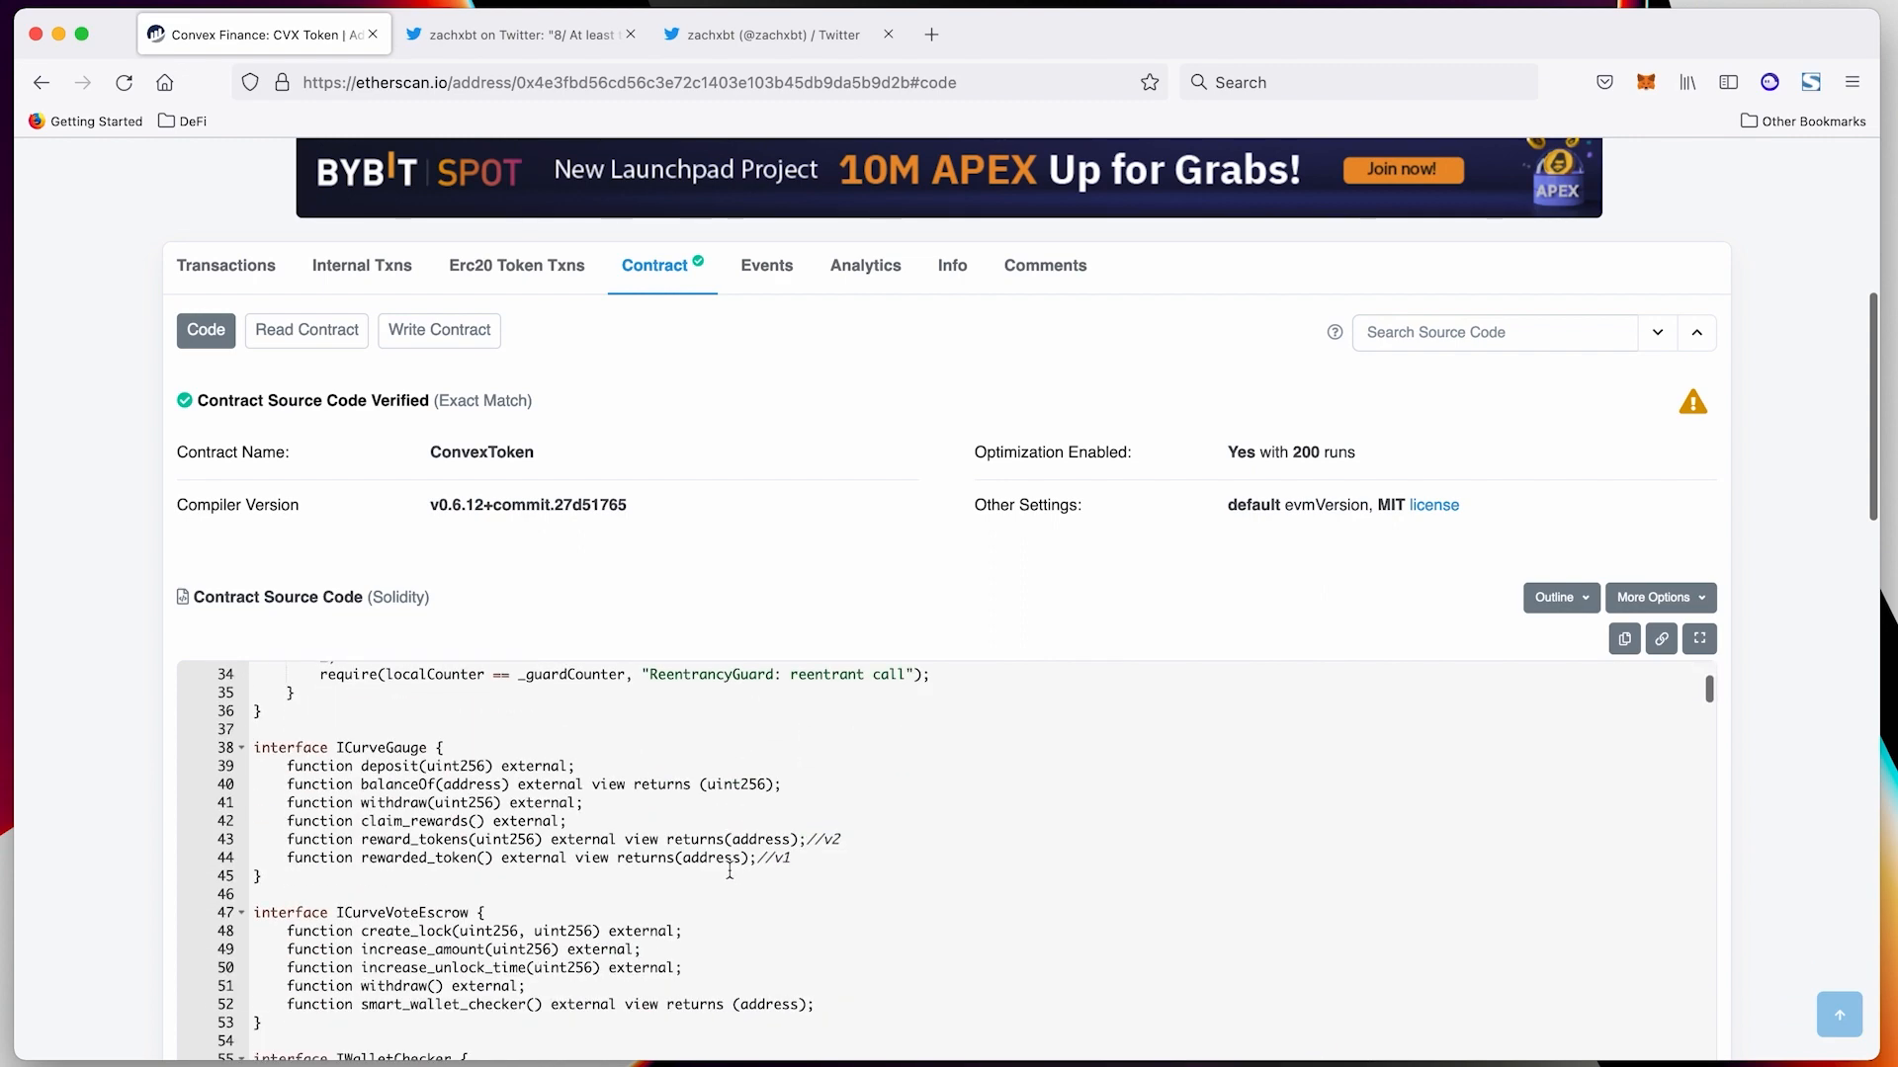
scroll(down, 3)
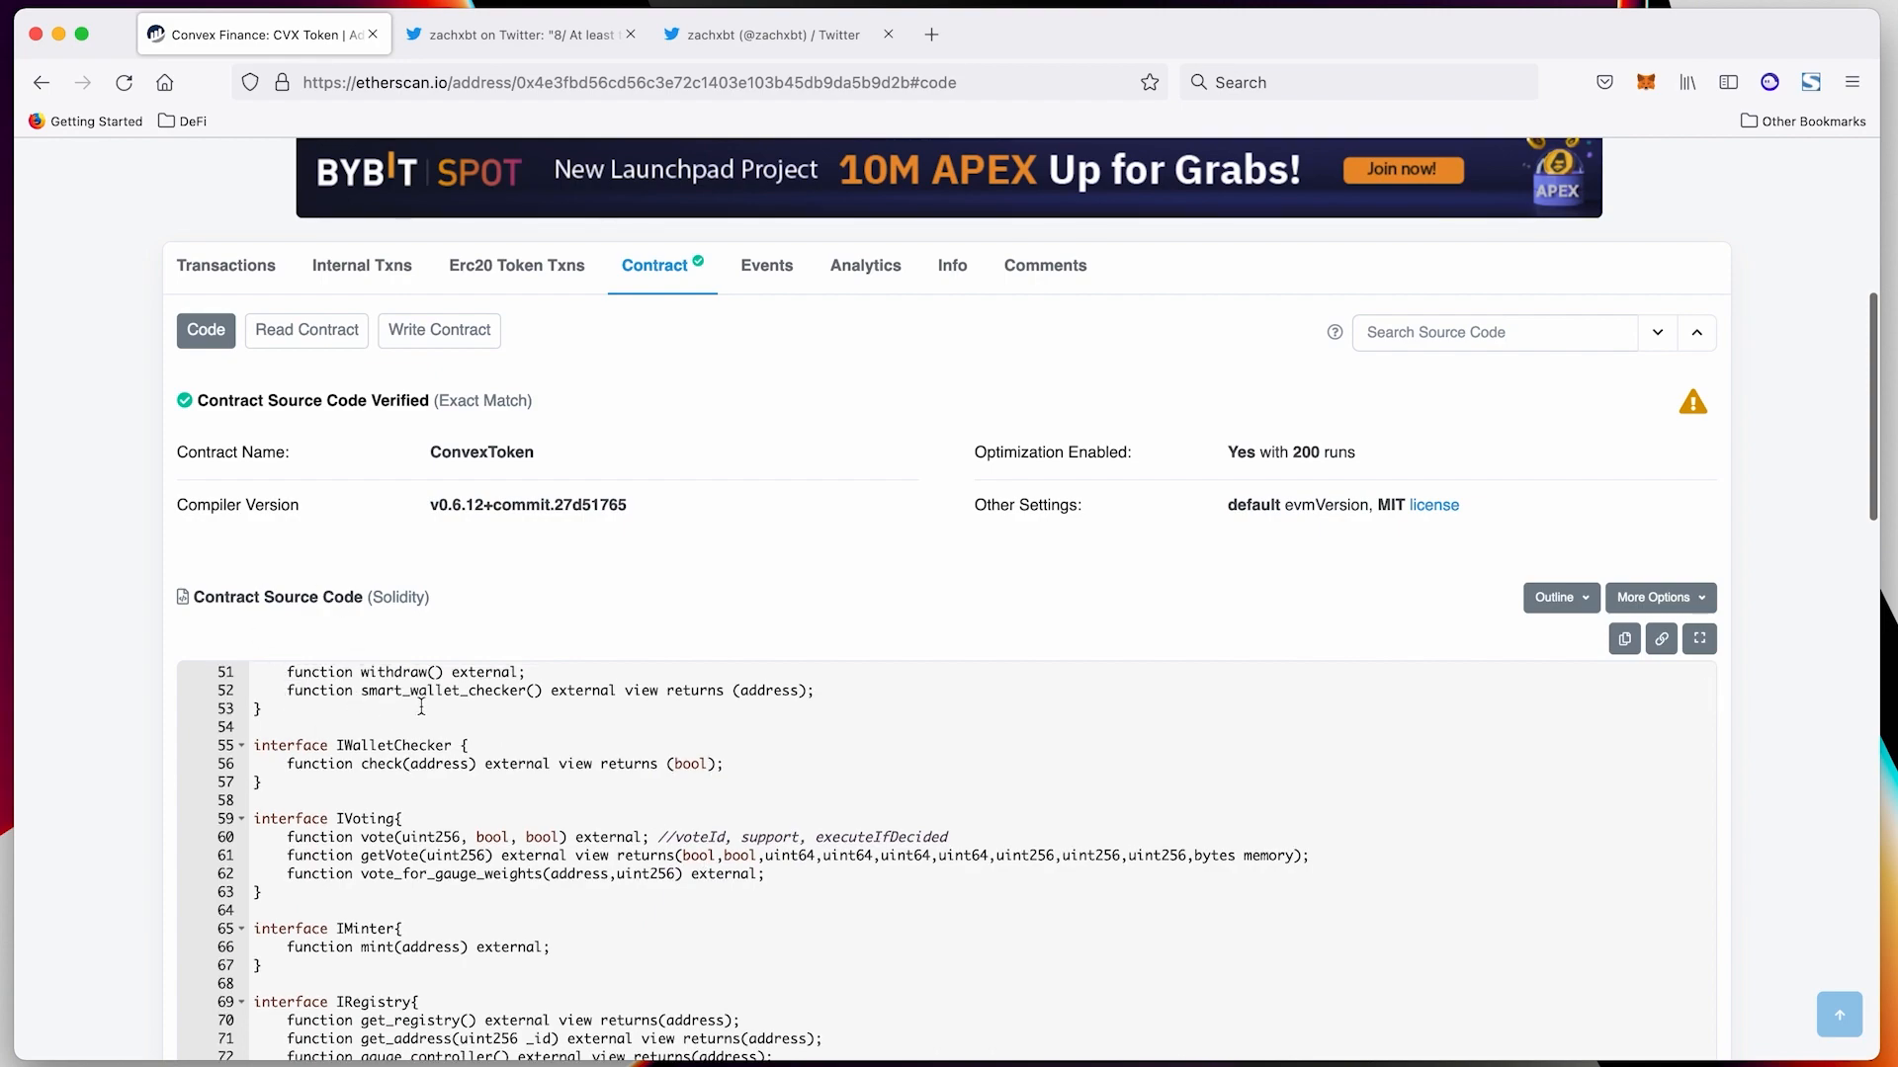
scroll(down, 3)
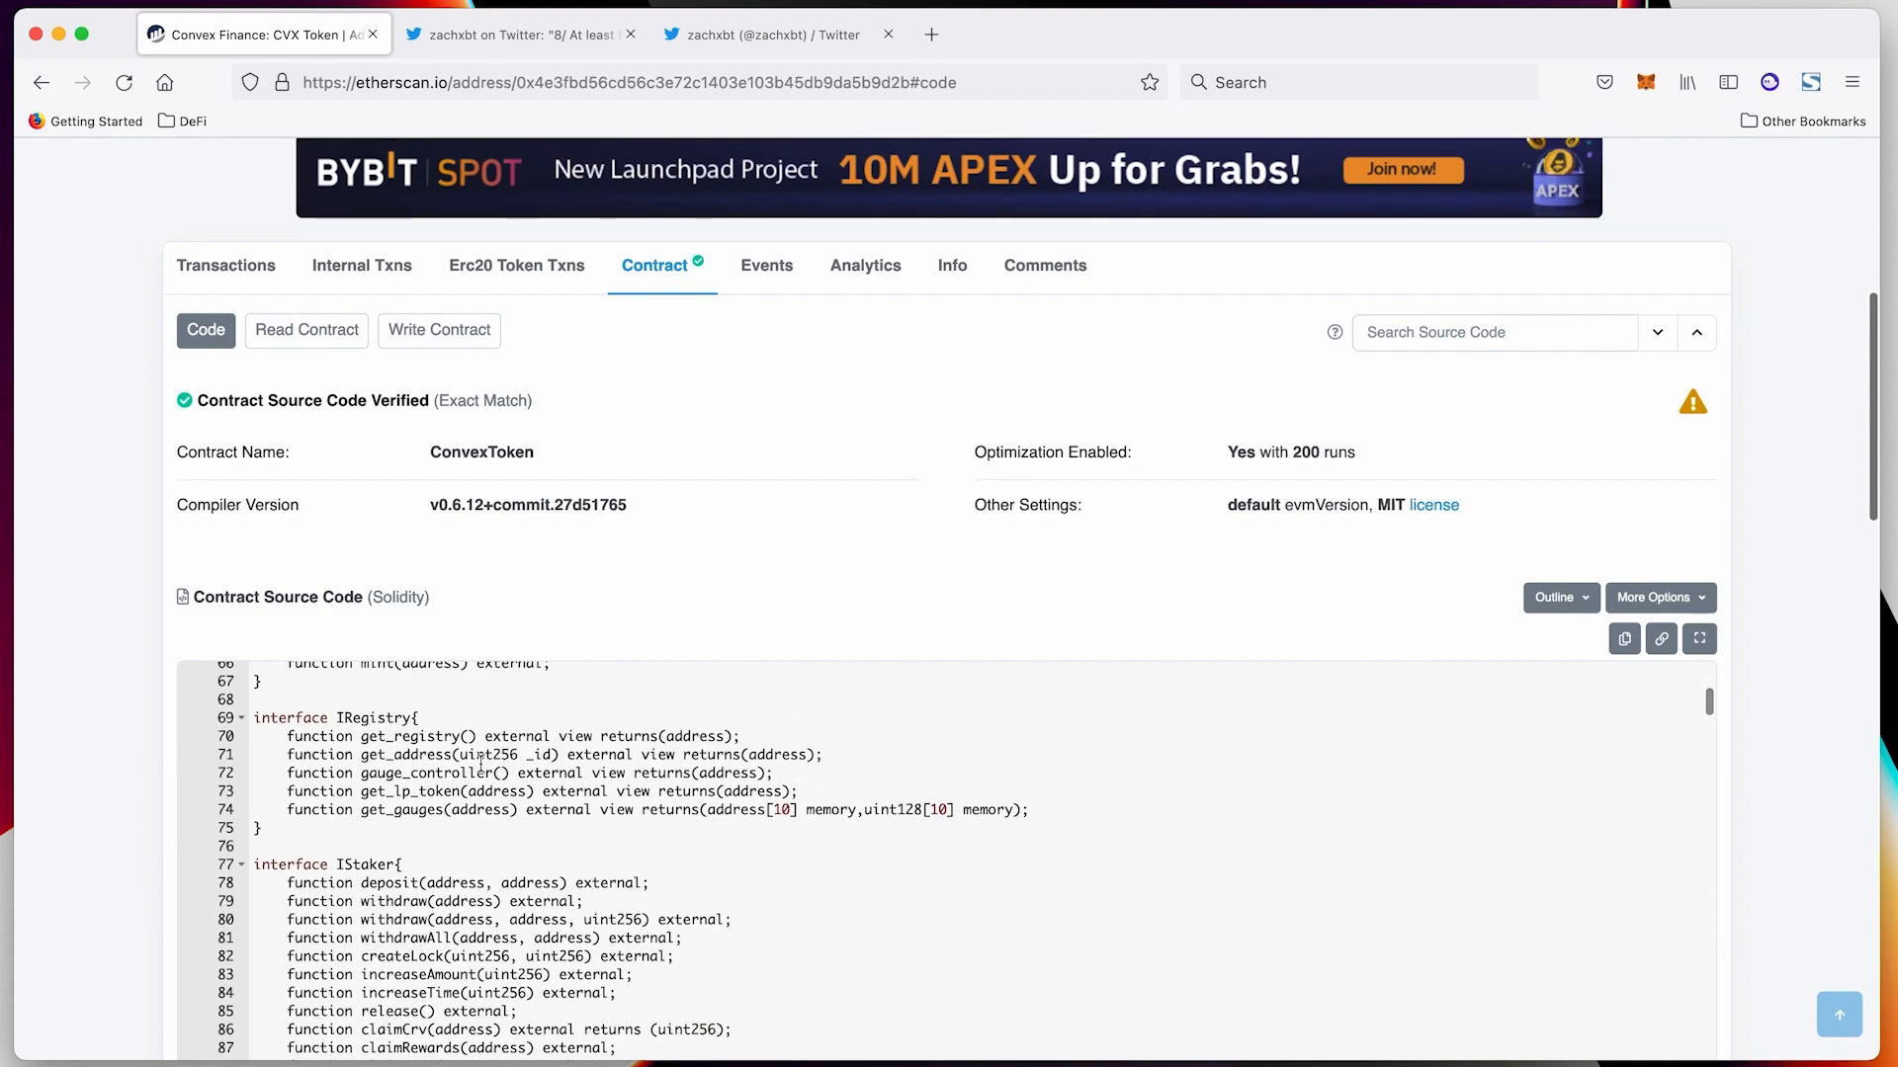
scroll(down, 3)
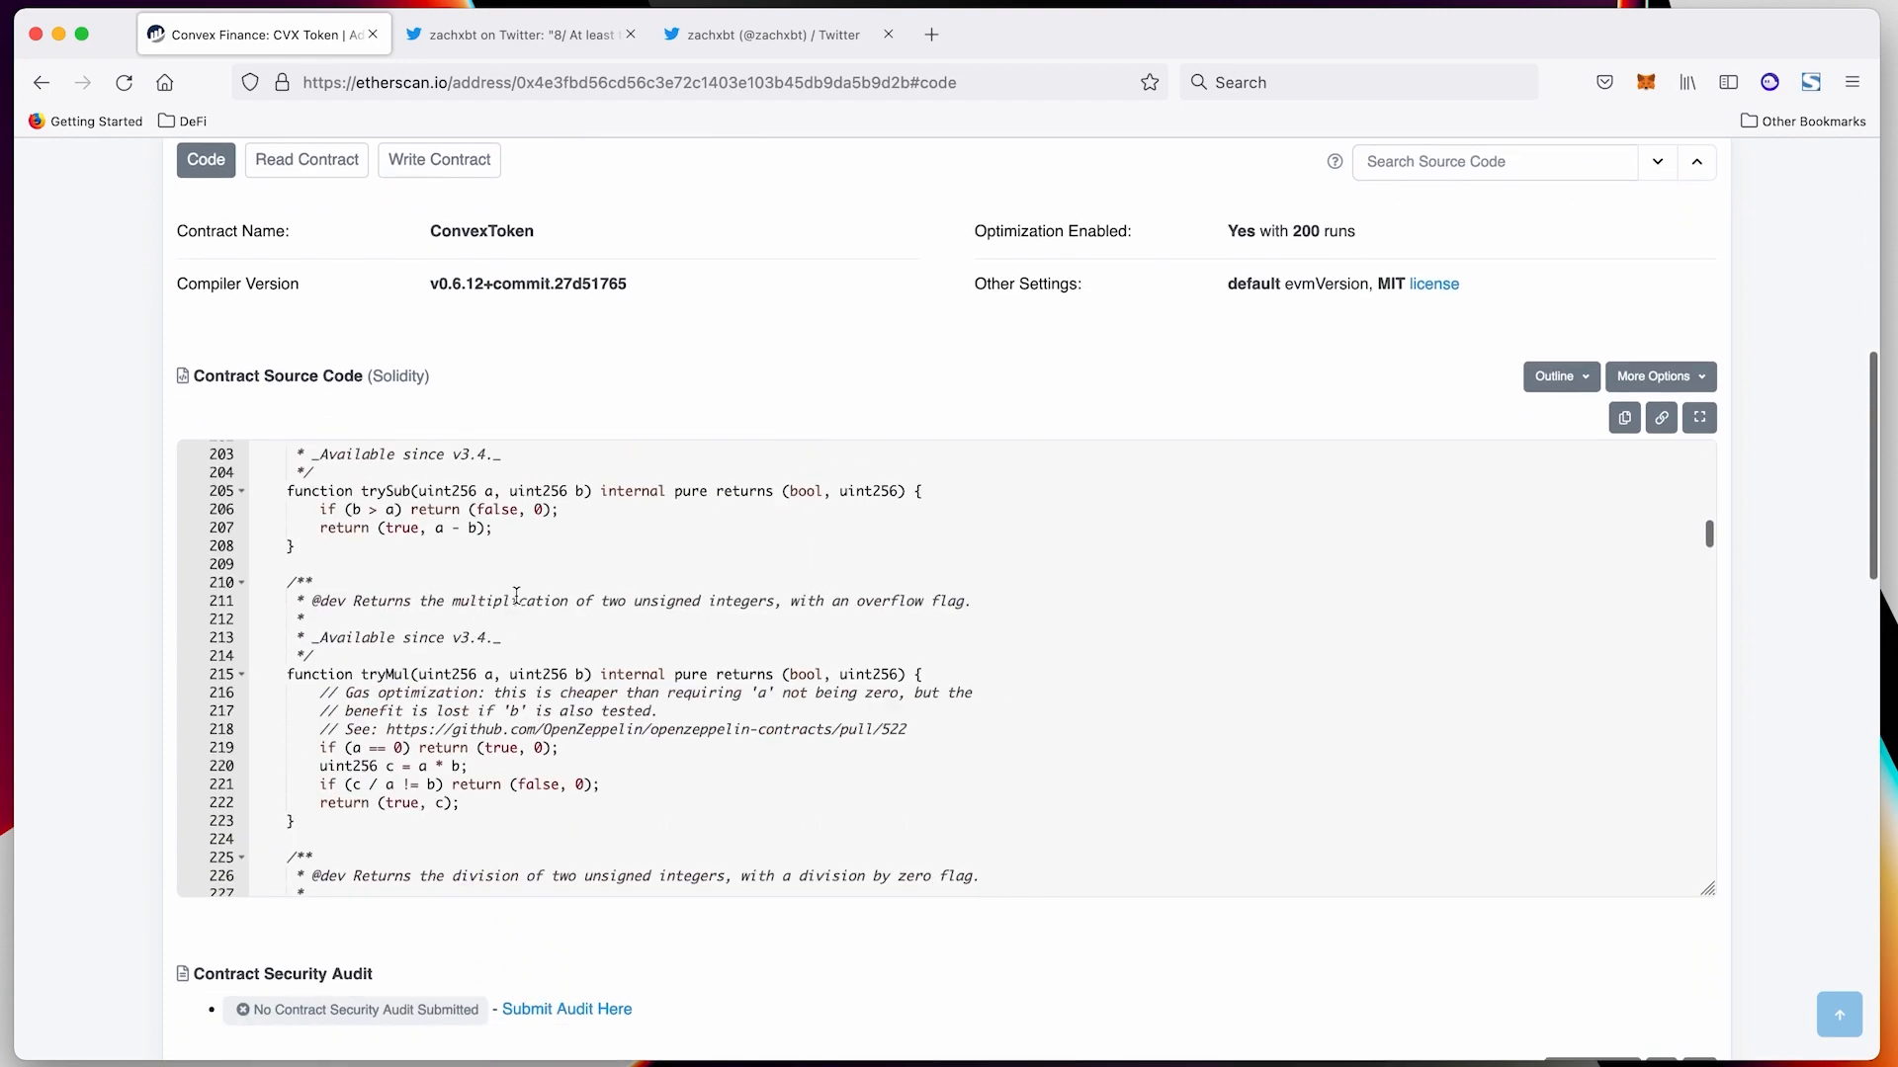
scroll(up, 3)
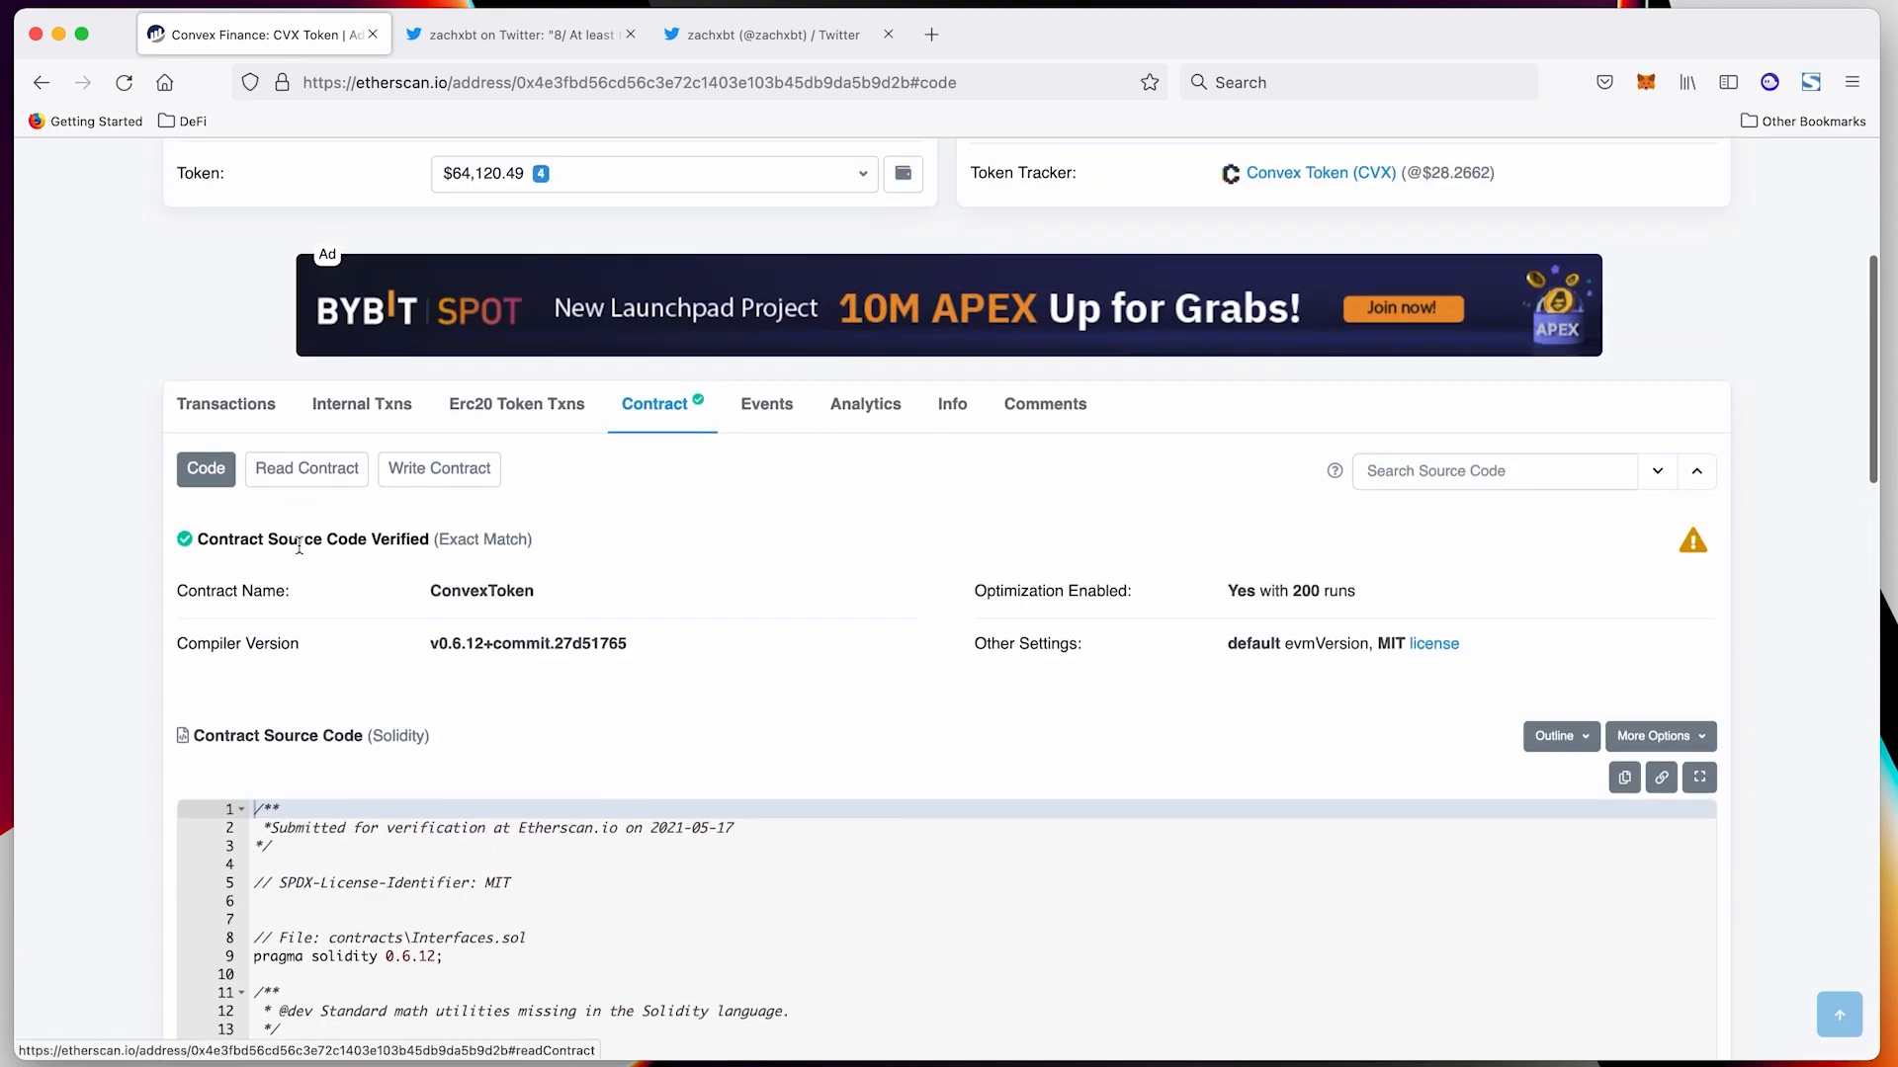
Review the CVX contract's read functions, then its write functions from approve through updateOperator
click(306, 468)
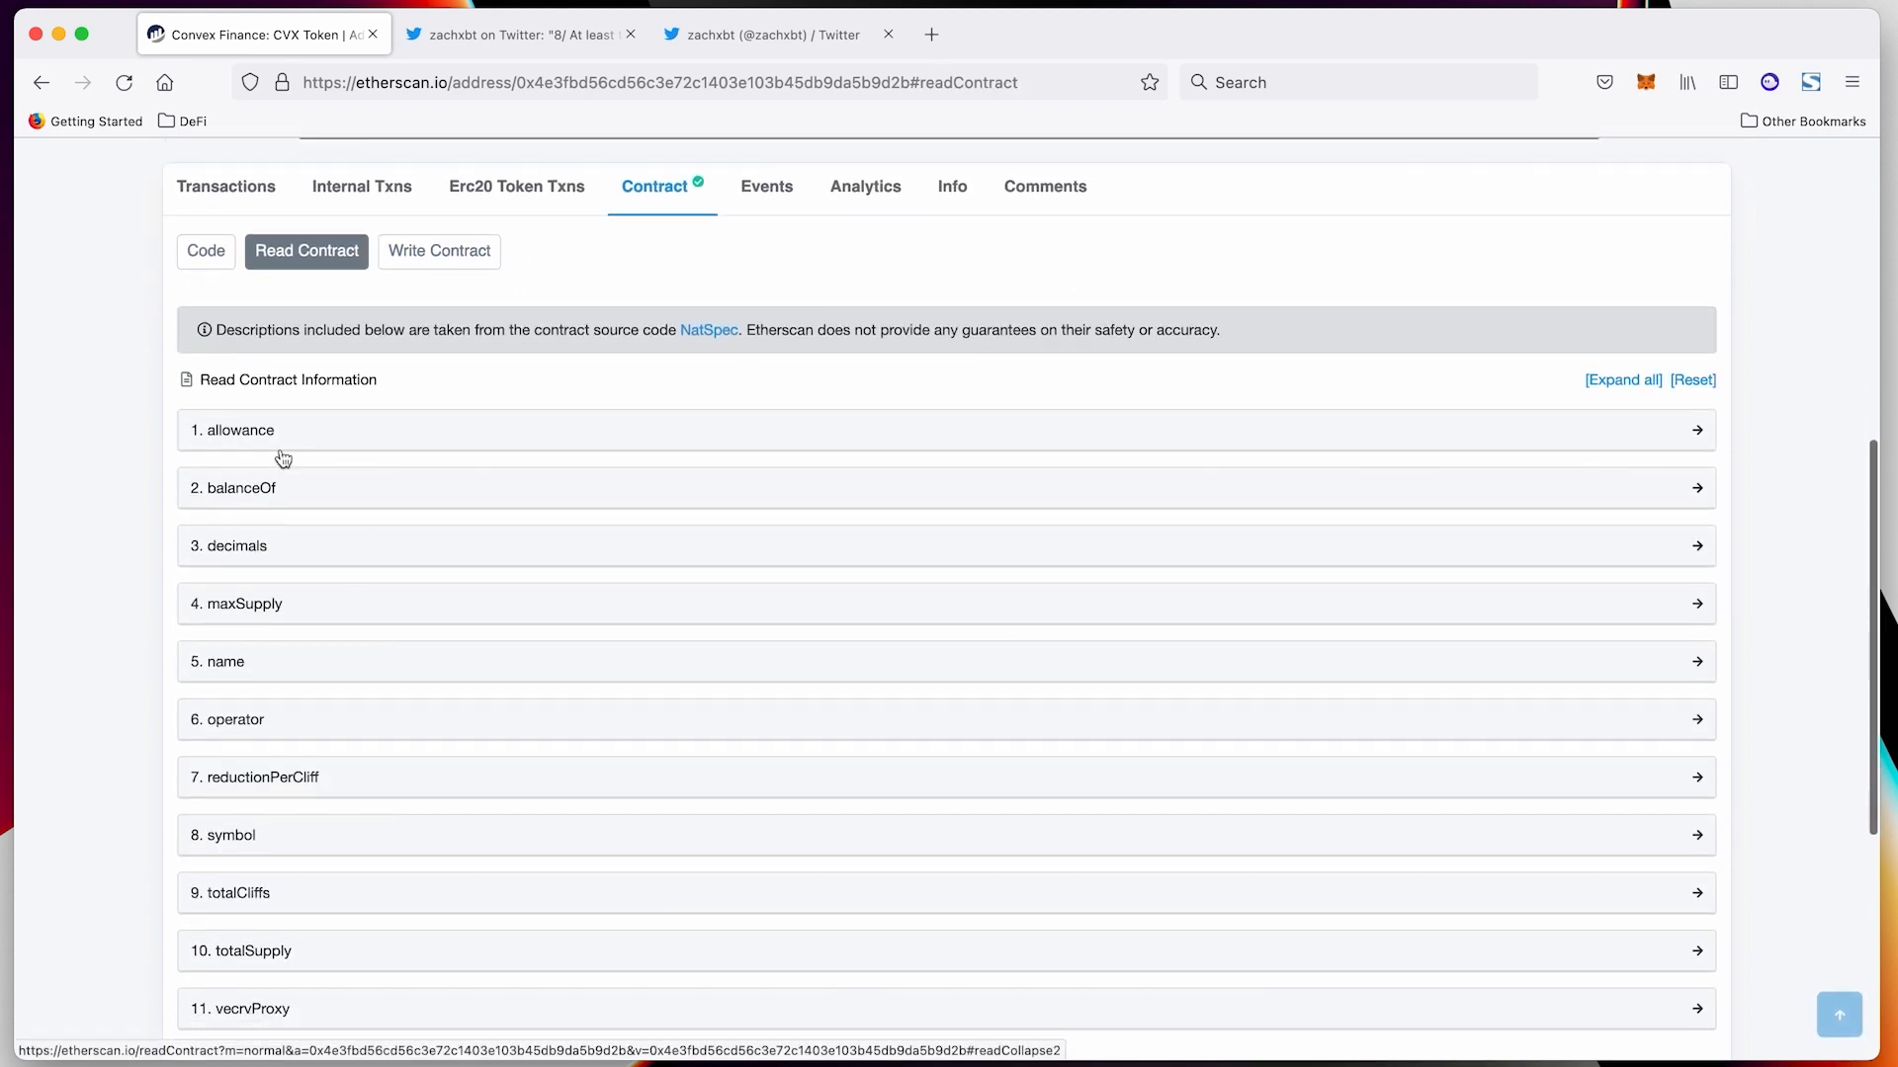
click(438, 254)
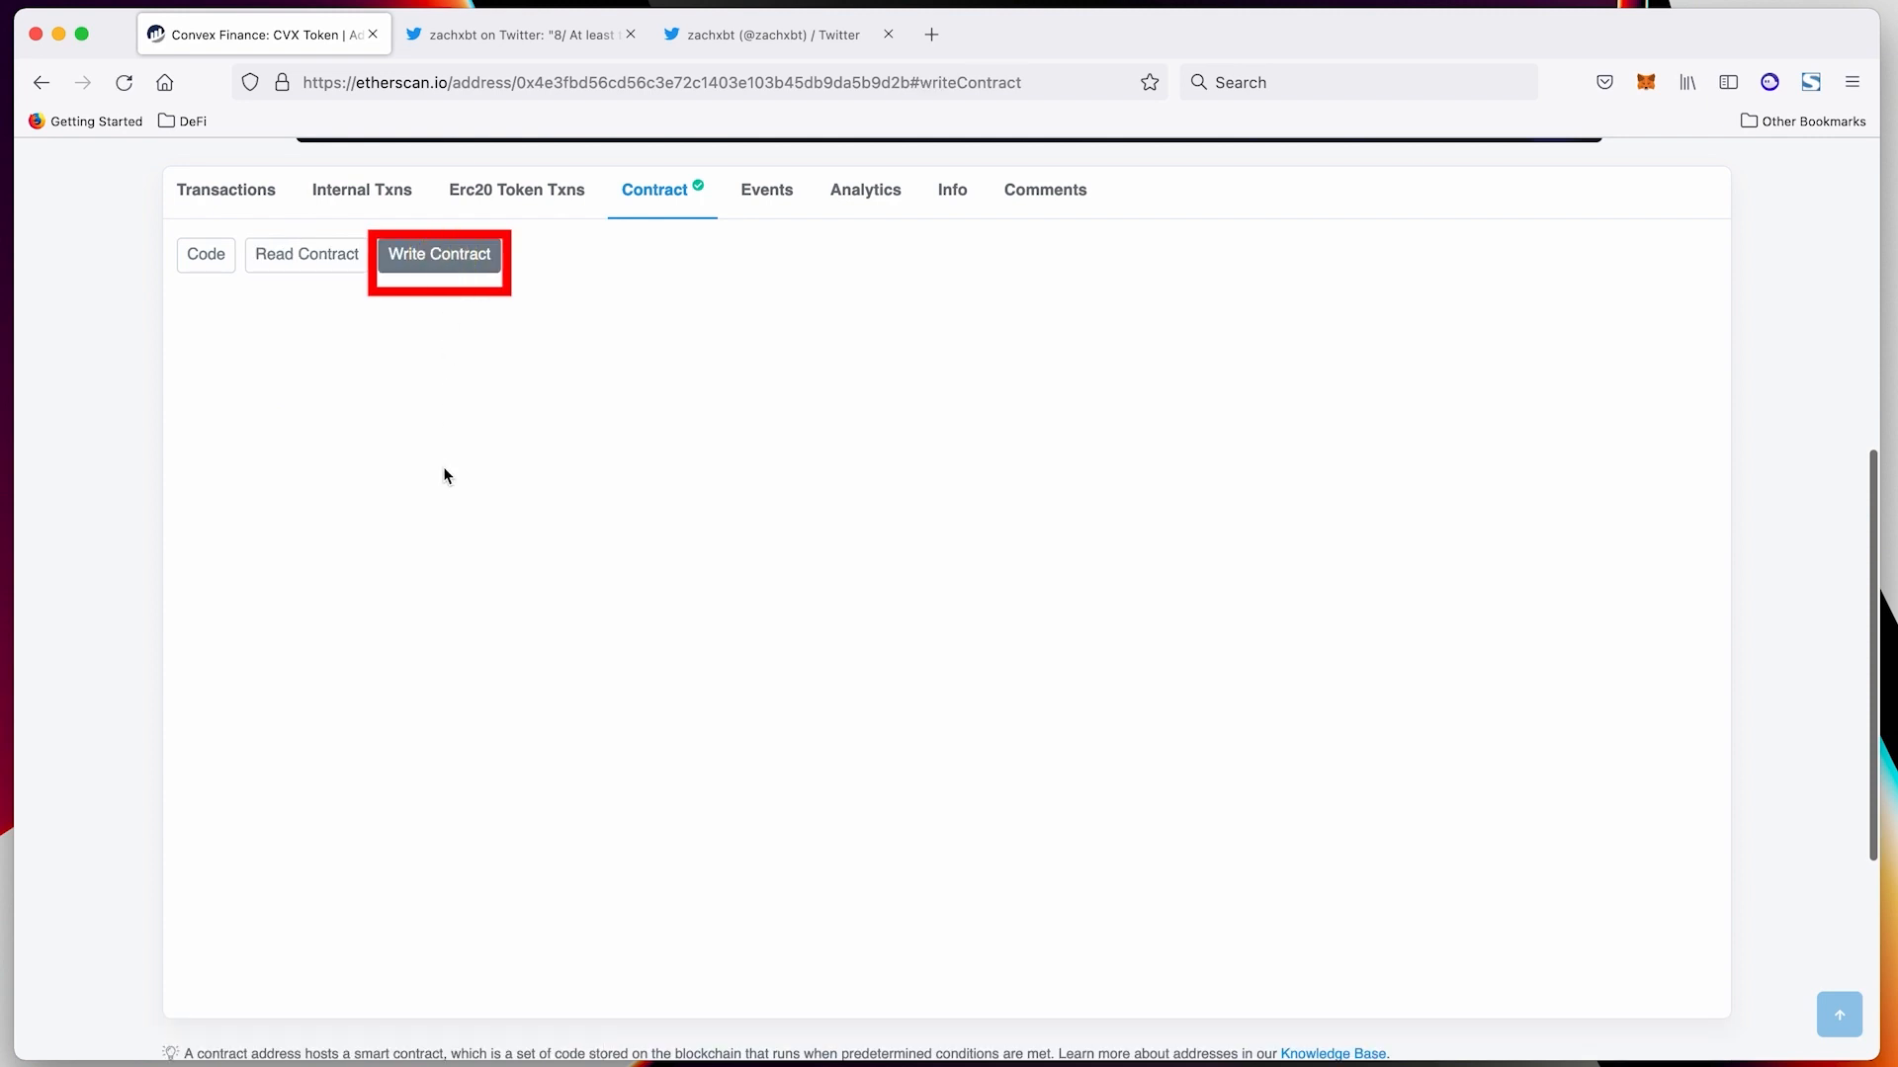
click(437, 254)
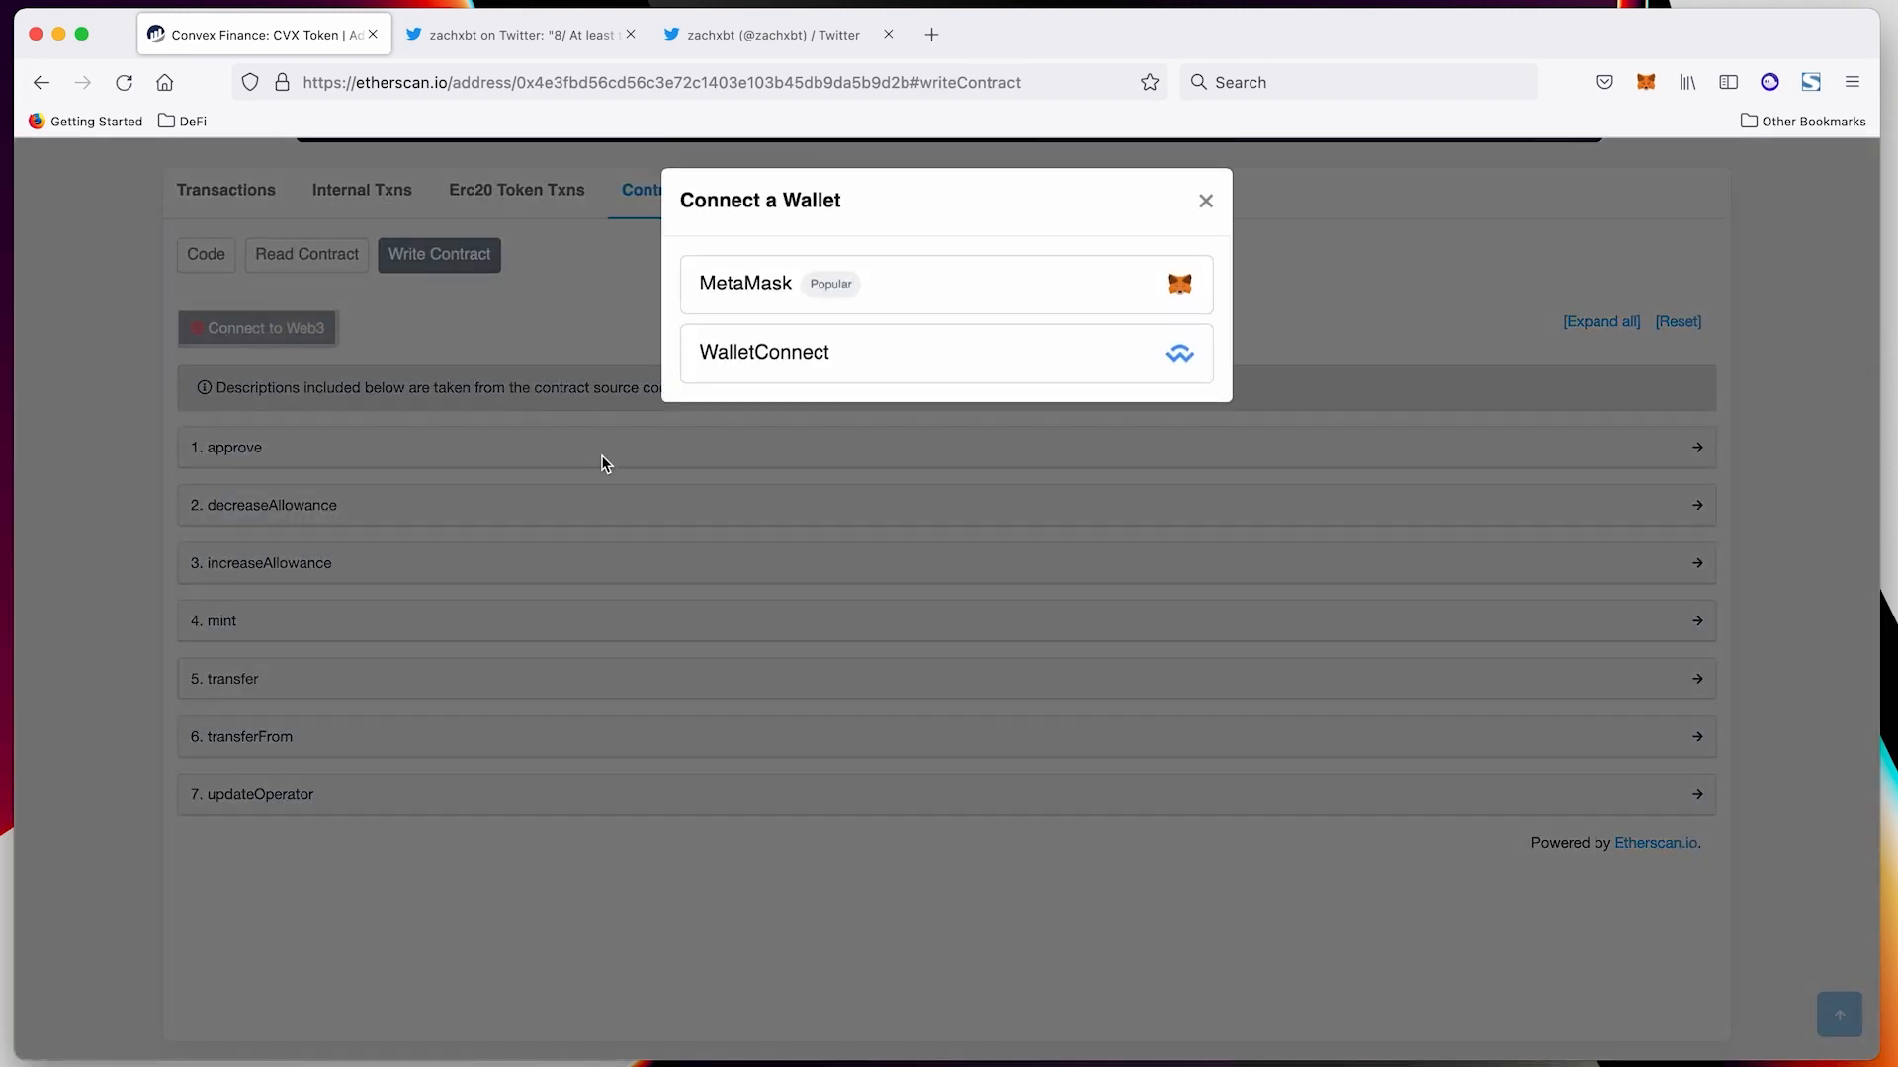
click(1205, 200)
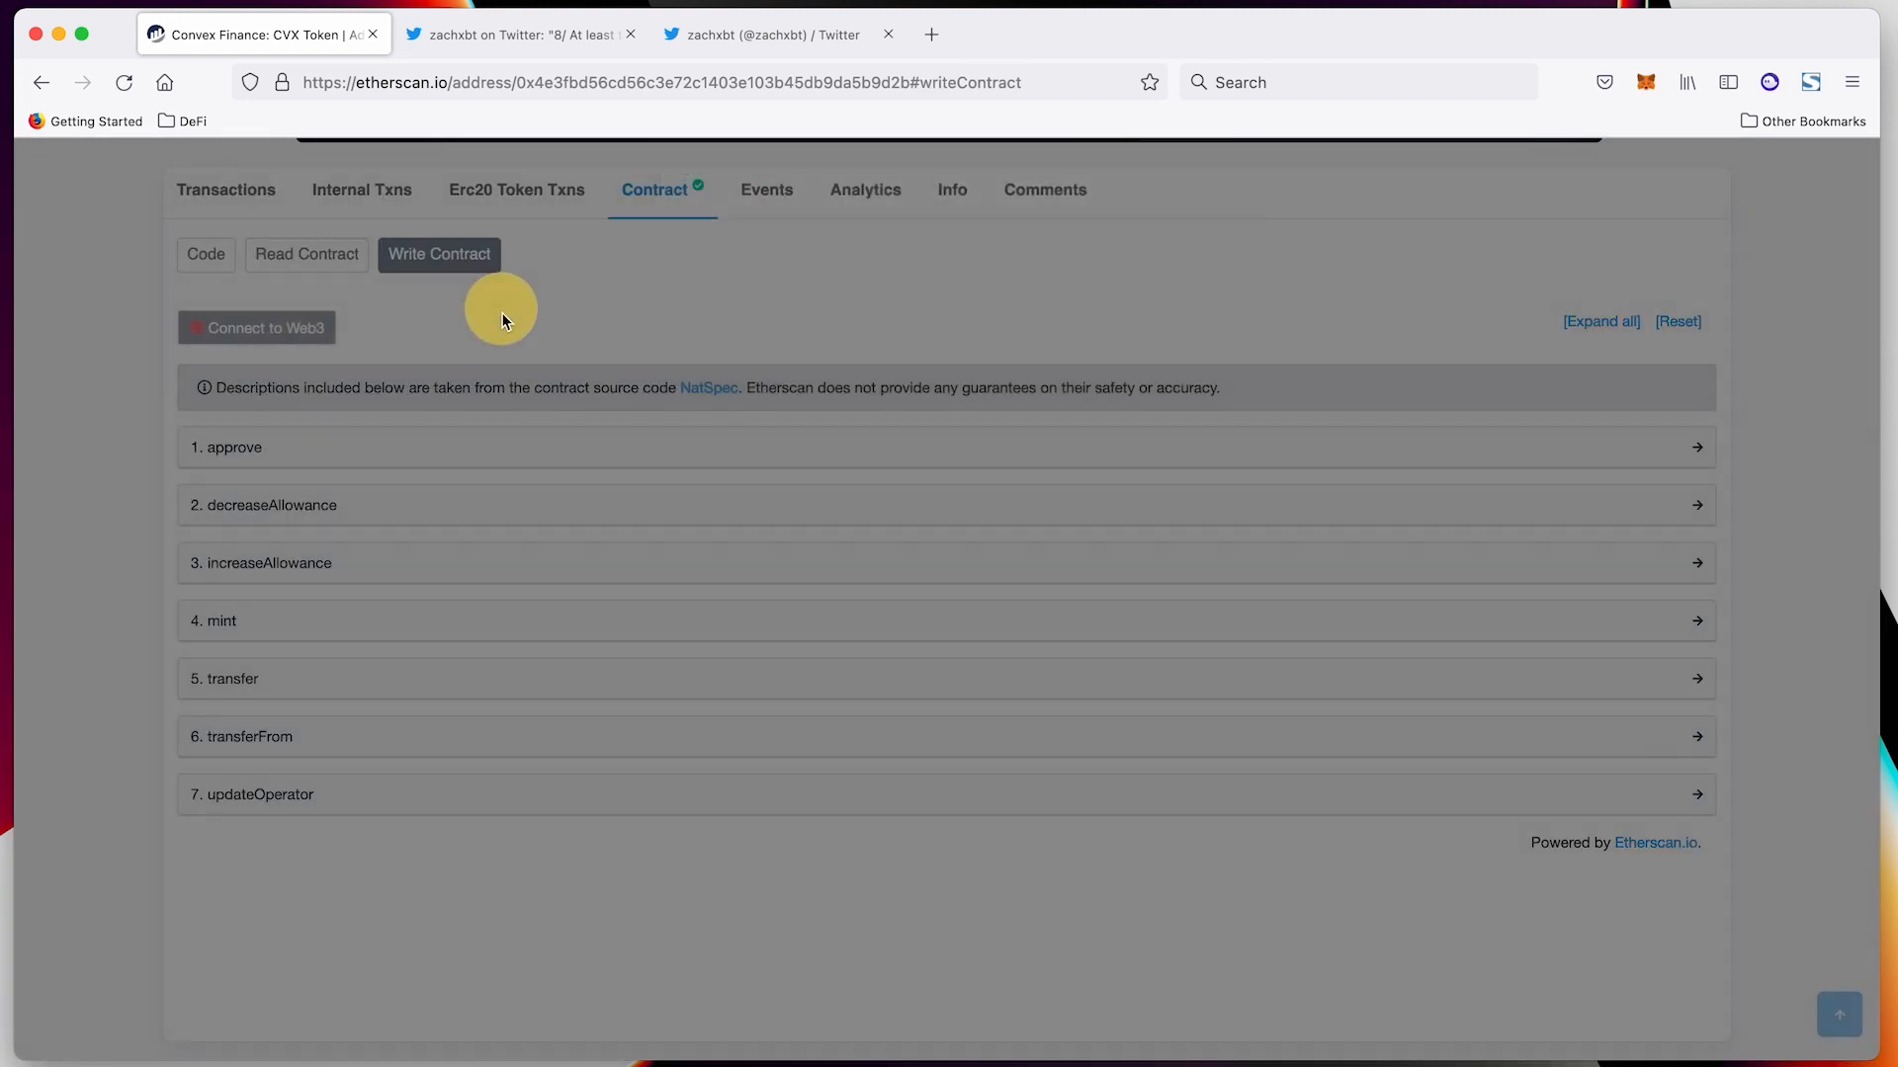
scroll(up, 3)
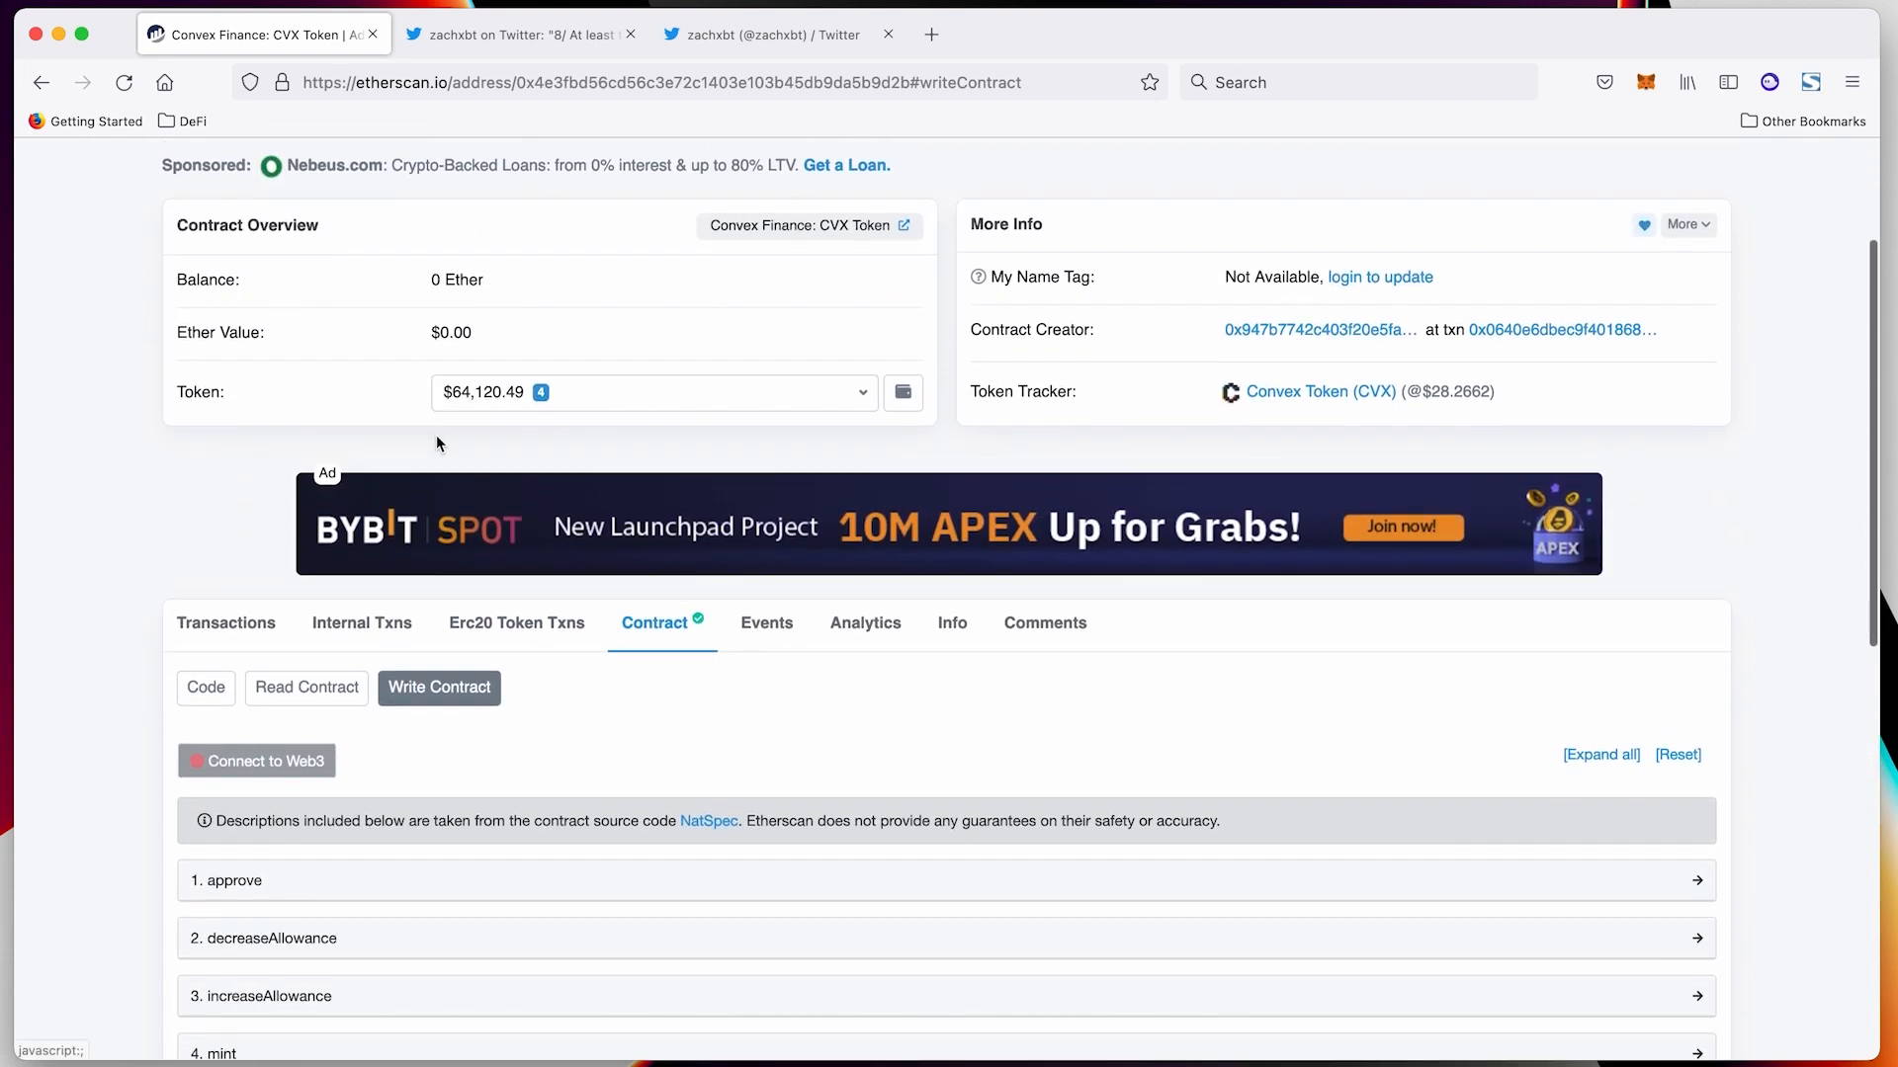
scroll(down, 3)
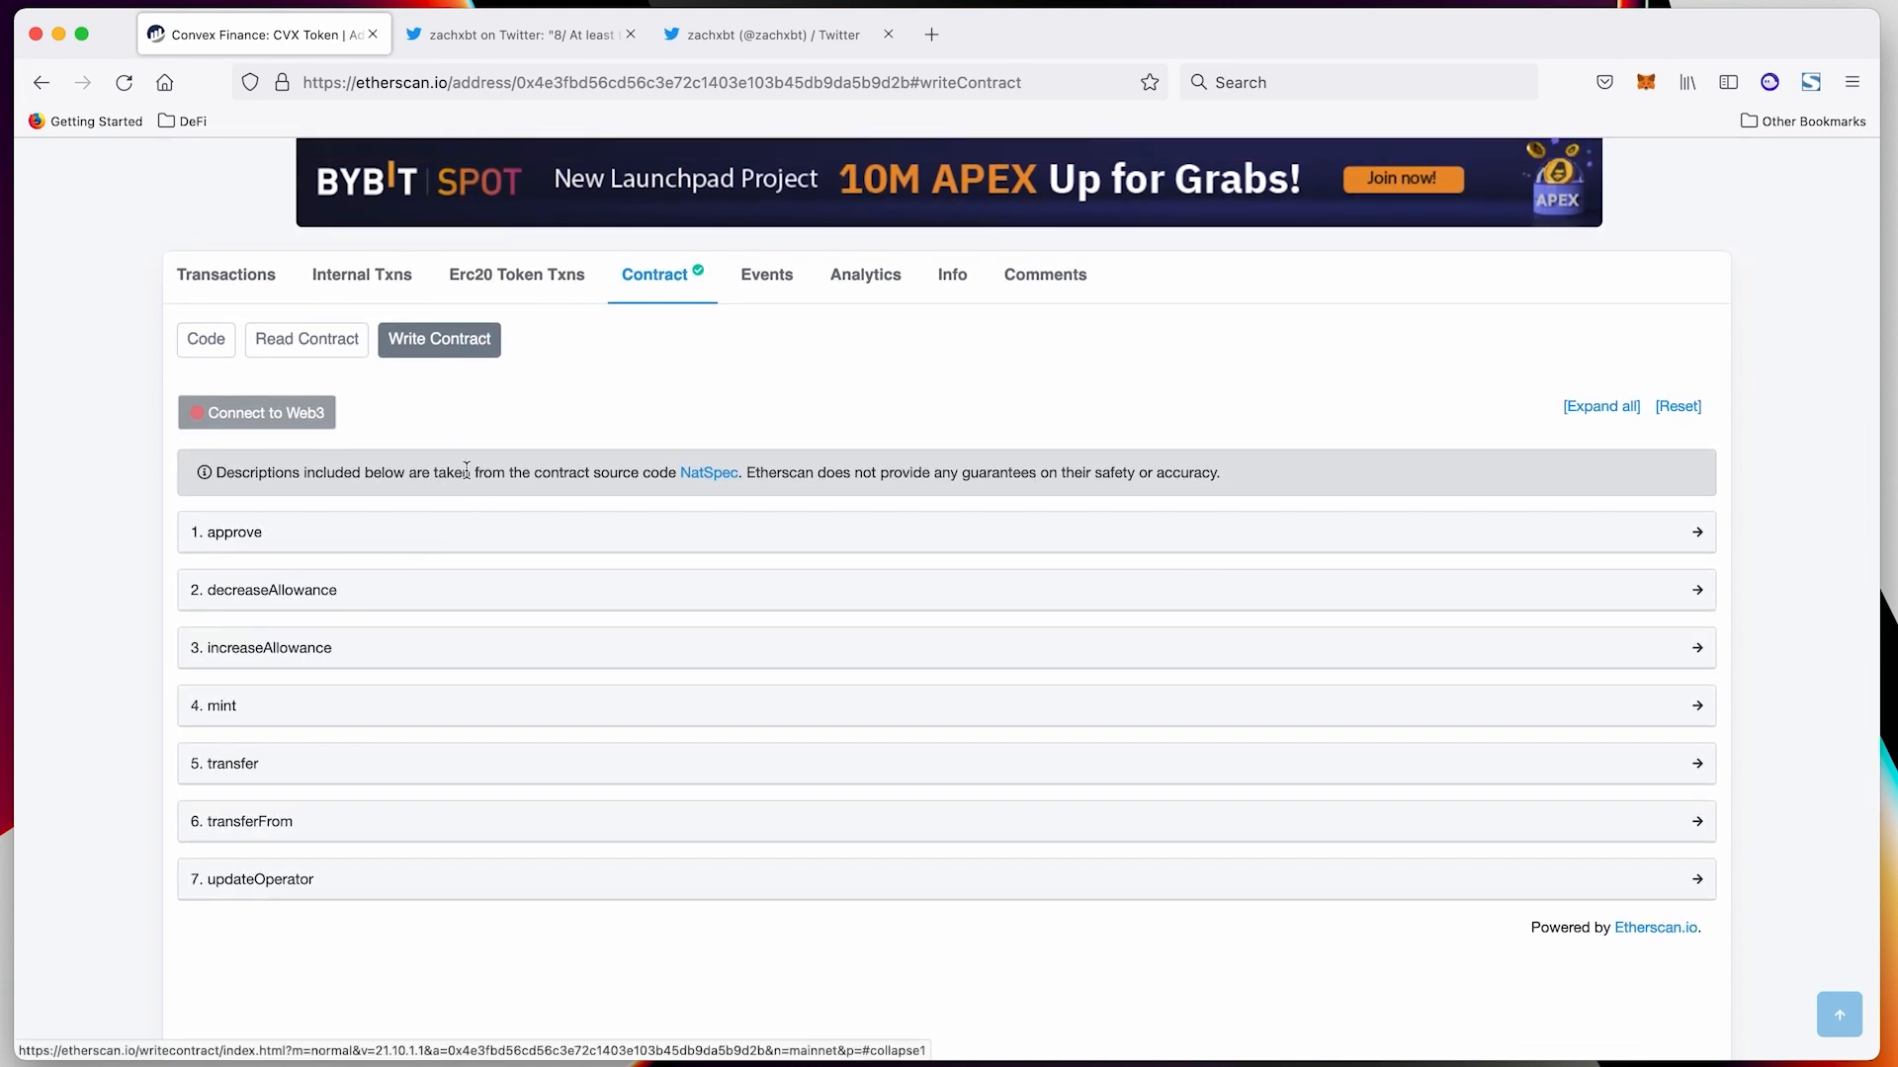
mouse_move(327, 562)
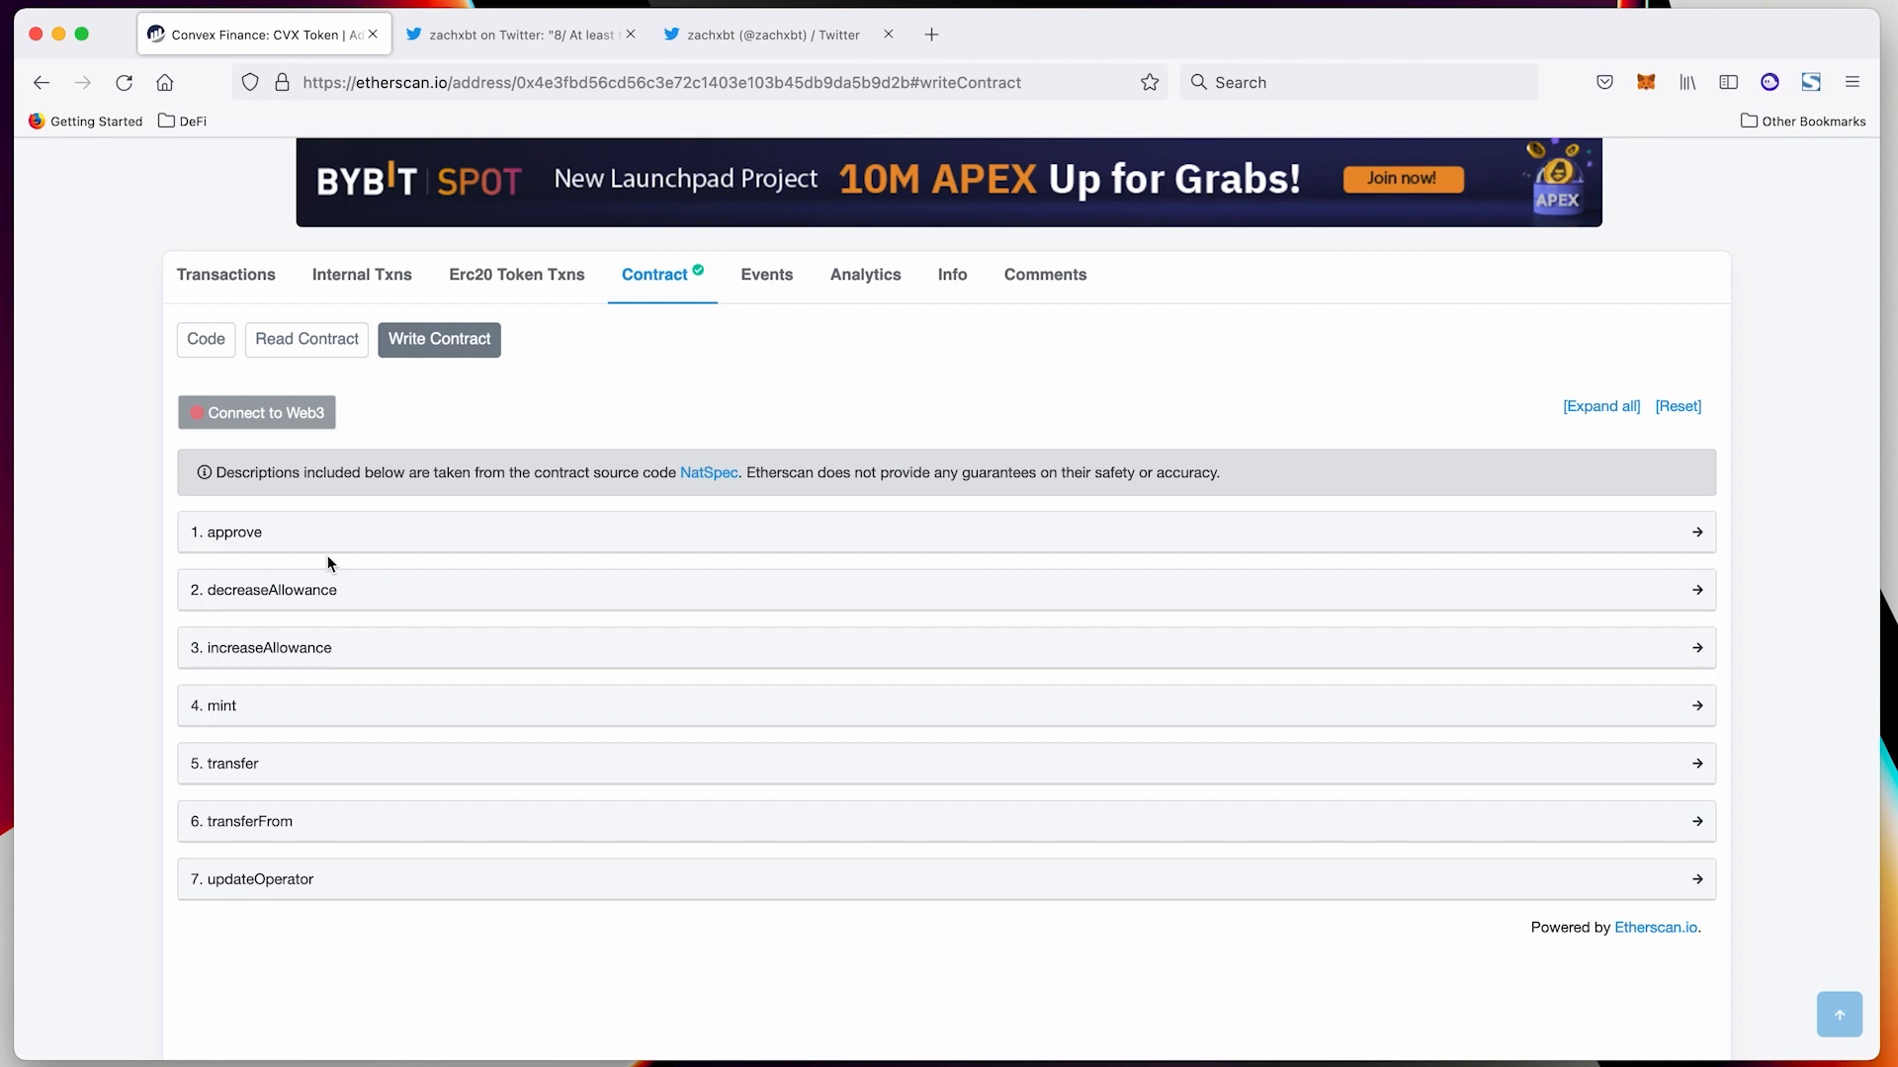
scroll(down, 3)
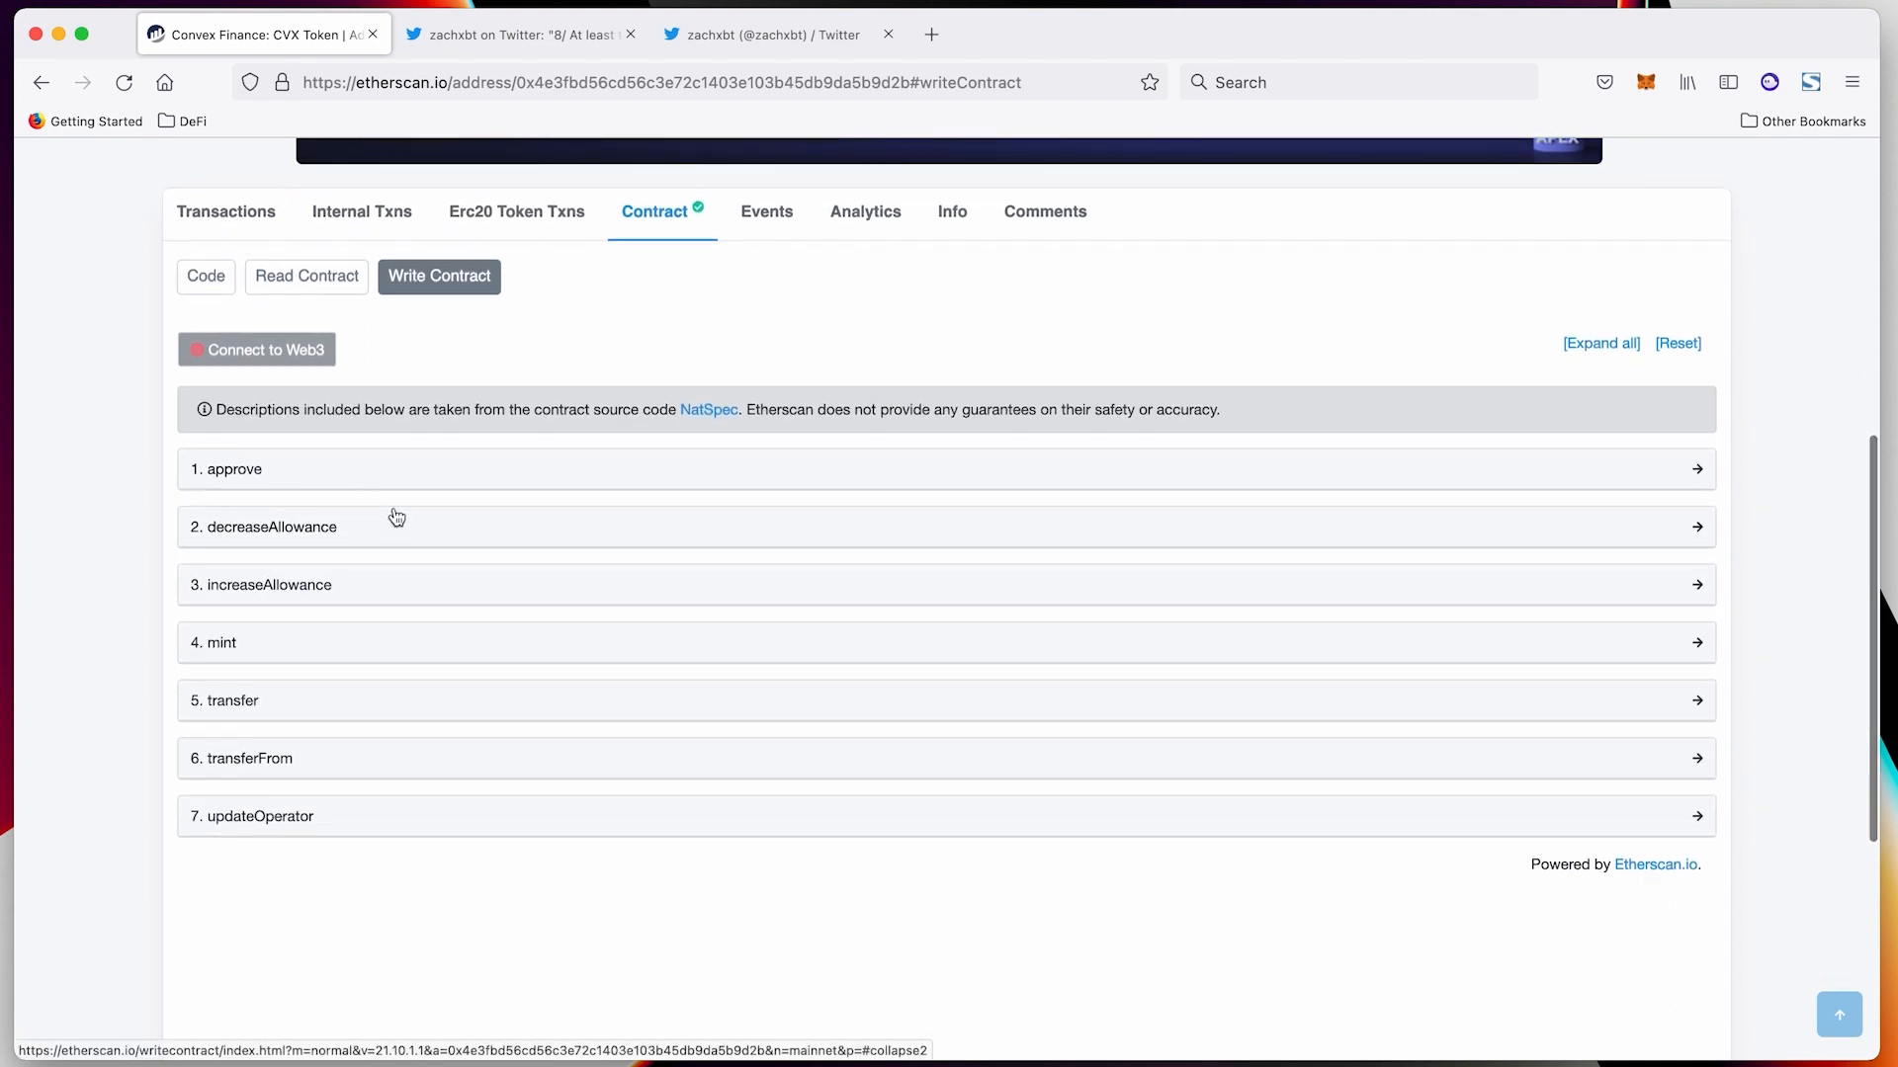
mouse_move(393, 497)
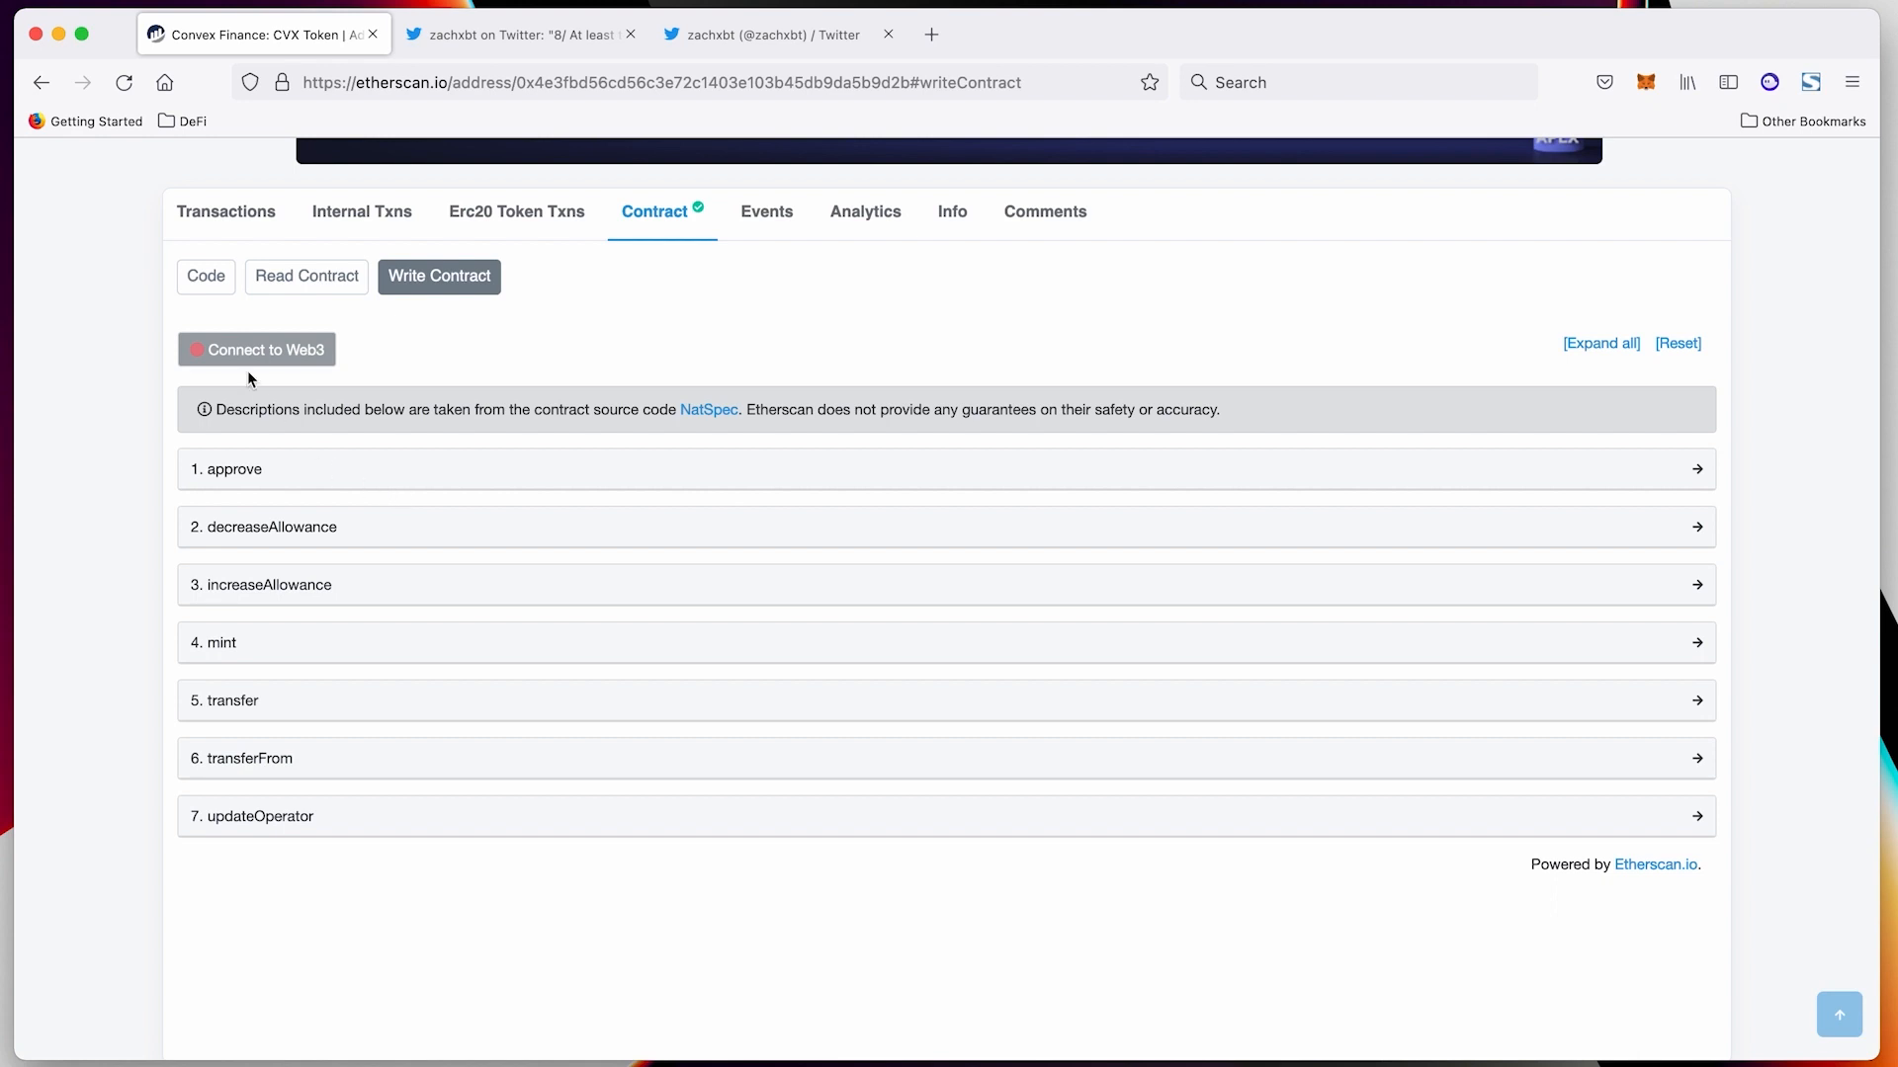
mouse_move(205, 454)
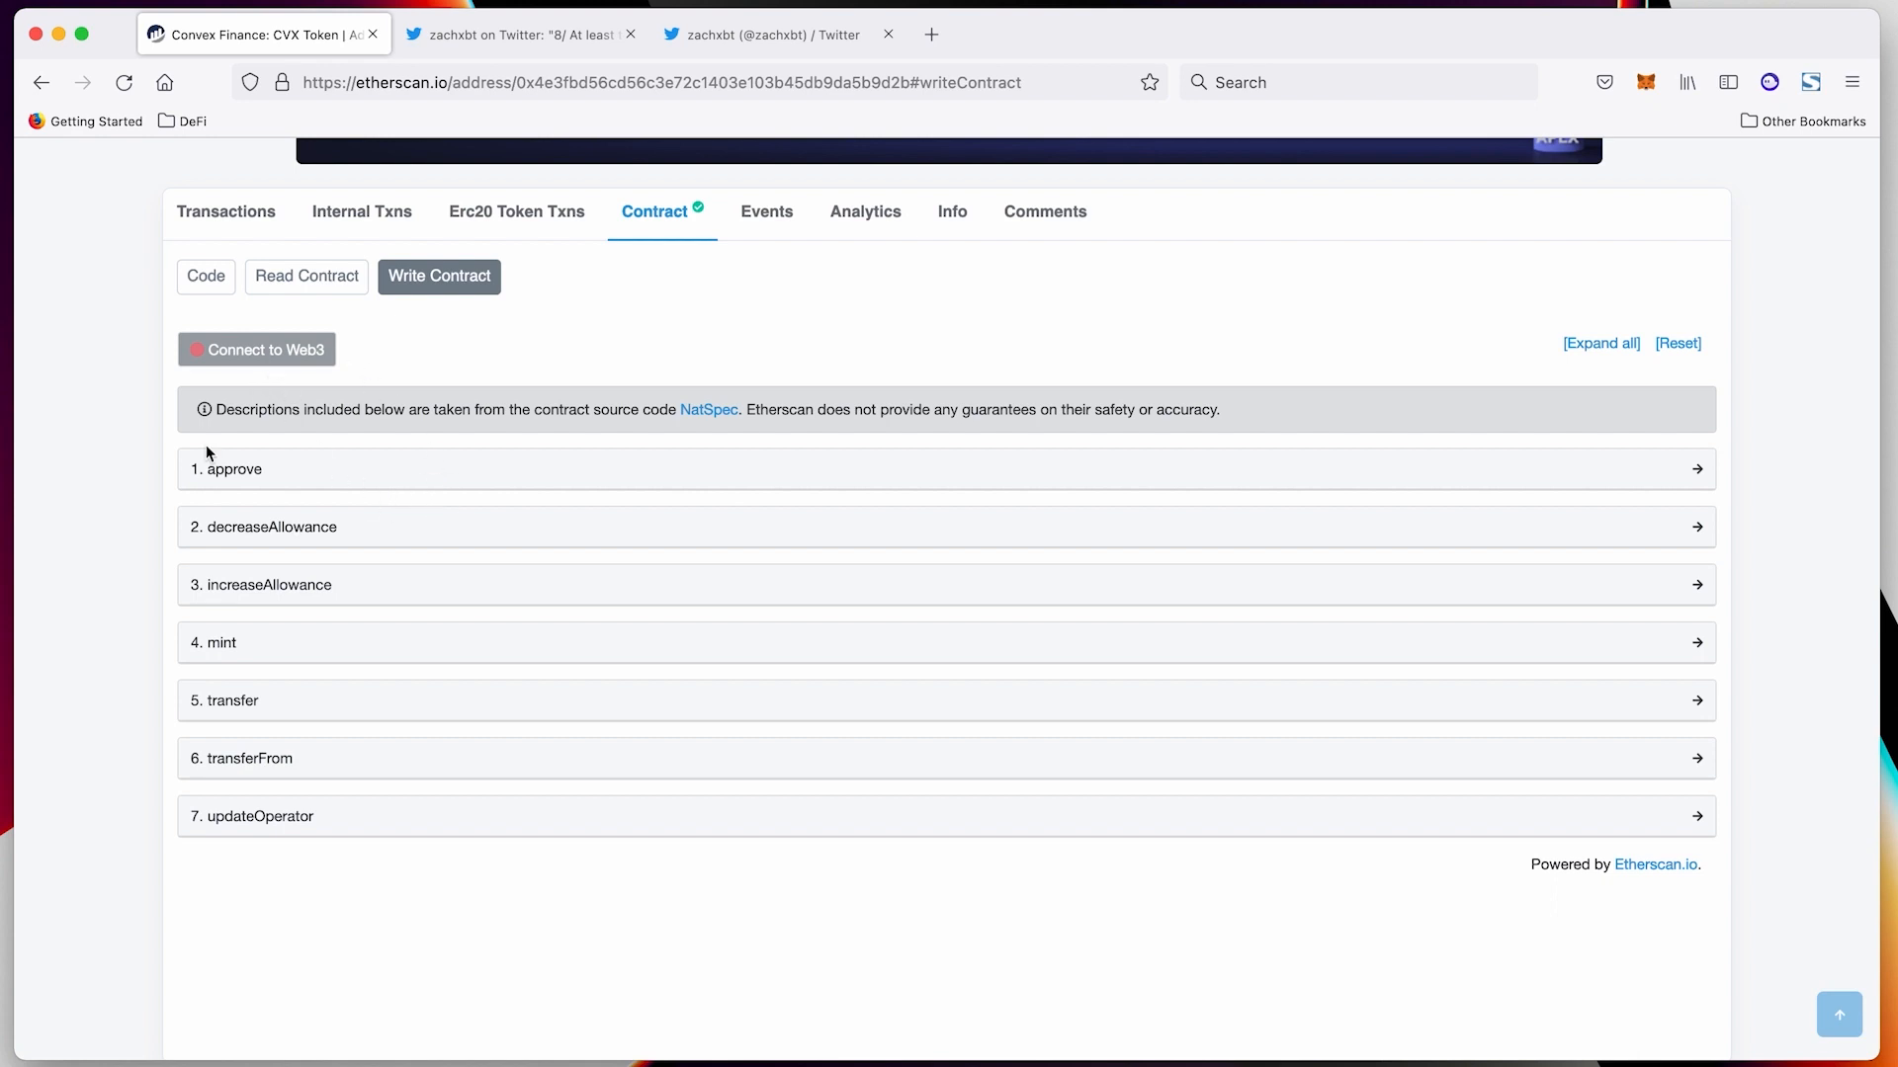
mouse_move(284, 350)
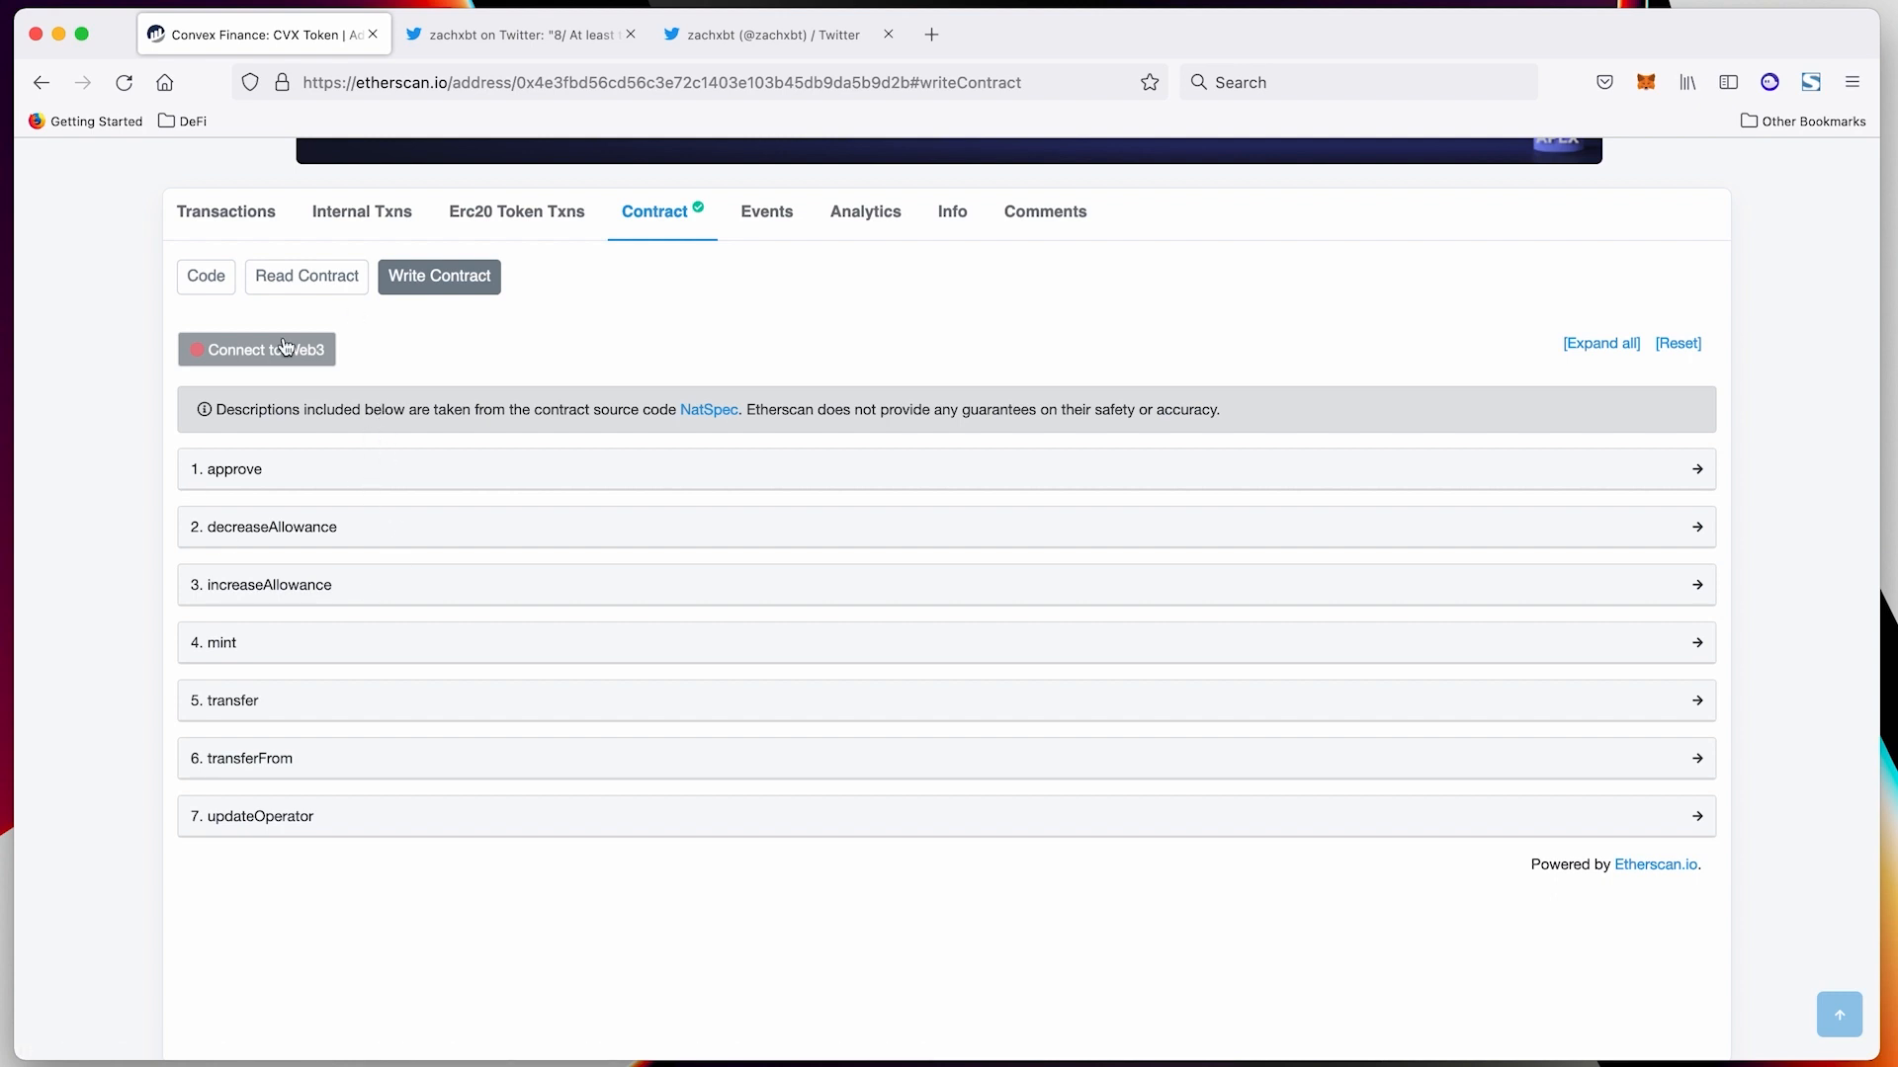
mouse_move(544, 316)
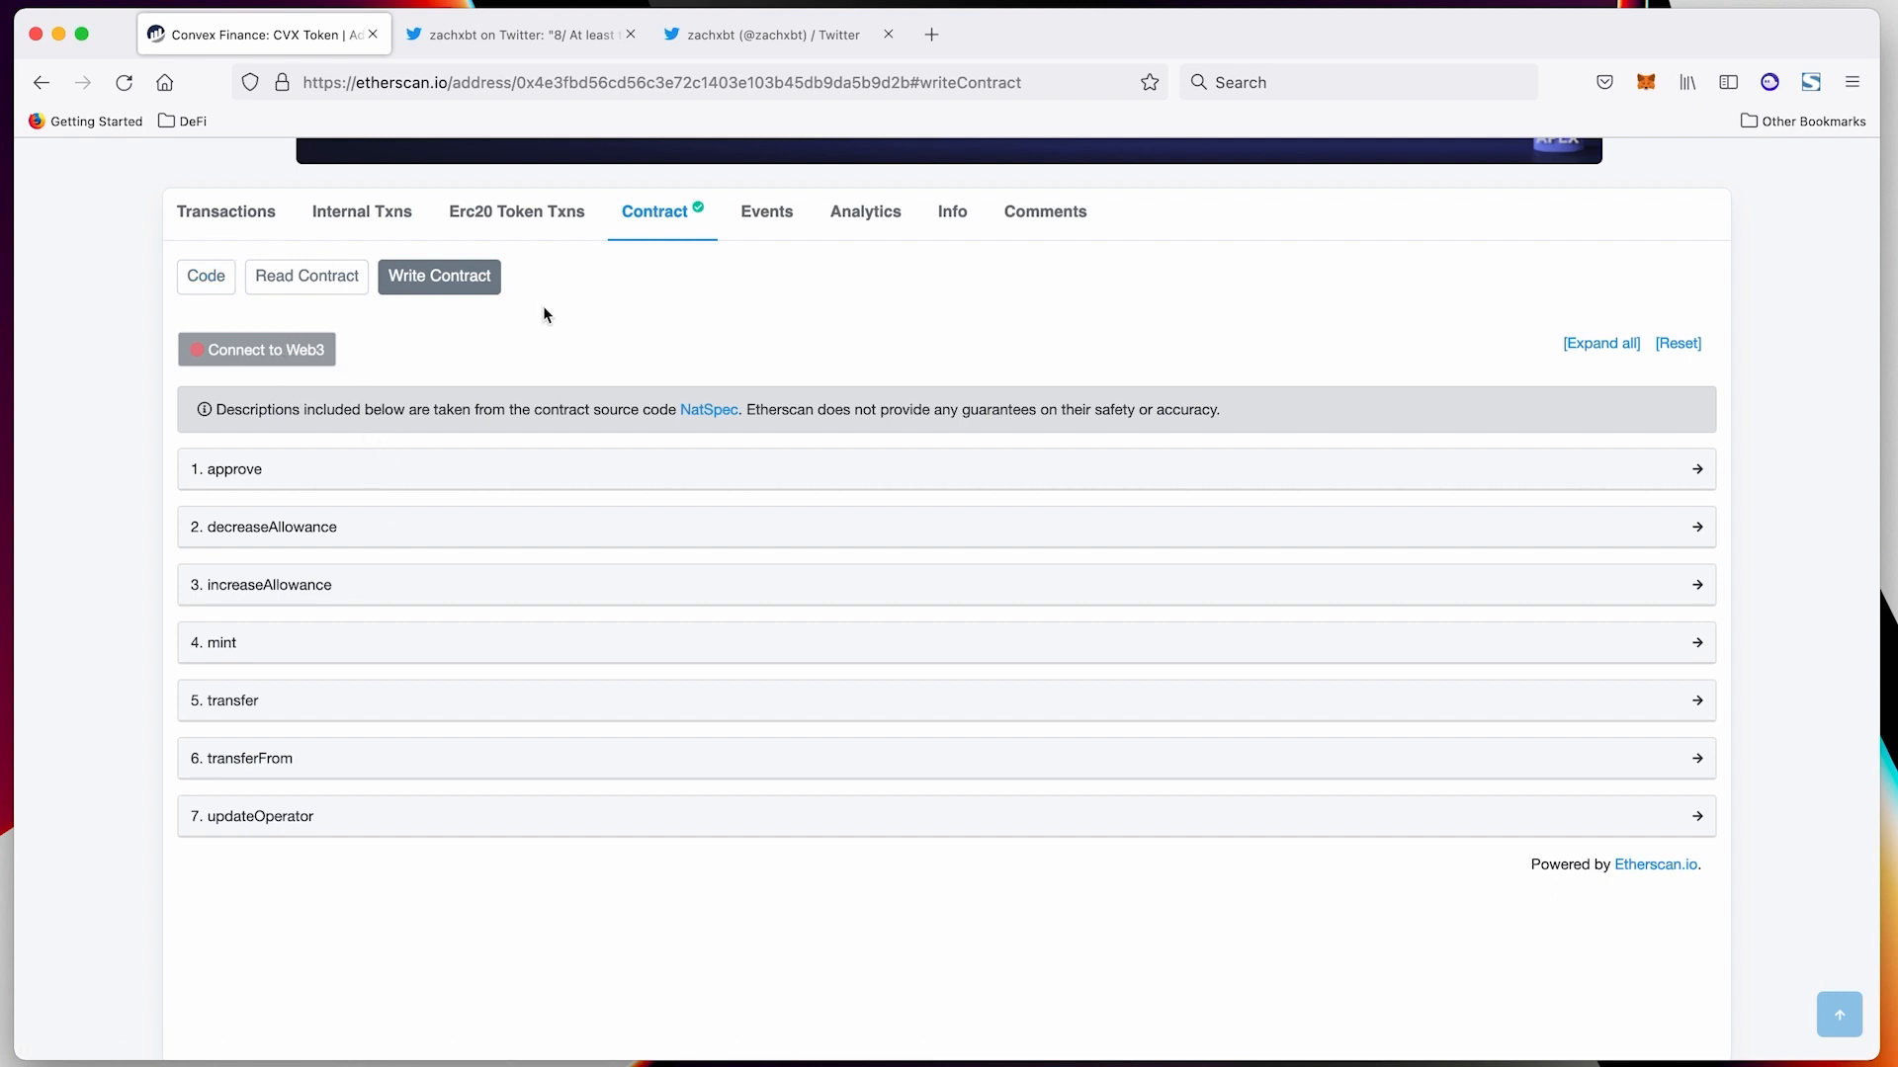
mouse_move(444, 327)
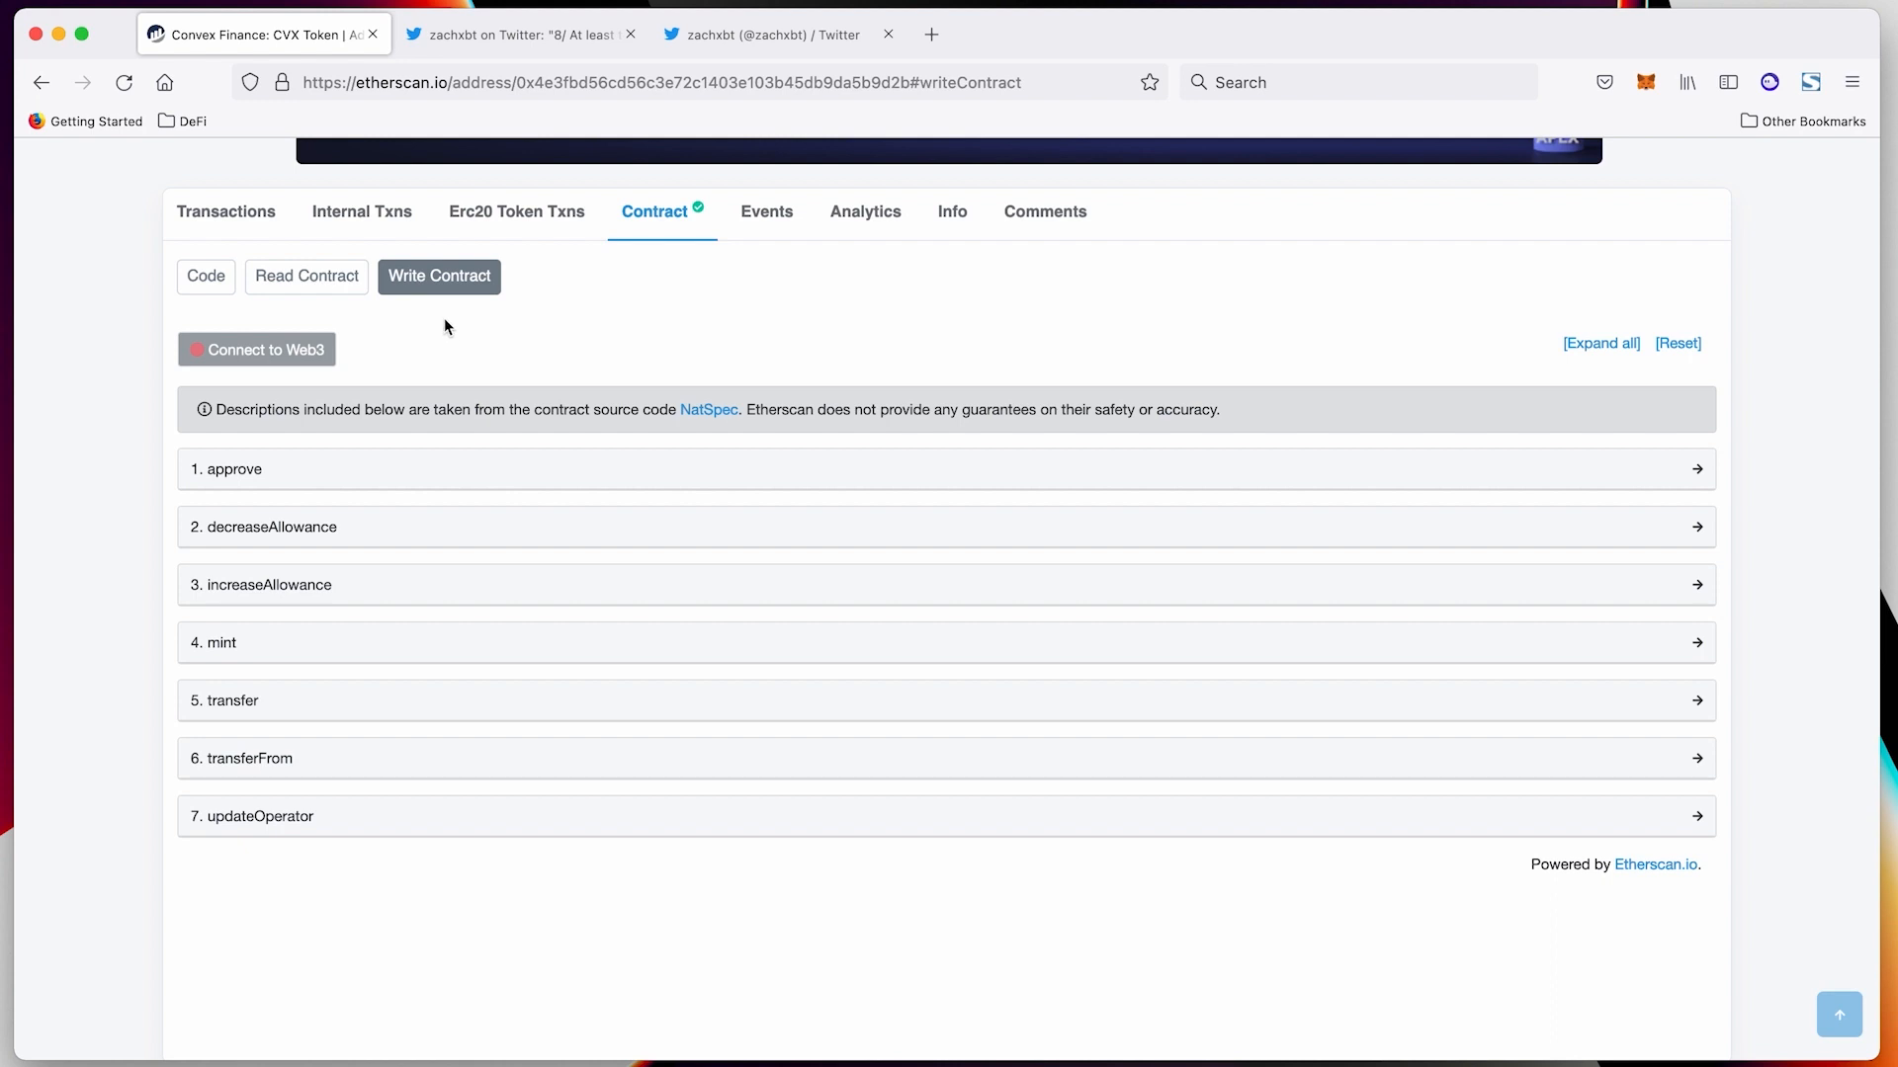
mouse_move(399, 415)
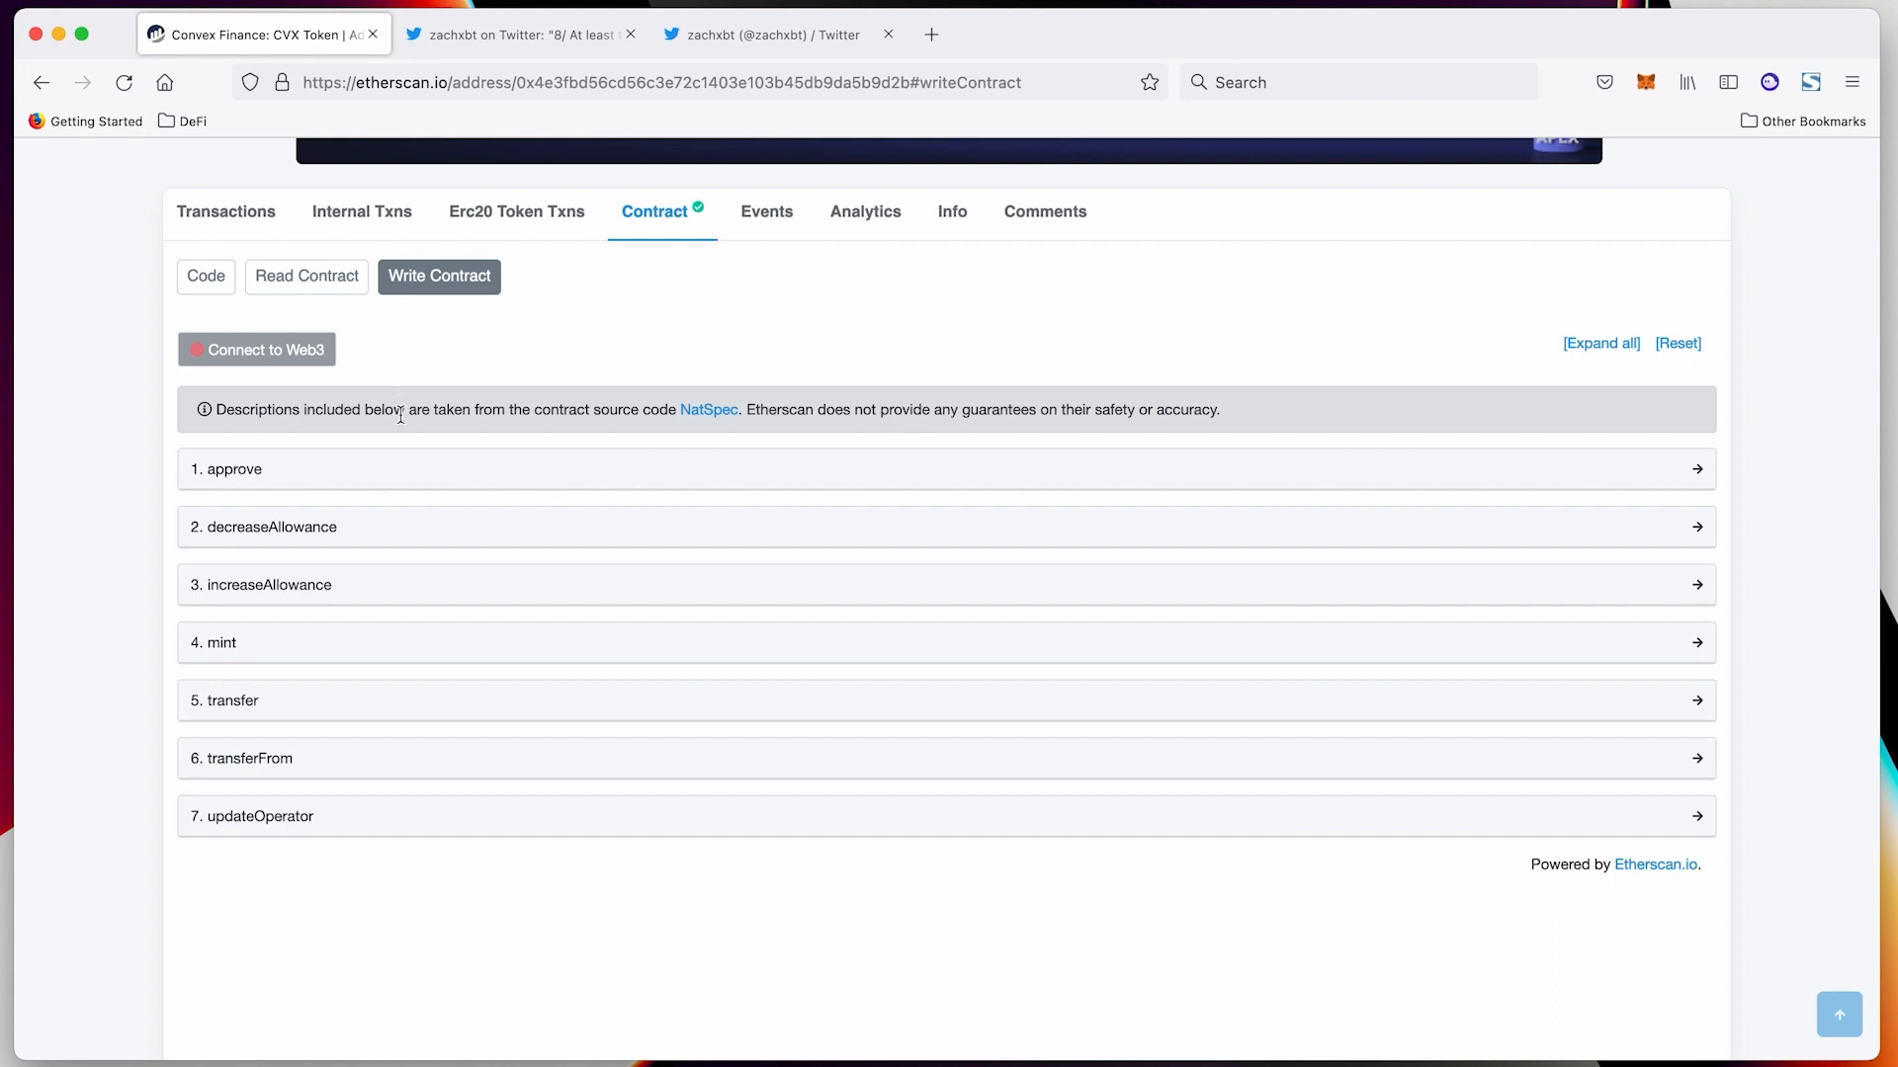
mouse_move(444, 408)
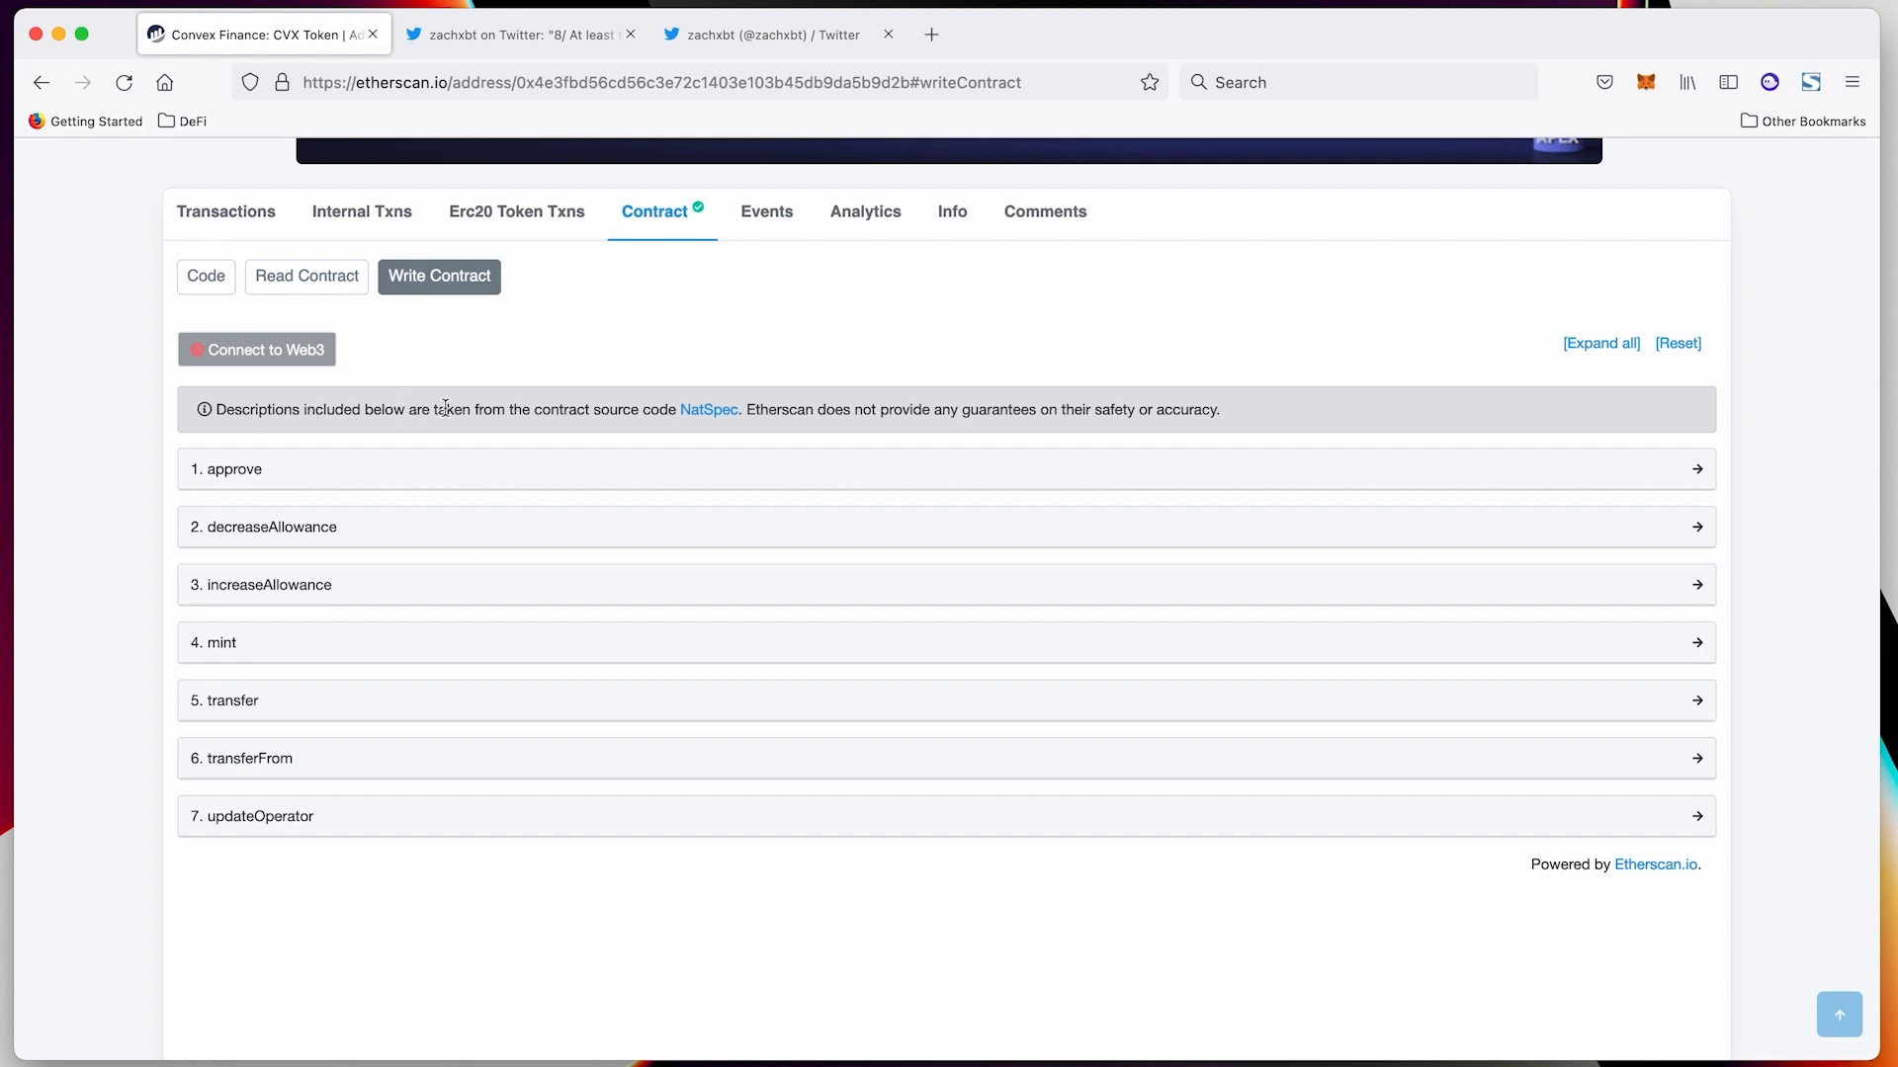
mouse_move(394, 257)
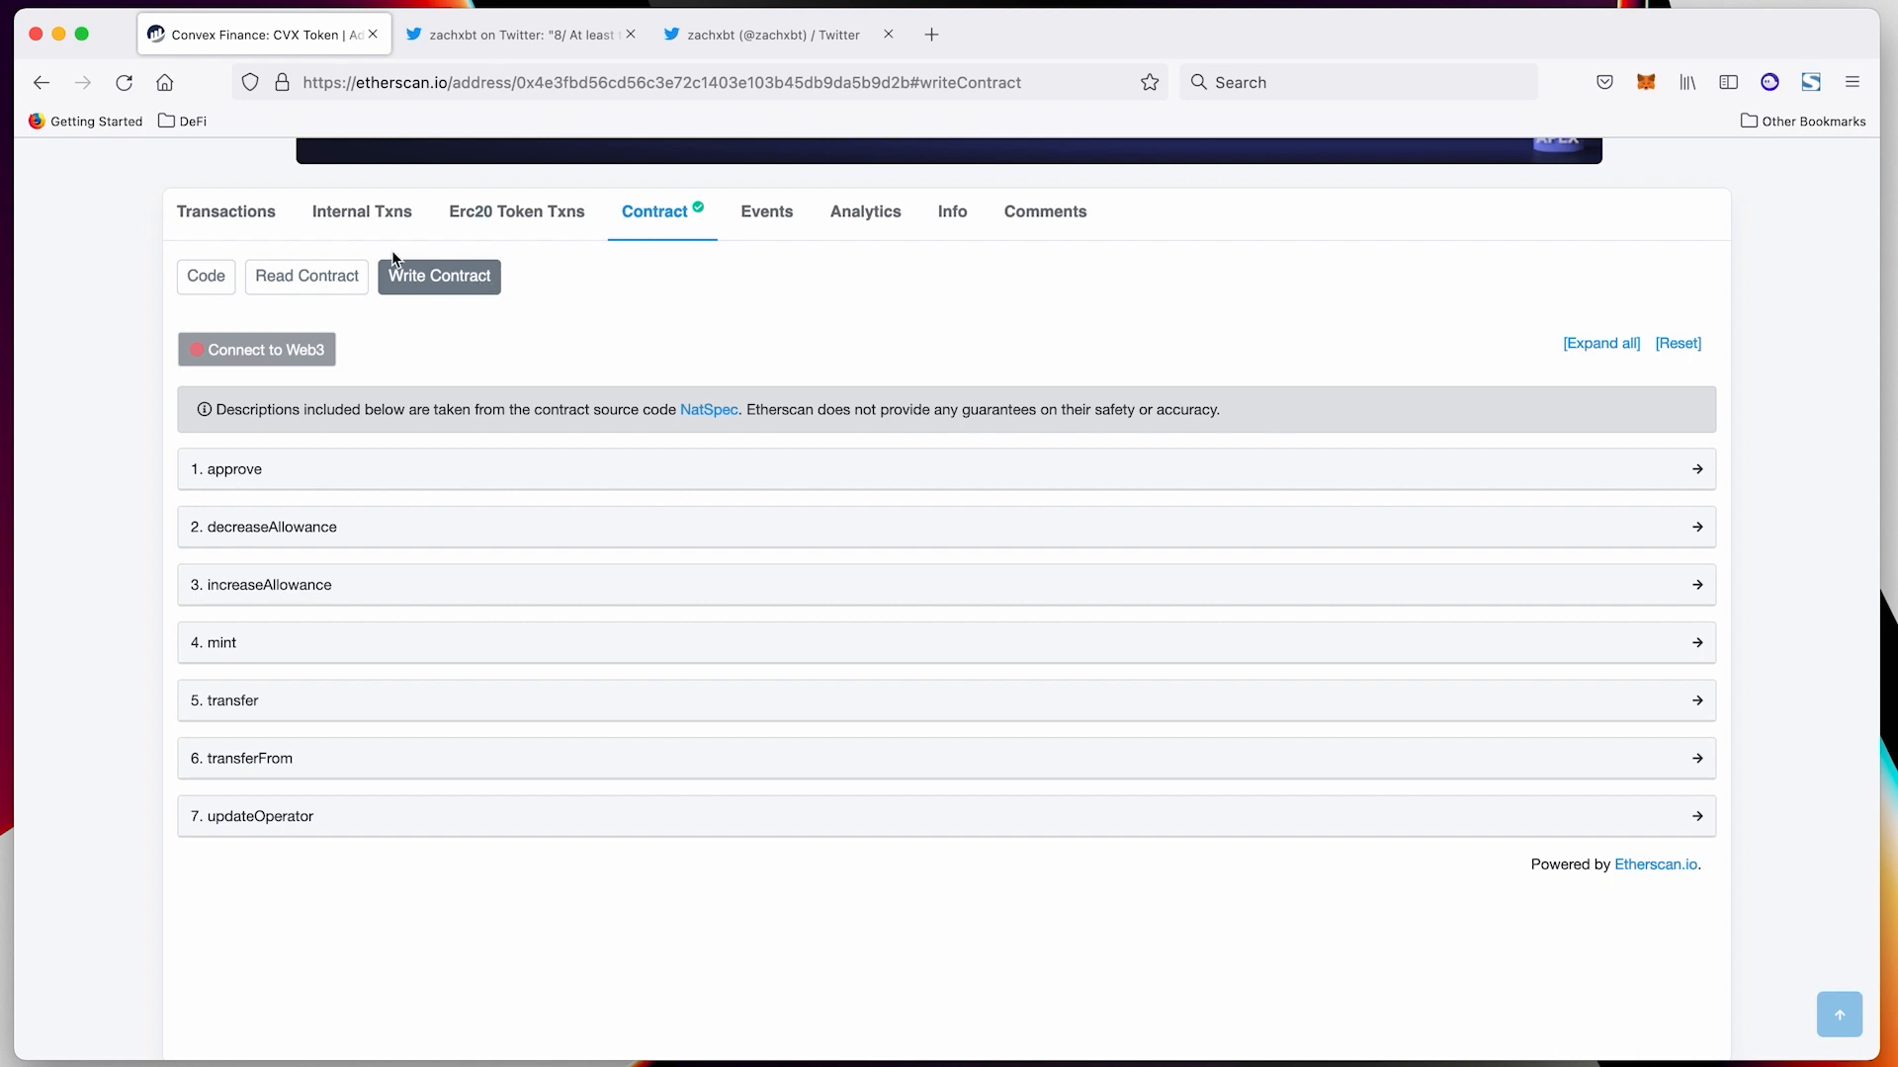
mouse_move(476, 309)
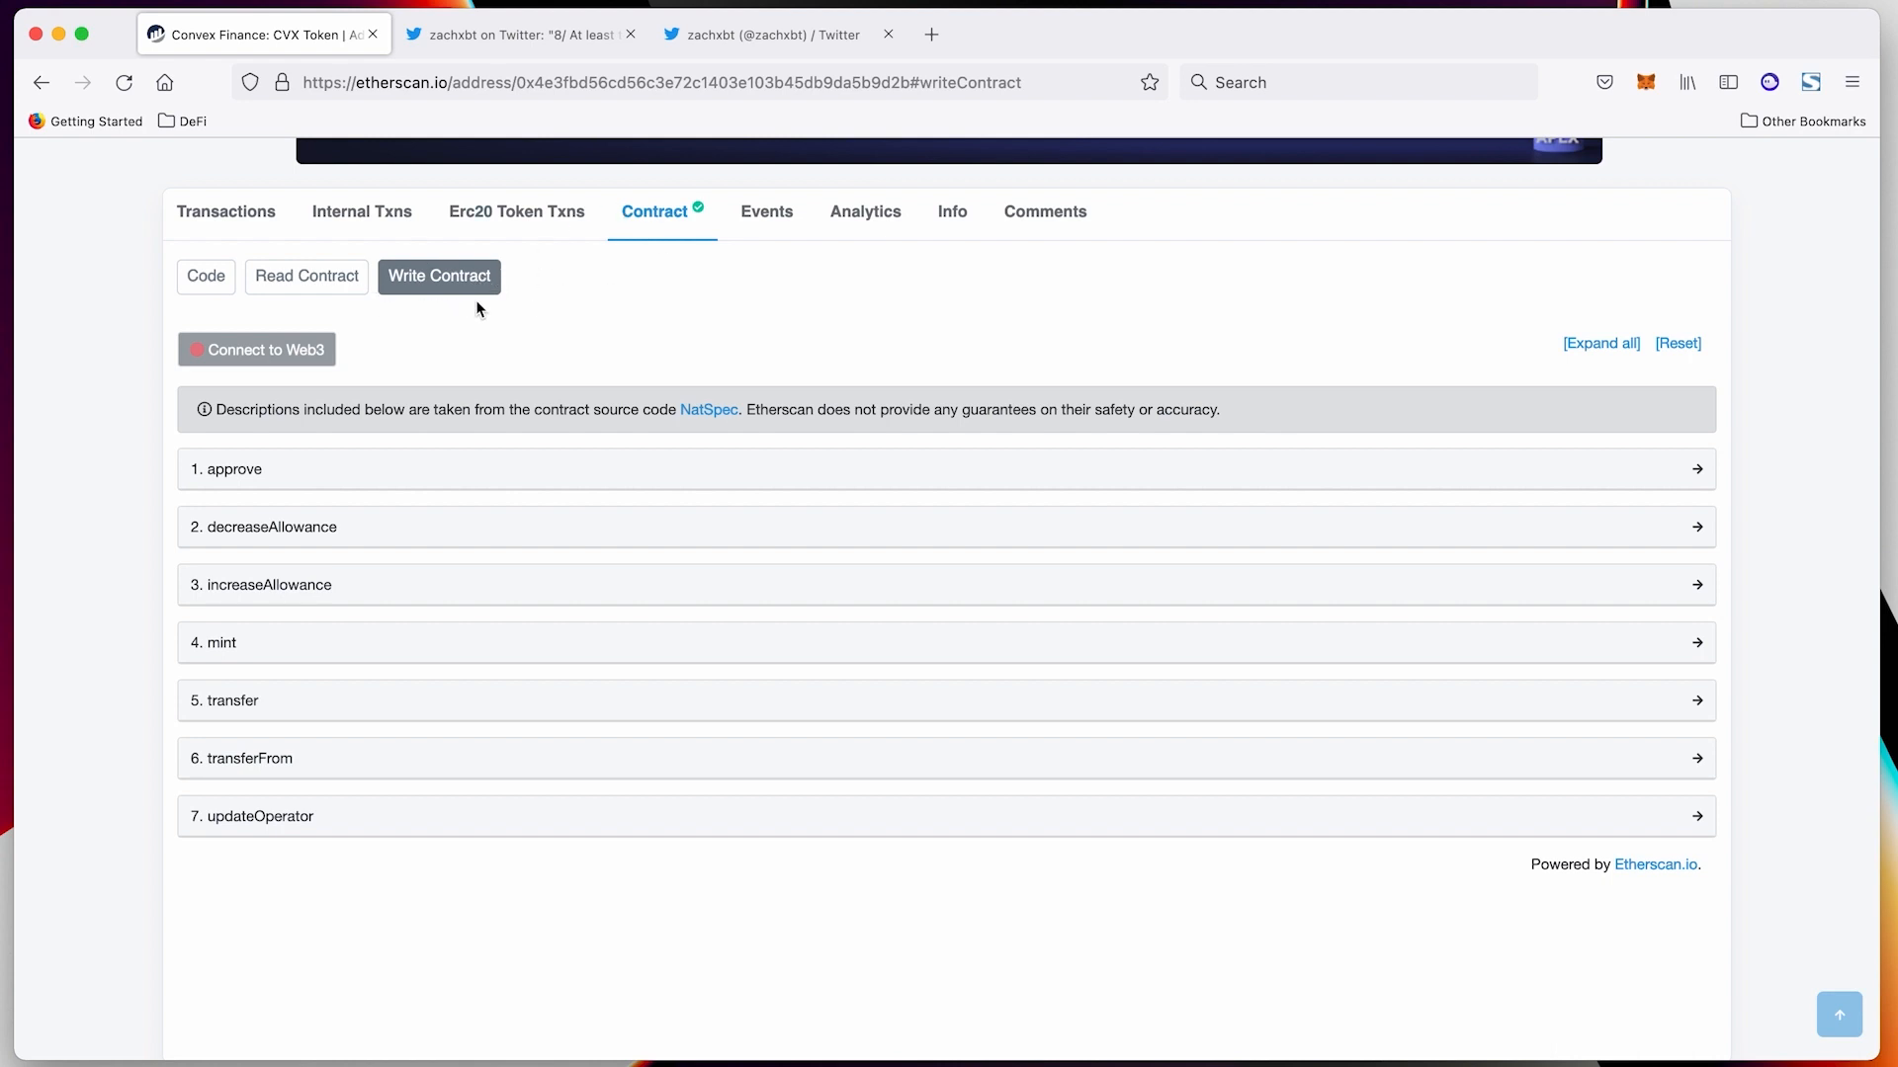
mouse_move(457, 349)
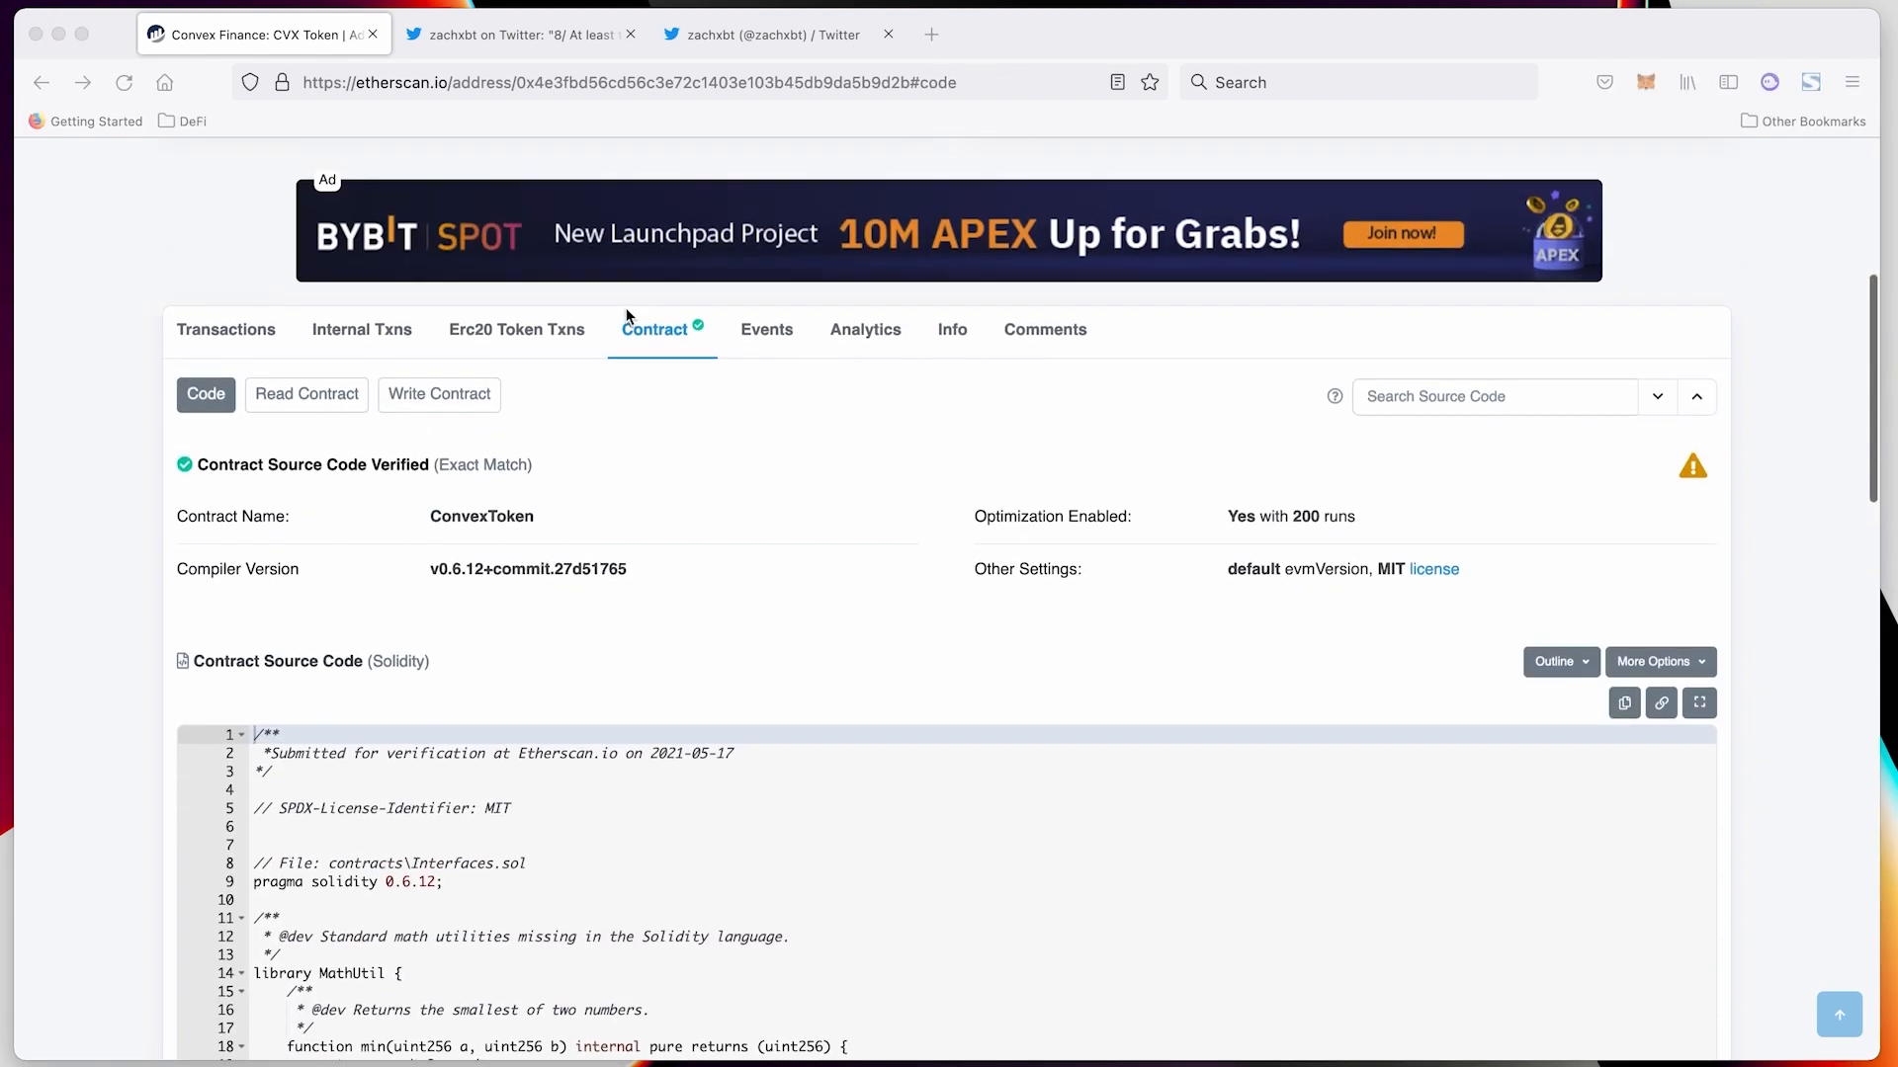
Load the CVX contract in DethCode via etherscan.deth.net and browse ConvexToken.sol's ReentrancyGuard code
click(629, 81)
text(deth.net)
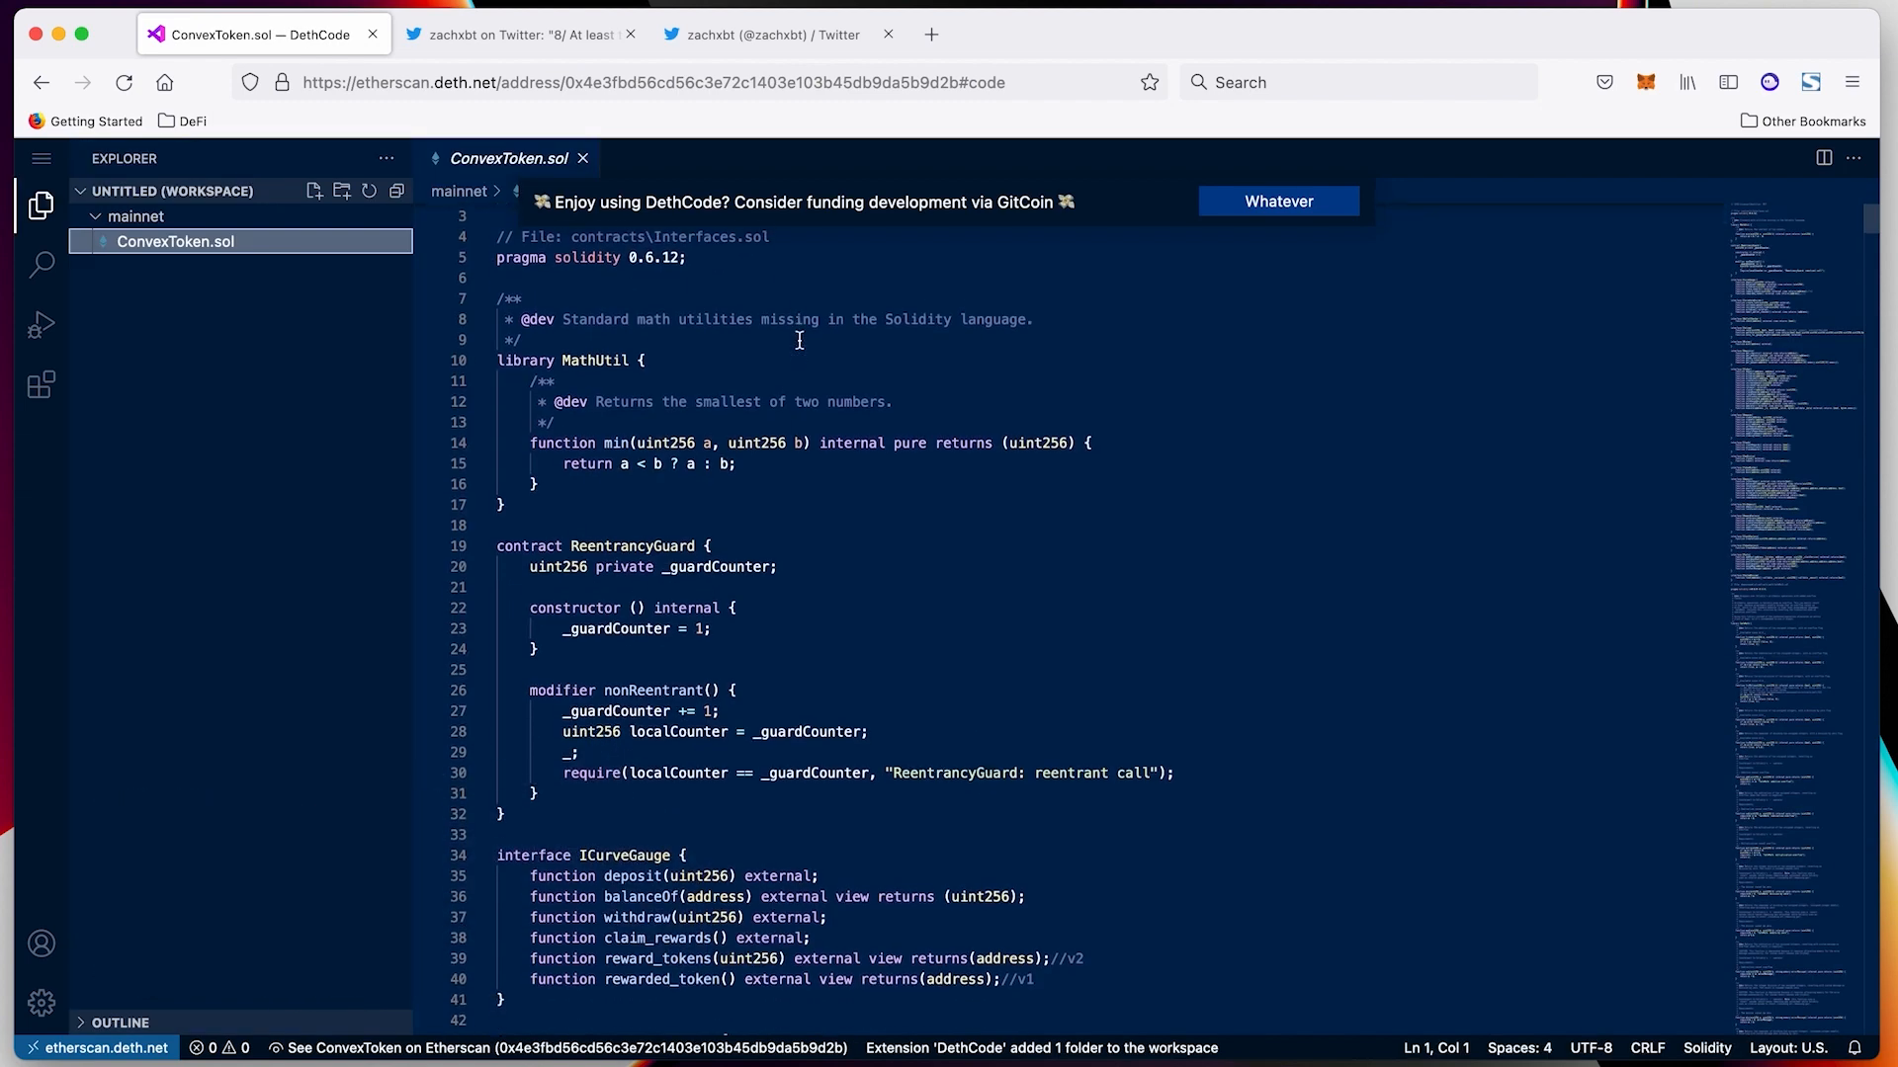
scroll(up, 3)
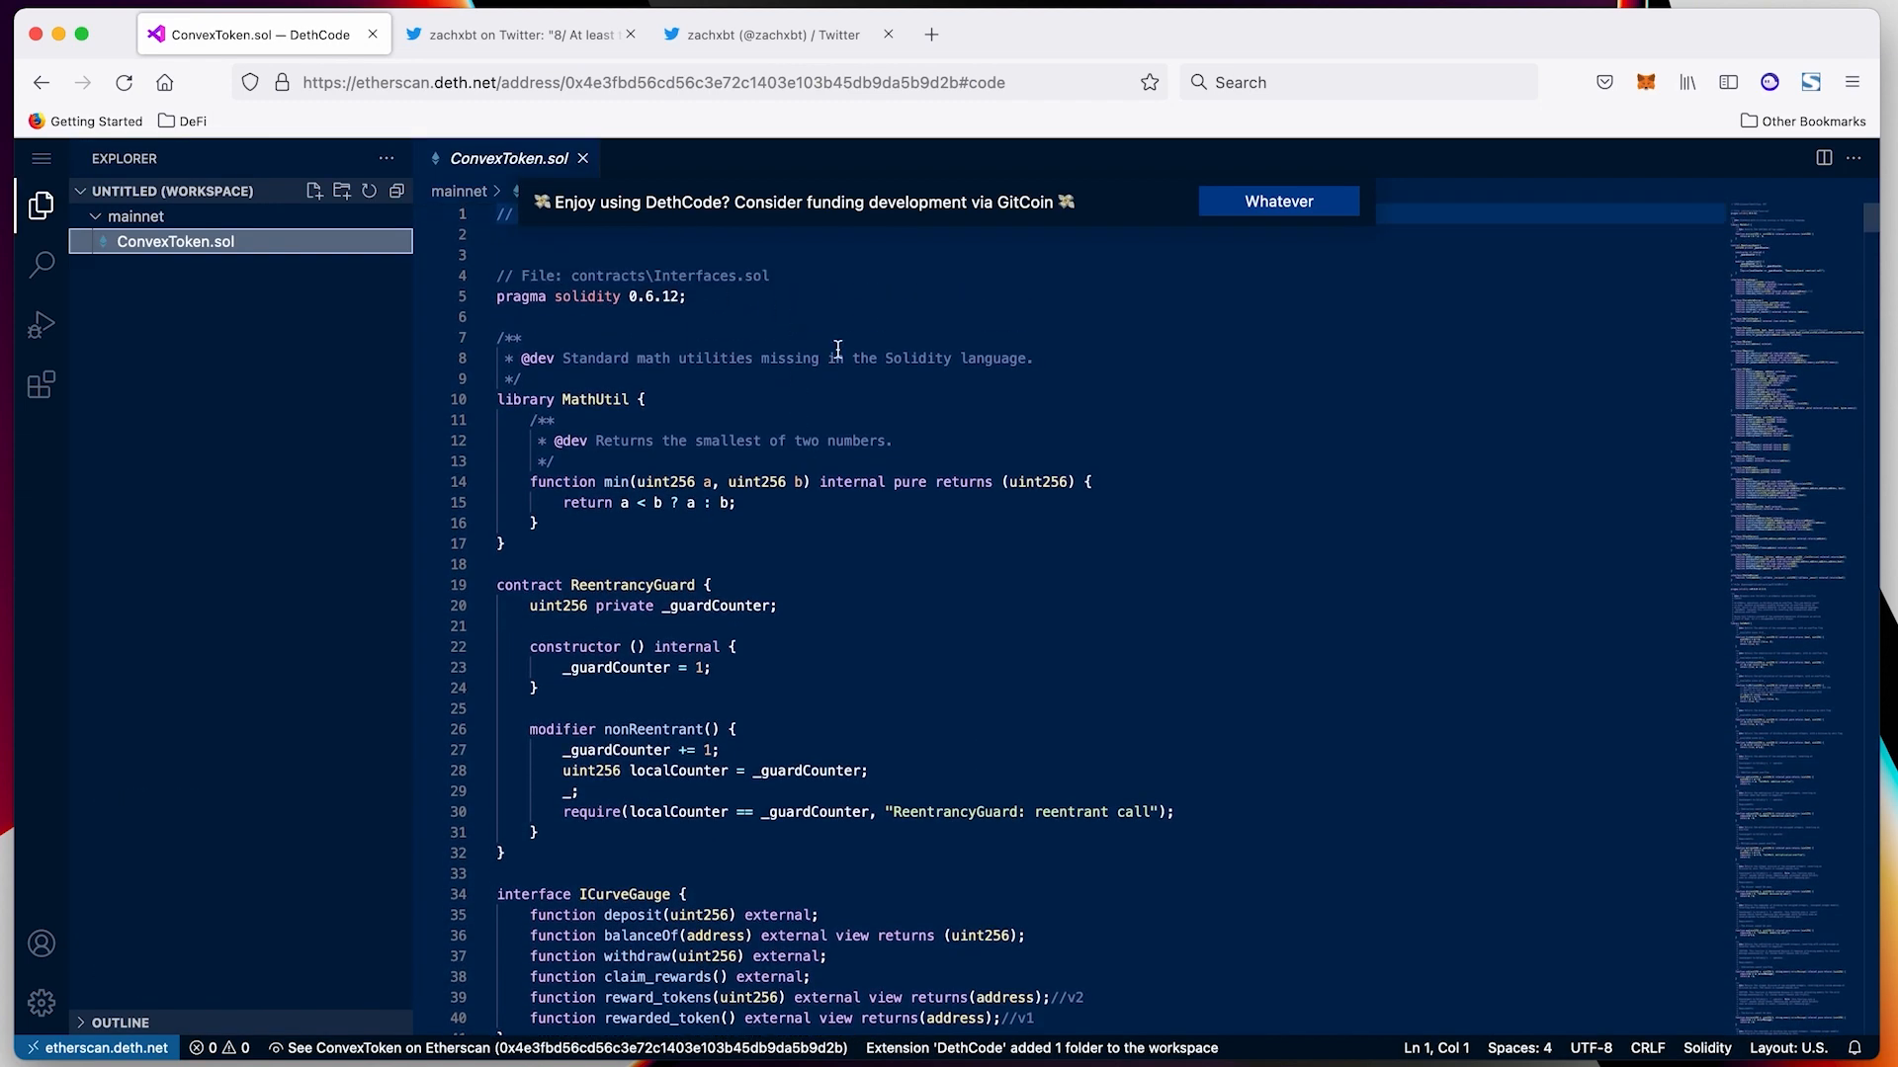
mouse_move(621, 237)
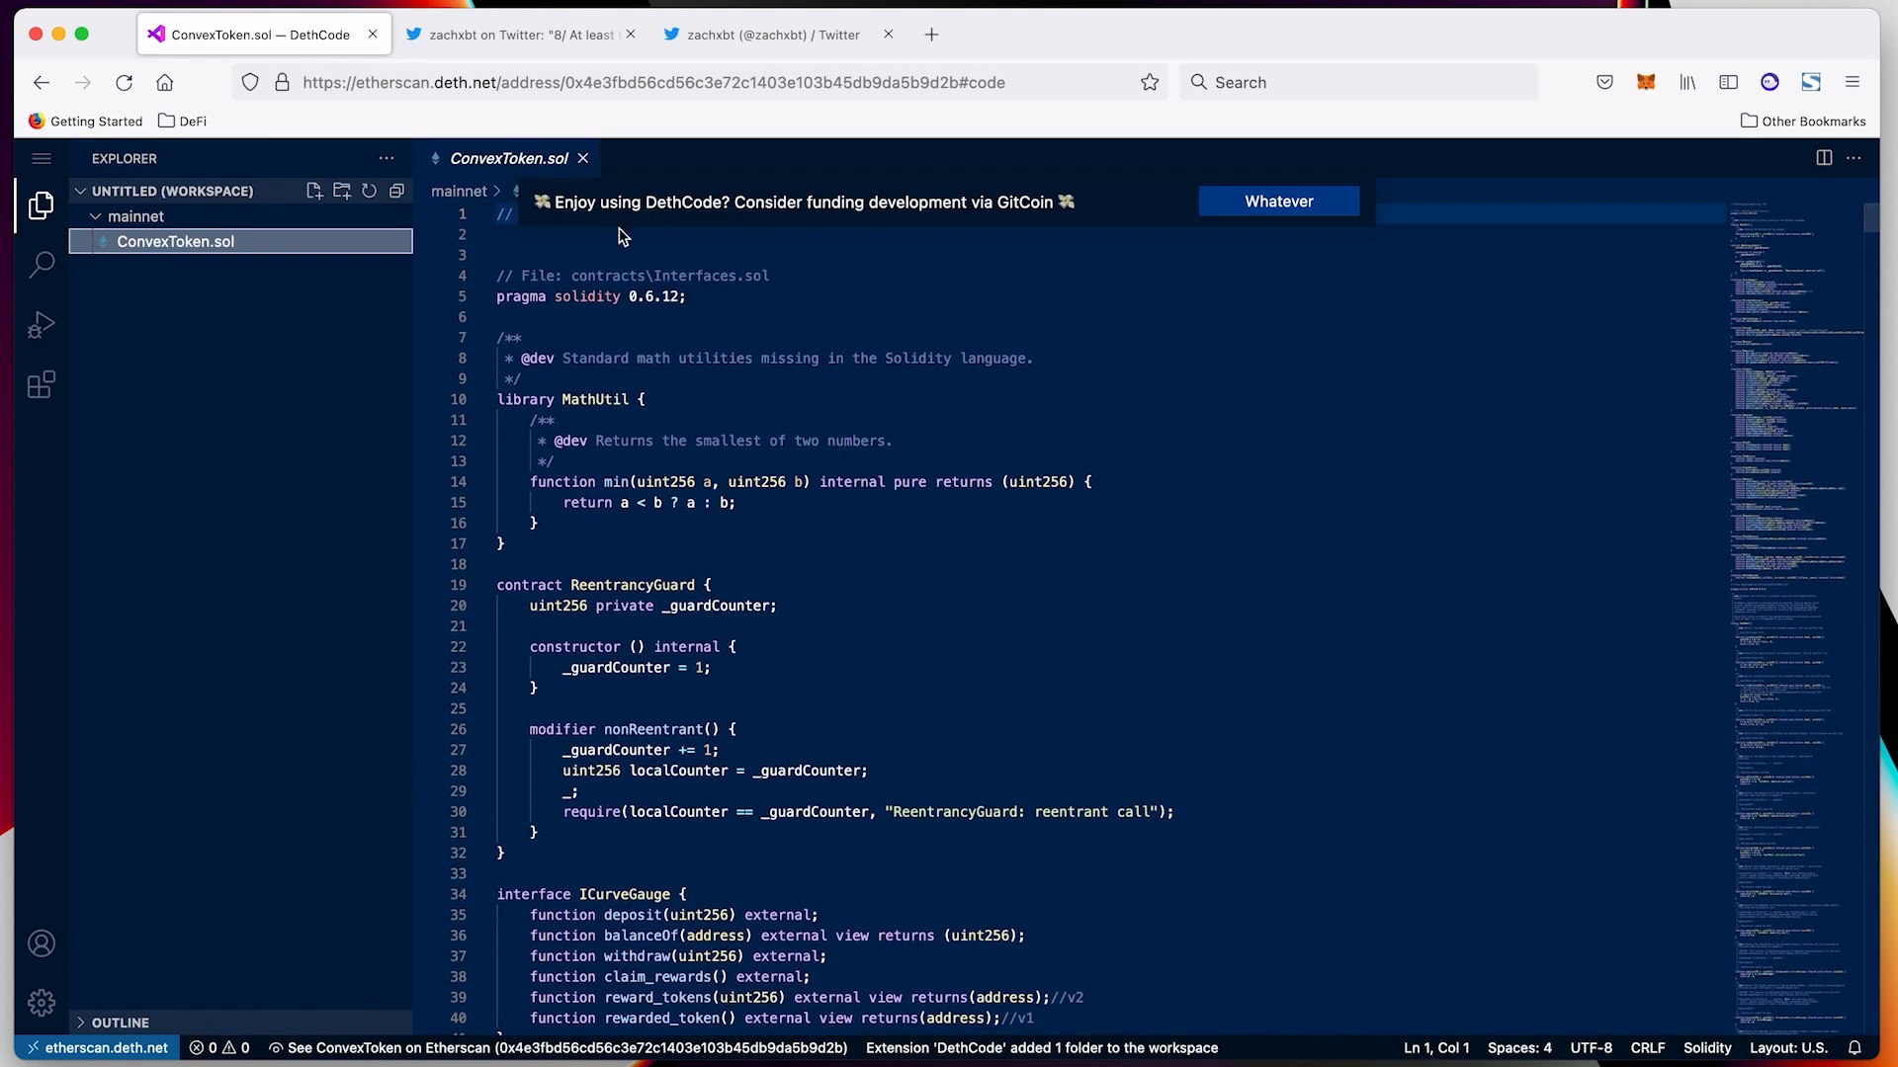
mouse_move(1050, 392)
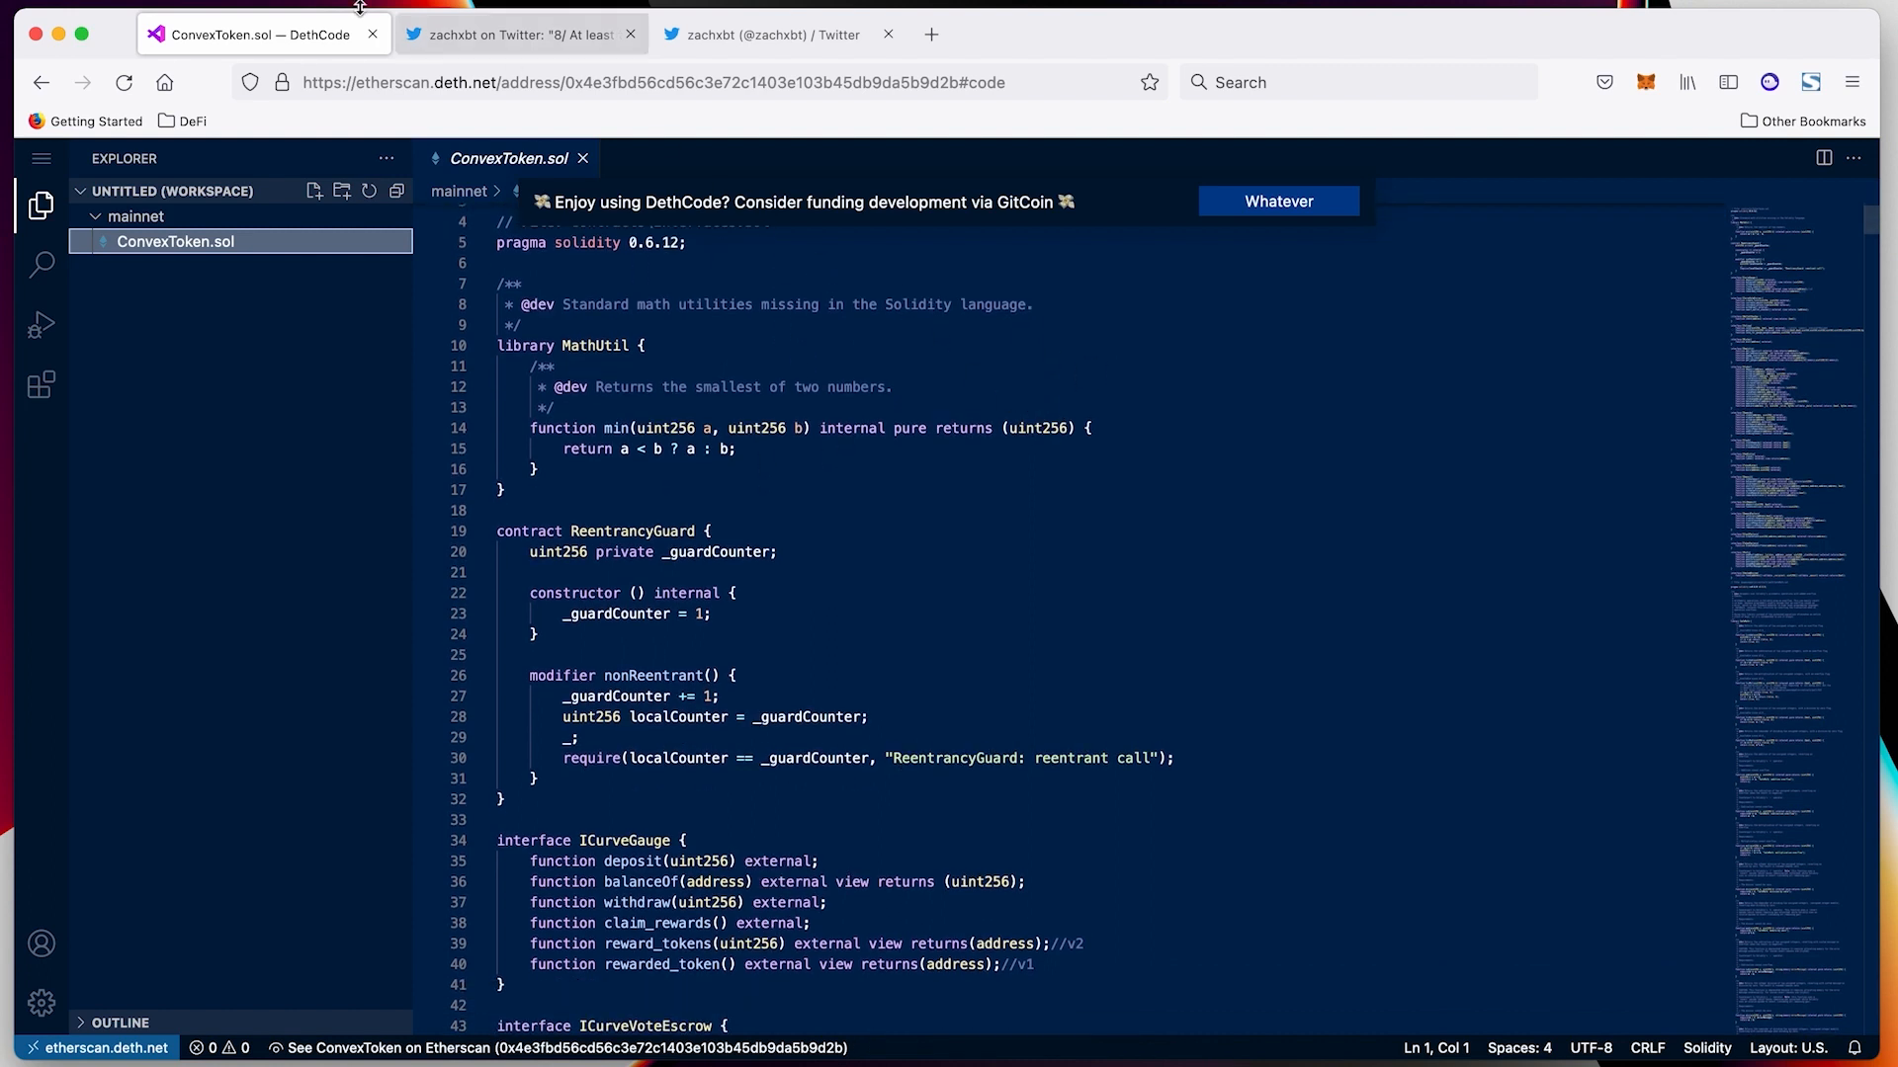
click(652, 82)
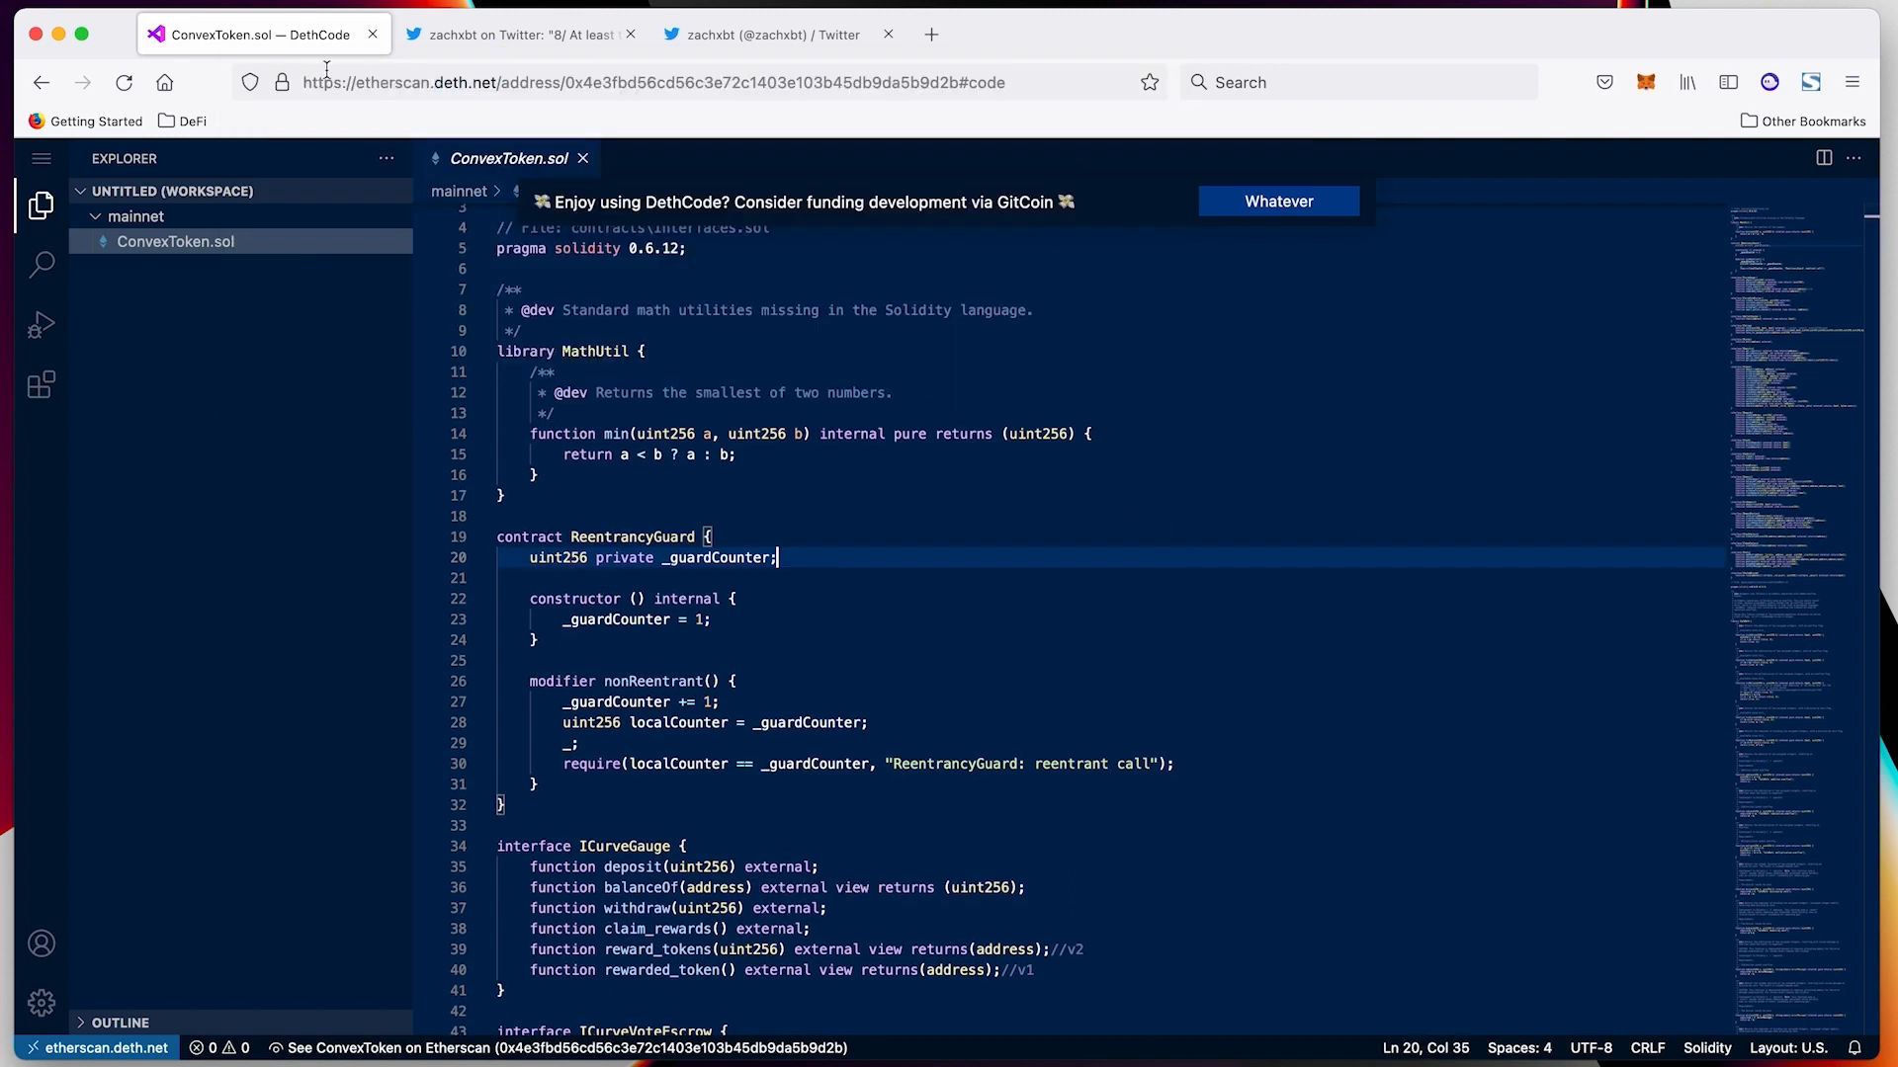
Search coingecko.com for 'cvx', open Convex Finance, and follow its Etherscan explorer link
click(1187, 34)
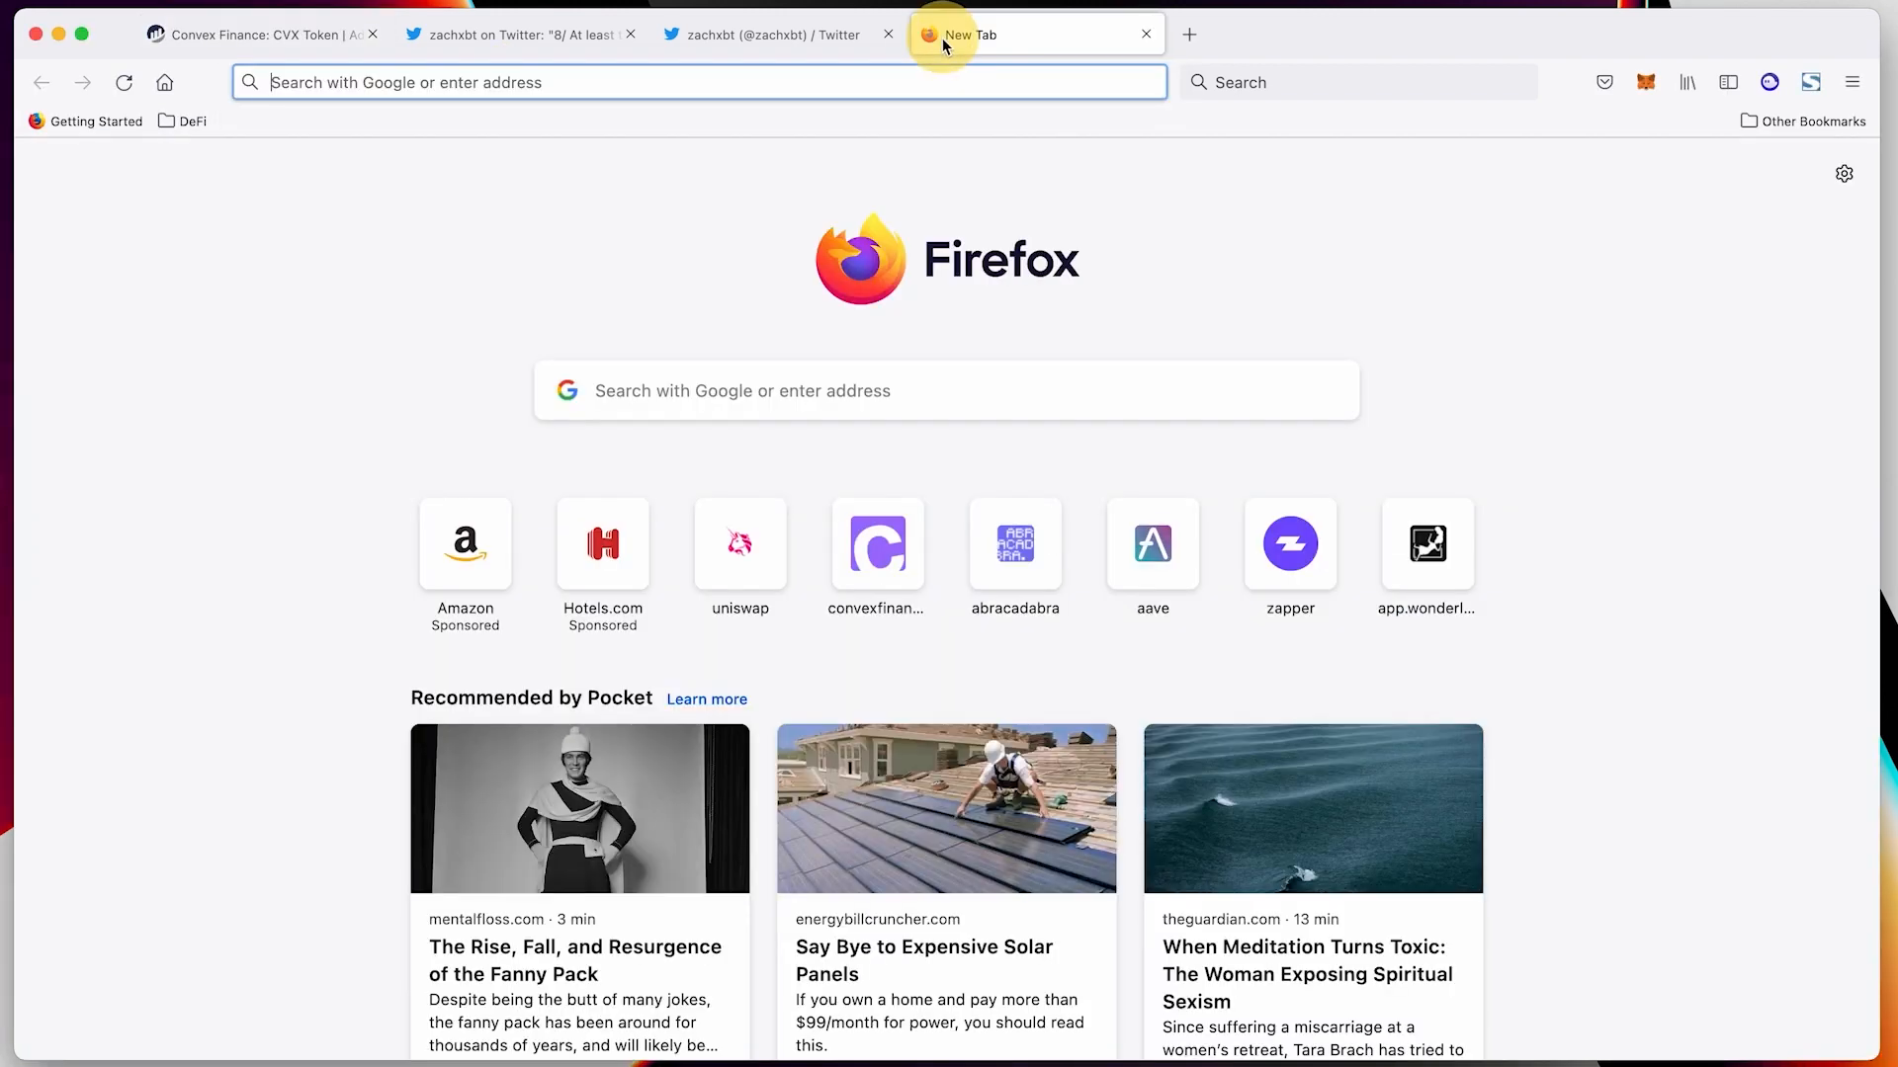
text(coingecko.com/)
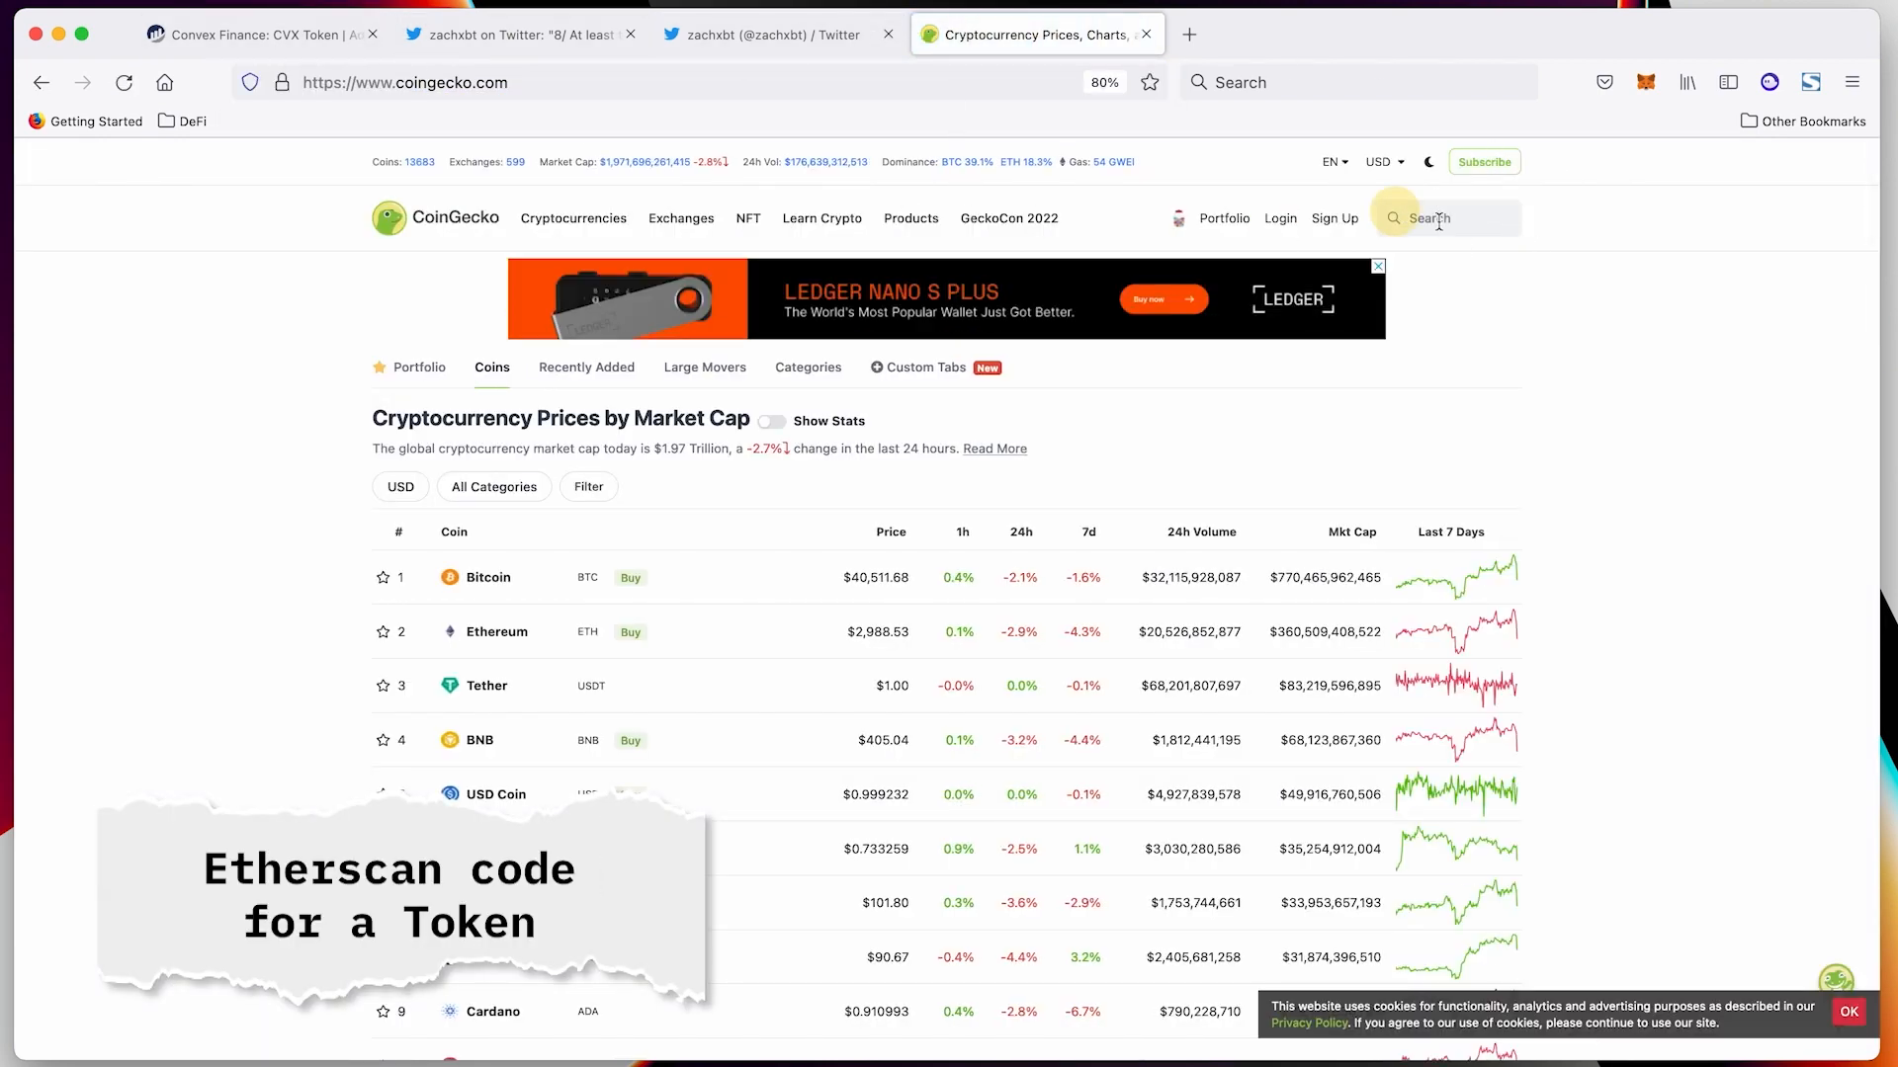
text(cvx)
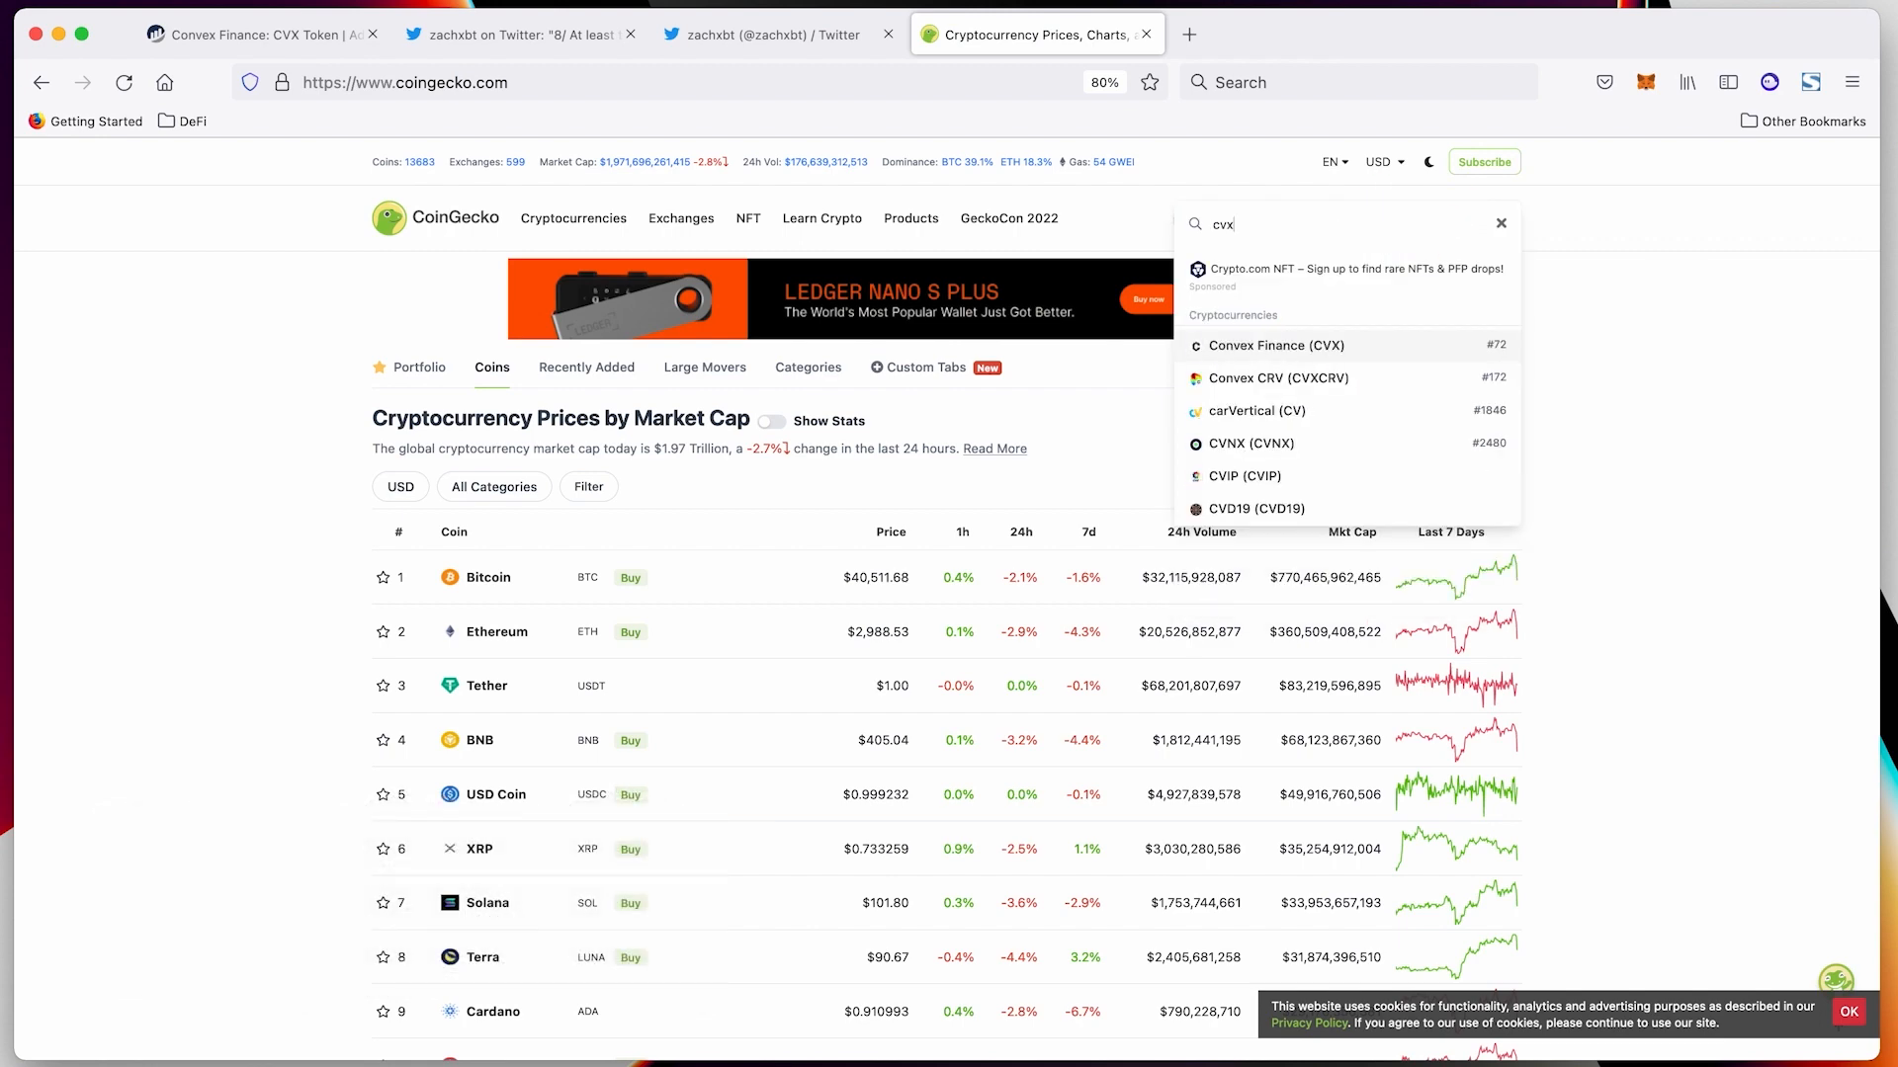
click(1272, 344)
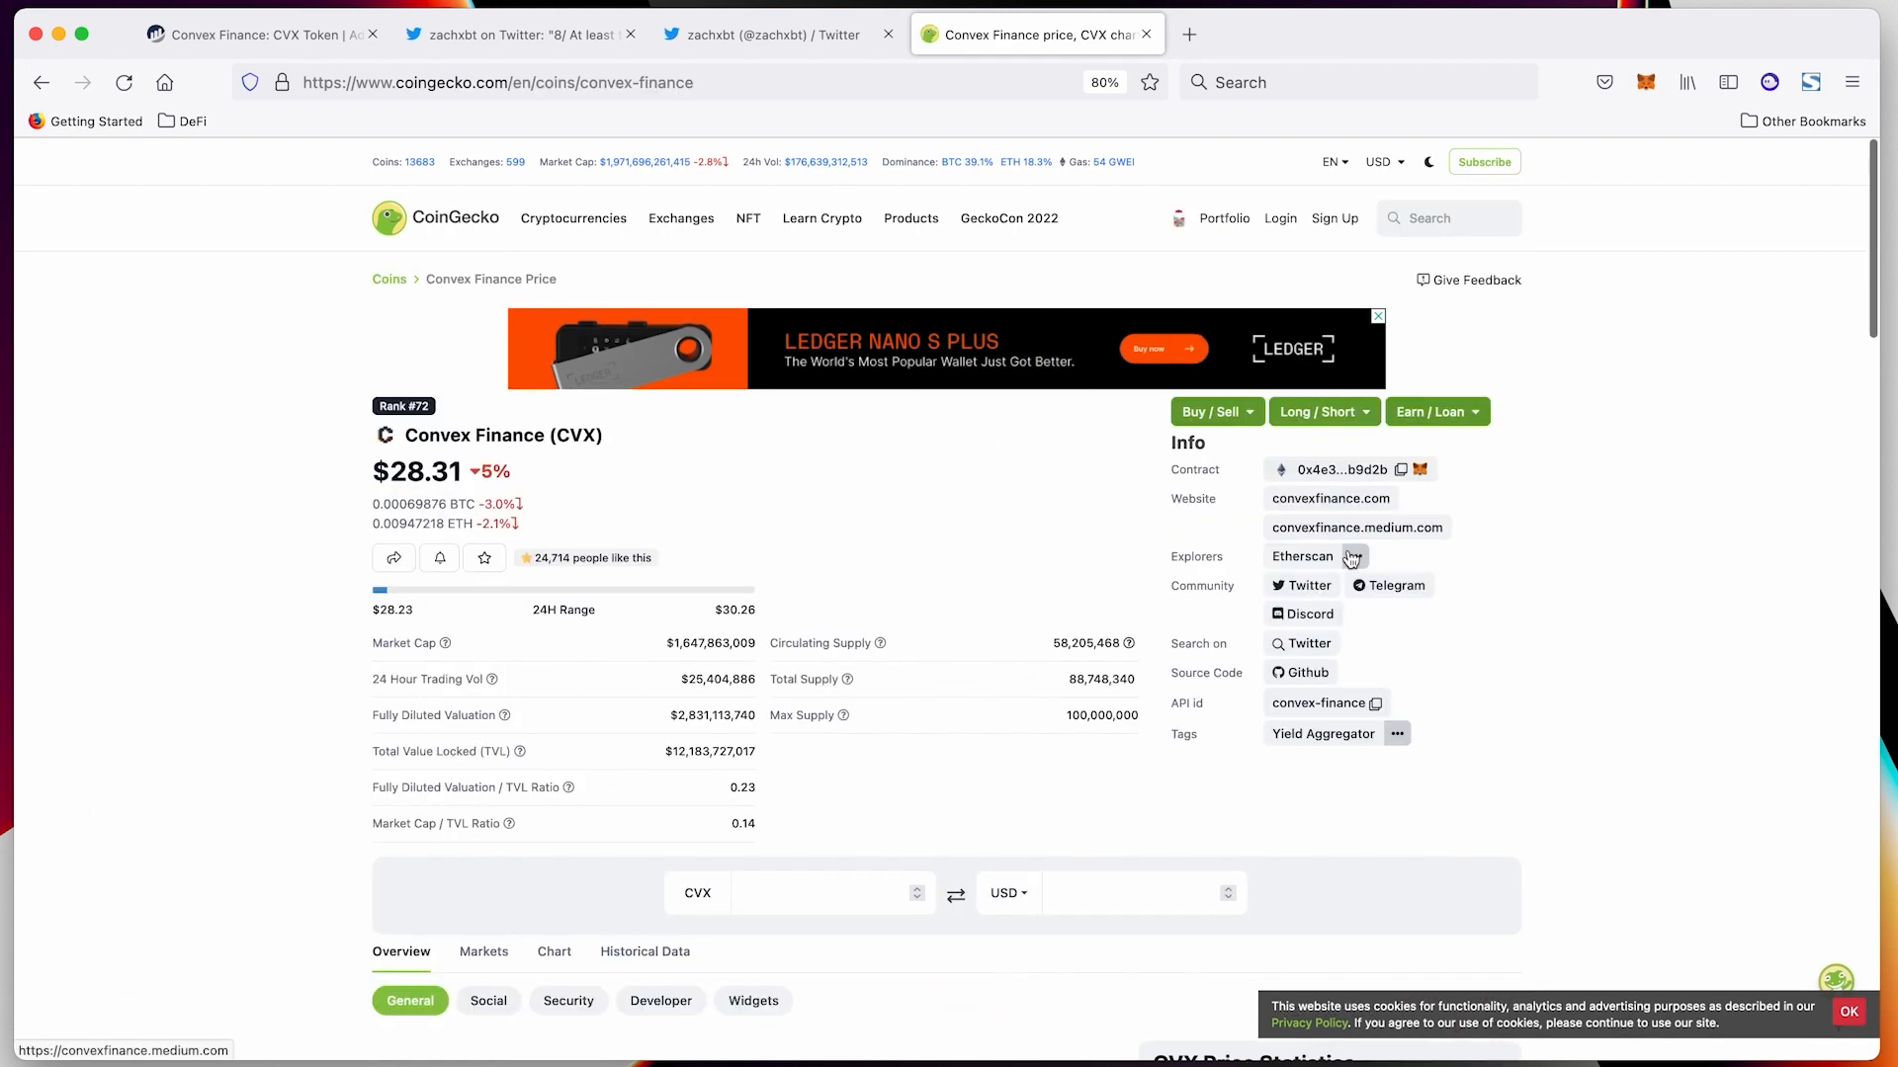
click(1303, 555)
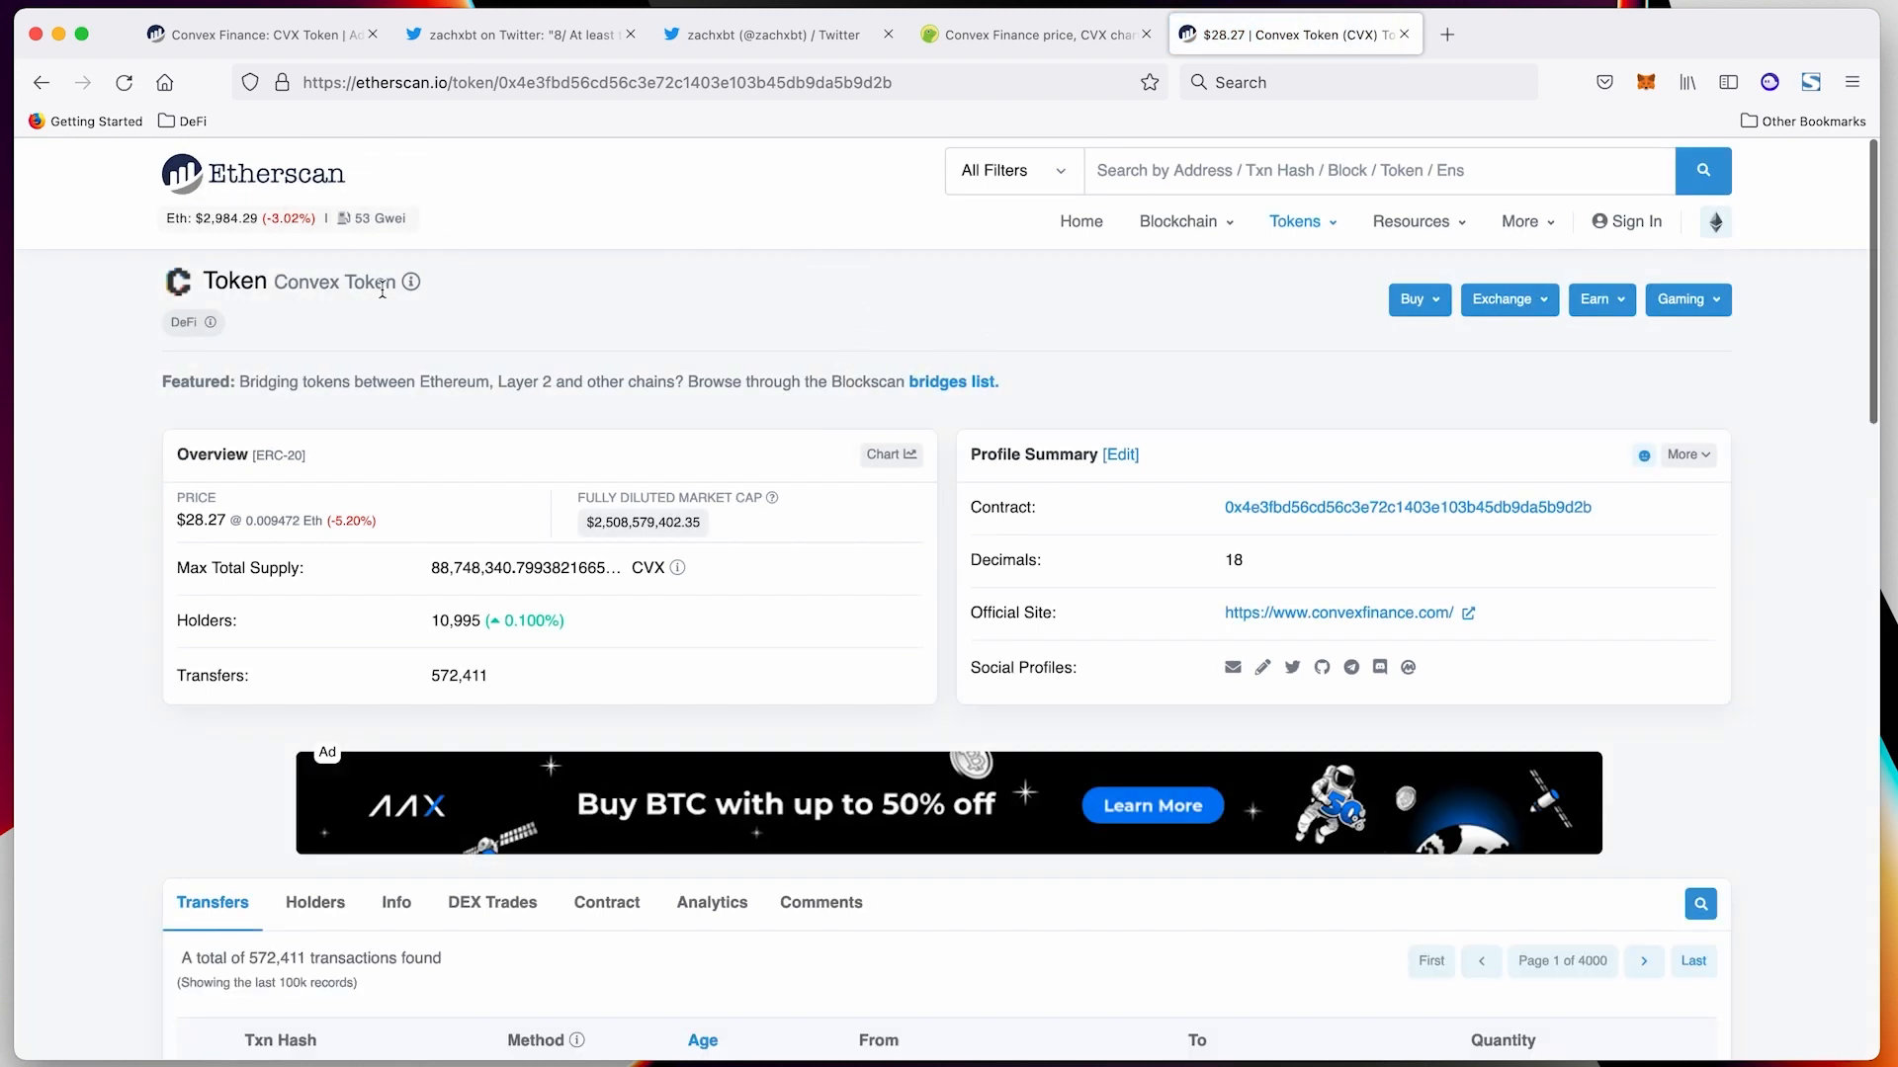
mouse_move(964, 126)
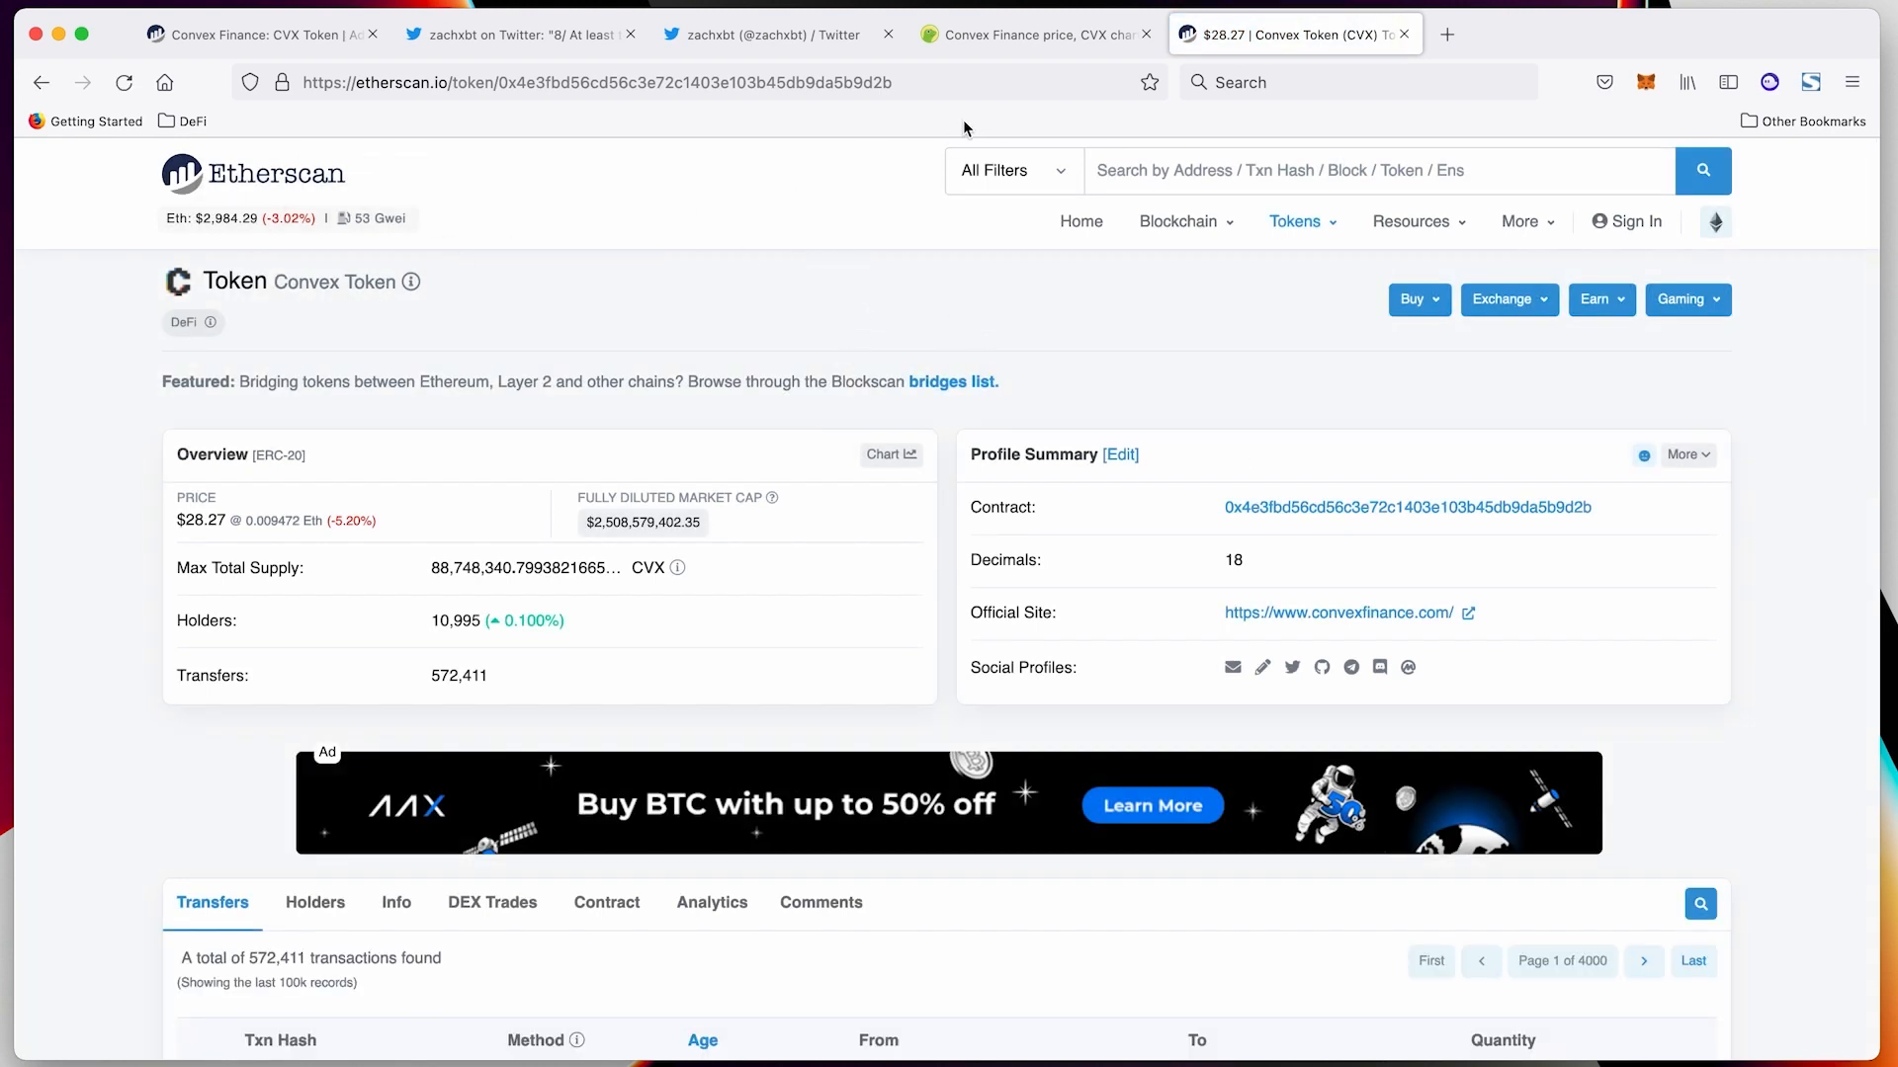
mouse_move(1047, 96)
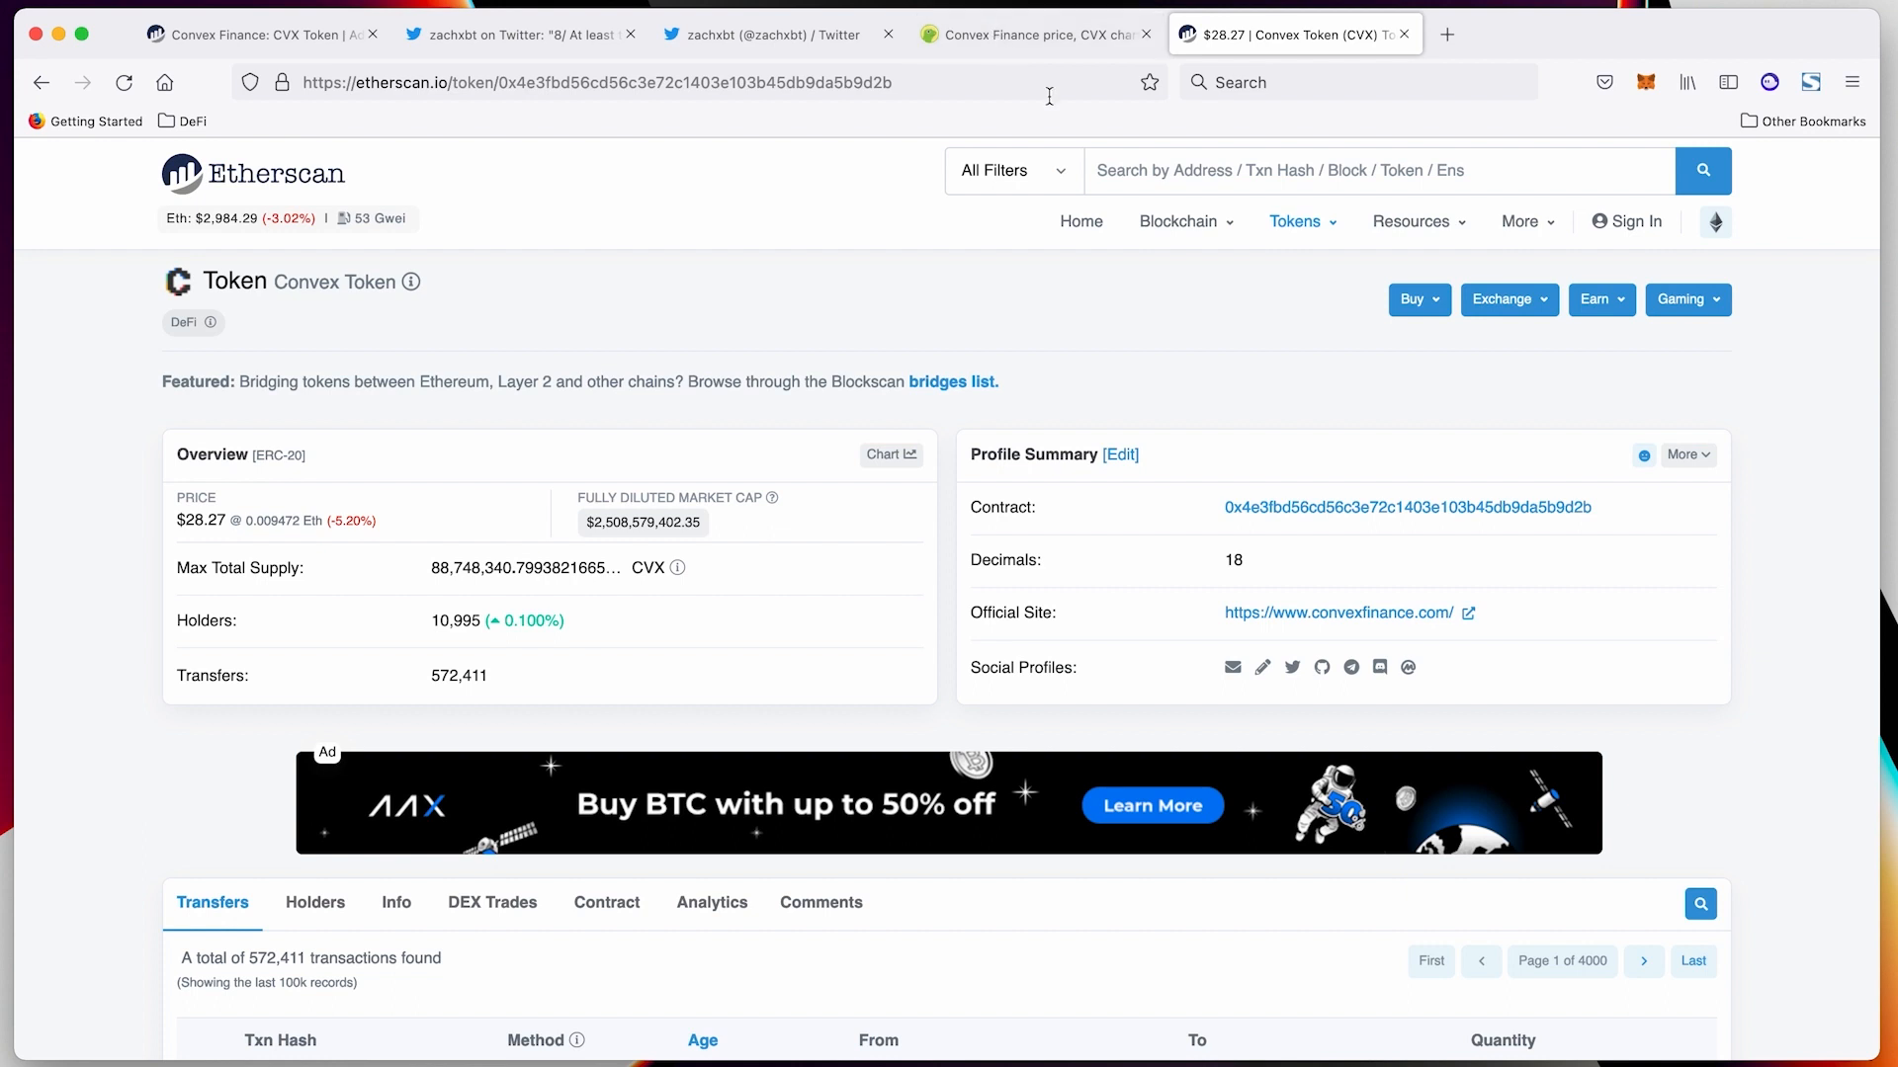
text(convex)
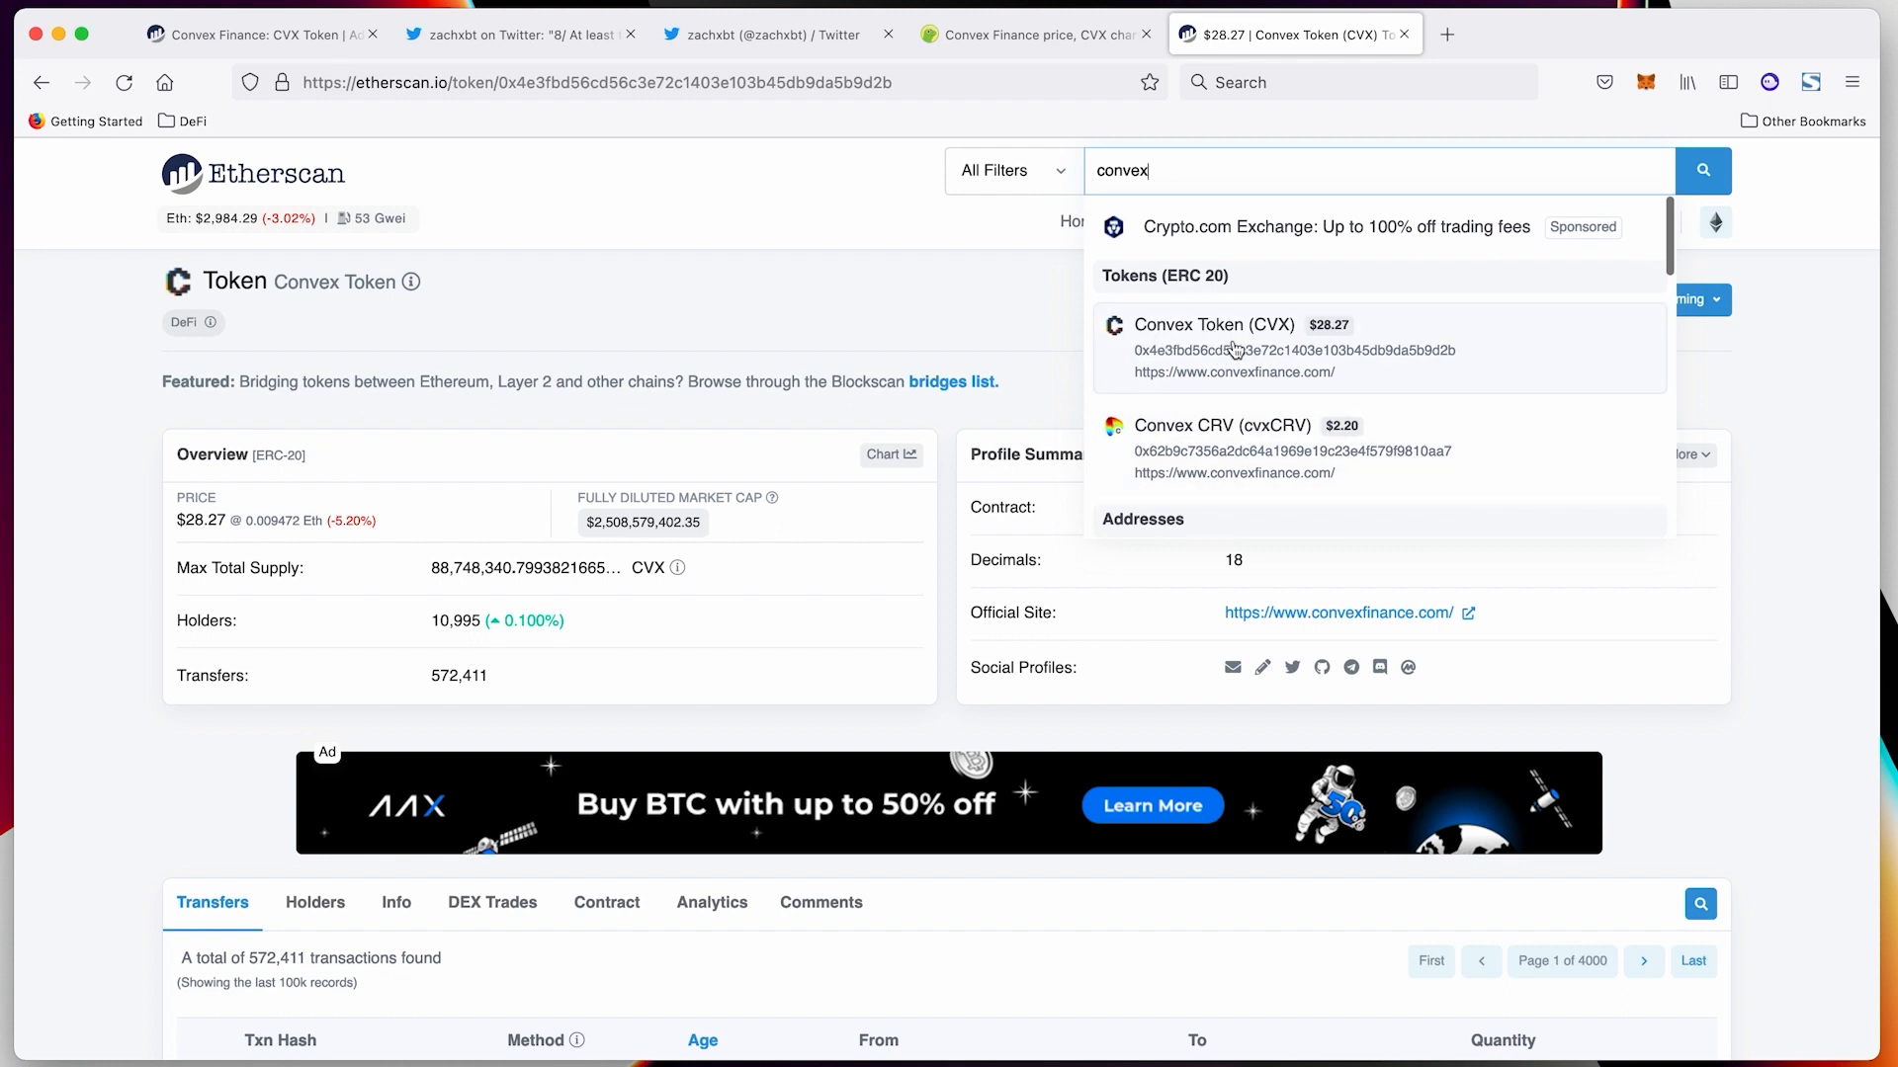
scroll(down, 3)
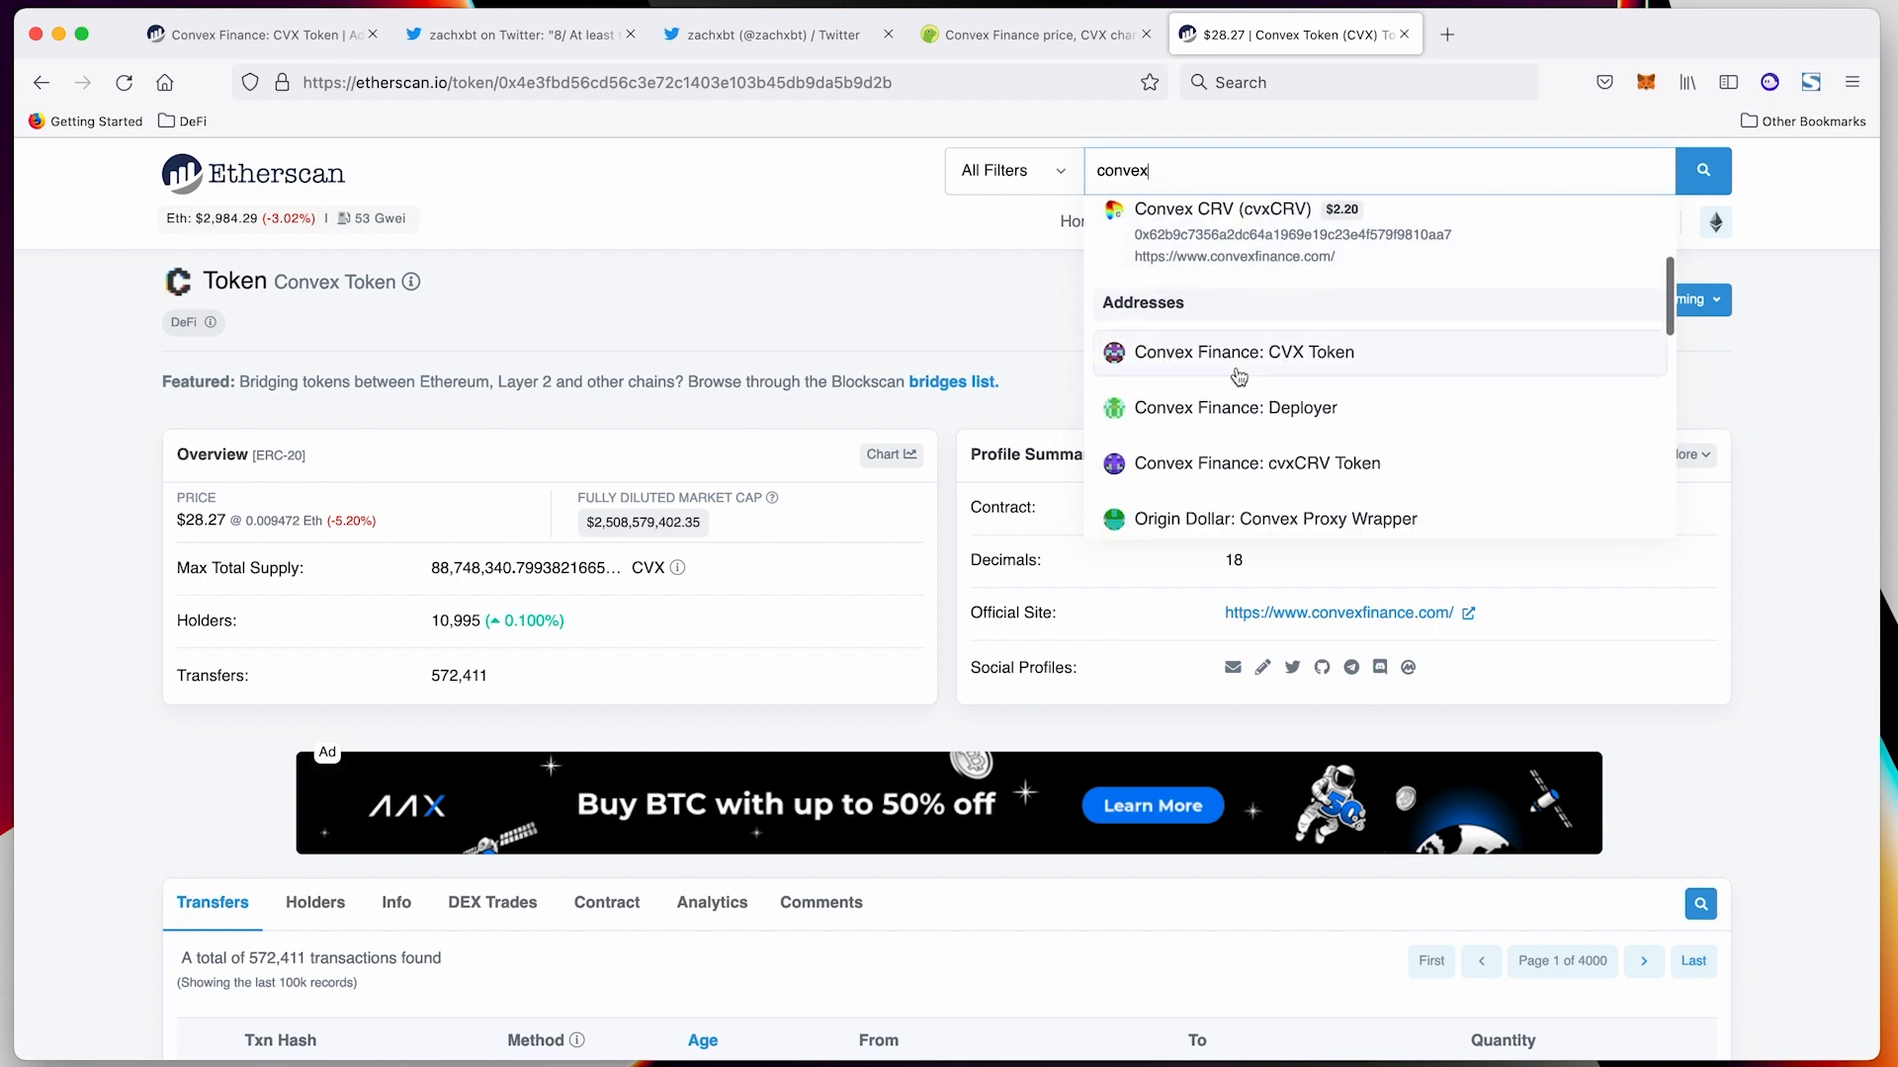
mouse_move(1238, 345)
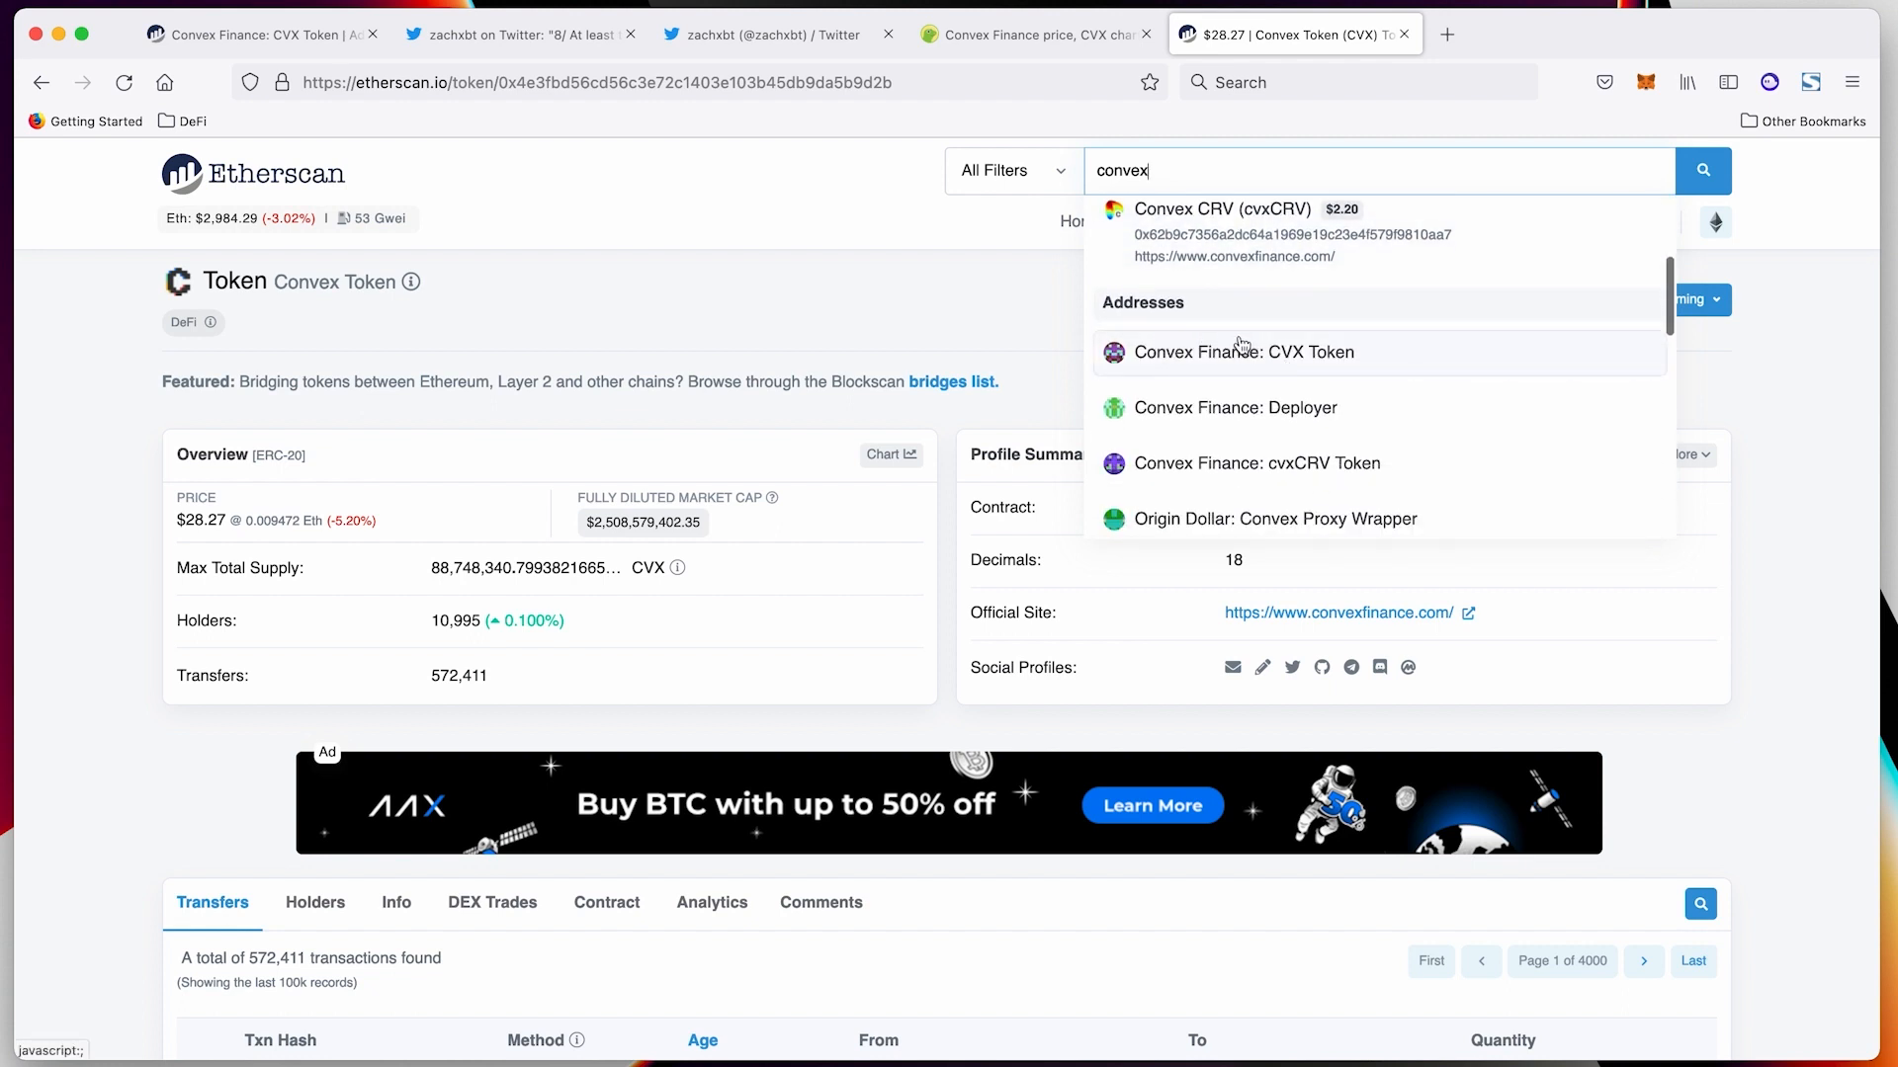
mouse_move(1263, 347)
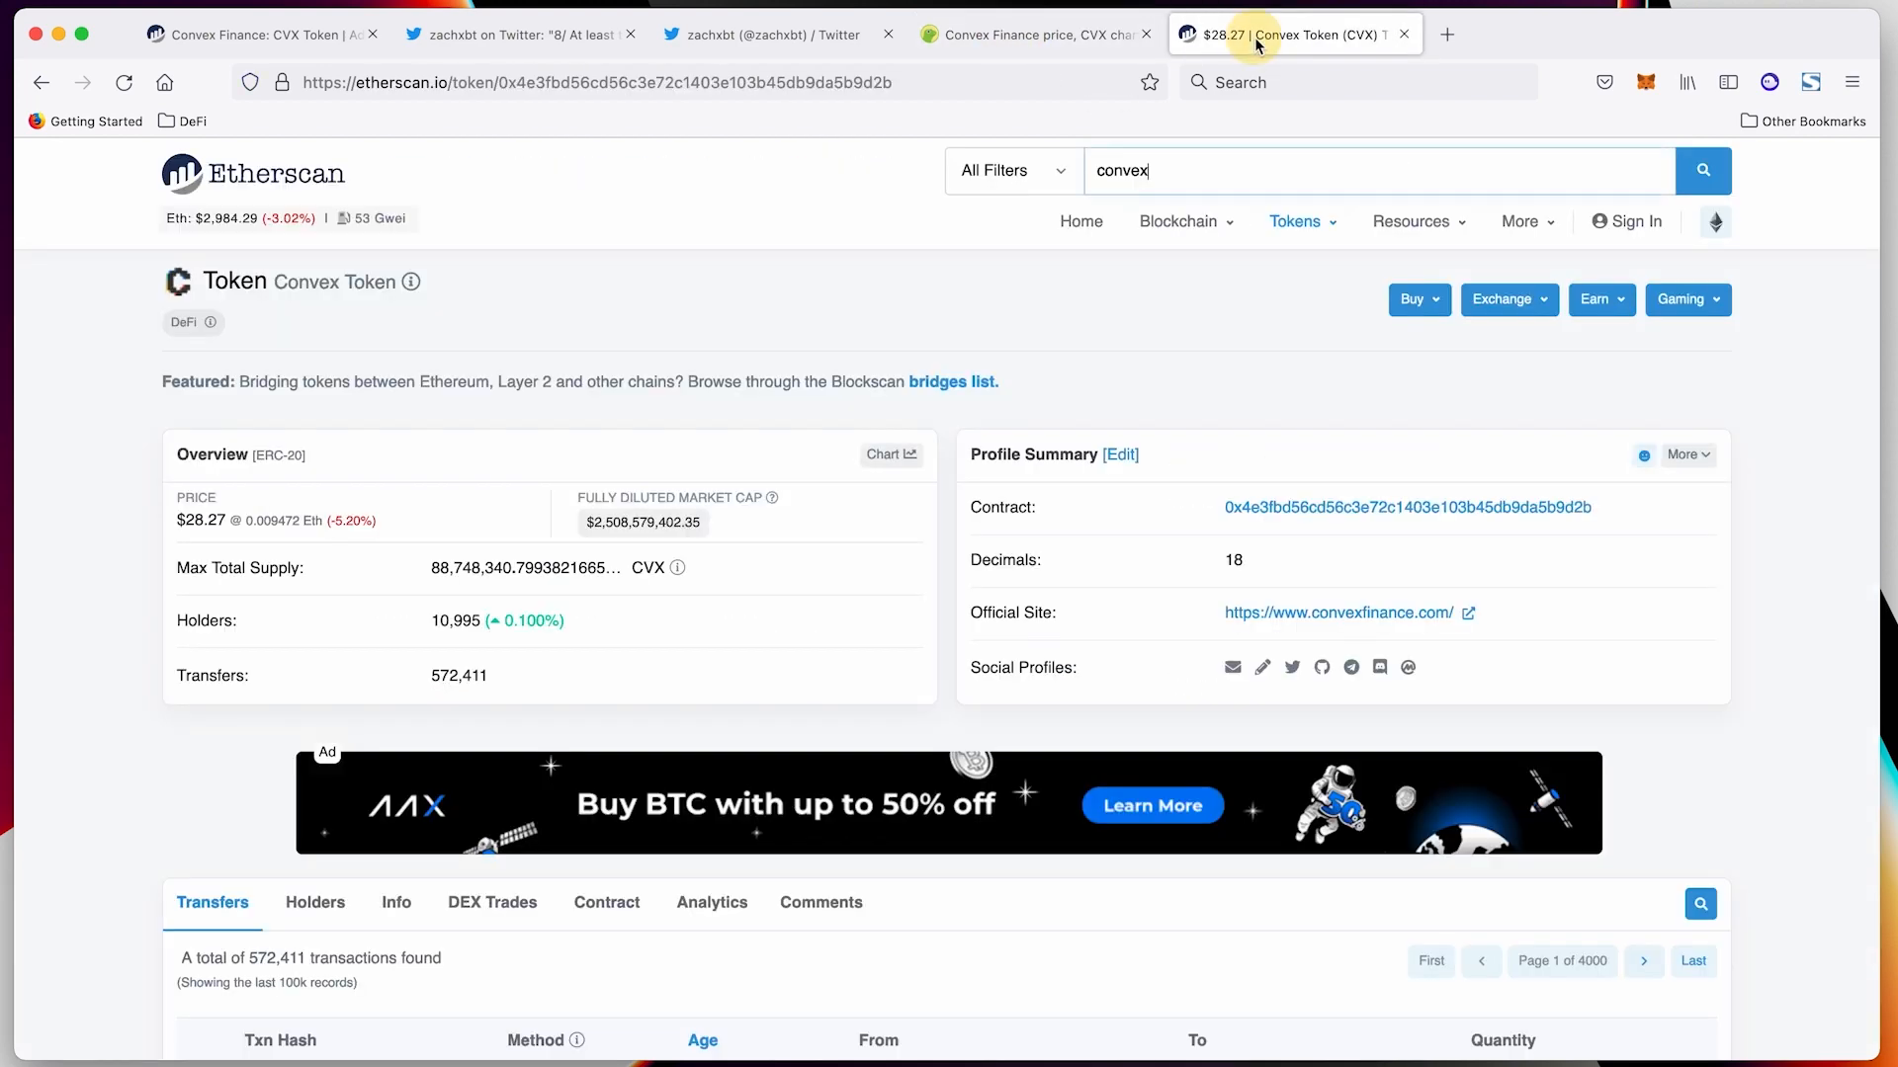
scroll(down, 3)
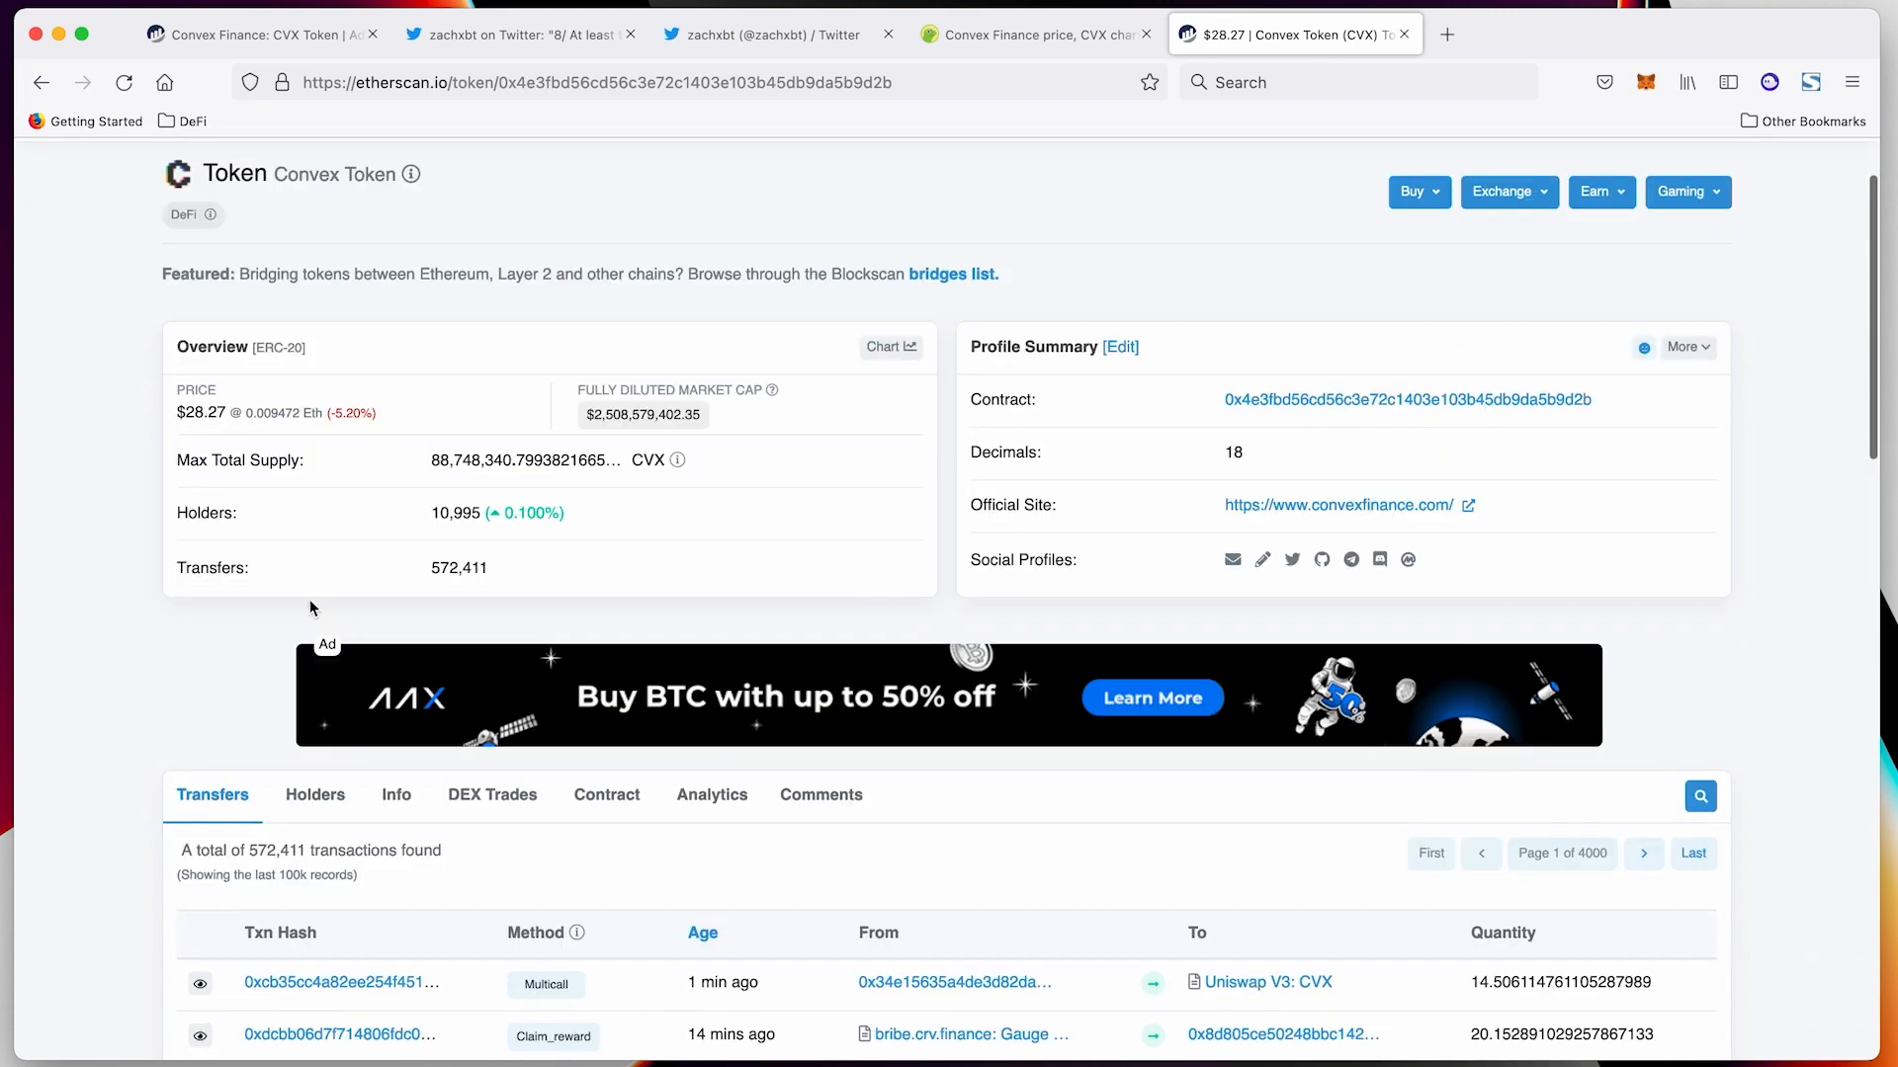
View and scroll the Convex Token's top holders list
scroll(up, 3)
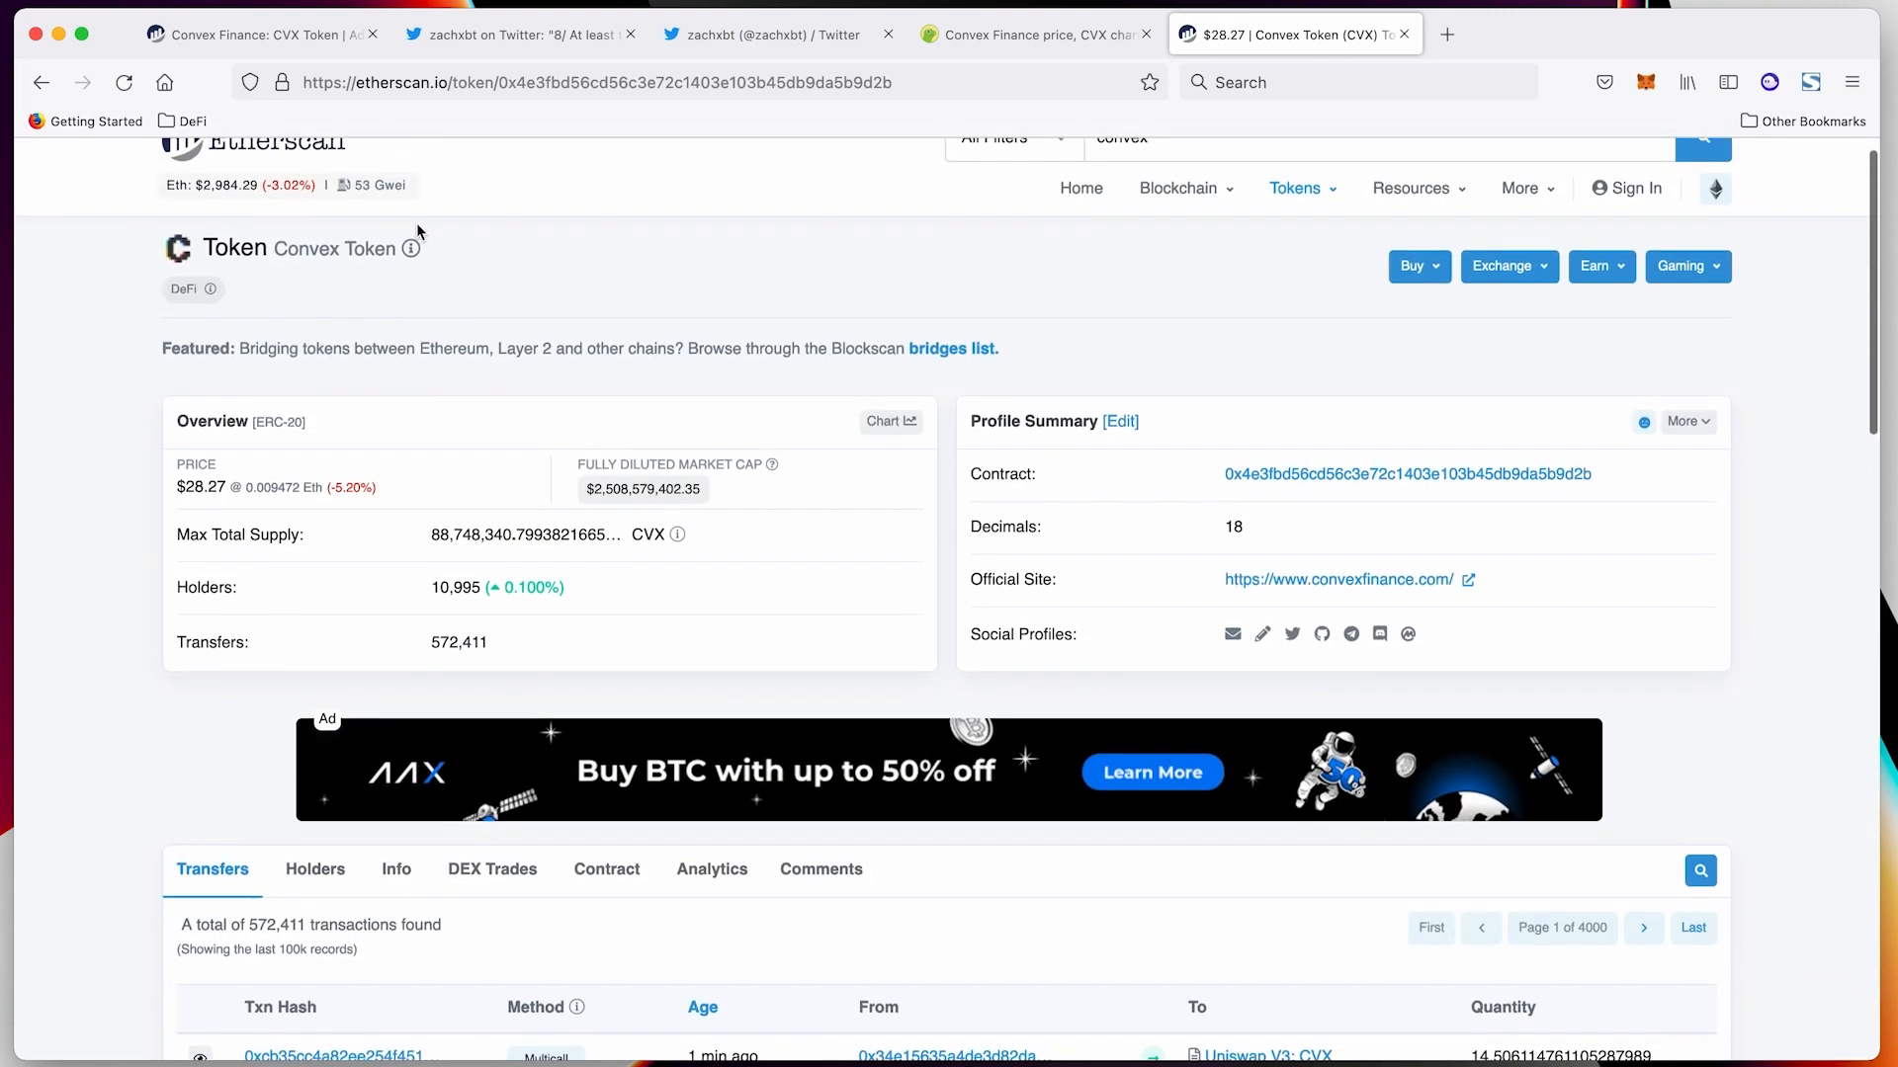
scroll(down, 3)
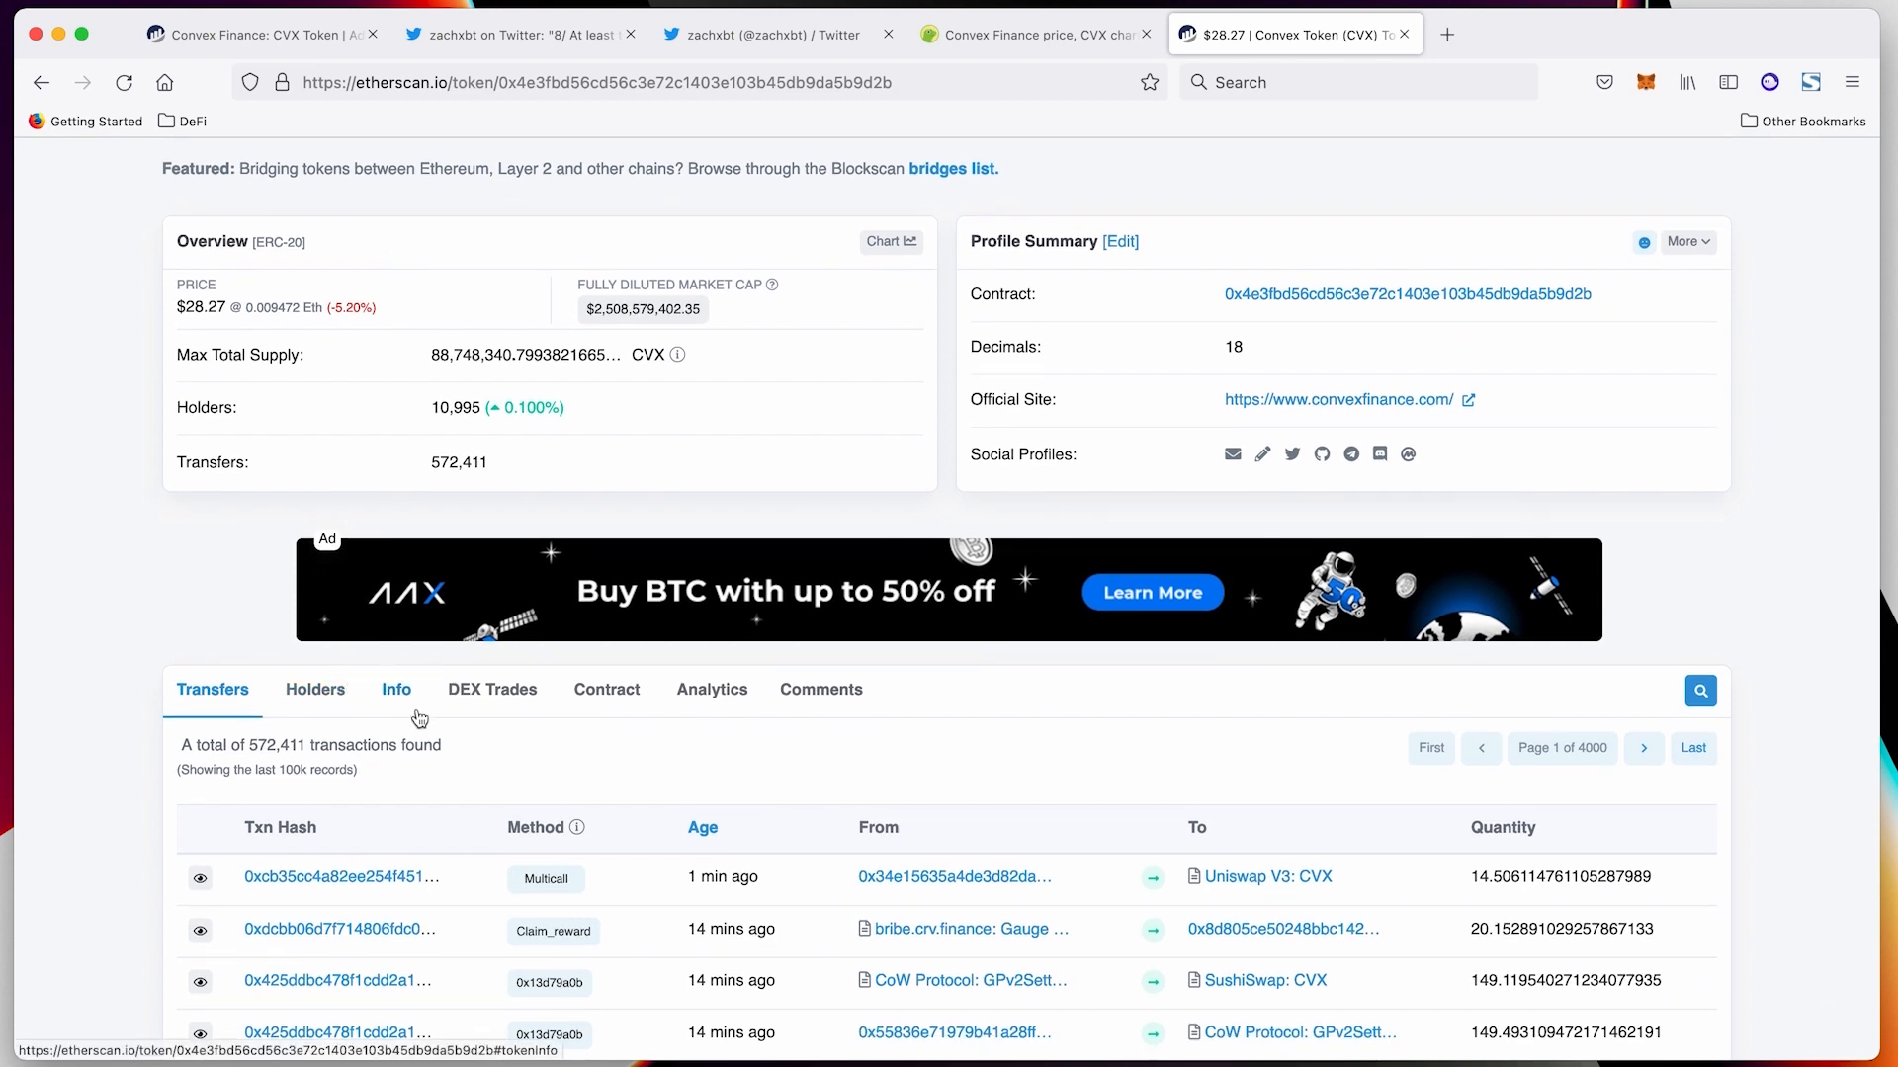
click(314, 616)
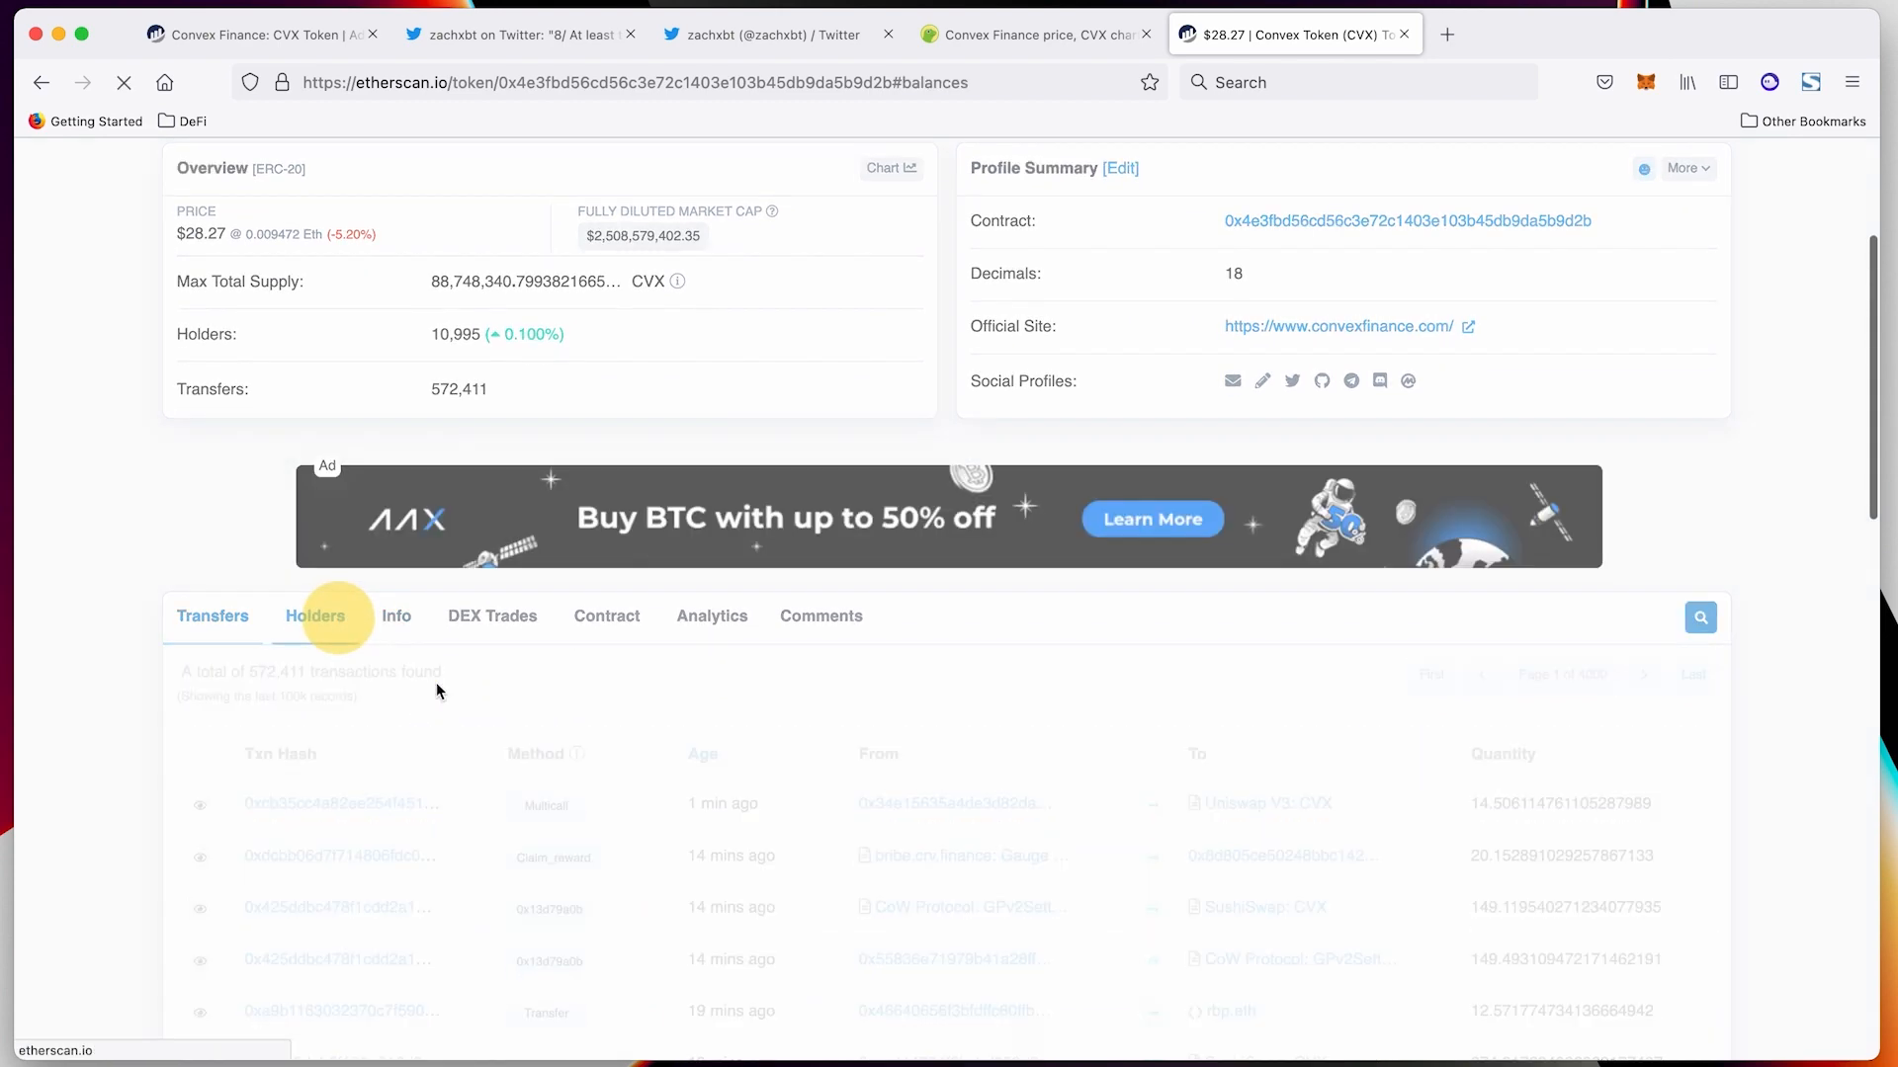
click(314, 615)
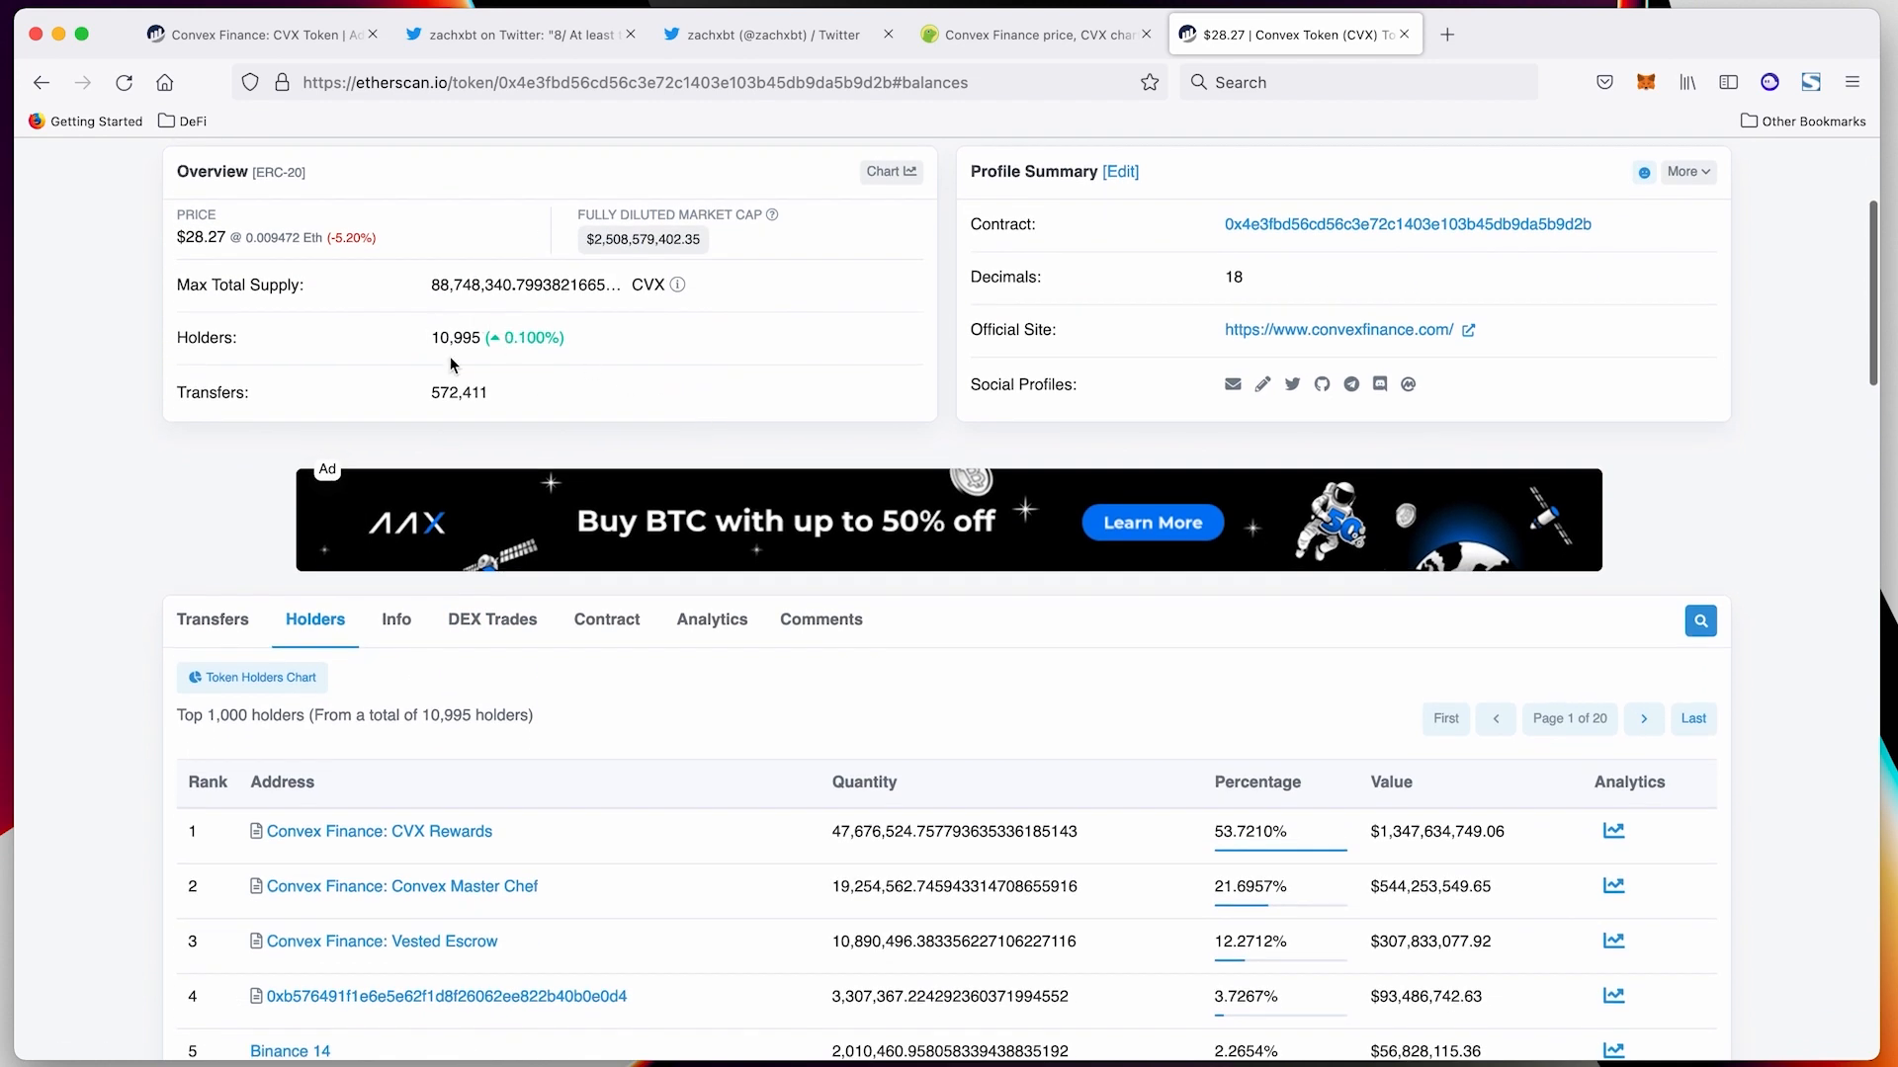
scroll(down, 3)
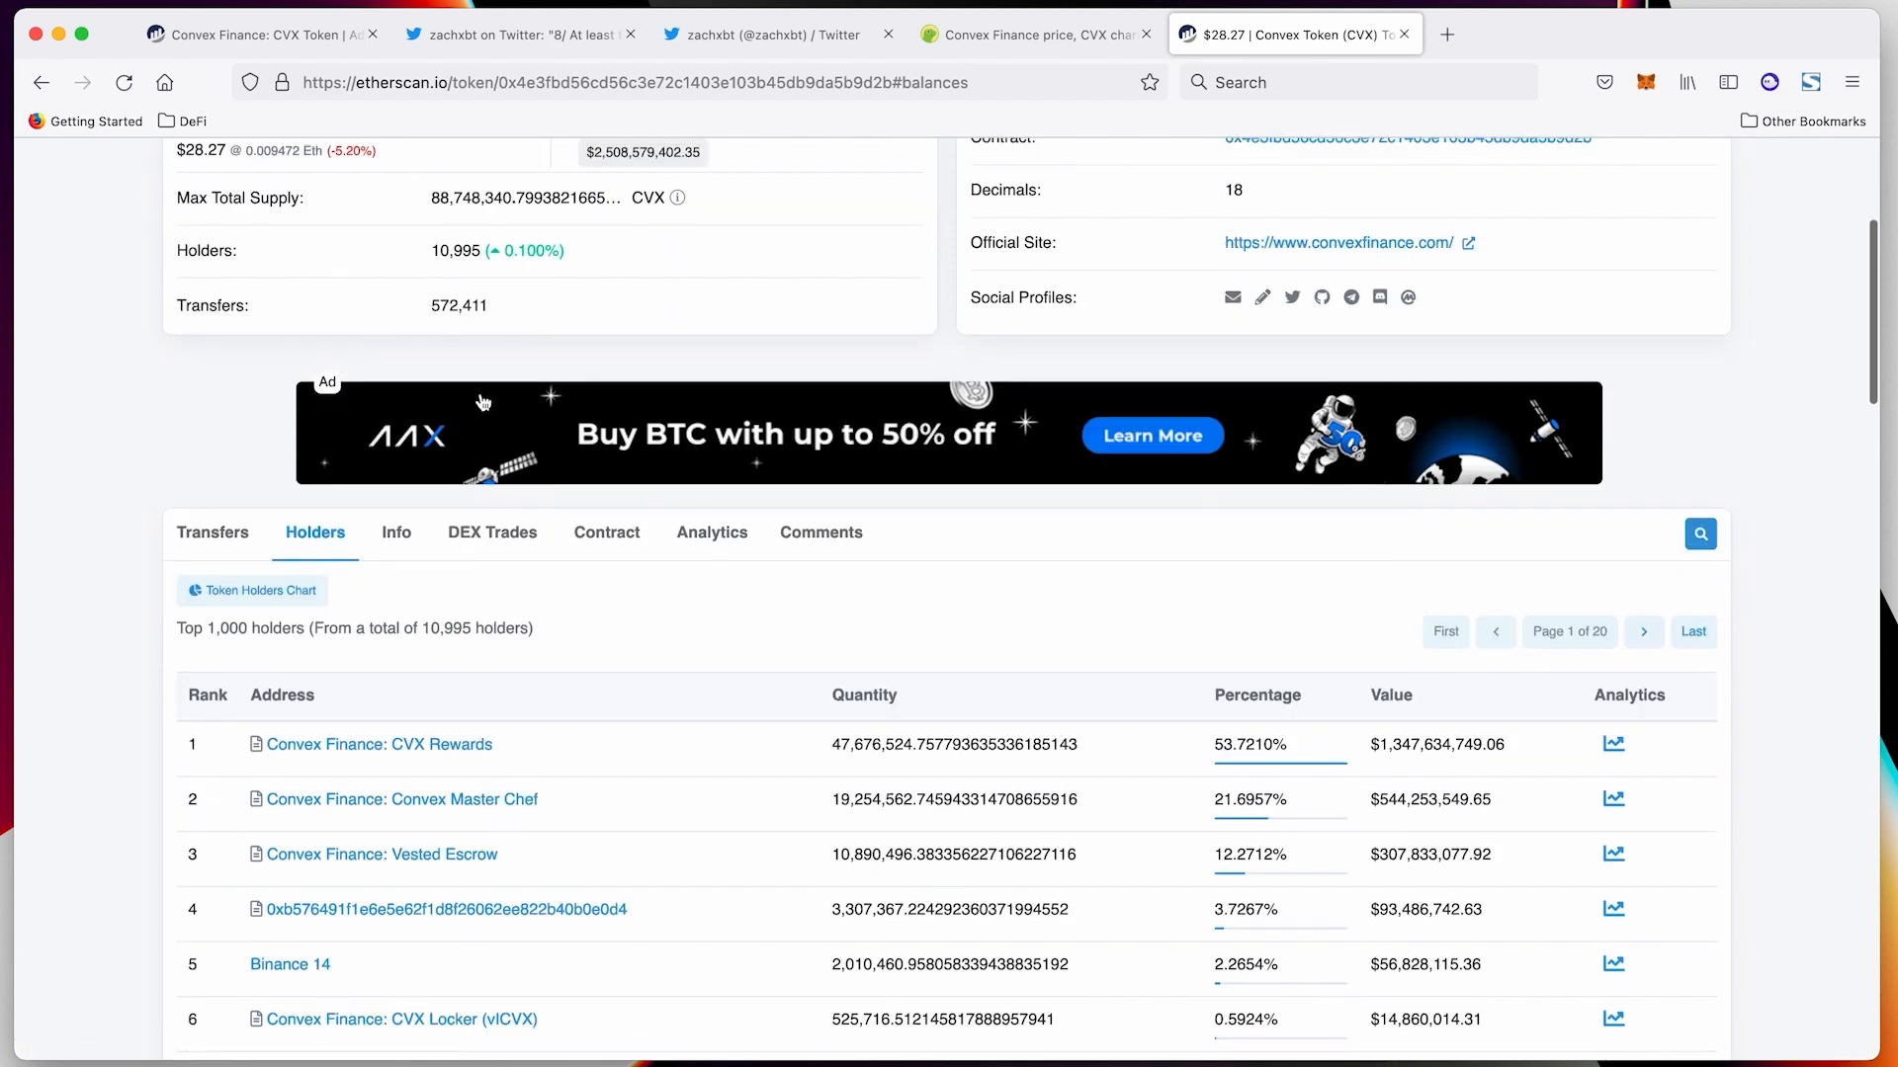
scroll(down, 3)
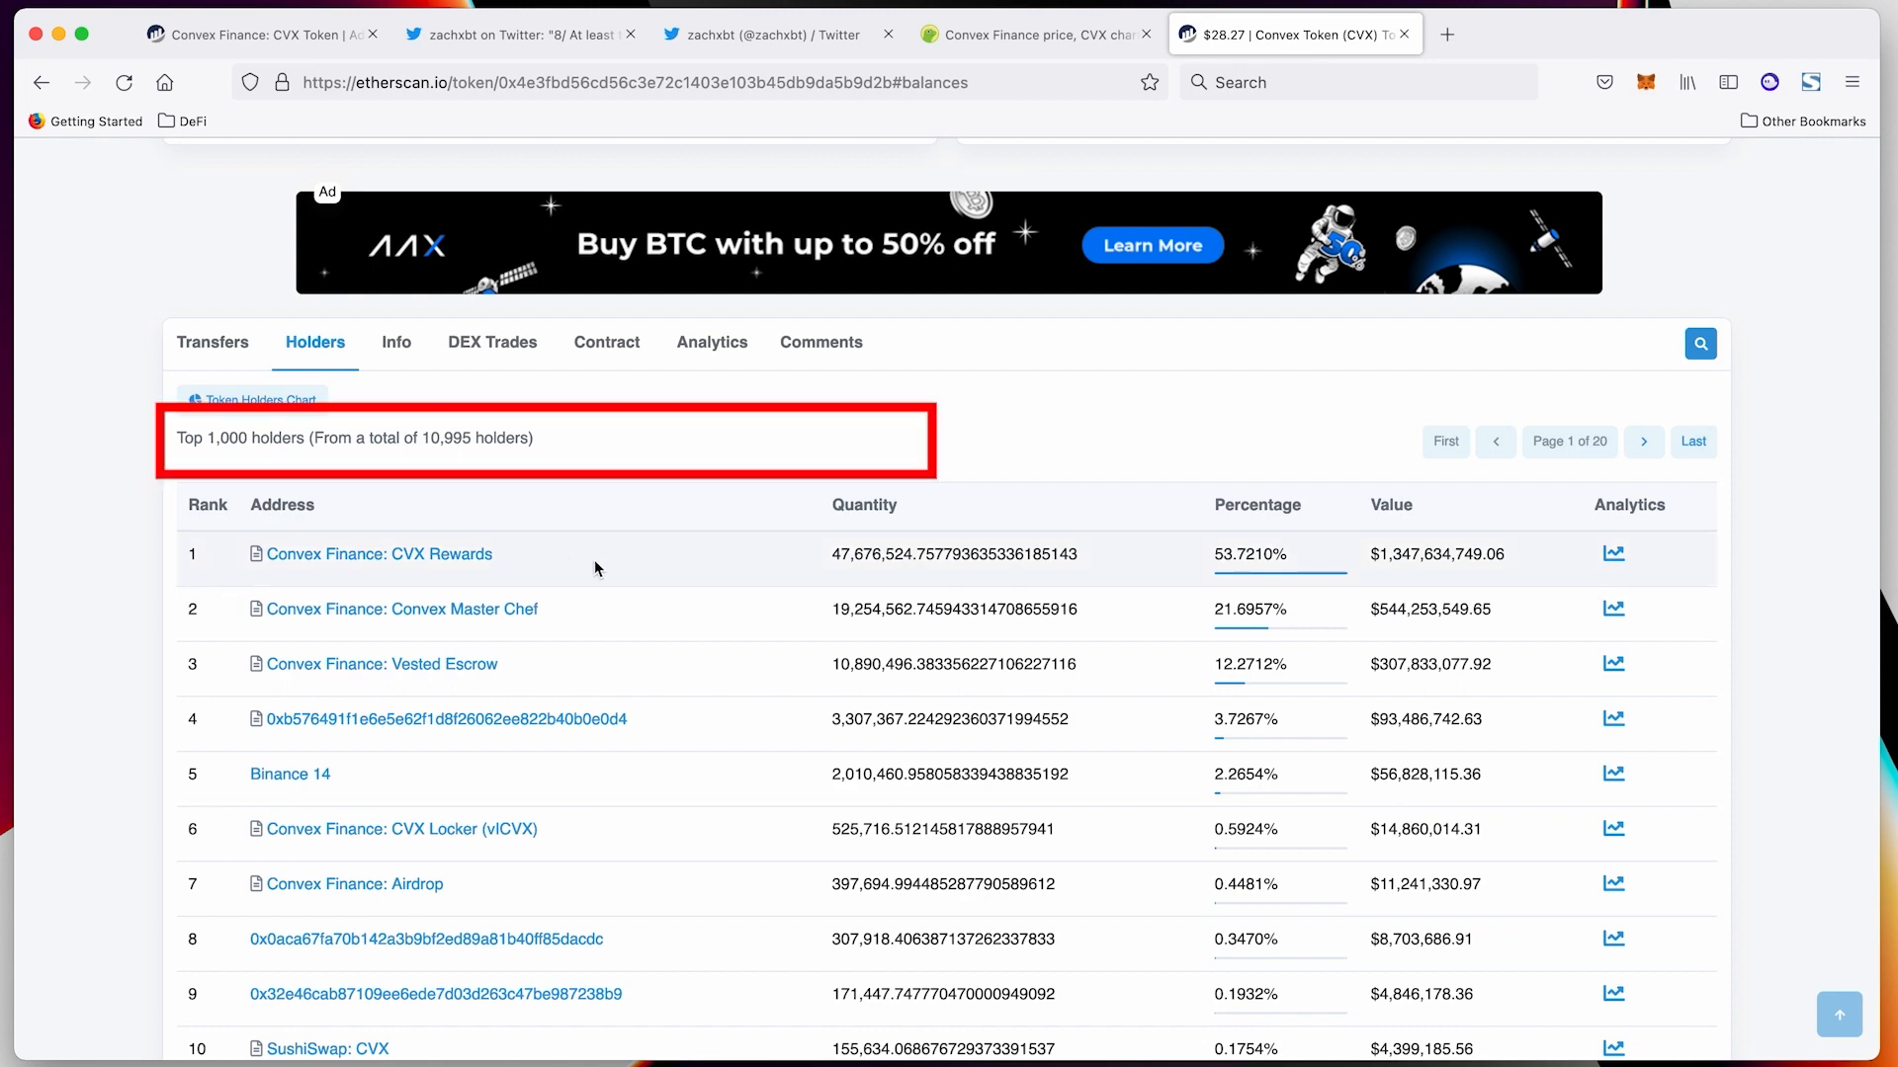
scroll(down, 3)
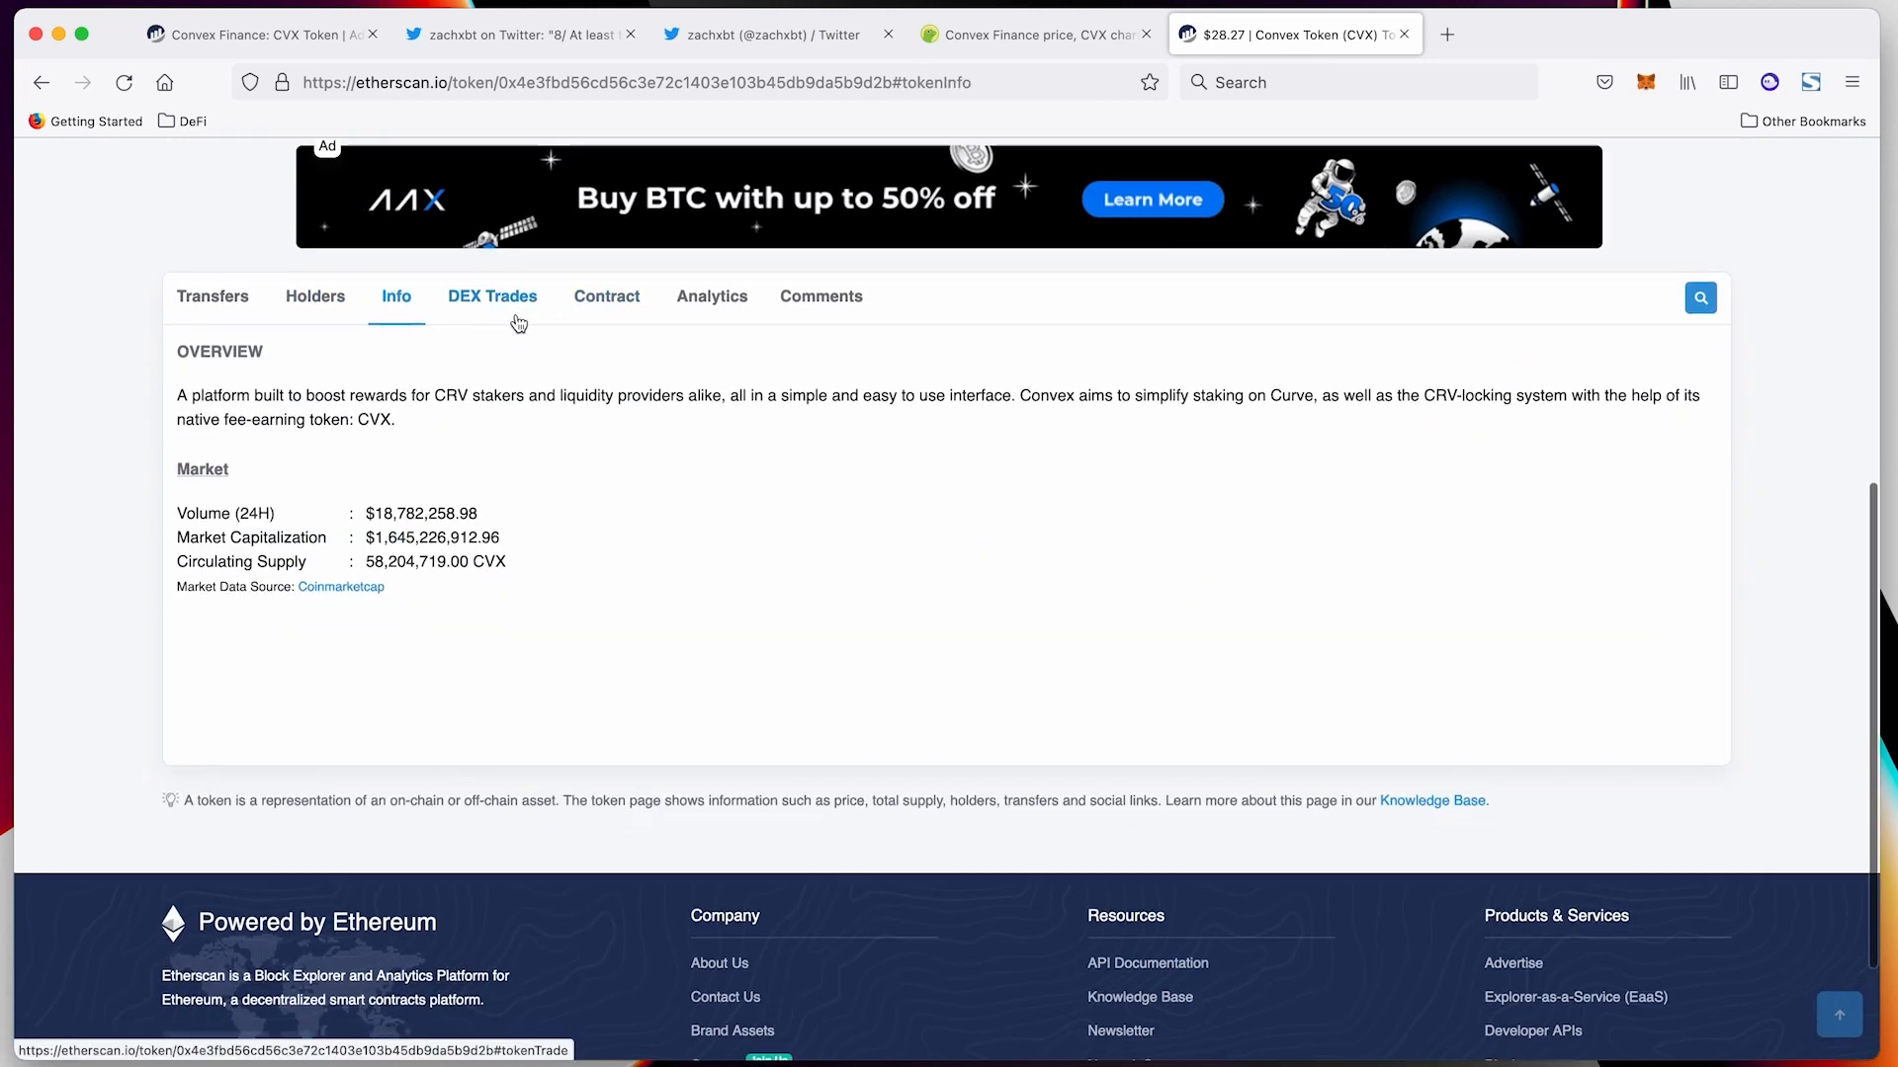
mouse_move(437, 486)
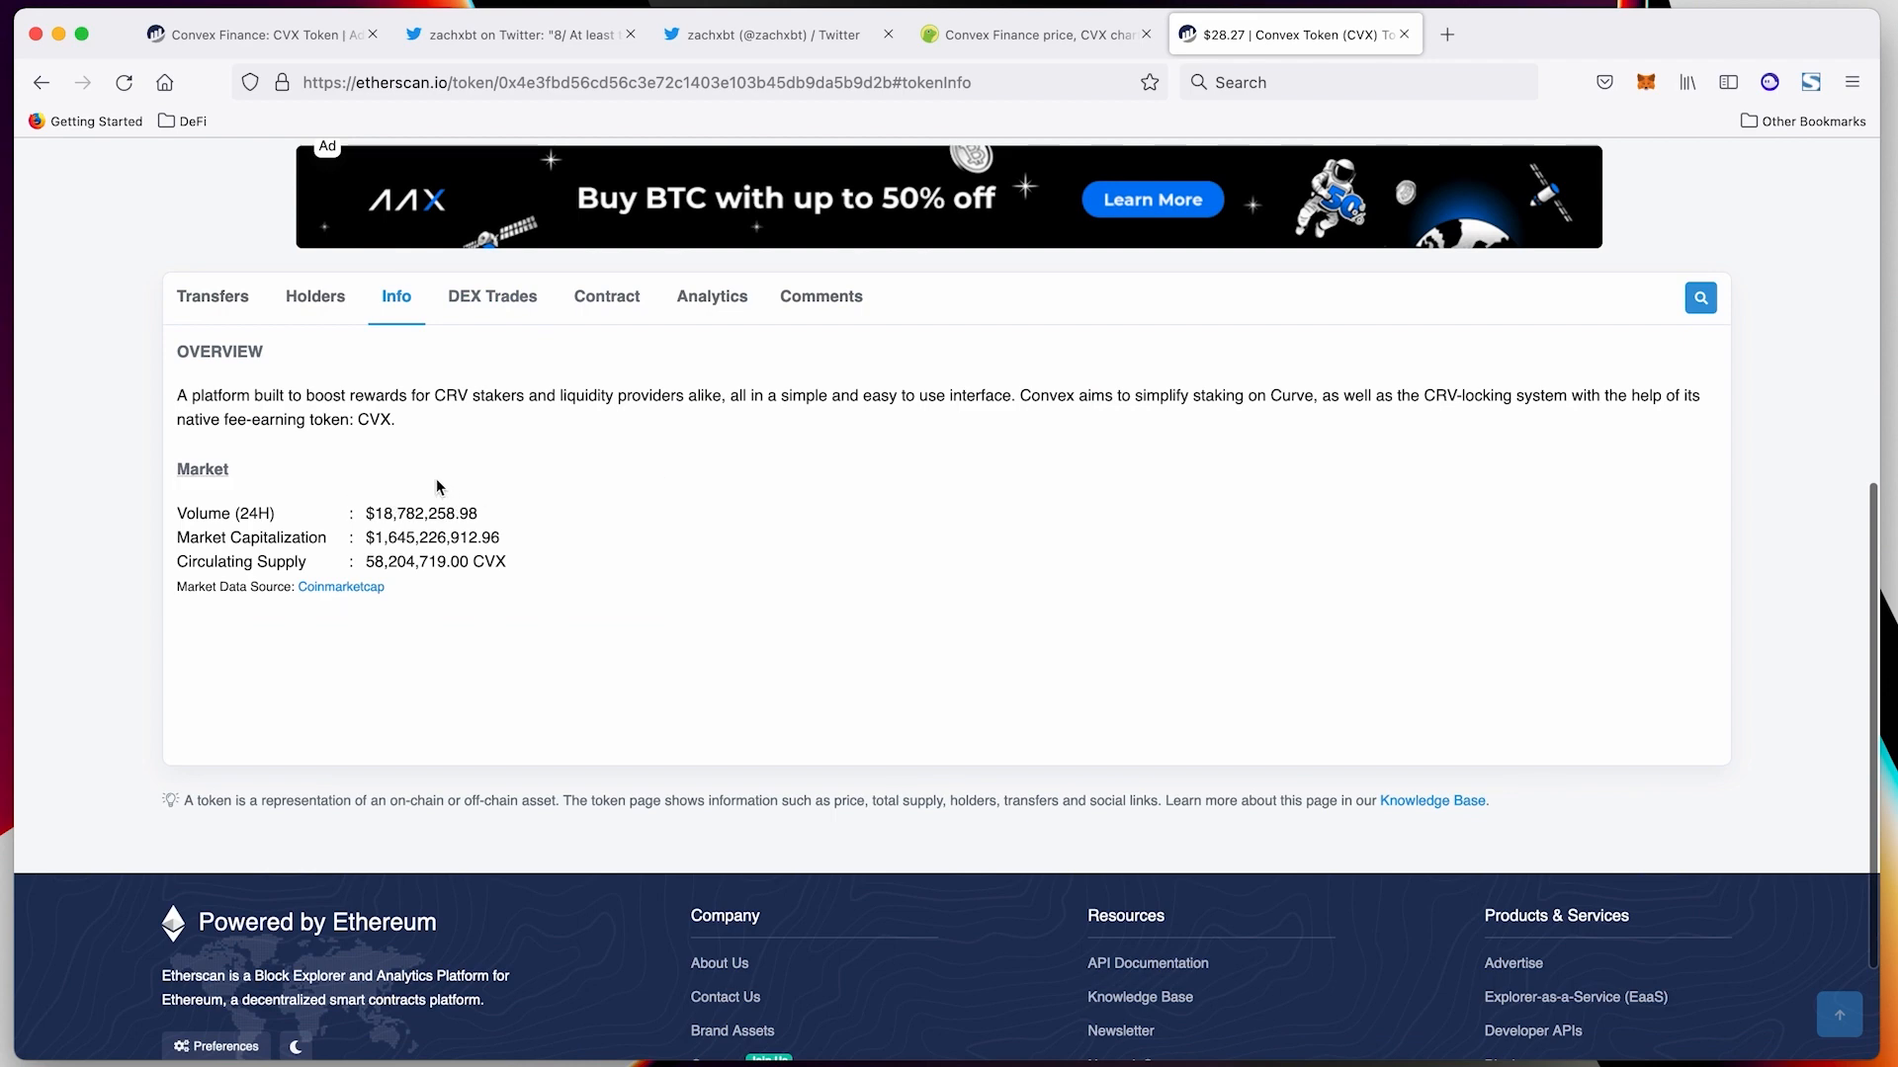
mouse_move(492, 308)
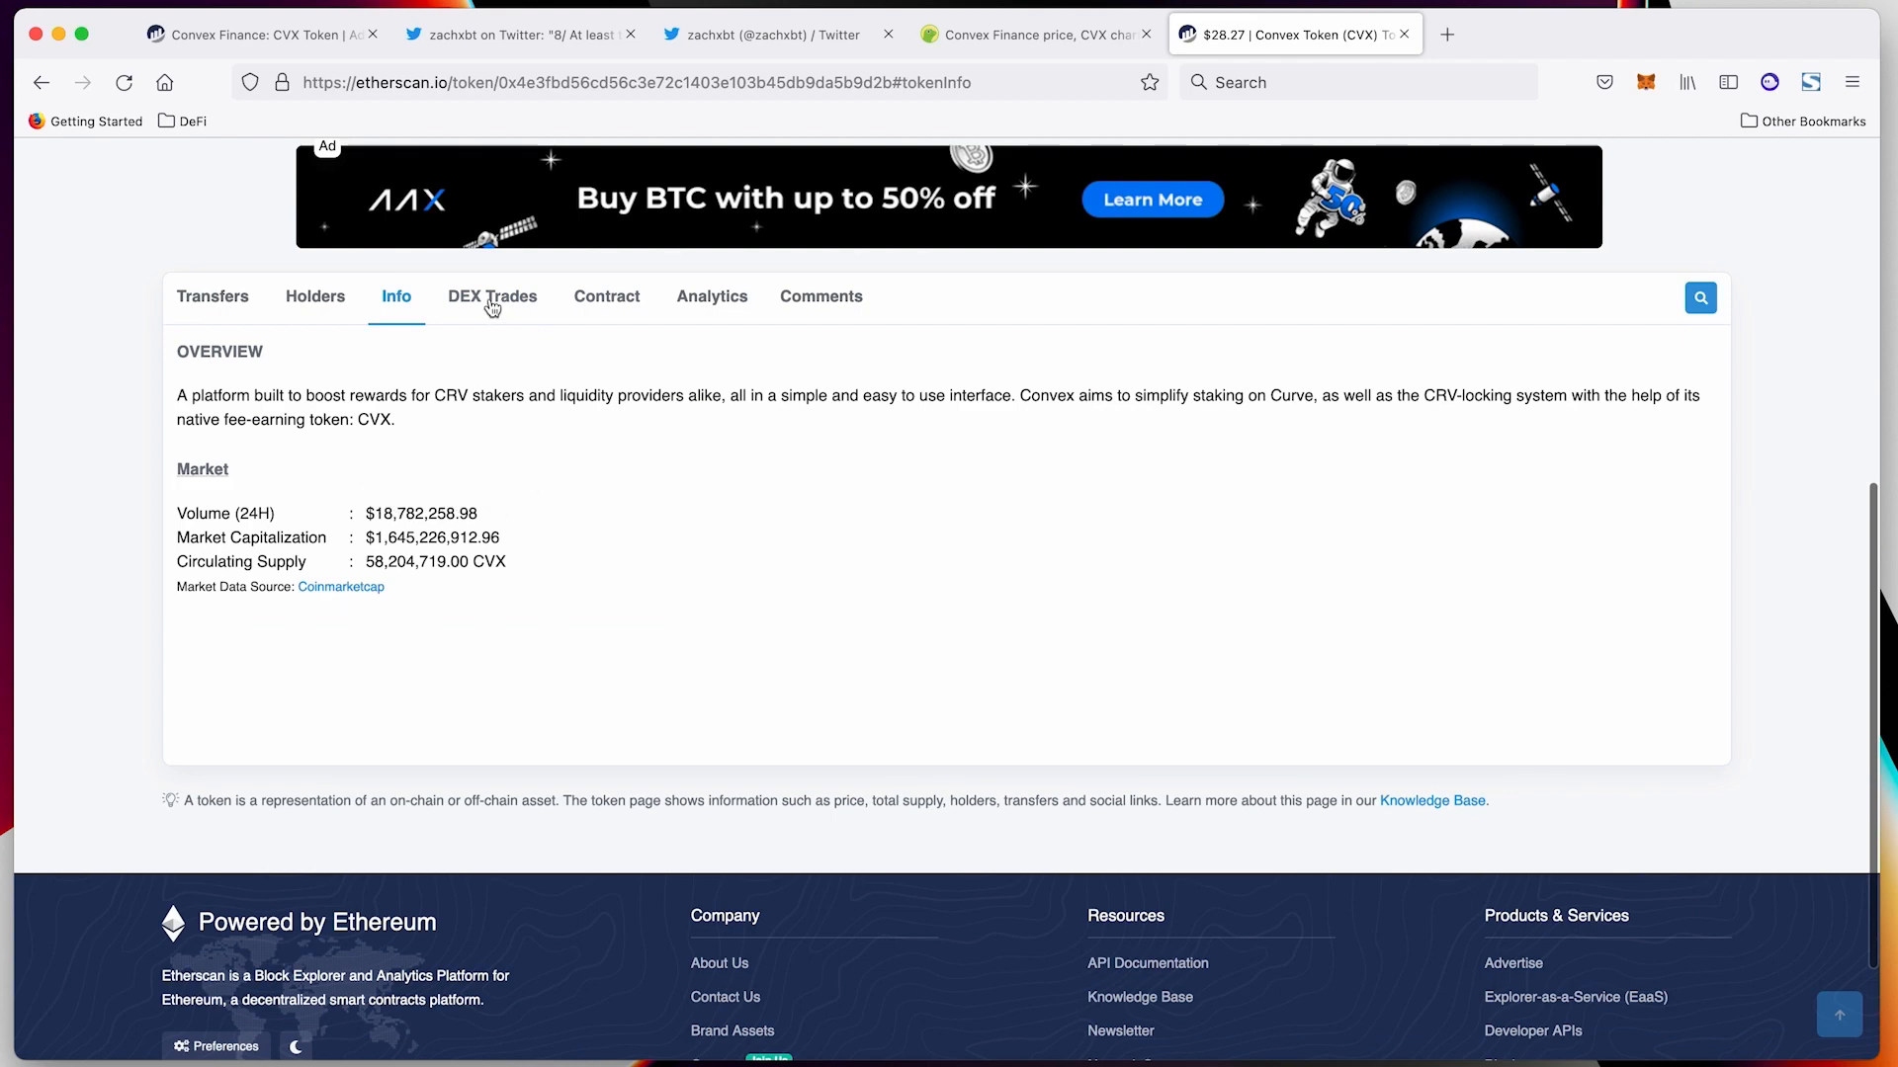
Go through CVX DEX Trades and Contract, ending on the Analytics transfer chart
click(491, 296)
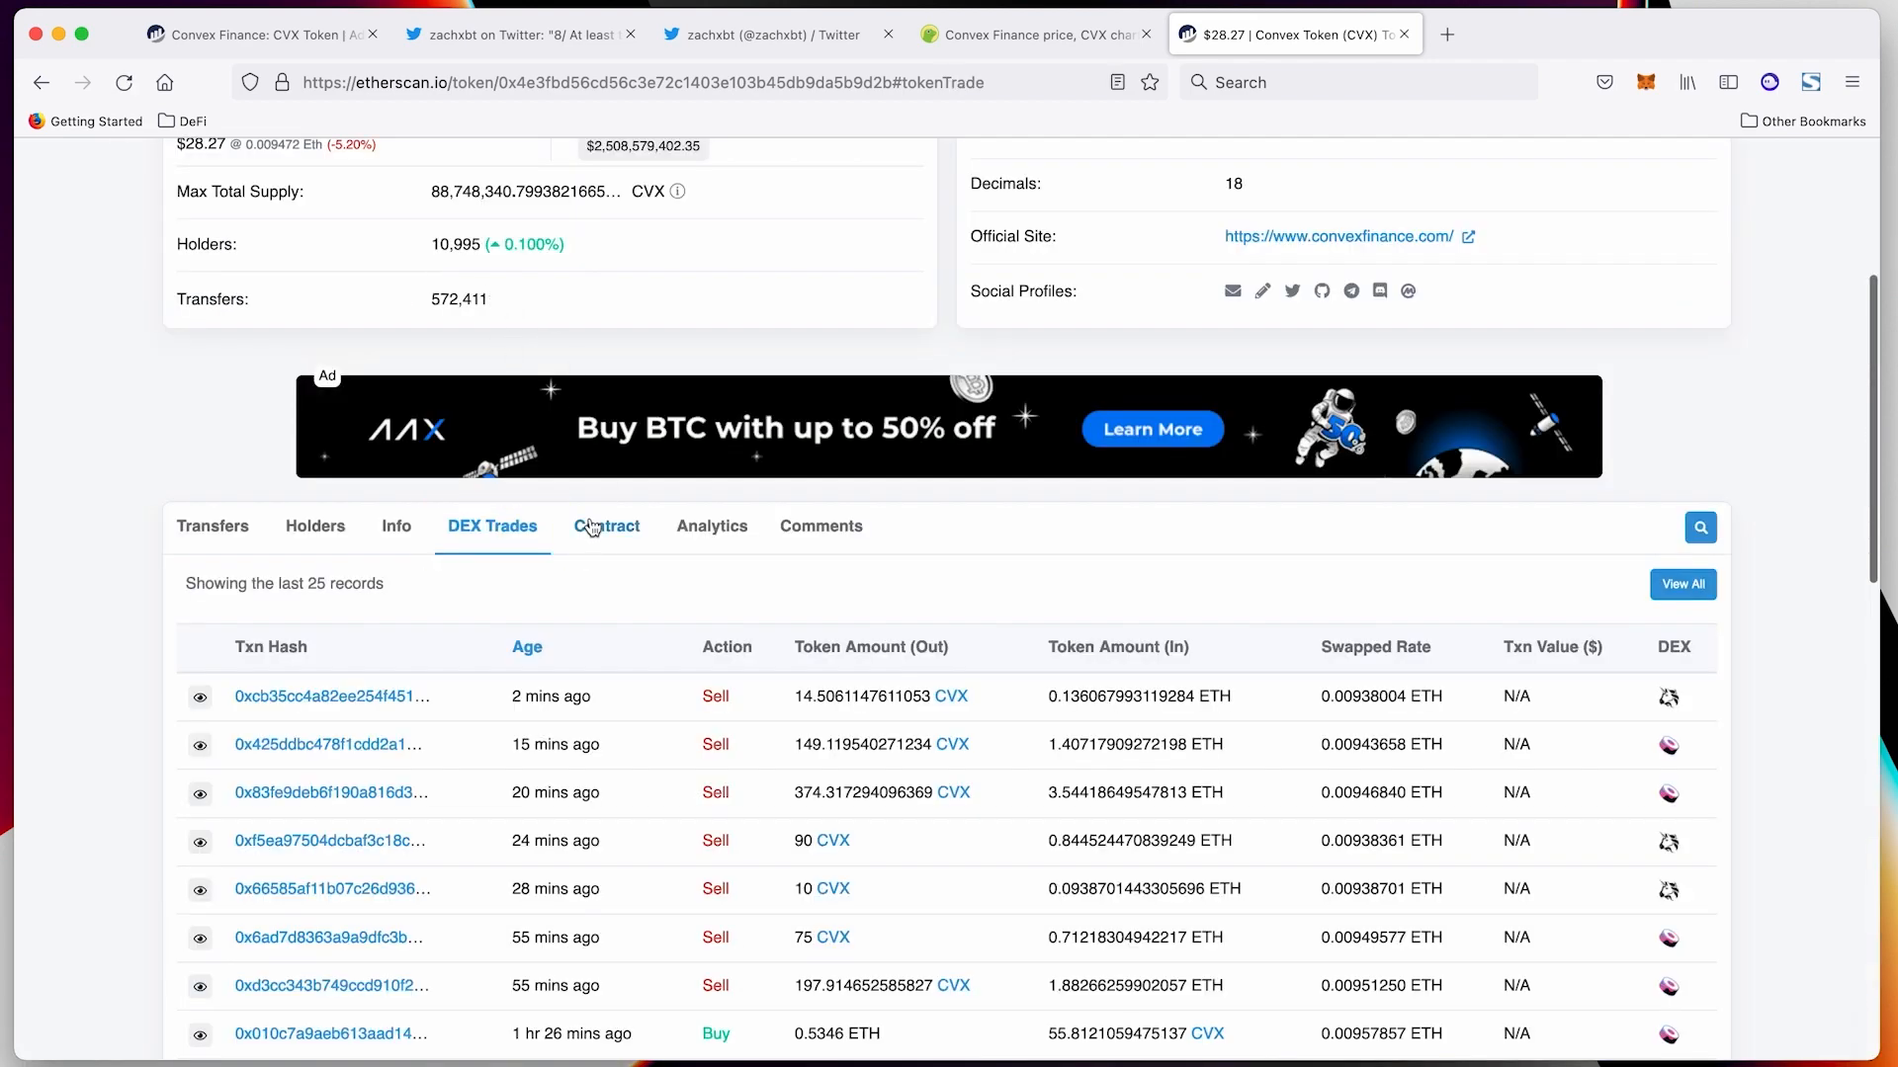
scroll(down, 3)
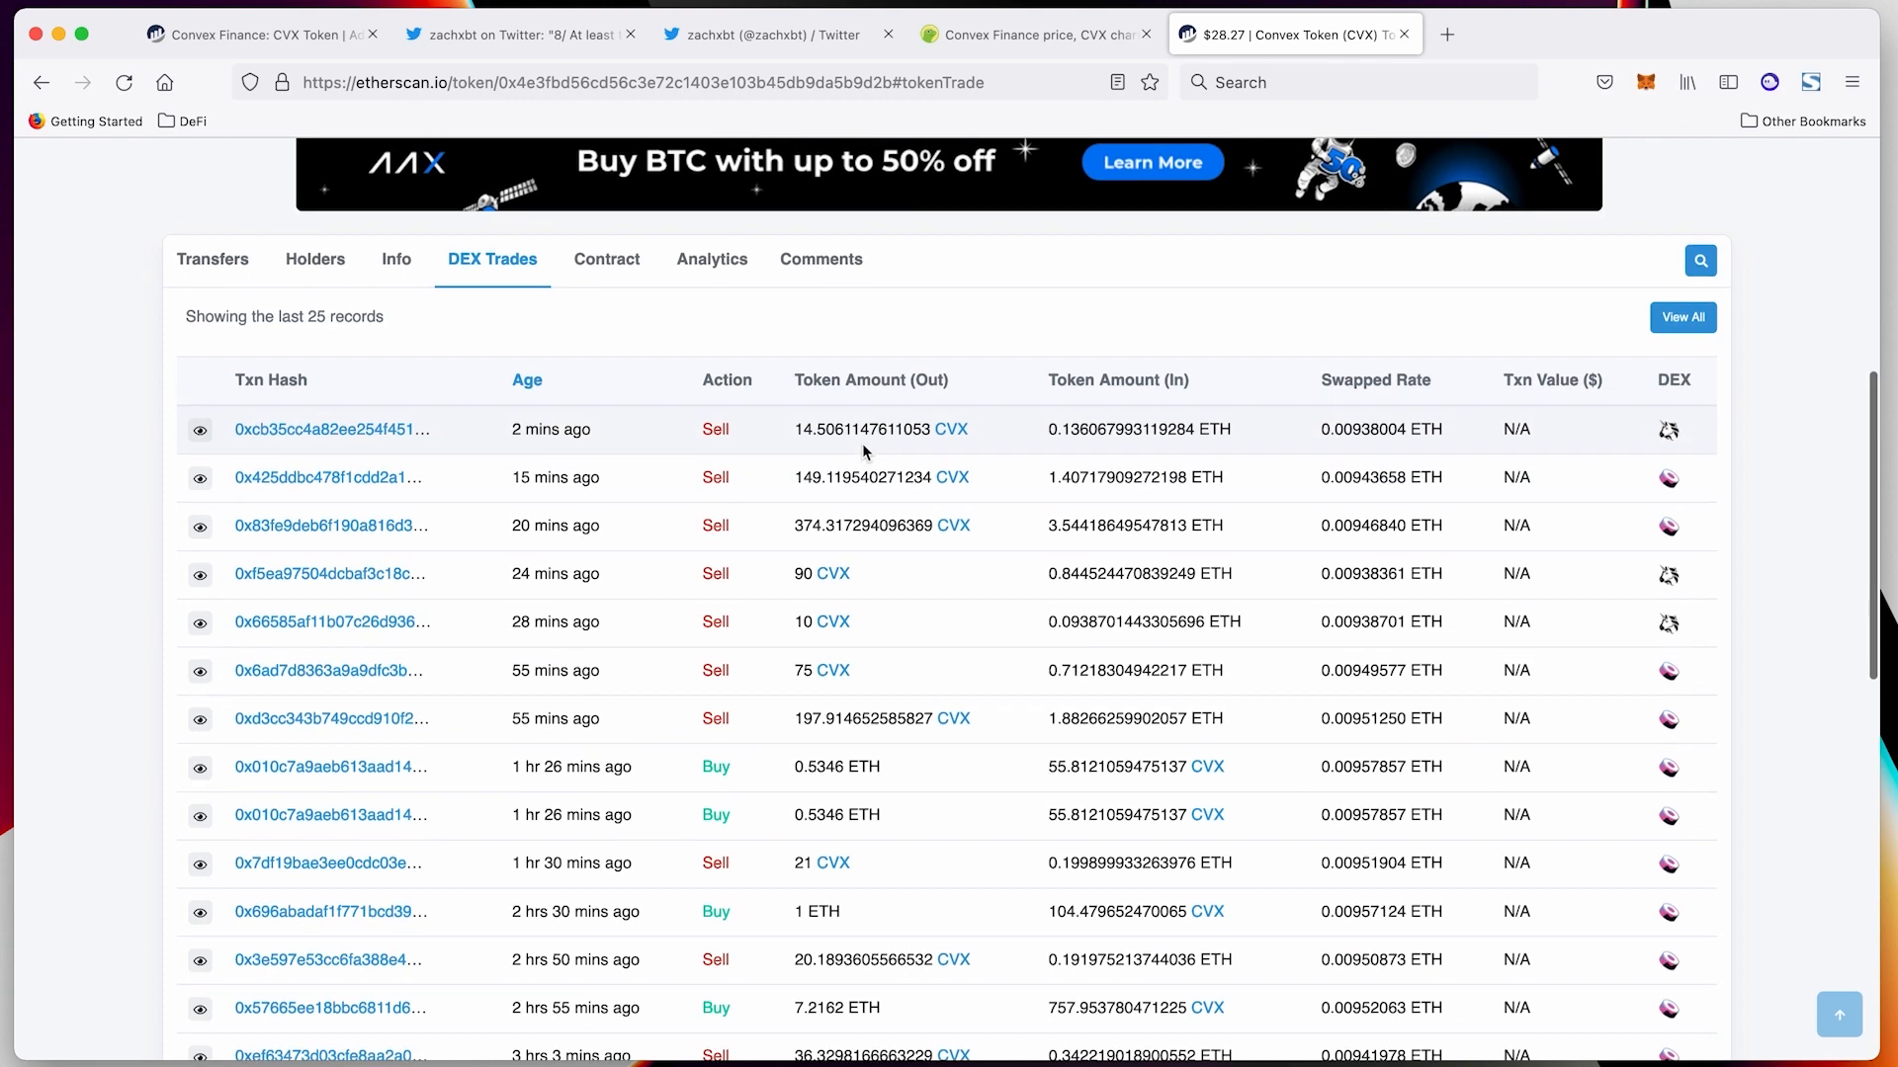
click(605, 258)
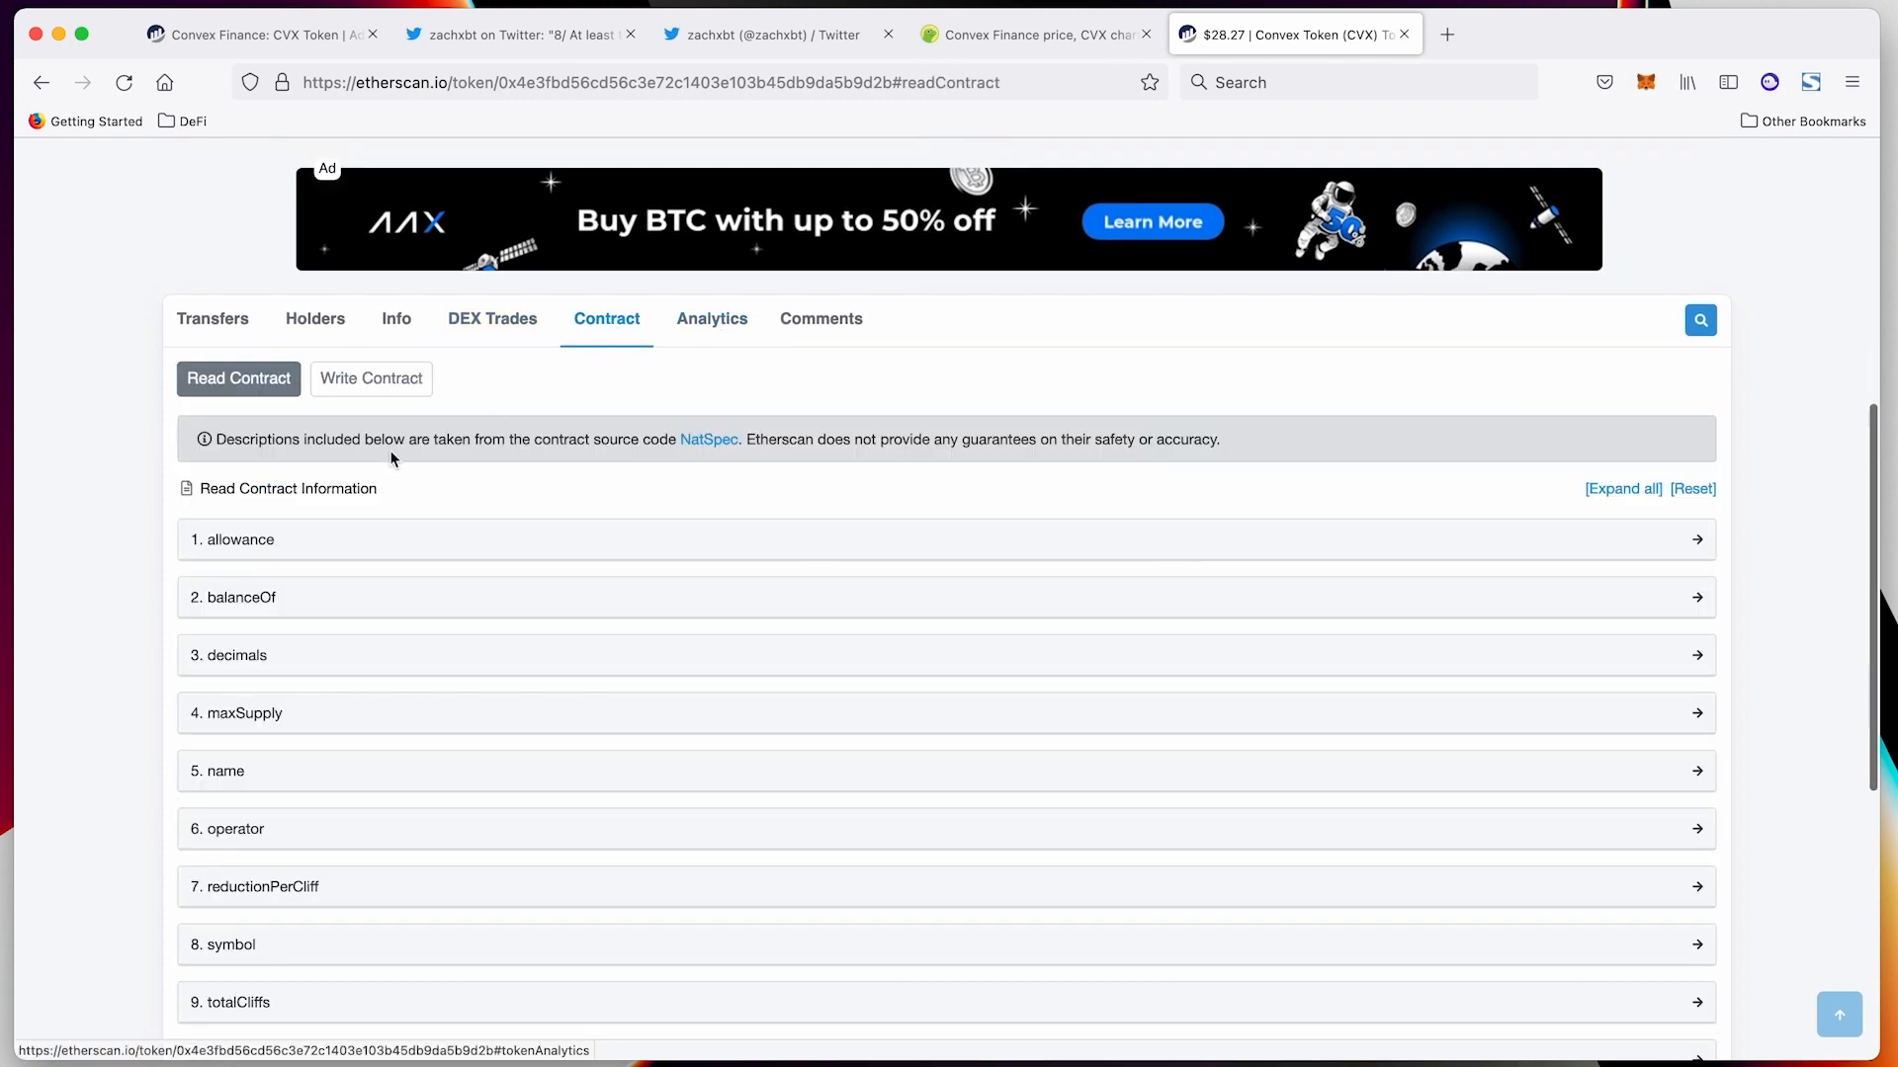
click(712, 318)
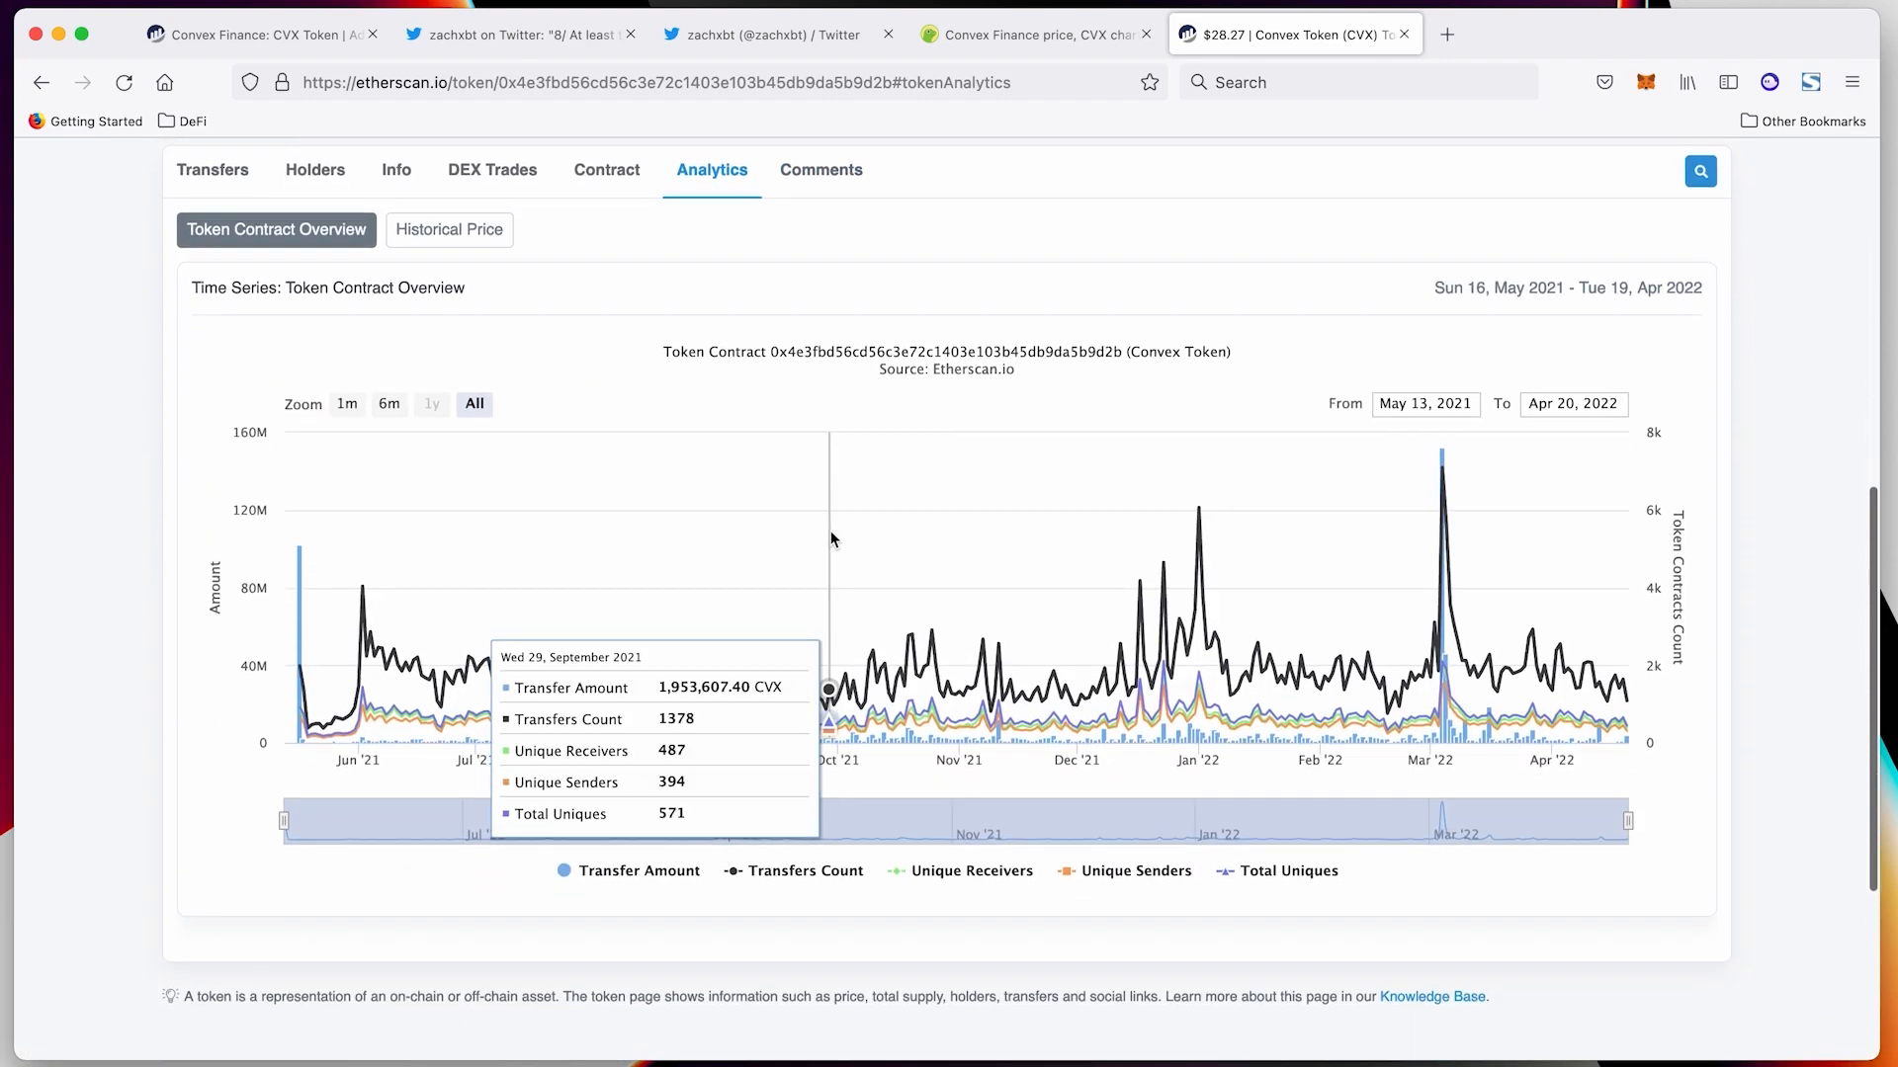
scroll(down, 3)
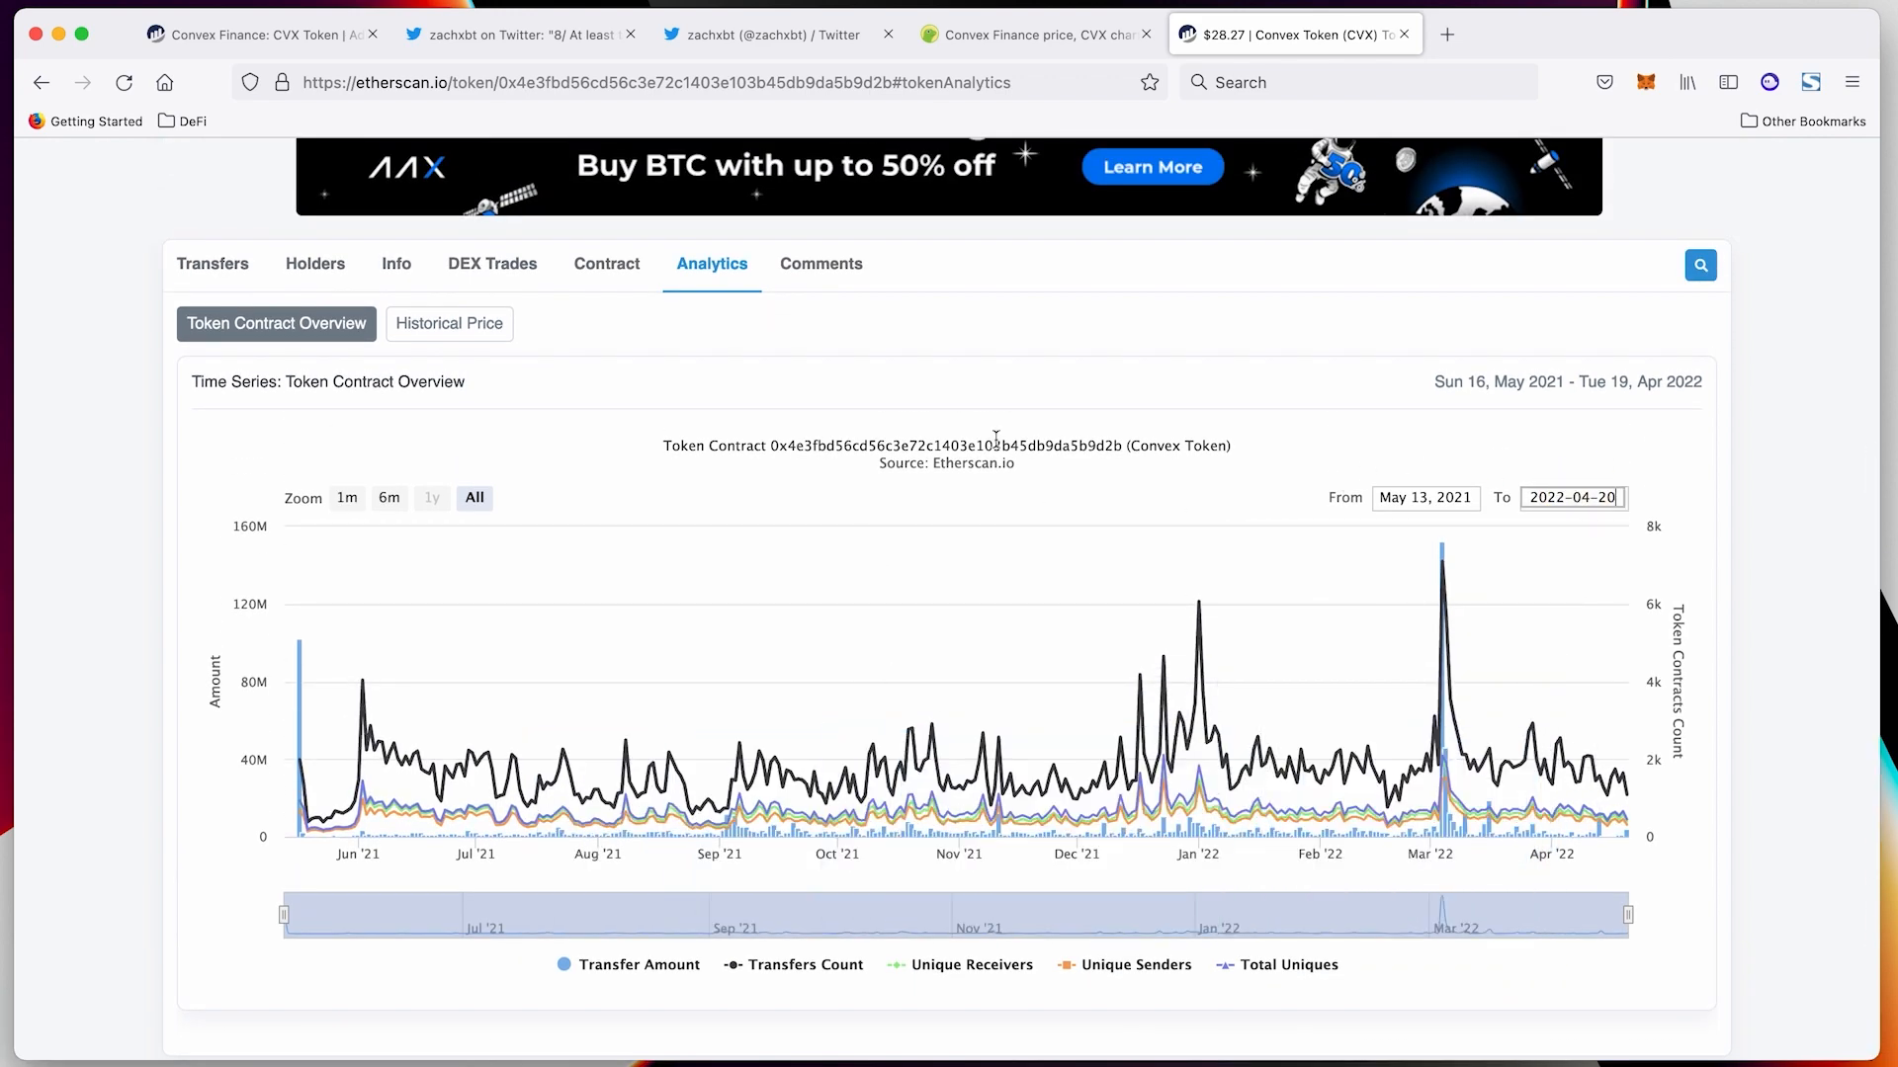
click(448, 323)
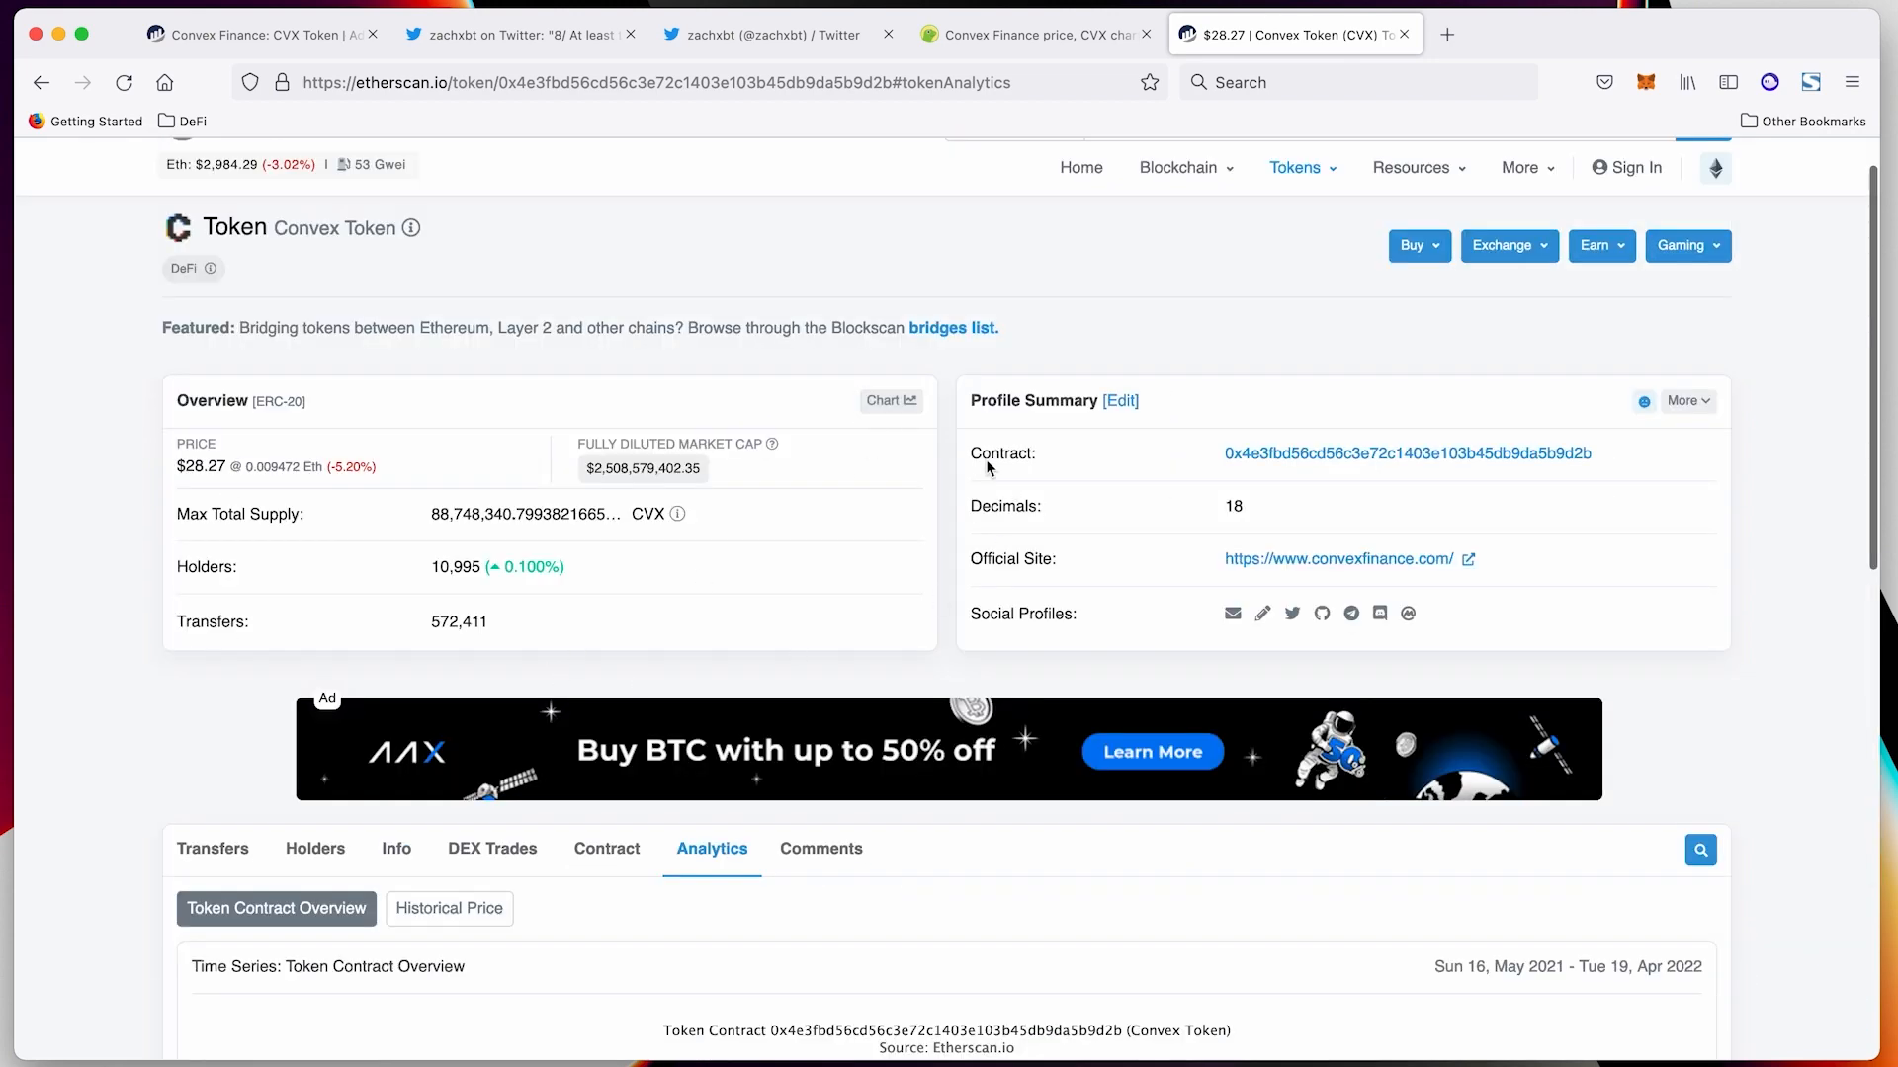
Open the CVX/ETH Uniswap V3 pair, set 1-minute candles, then go to the DEX Tracker
click(1548, 34)
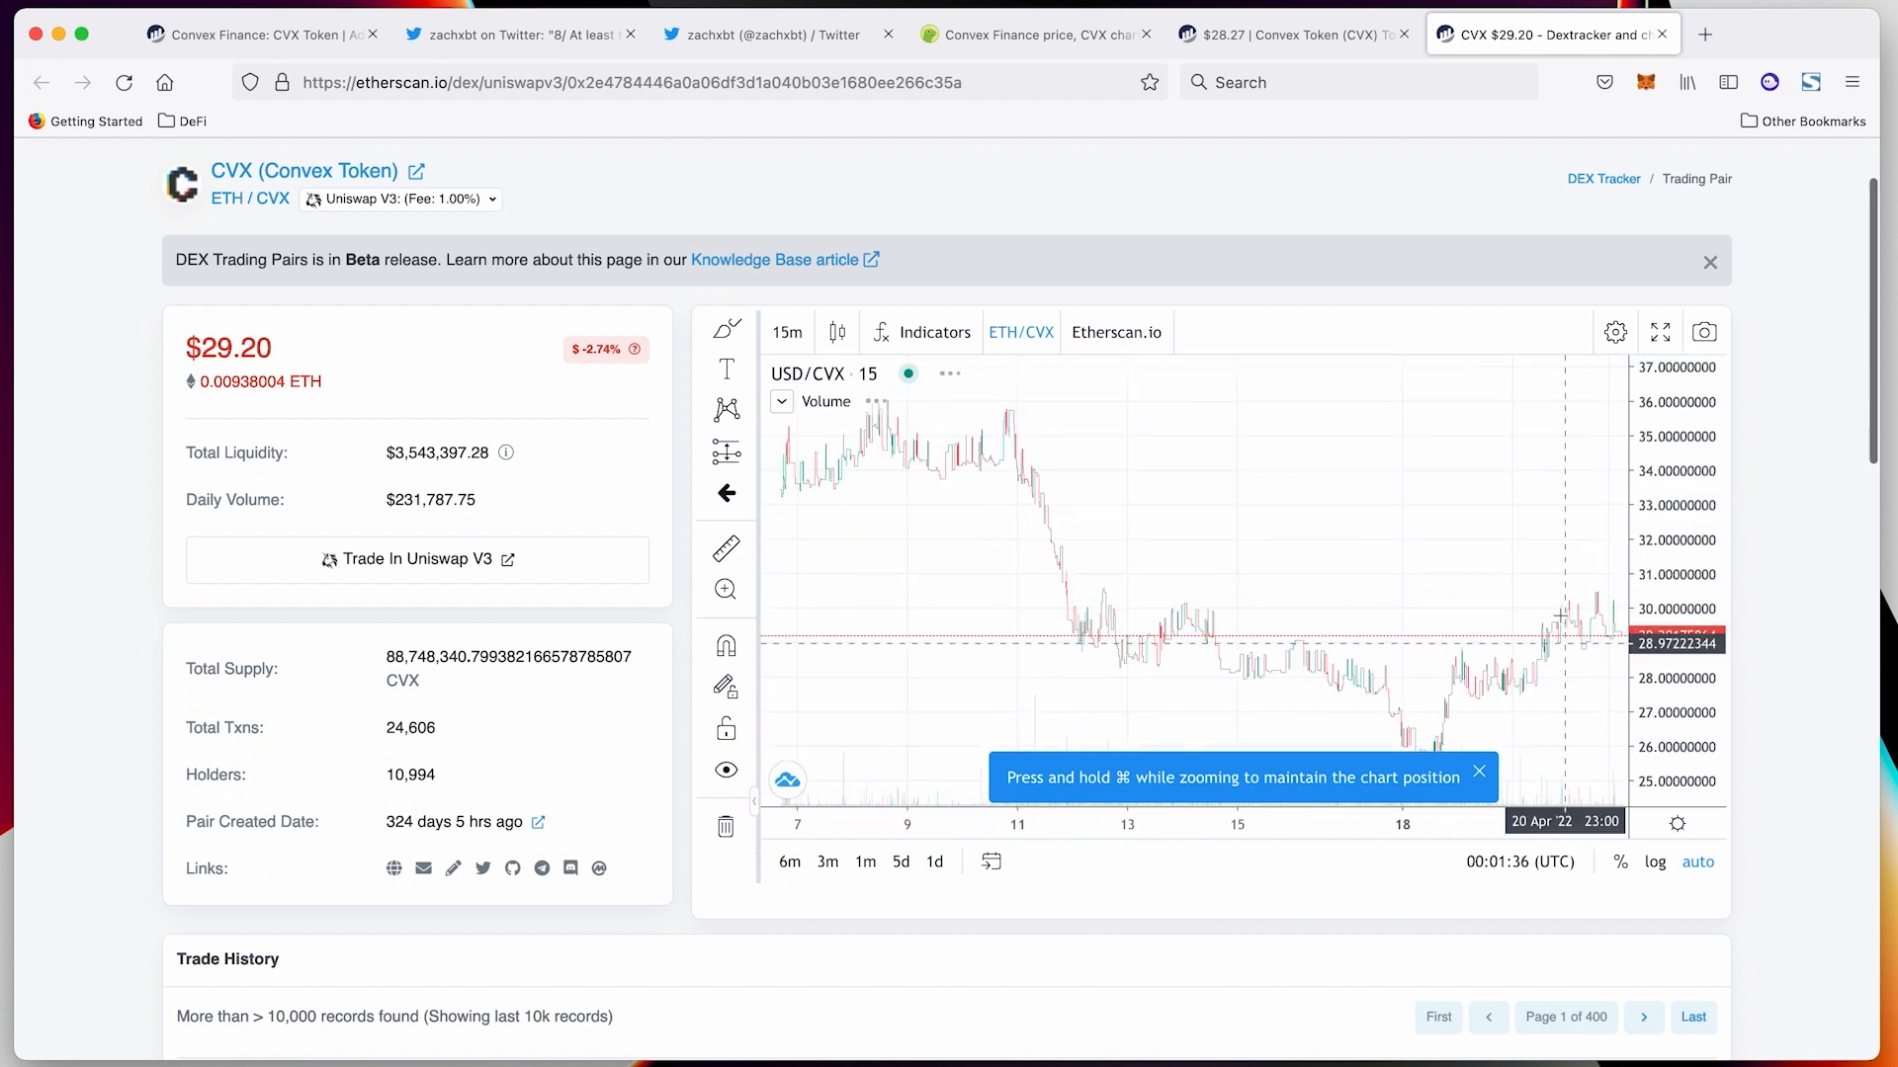
click(786, 332)
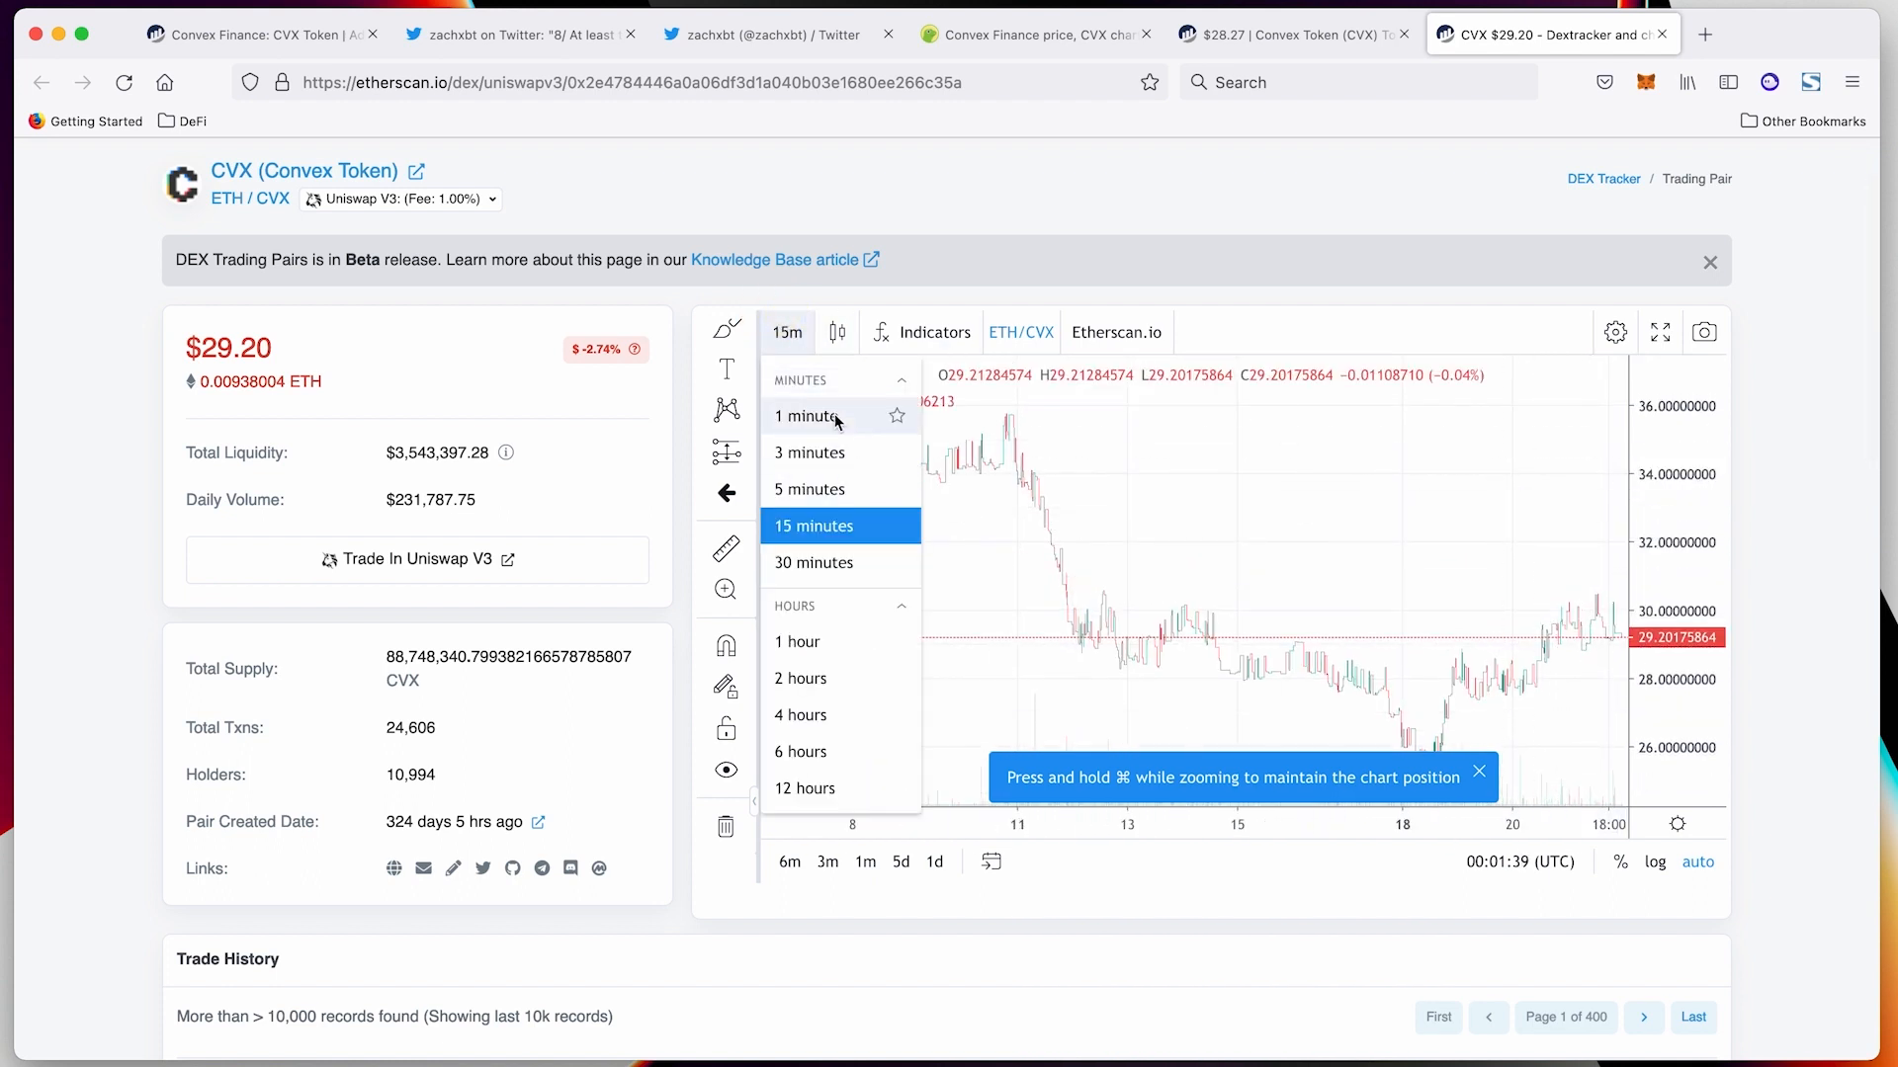
click(809, 415)
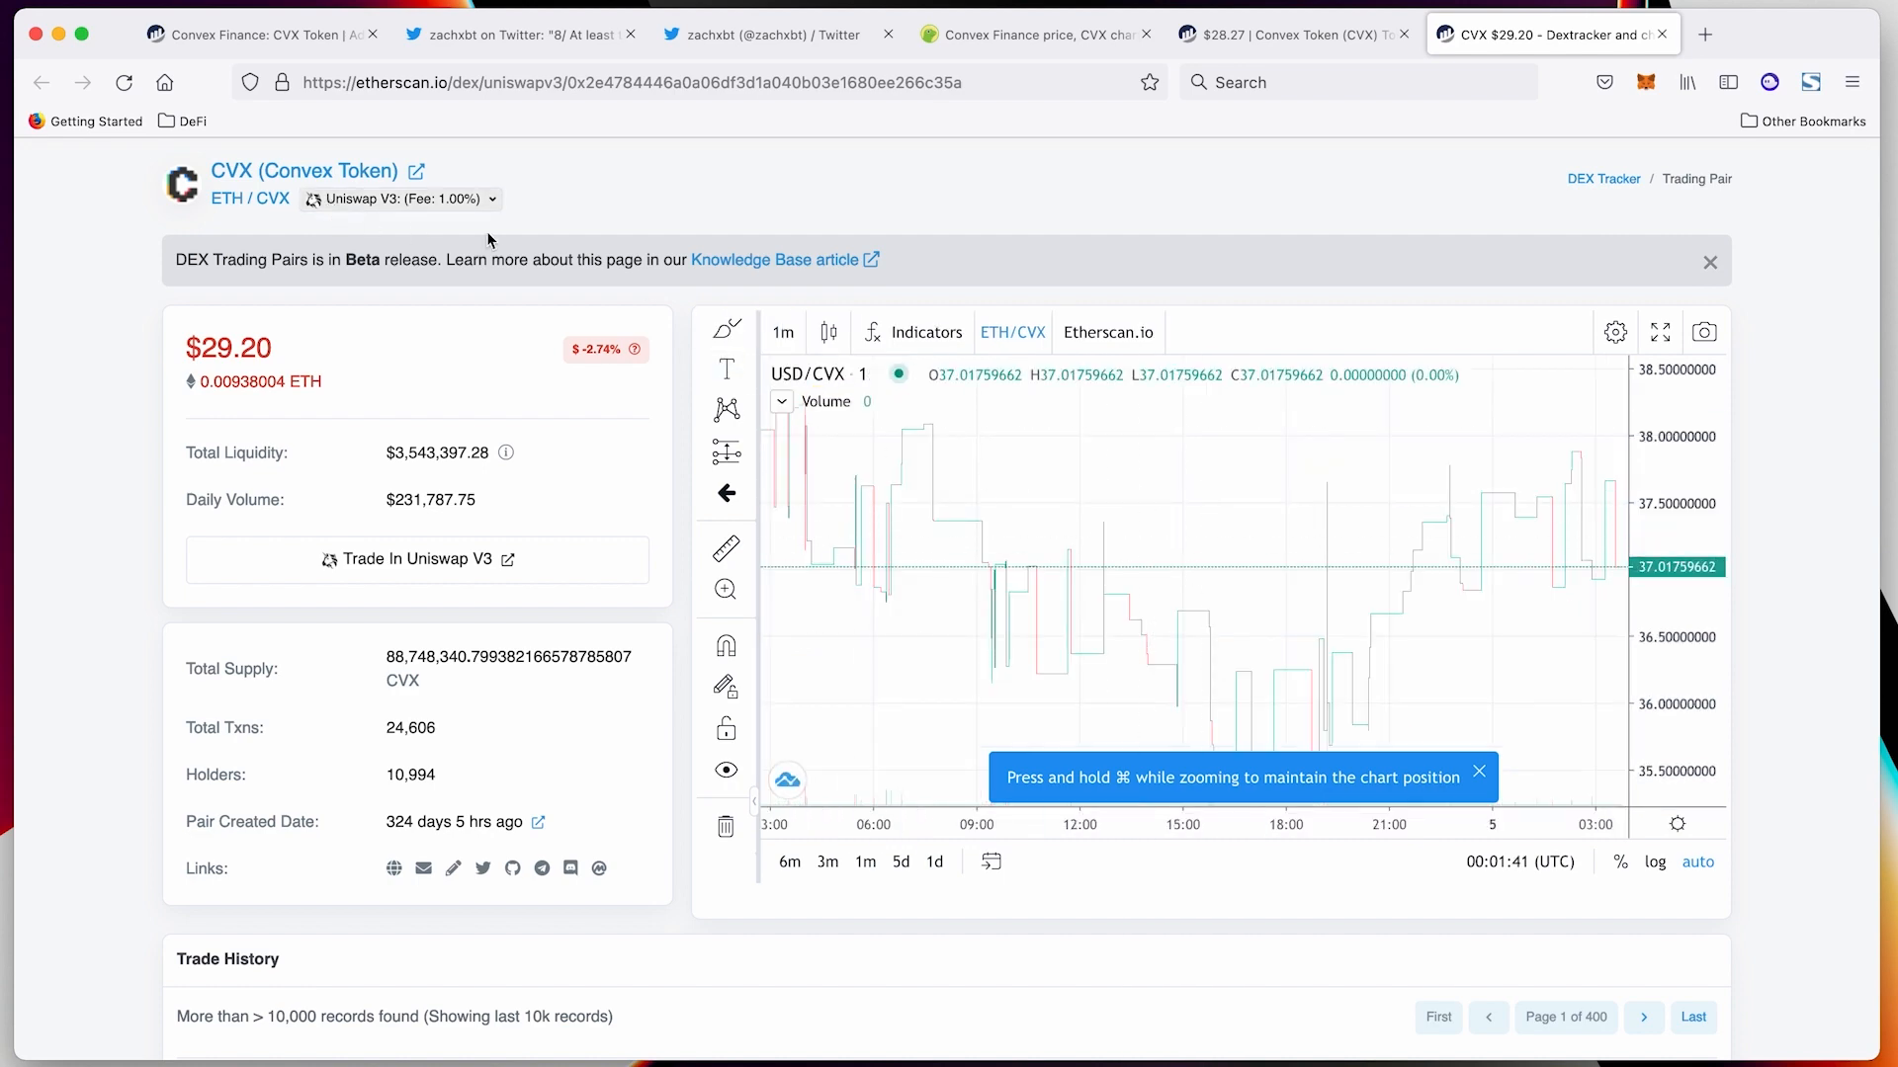
scroll(down, 3)
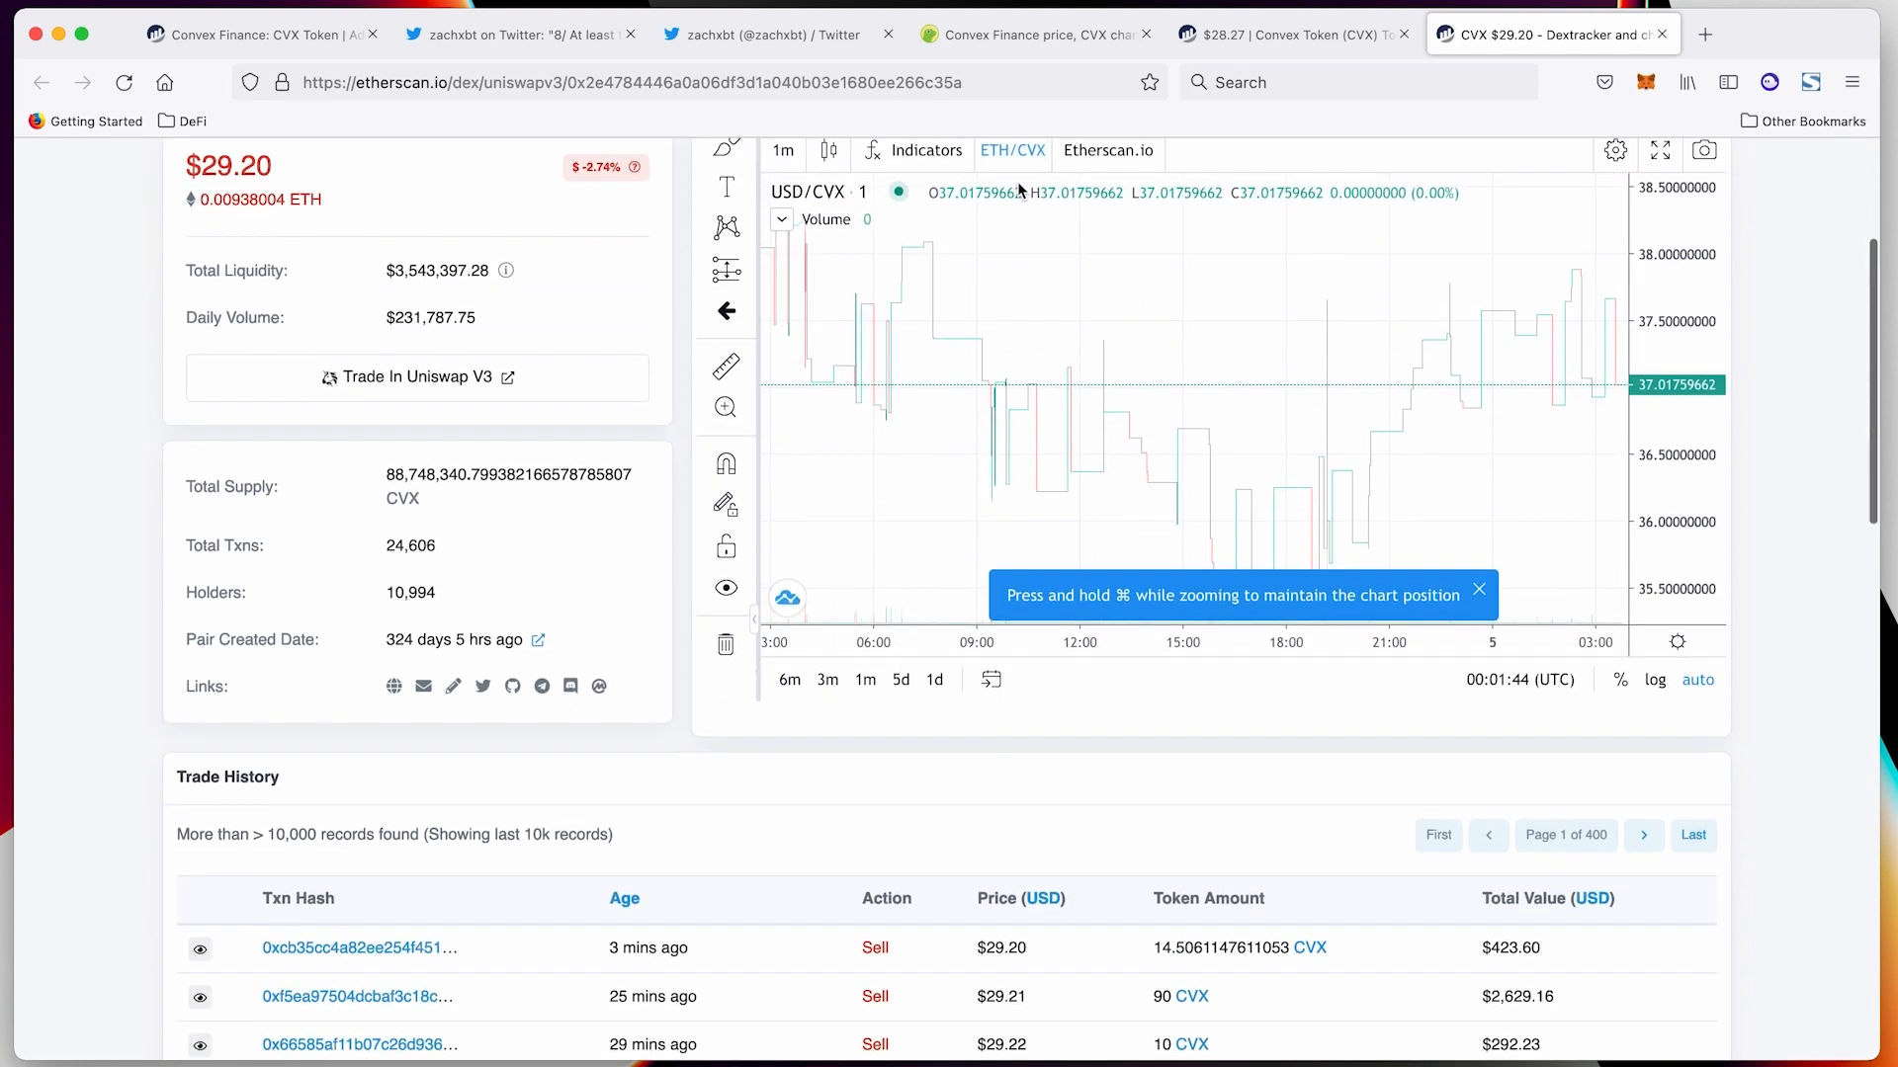
scroll(down, 3)
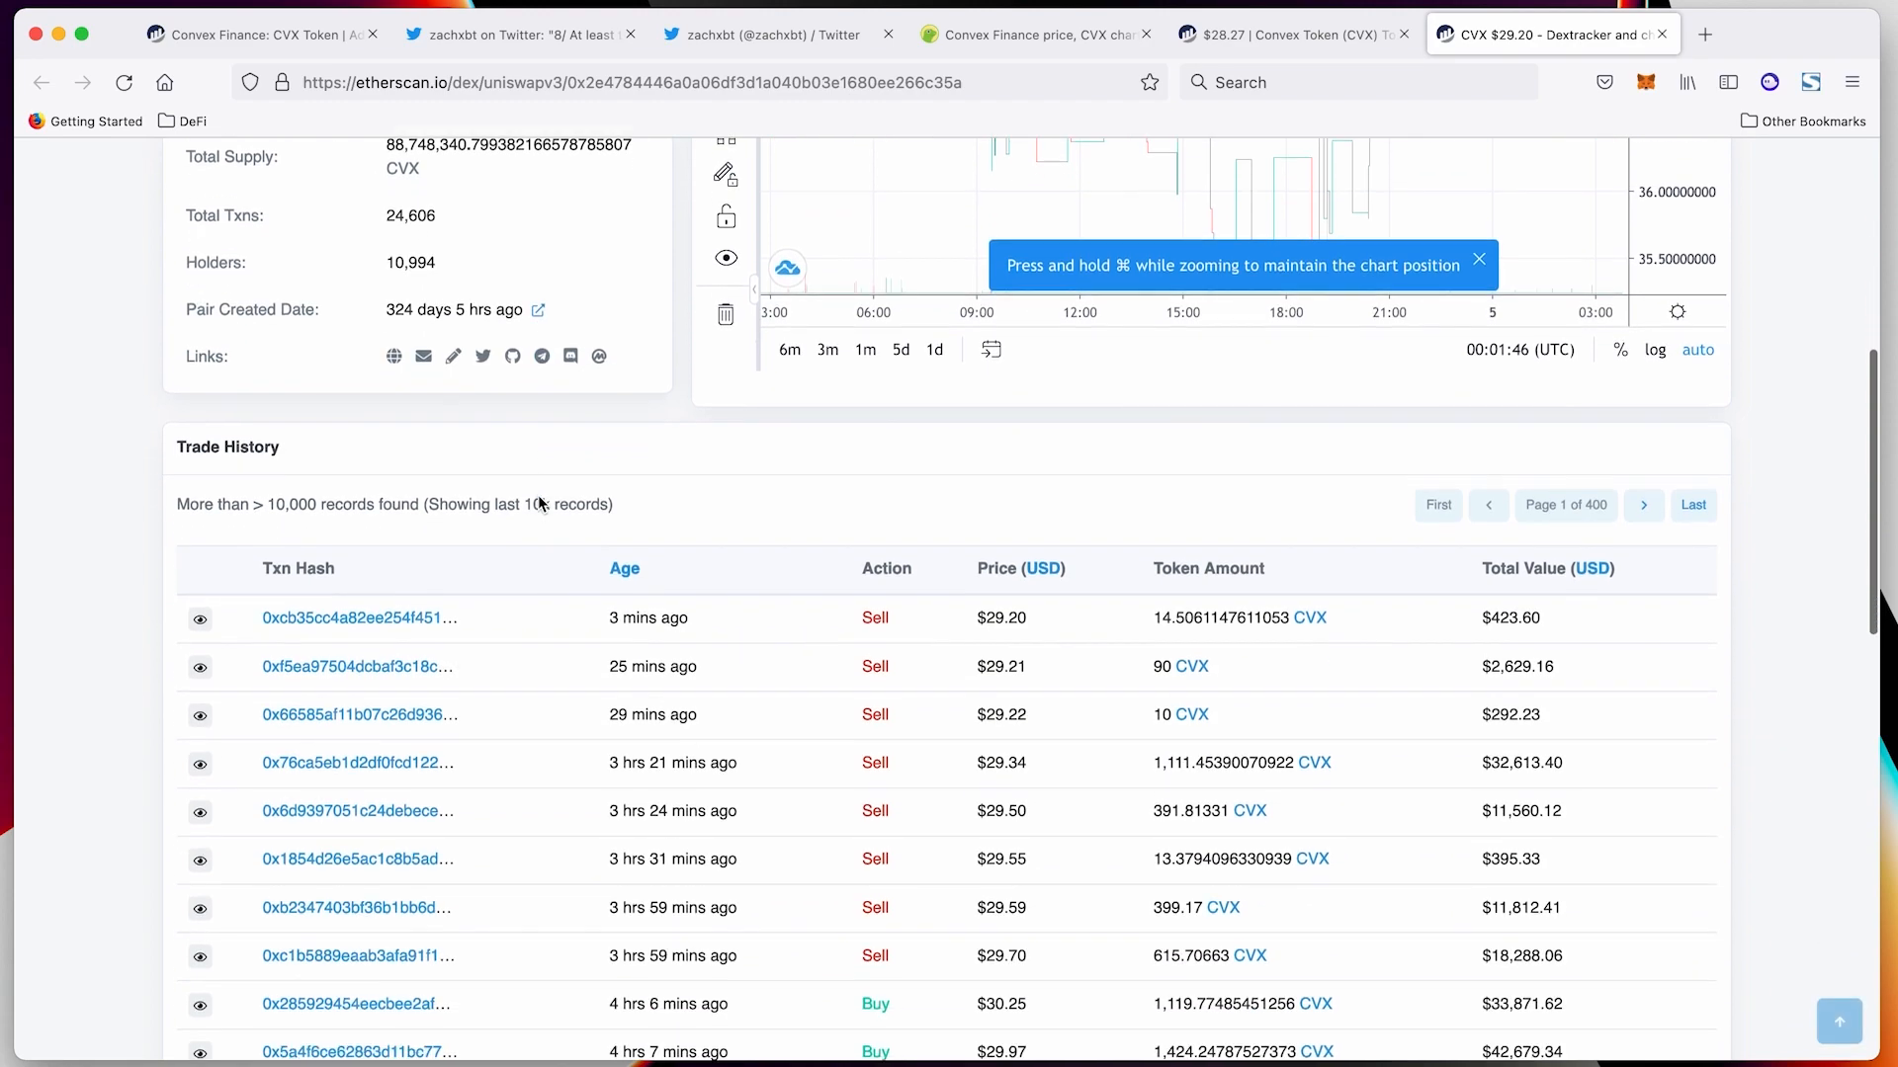
scroll(up, 3)
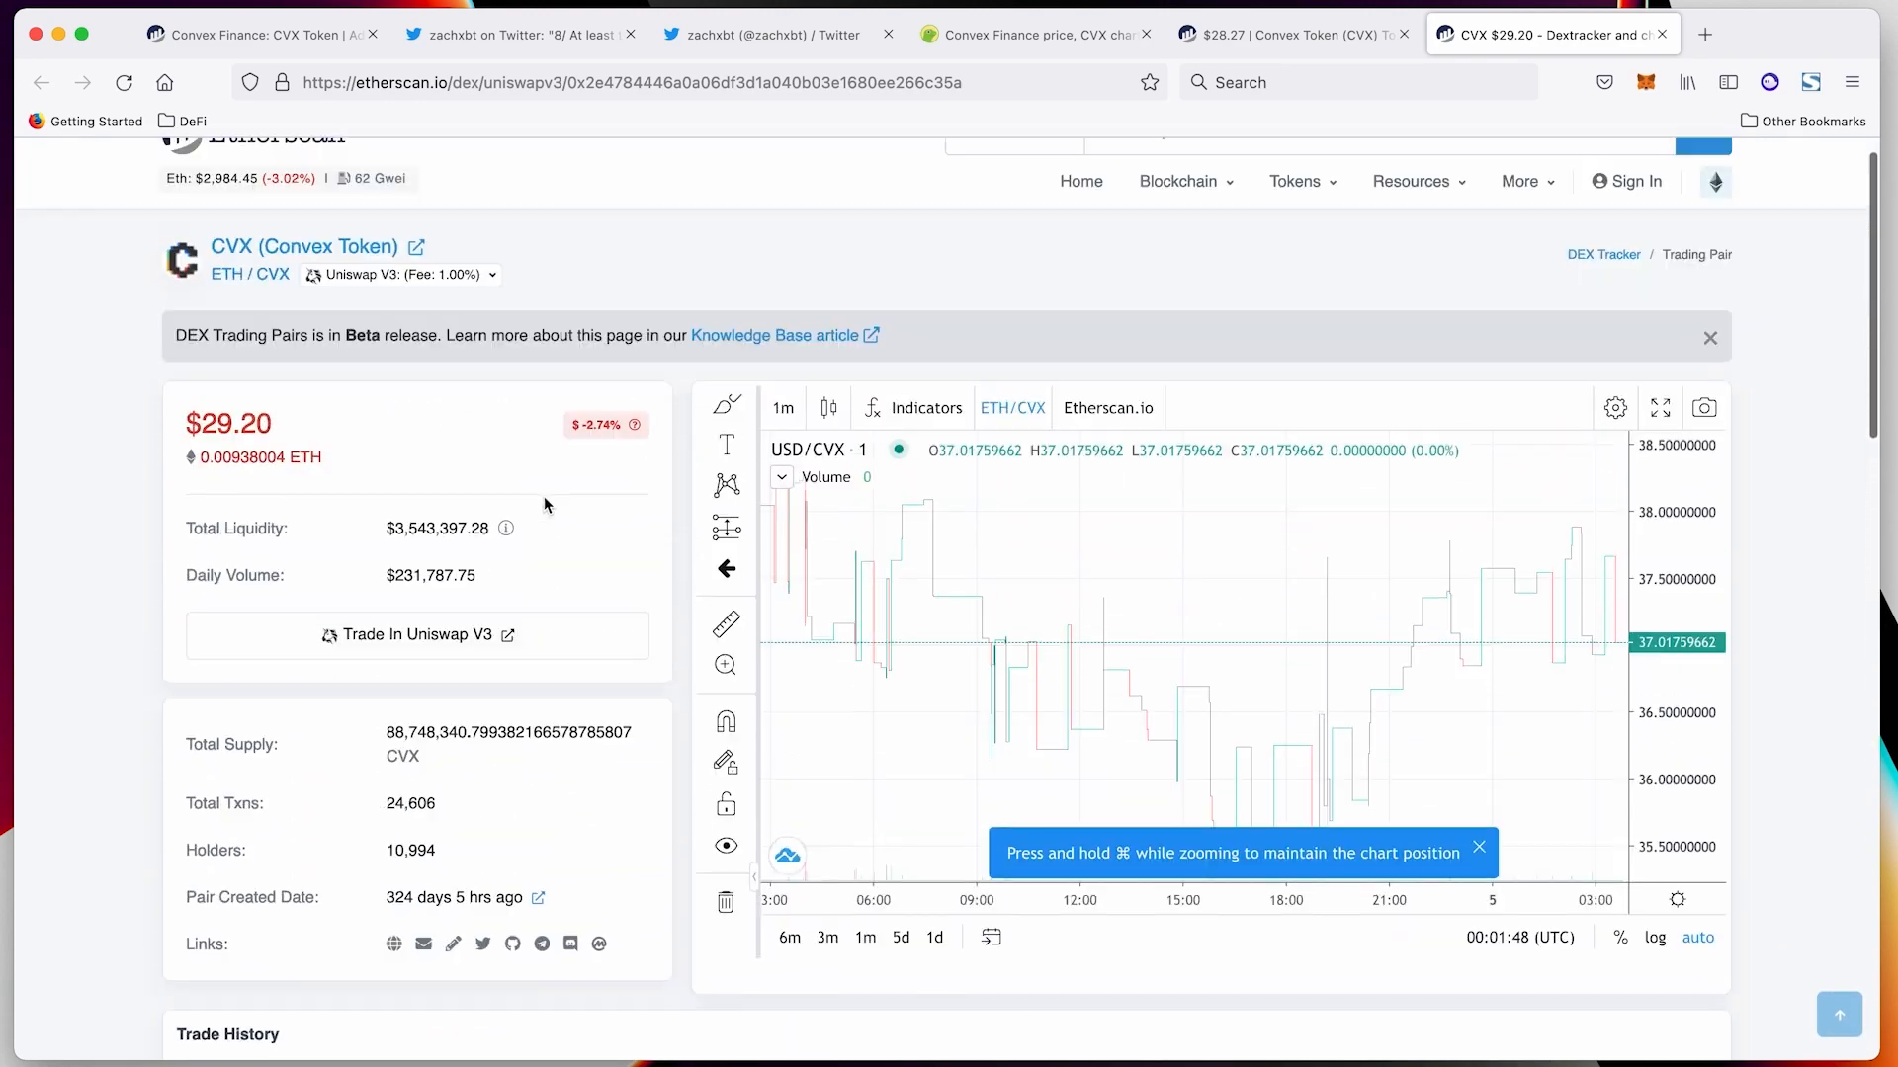
scroll(up, 3)
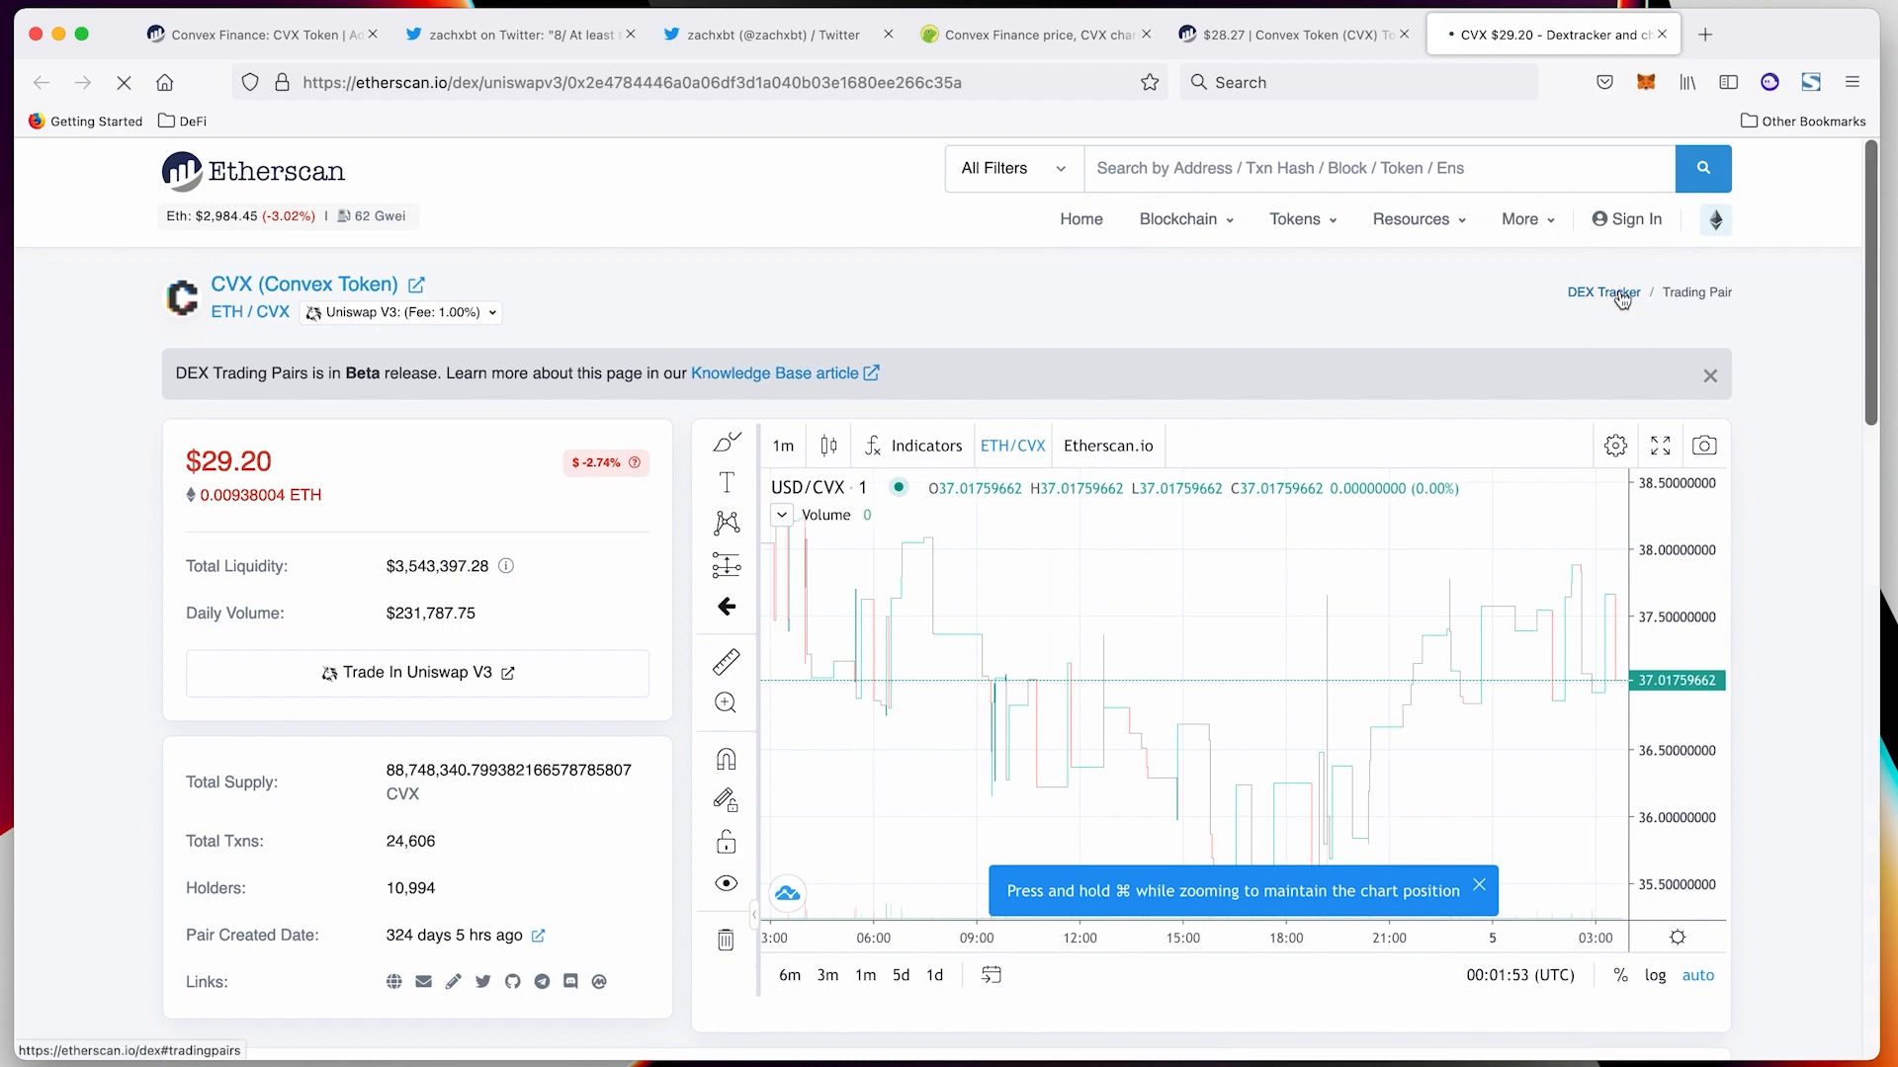
click(1602, 291)
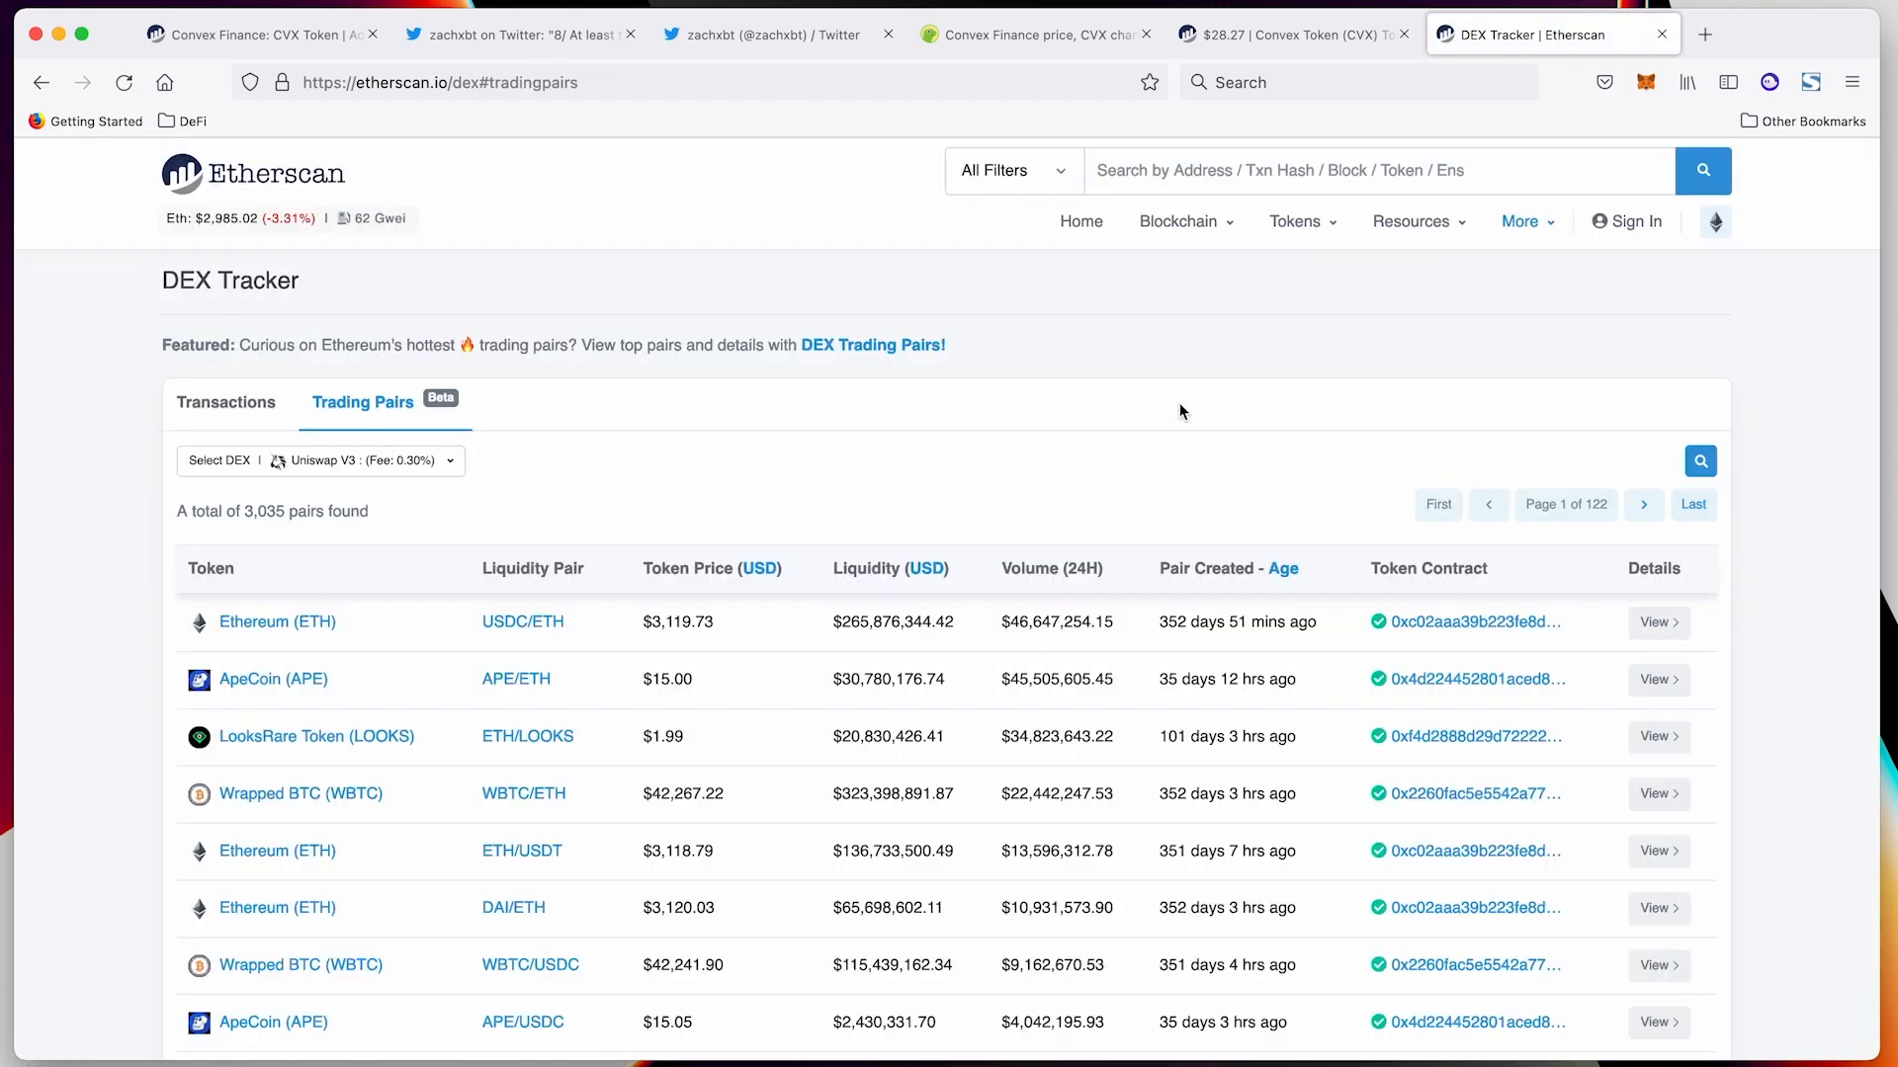
mouse_move(1336, 275)
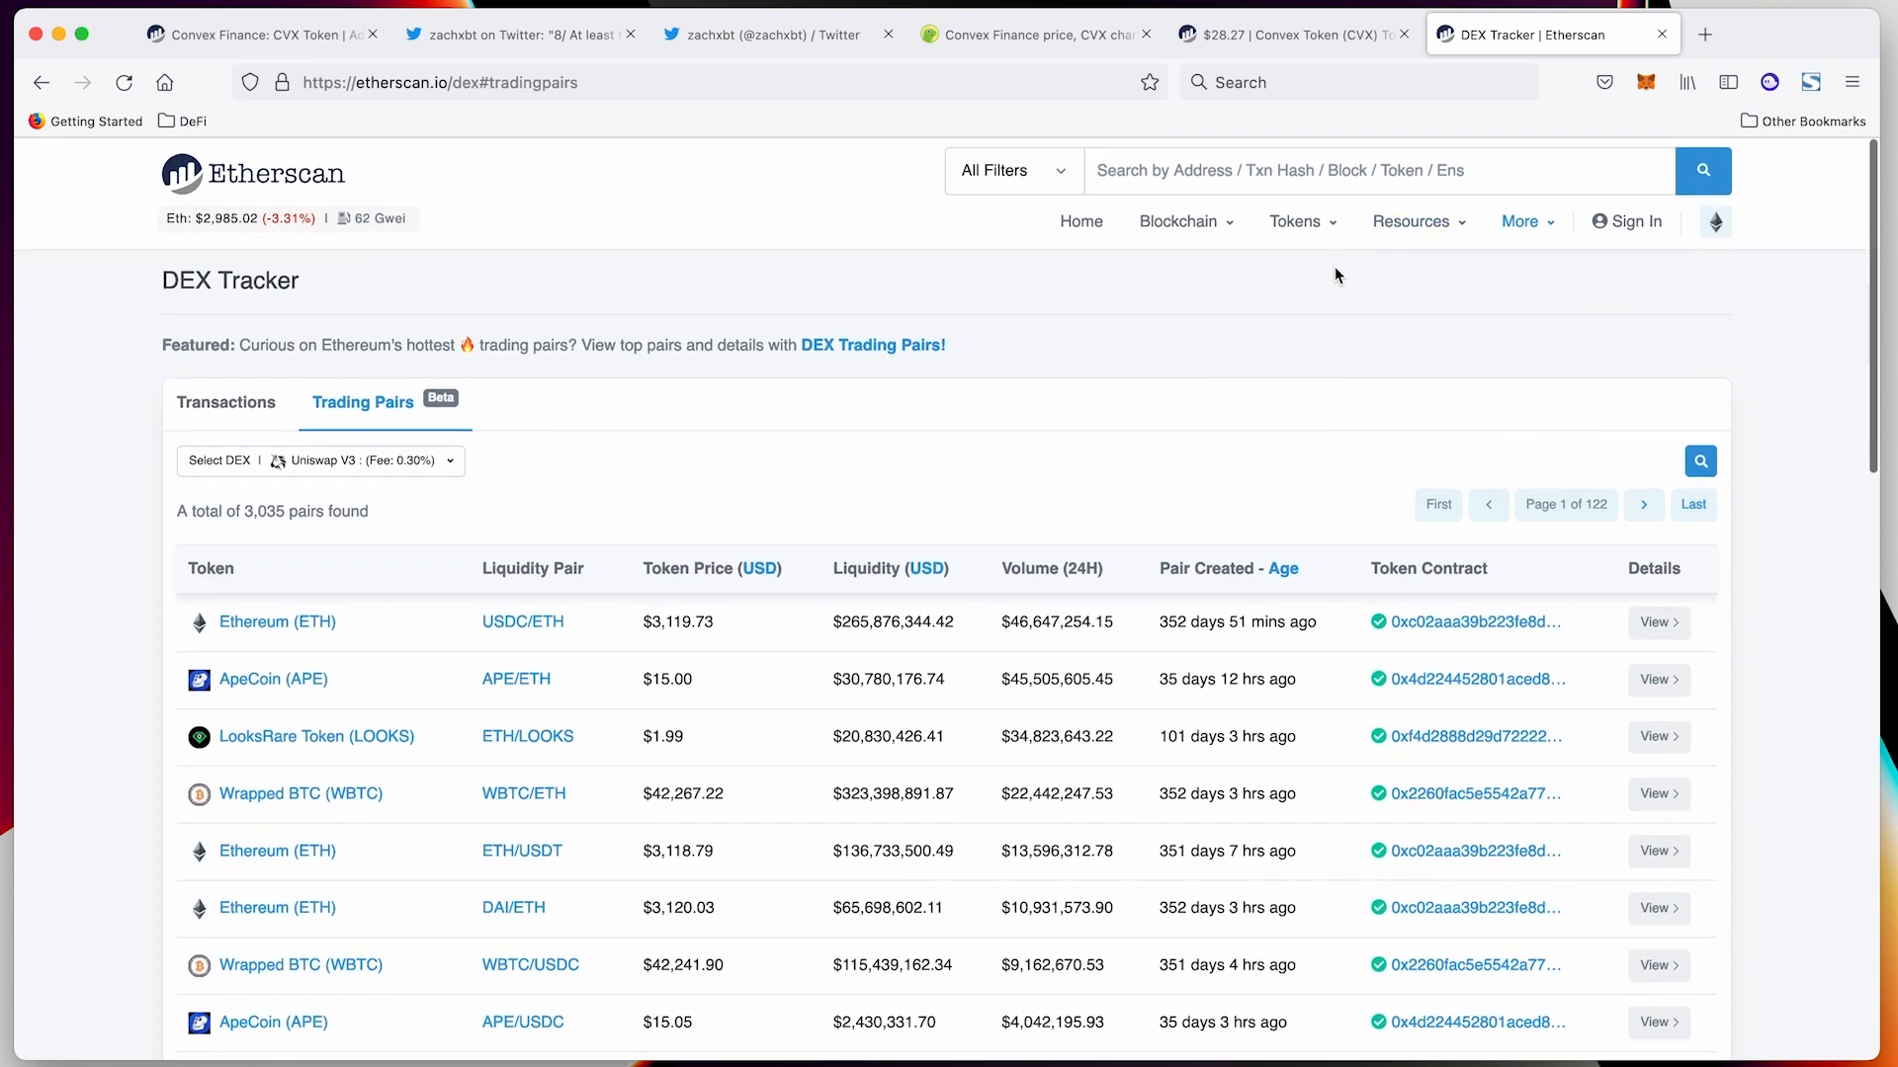
mouse_move(318, 189)
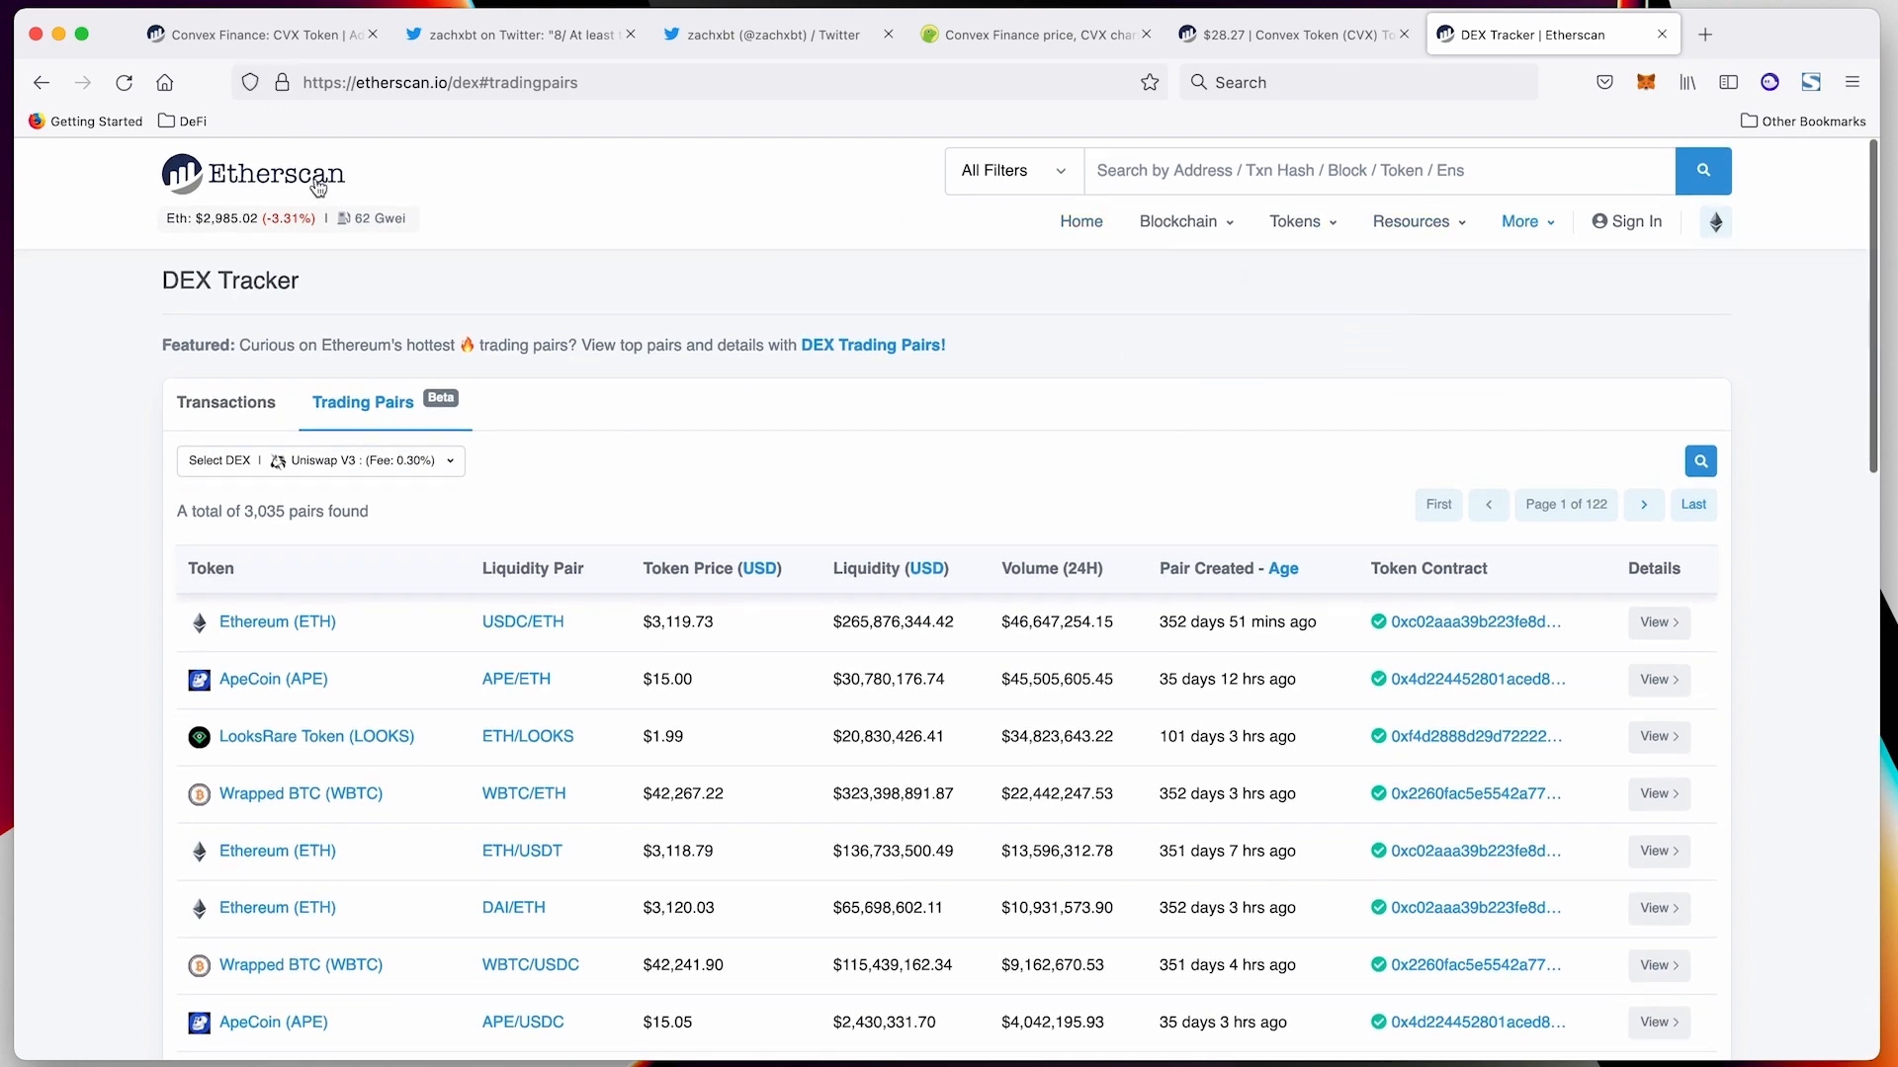
From the home page, open ERC-20 Top Tokens sorted by 24-hour price change
click(1179, 168)
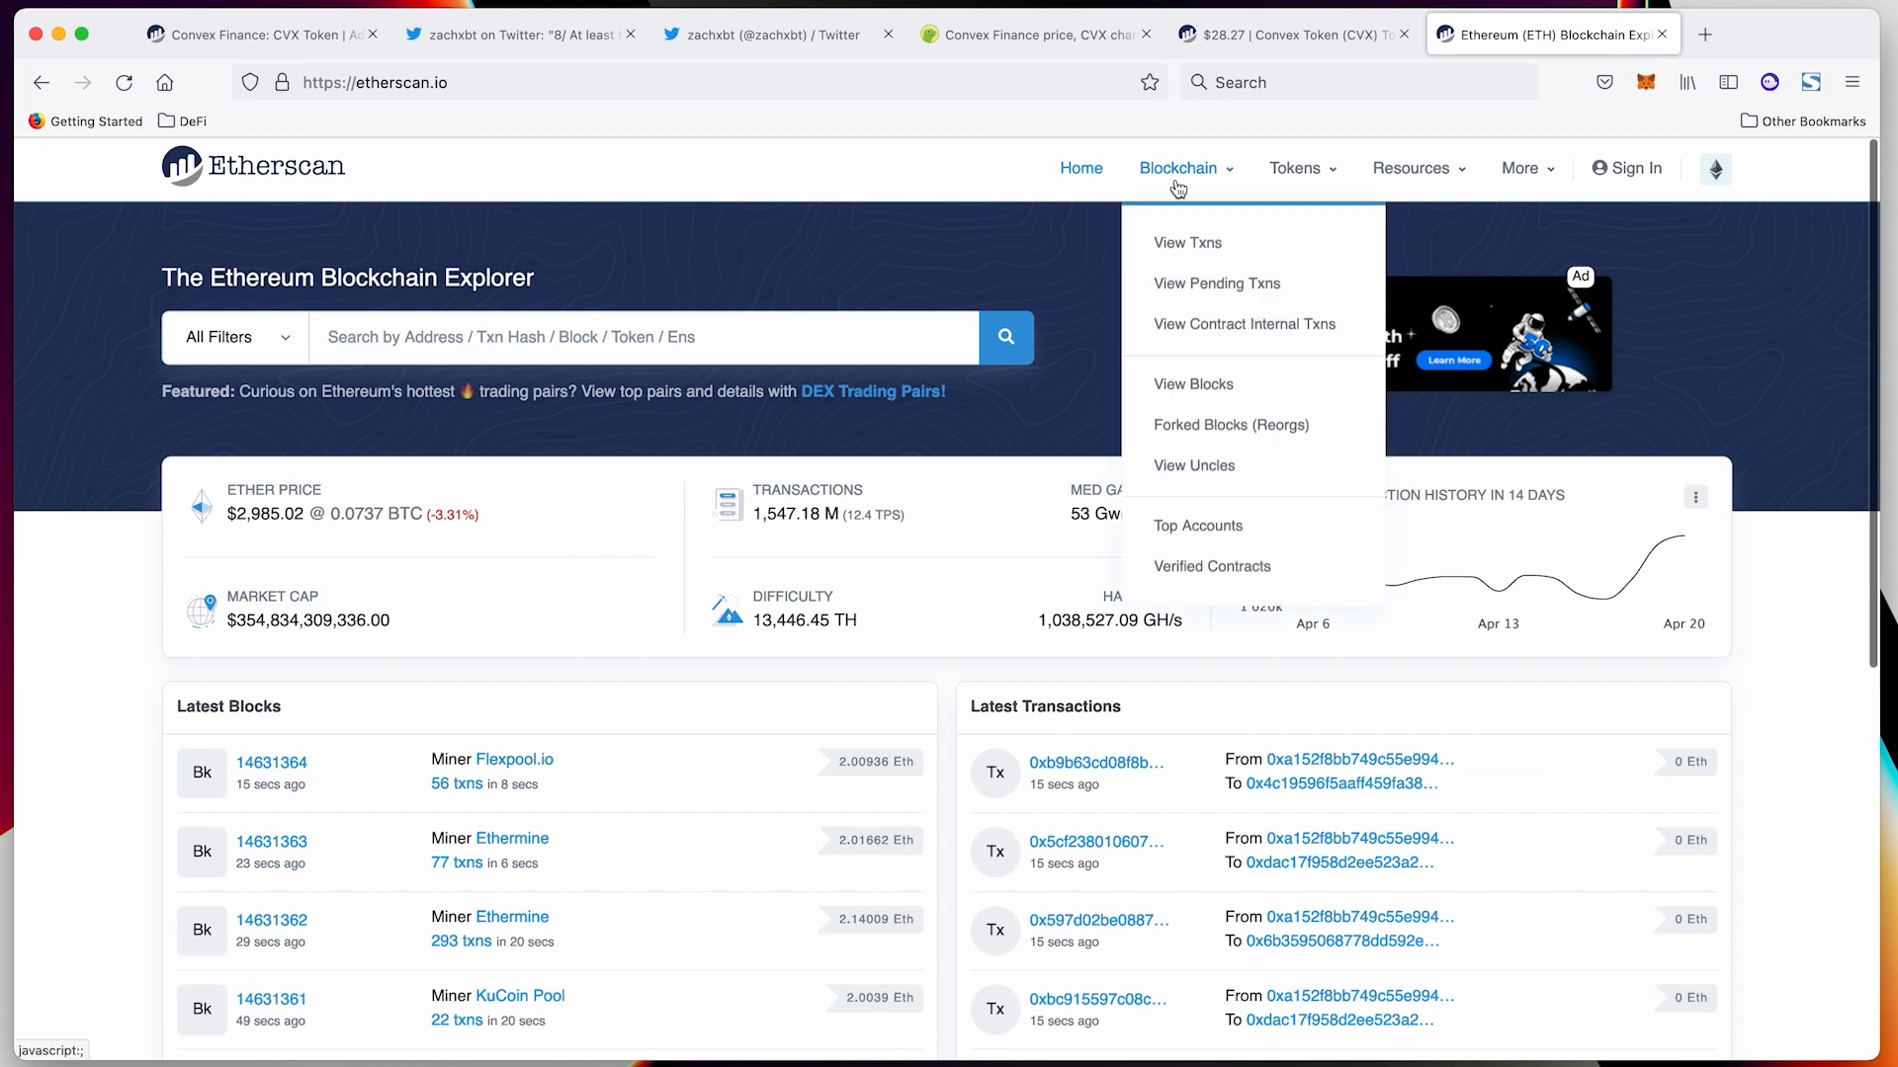
click(1294, 167)
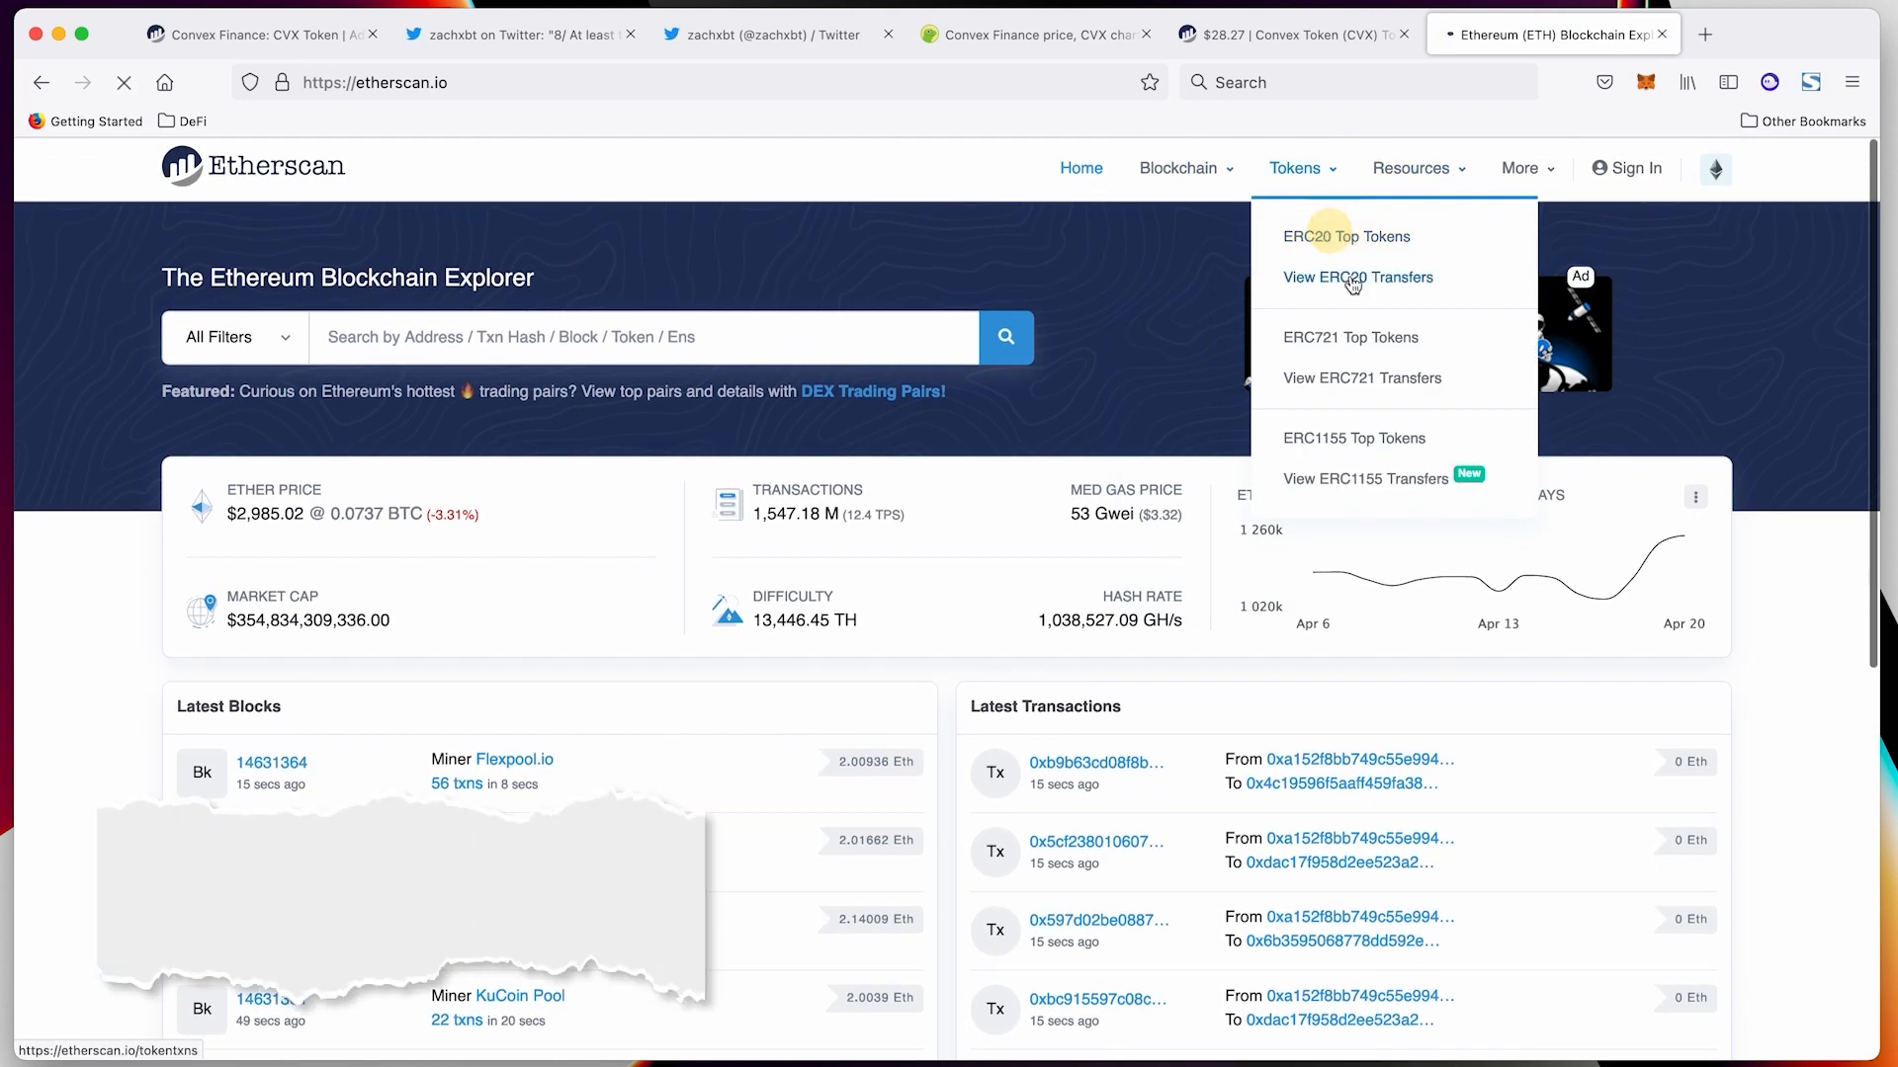
click(1347, 236)
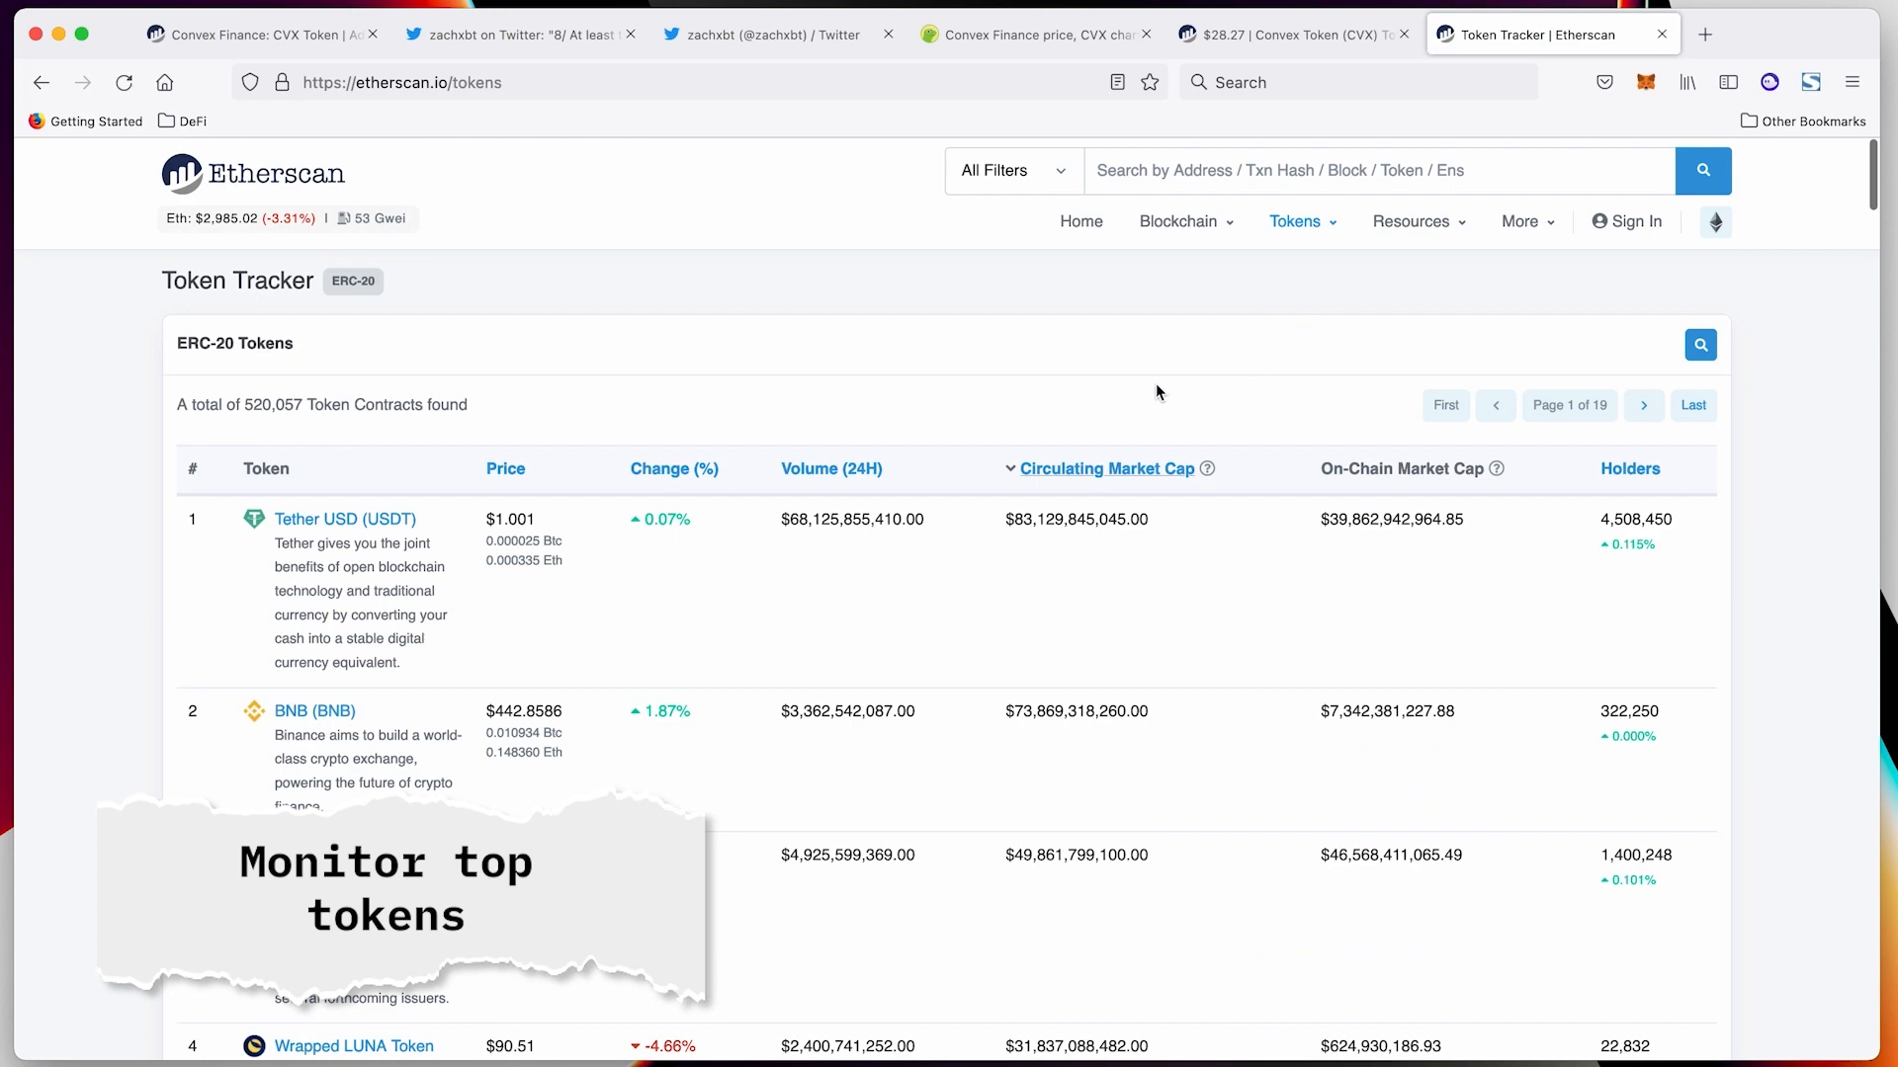
scroll(down, 3)
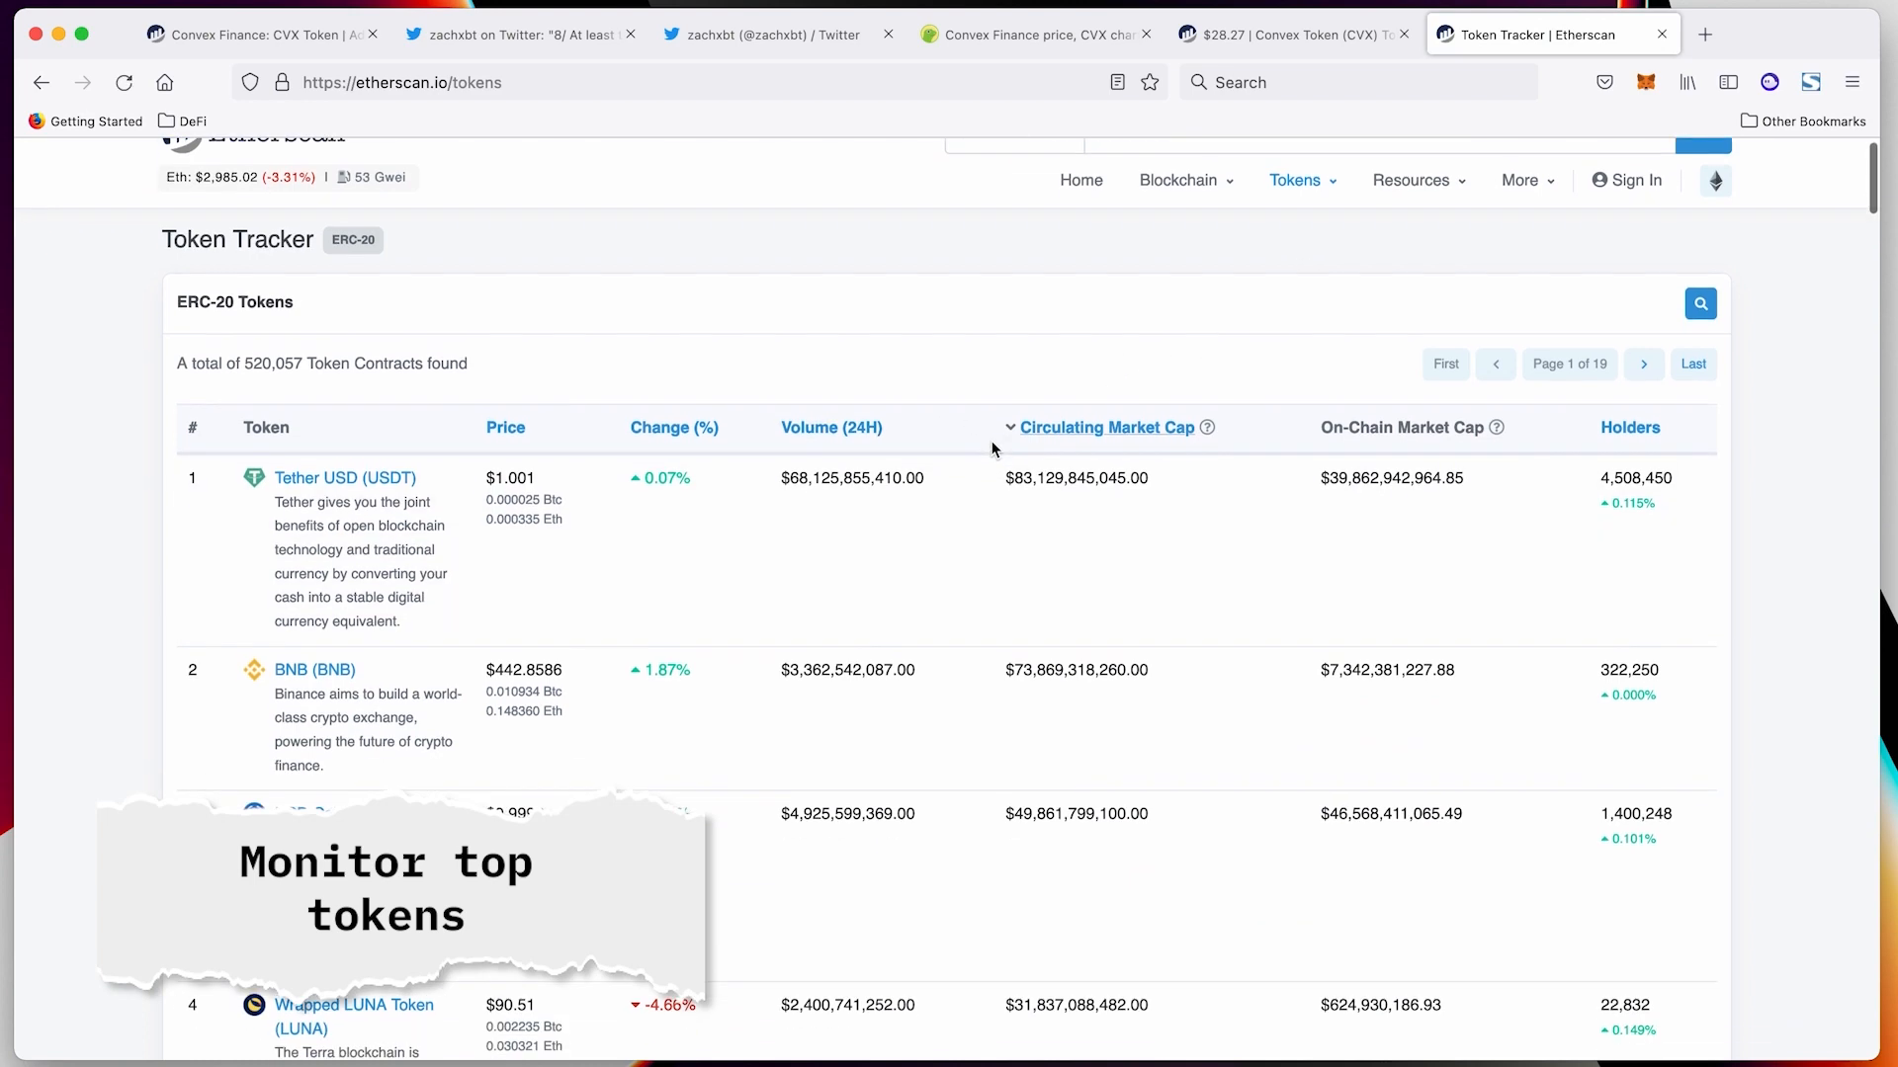
click(673, 427)
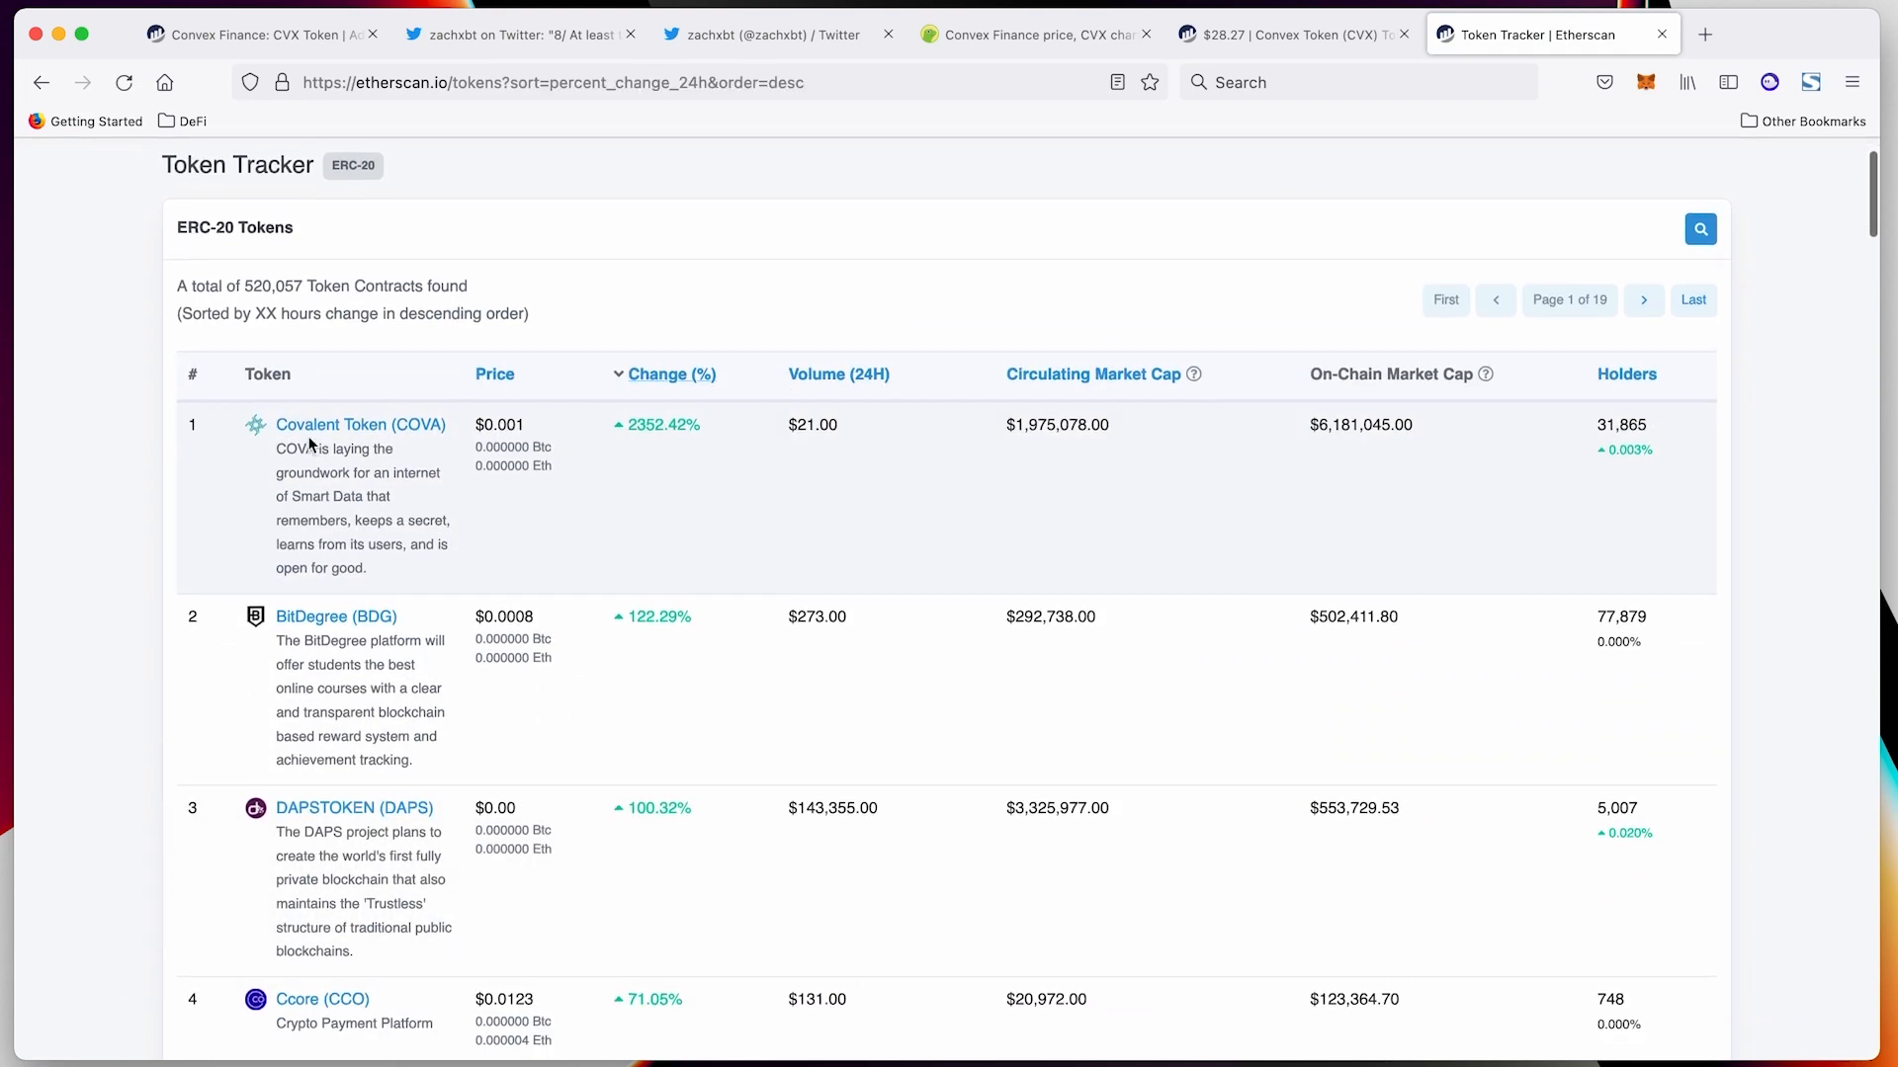
mouse_move(614, 457)
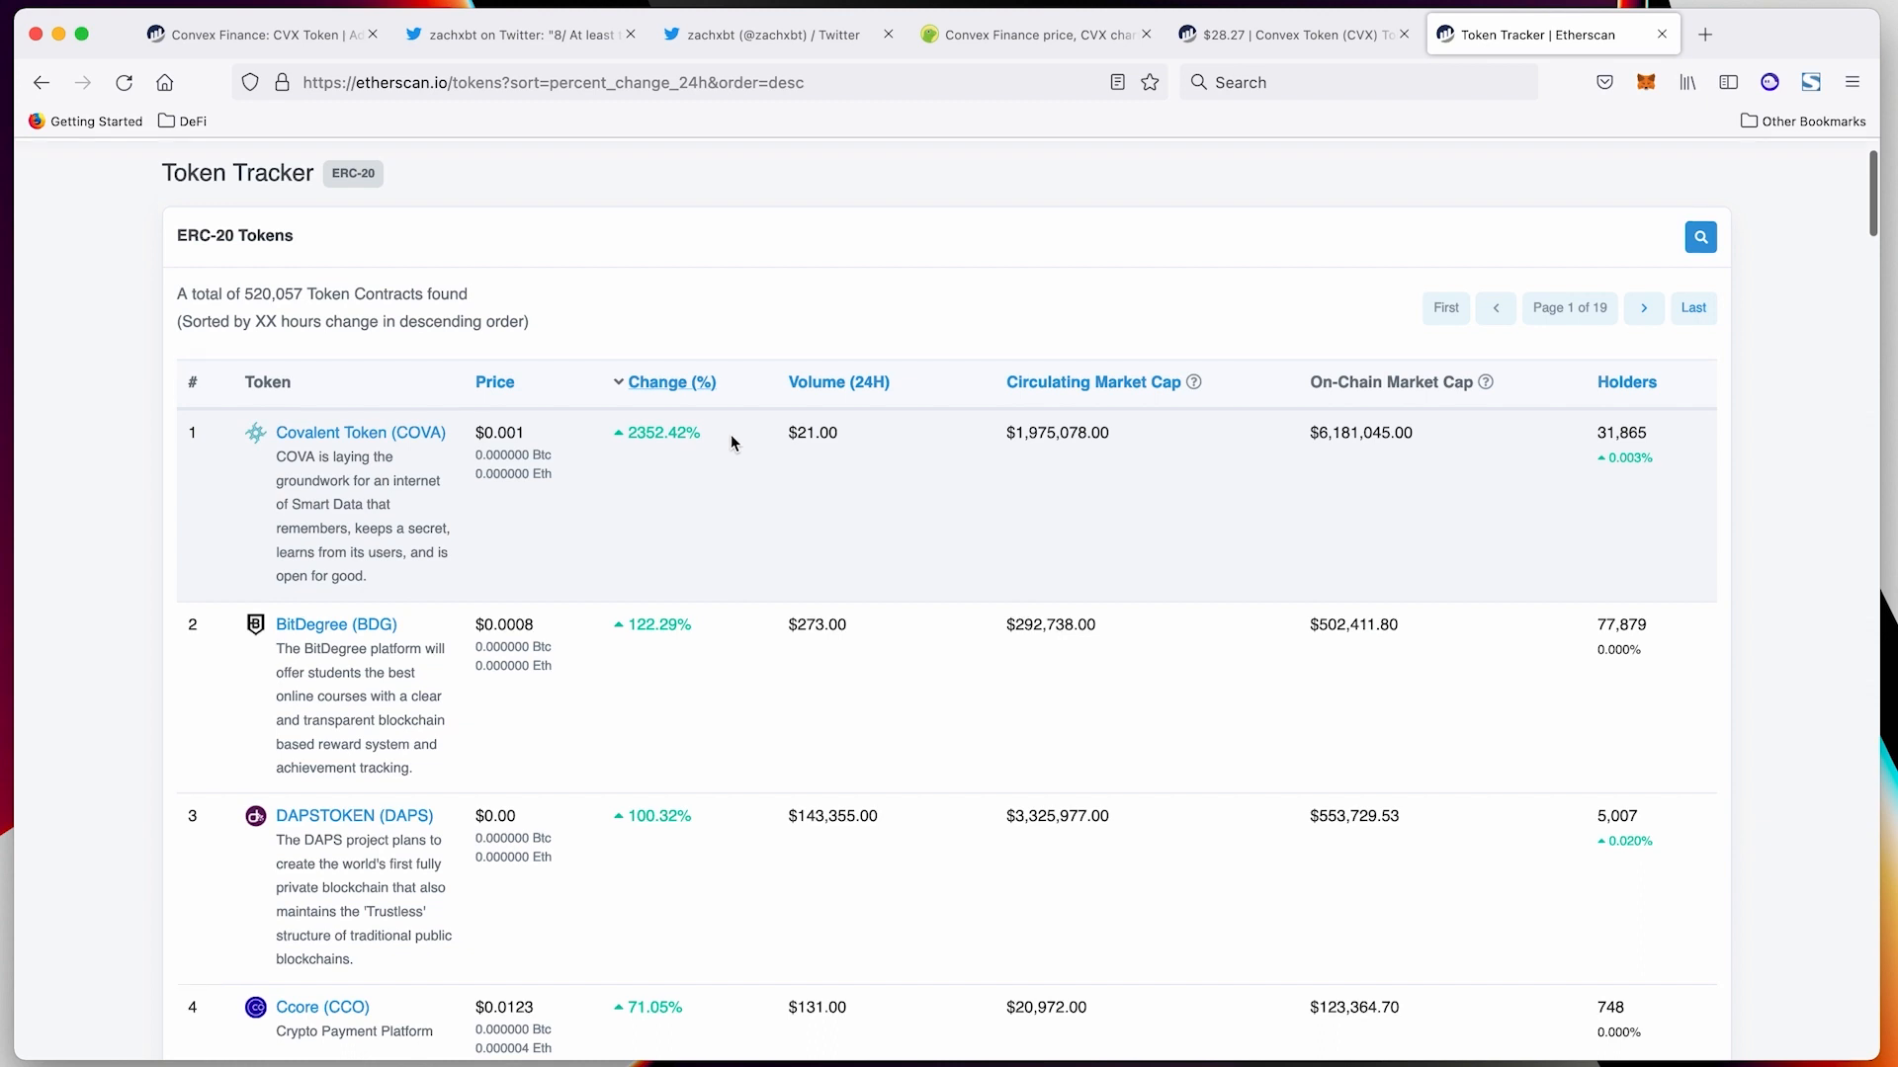
Scroll the ERC-20 token list and bring up the Tokens menu categories
scroll(up, 3)
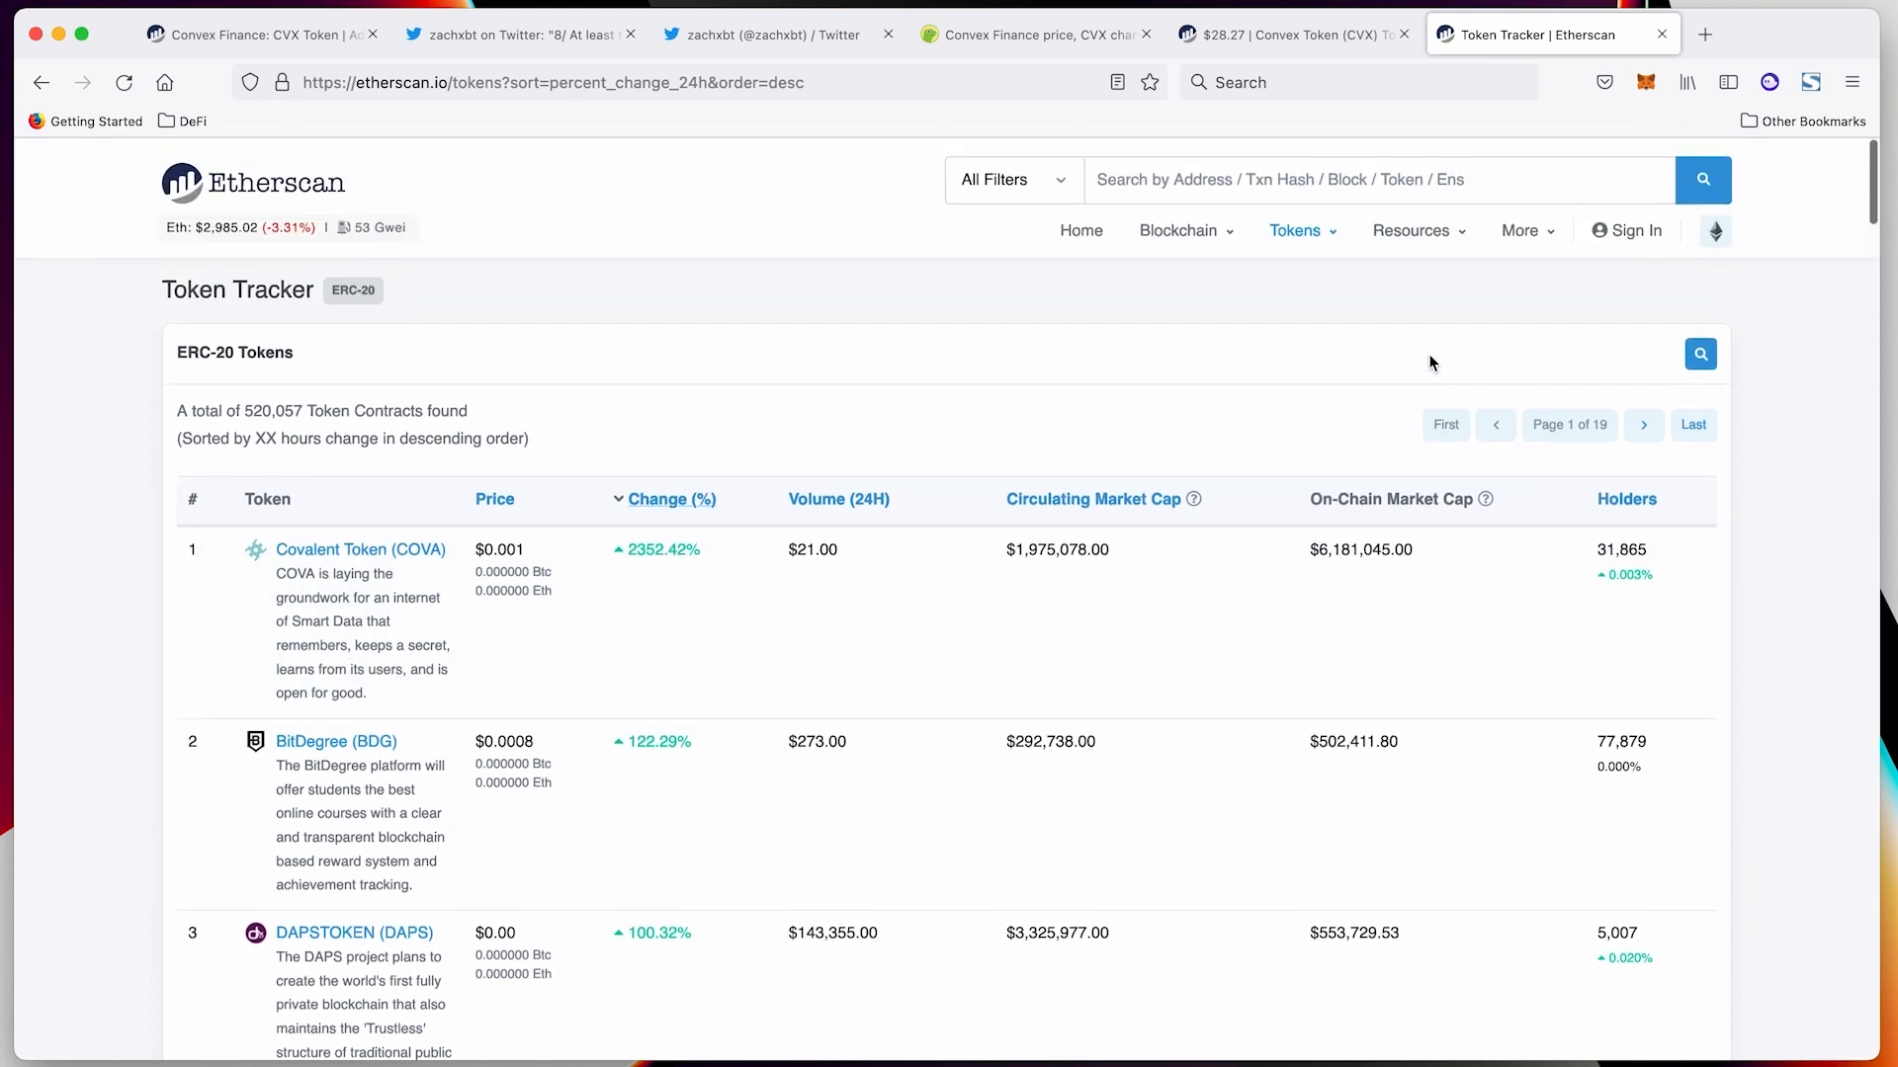
scroll(down, 3)
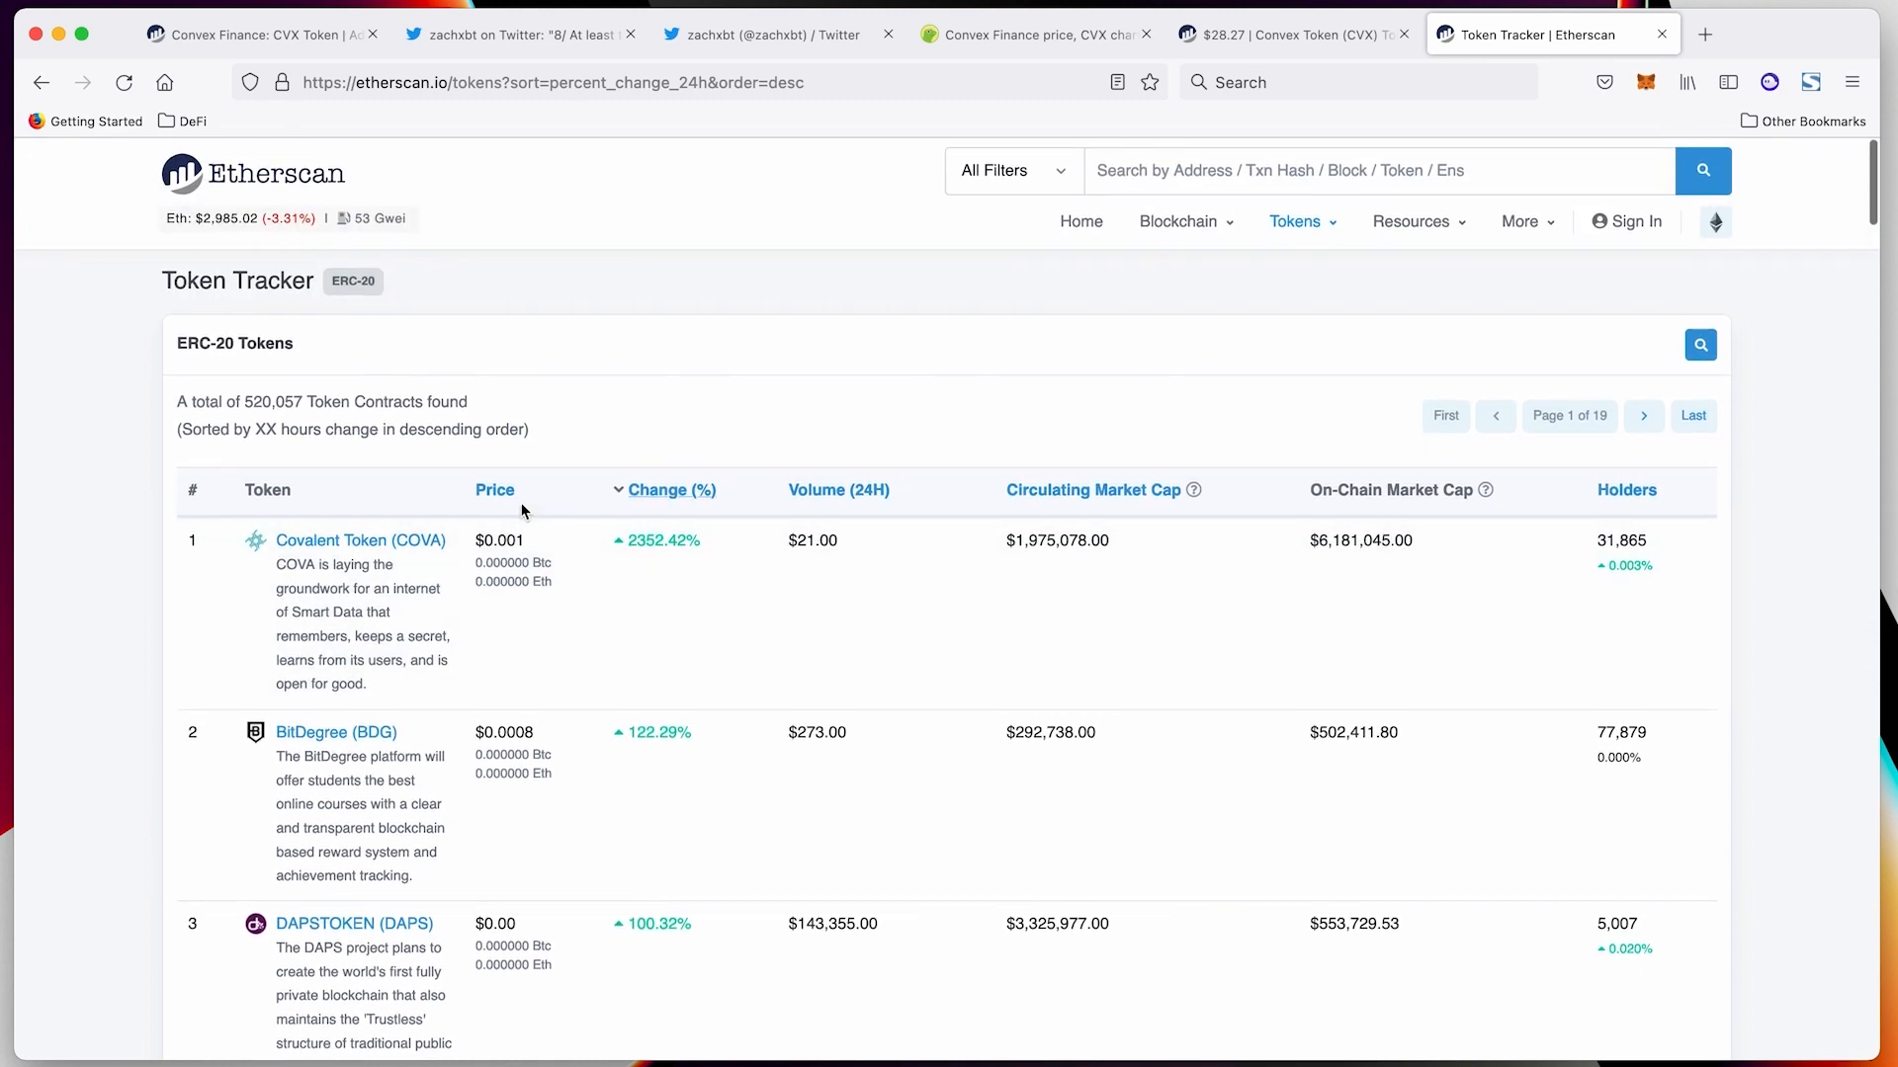
mouse_move(837, 490)
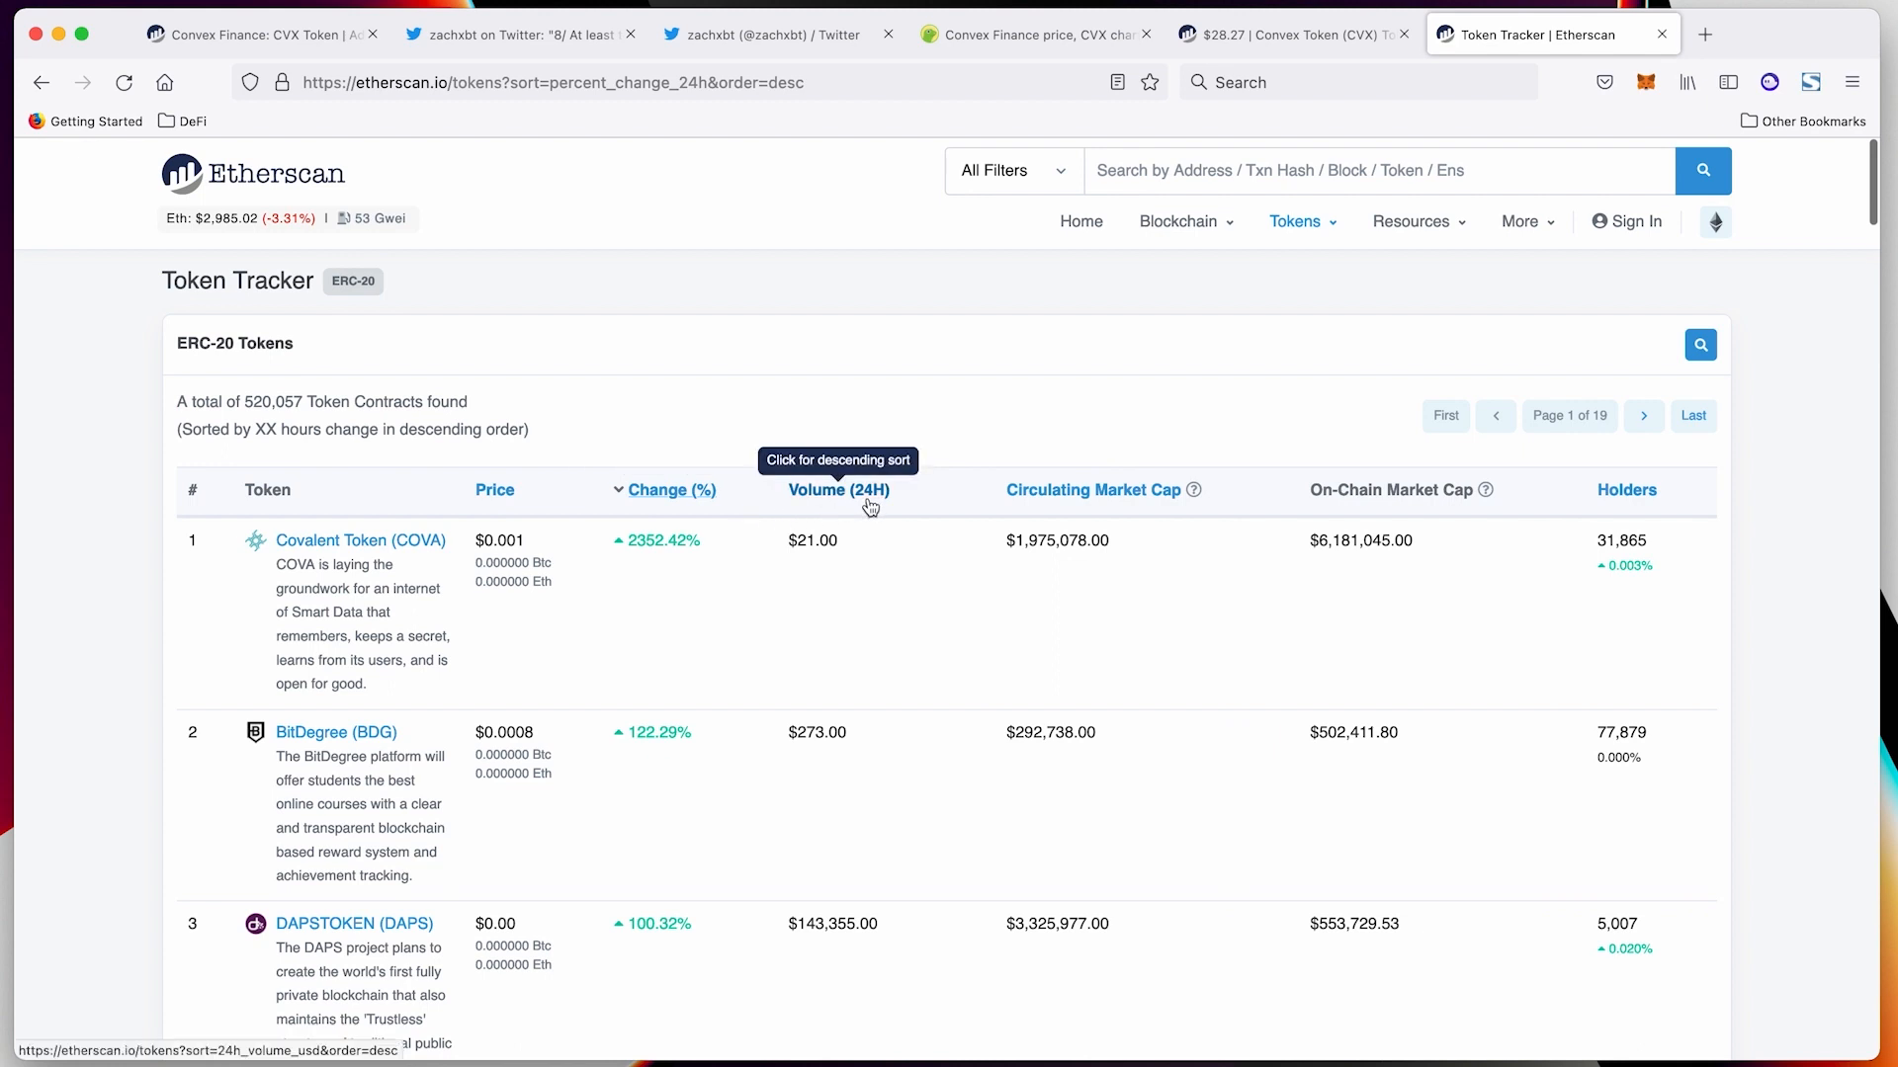
click(1293, 222)
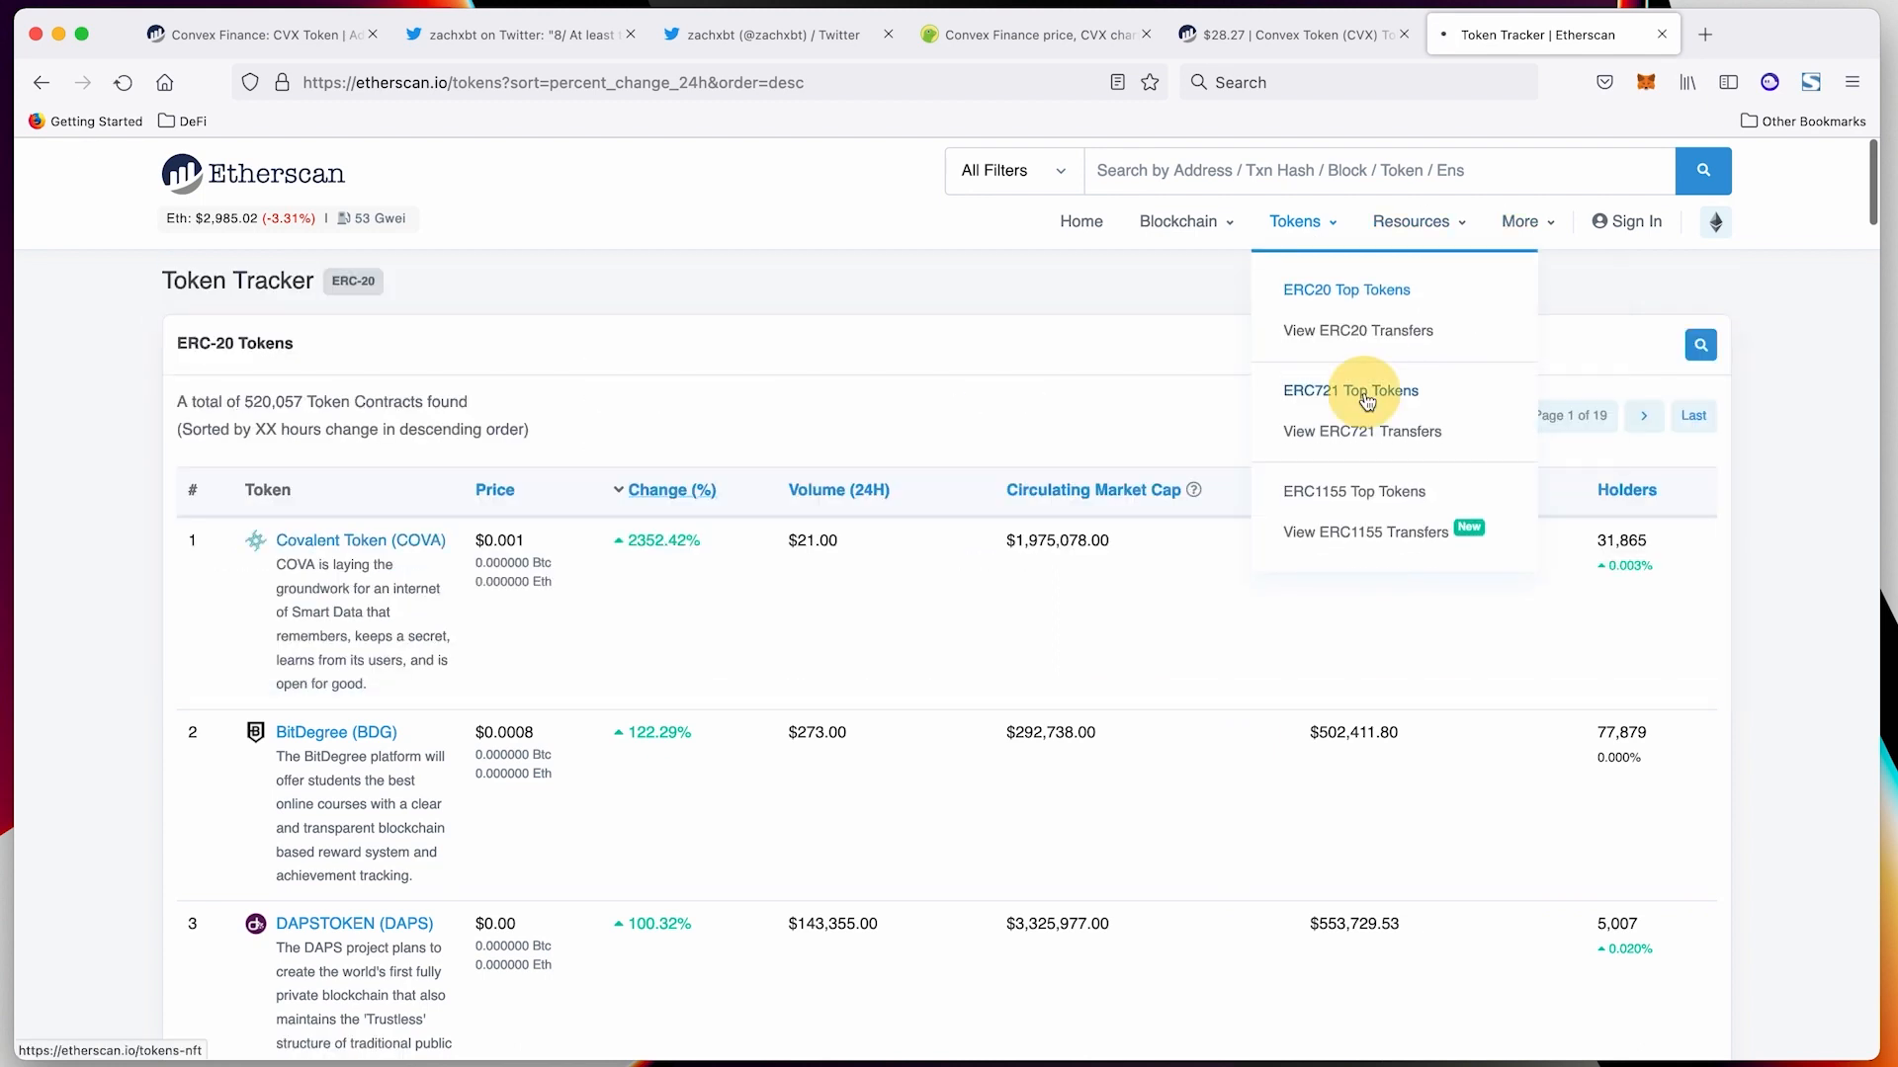
Open ERC721 Top Tokens and scroll through the token contract list
click(1351, 389)
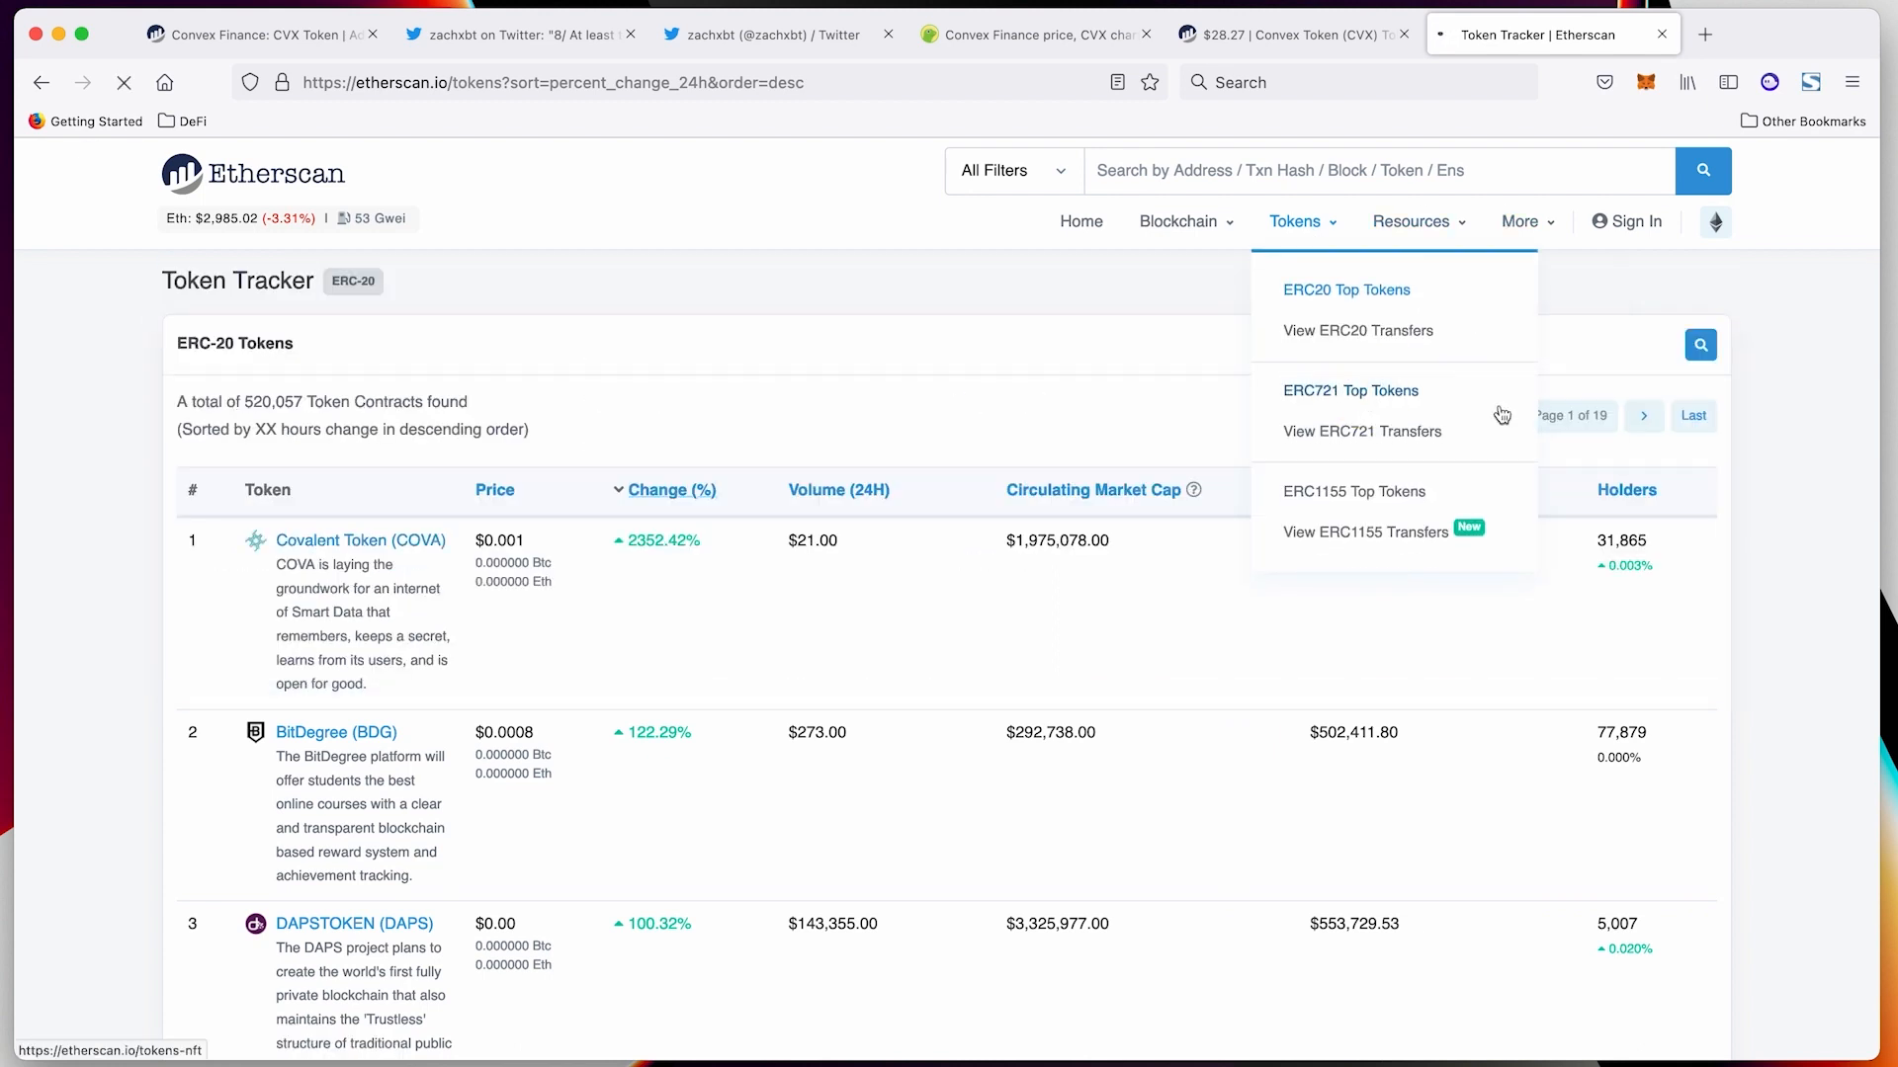
mouse_move(1351, 389)
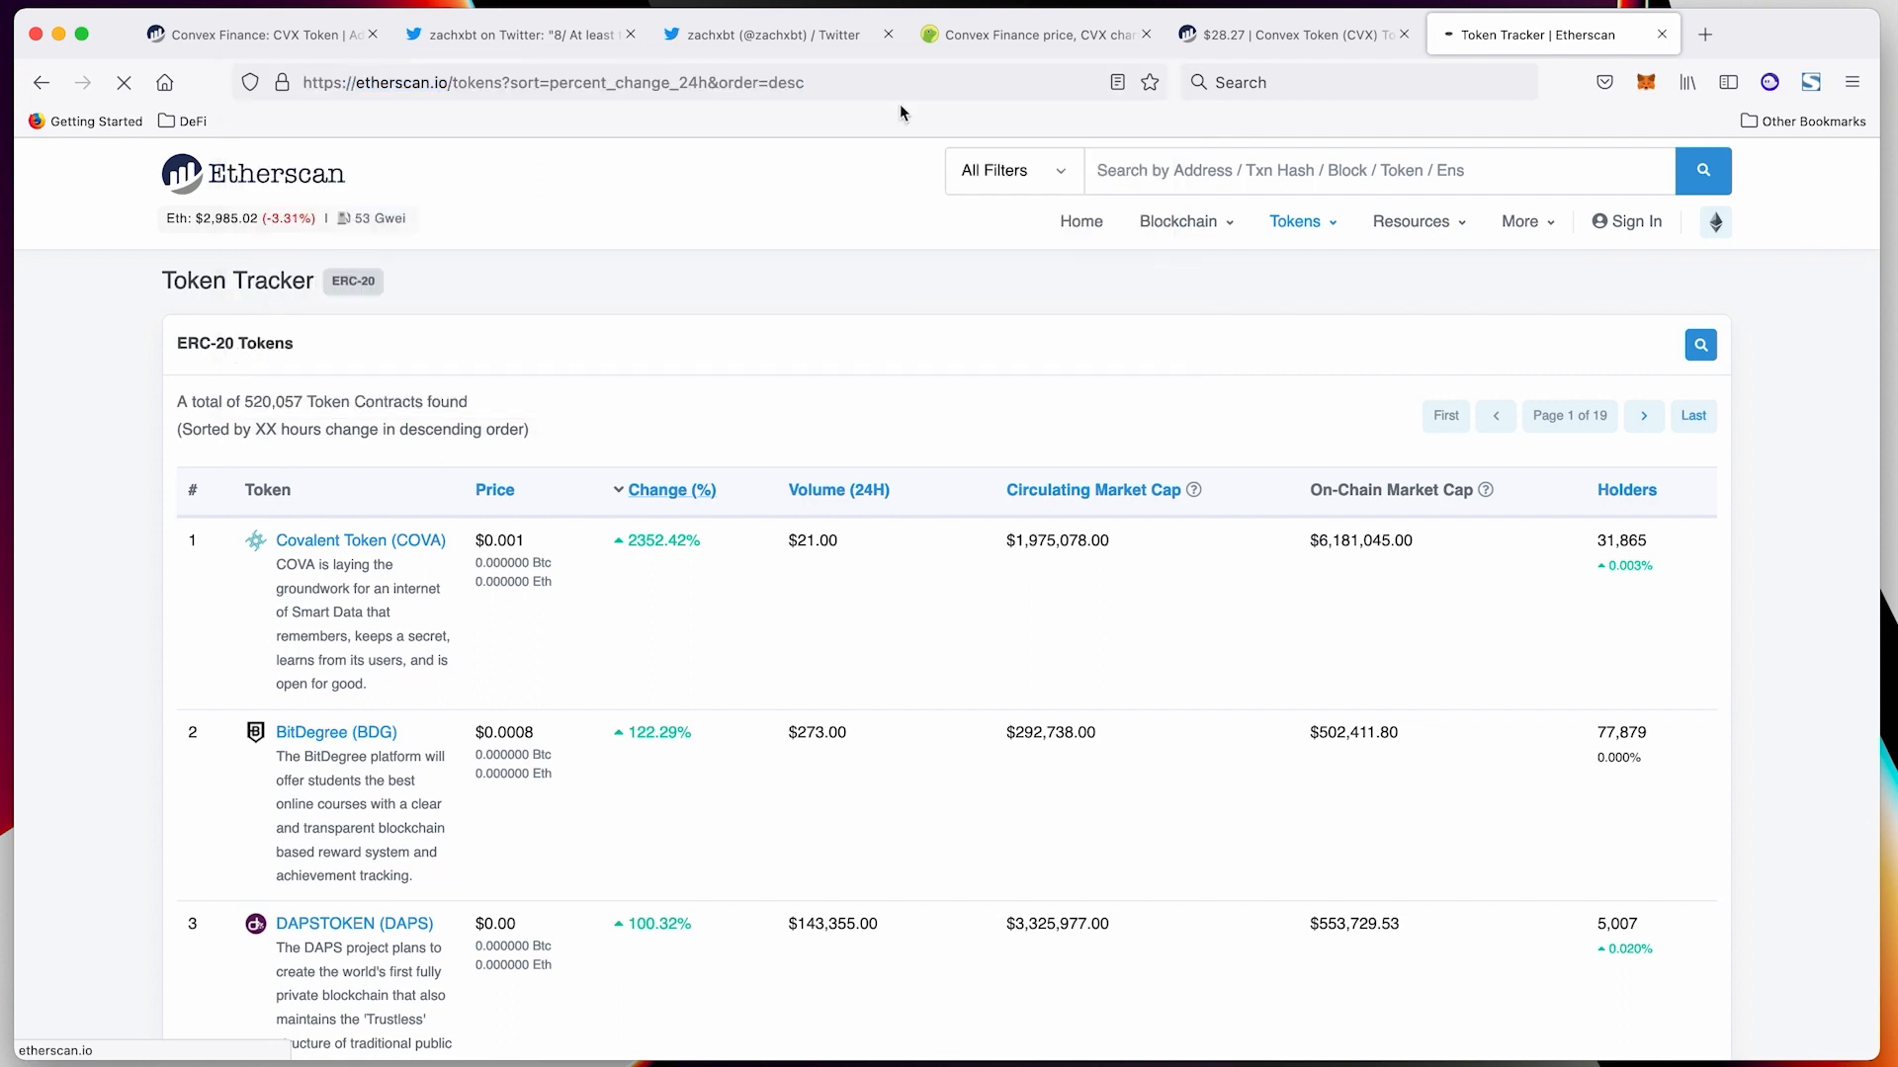
mouse_move(888, 285)
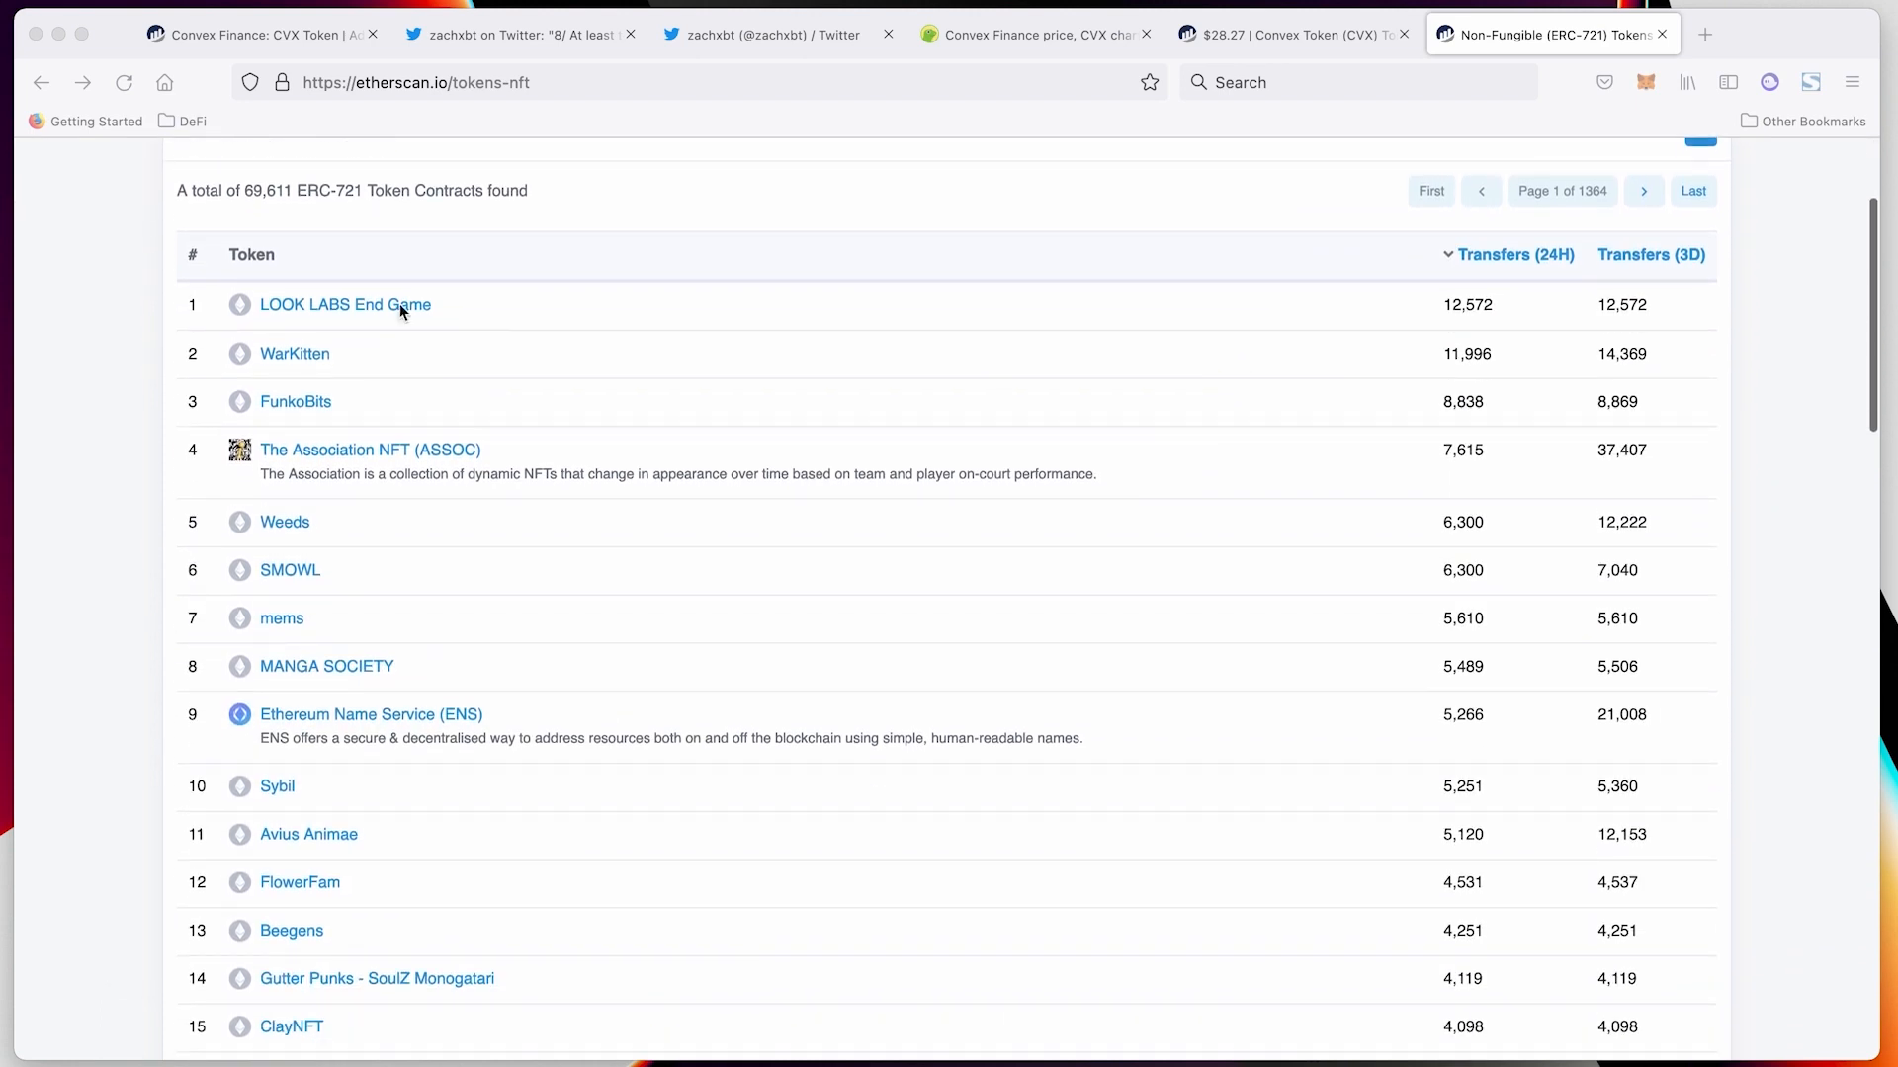
scroll(down, 3)
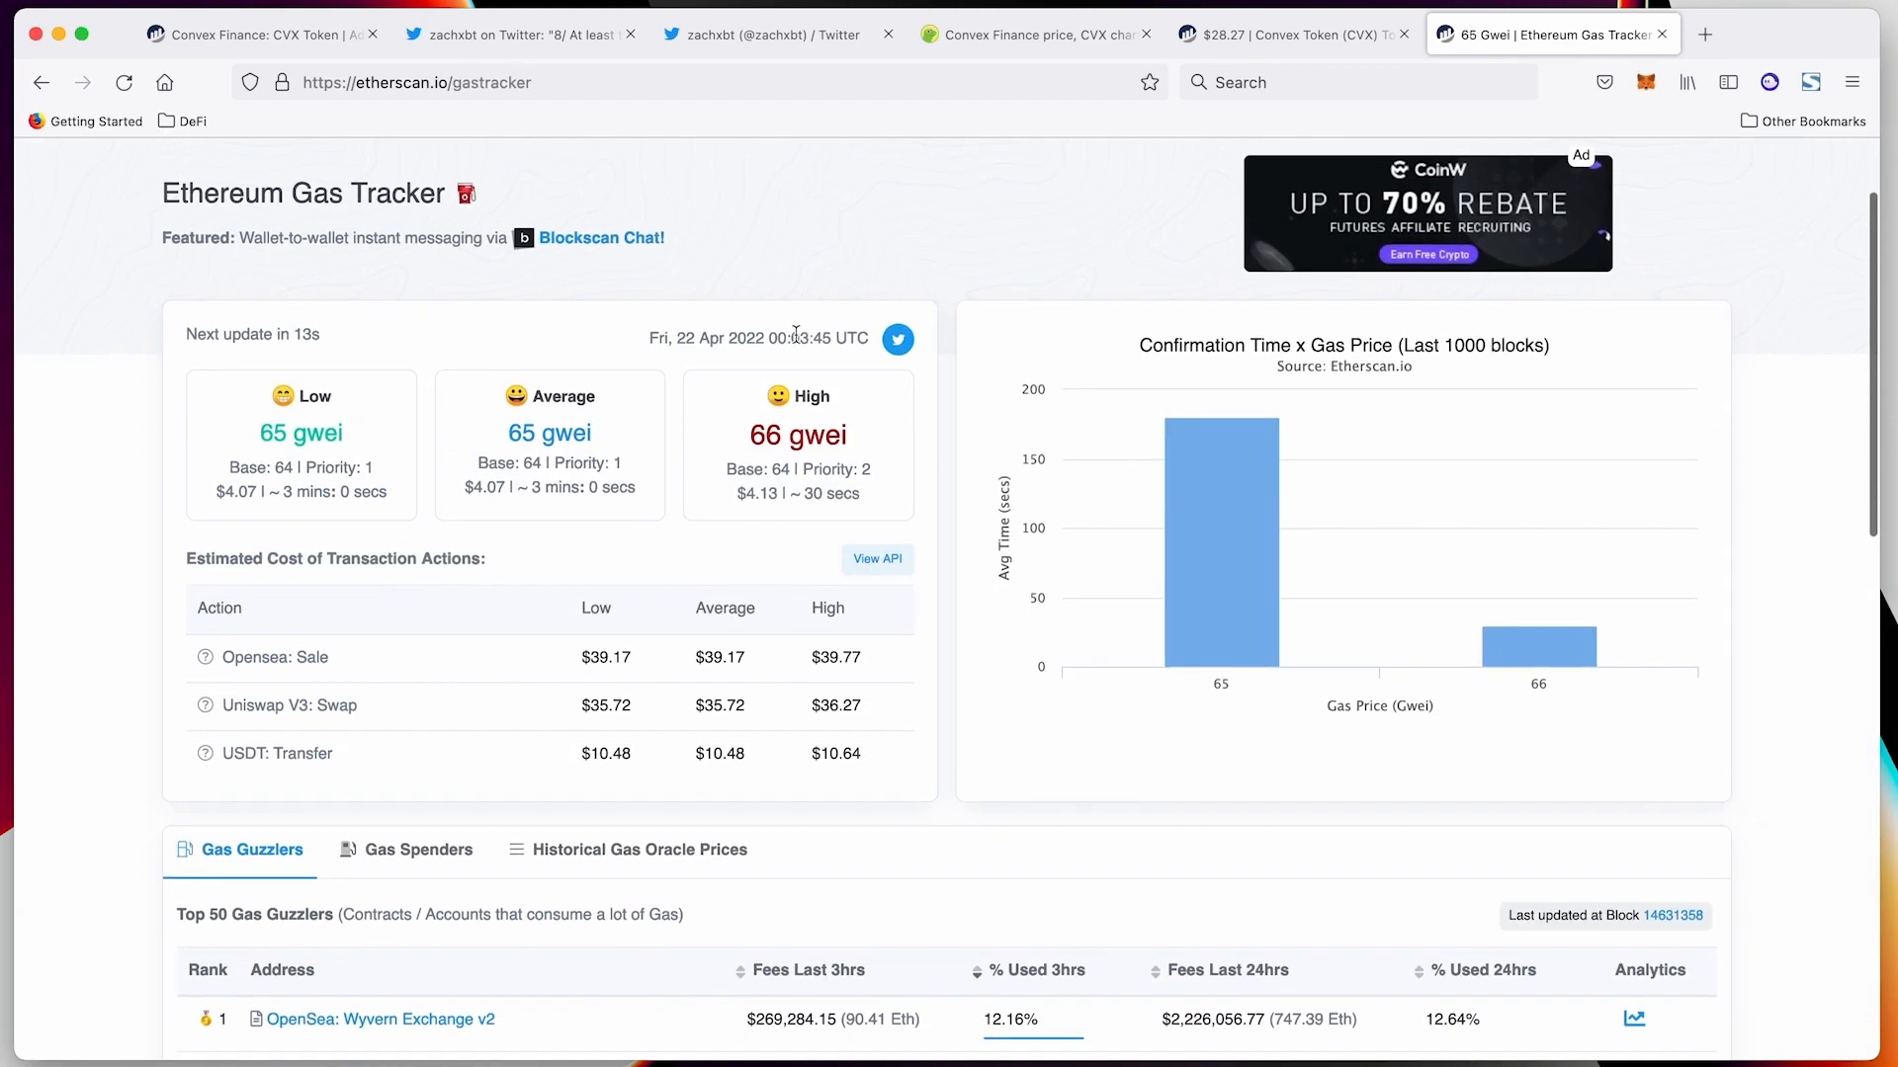
Scroll the Gas Tracker to Top Gas Guzzlers and show ranks 16–30
scroll(up, 3)
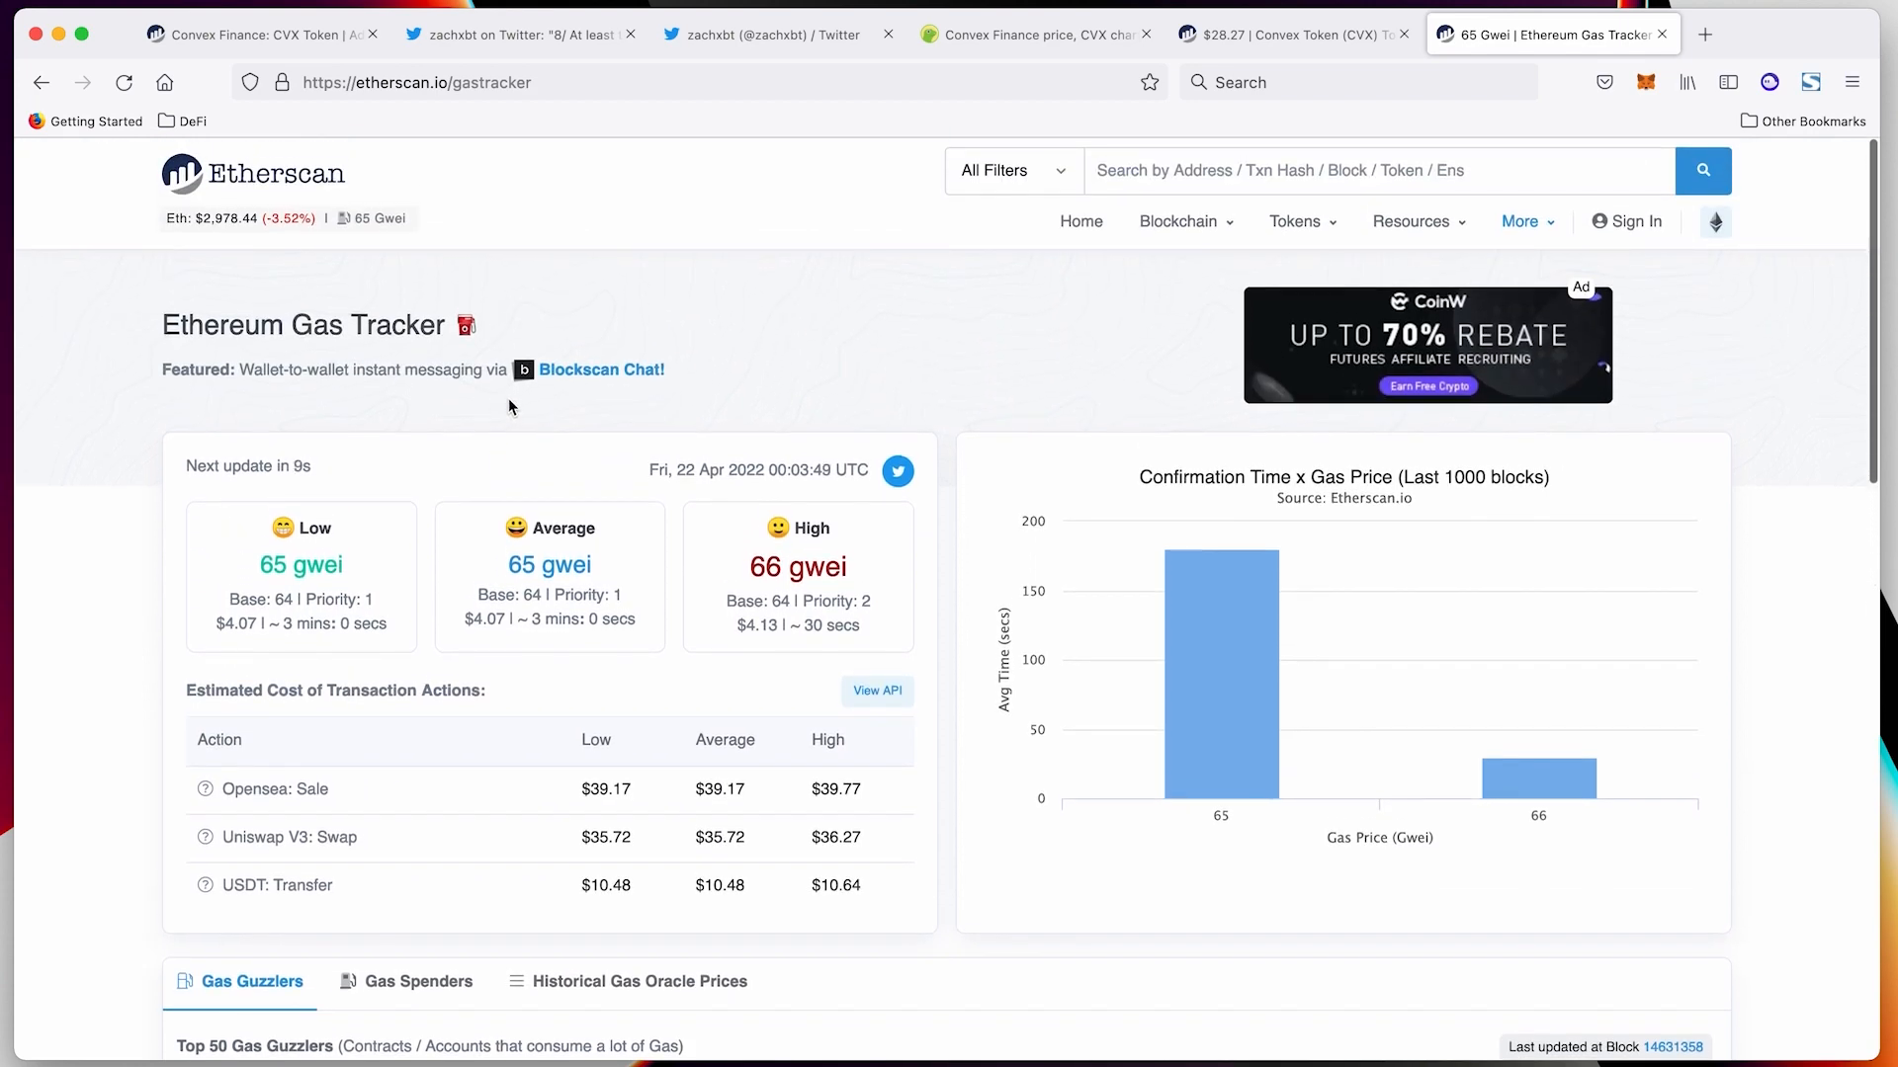
scroll(down, 3)
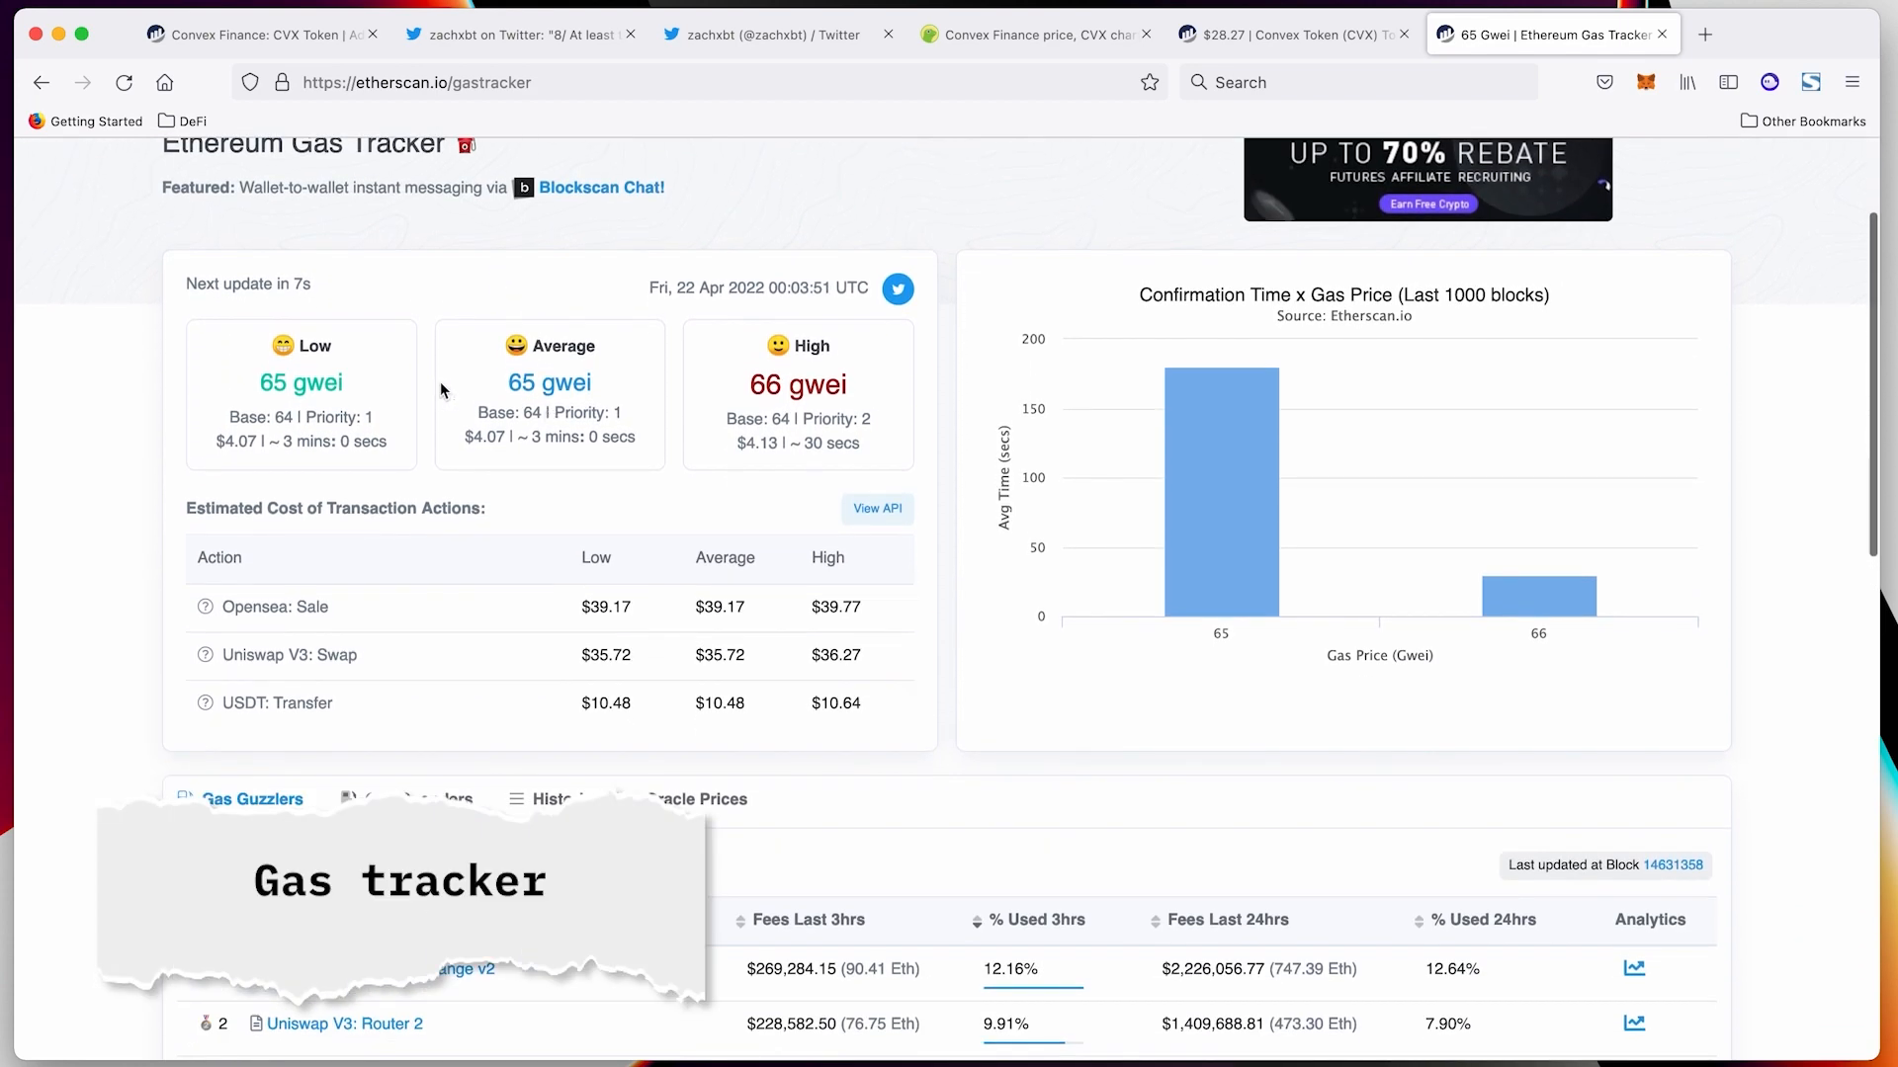
scroll(up, 3)
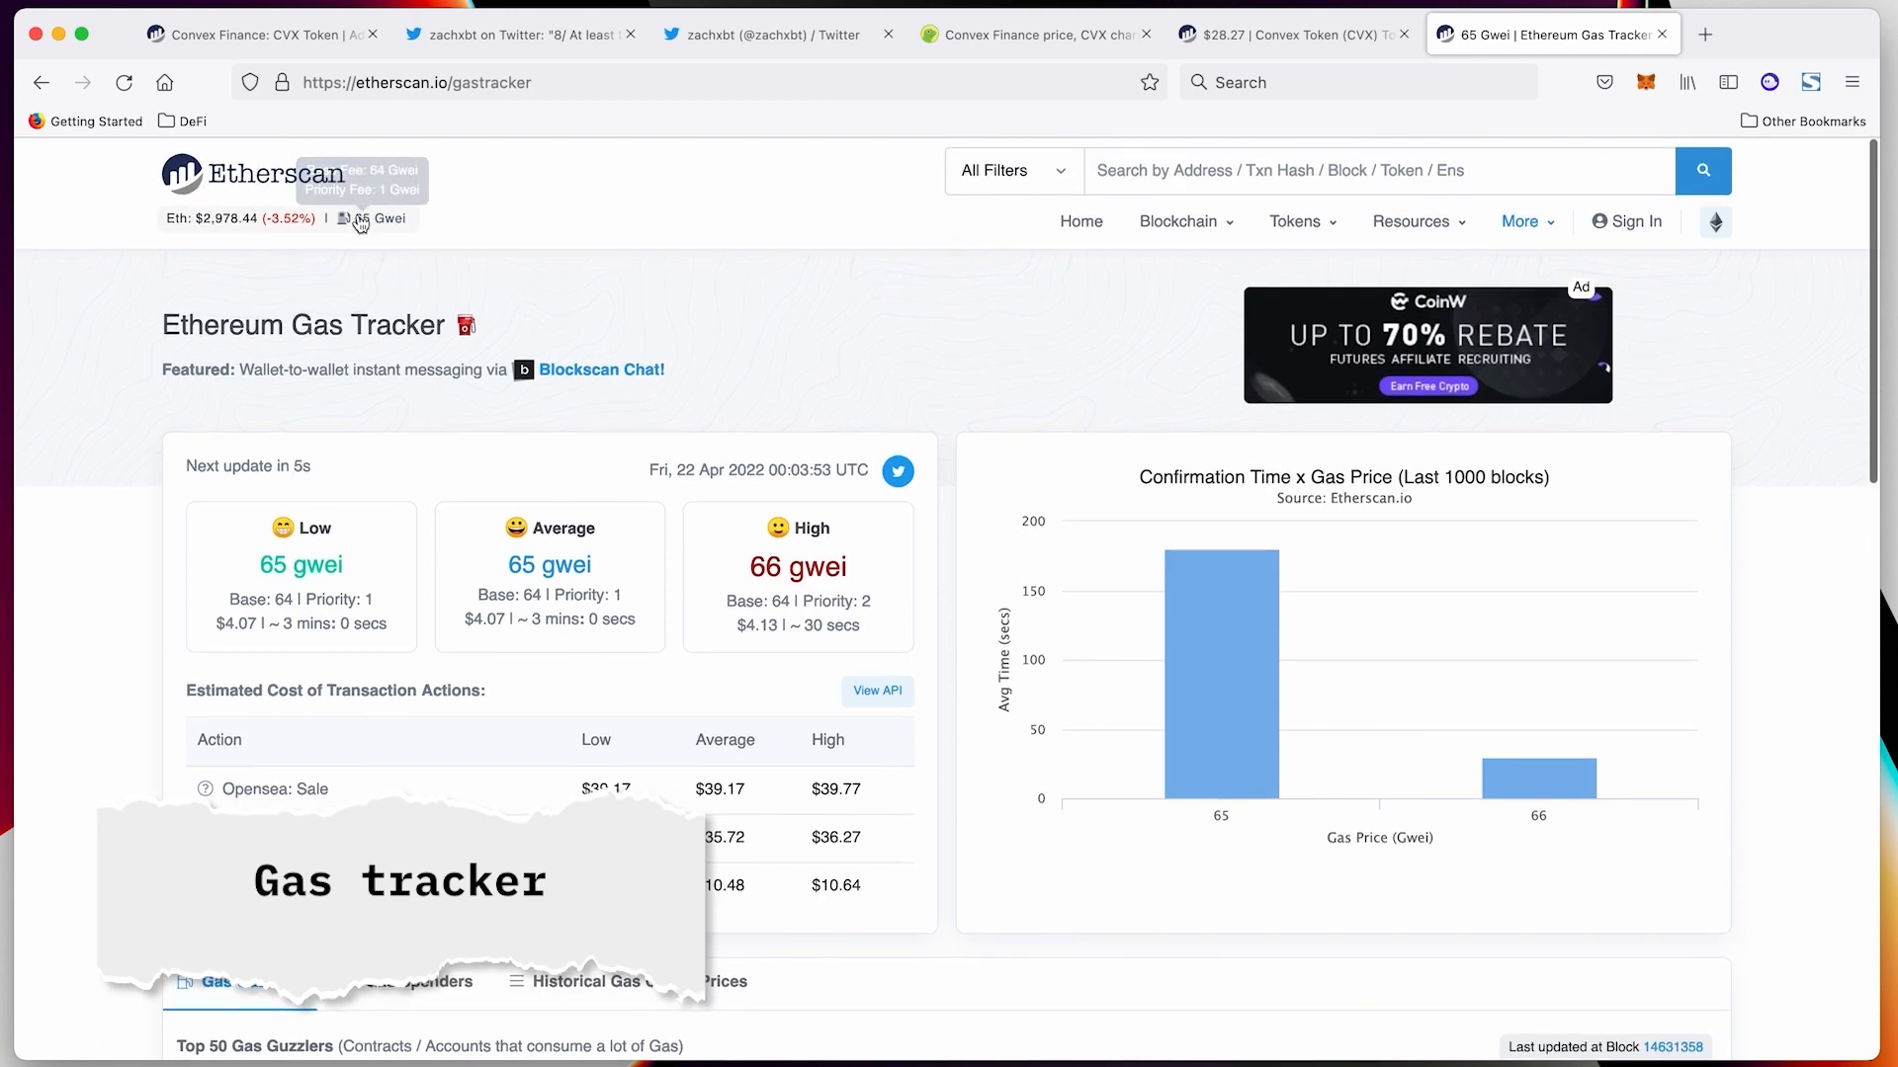
scroll(down, 3)
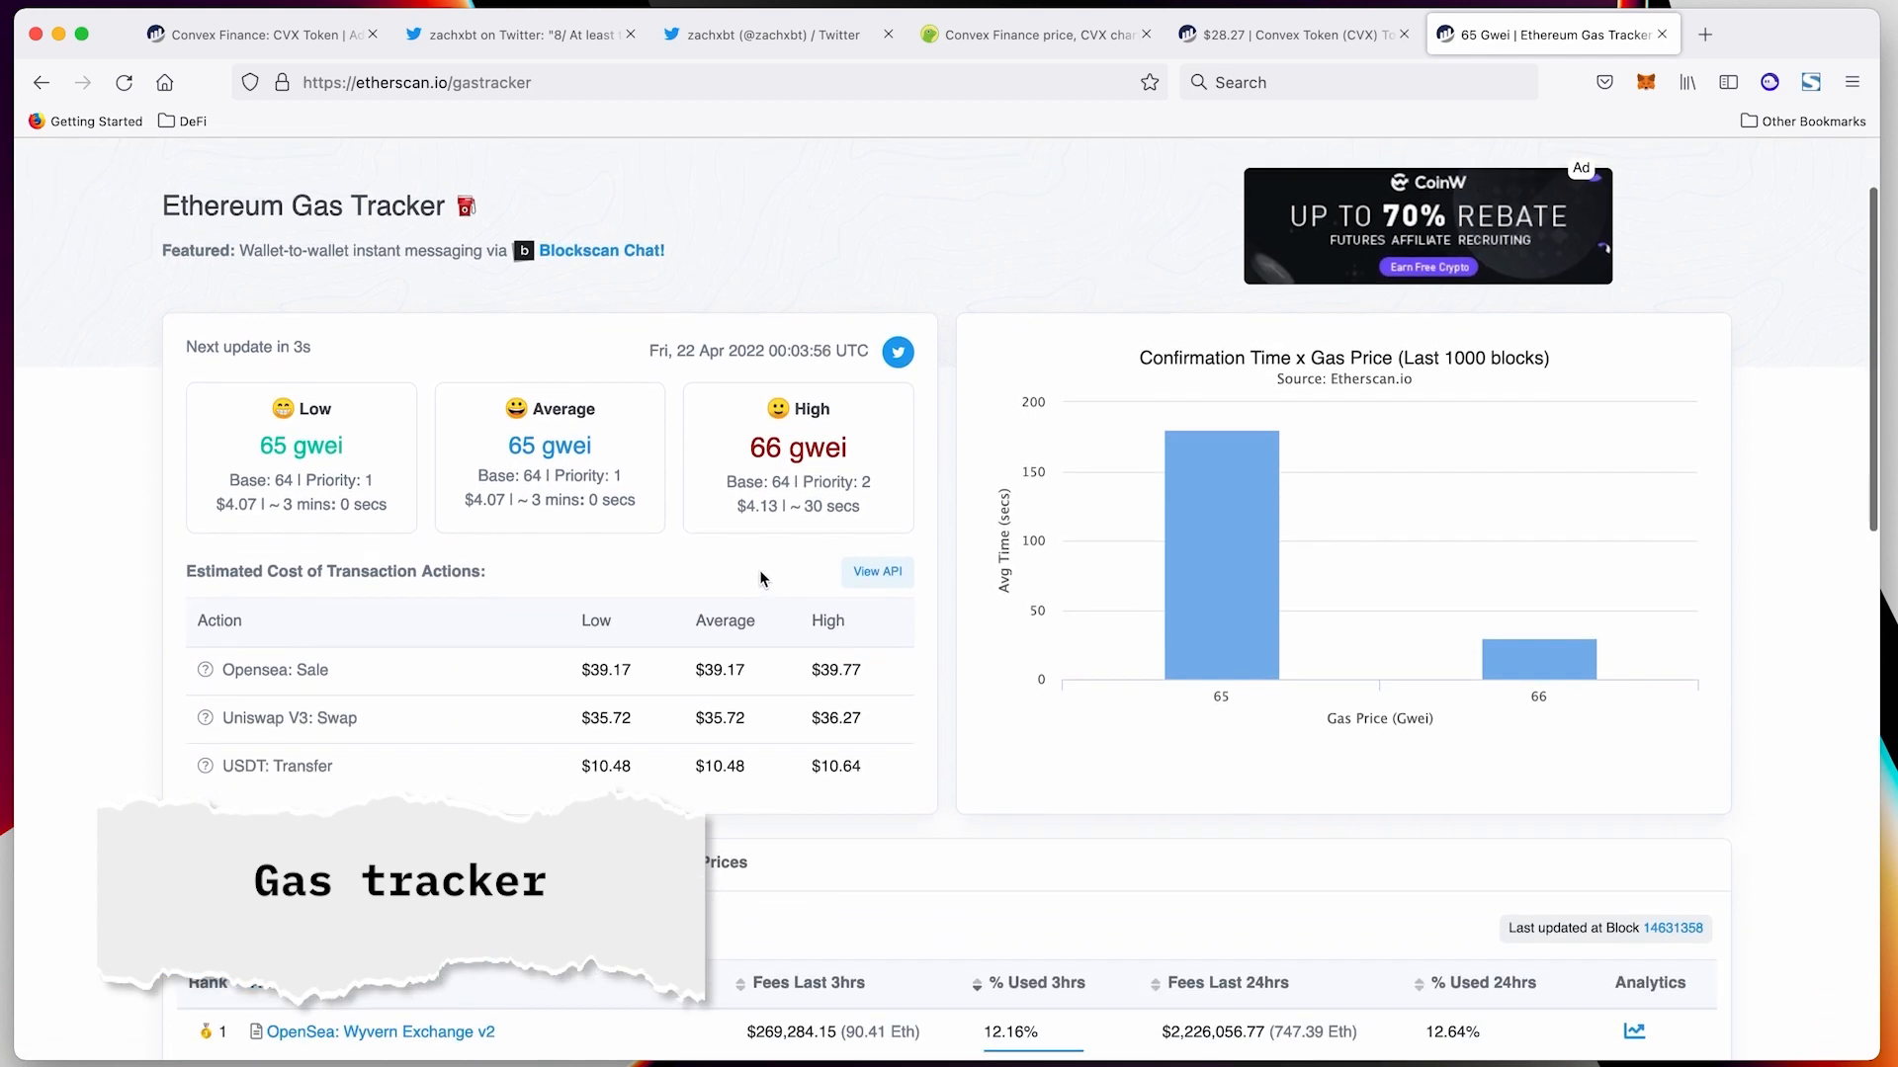
scroll(down, 3)
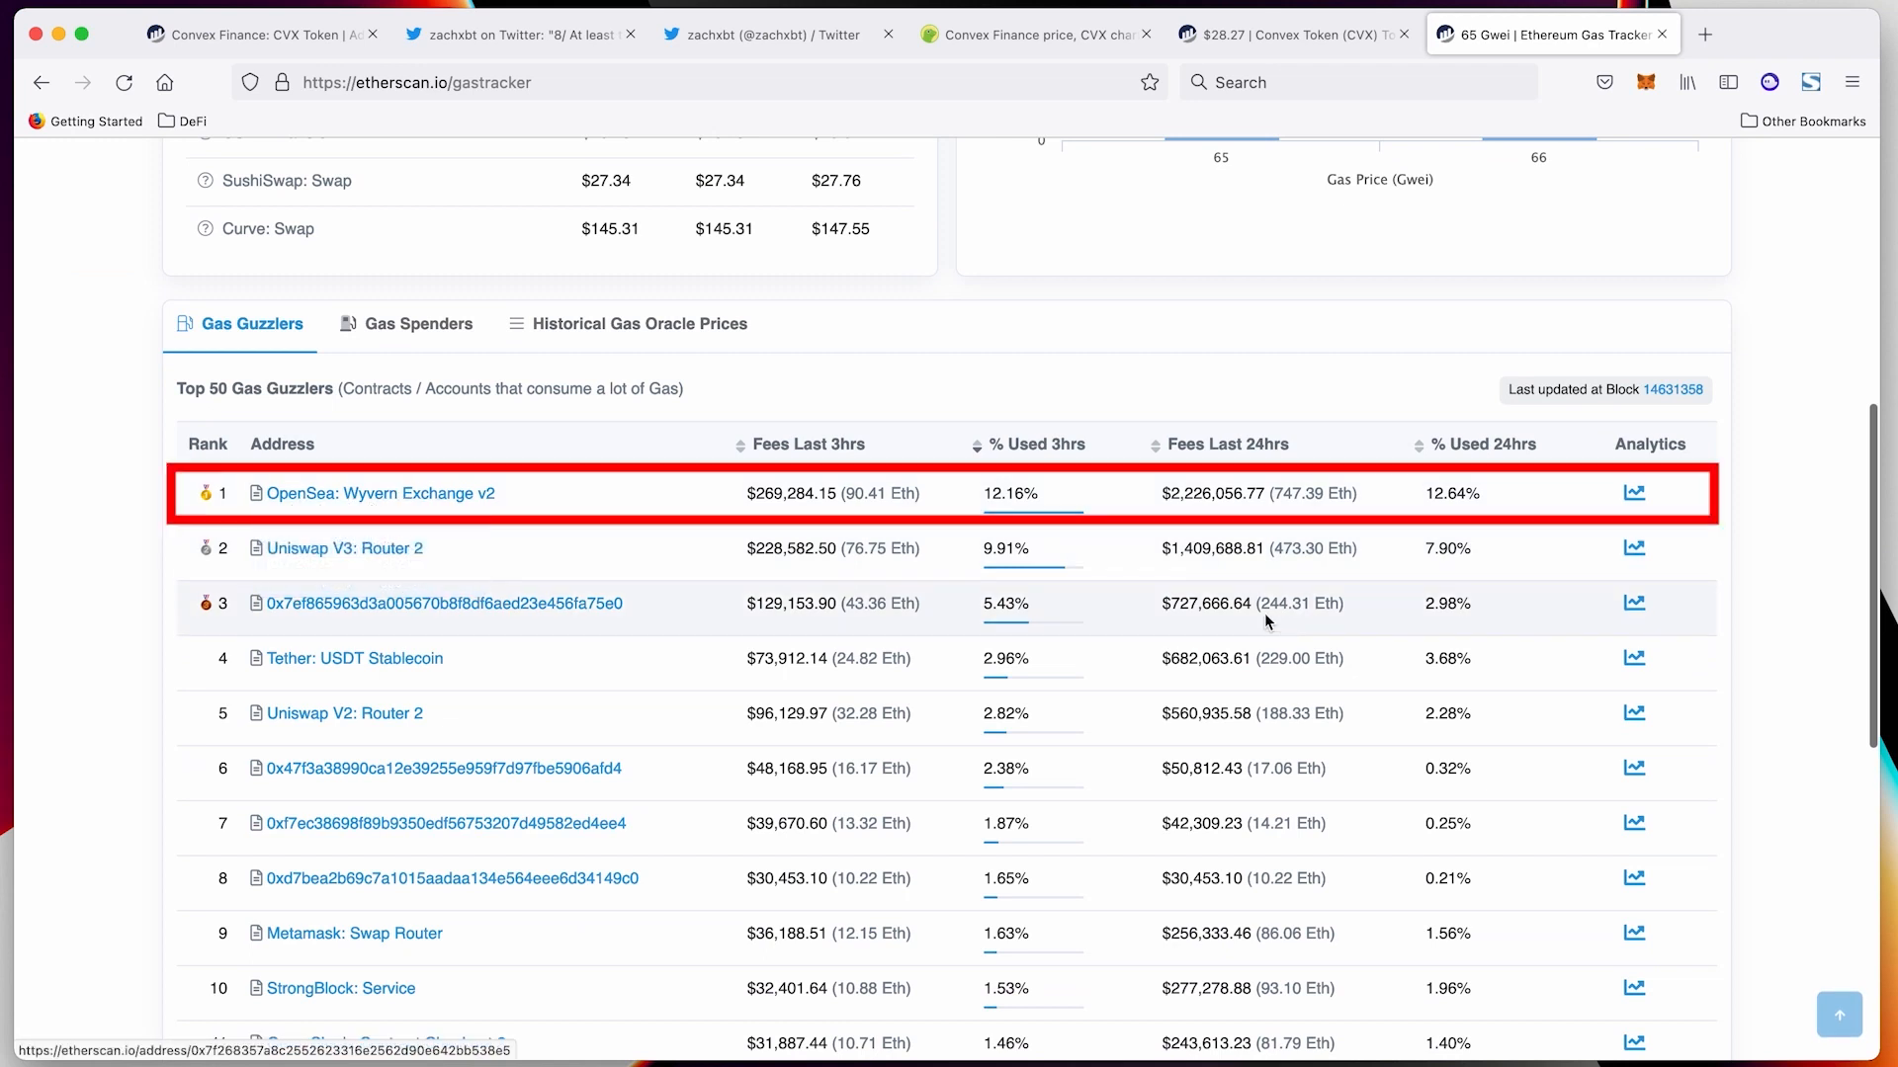
mouse_move(1012, 492)
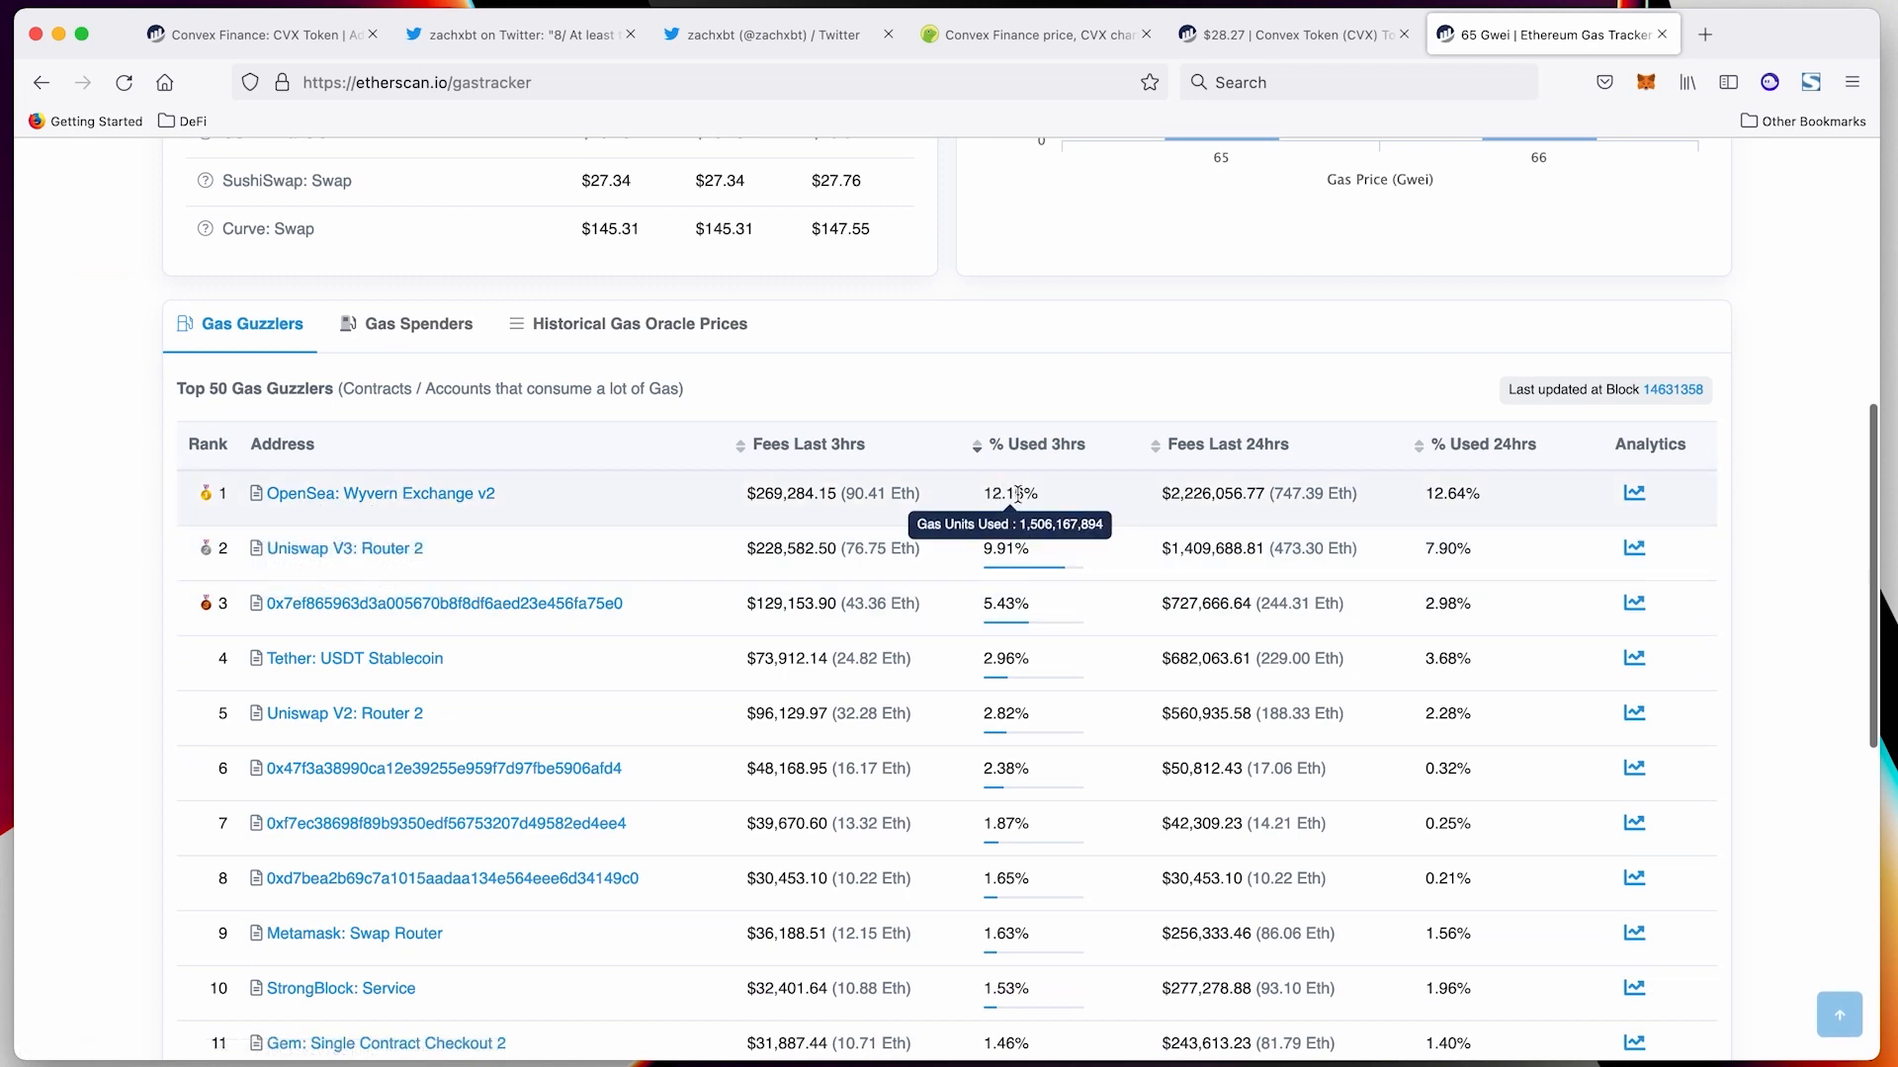
mouse_move(1071, 508)
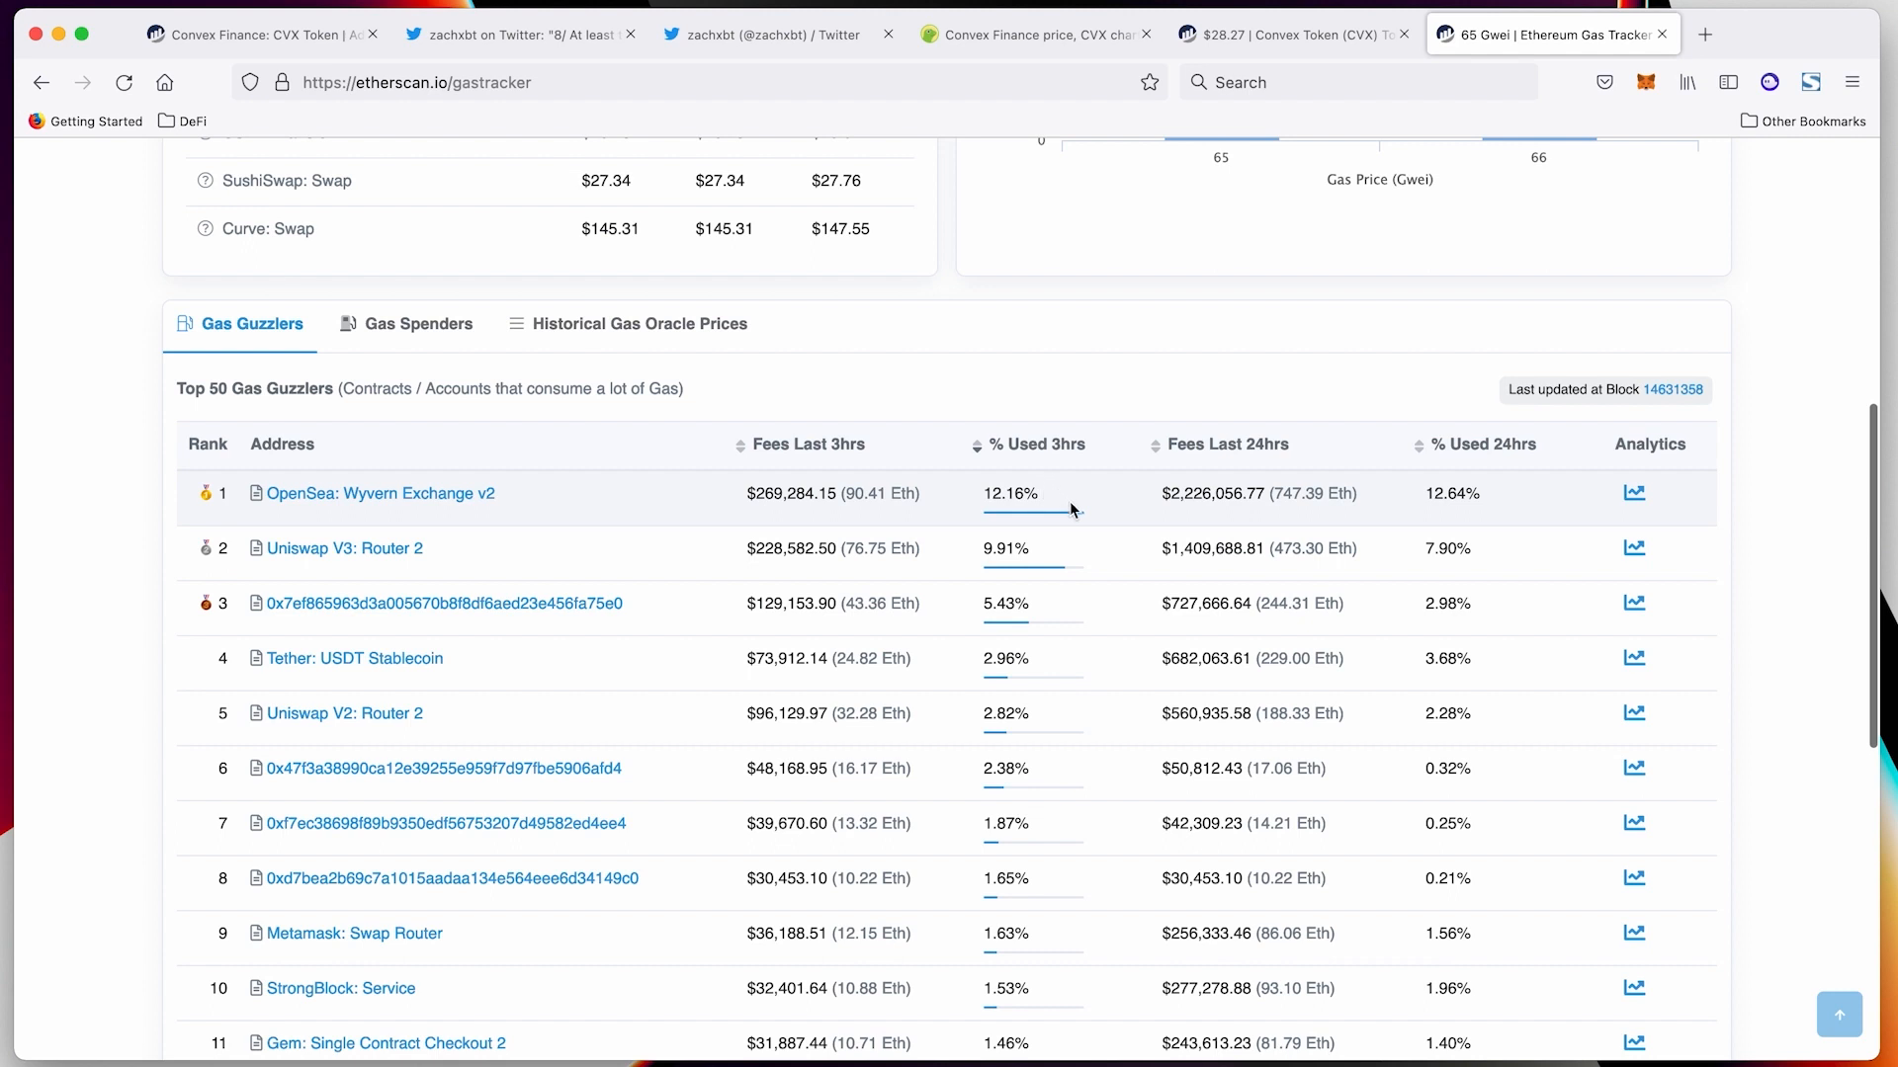
mouse_move(1279, 528)
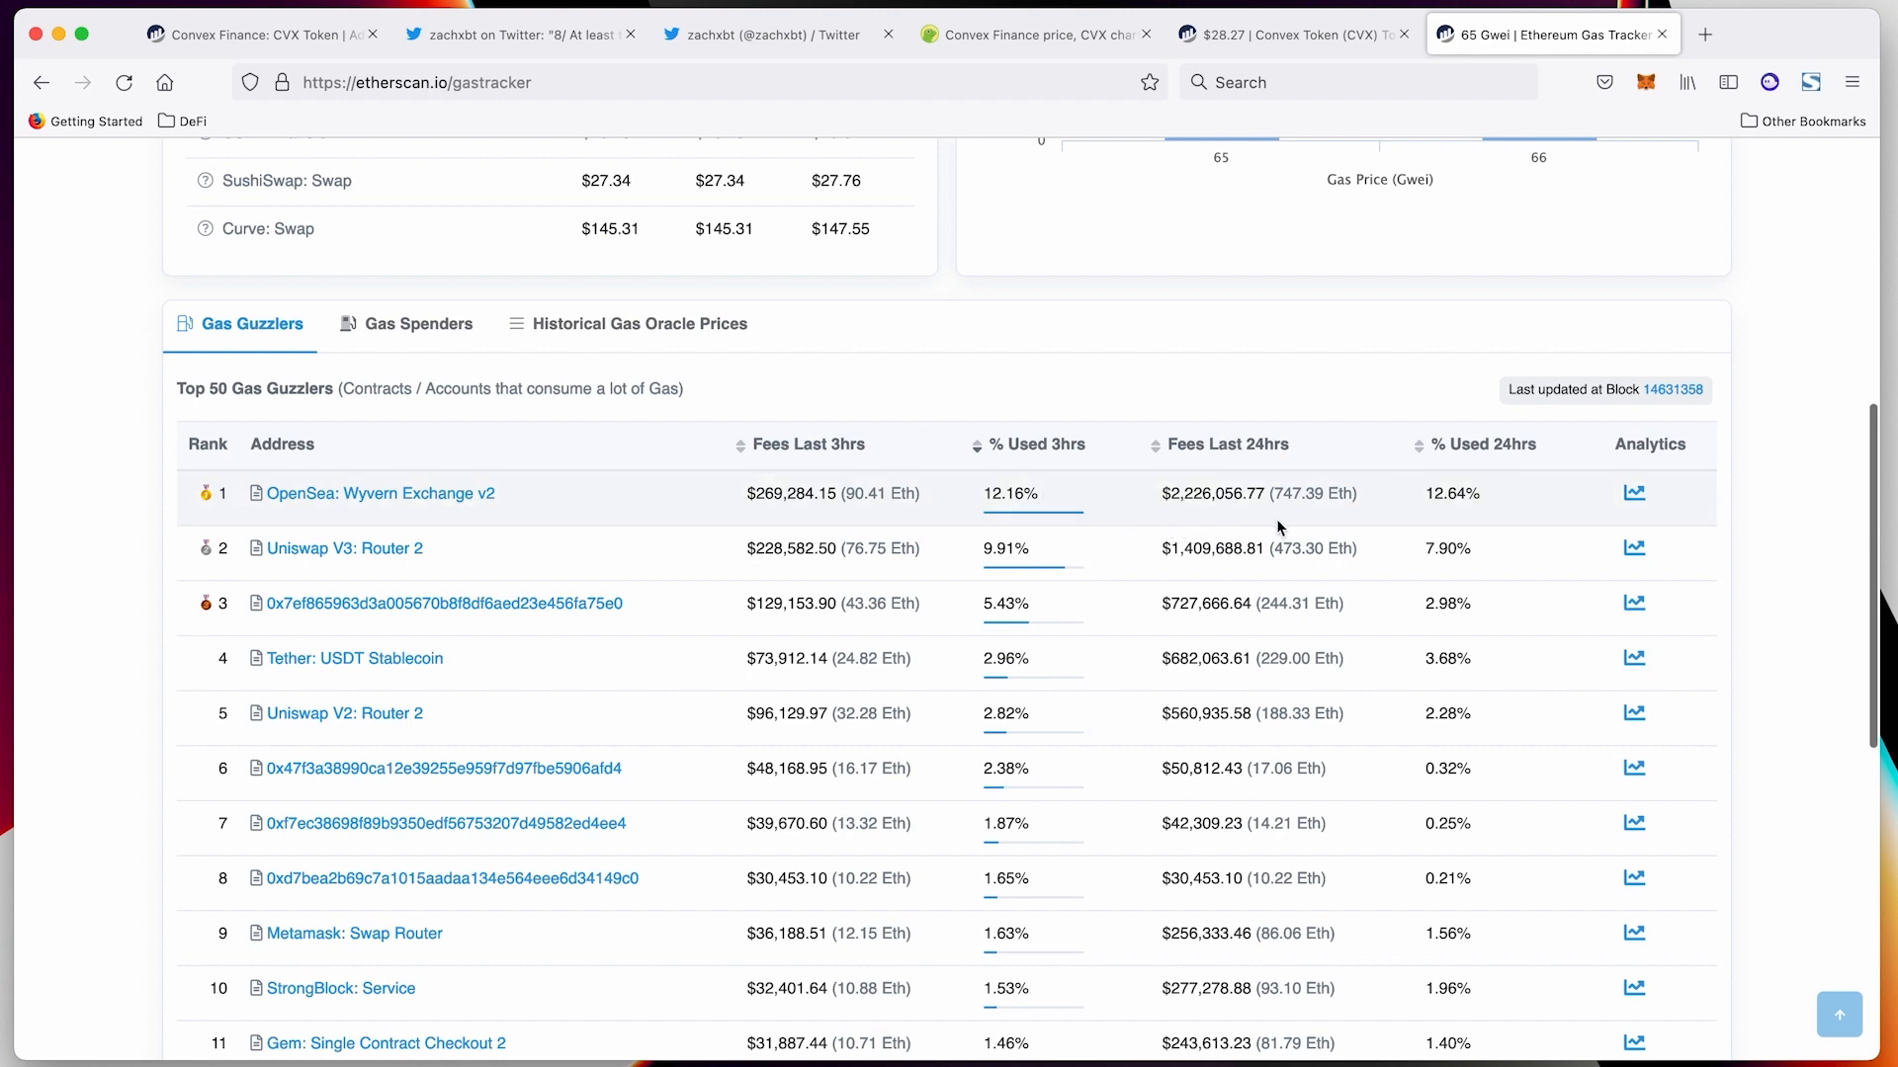
mouse_move(1492, 521)
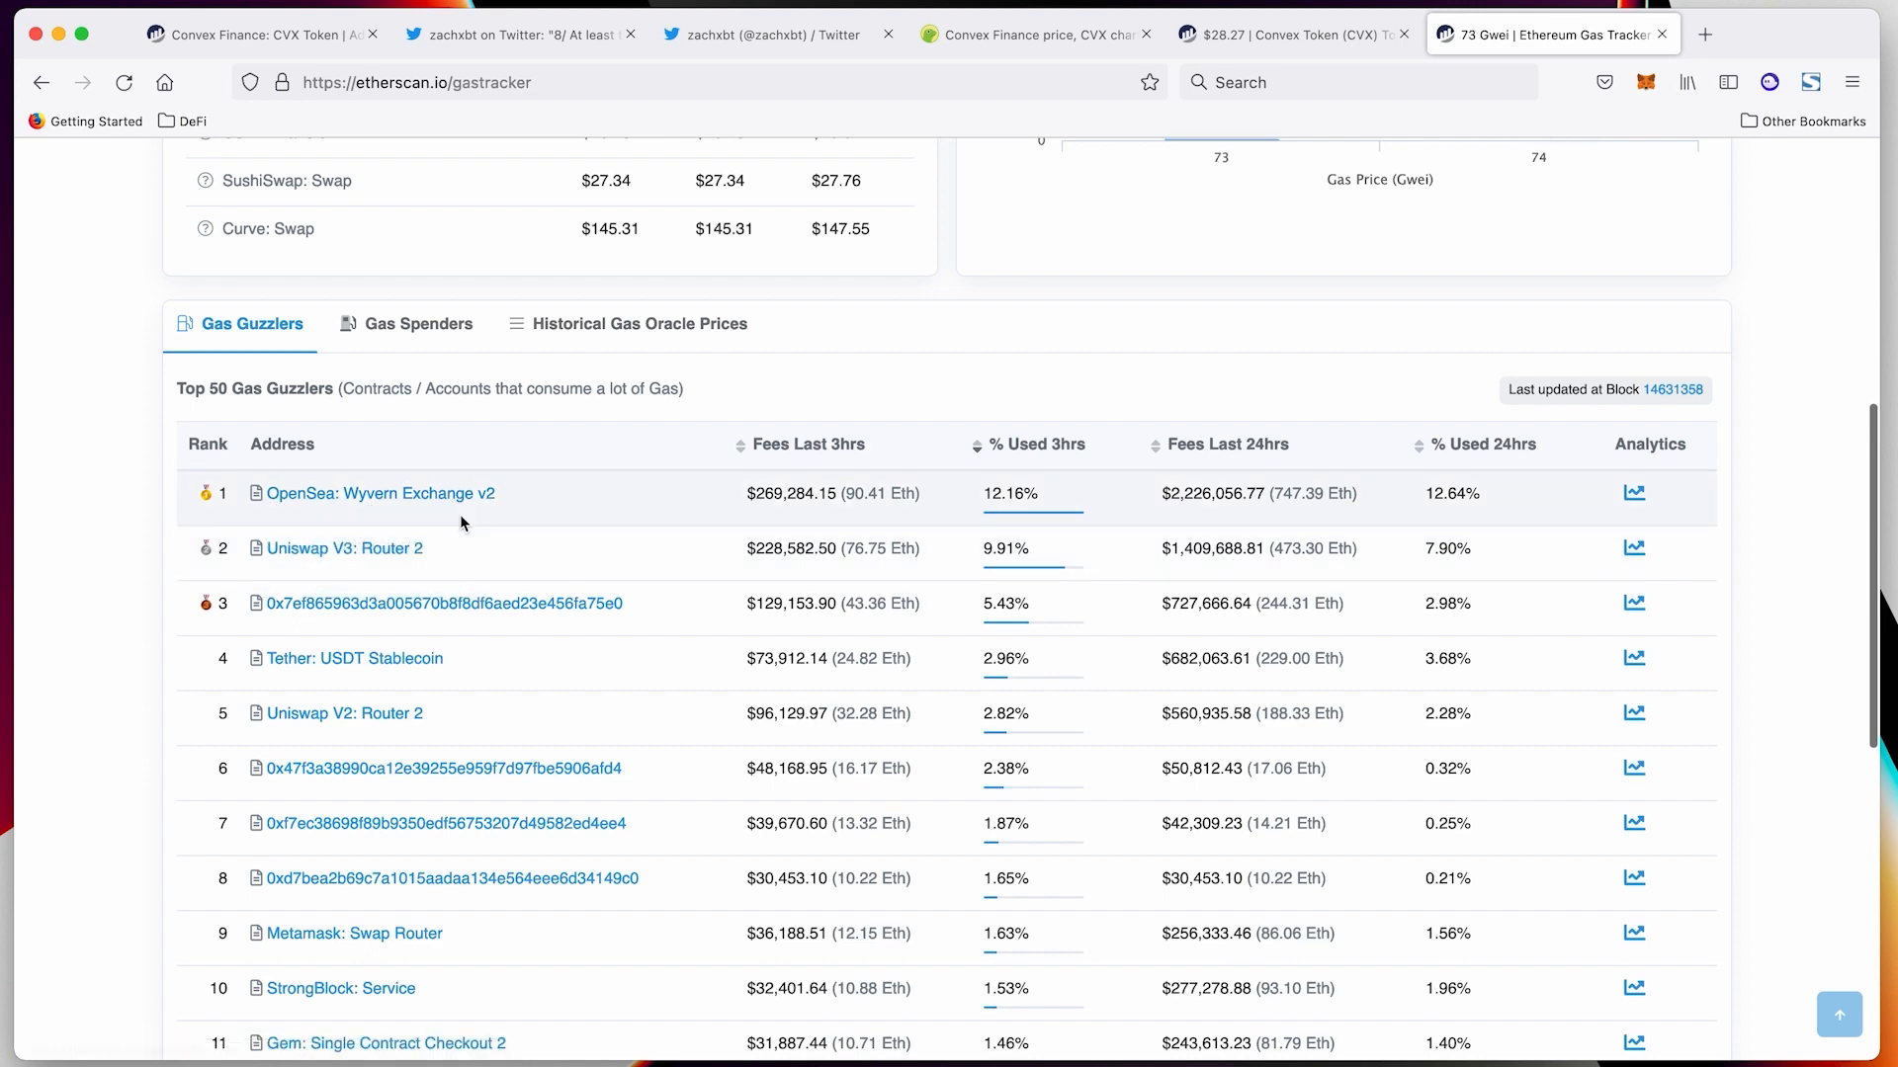
scroll(down, 3)
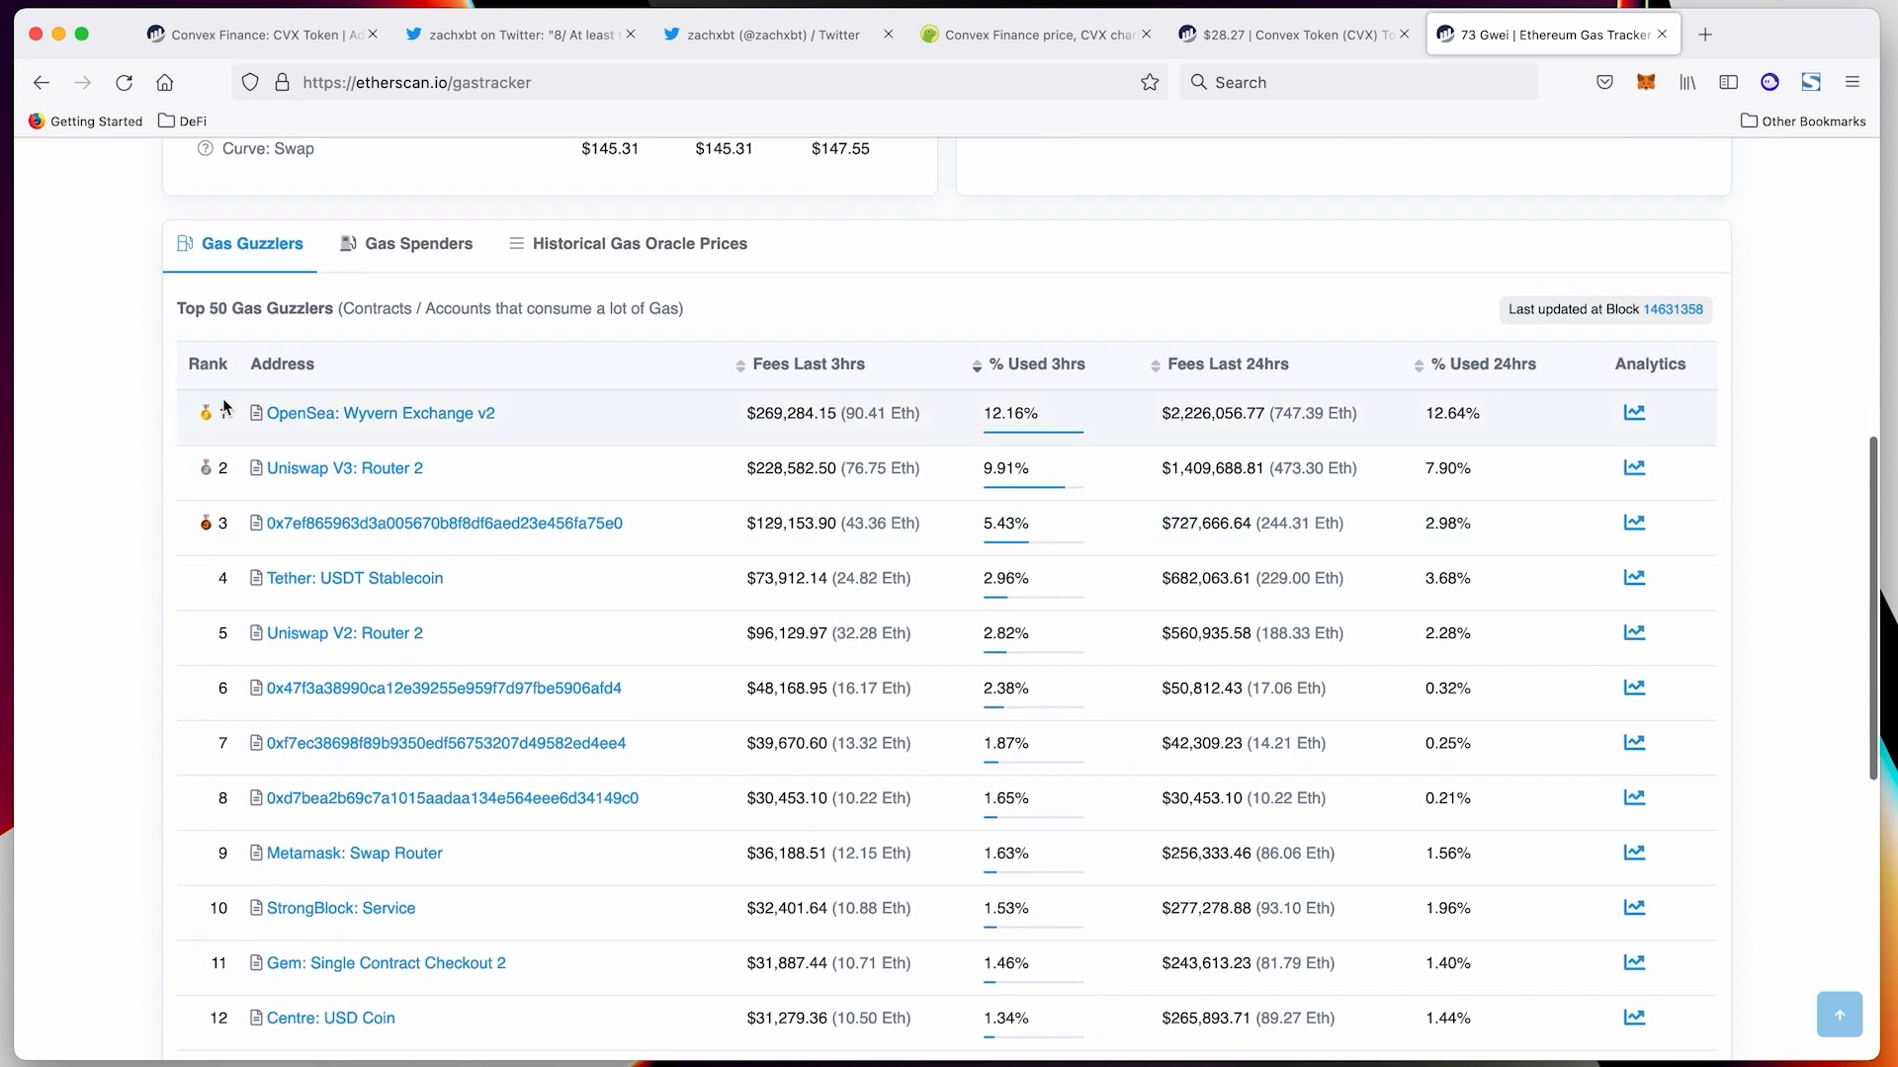
mouse_move(333, 469)
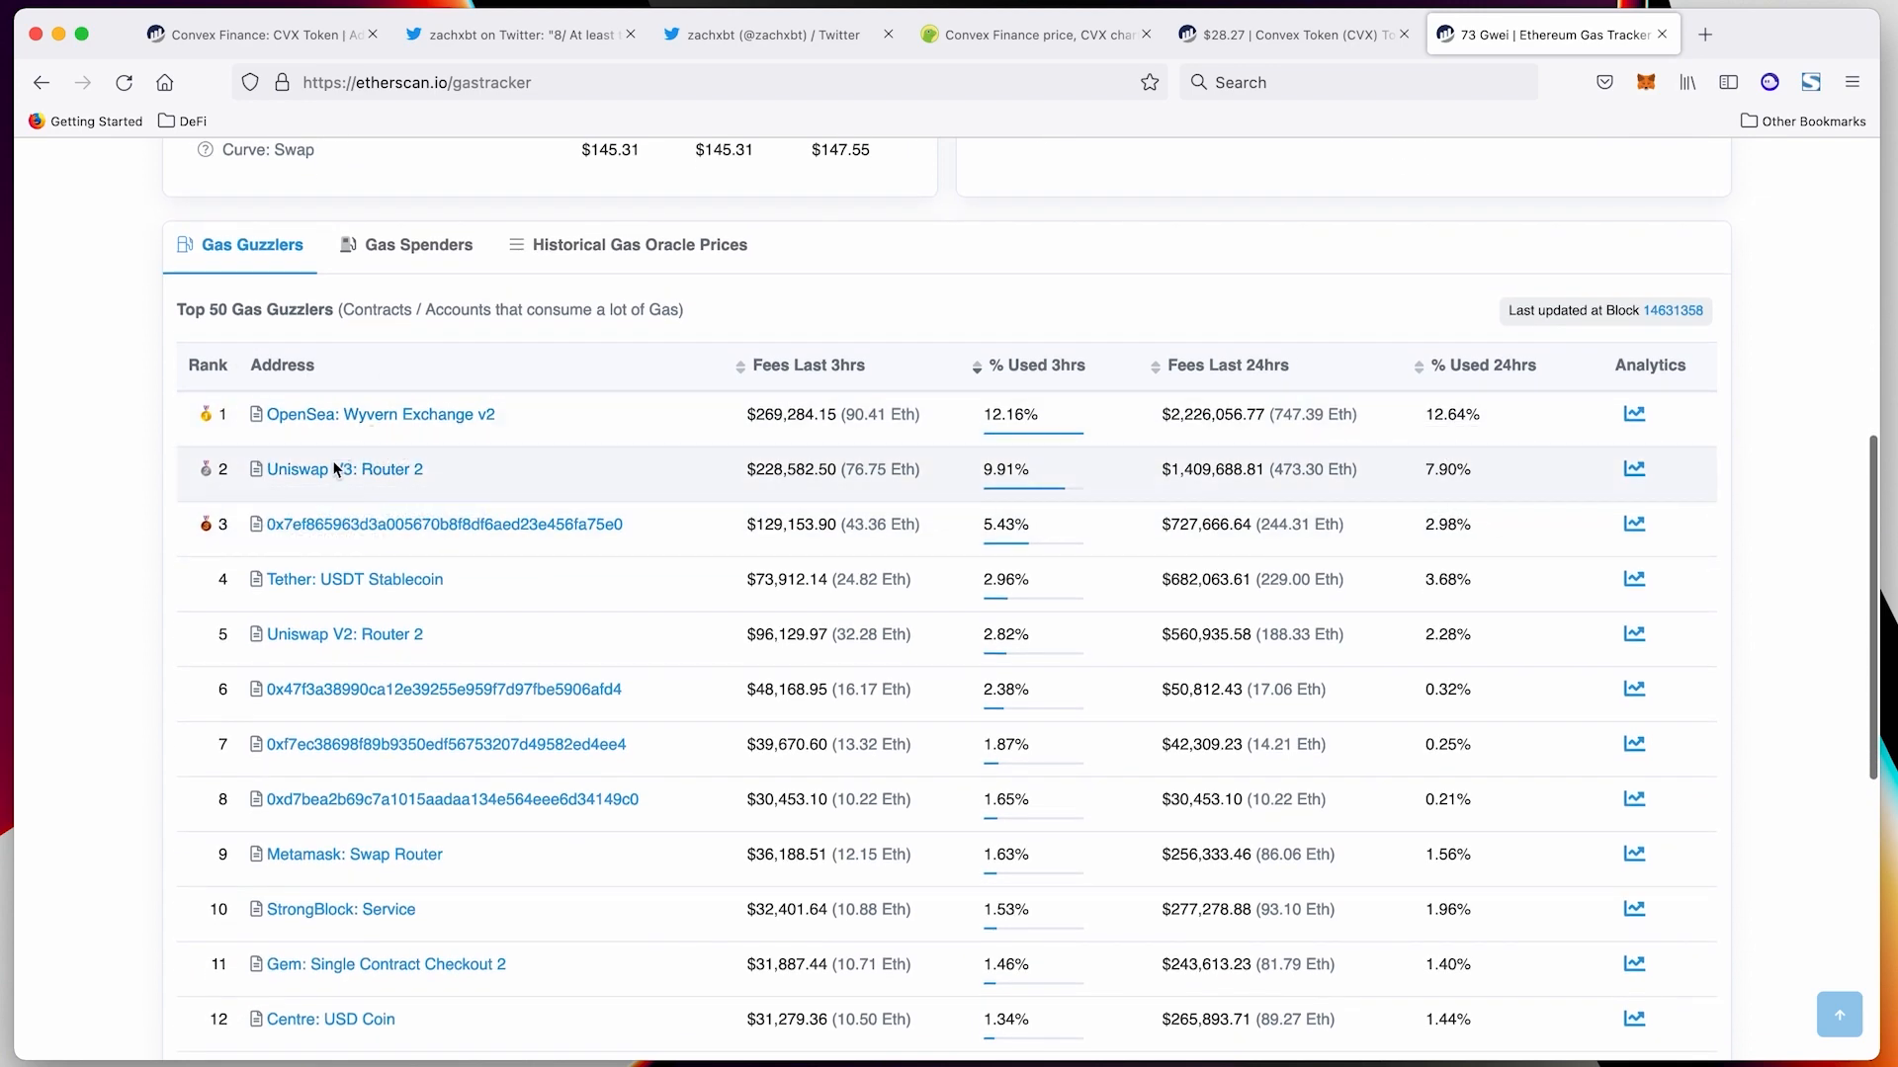
scroll(down, 3)
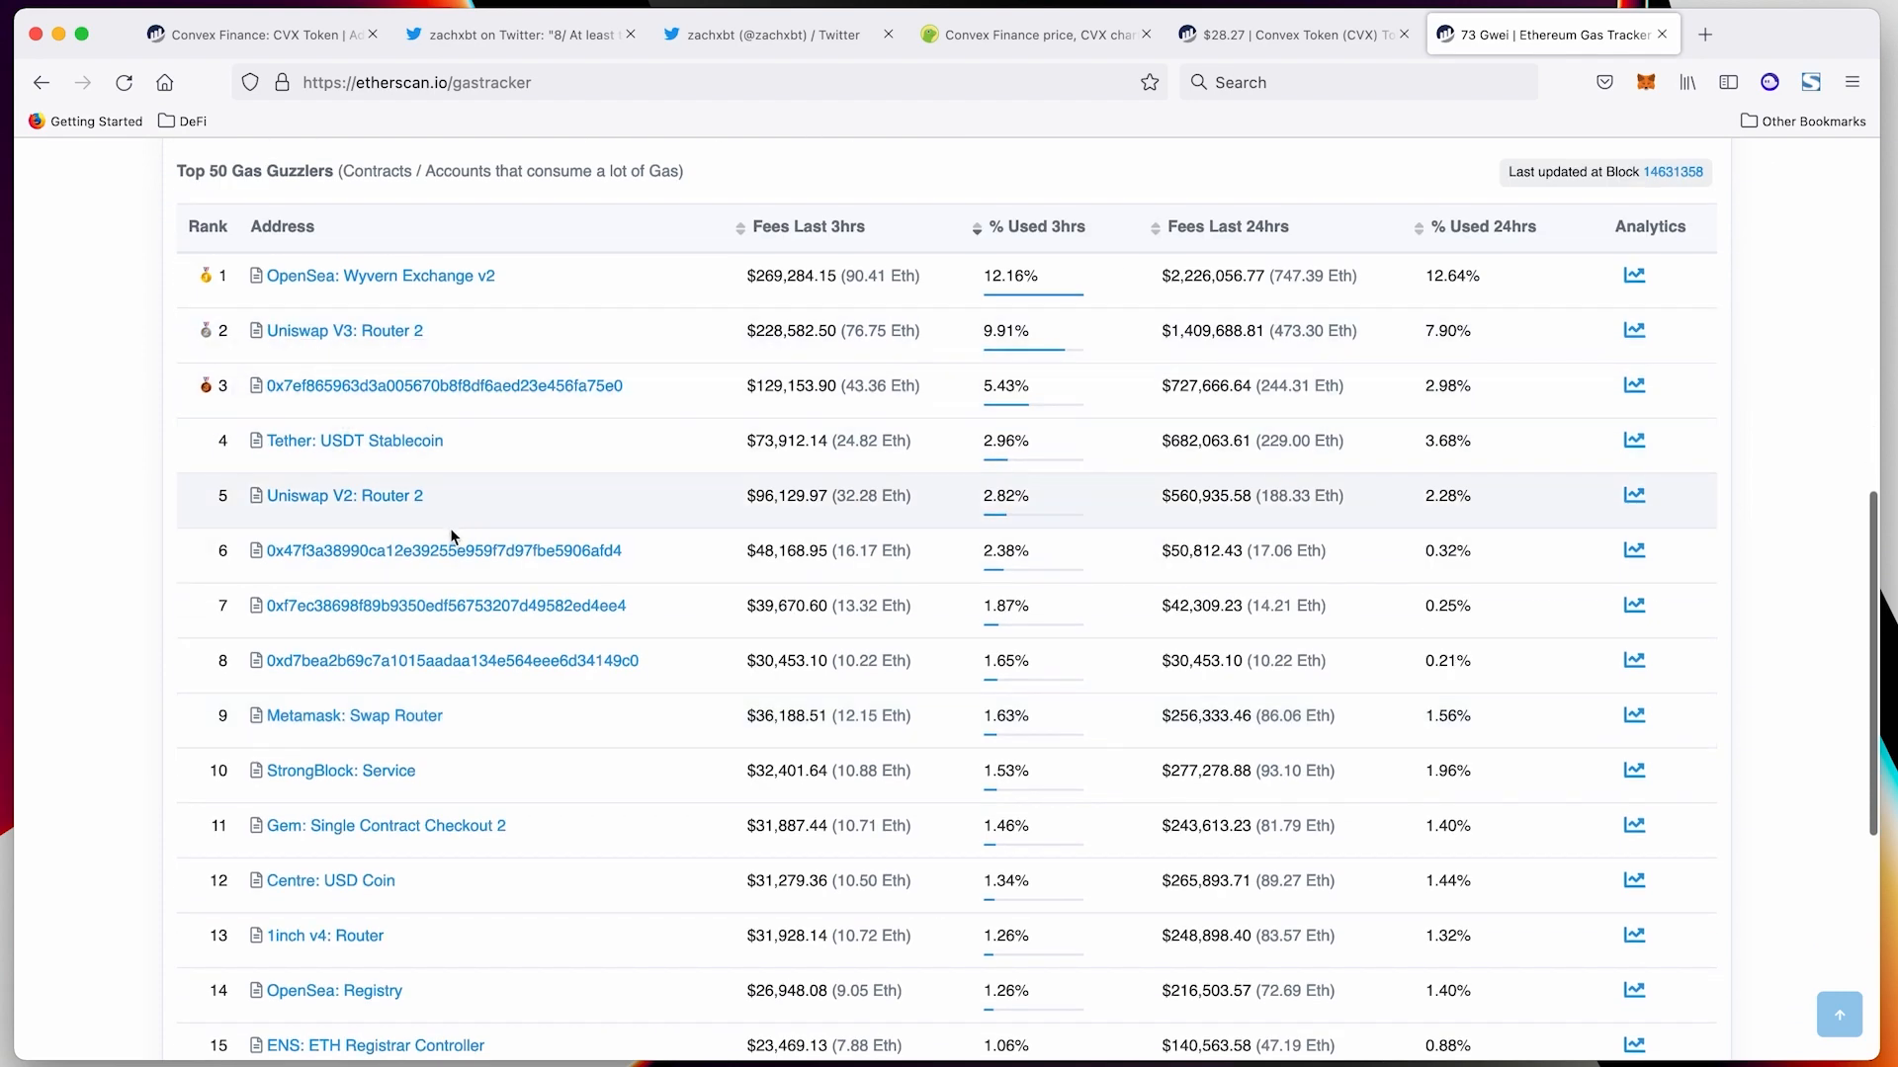
scroll(down, 3)
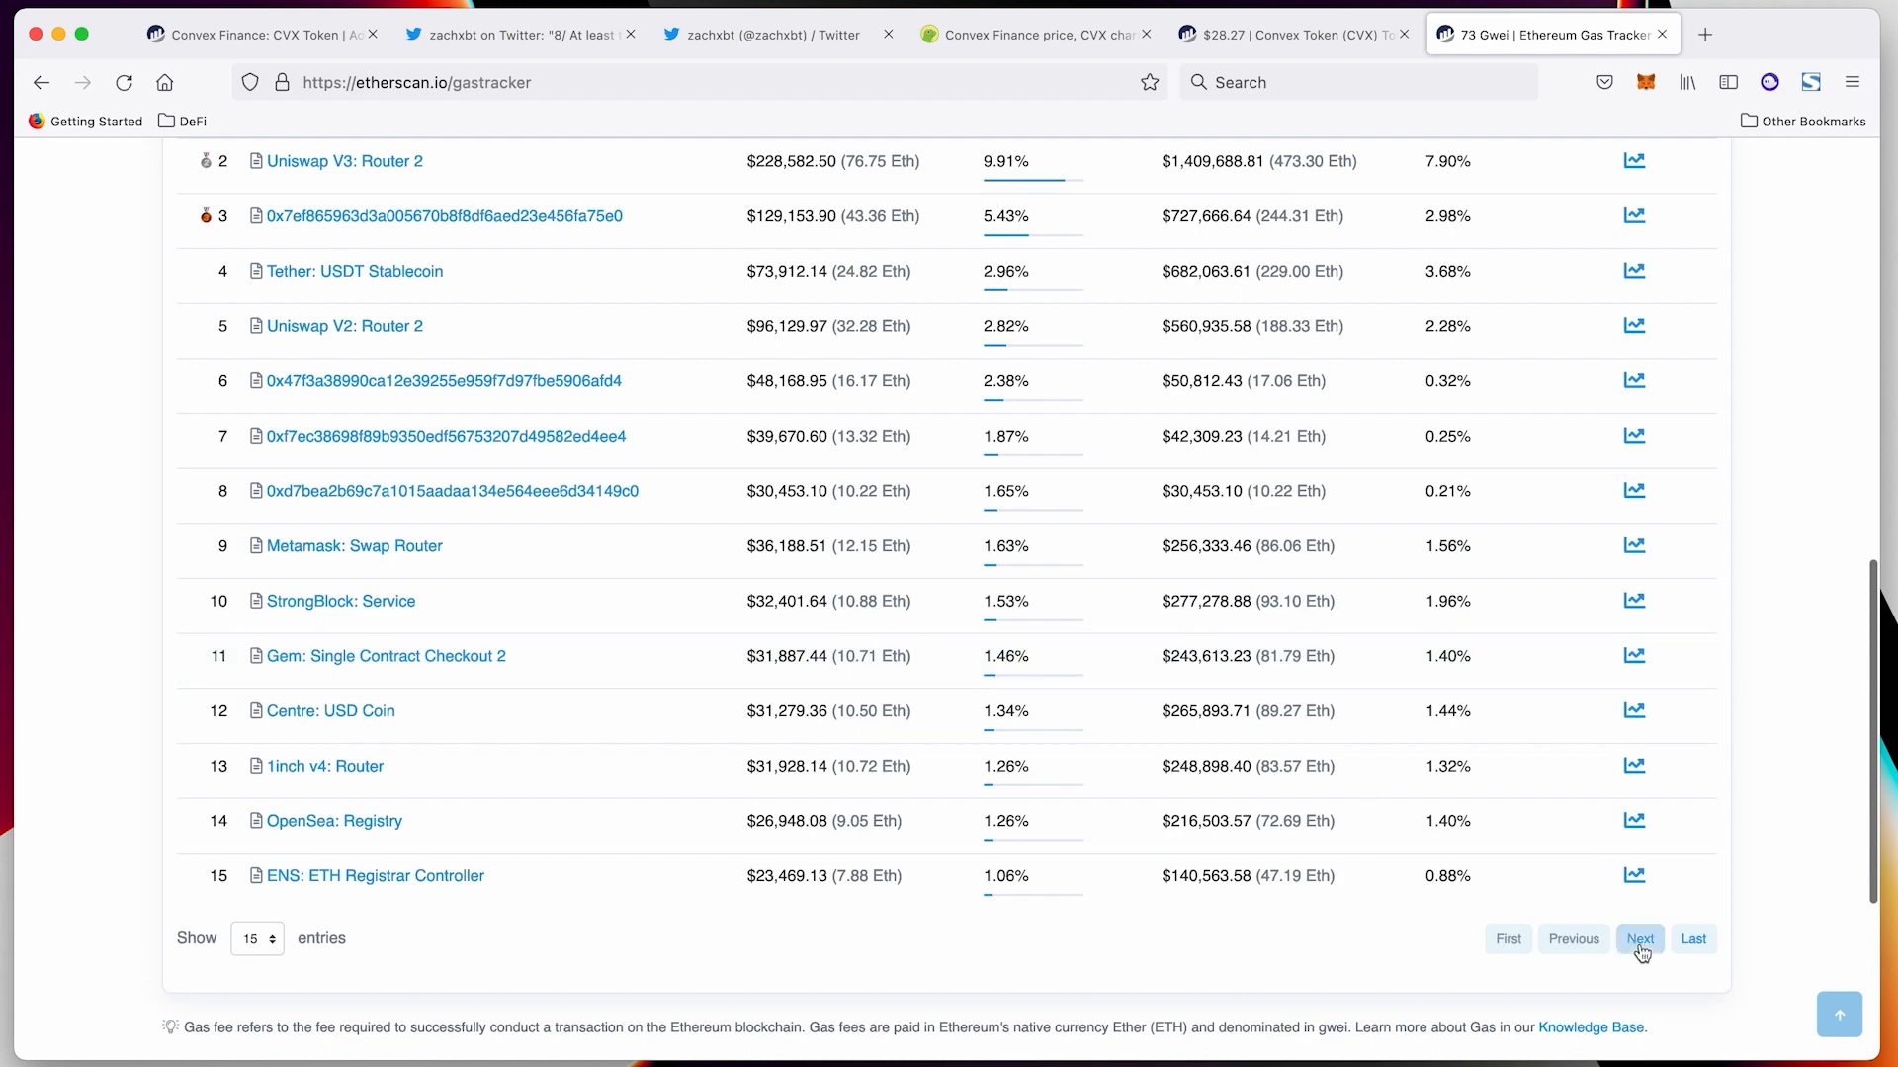
click(1639, 938)
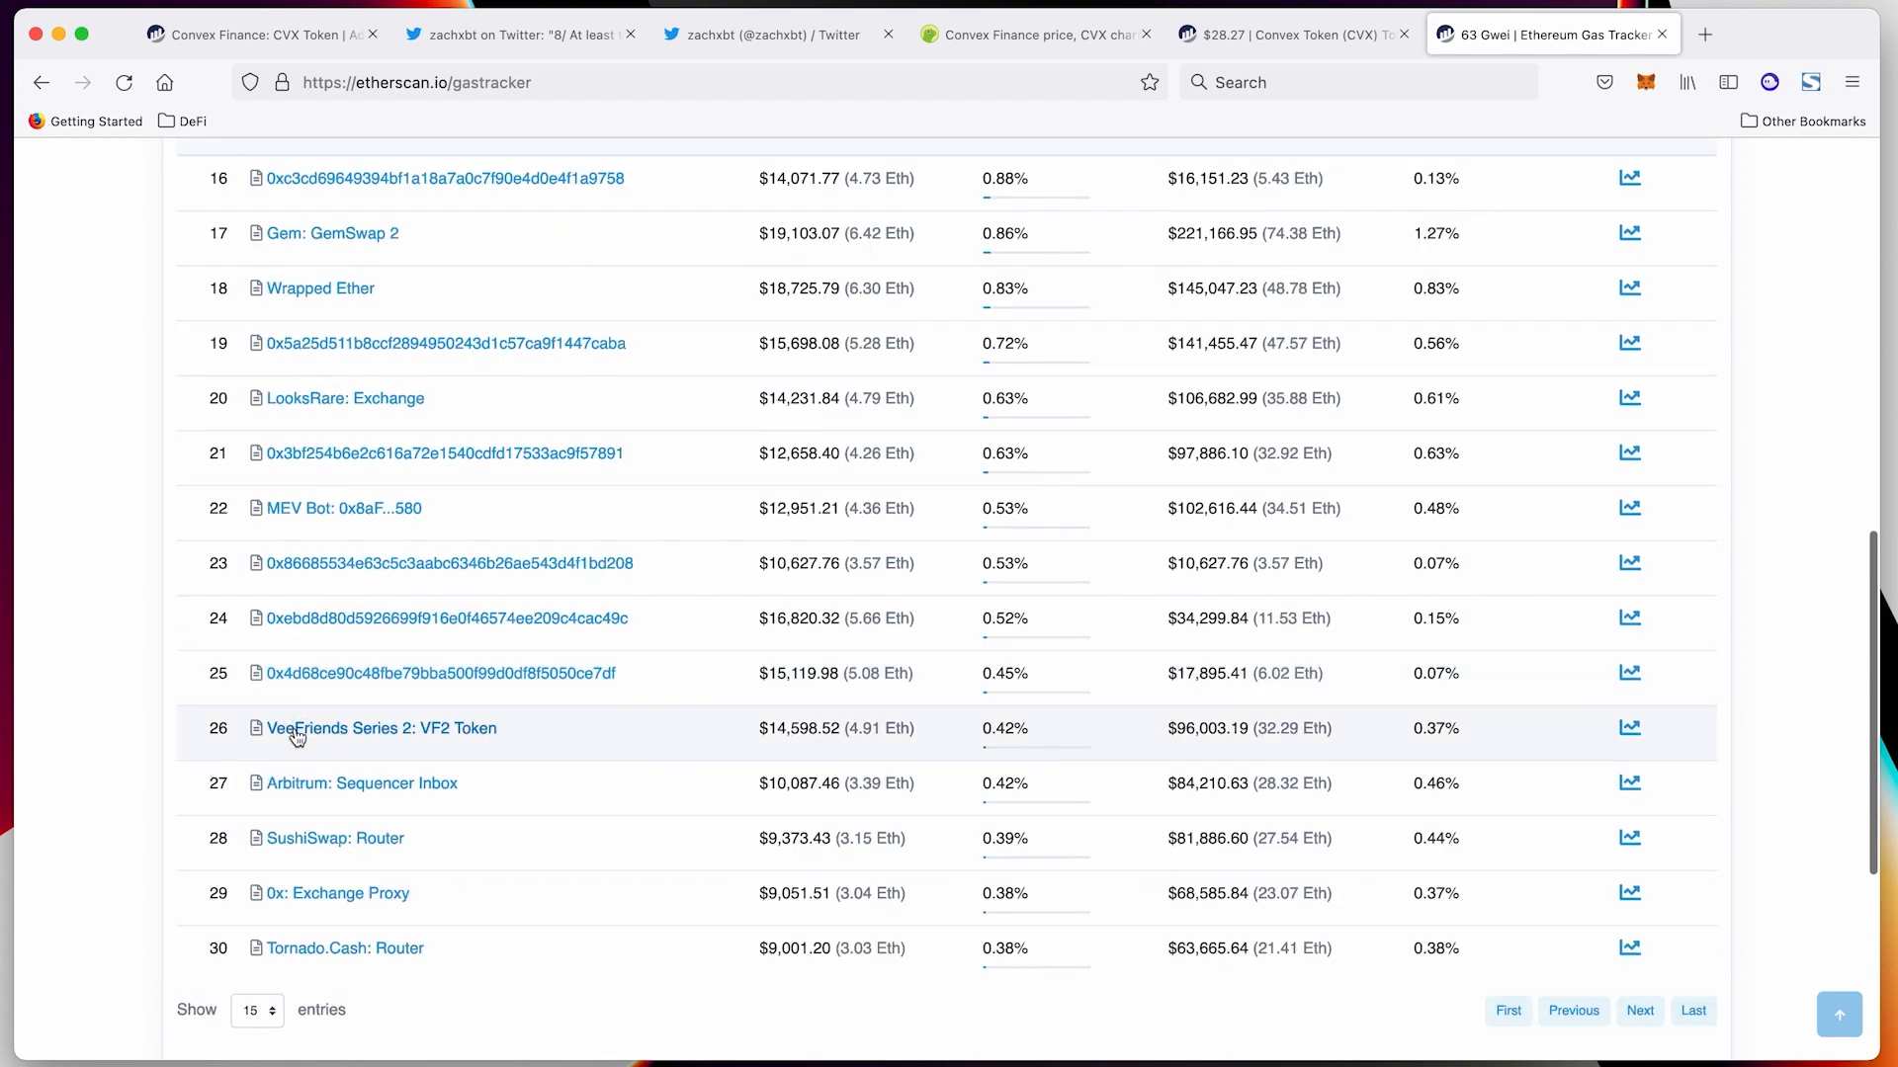
mouse_move(449, 736)
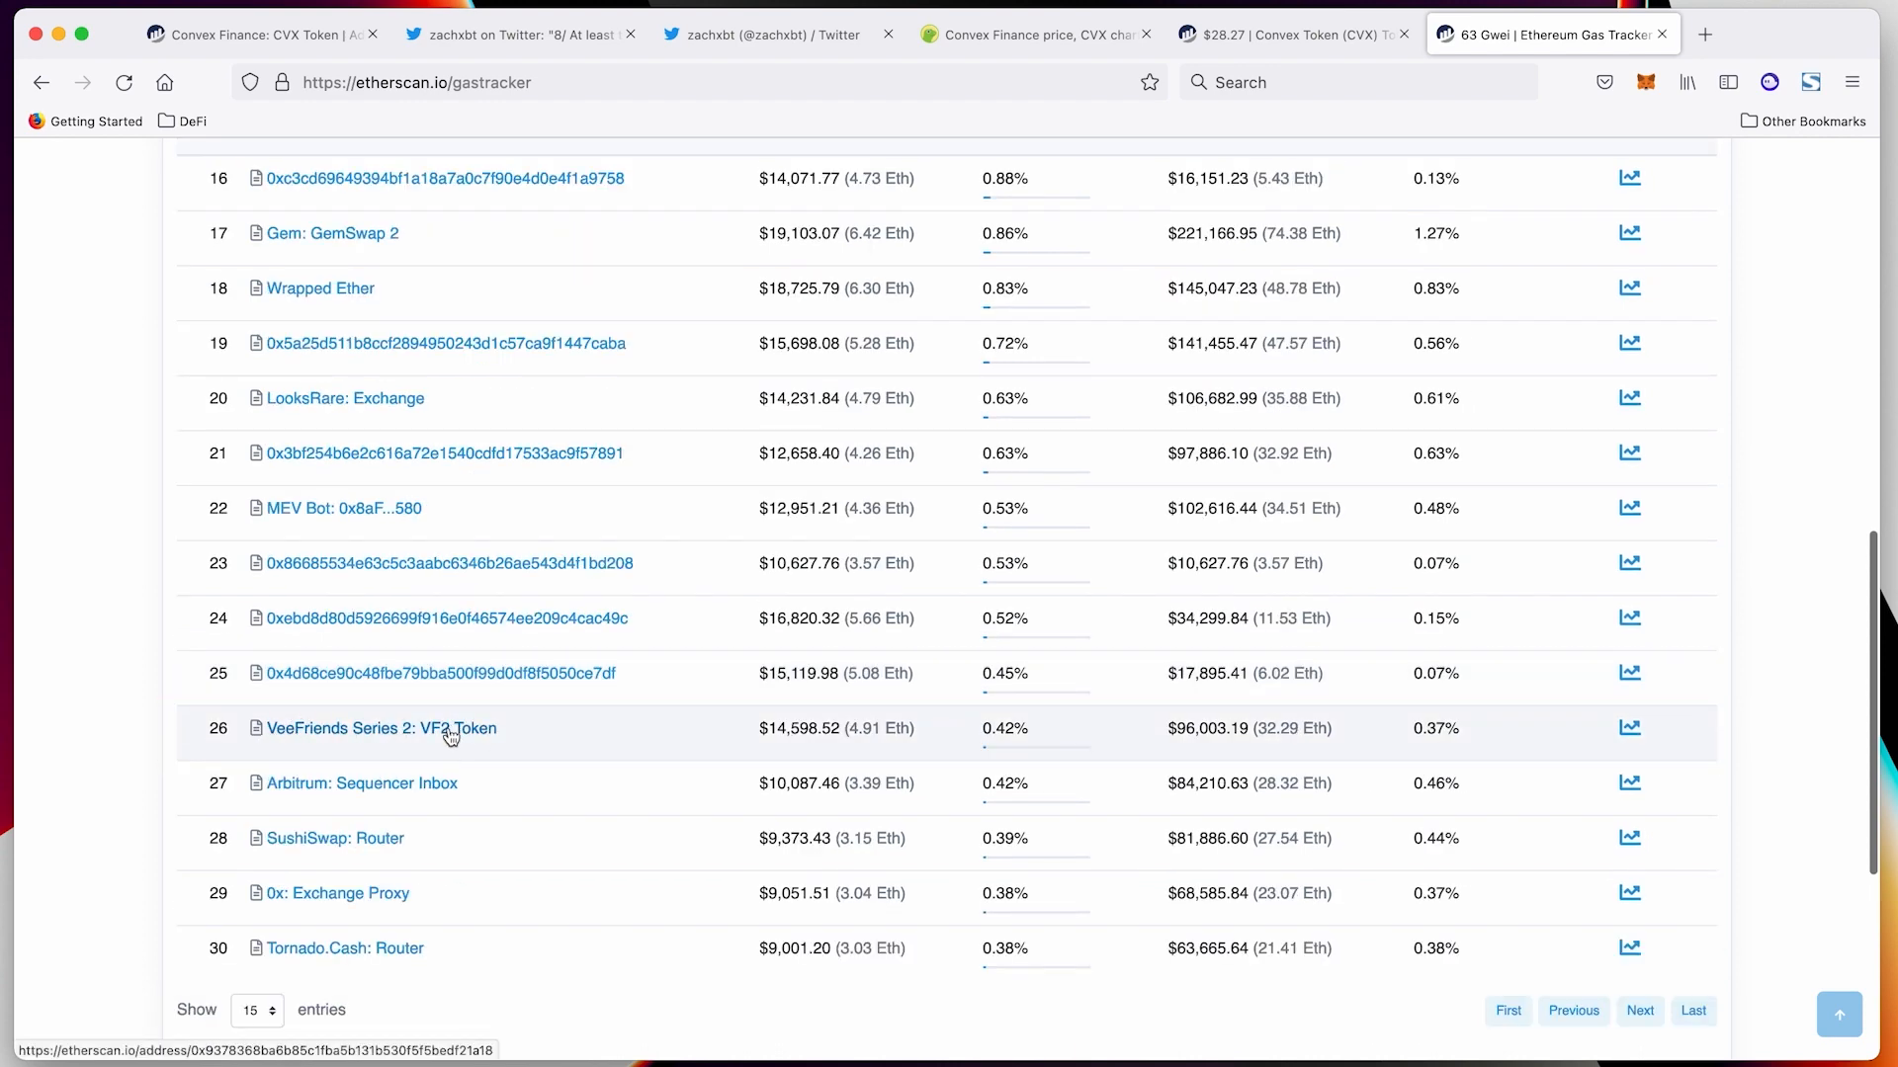
mouse_move(312, 759)
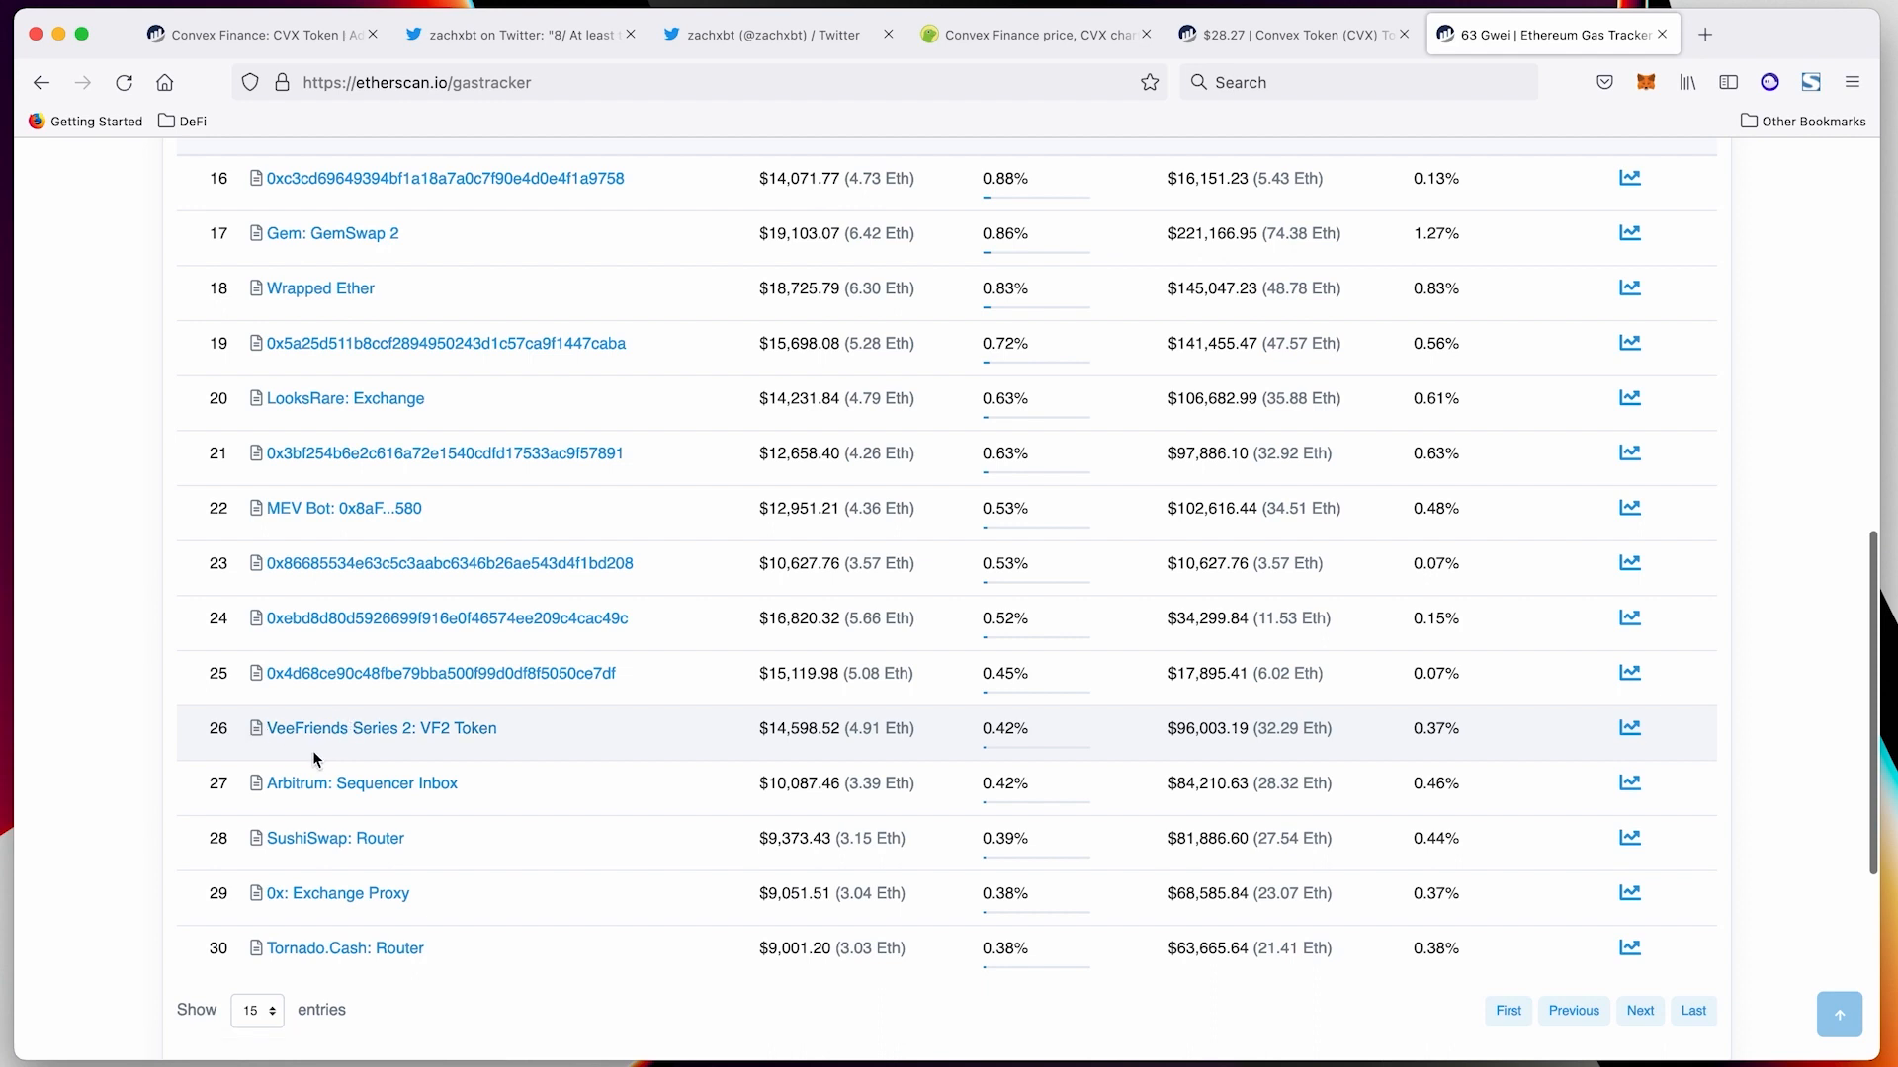
mouse_move(290, 736)
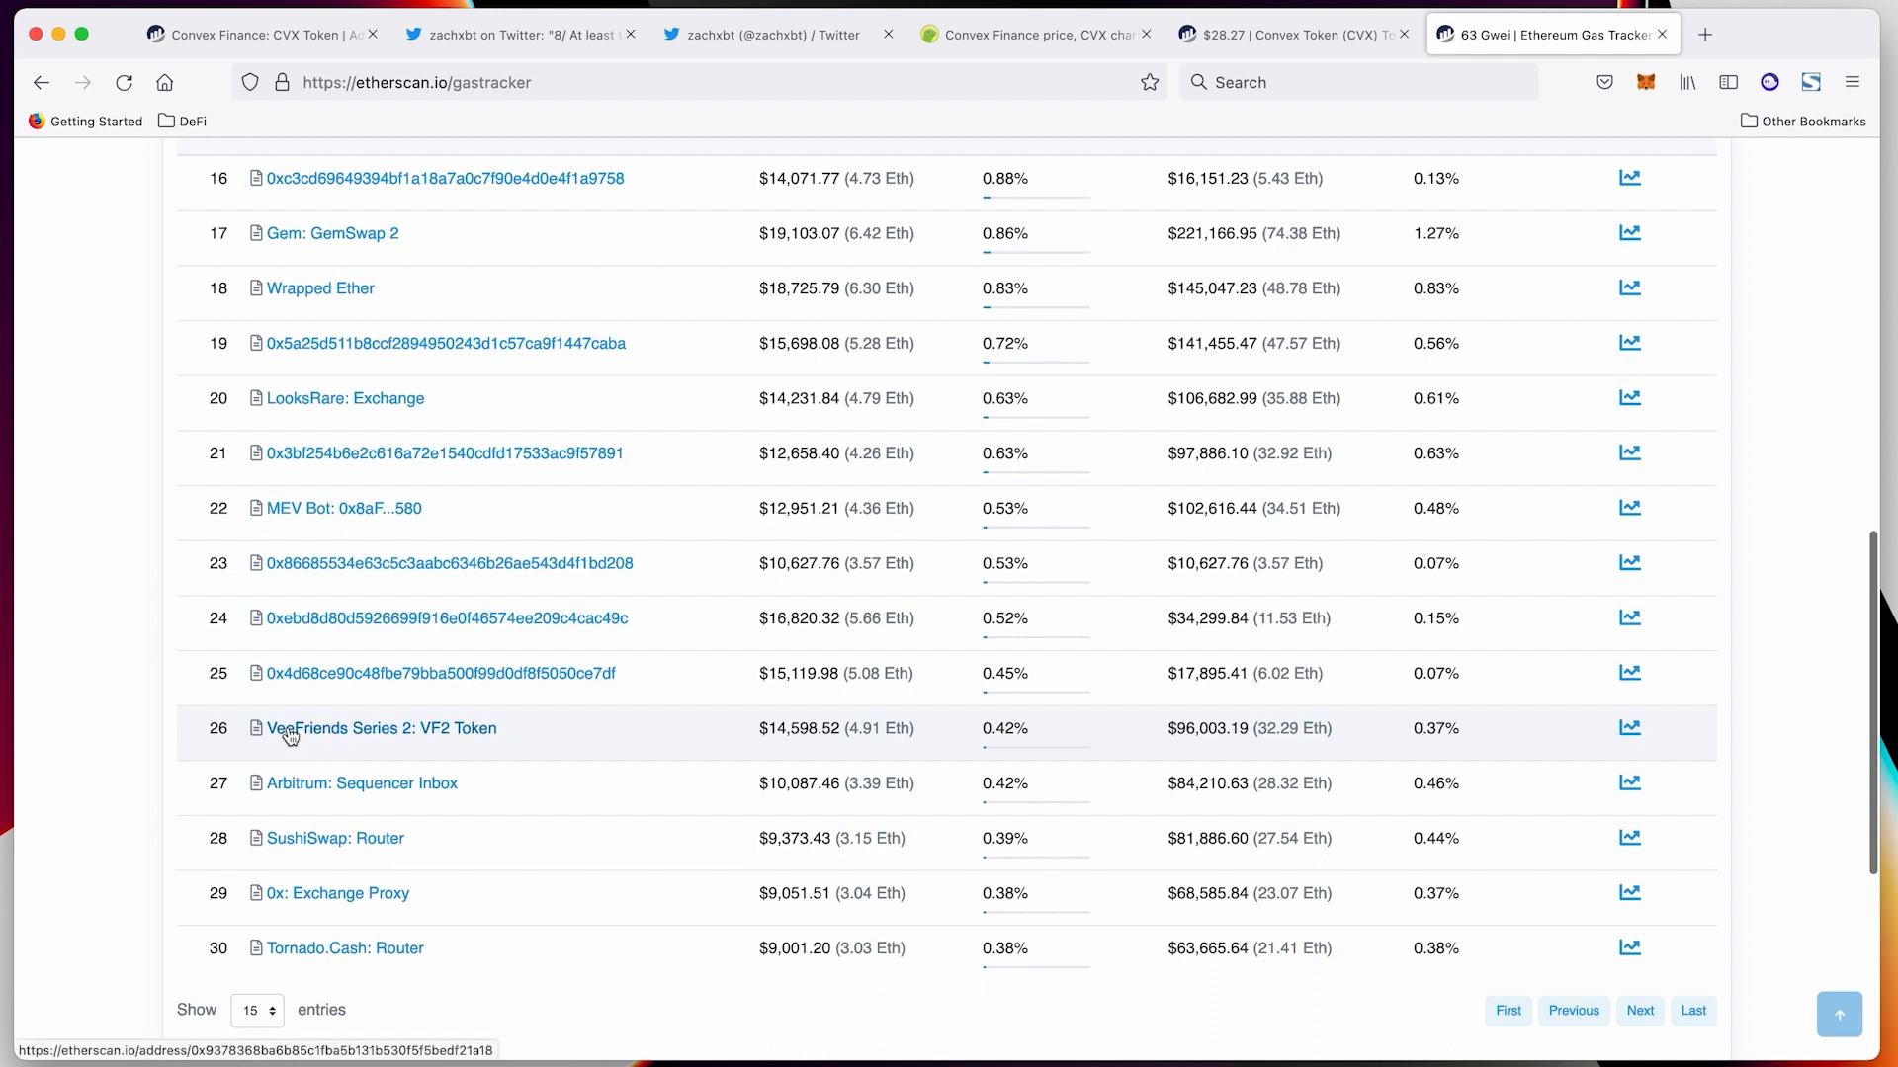
mouse_move(387, 735)
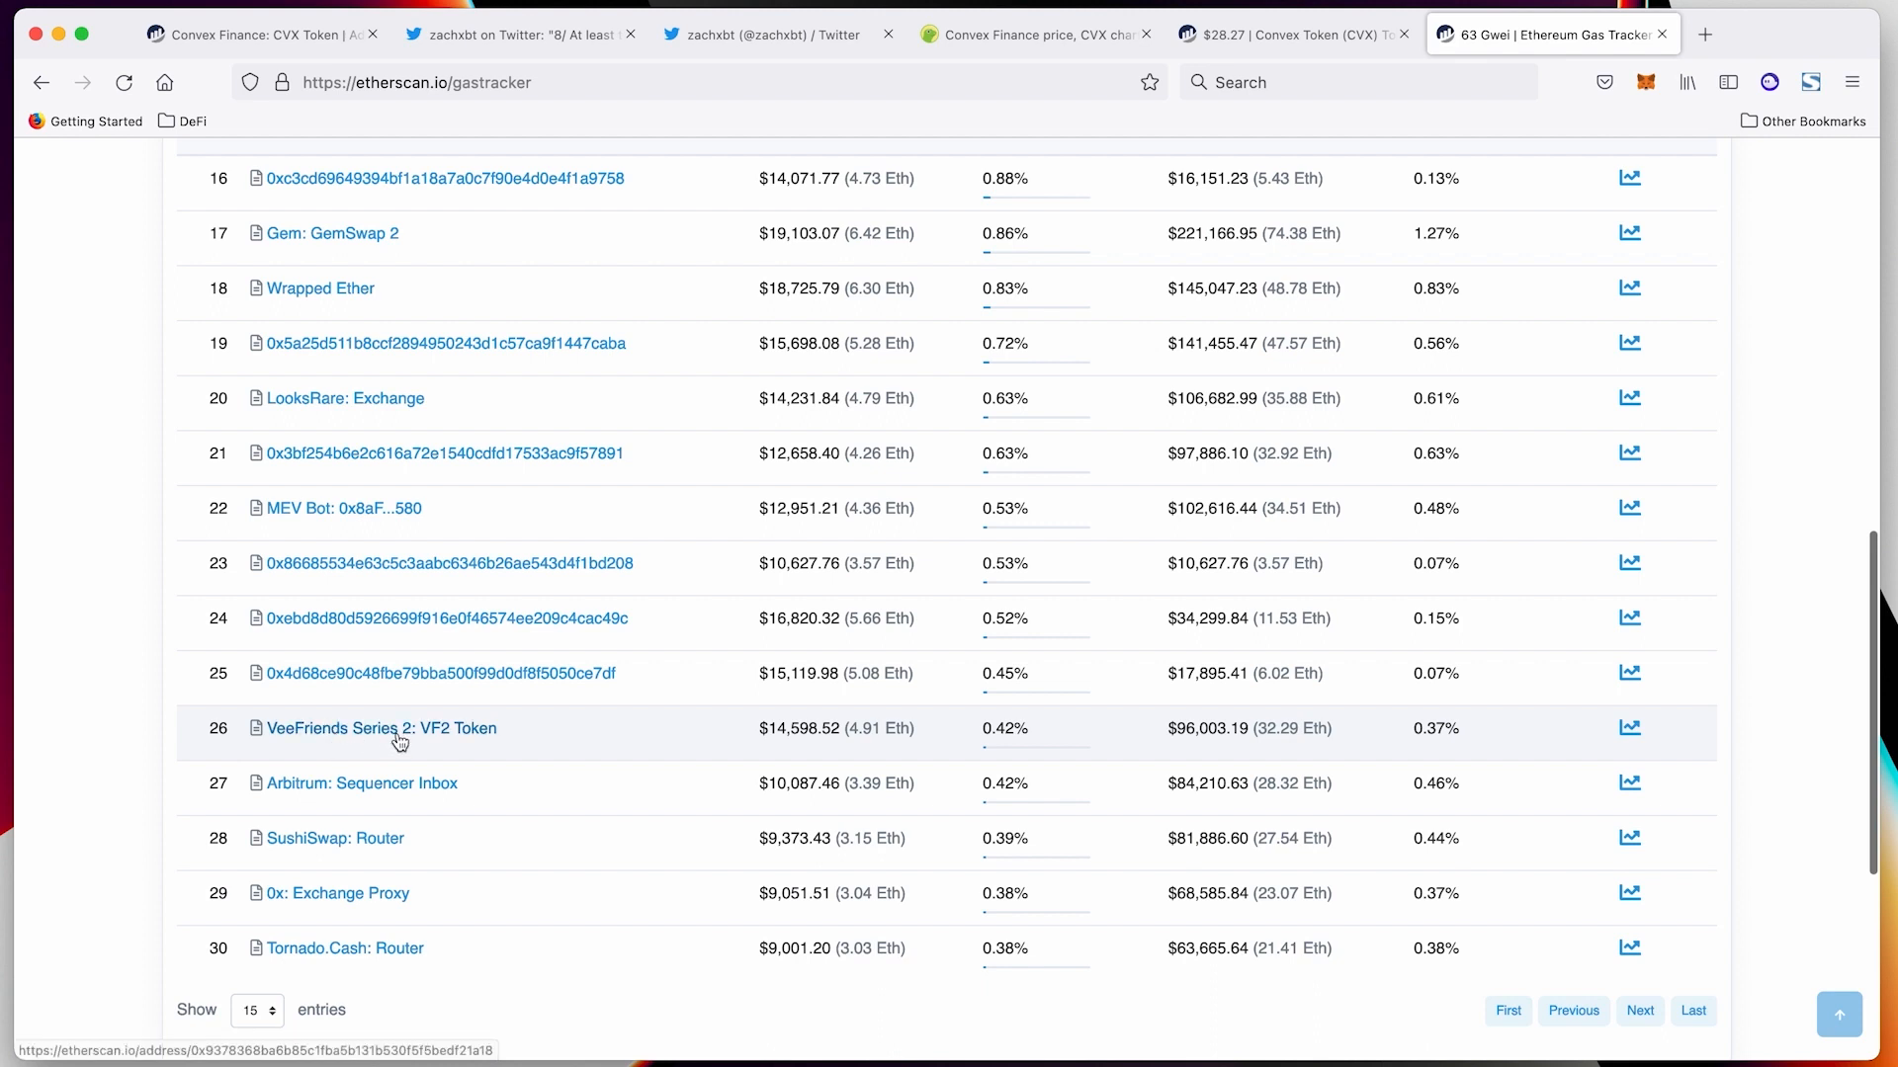
mouse_move(357, 739)
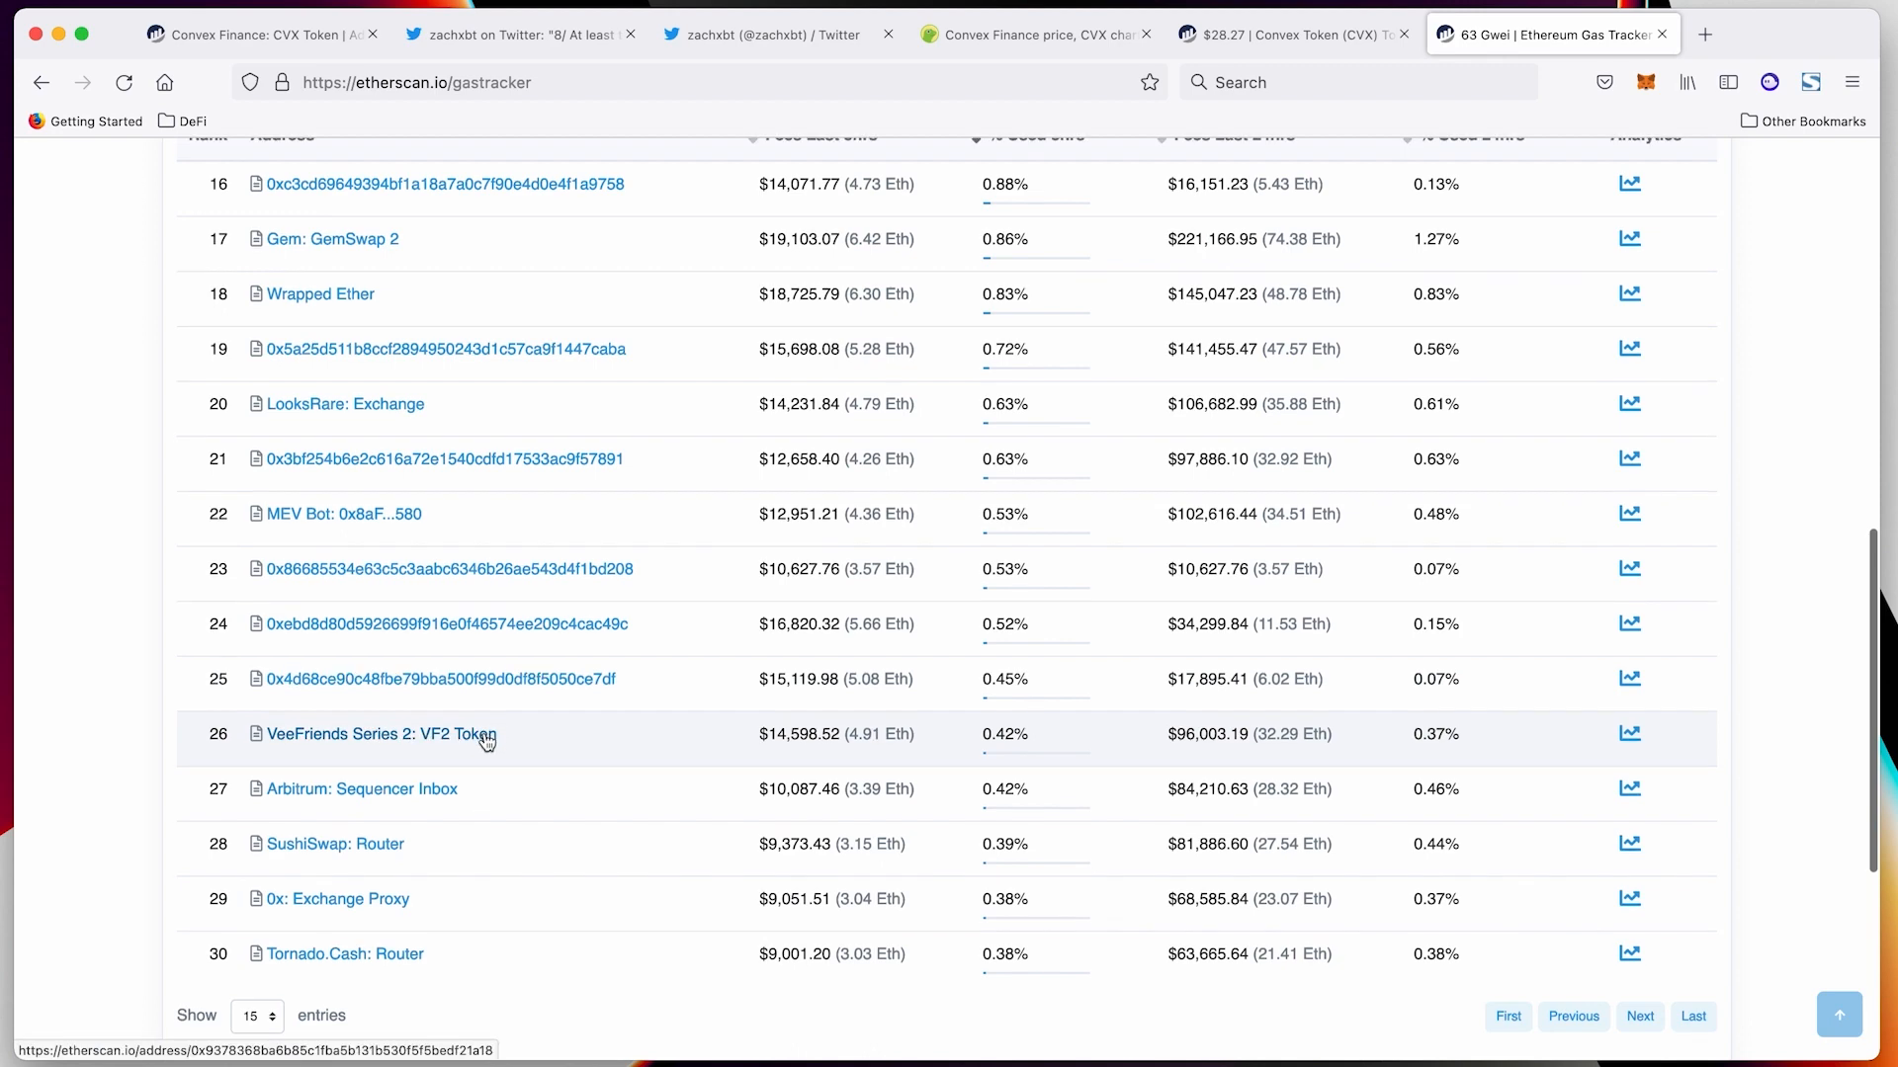
scroll(up, 3)
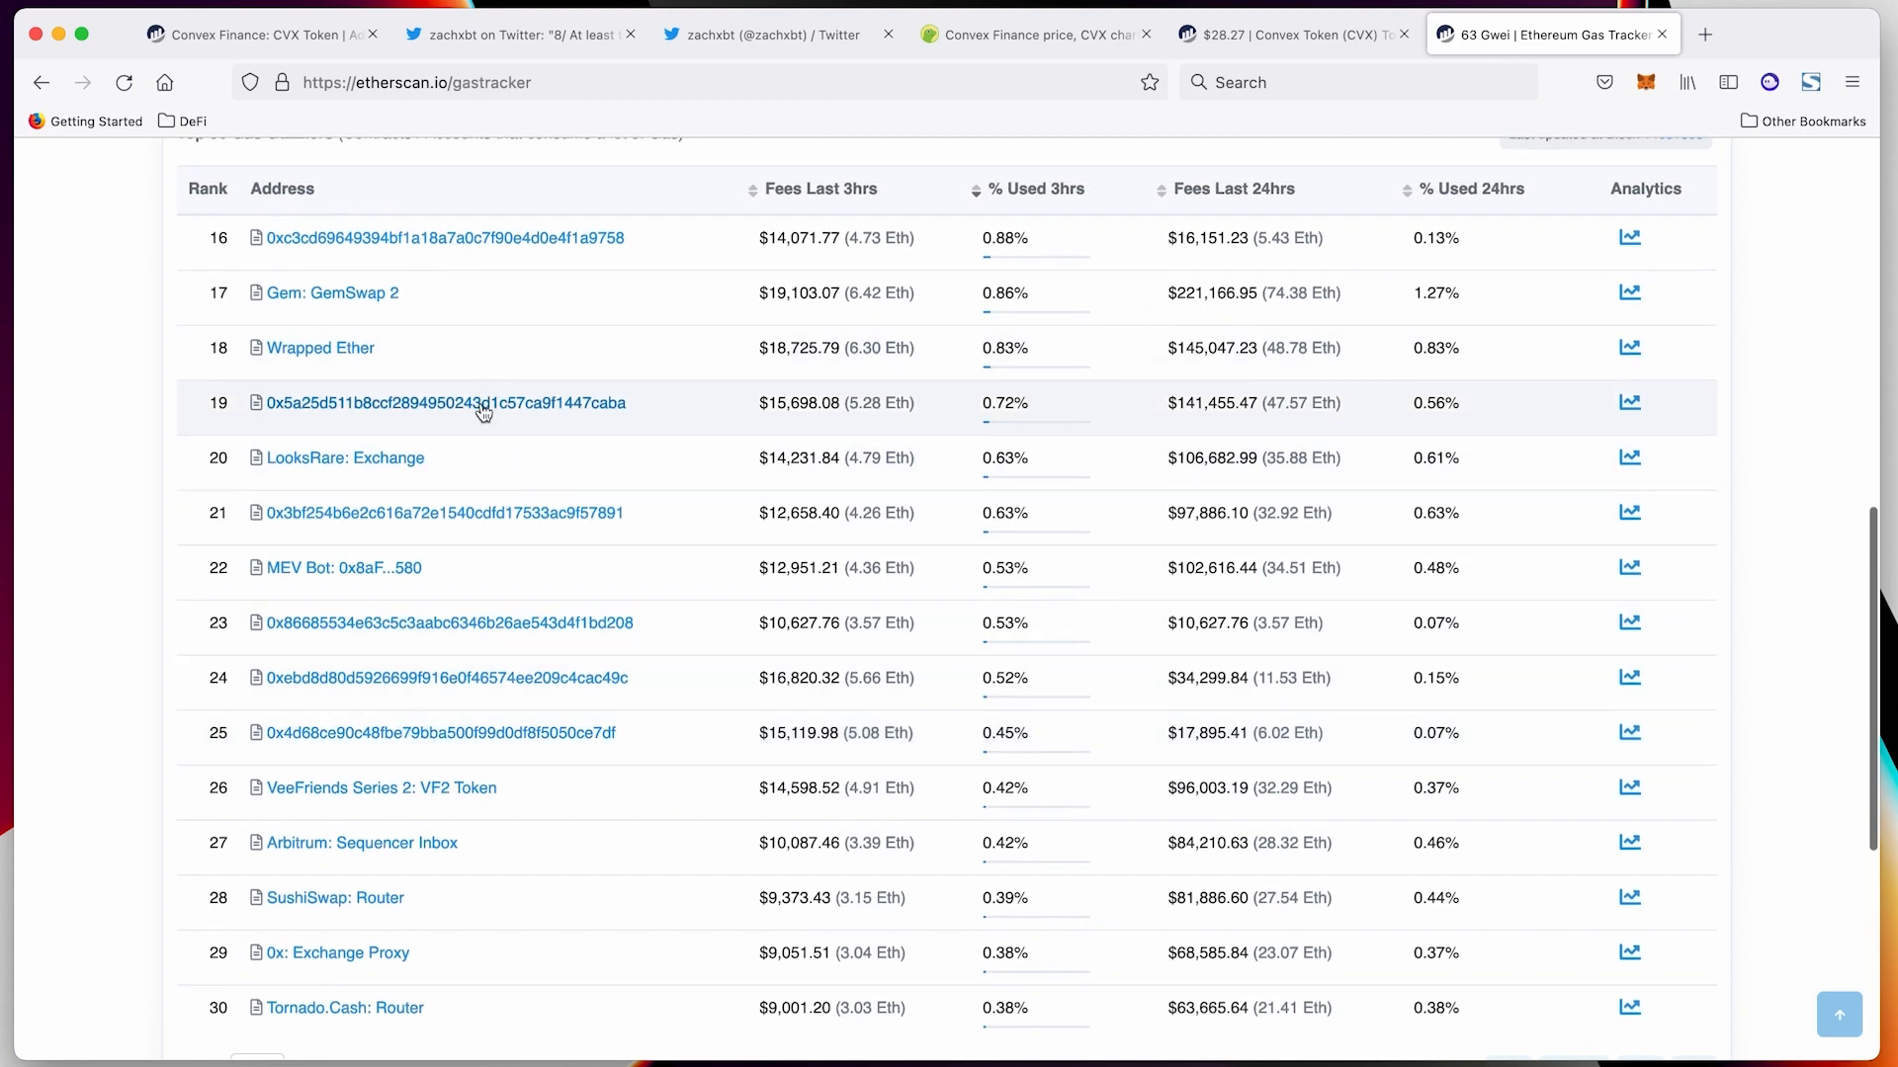
Open the 19th-ranked gas guzzler contract and scroll its transactions
click(446, 403)
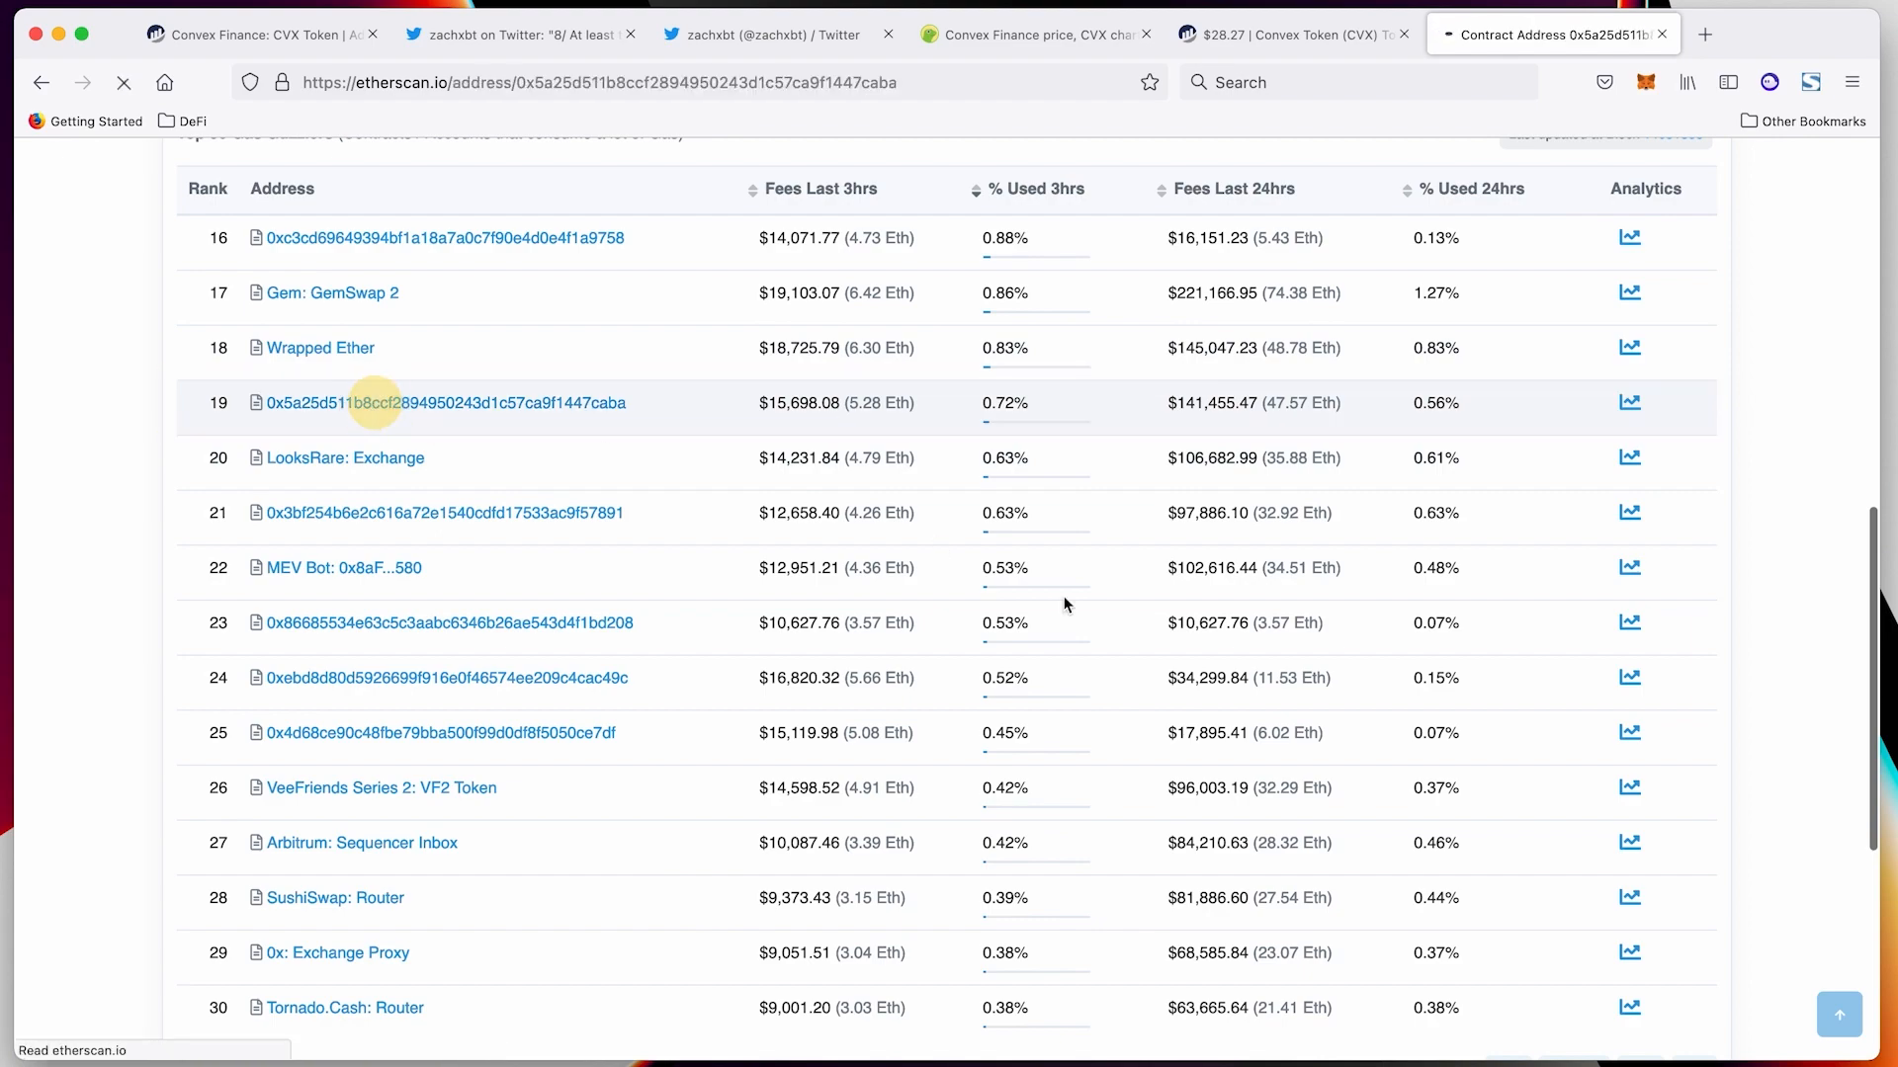
click(443, 404)
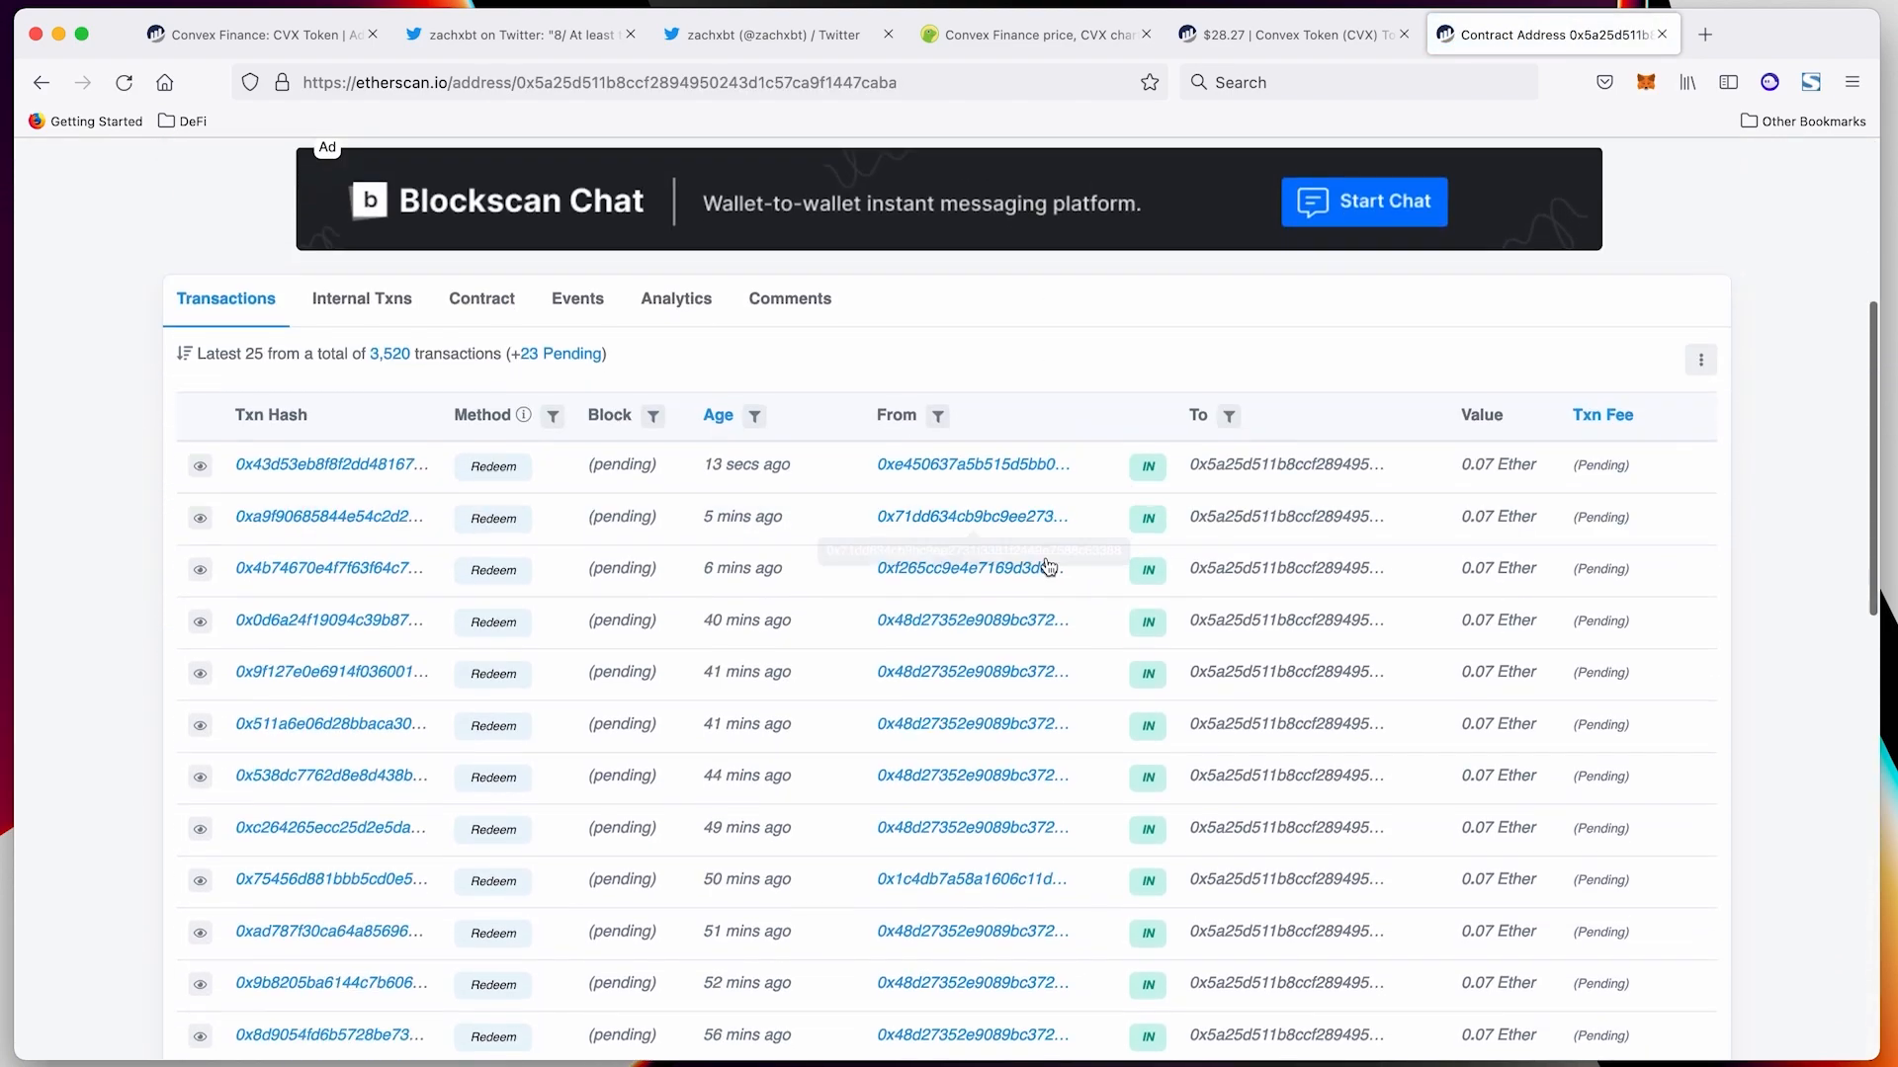
scroll(down, 3)
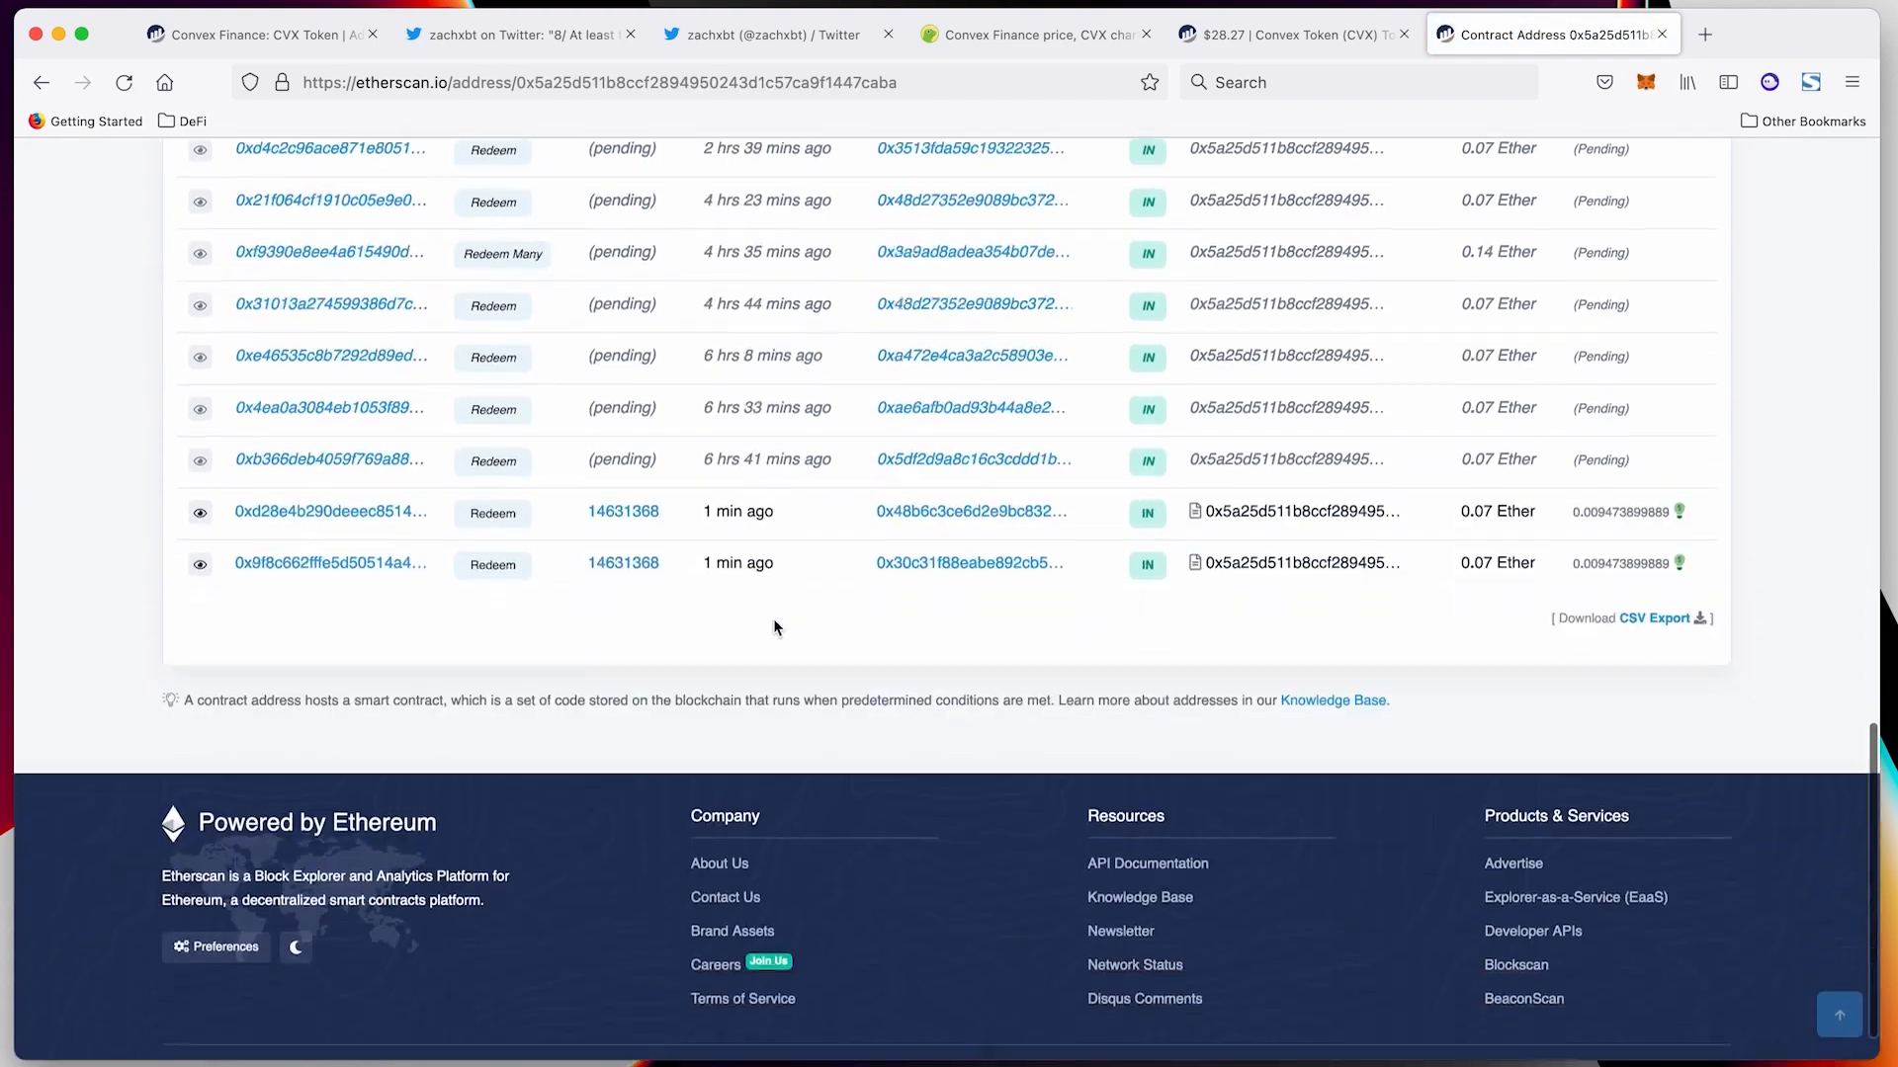
scroll(up, 3)
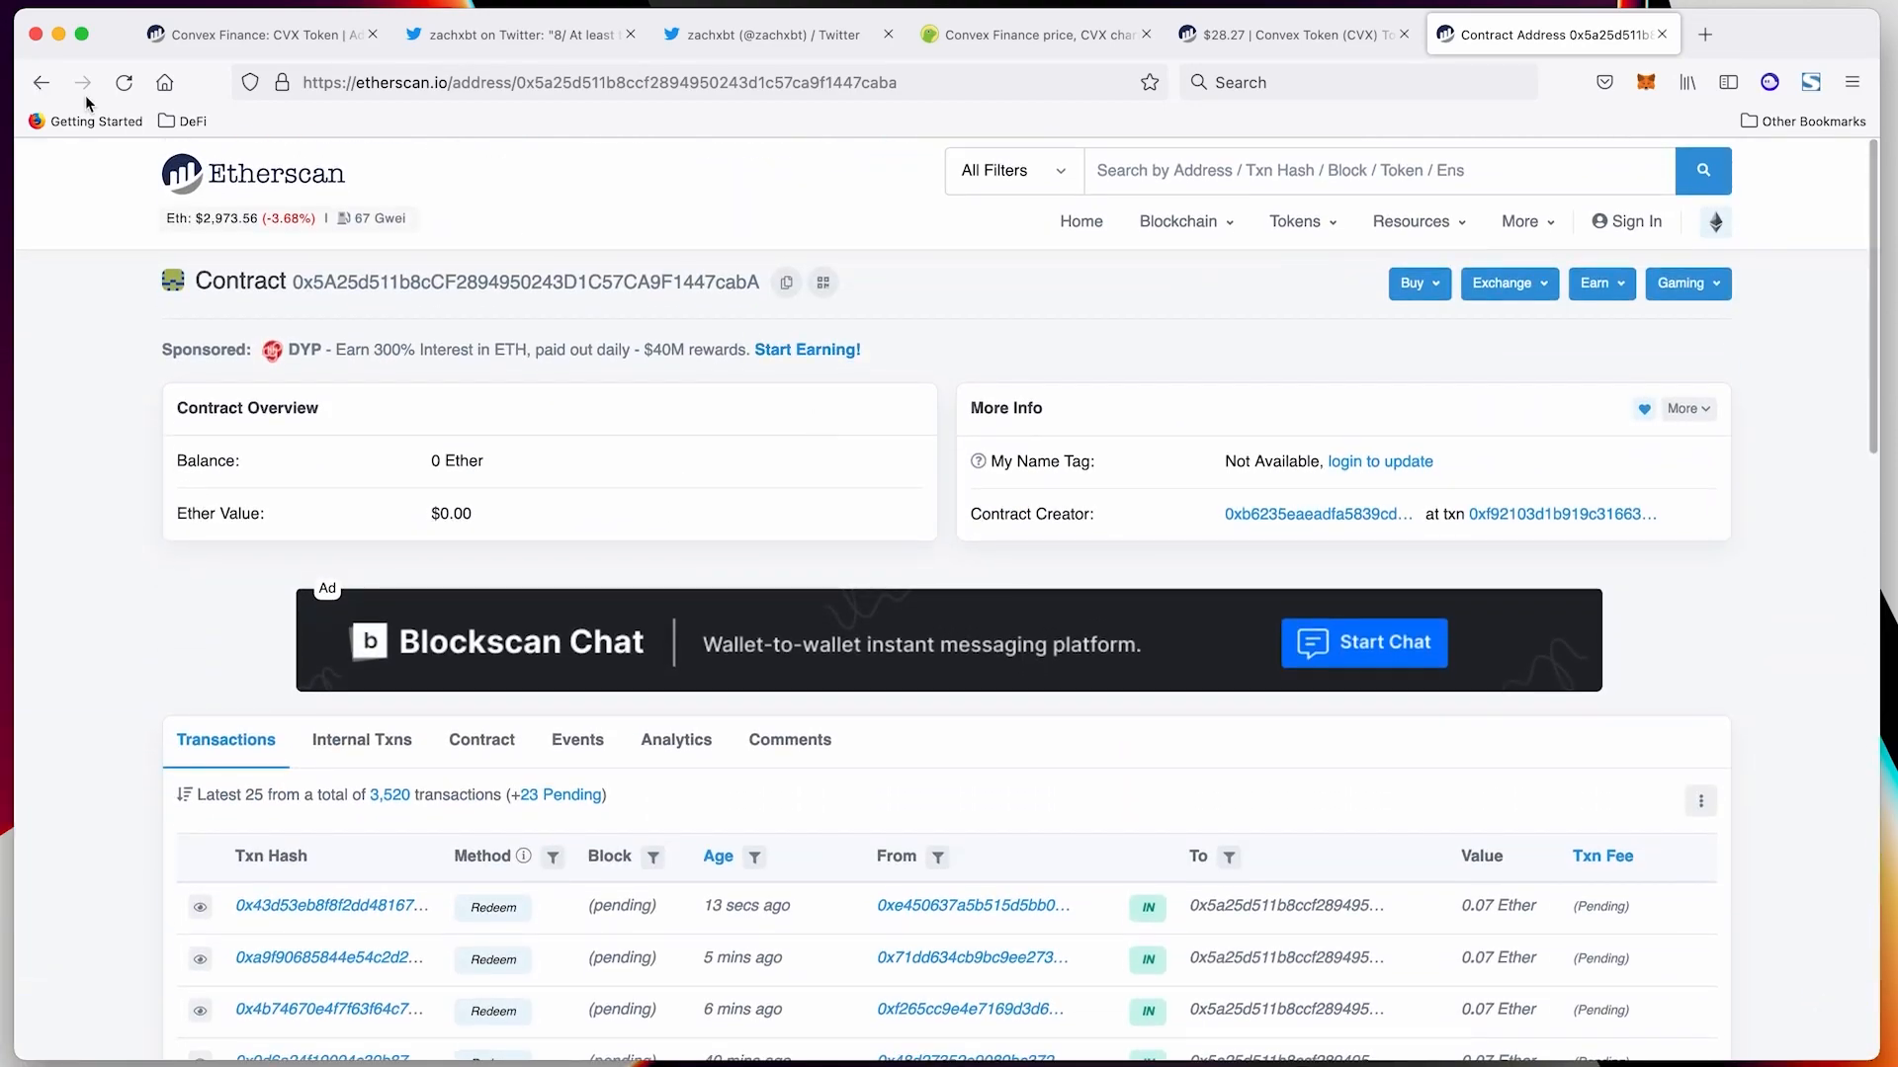
Return to the Gas Tracker, scroll the guzzlers table, and end on the home page
click(373, 218)
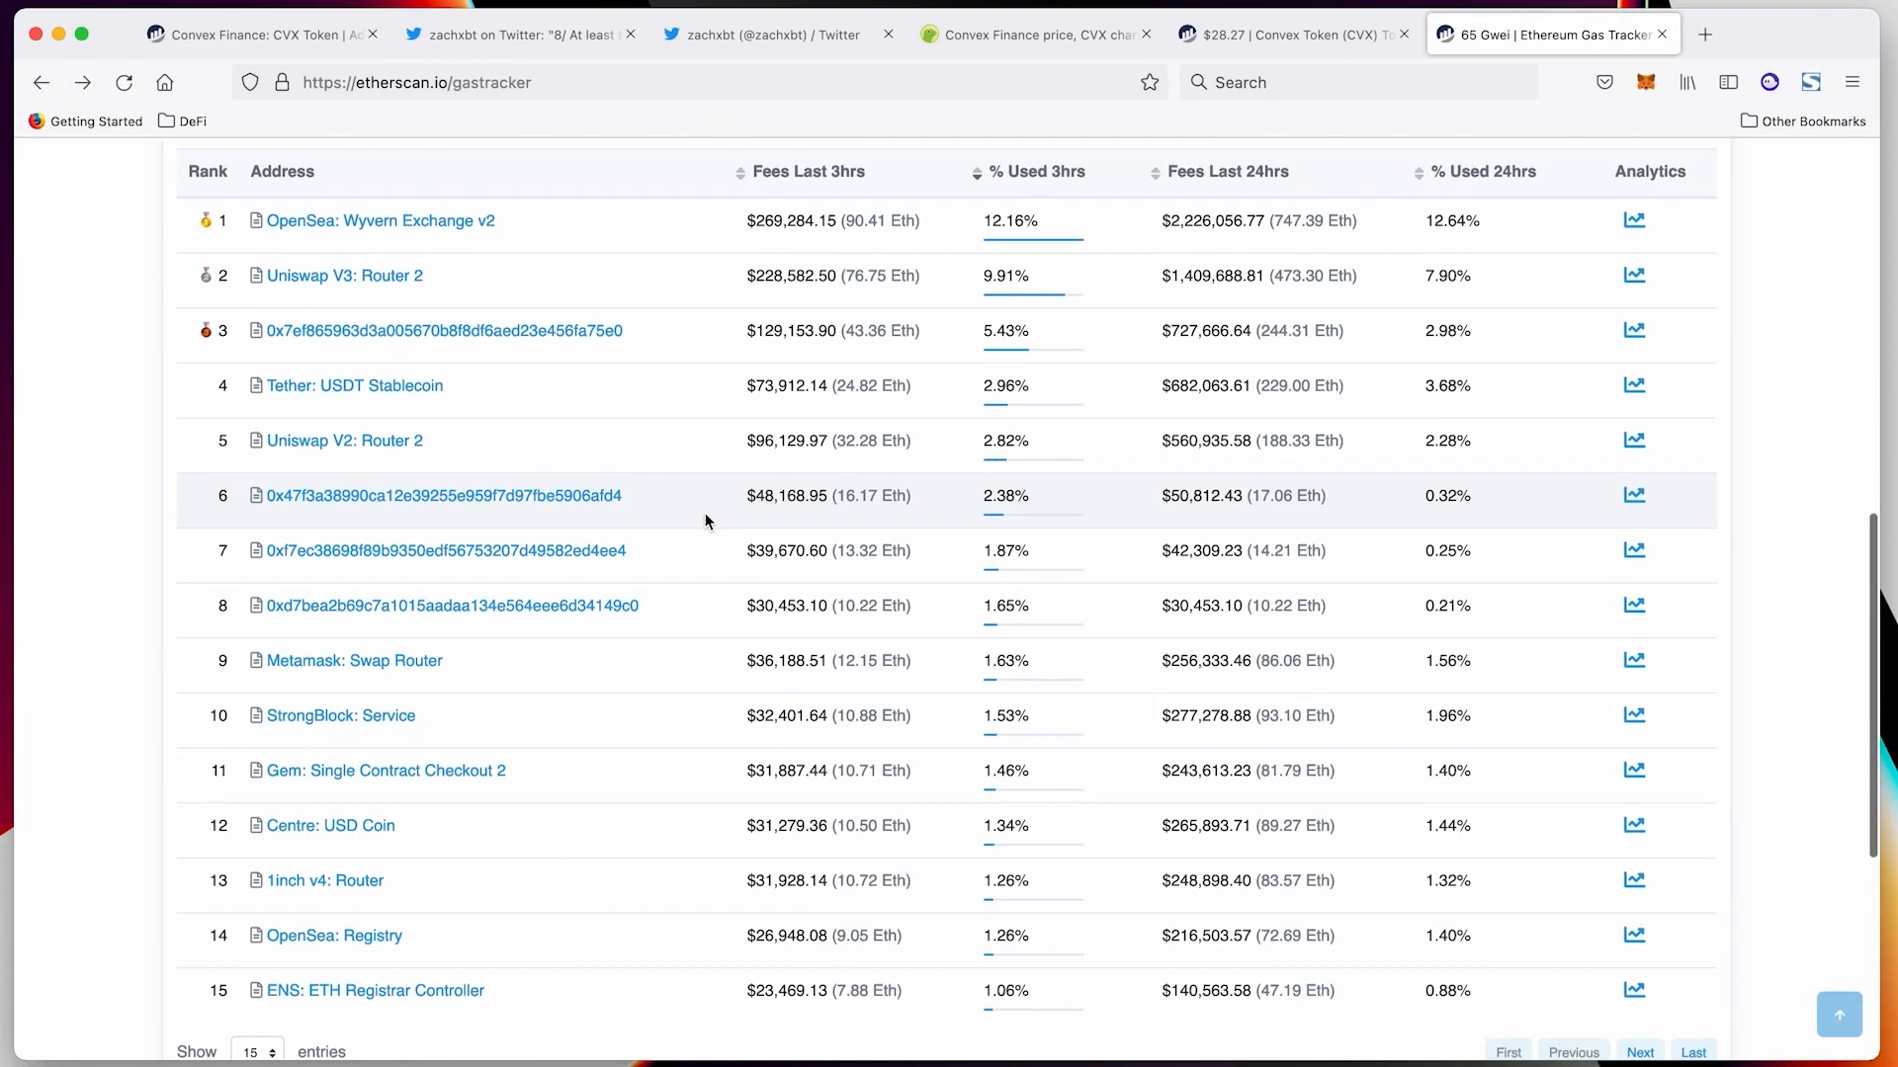
scroll(down, 3)
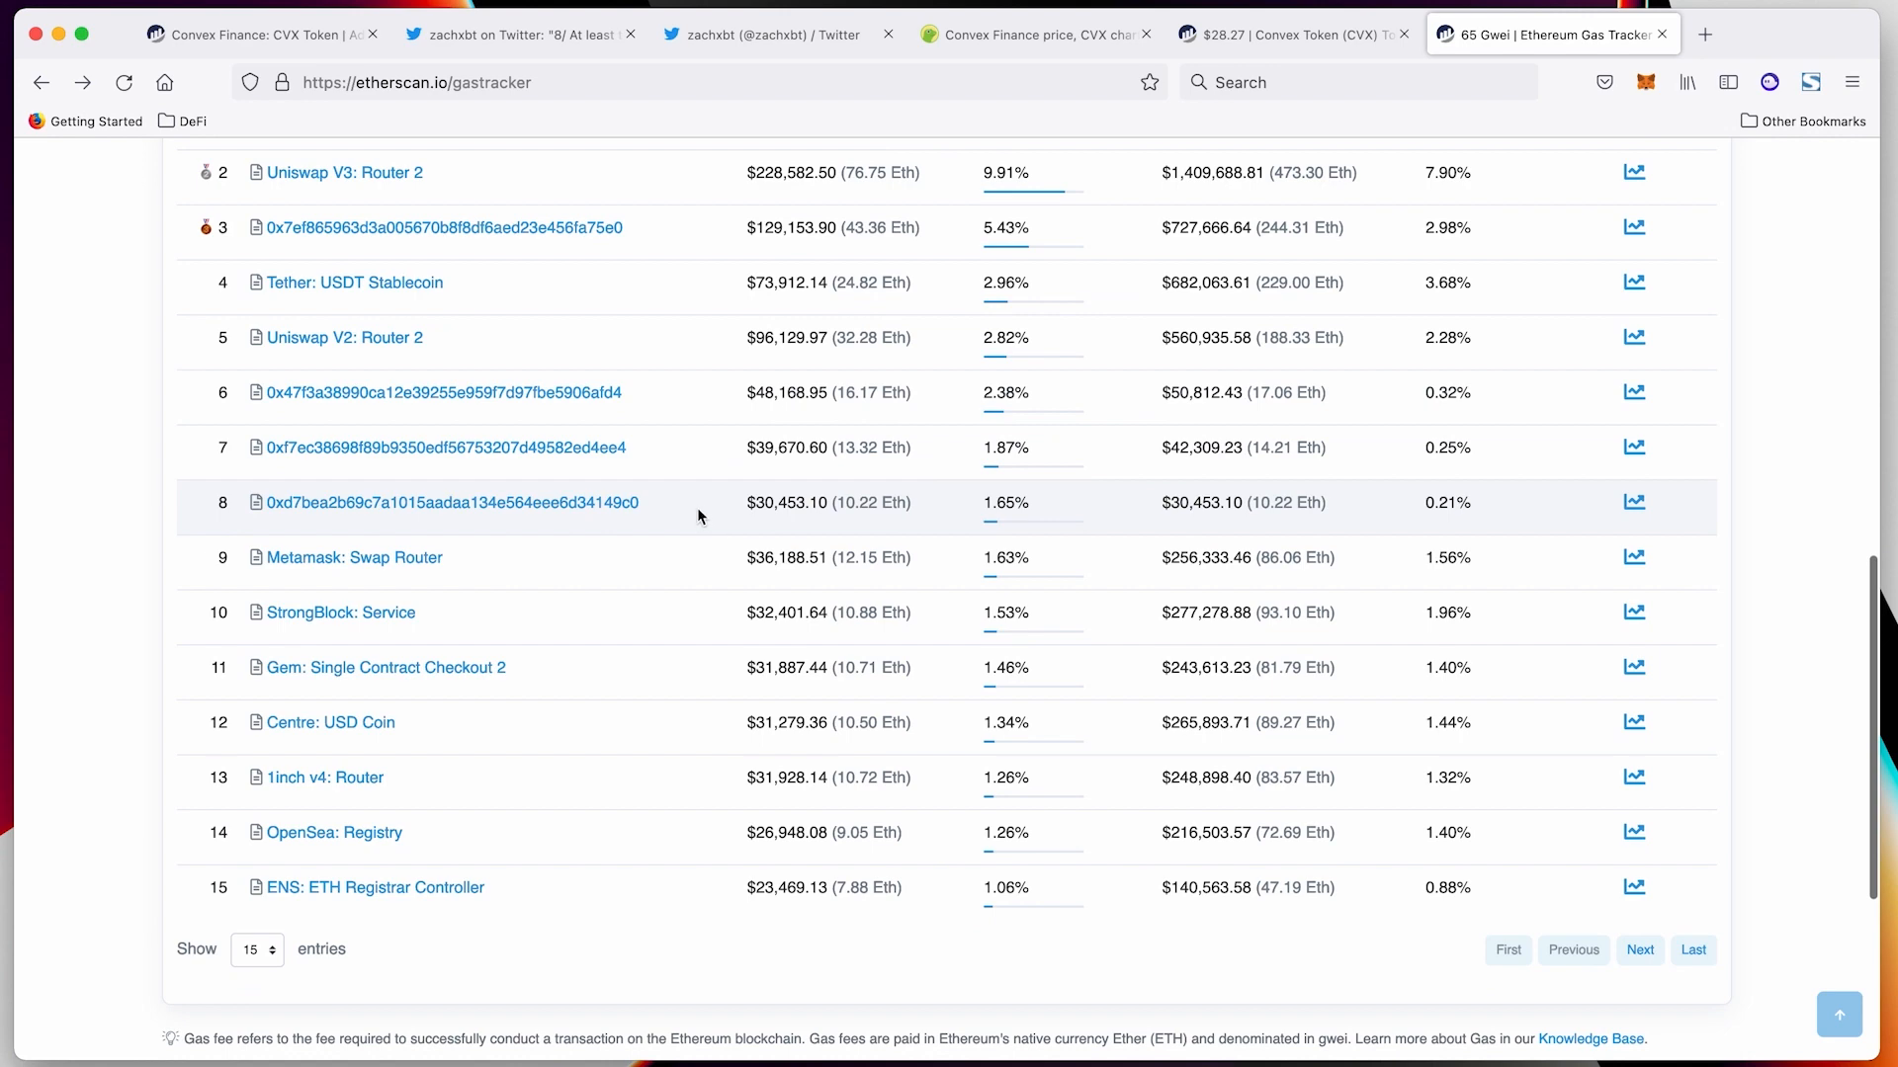
scroll(up, 3)
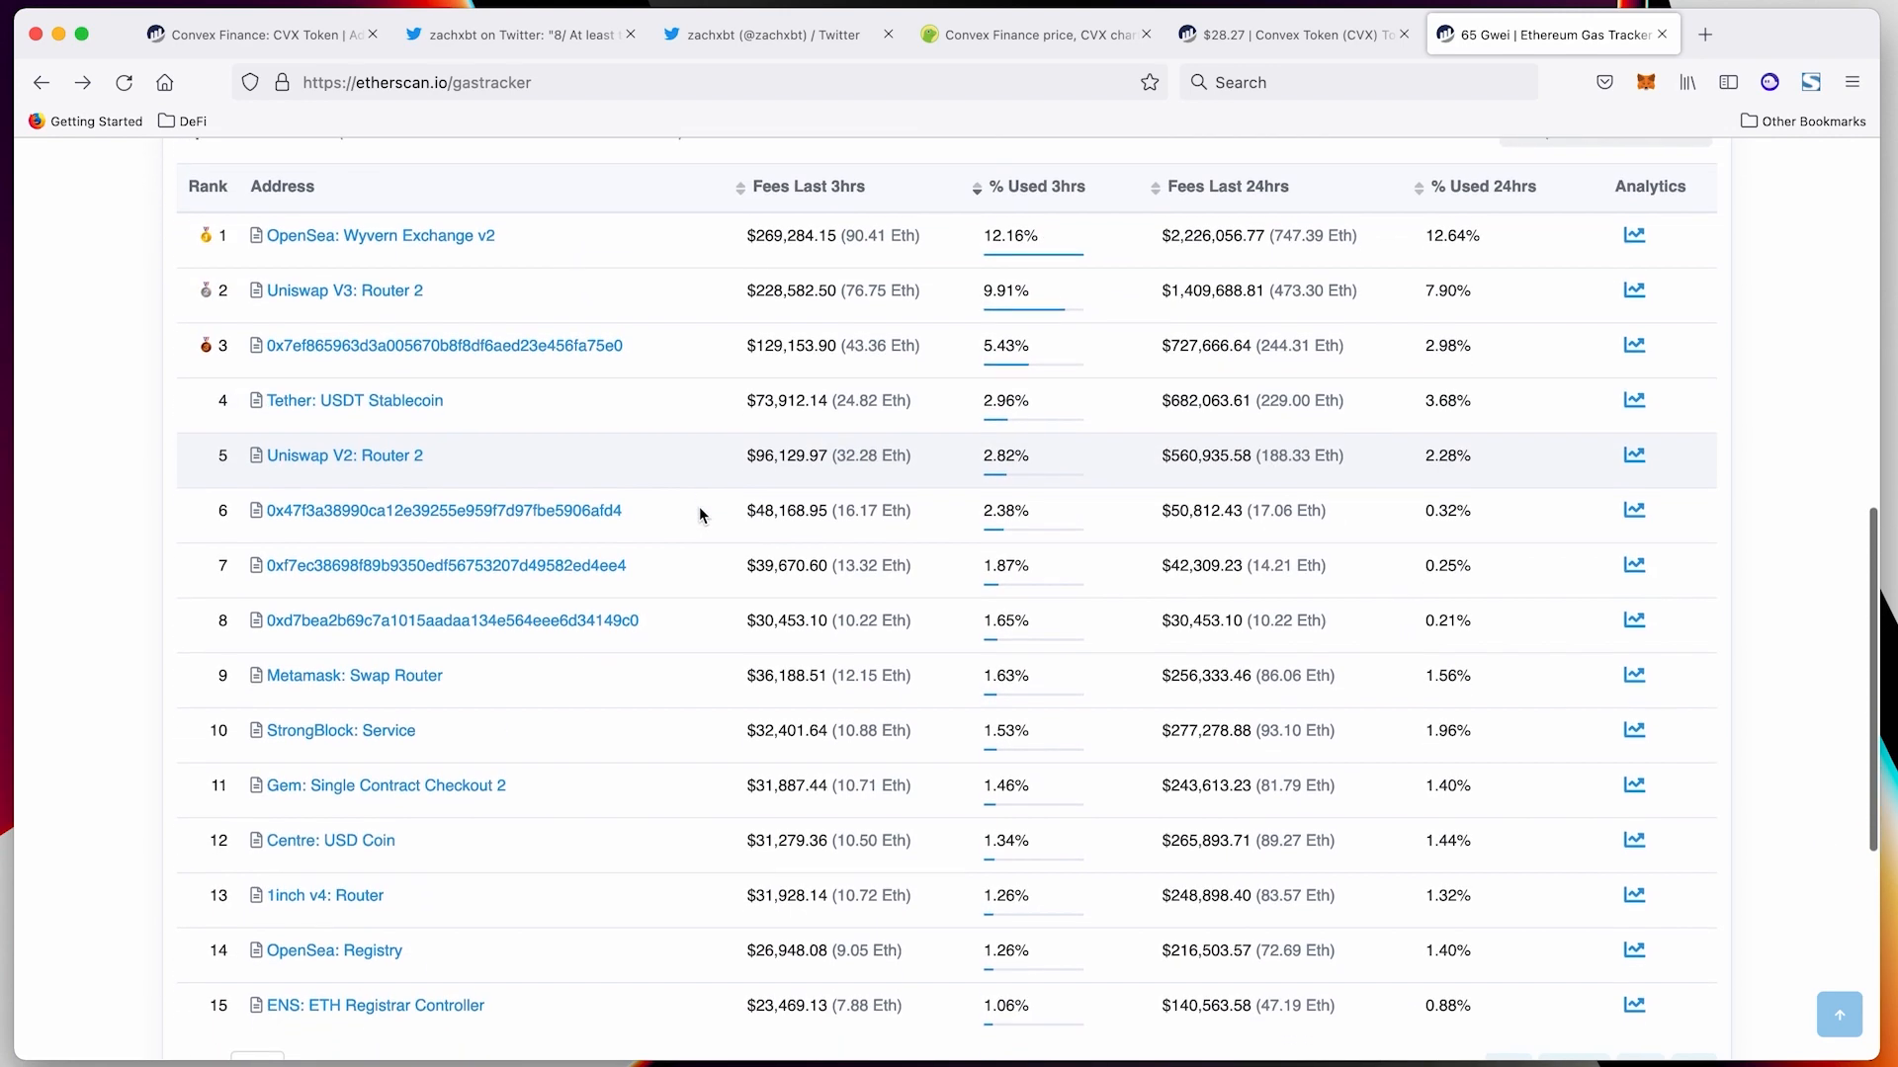
mouse_move(573, 510)
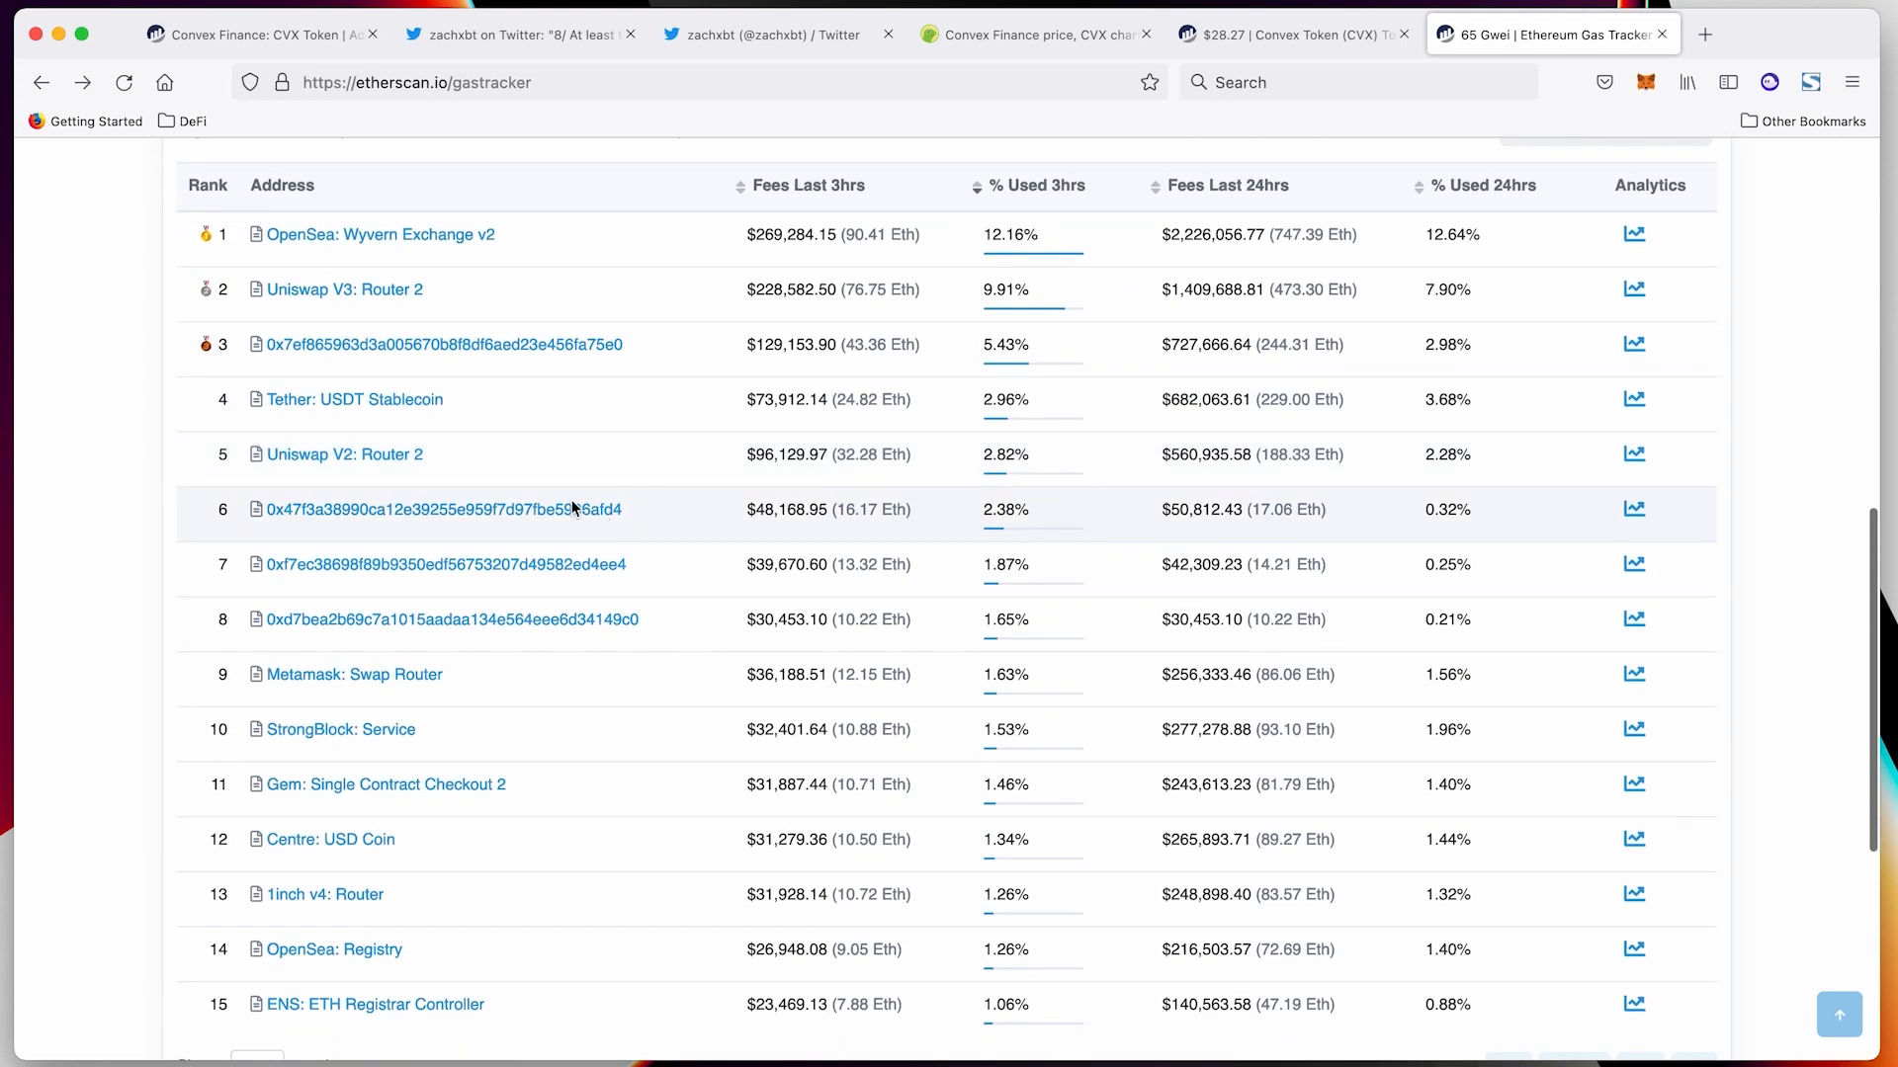
scroll(down, 3)
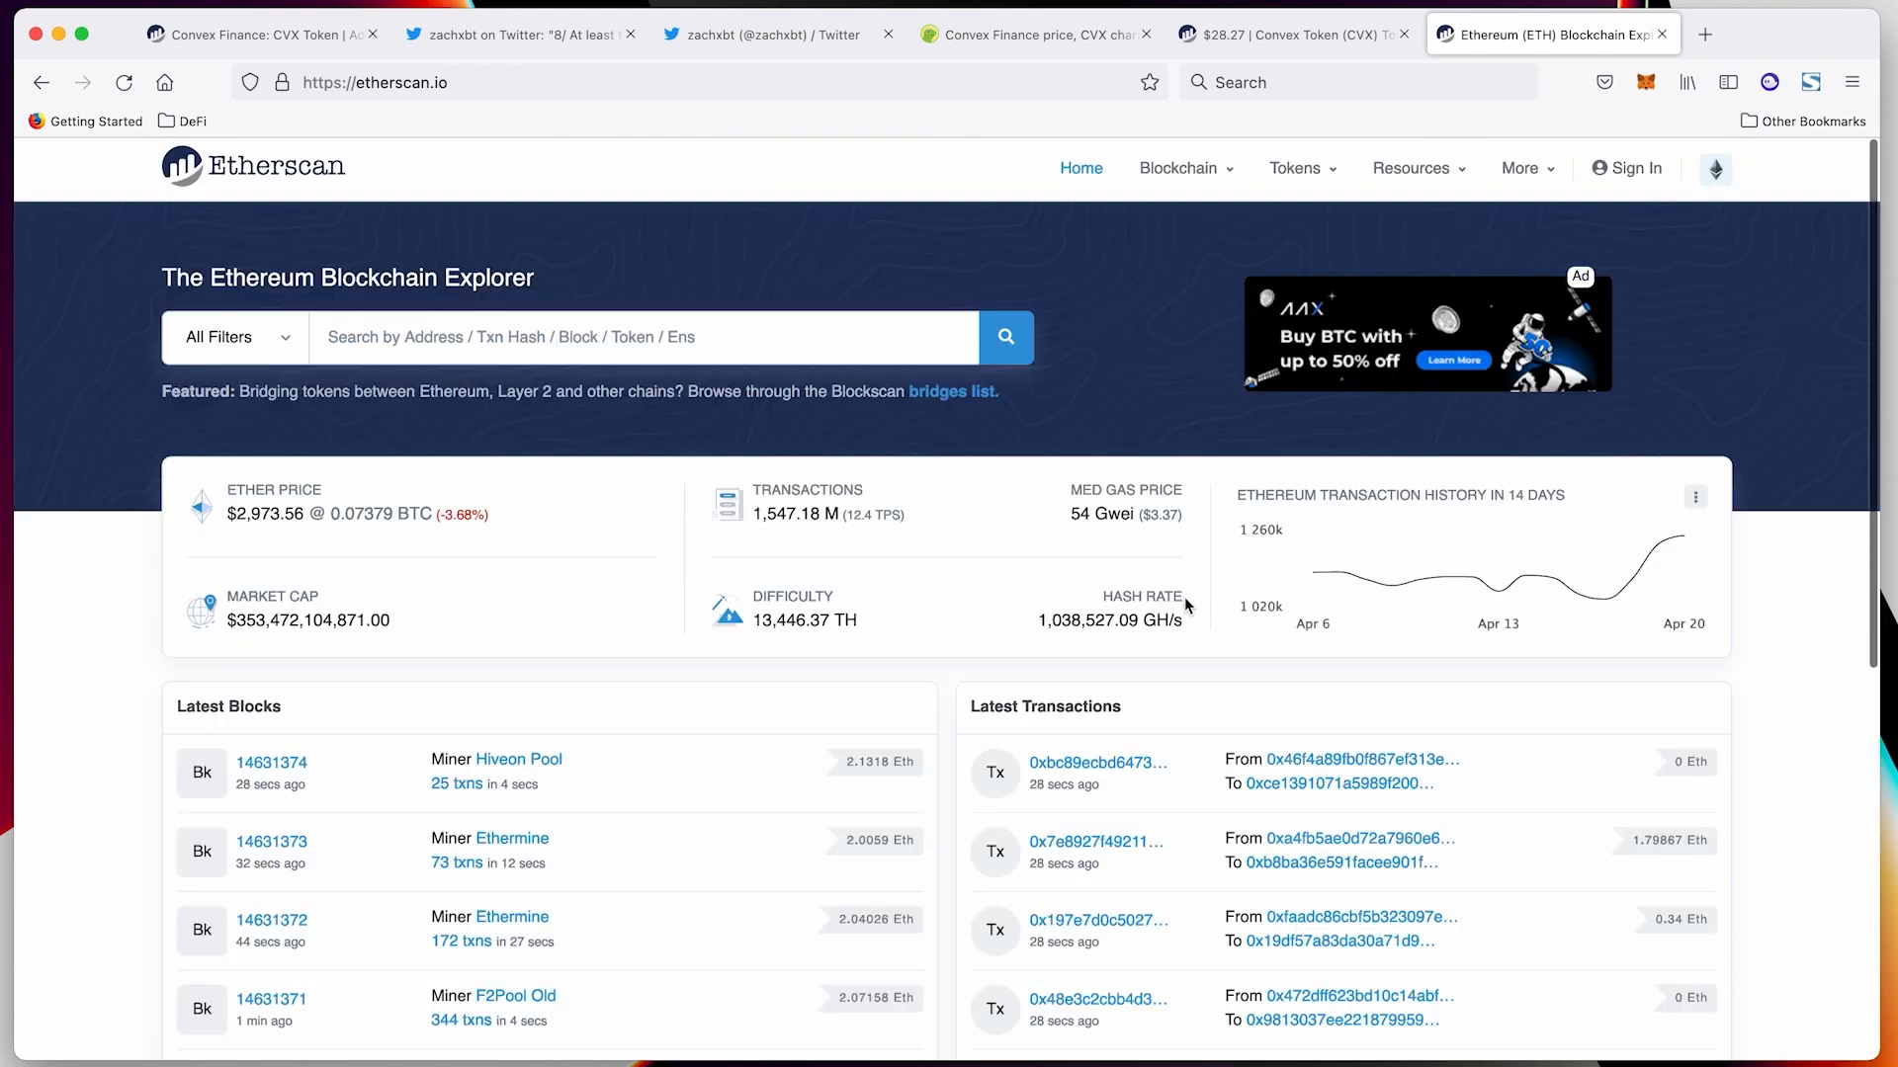
Open a From address's wallet page from Latest Transactions
scroll(down, 3)
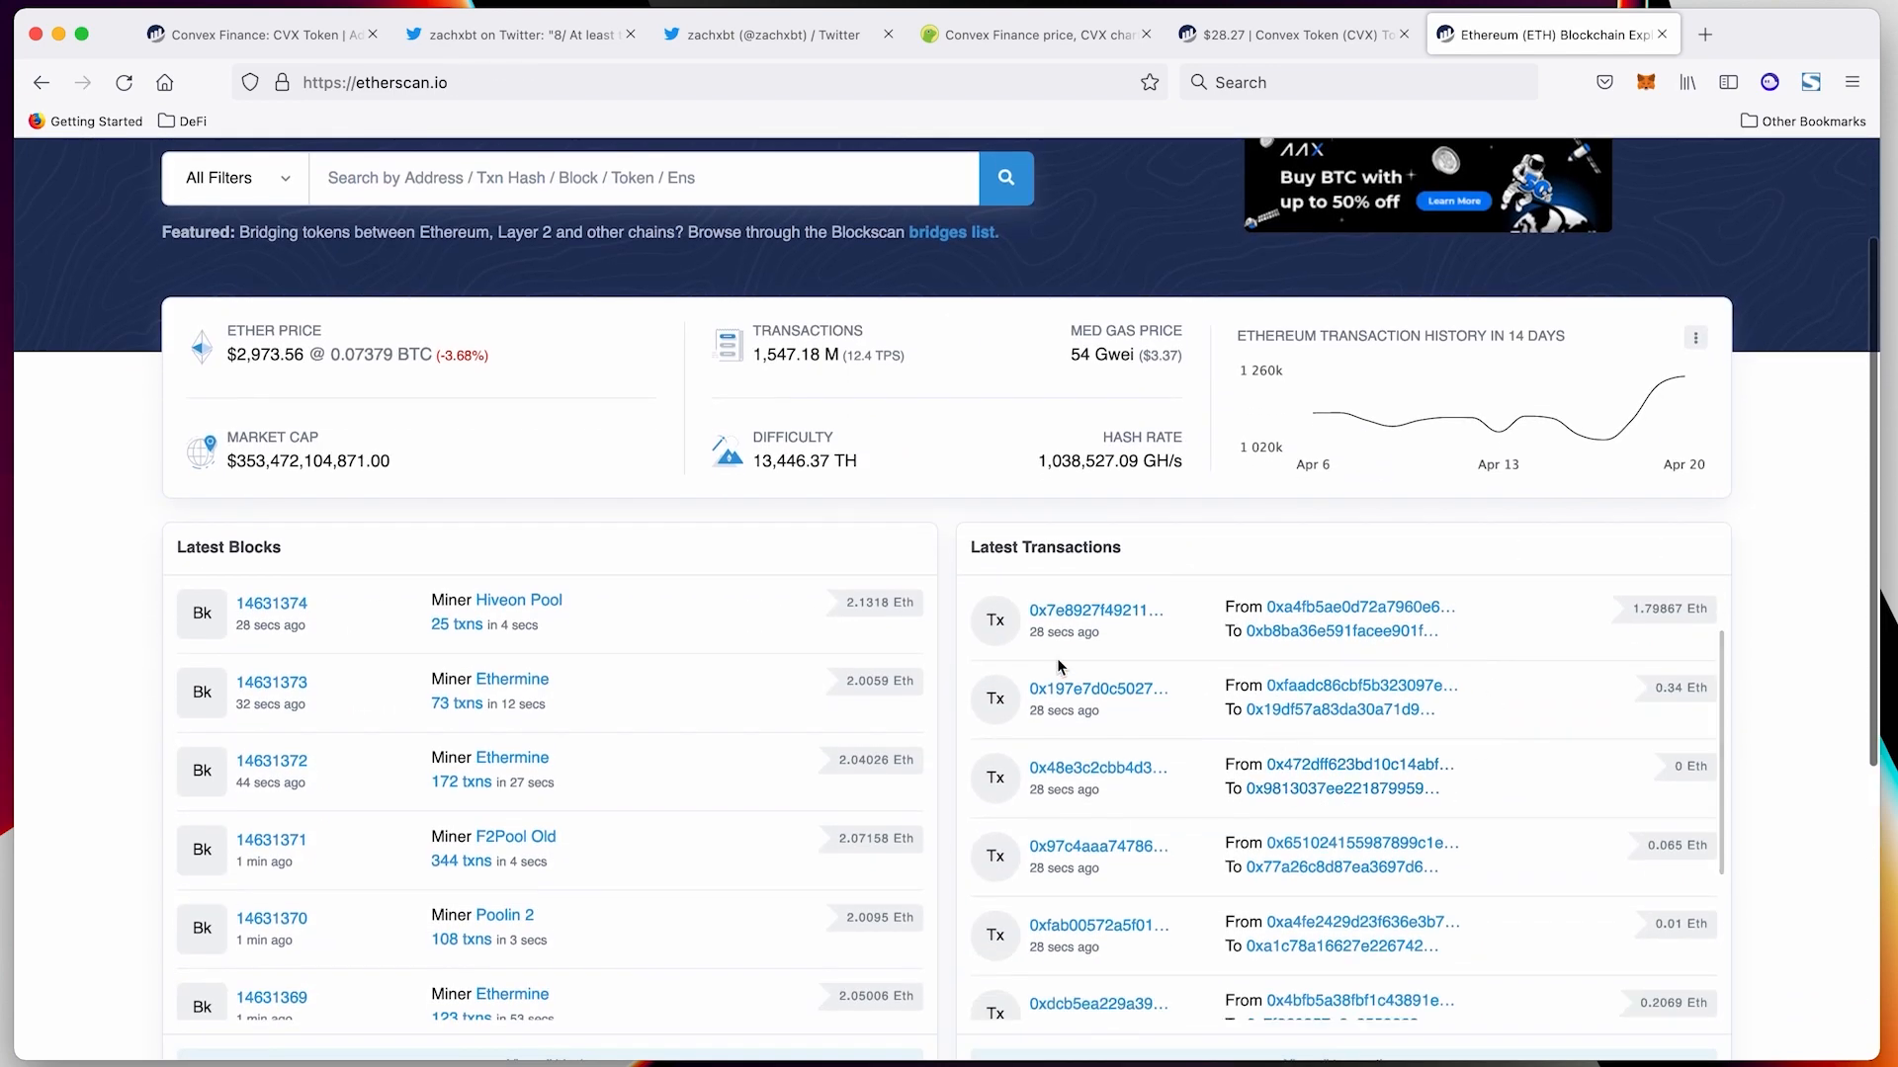
scroll(down, 3)
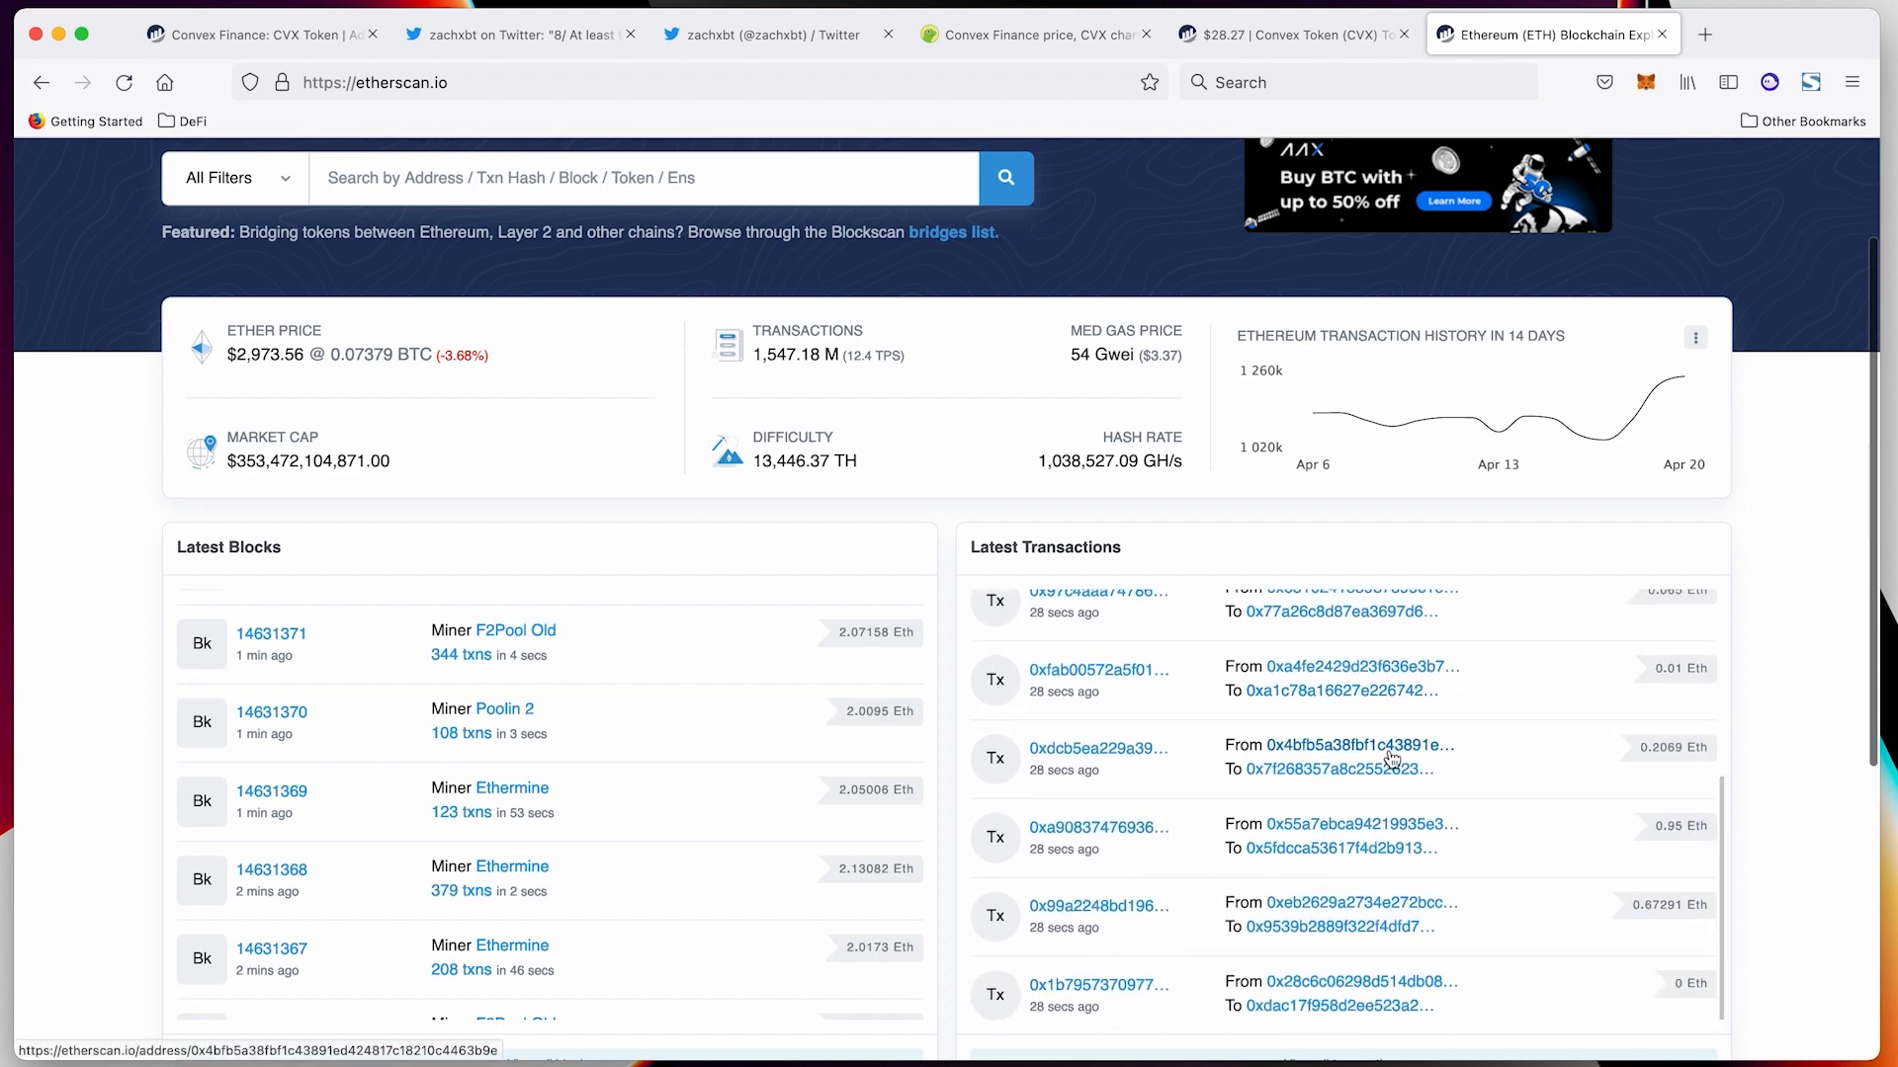
click(1351, 745)
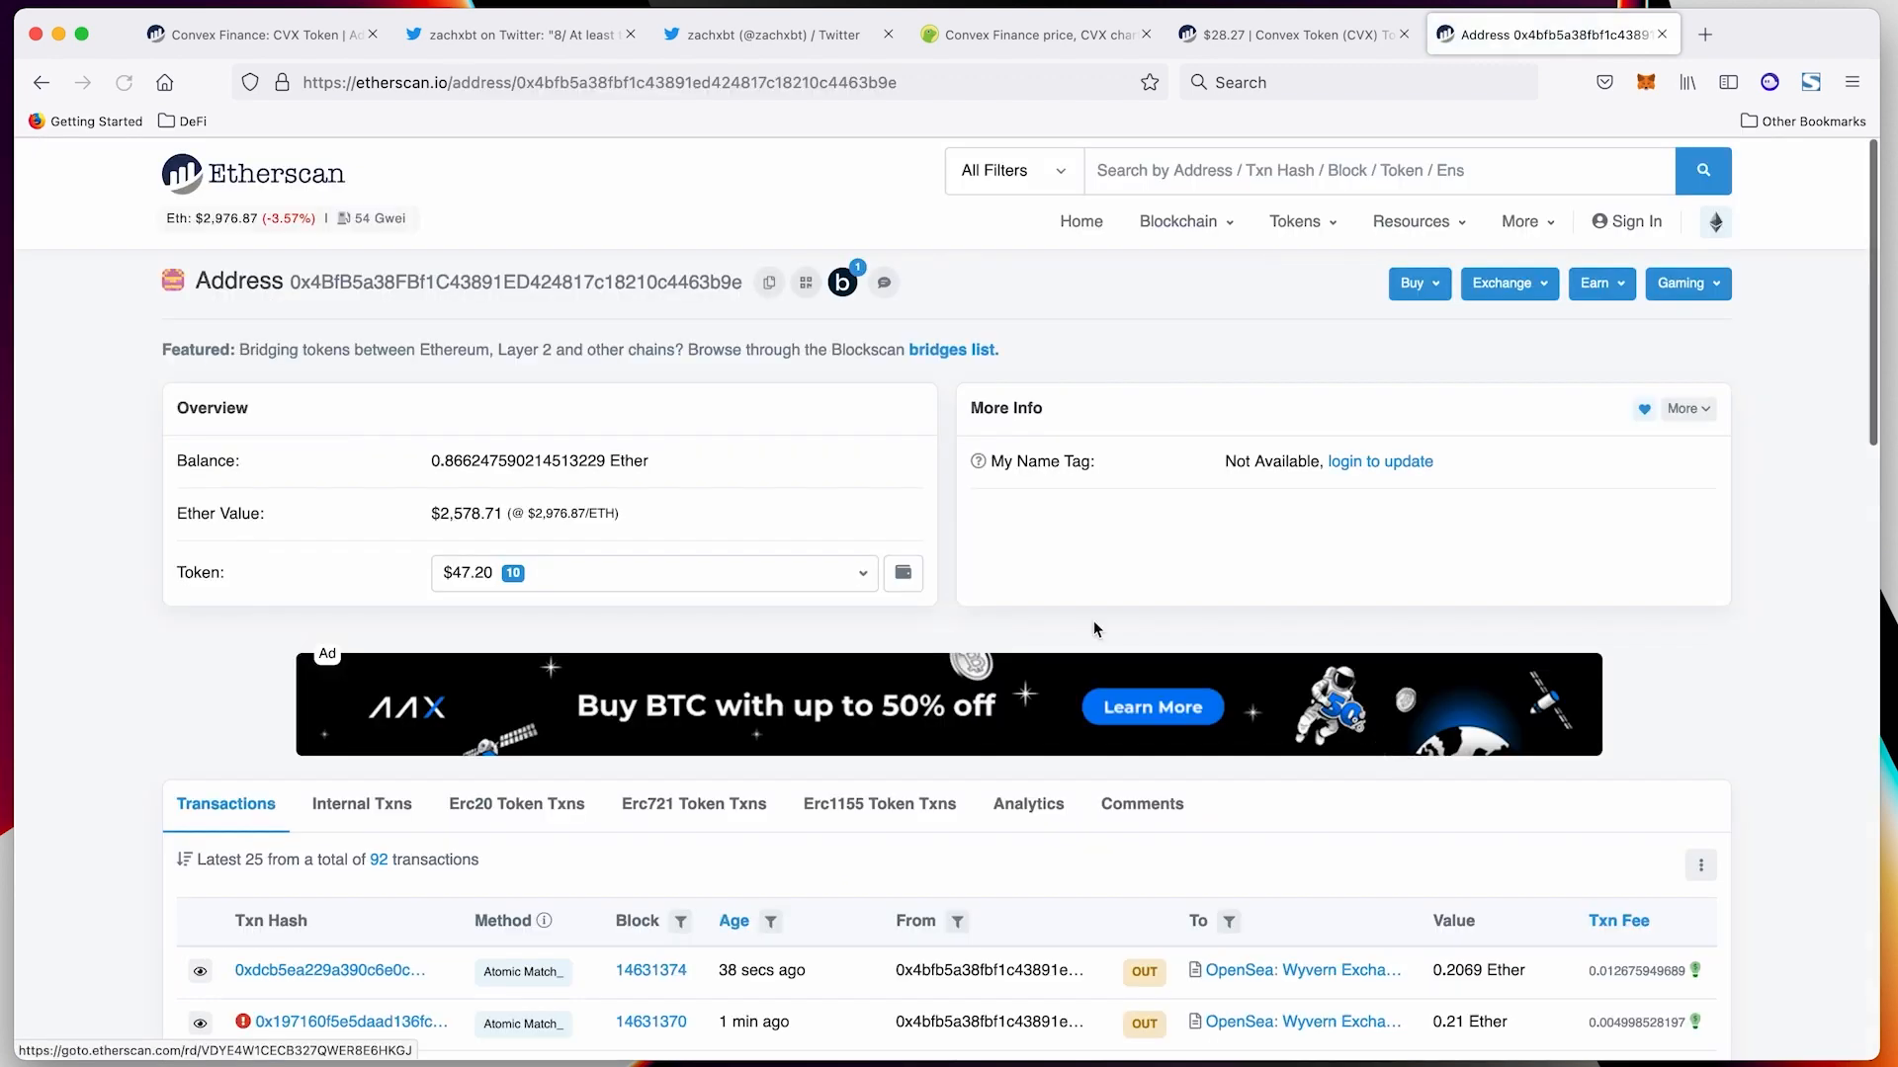
Filter the wallet's transfers to SOS (SOS) and open the Claim transaction
click(861, 572)
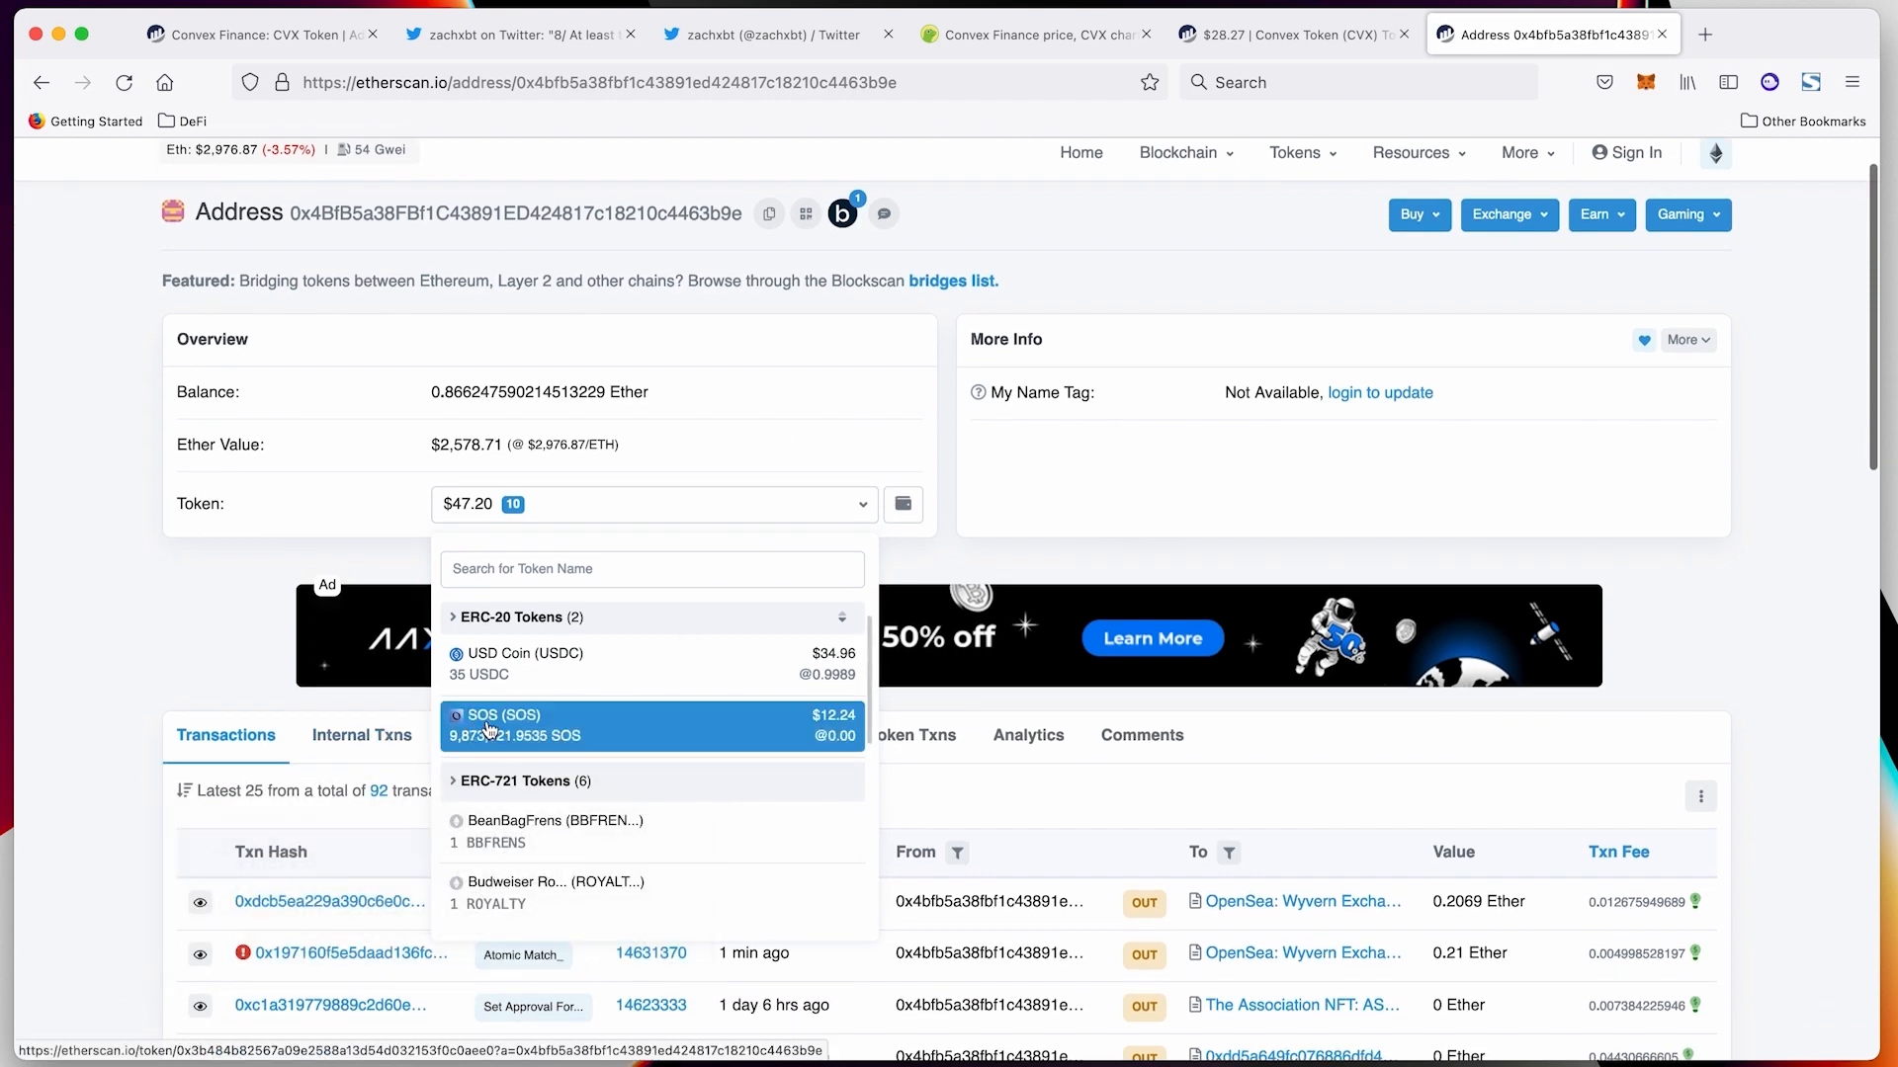
click(502, 716)
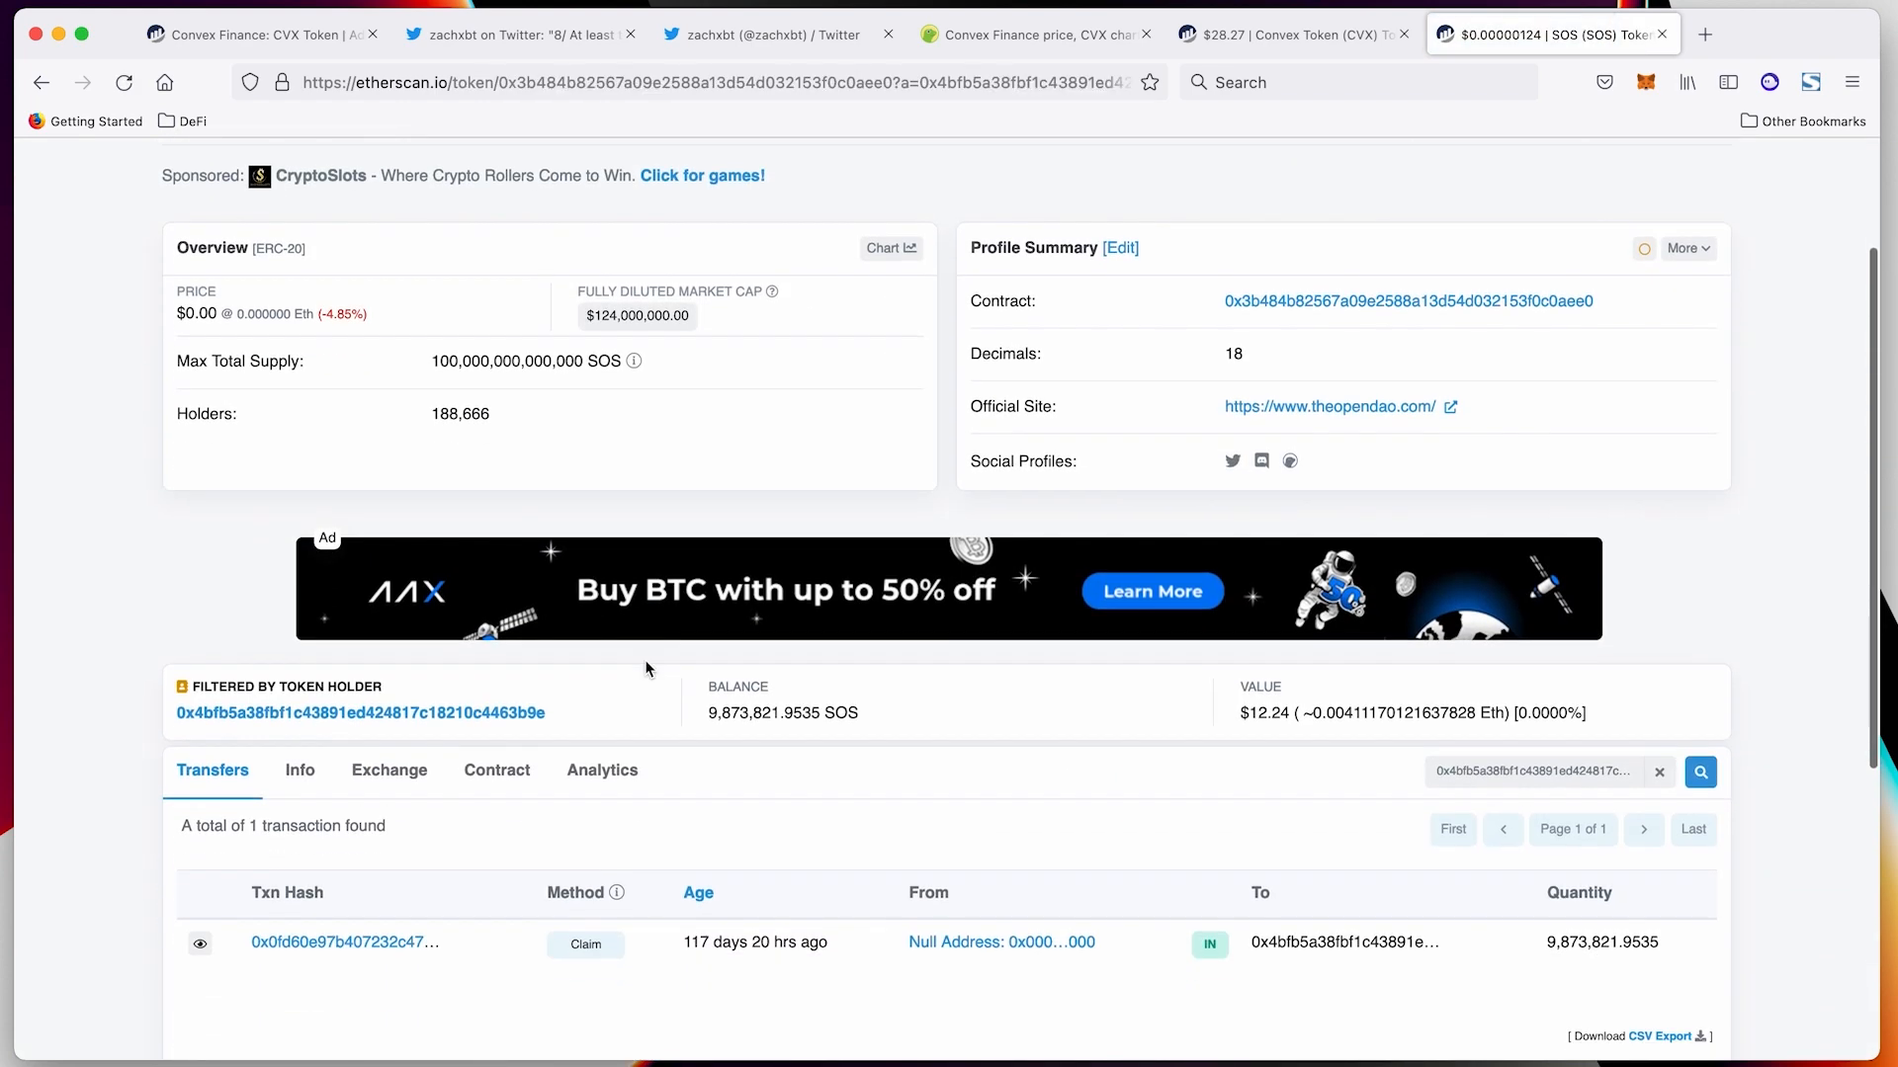
scroll(down, 3)
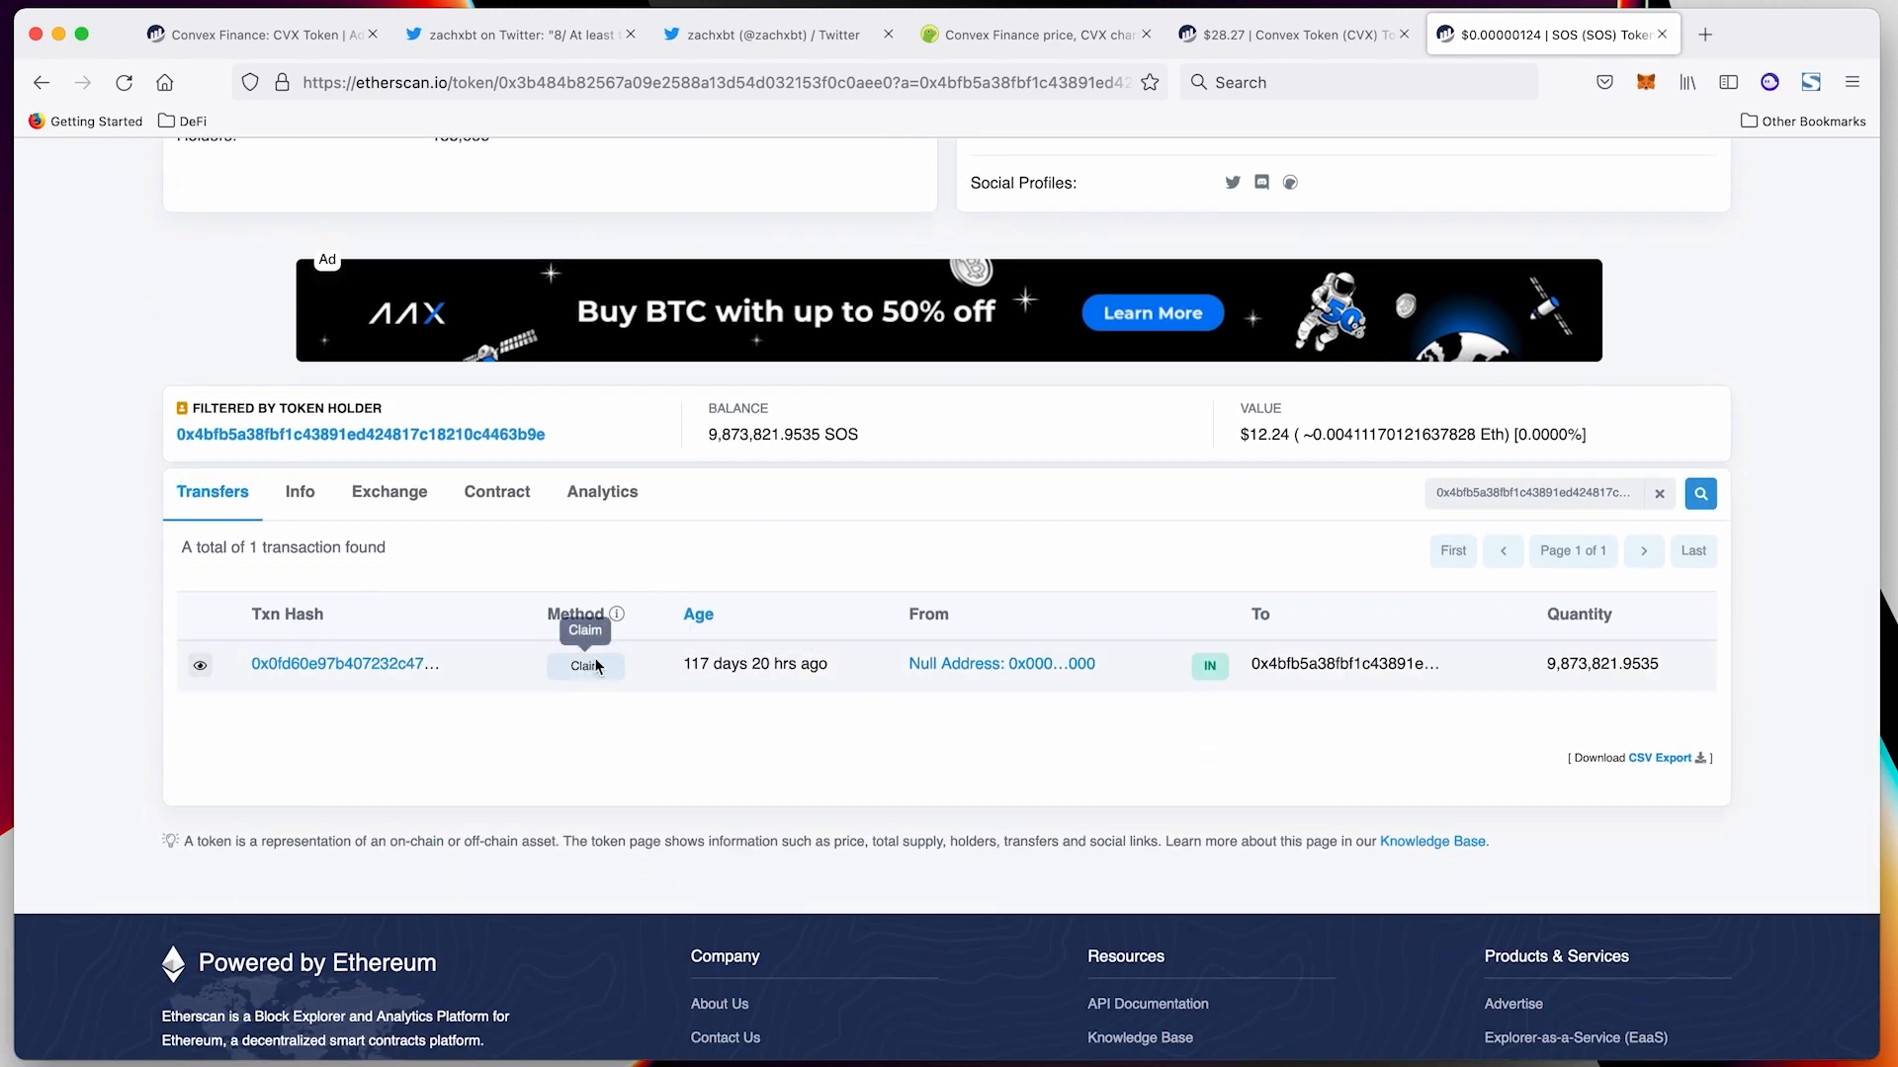
mouse_move(745, 663)
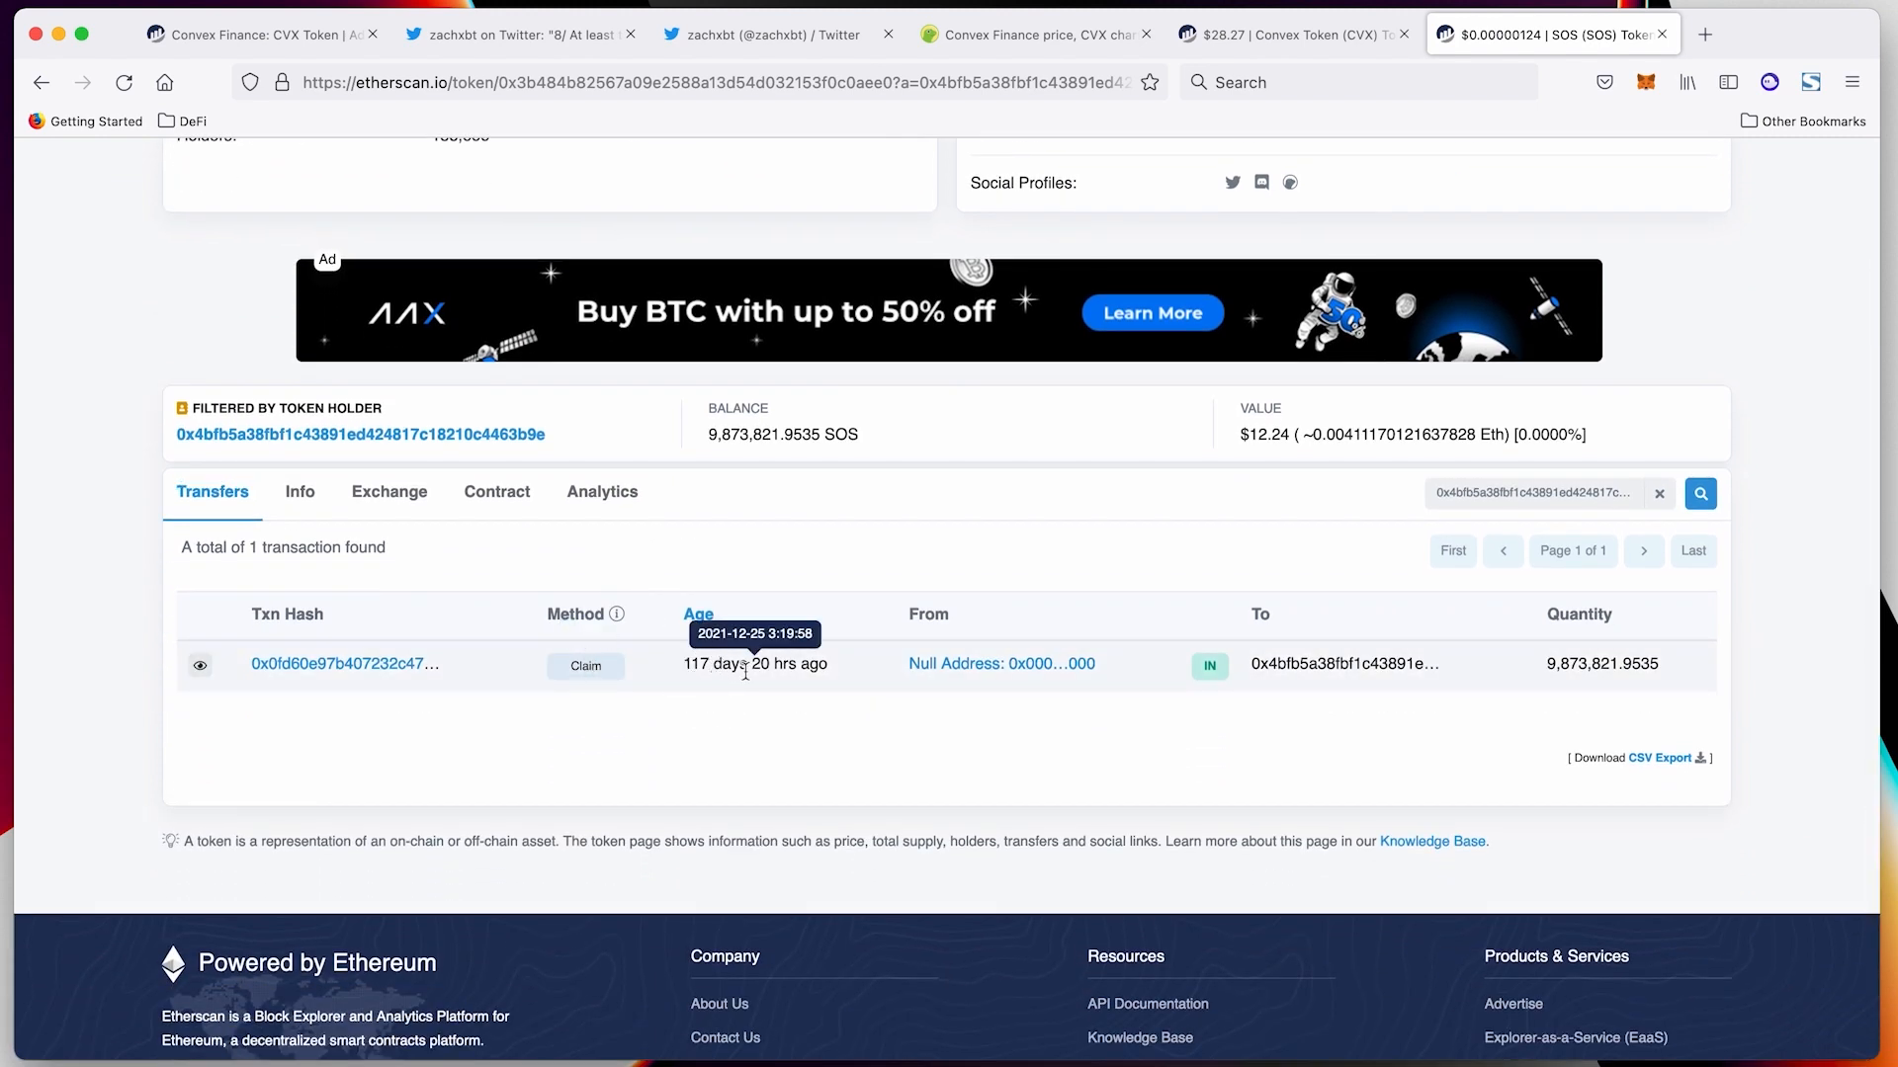
click(339, 663)
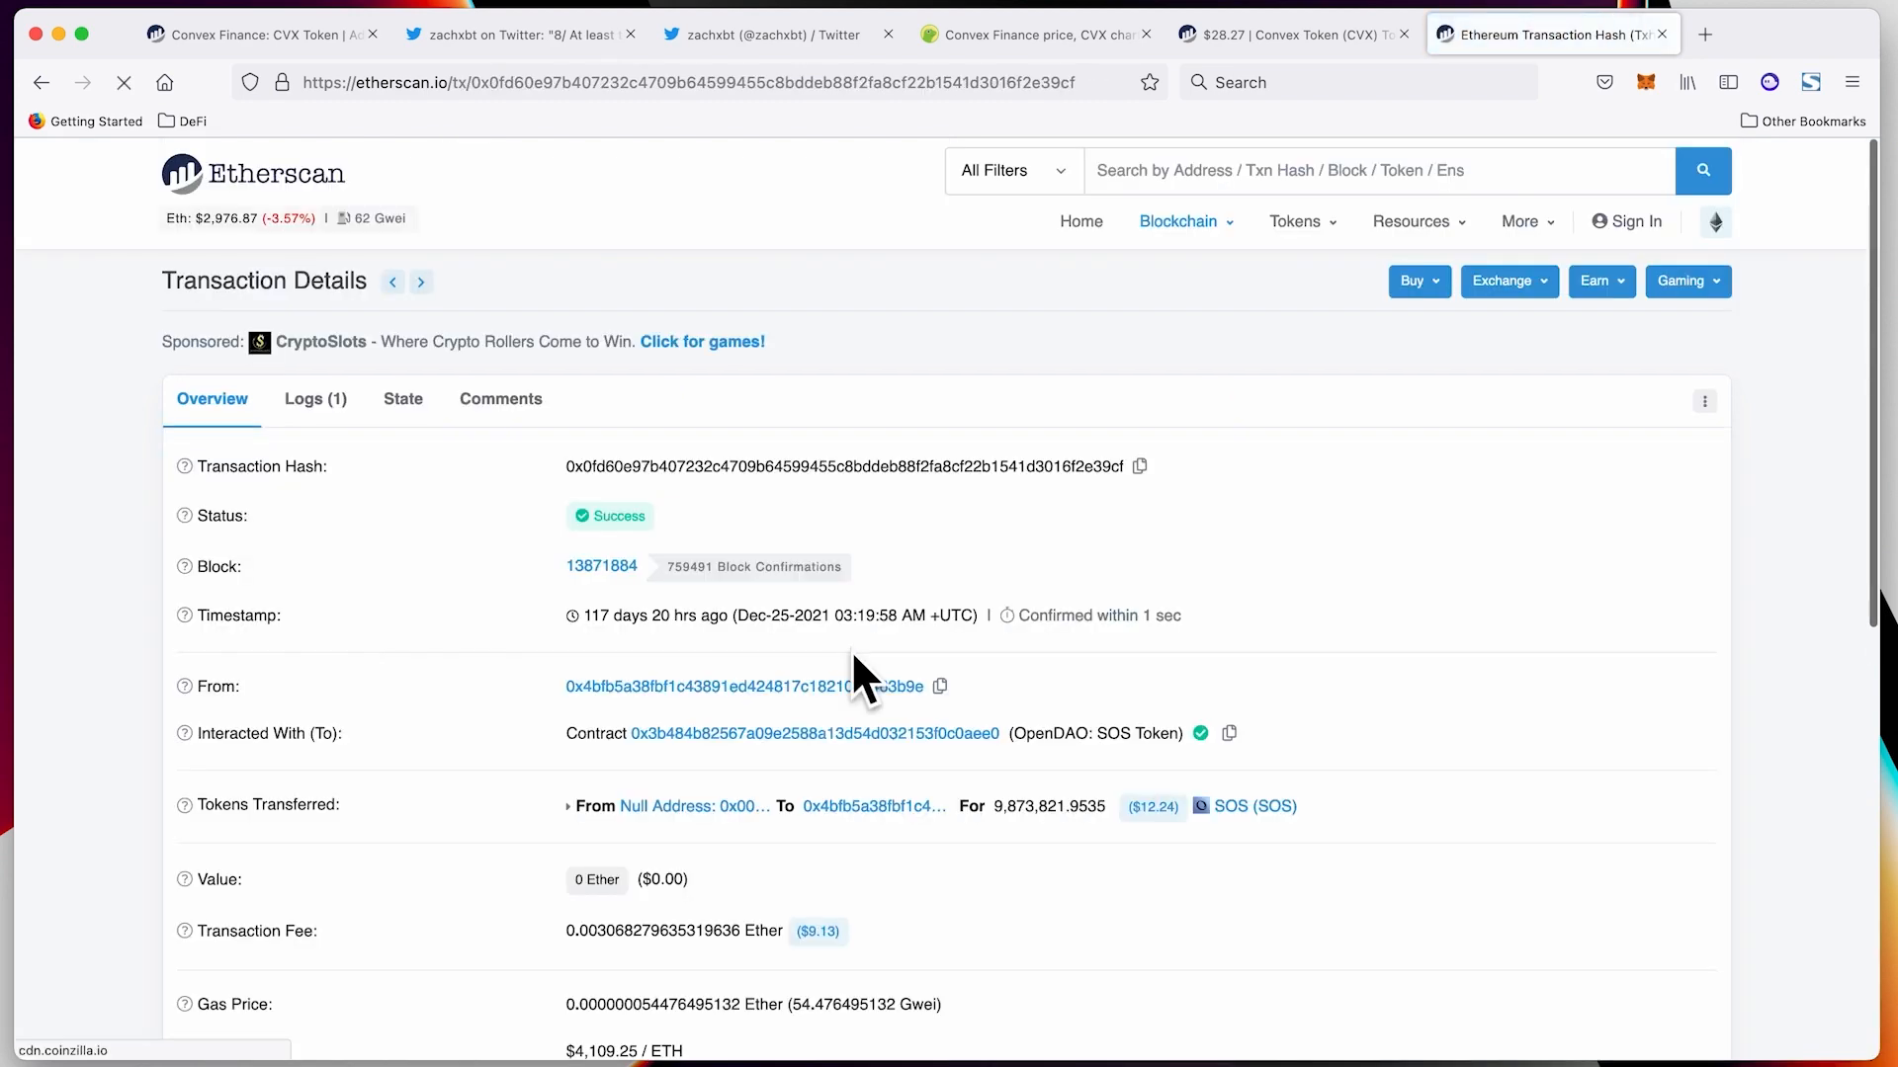
Toggle the Tokens Transferred value from current to transfer-day value, $69.64
scroll(down, 3)
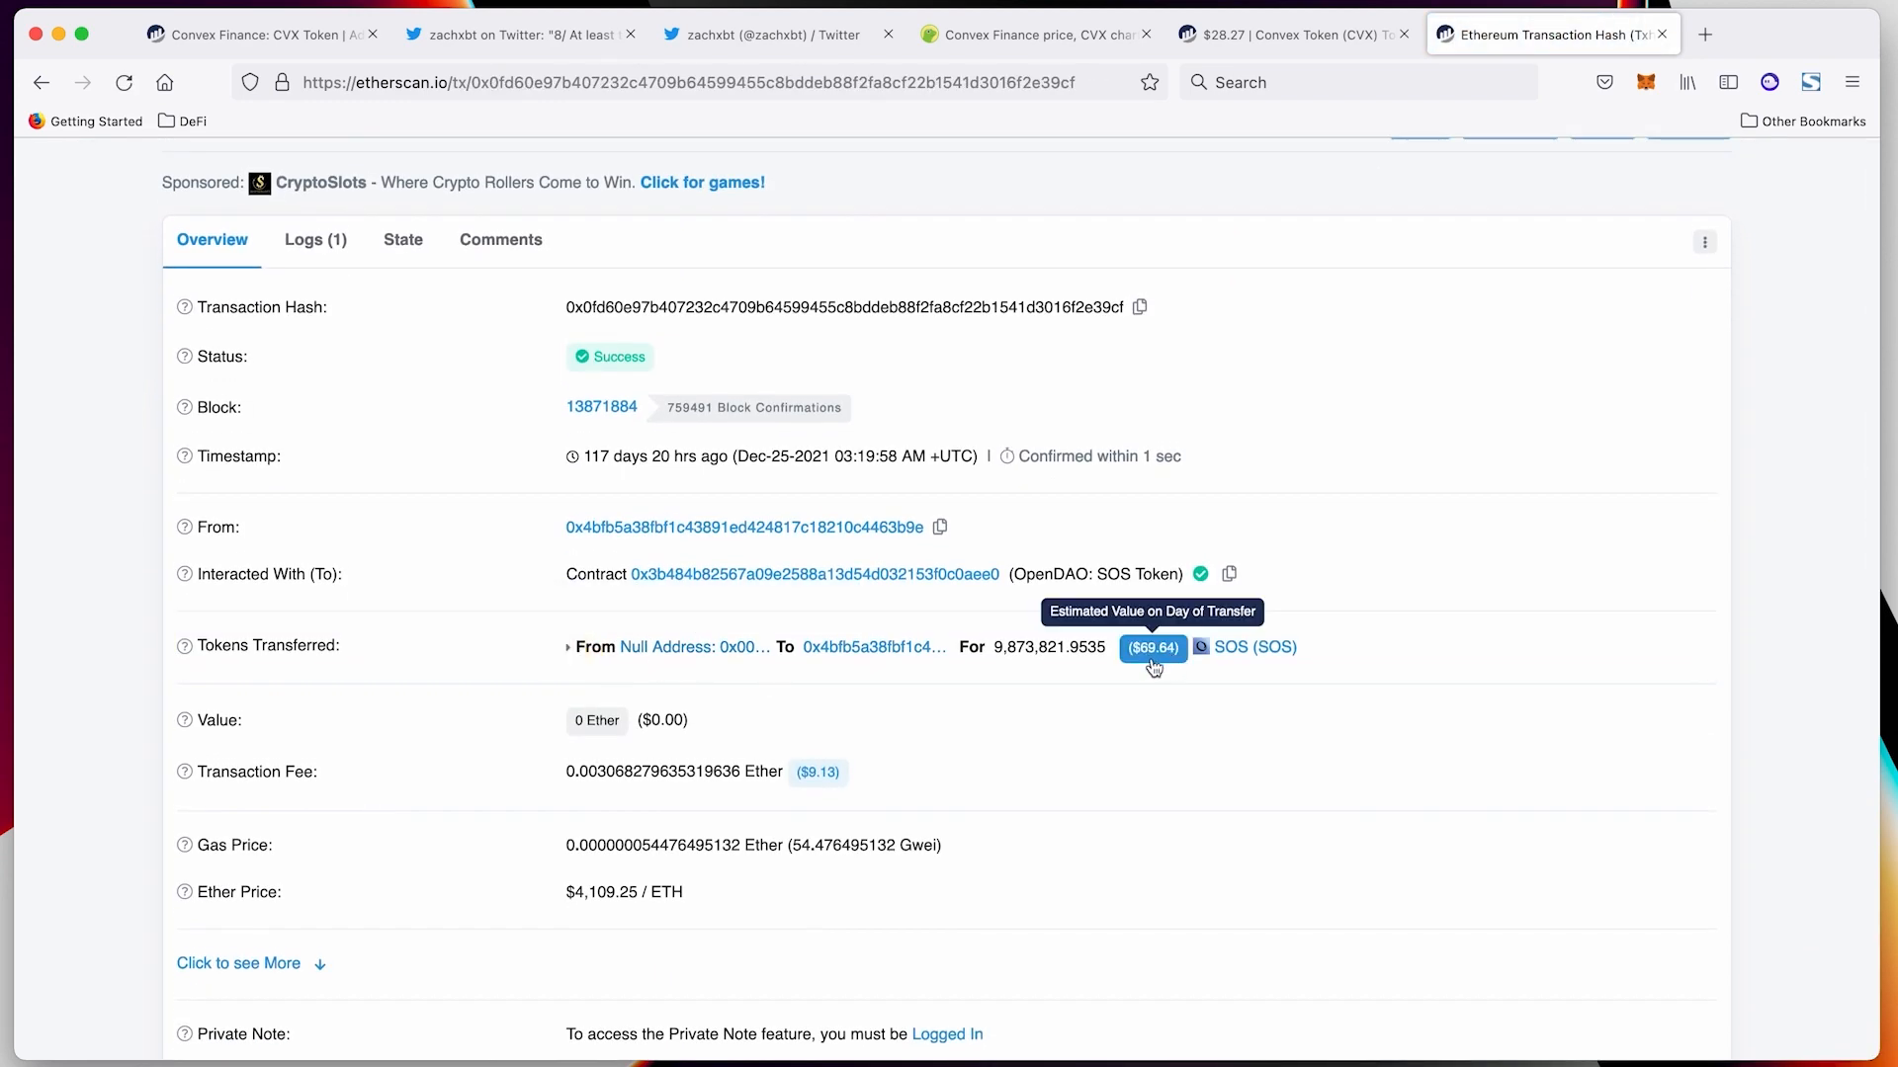
mouse_move(1153, 654)
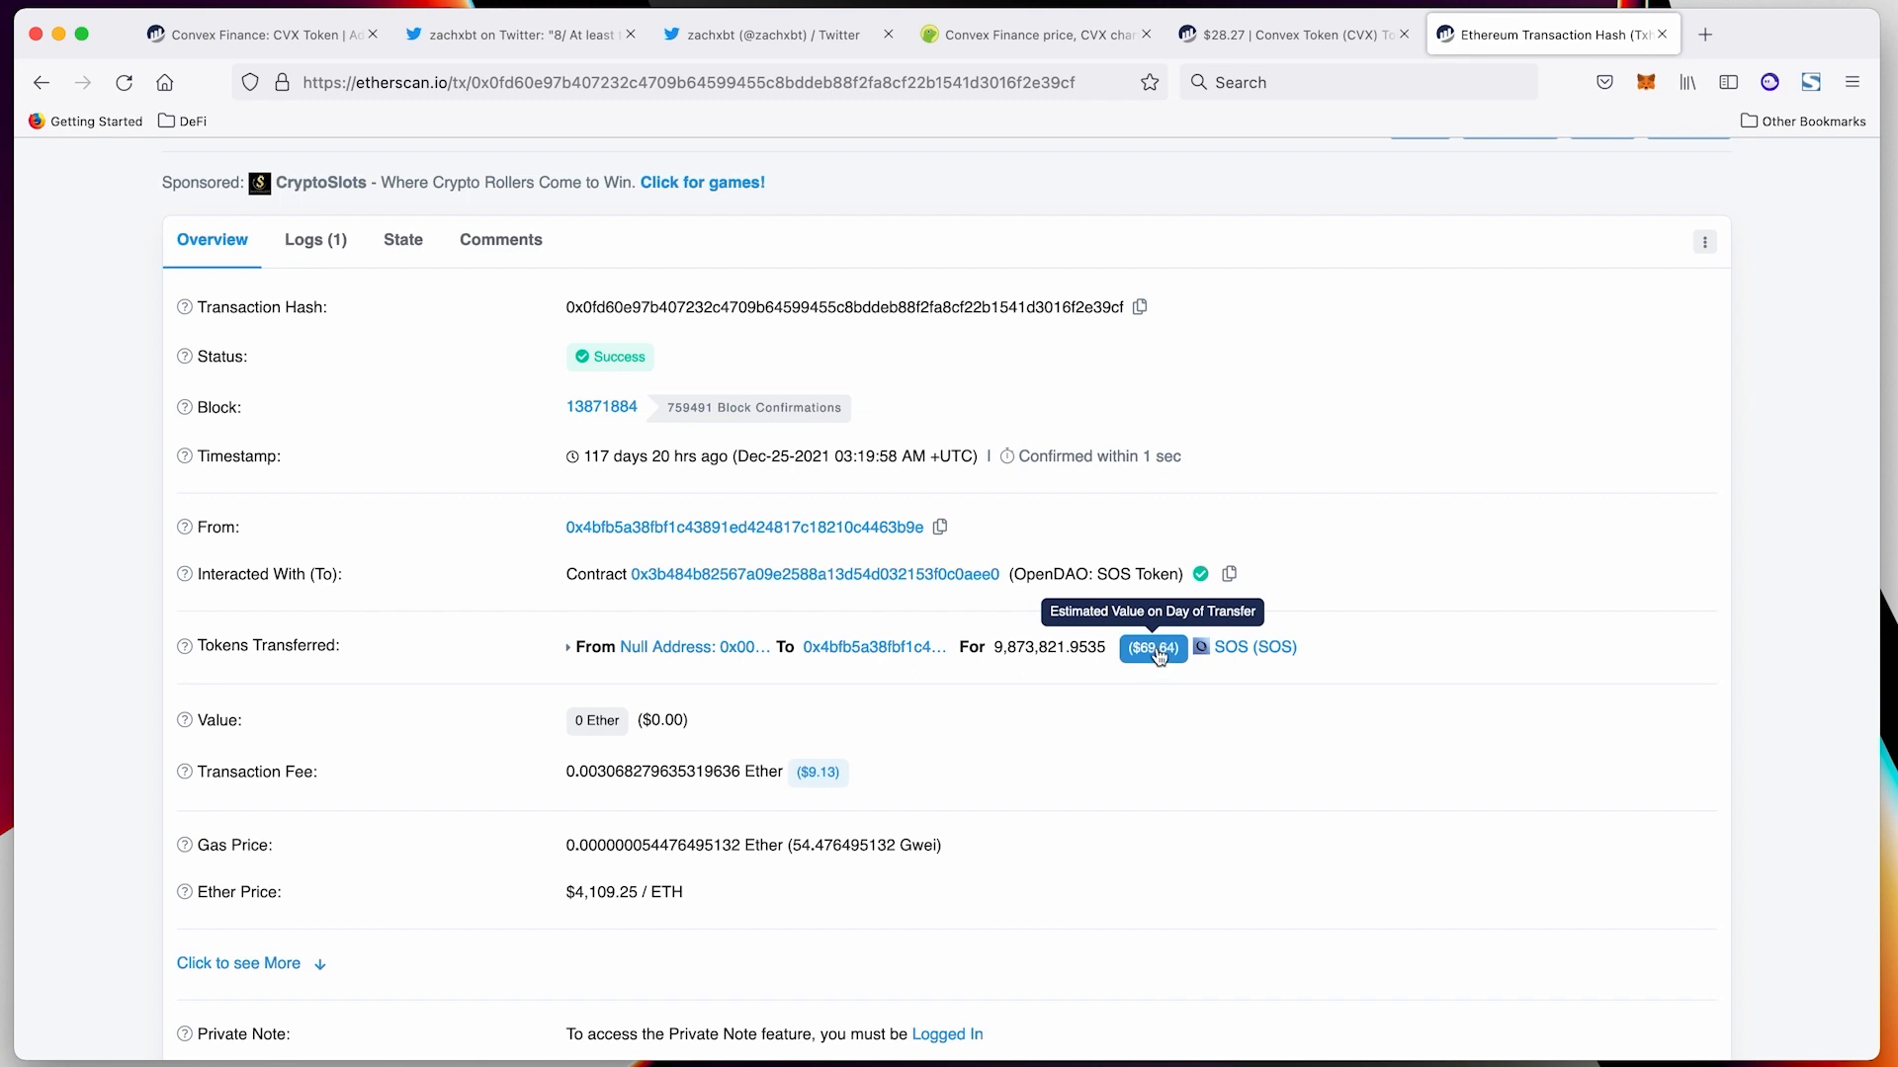
click(1148, 646)
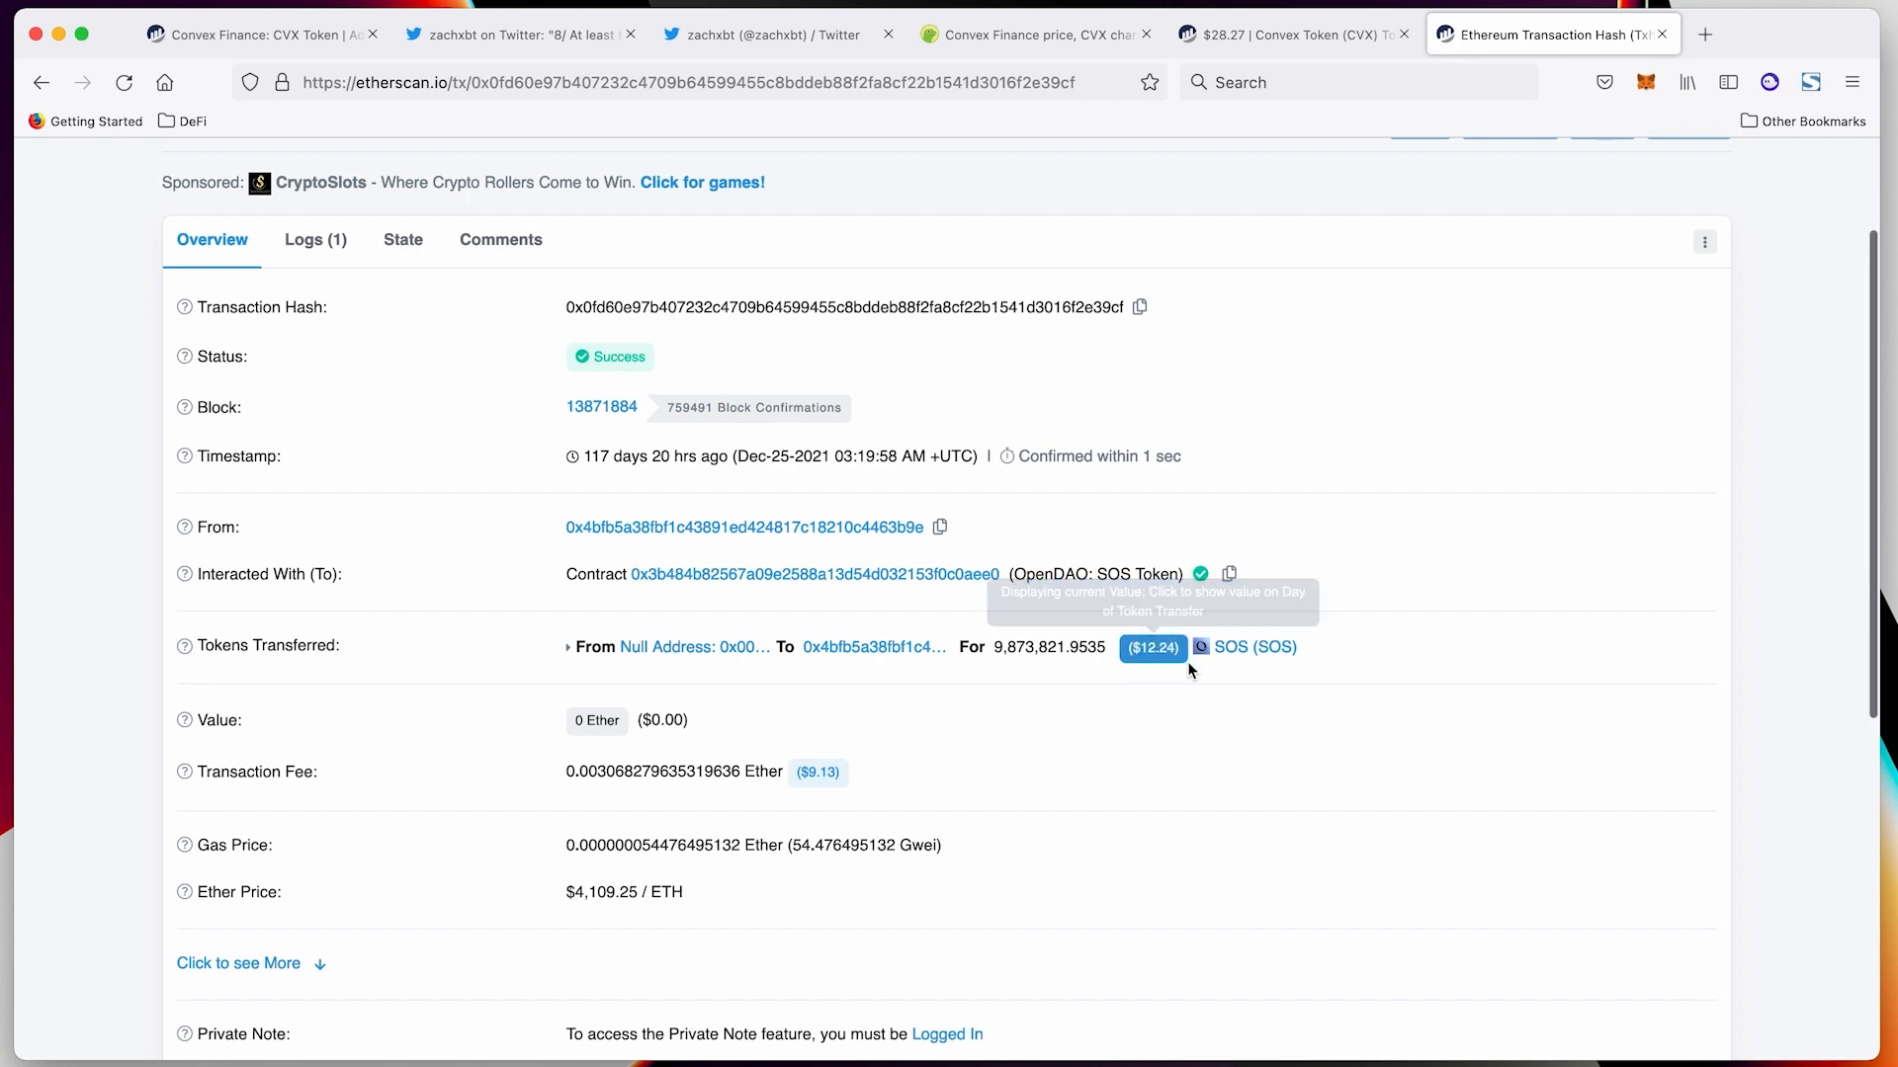
mouse_move(1151, 647)
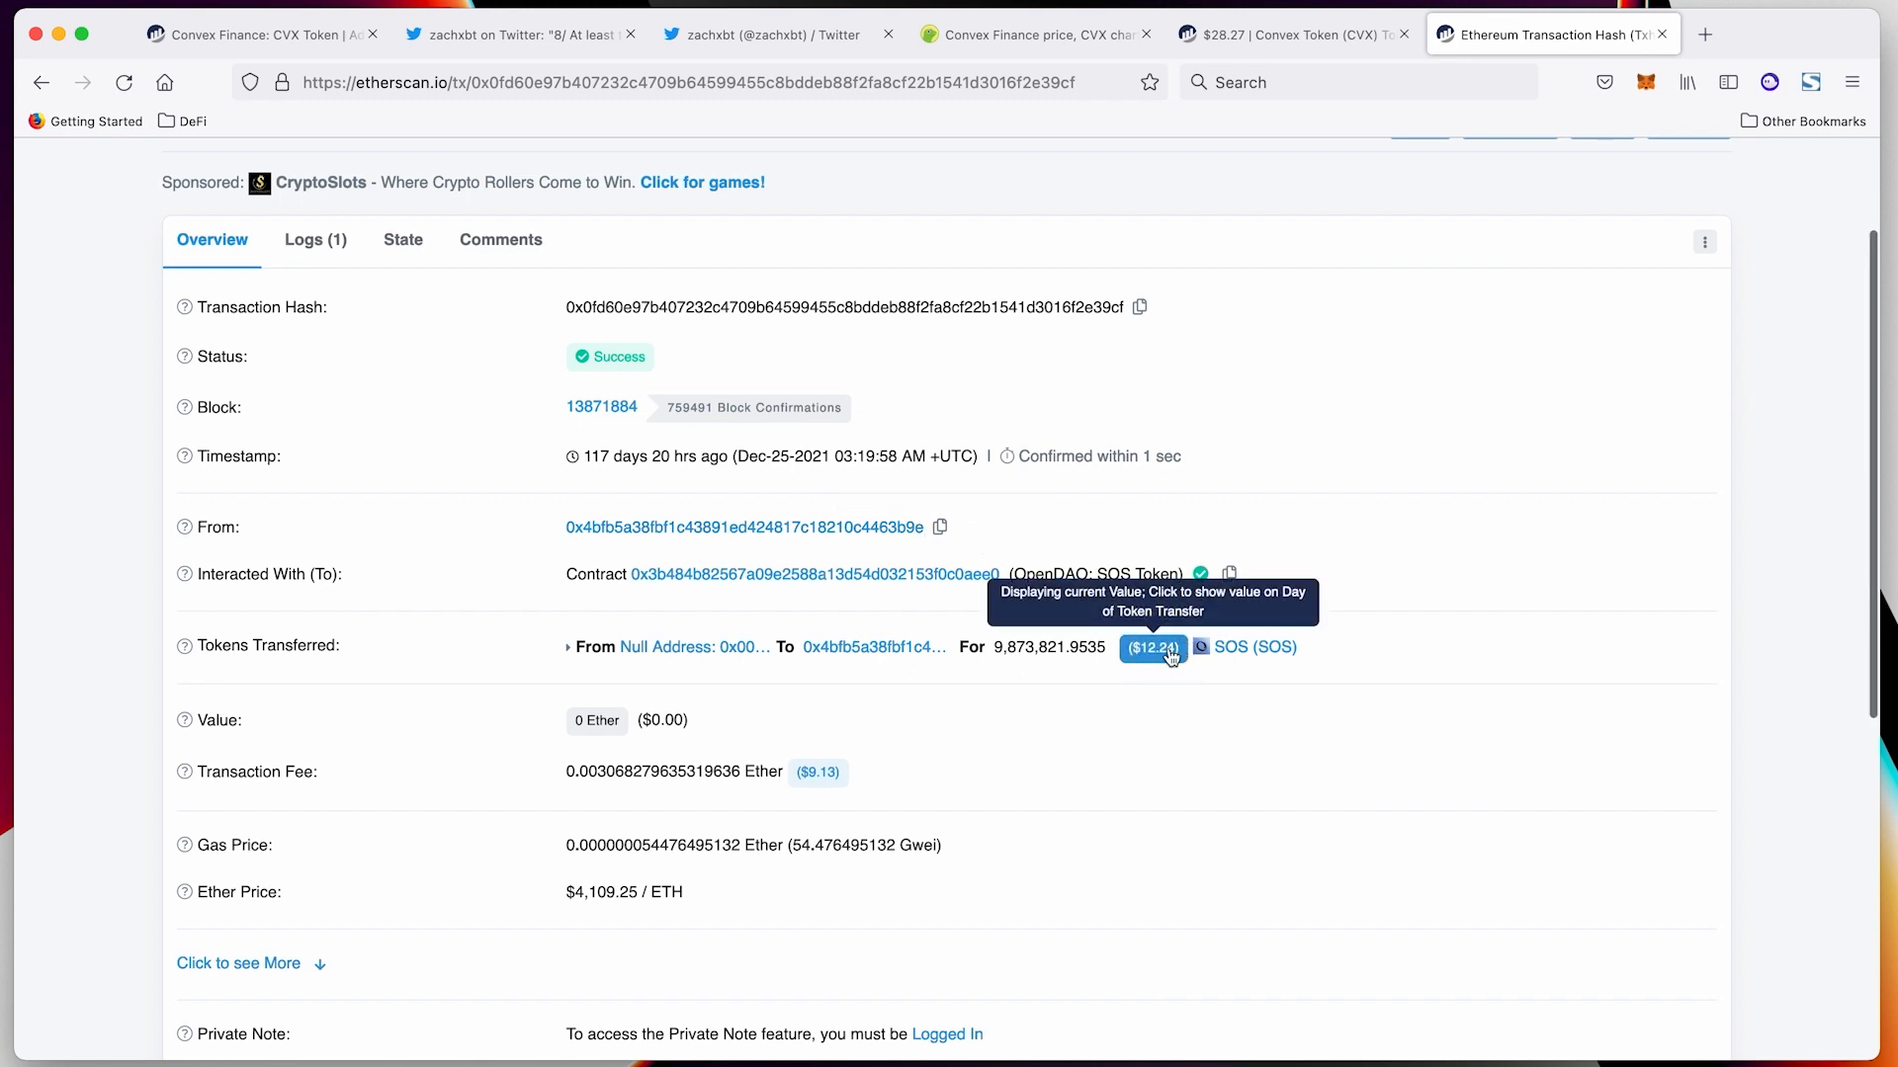
click(1151, 646)
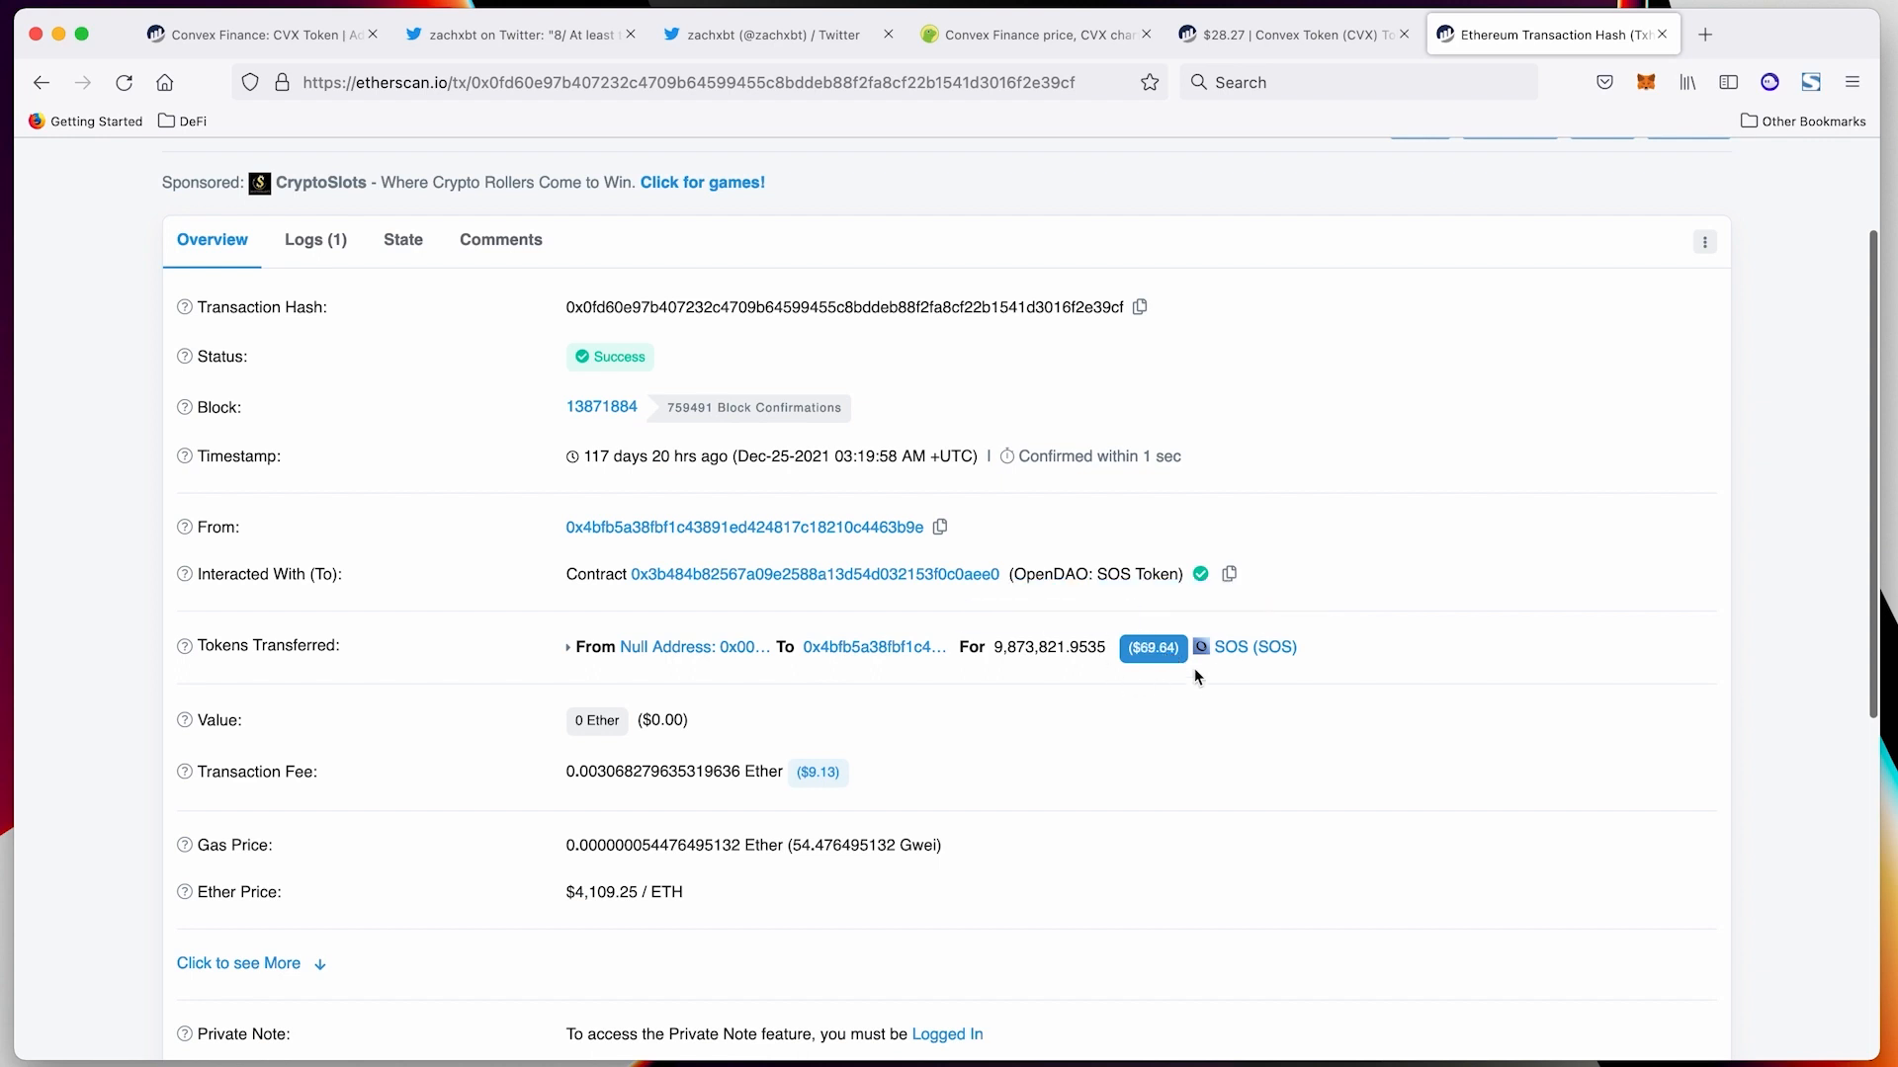
mouse_move(1152, 630)
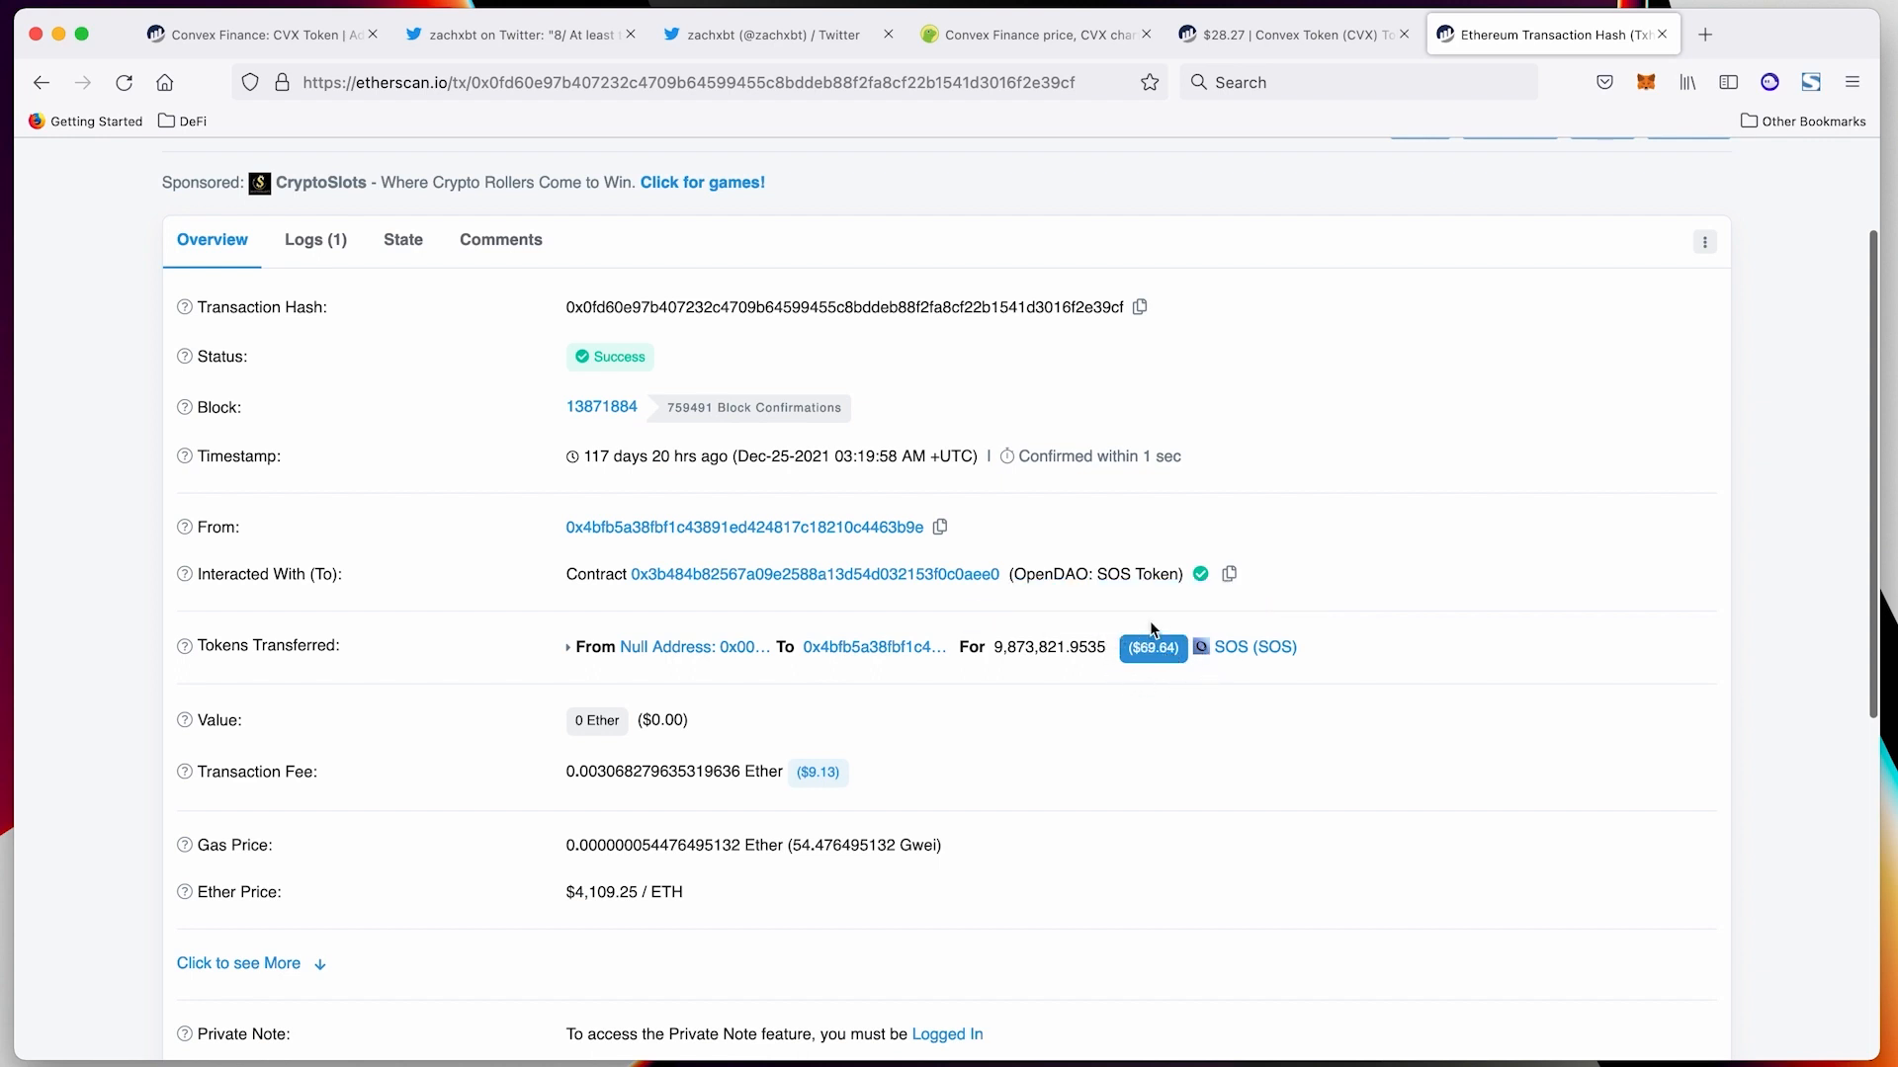
mouse_move(1151, 647)
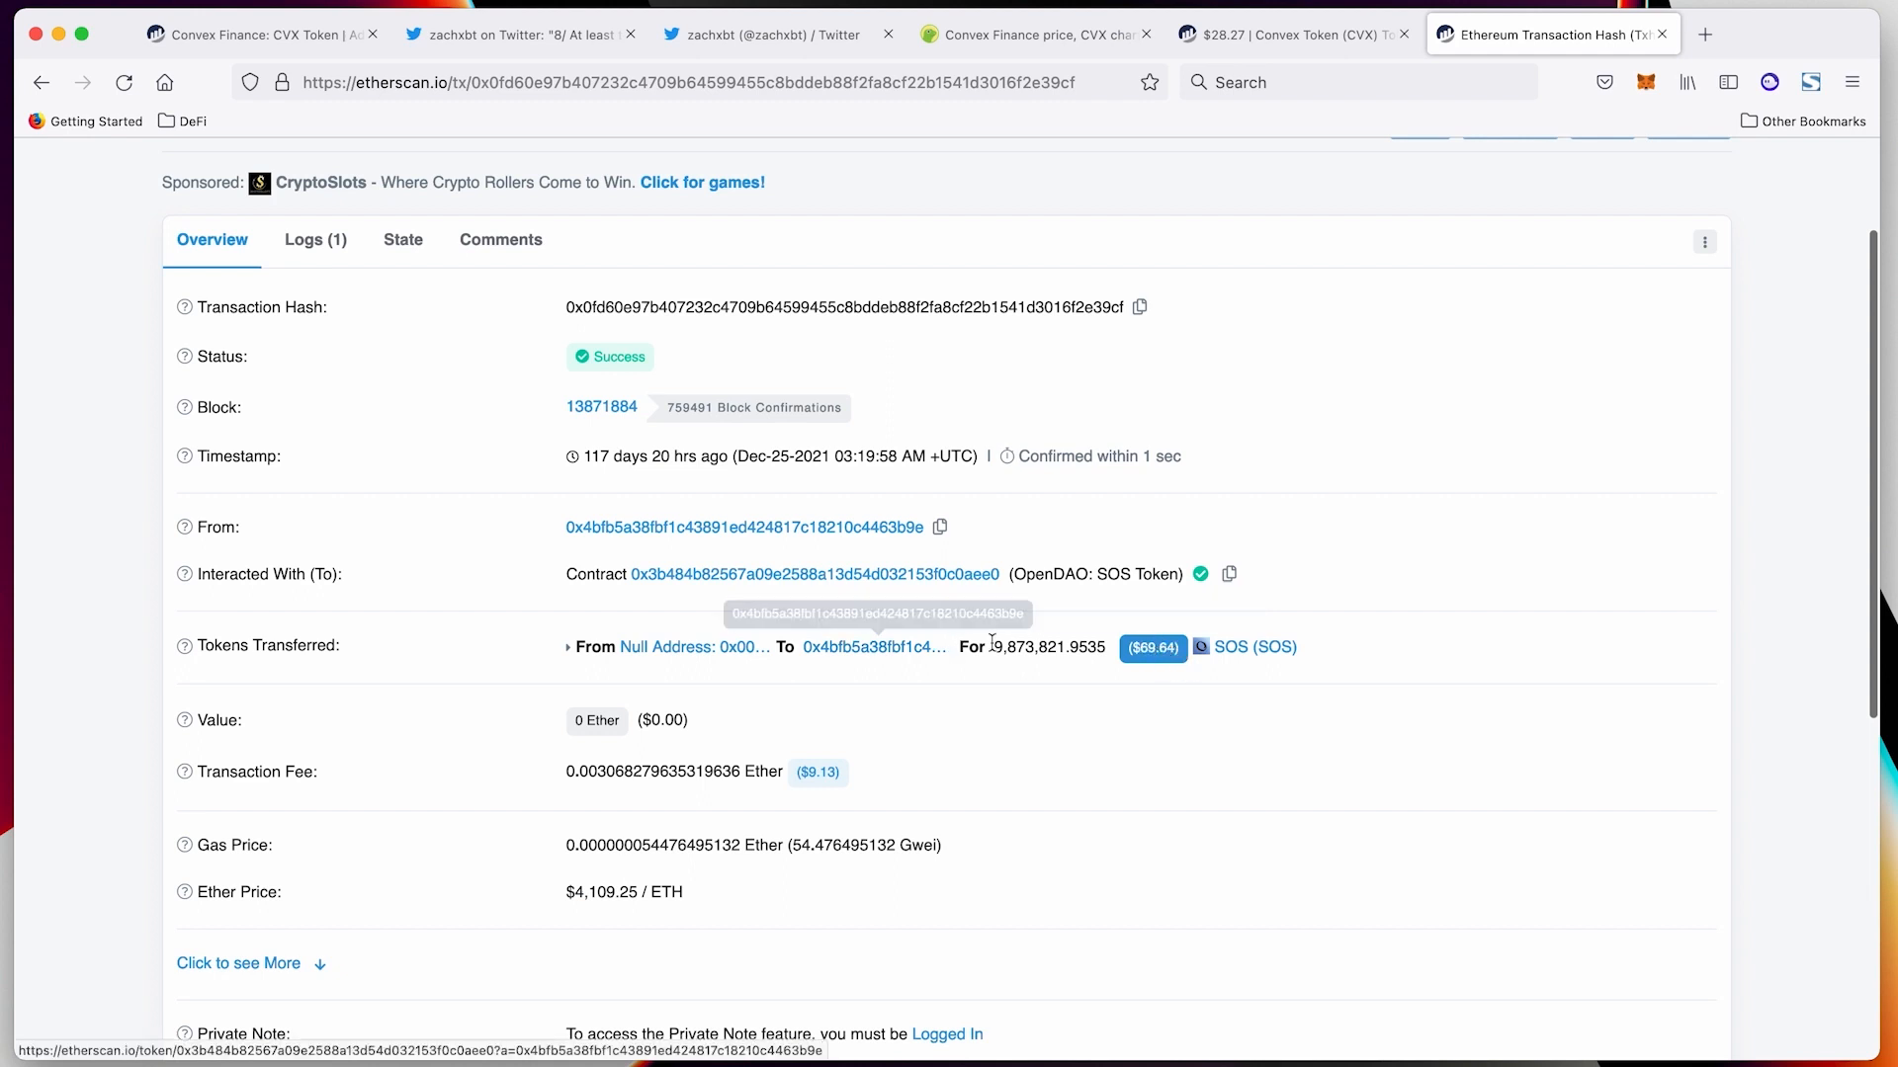
mouse_move(754, 614)
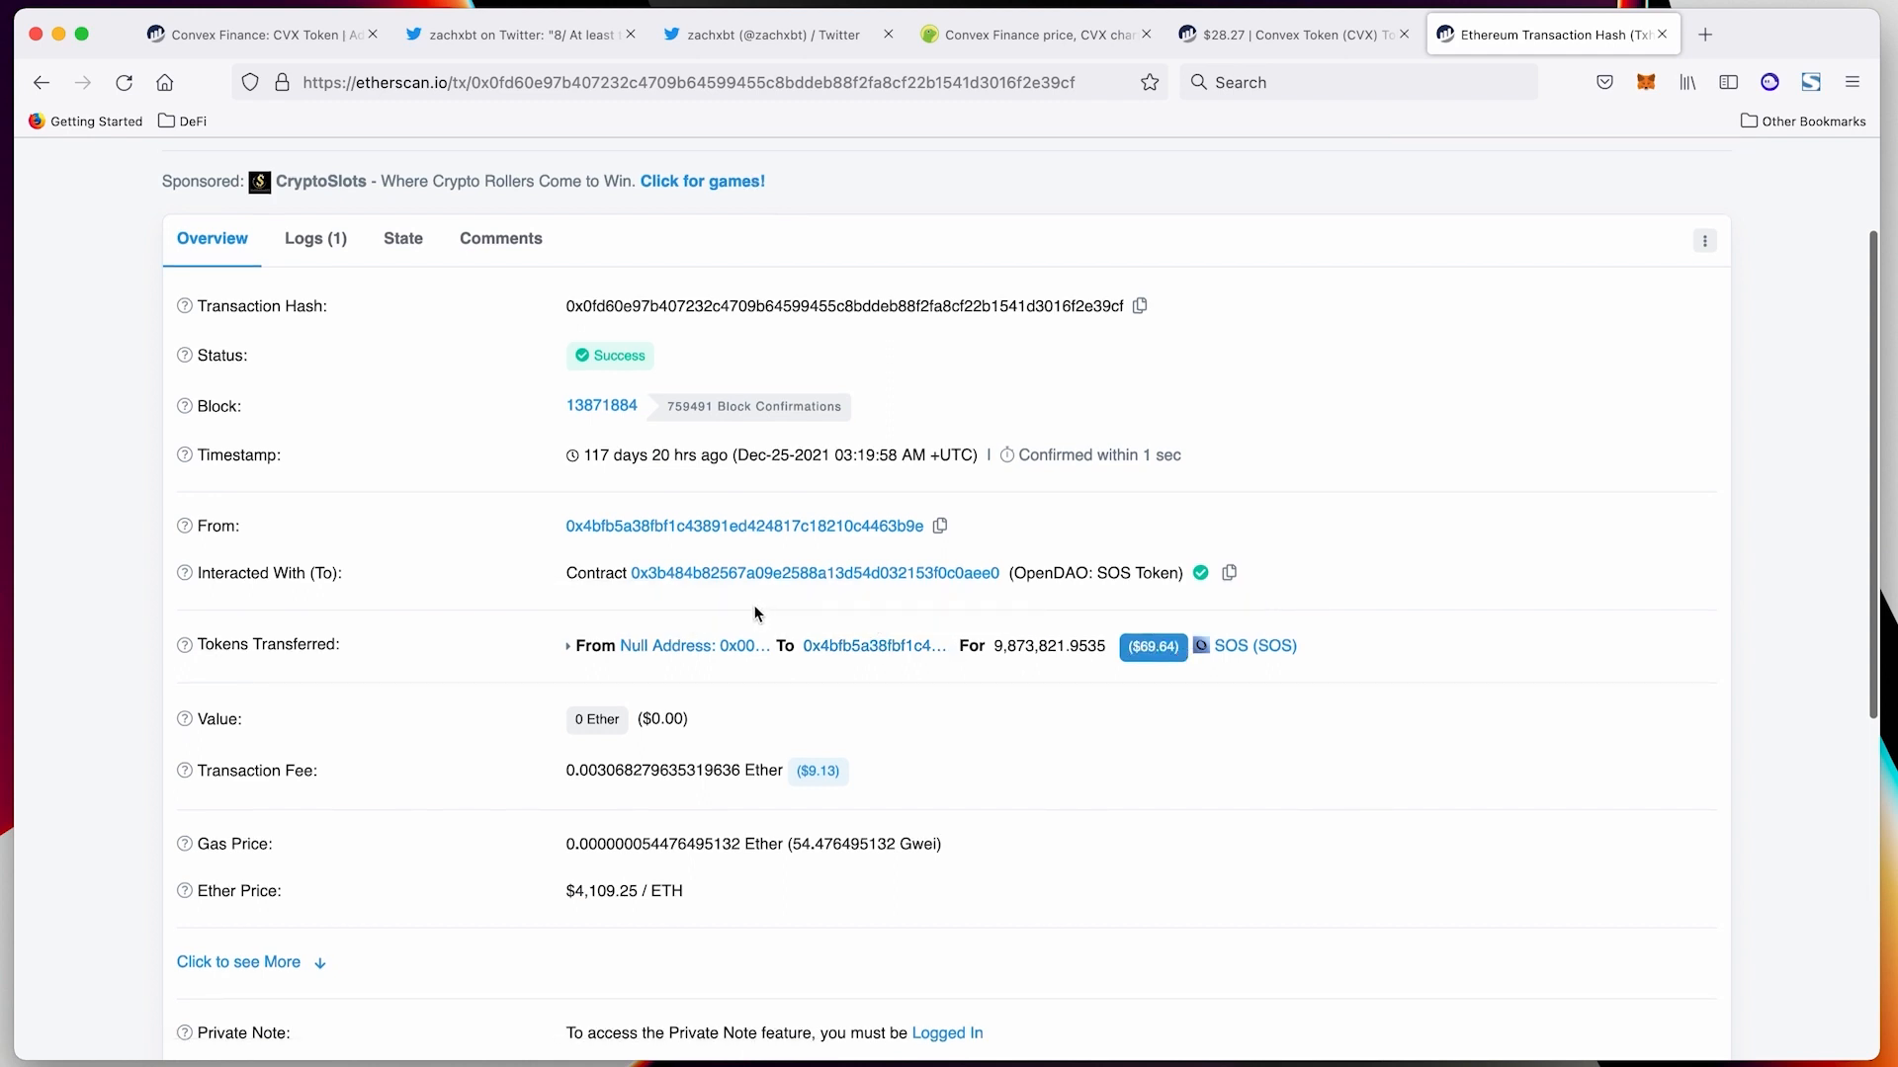
mouse_move(1151, 642)
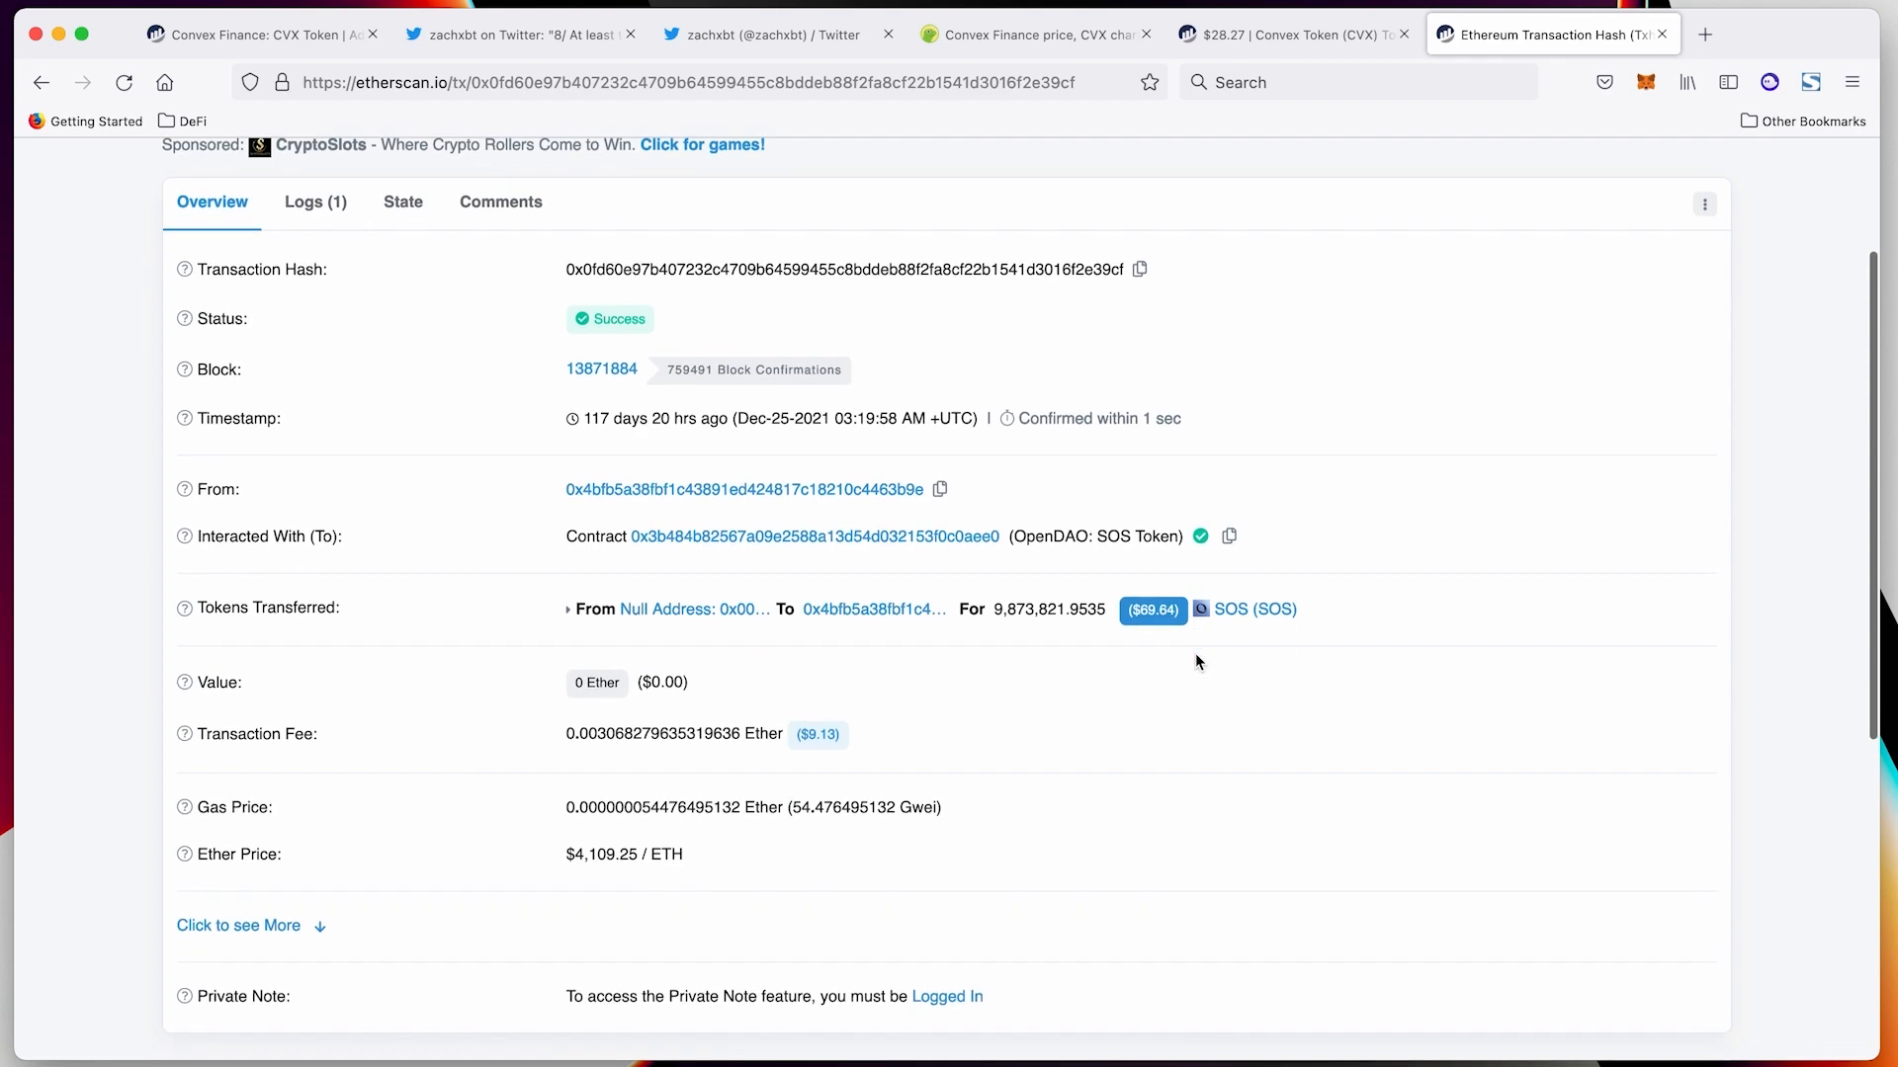
scroll(down, 3)
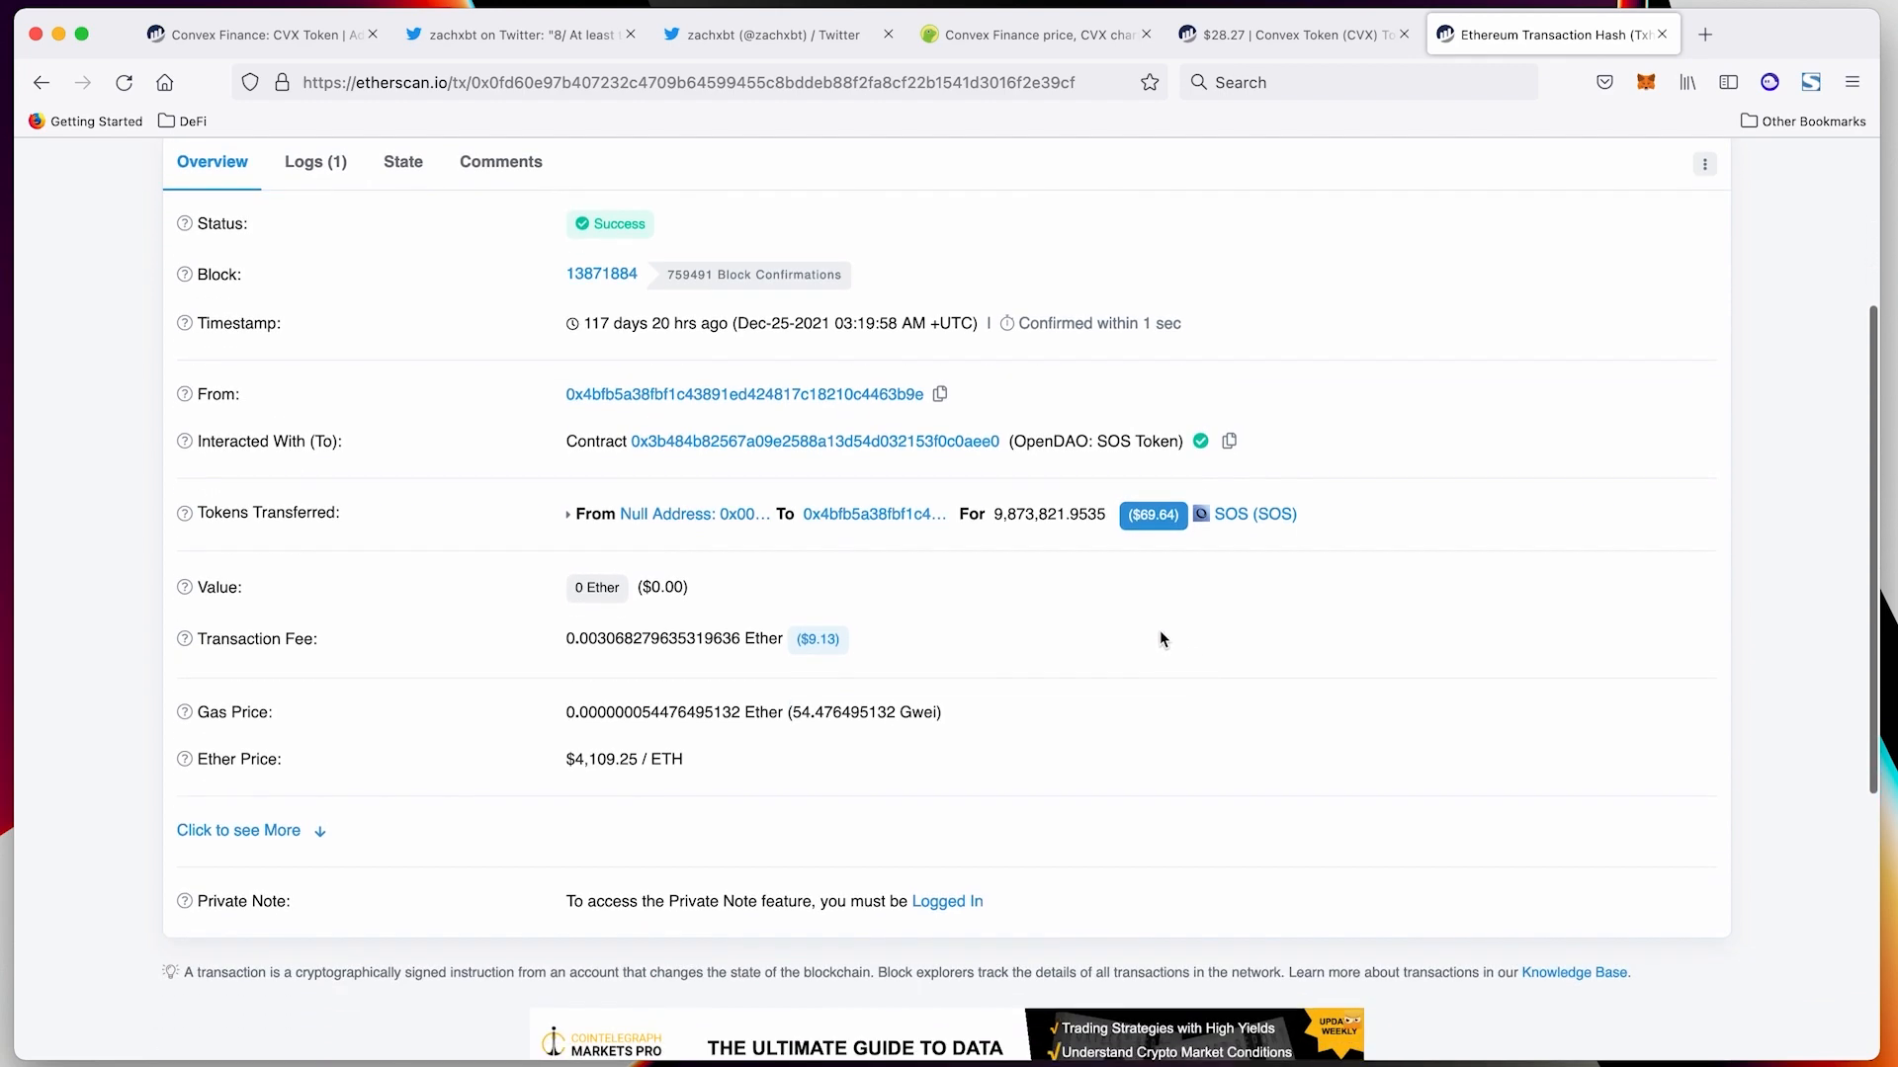
mouse_move(1058, 532)
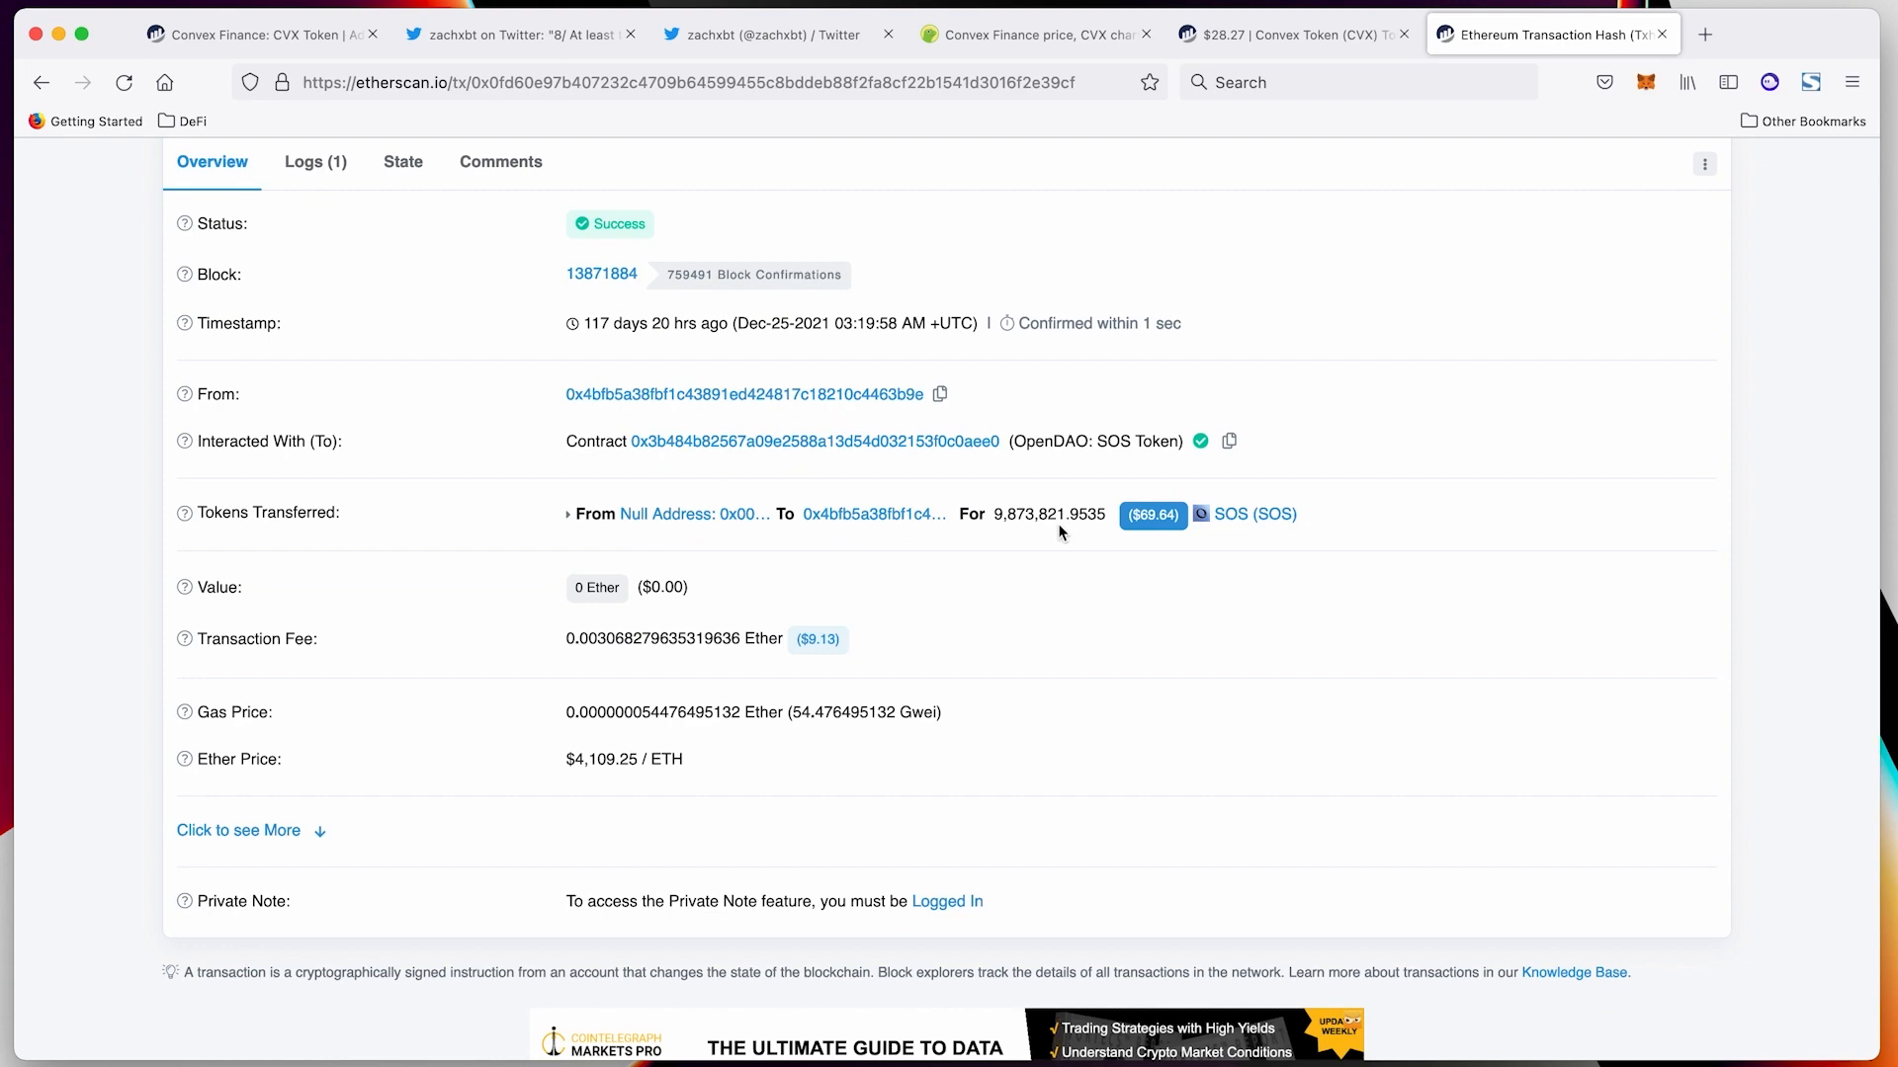
scroll(up, 3)
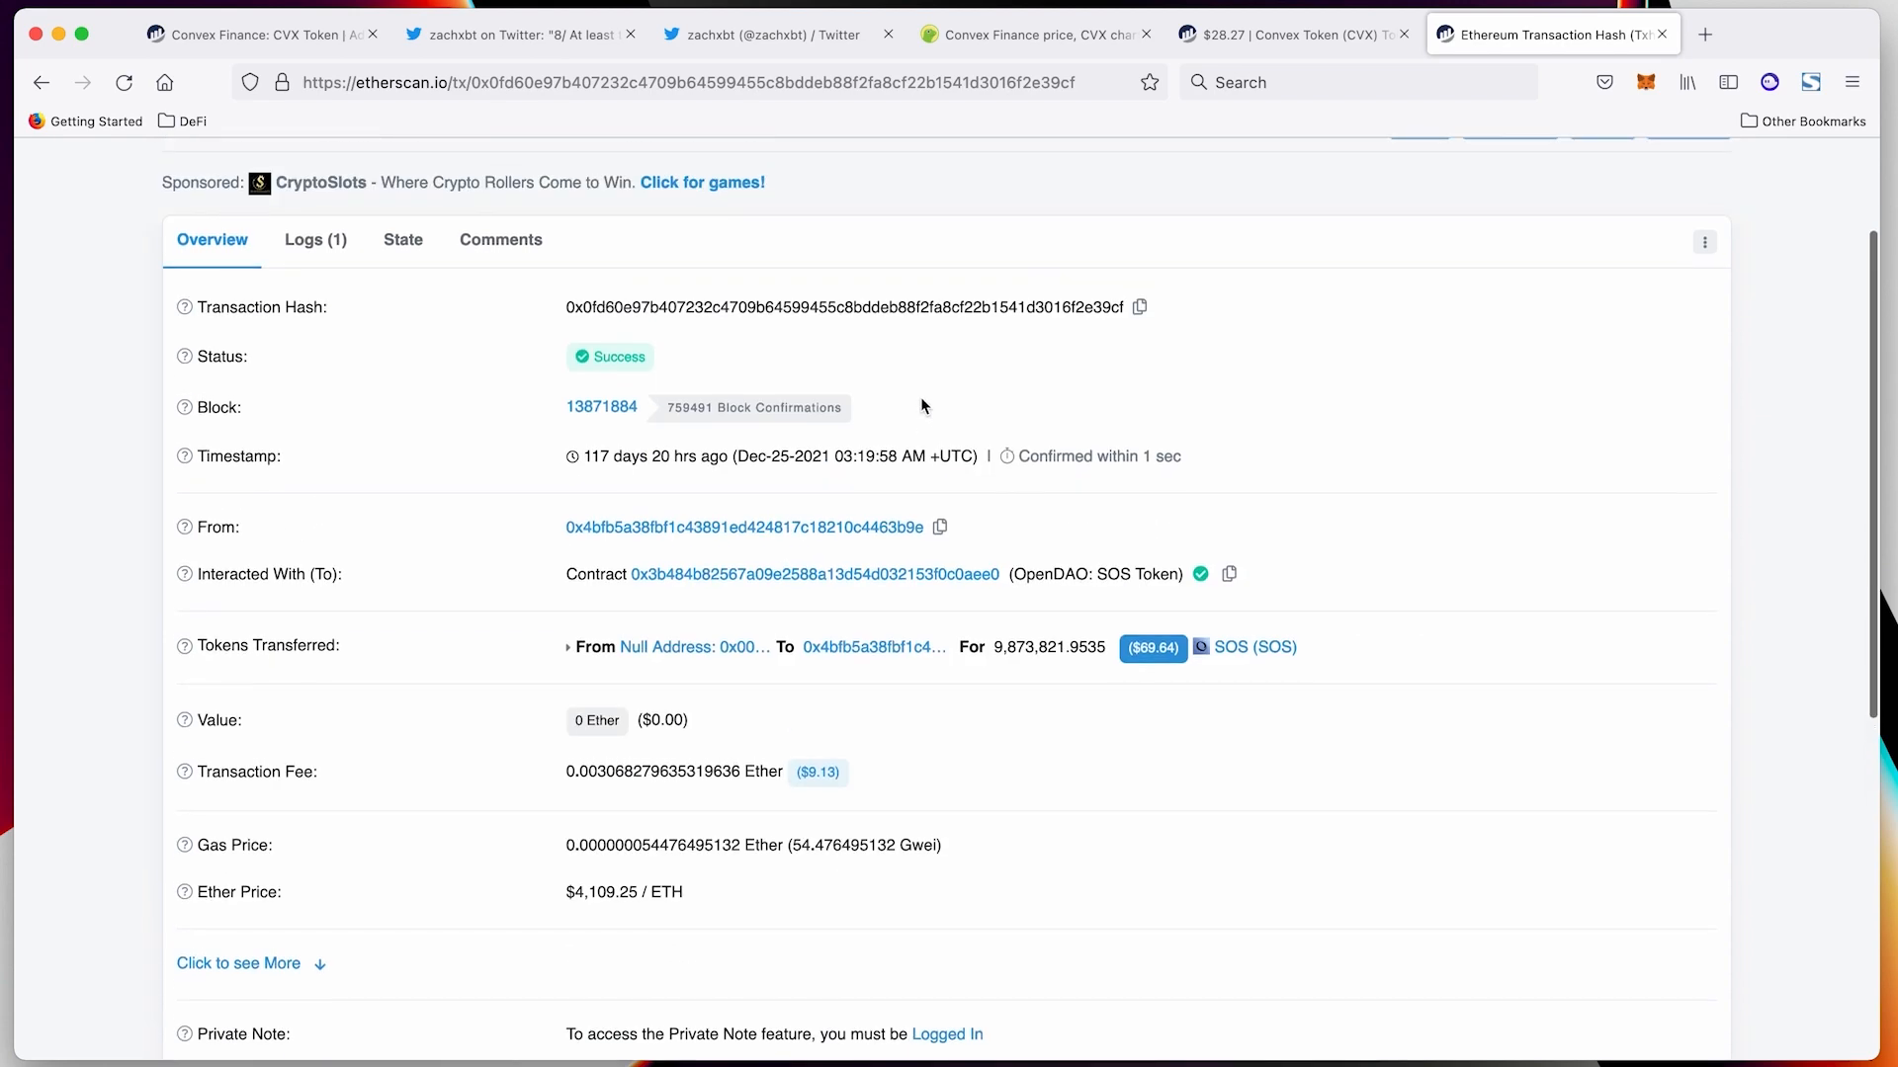